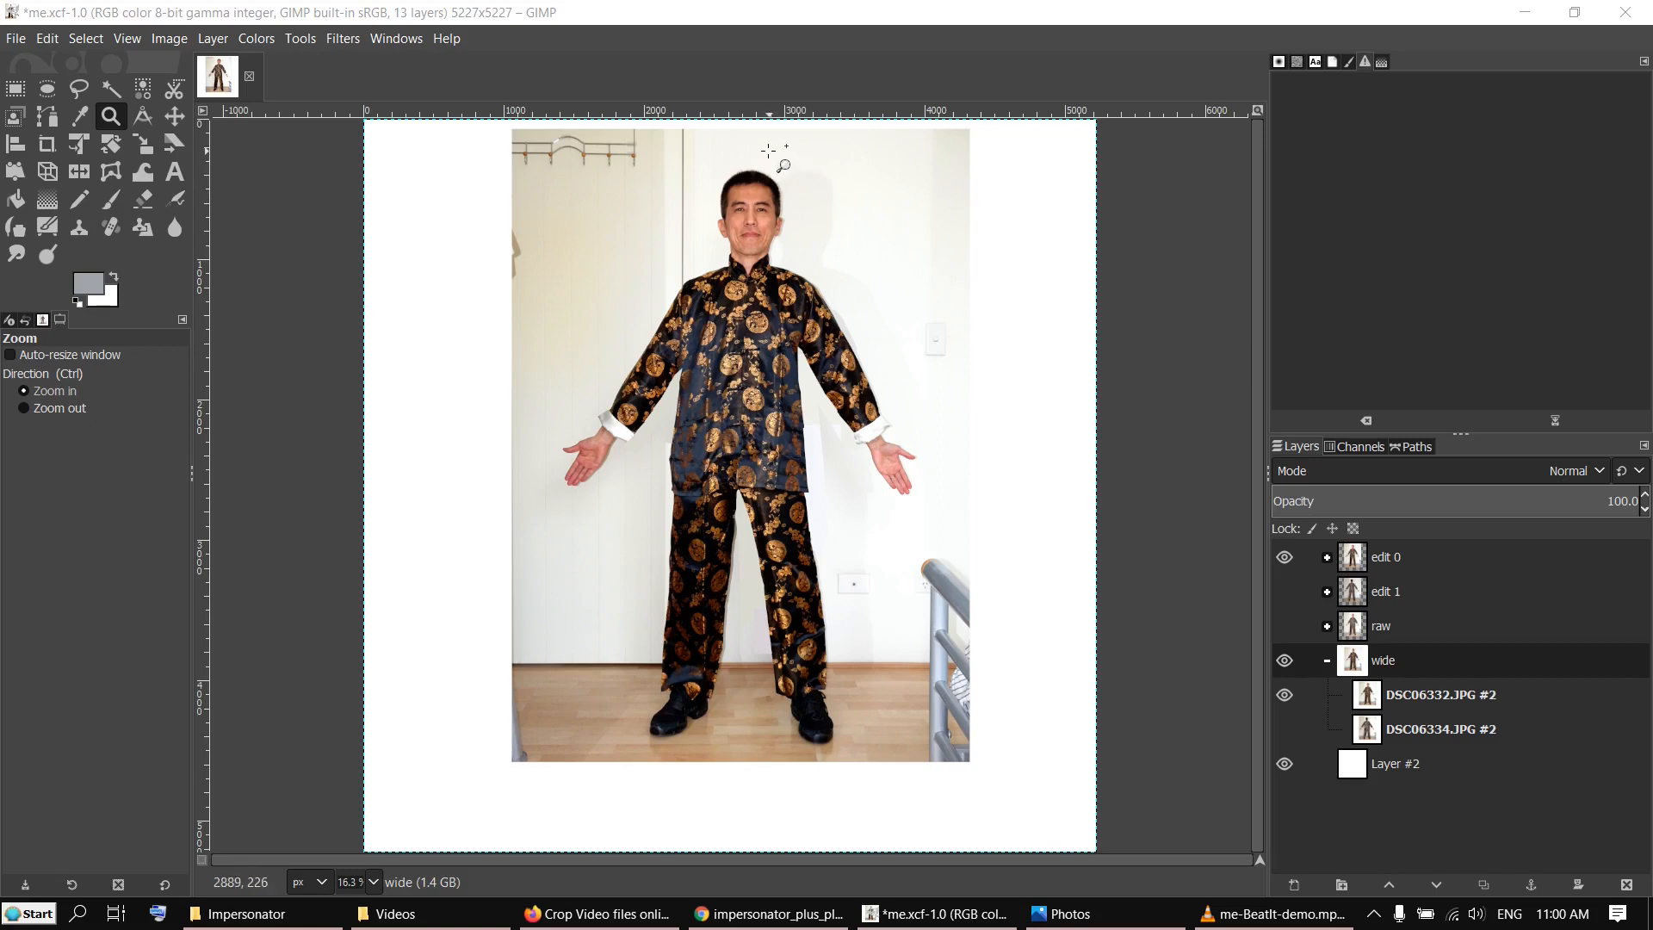
Play and pause the me-BeatIt-demo clip, then show BeatIt-solo.mp4 paused near 00:07
click(1291, 912)
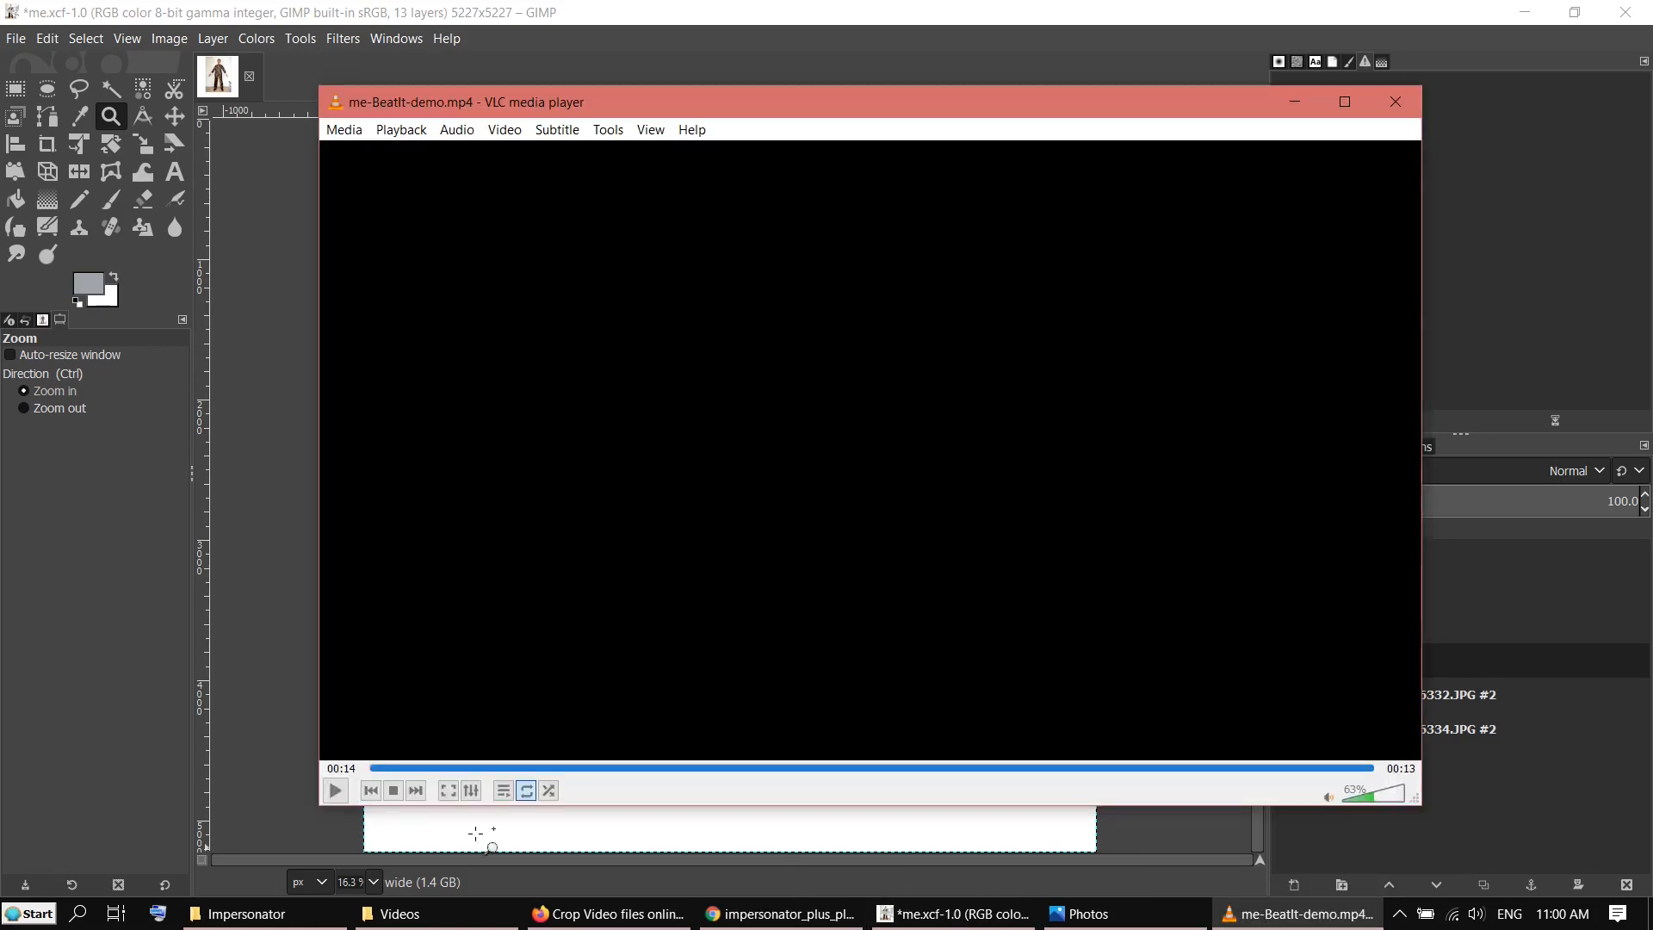
click(334, 789)
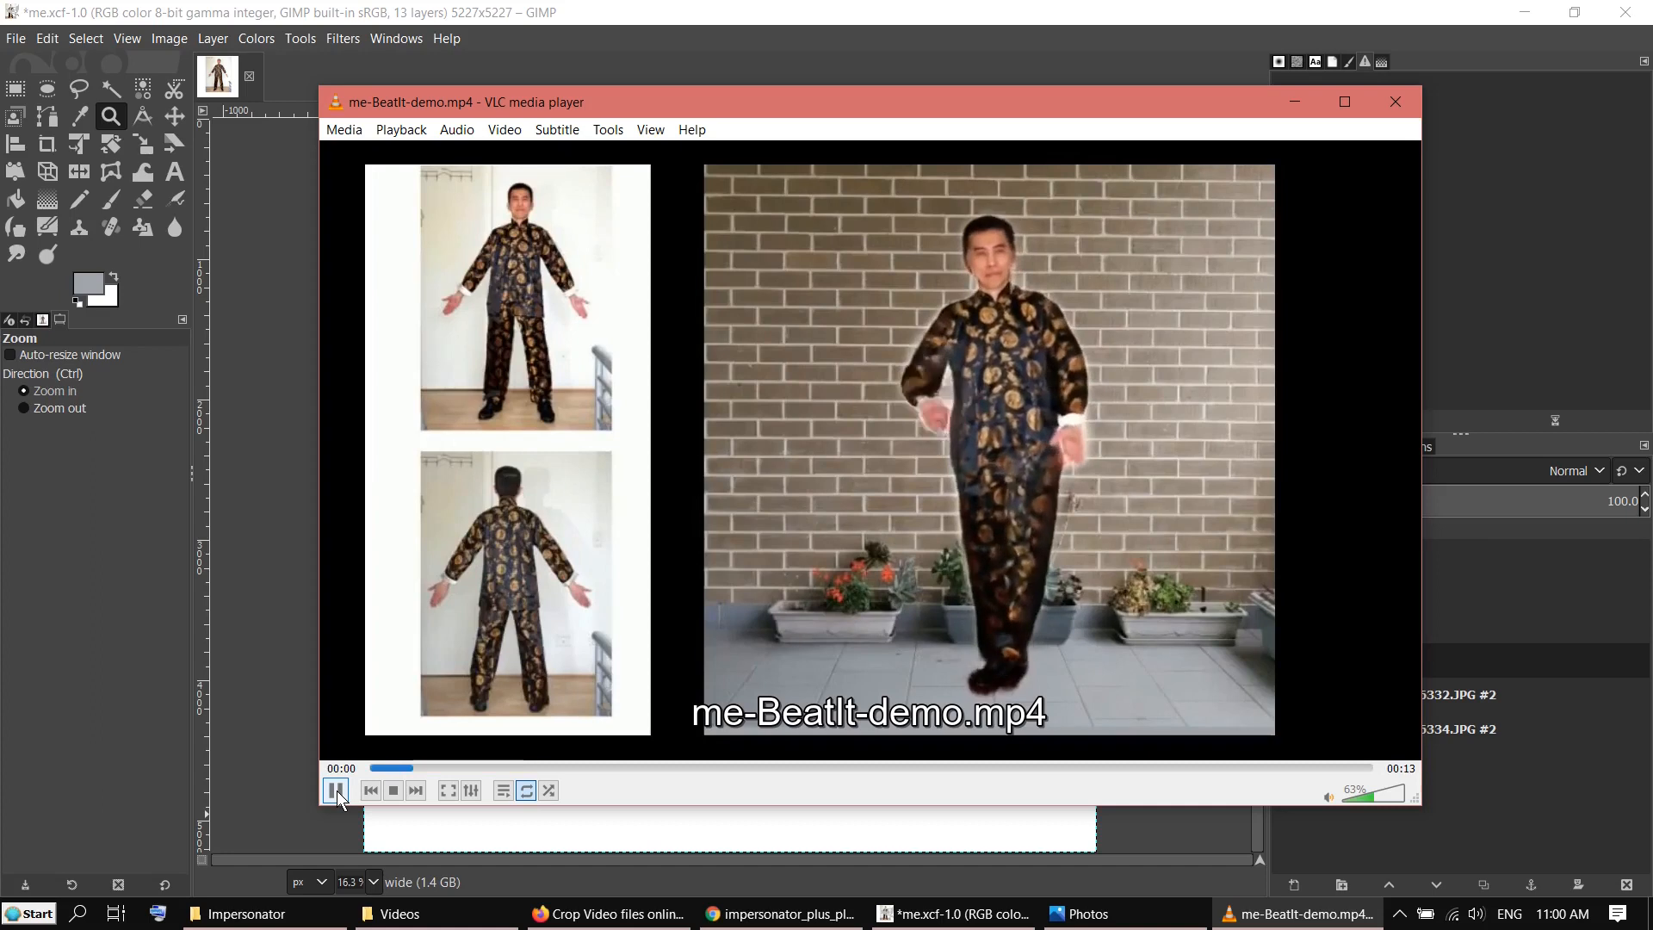
click(336, 789)
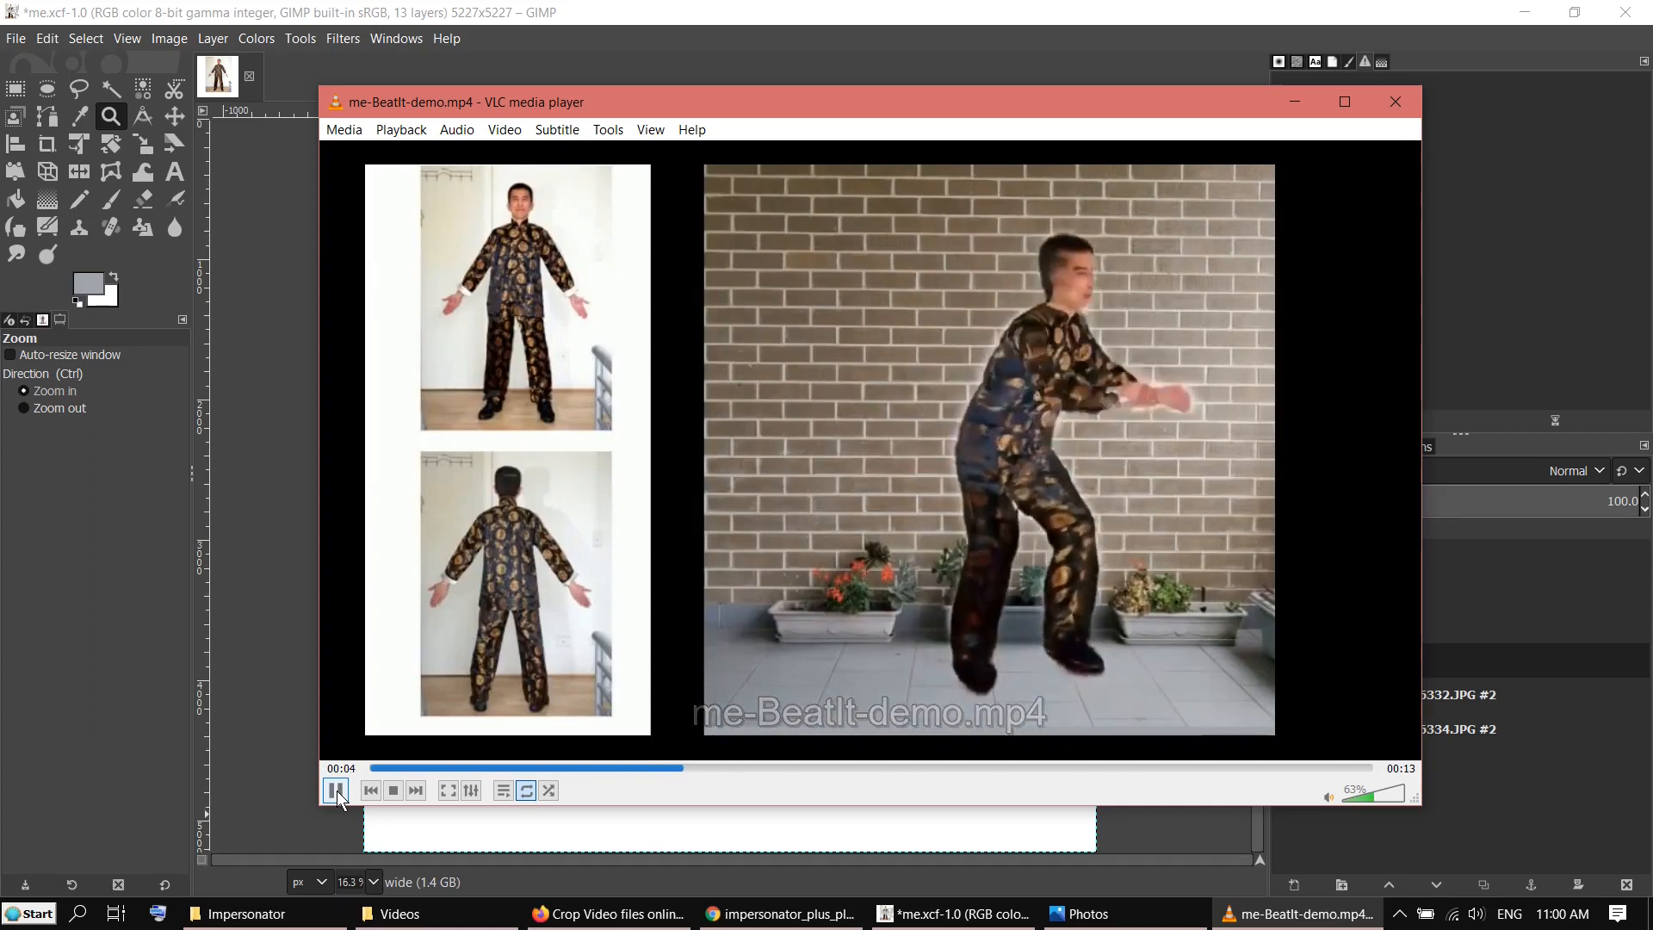
click(335, 789)
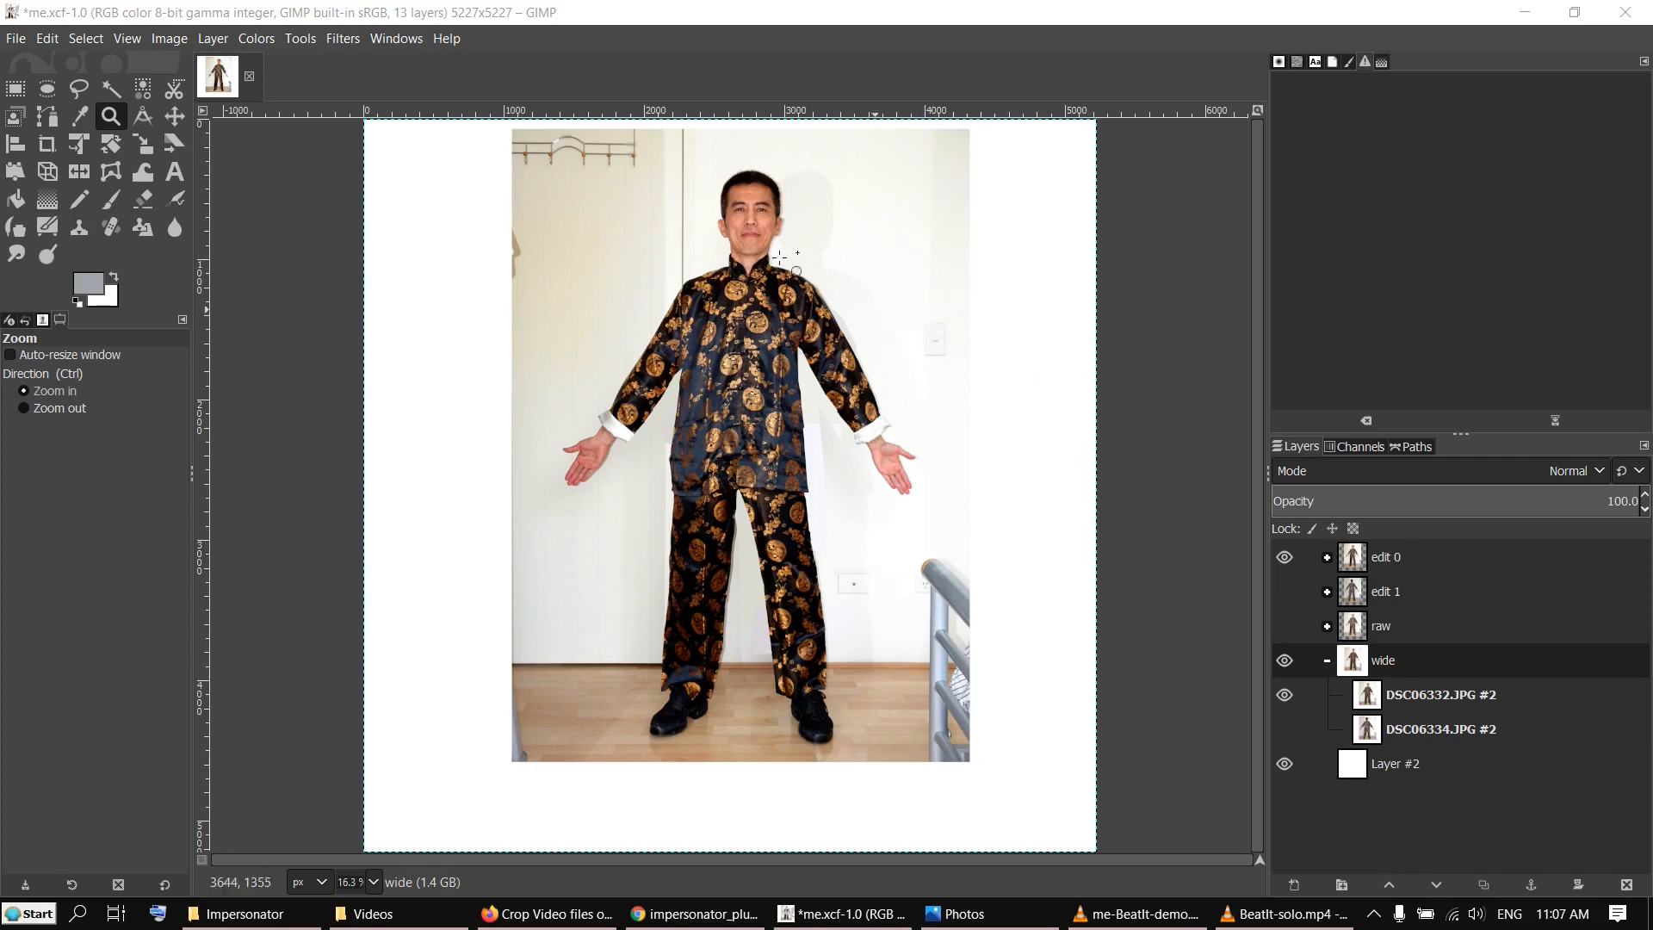
click(1284, 913)
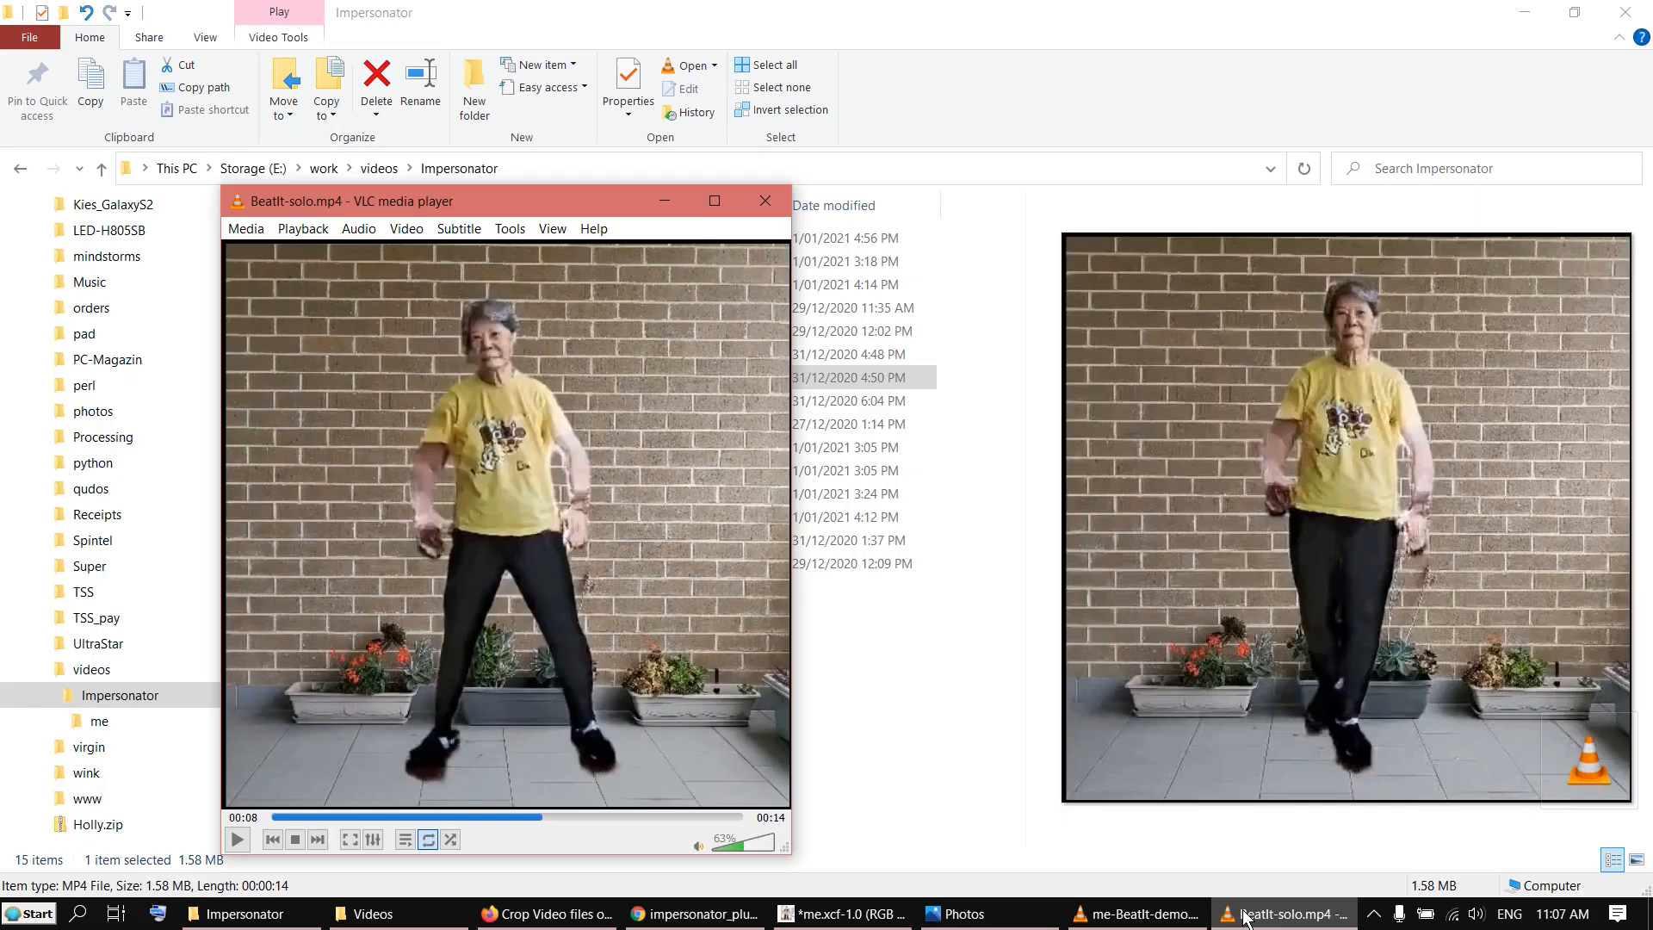
mouse_move(1240, 388)
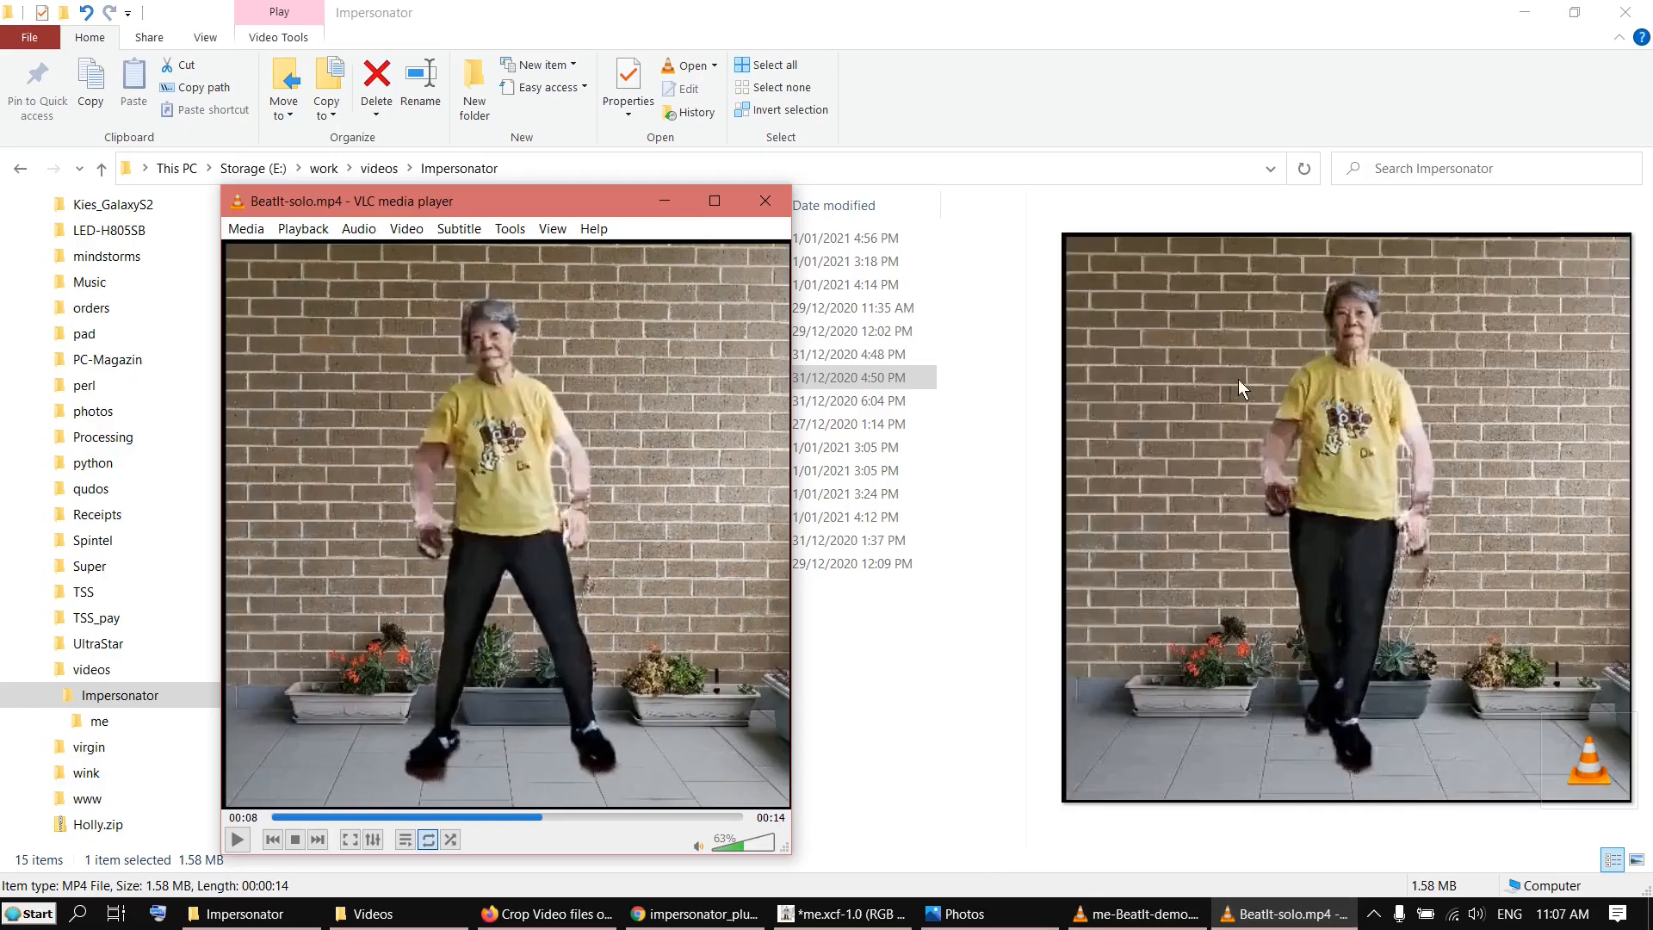
mouse_move(1381, 287)
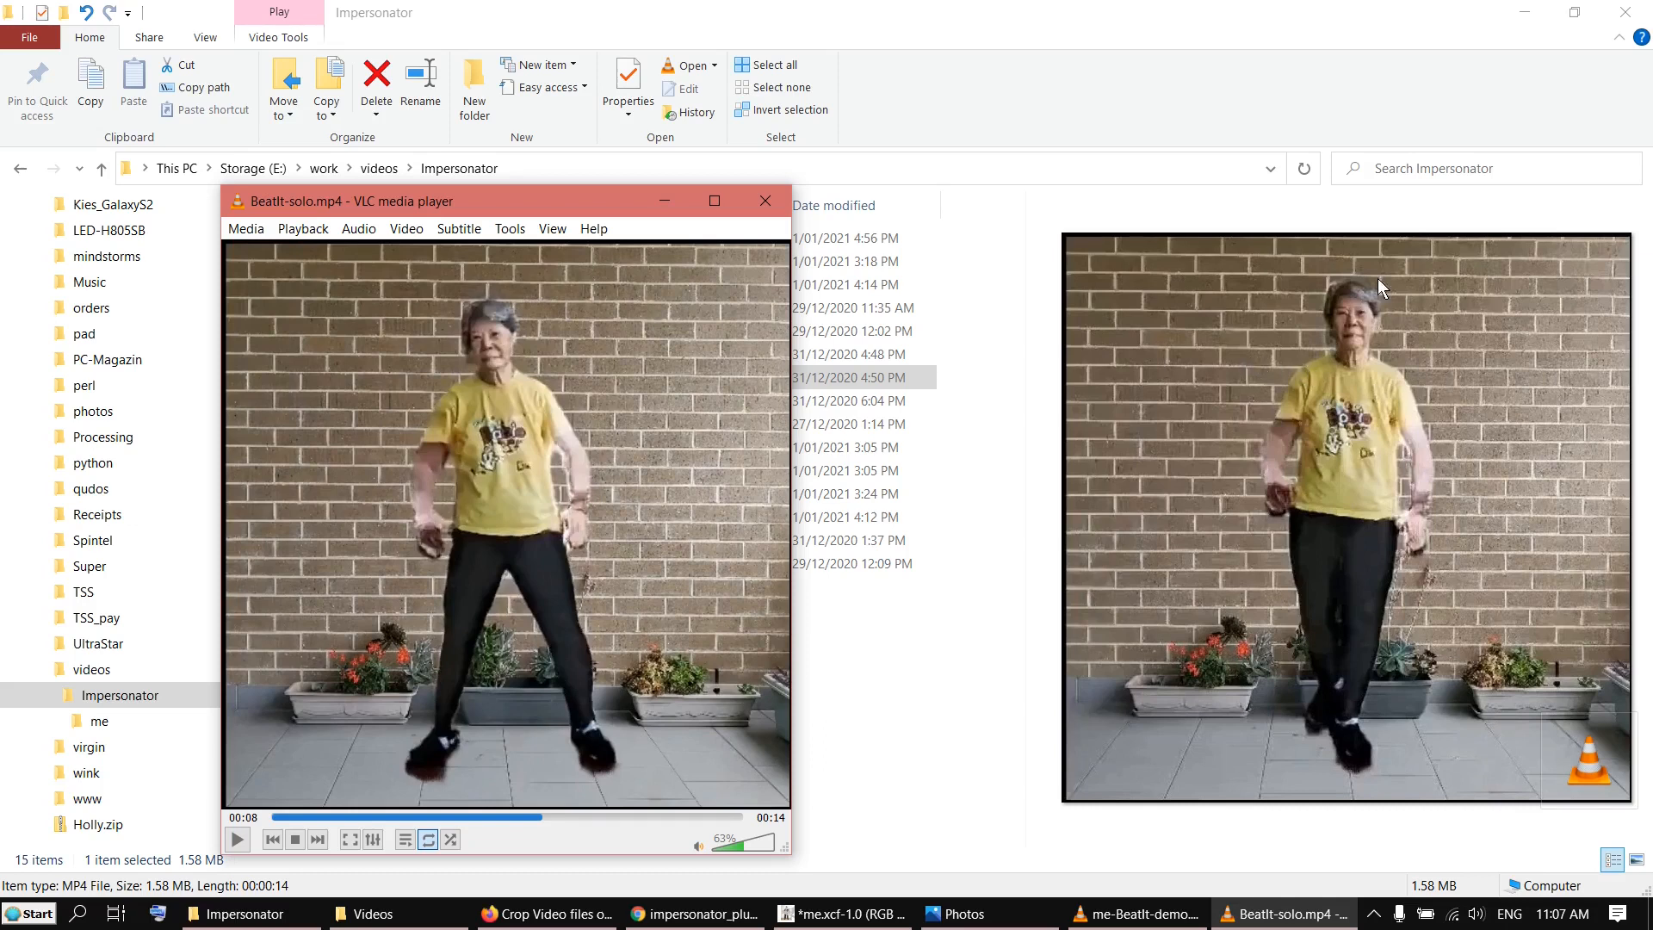
mouse_move(1402, 376)
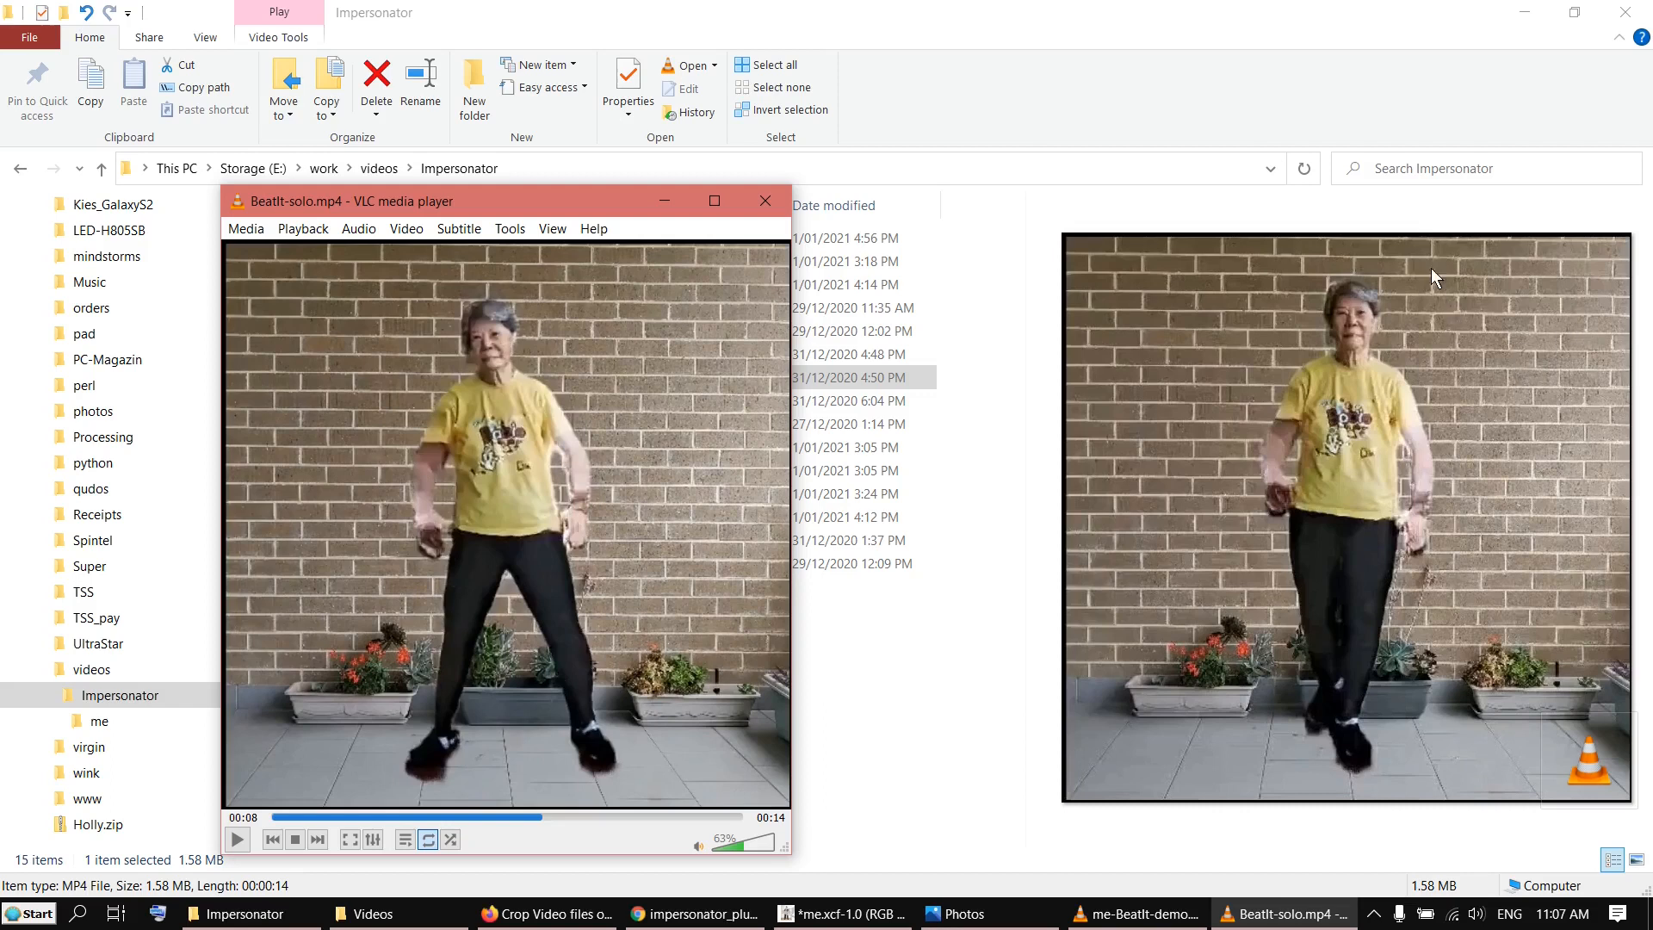
mouse_move(1362, 249)
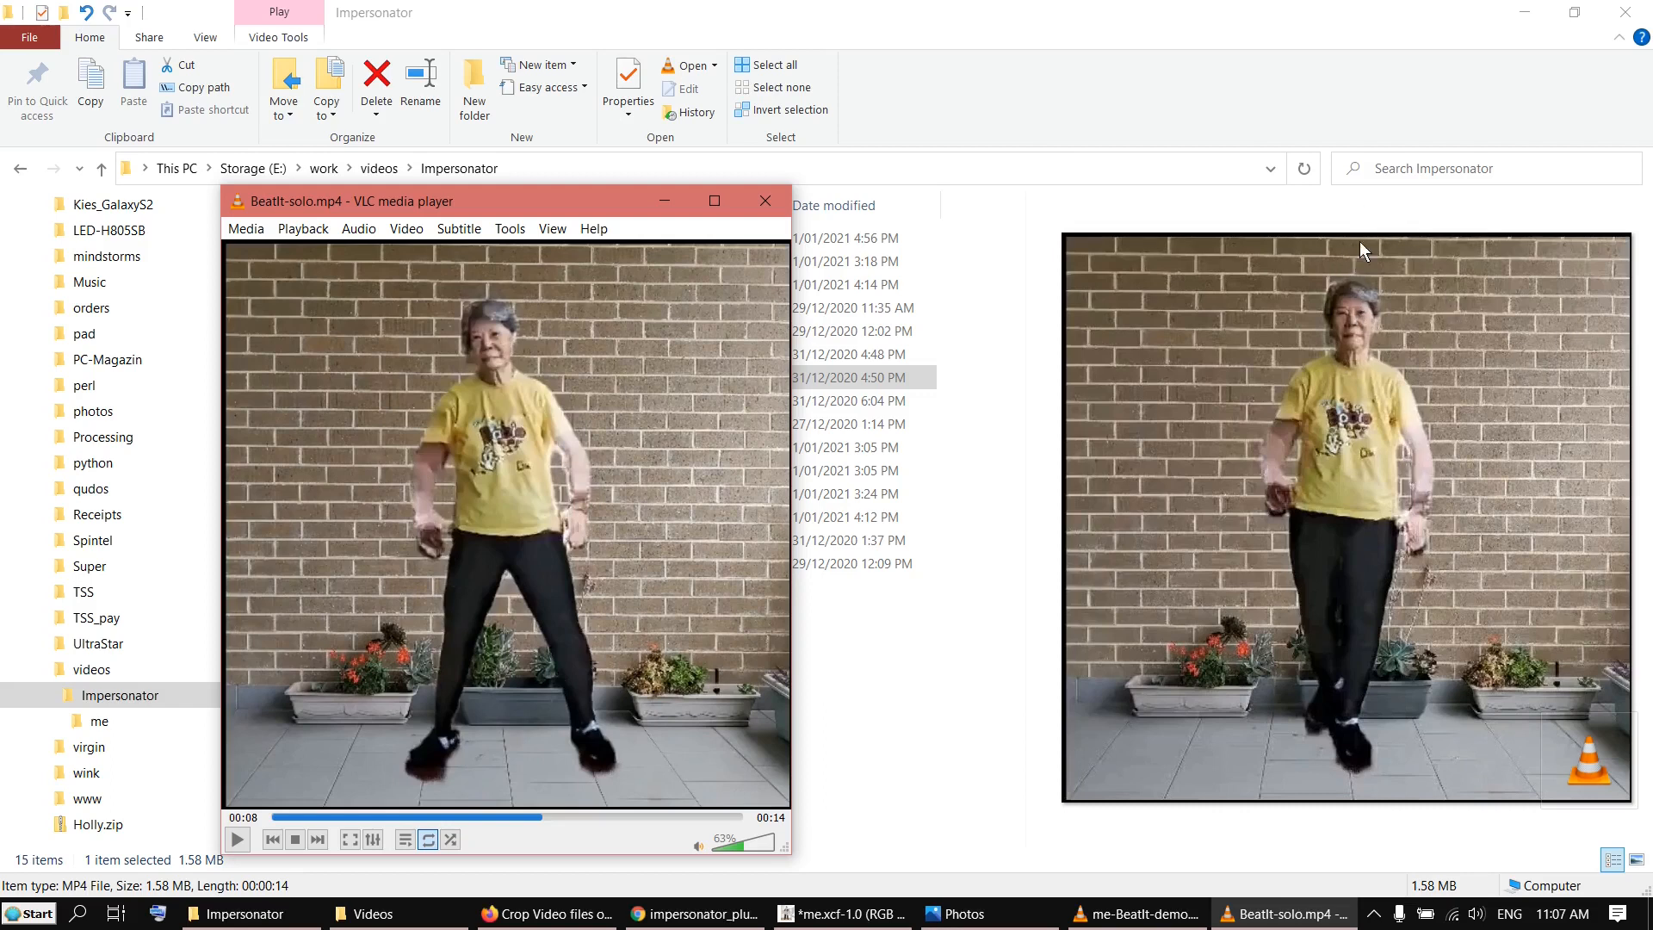
mouse_move(1332, 477)
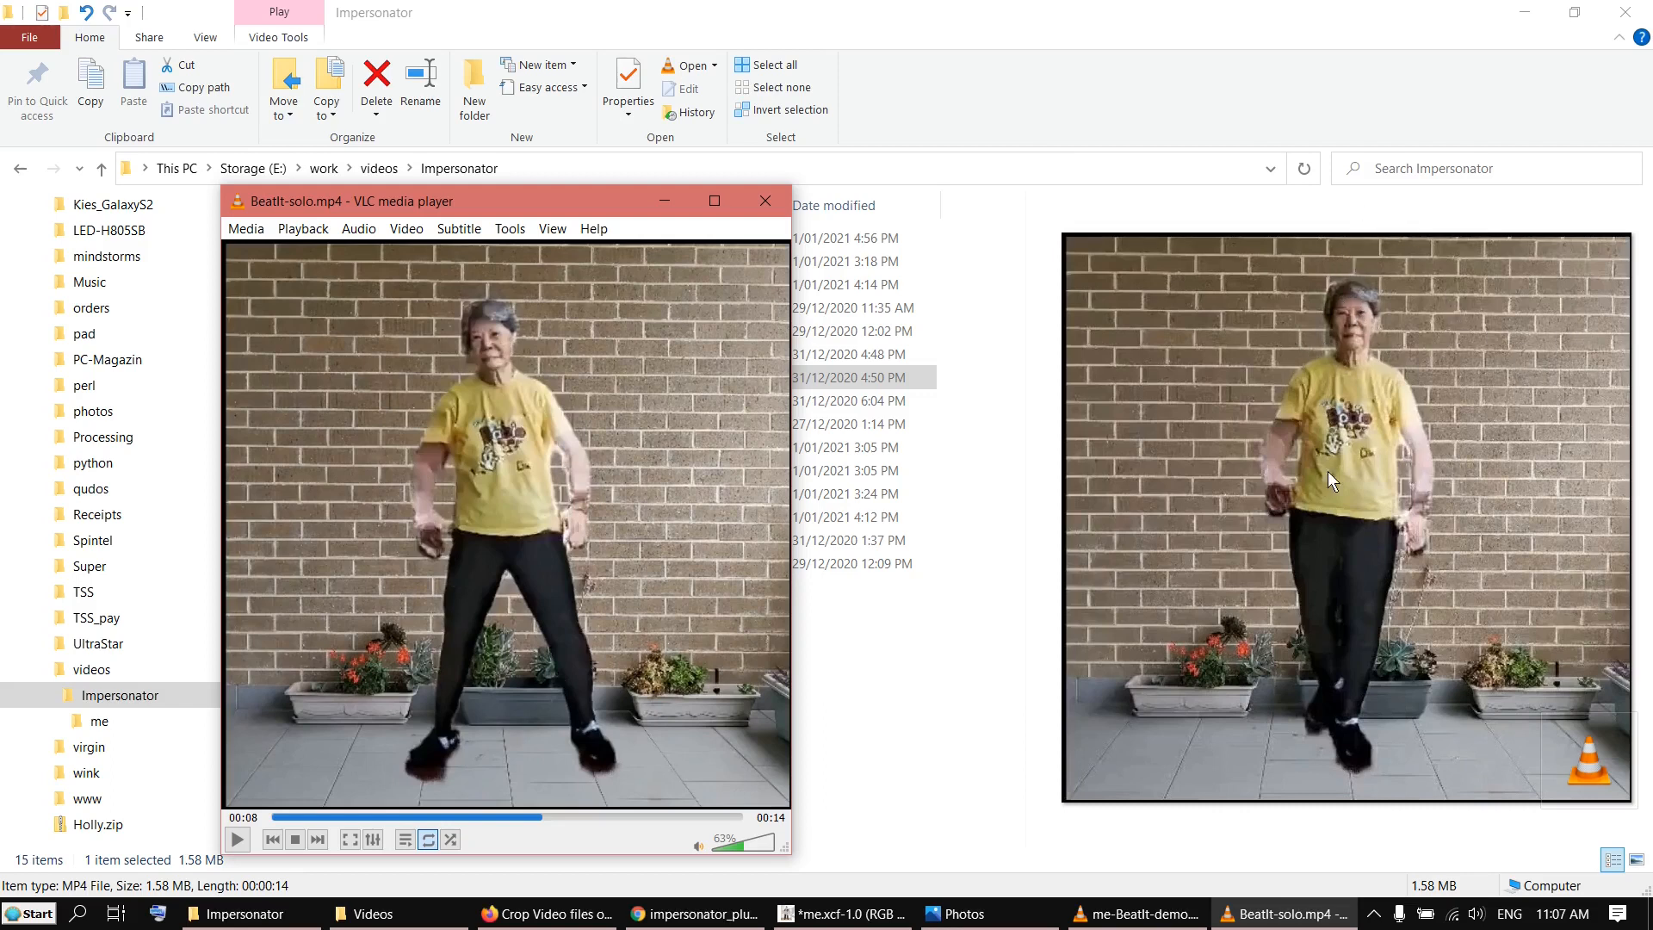
mouse_move(1384, 390)
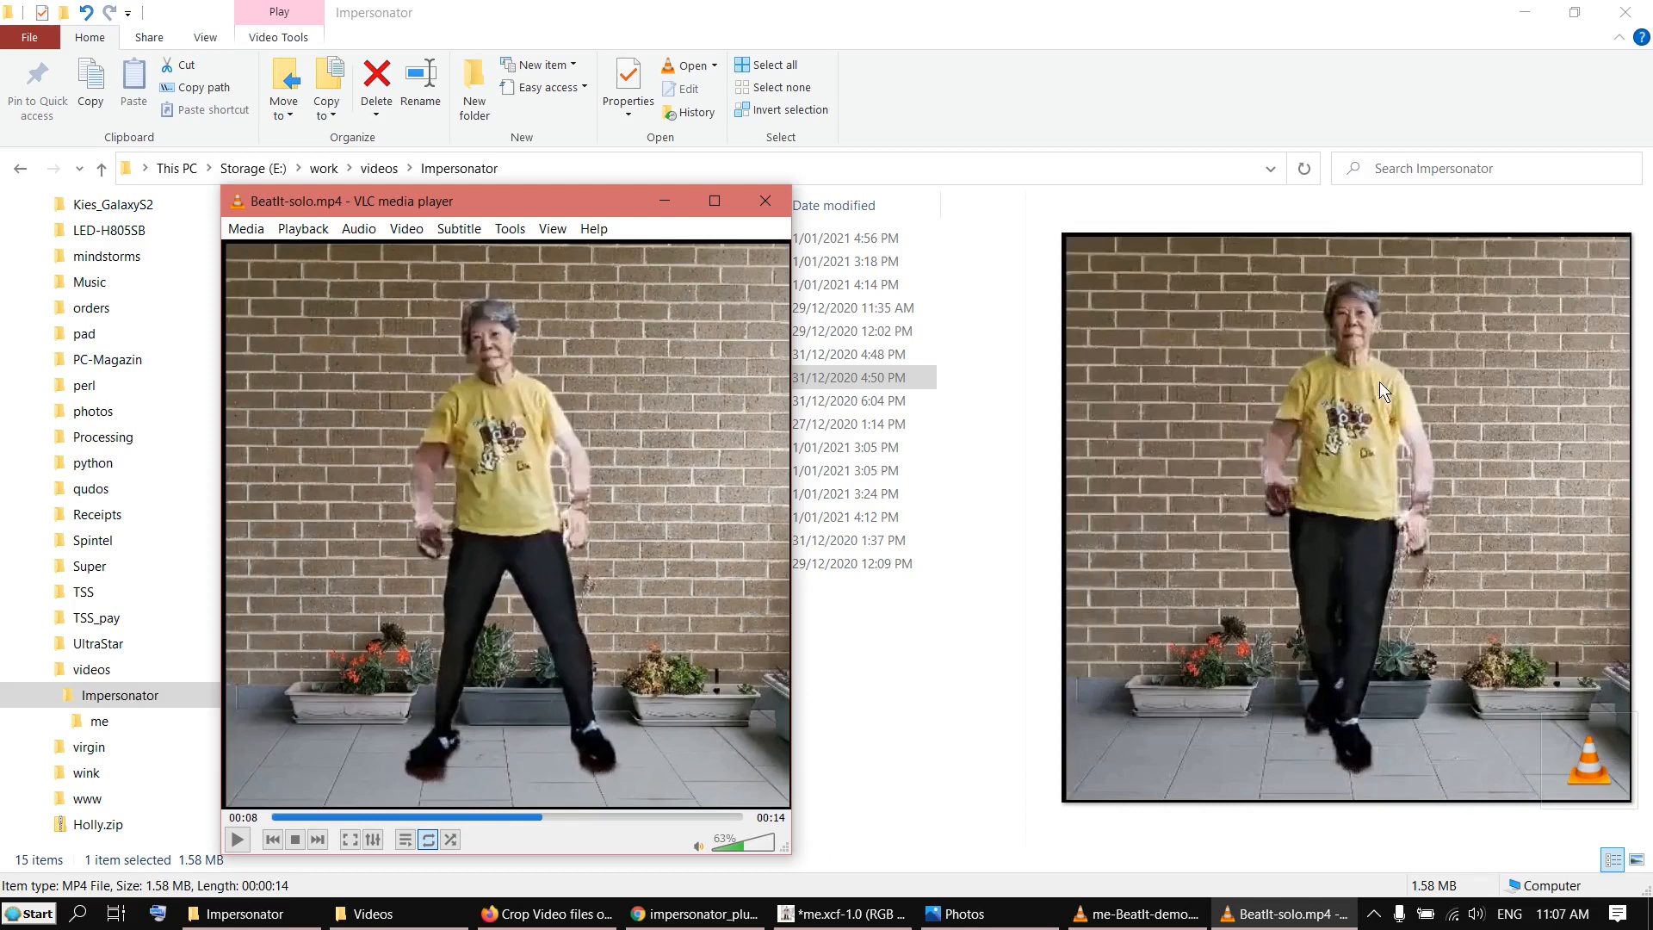
click(537, 817)
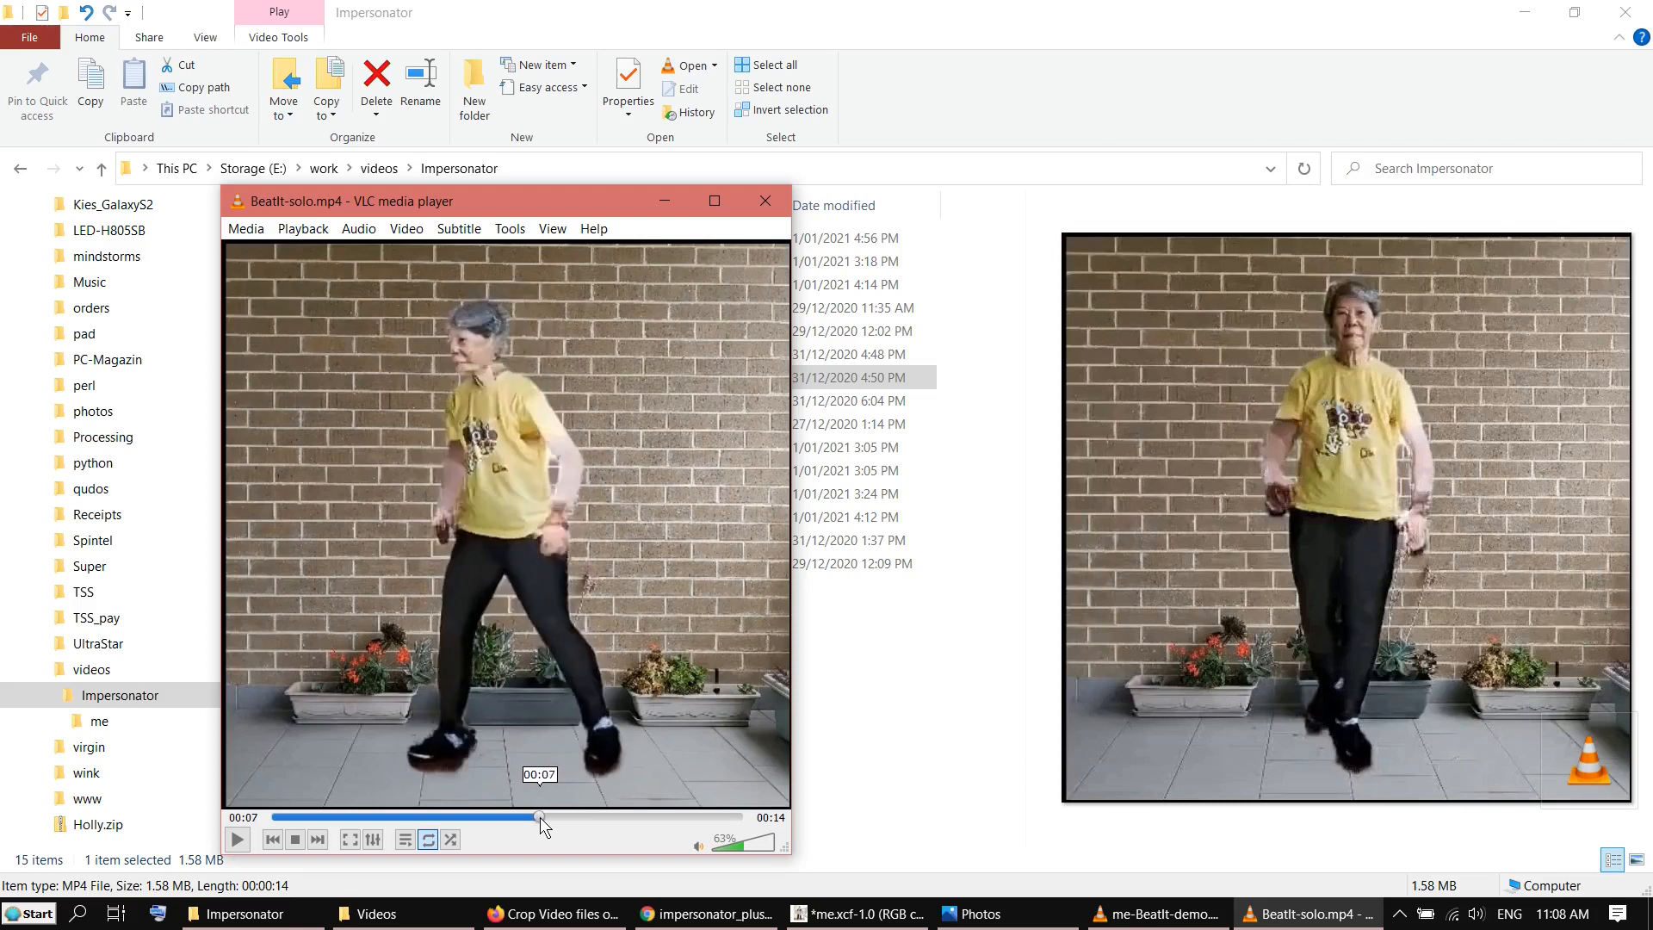
mouse_move(1360, 332)
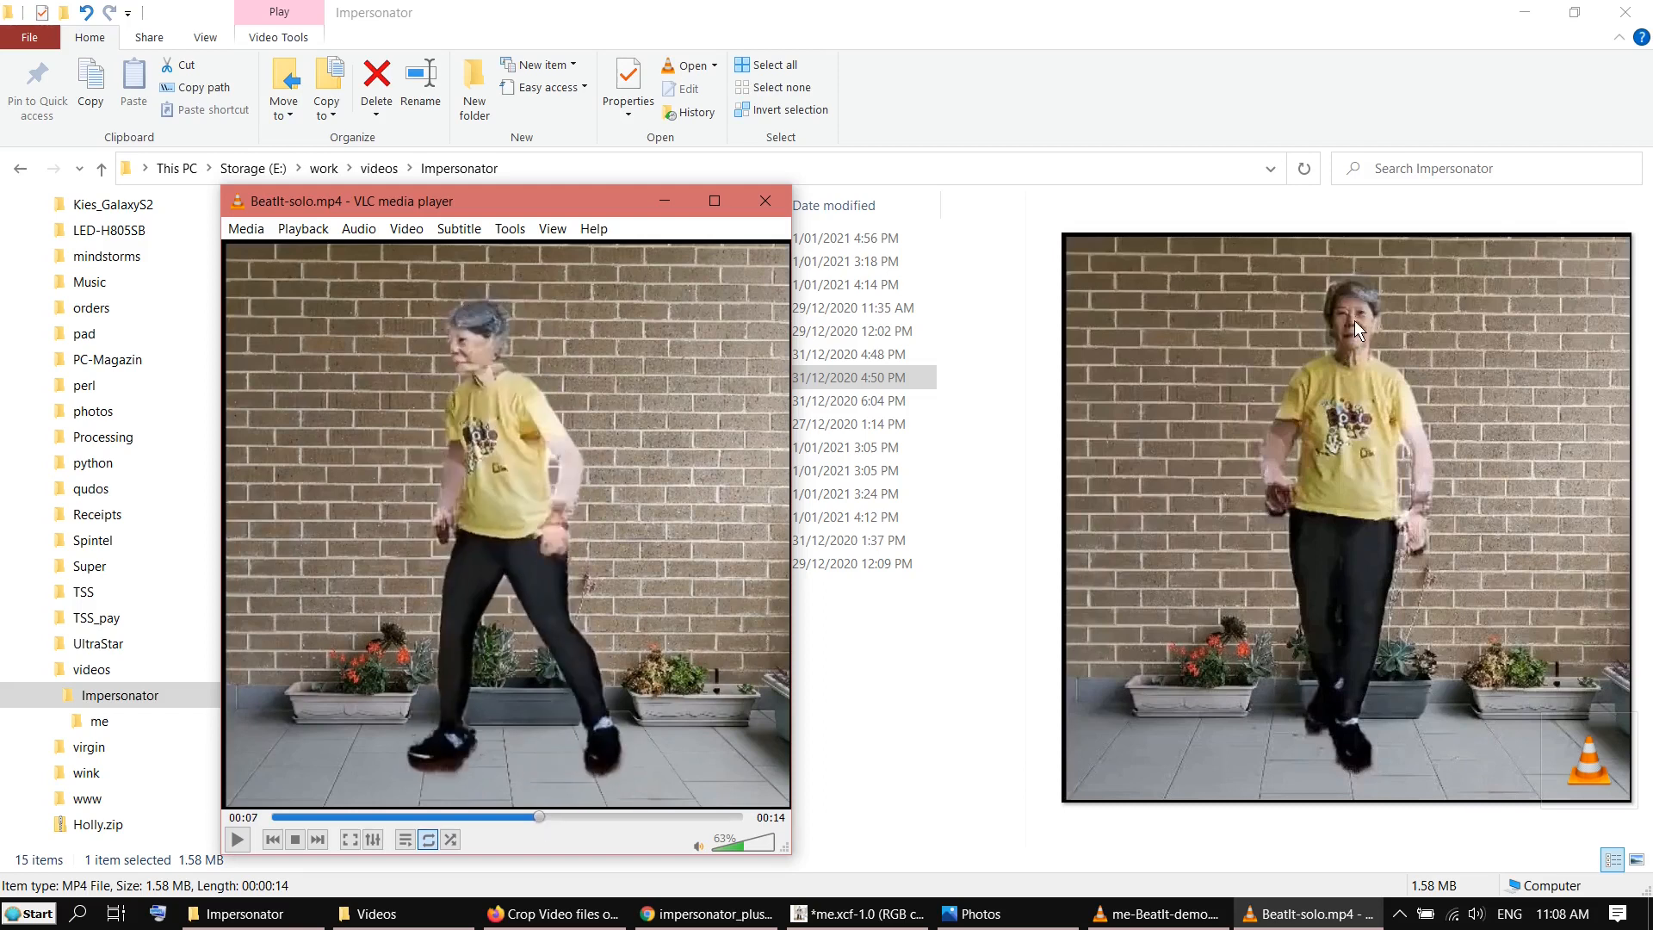
mouse_move(1423, 484)
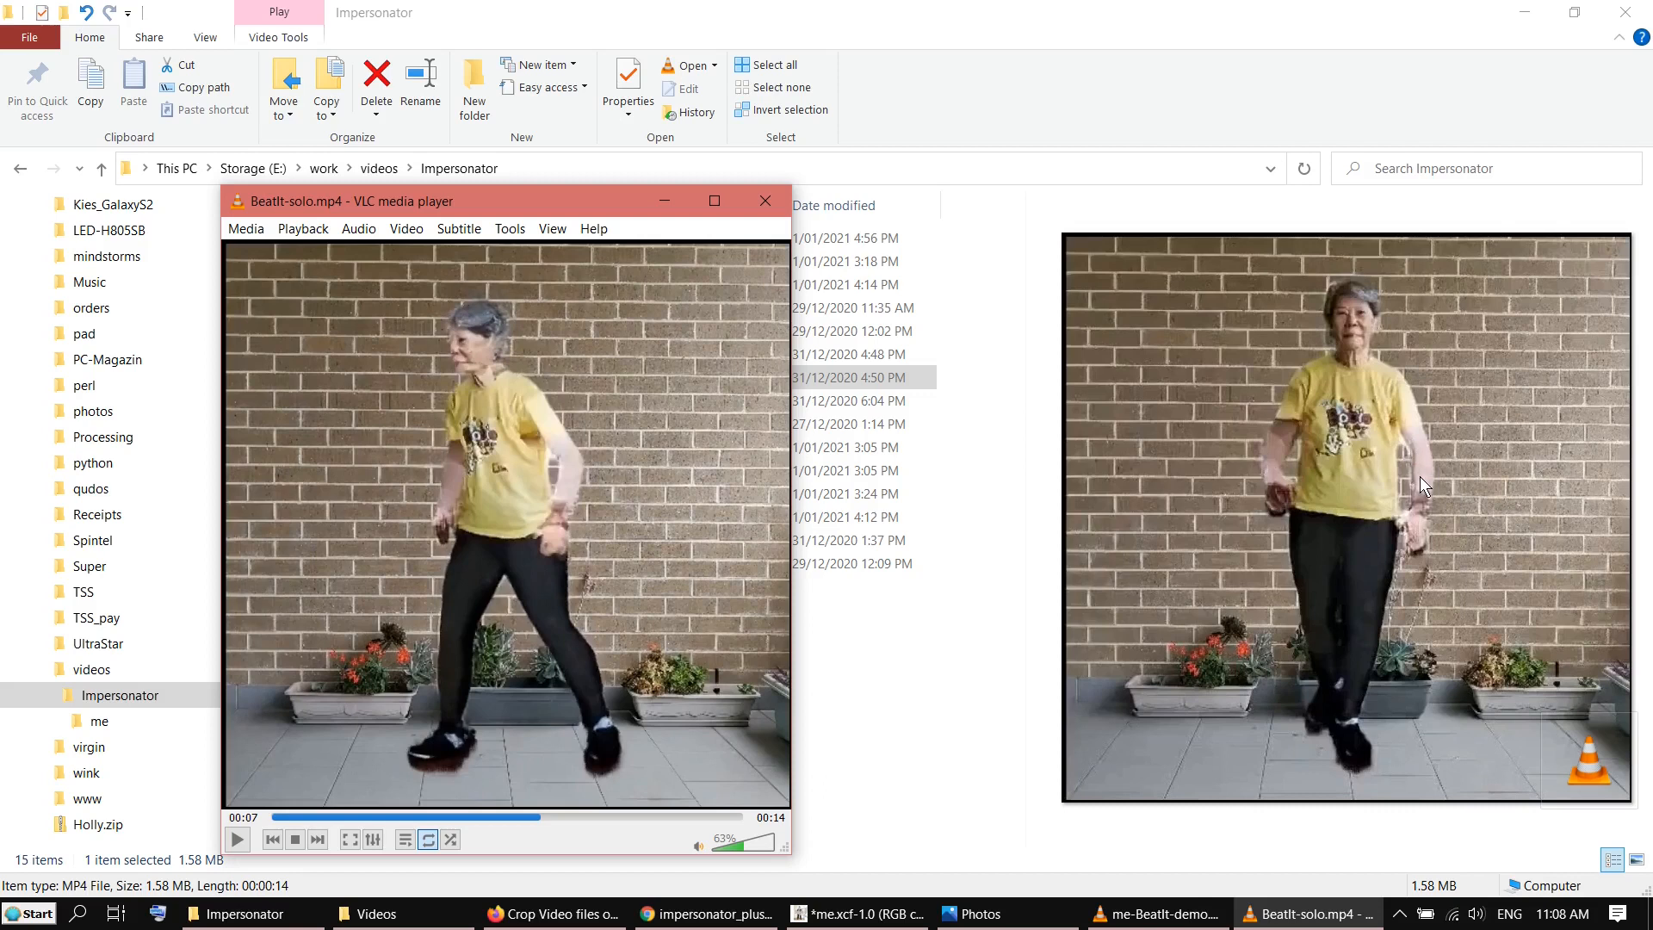
mouse_move(1275, 511)
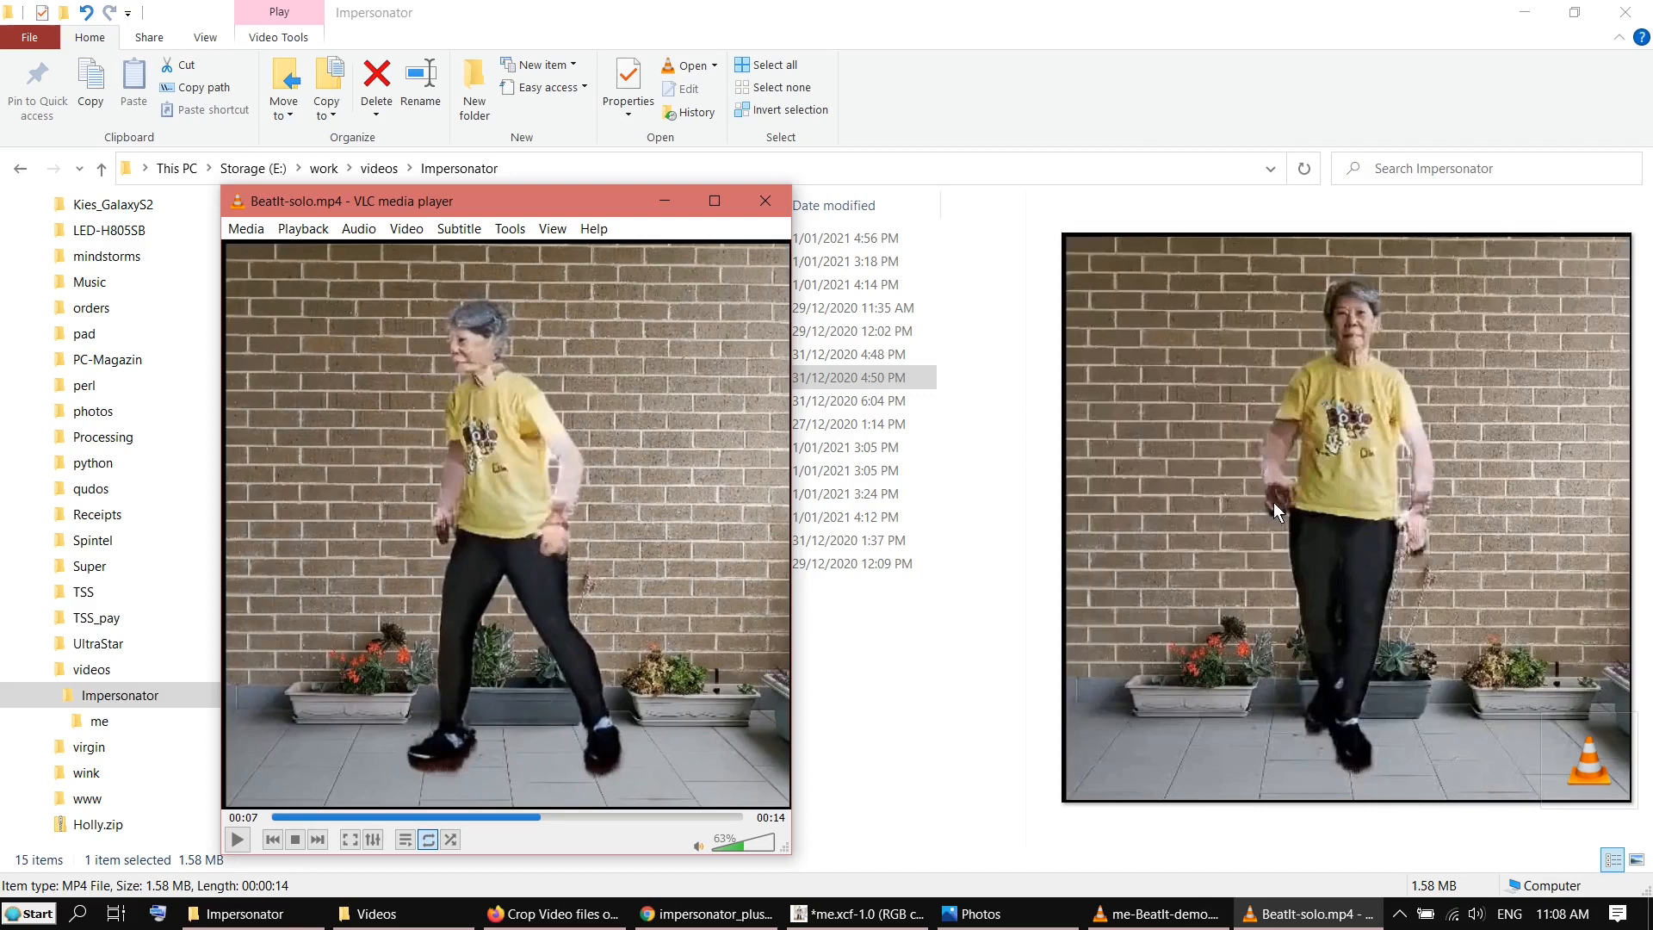
mouse_move(1357, 472)
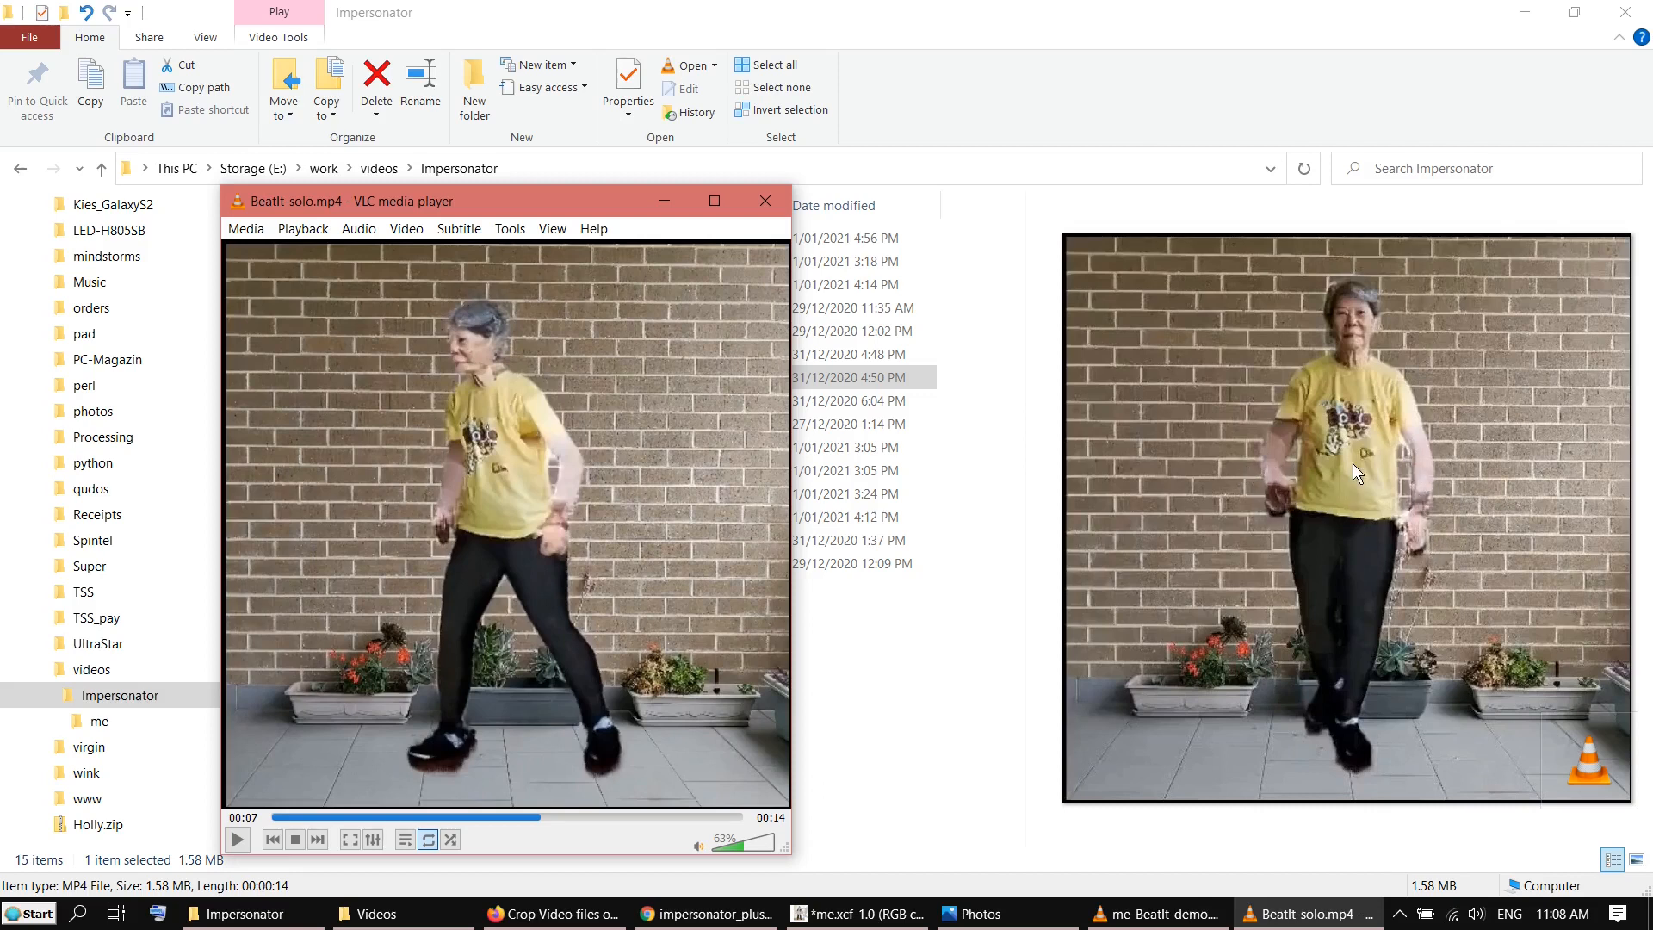
mouse_move(1409, 458)
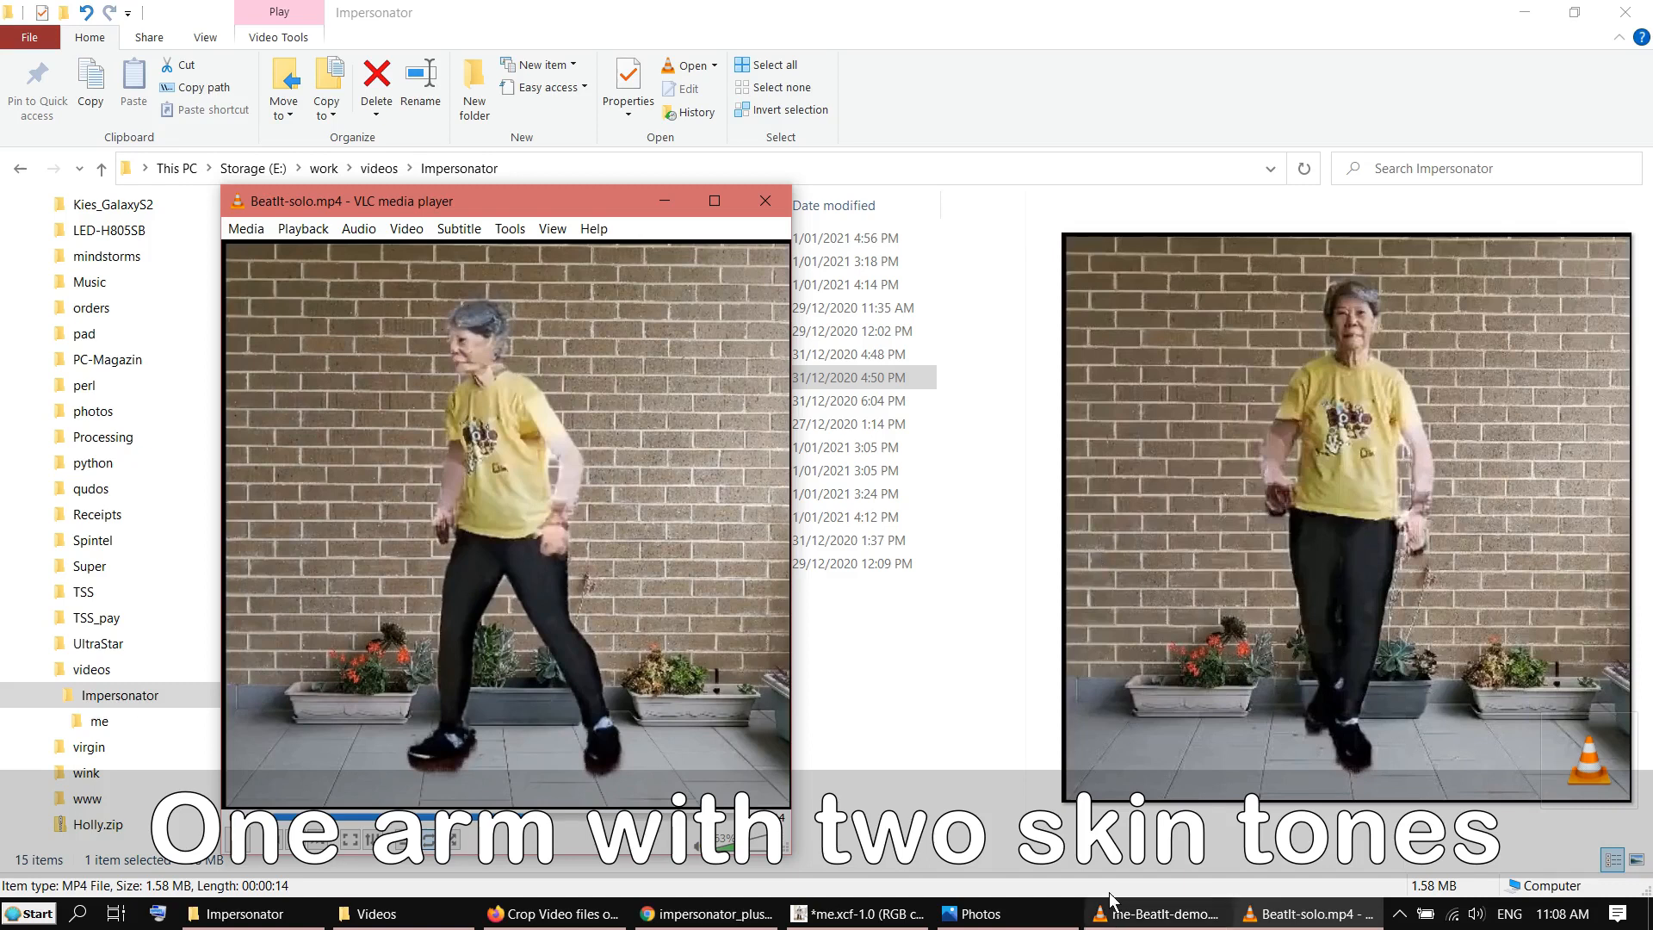
Bring GIMP back to the front with the layered standing-man photo
click(856, 912)
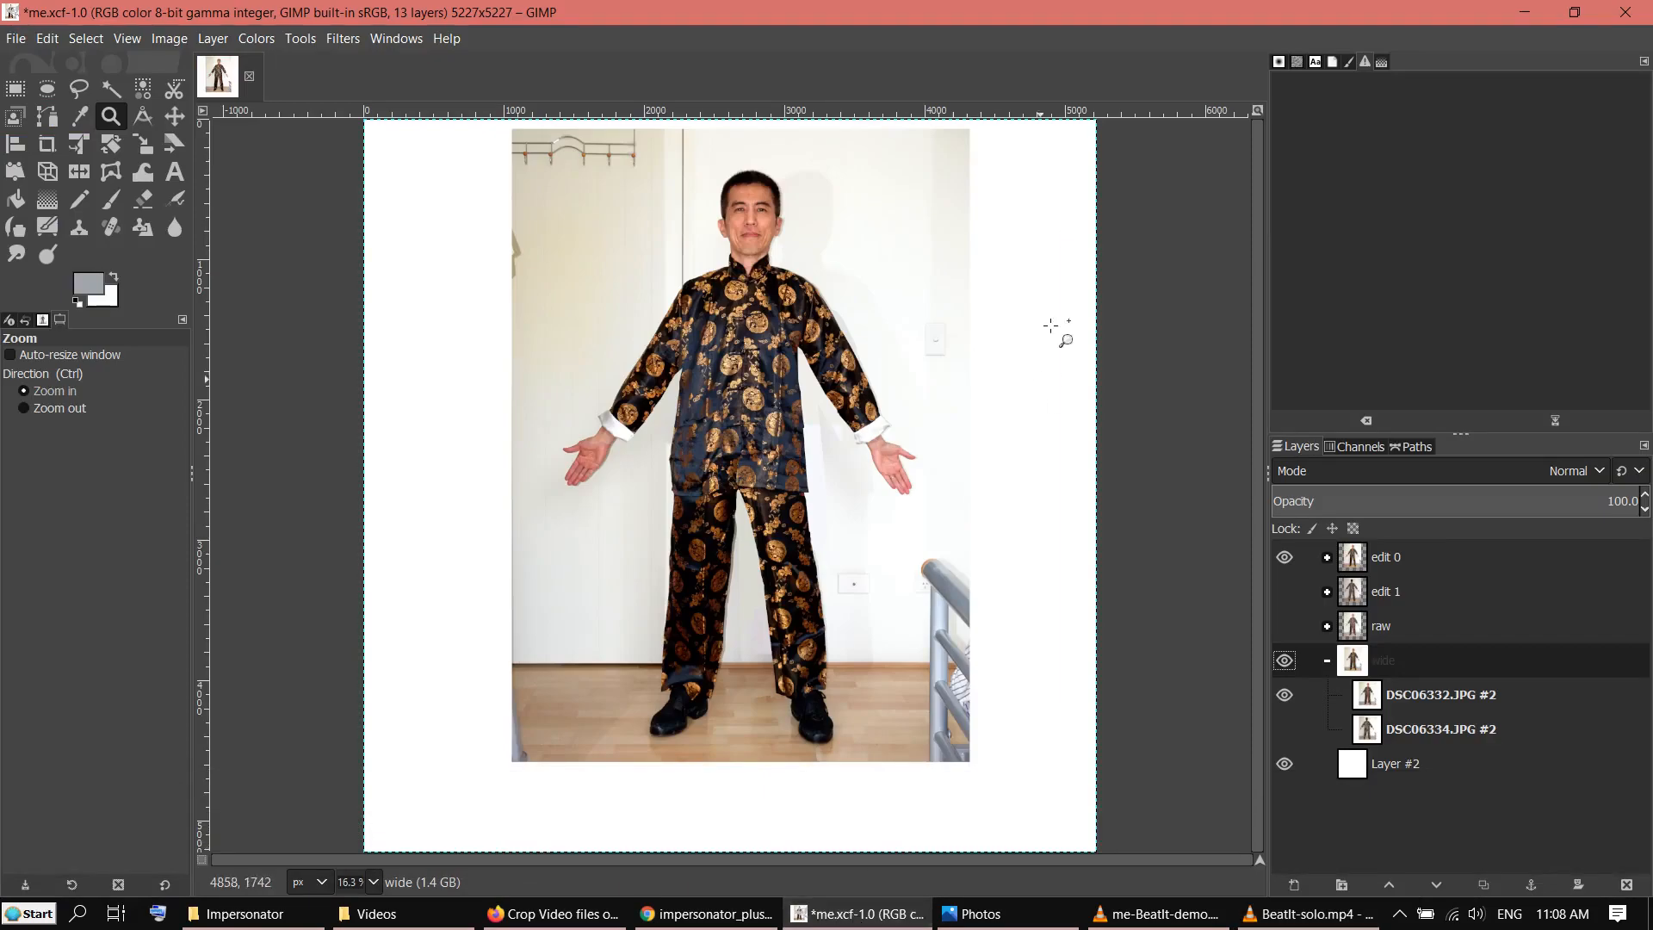
mouse_move(832, 470)
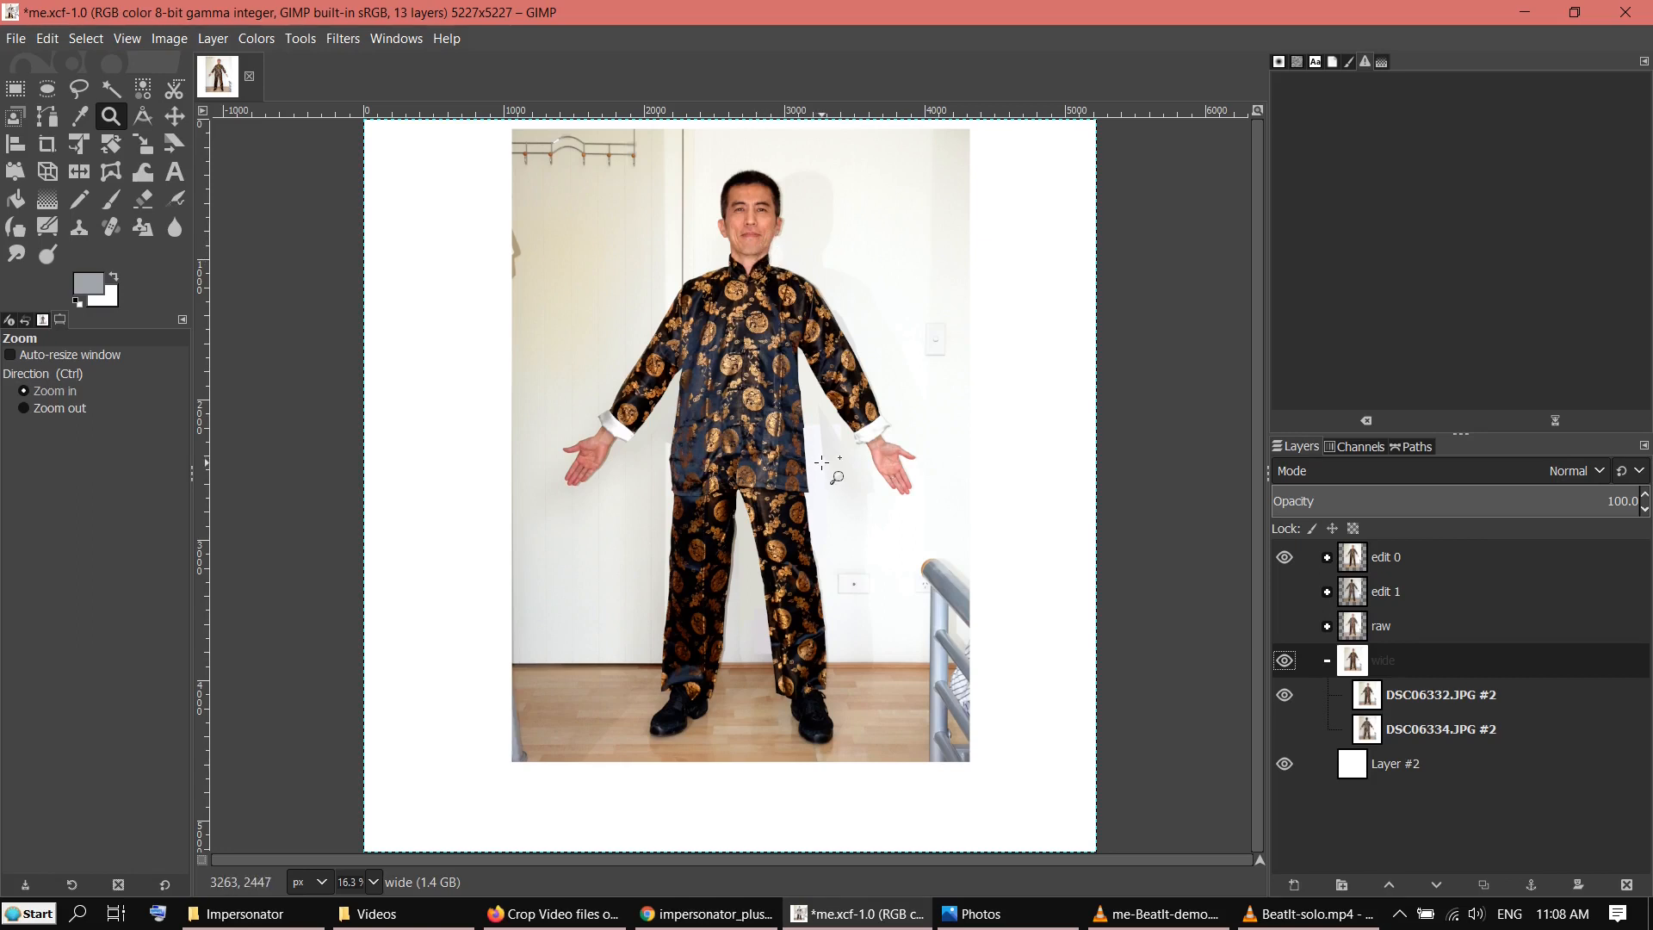
mouse_move(830, 366)
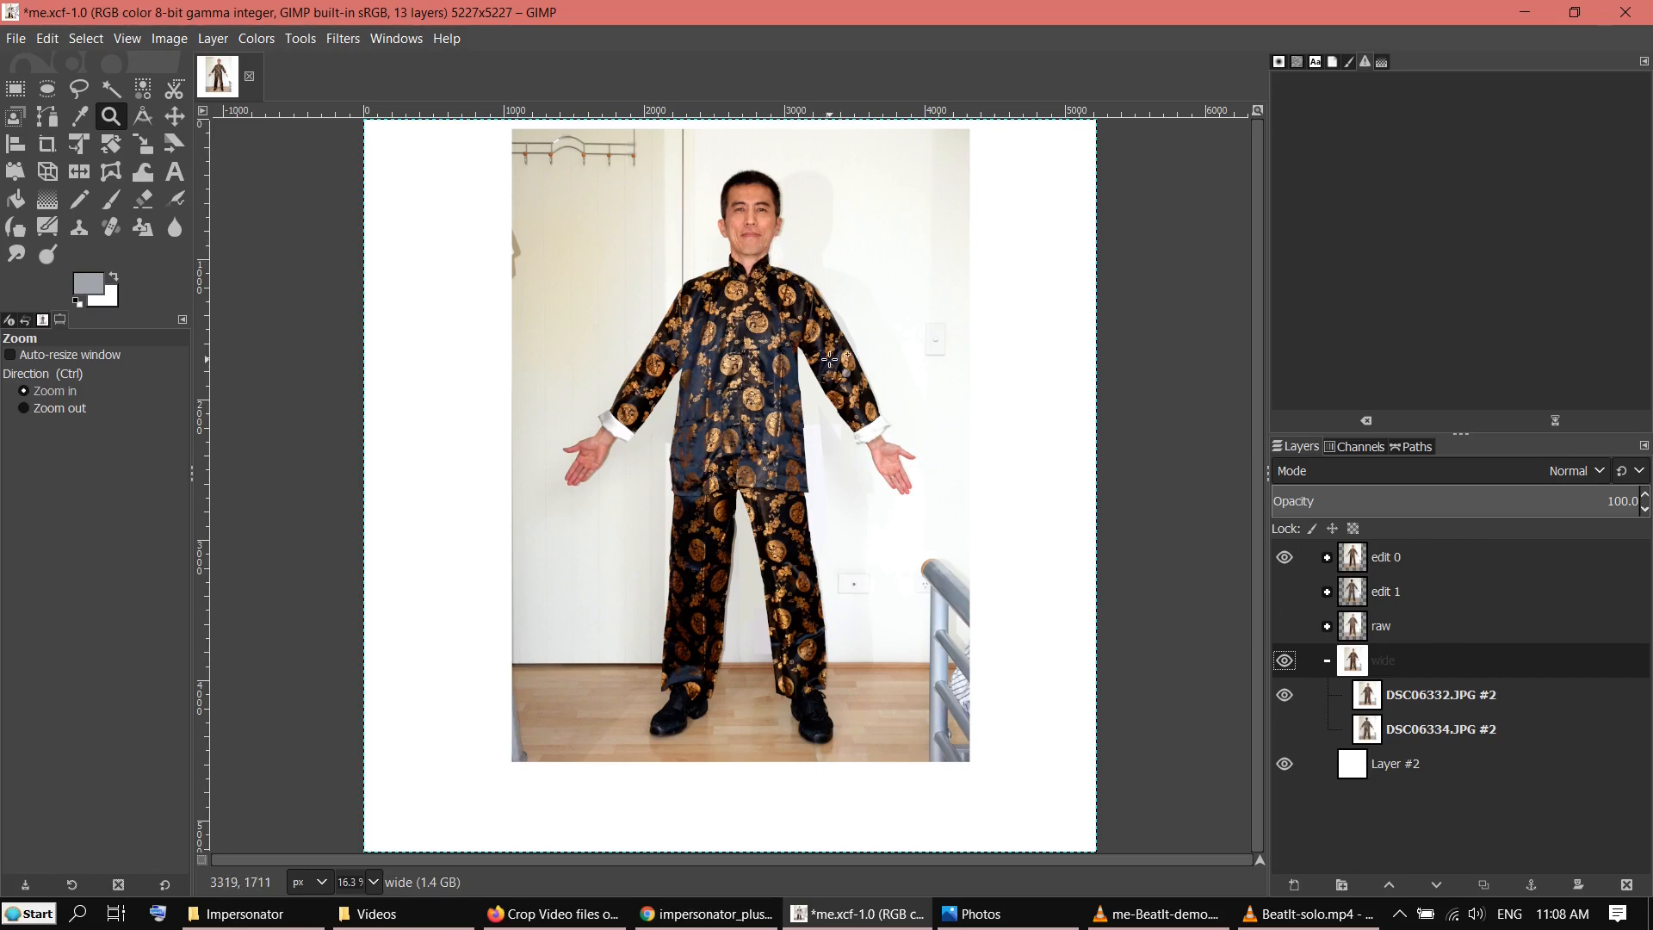
mouse_move(680, 242)
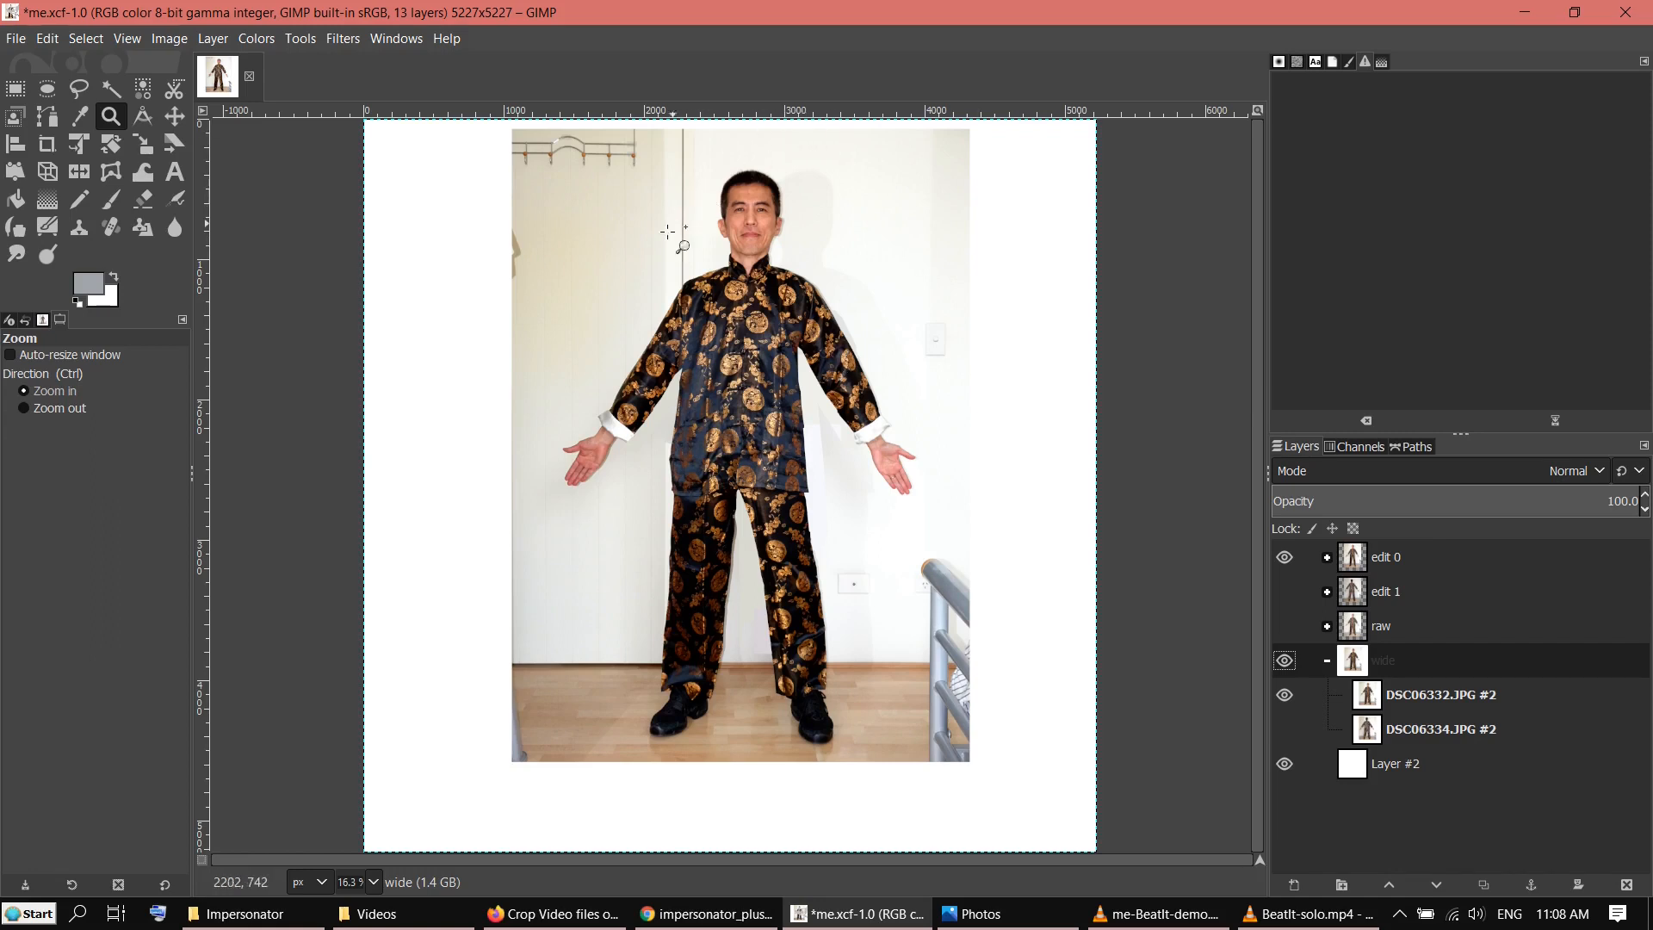
mouse_move(764, 184)
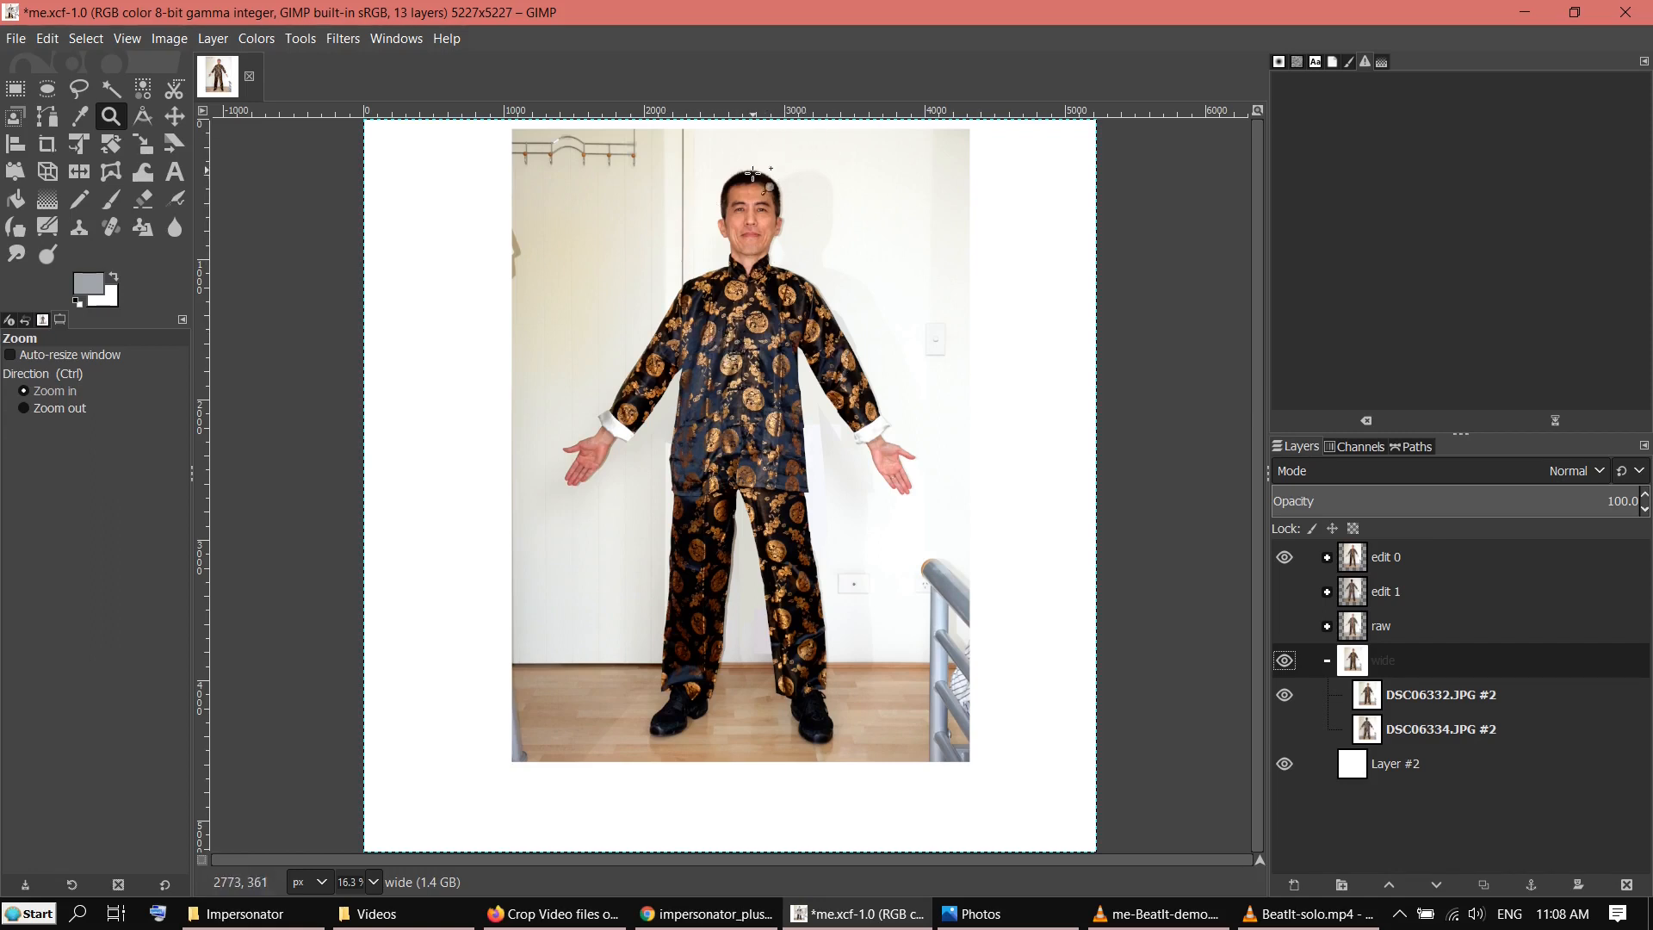
mouse_move(685, 142)
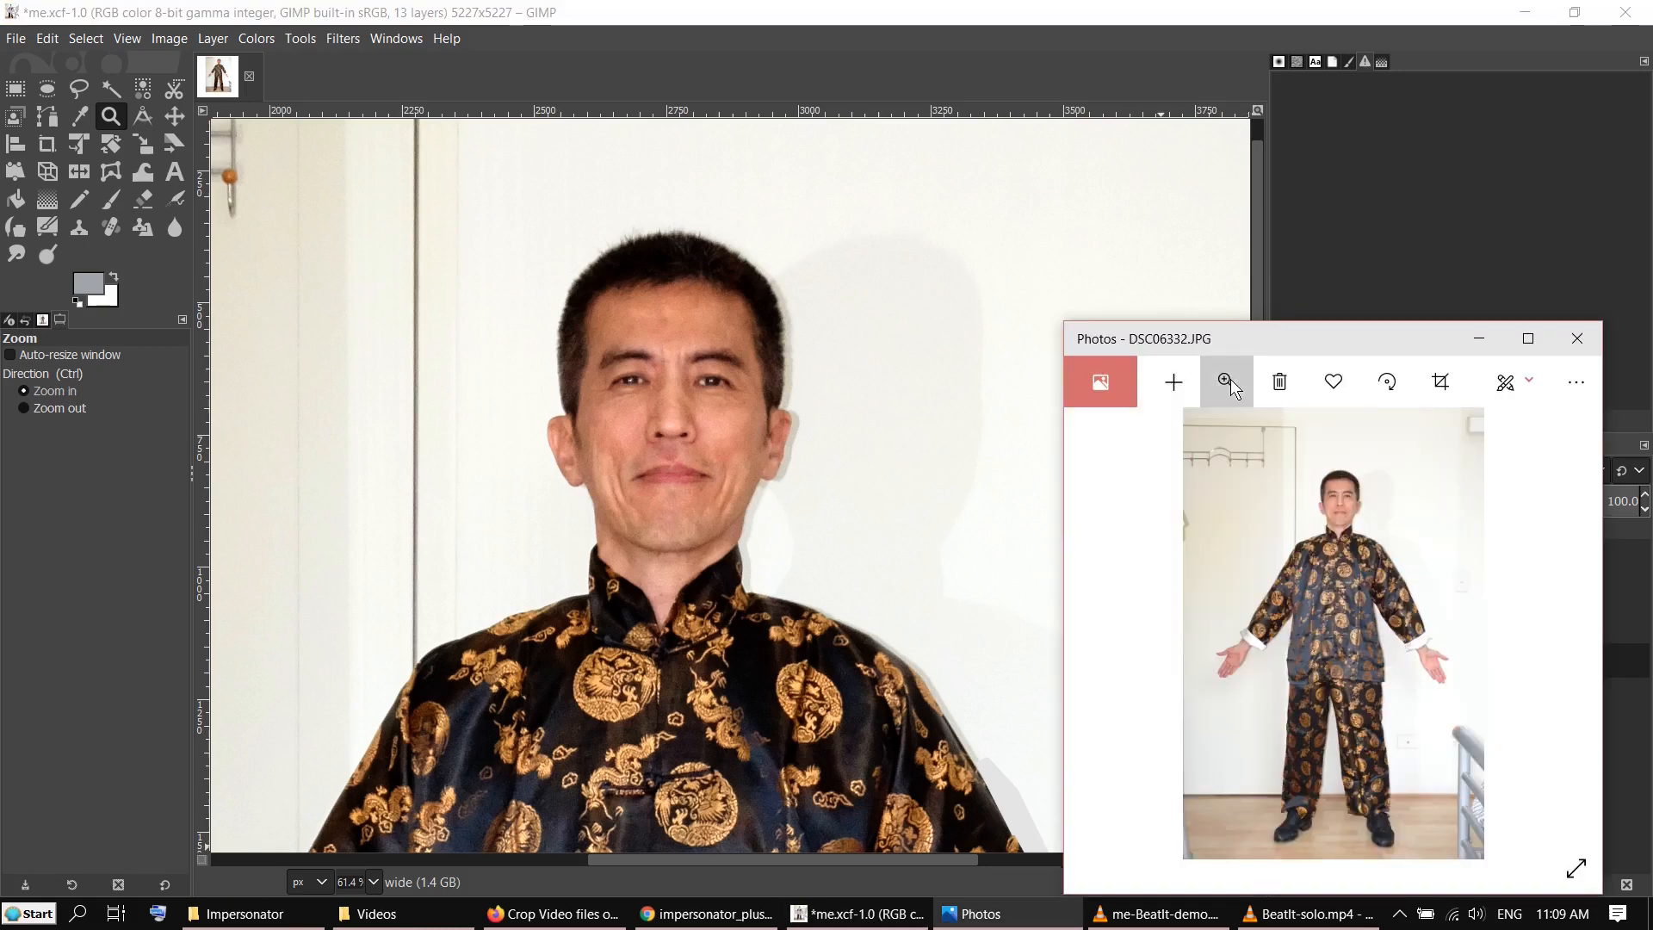
Enlarge DSC06332.JPG in Photos to the man's face and shoulders
click(1223, 381)
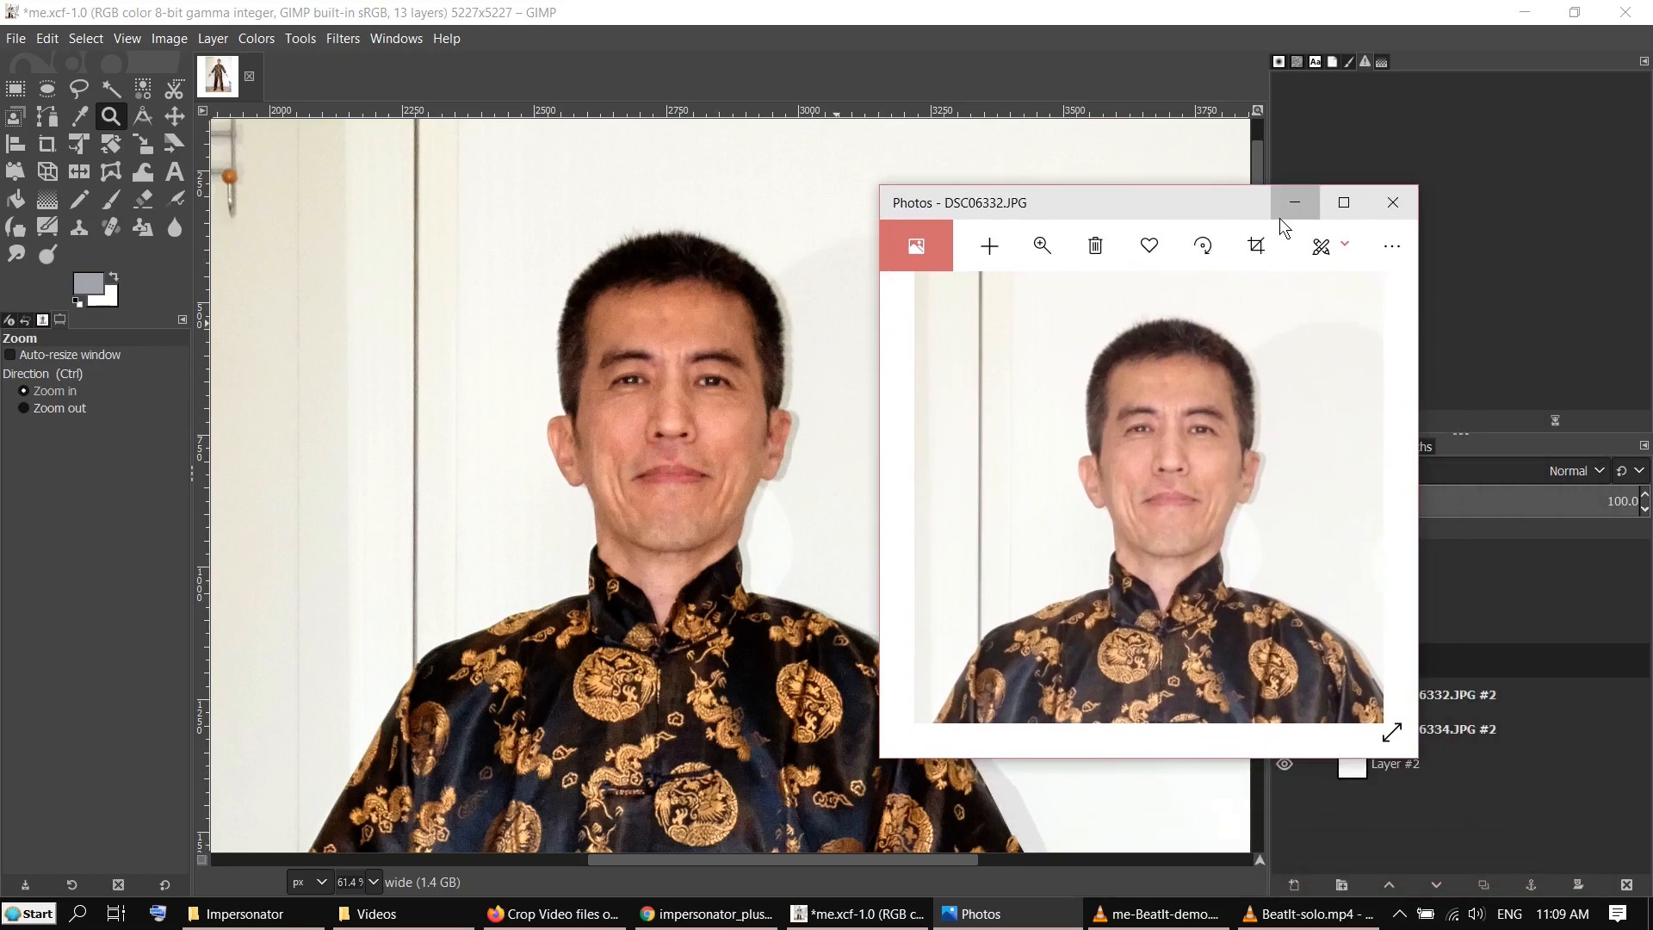
mouse_move(1112, 522)
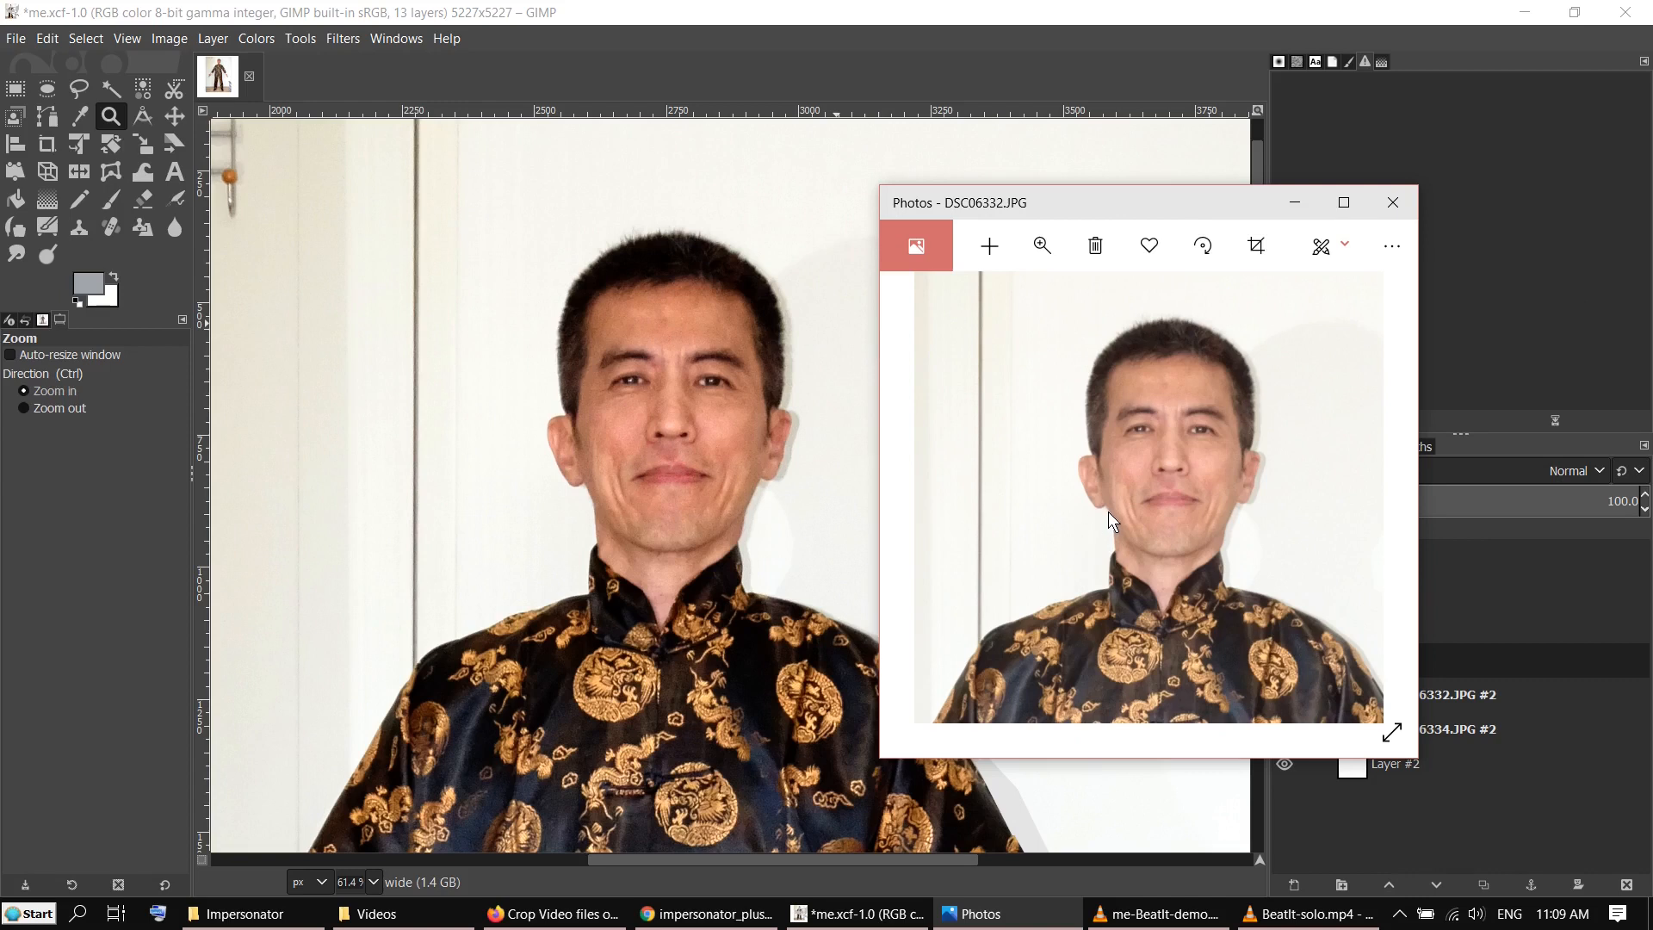
mouse_move(1121, 549)
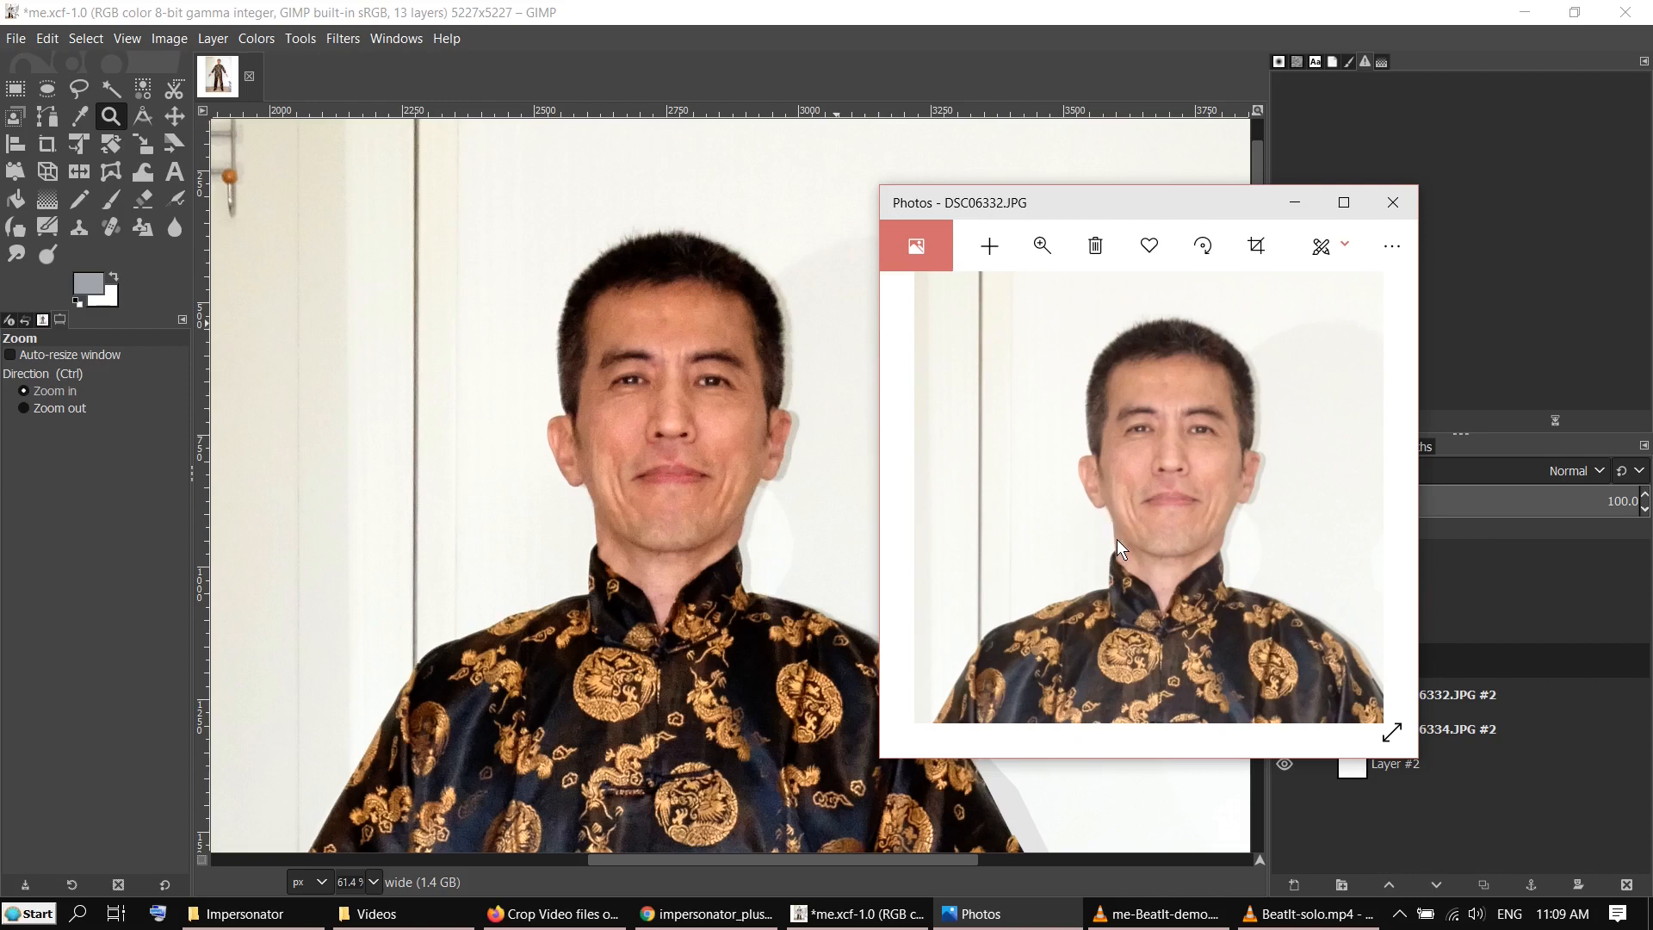
mouse_move(1079, 505)
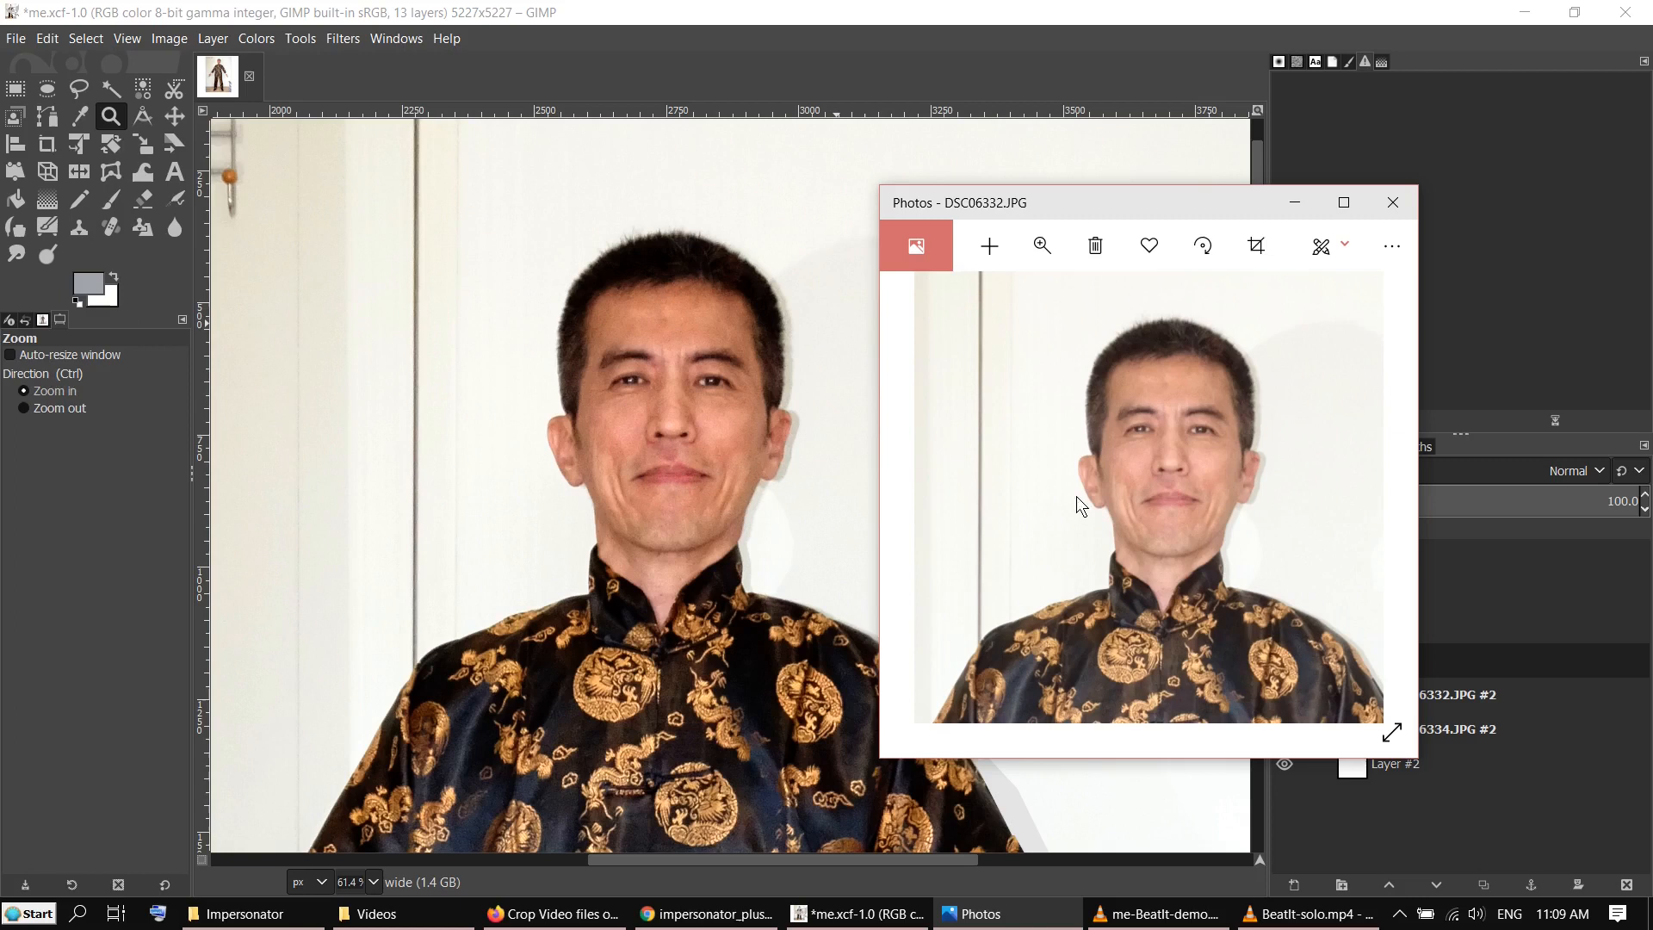
mouse_move(1225, 524)
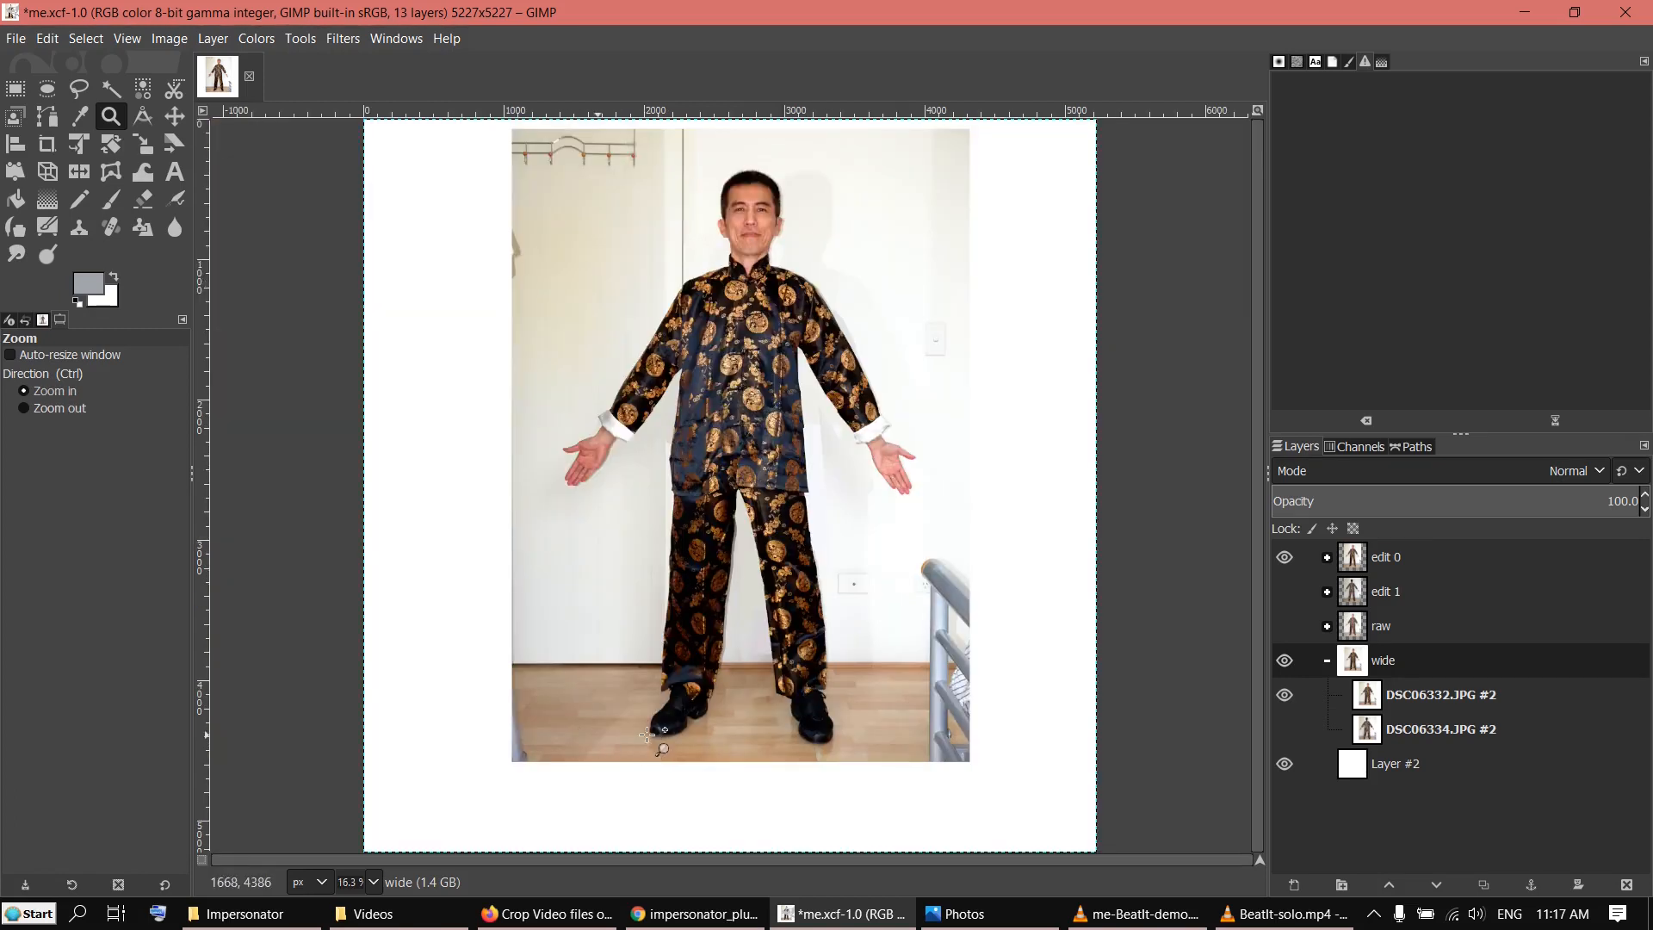
mouse_move(675, 738)
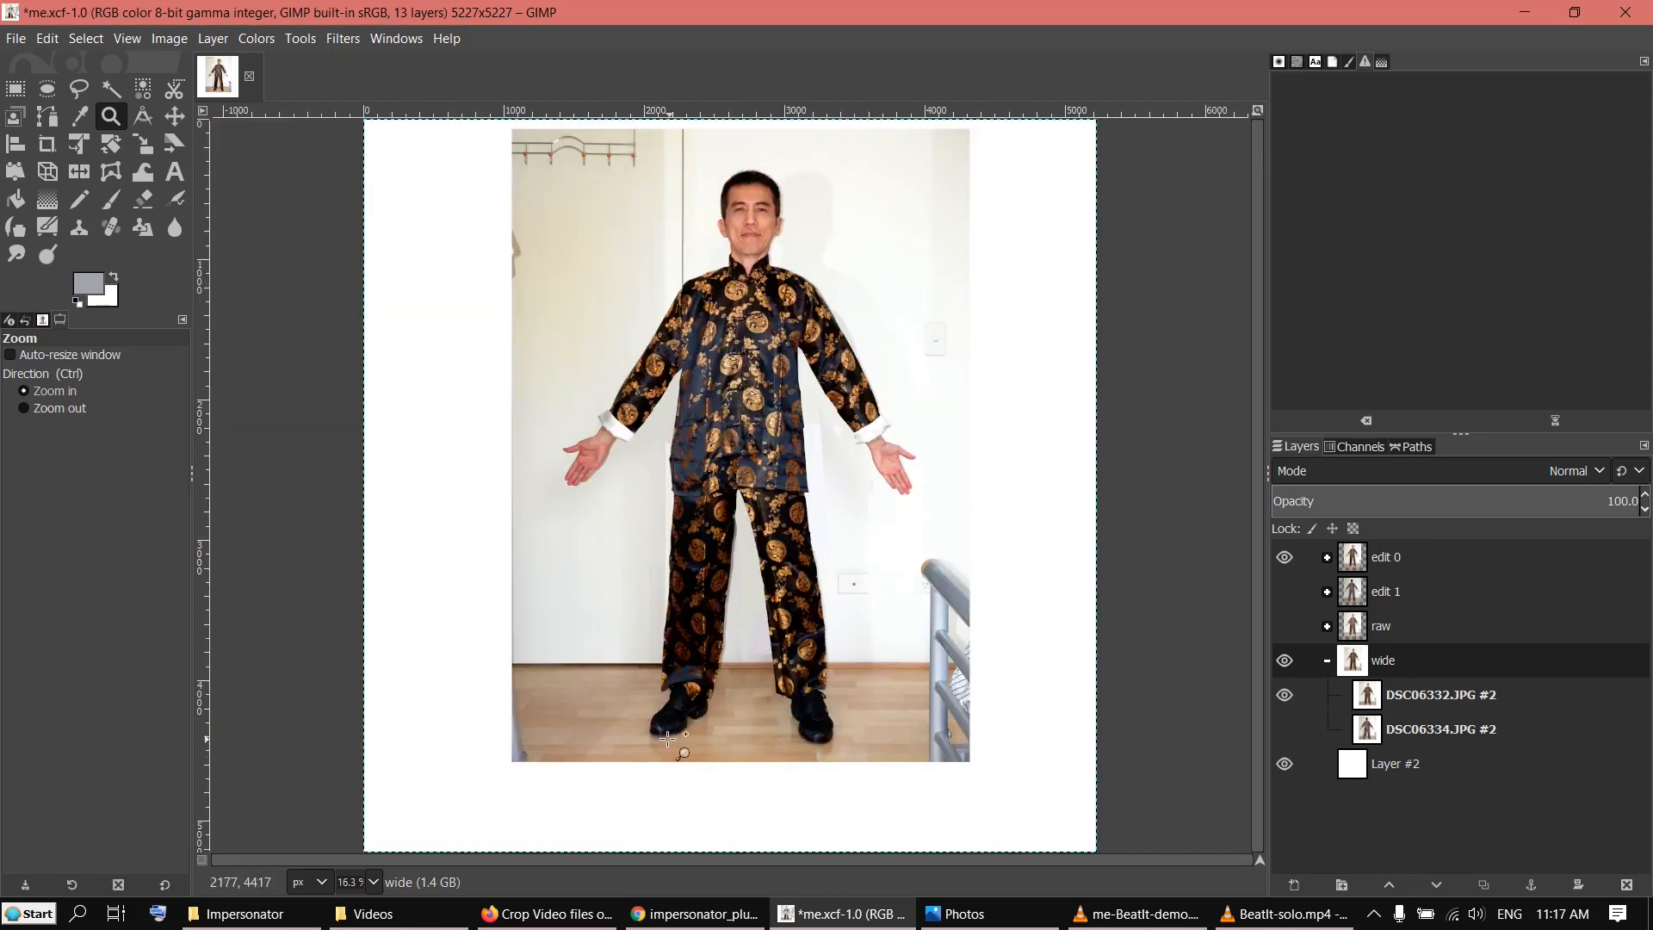
mouse_move(748, 849)
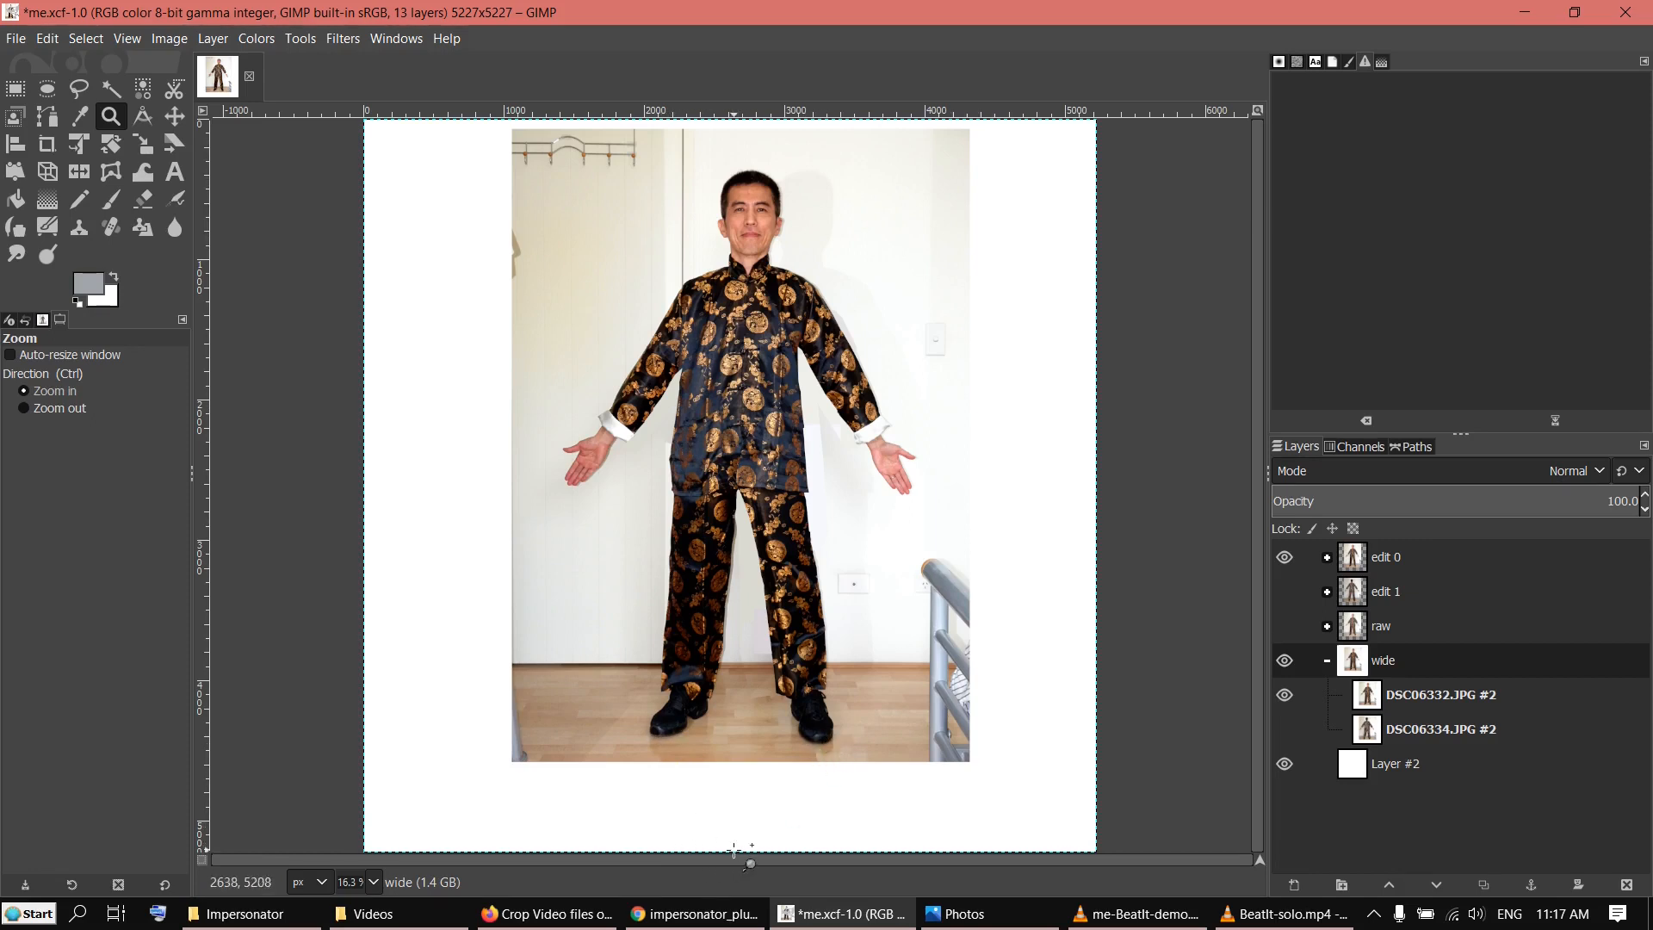
mouse_move(670, 694)
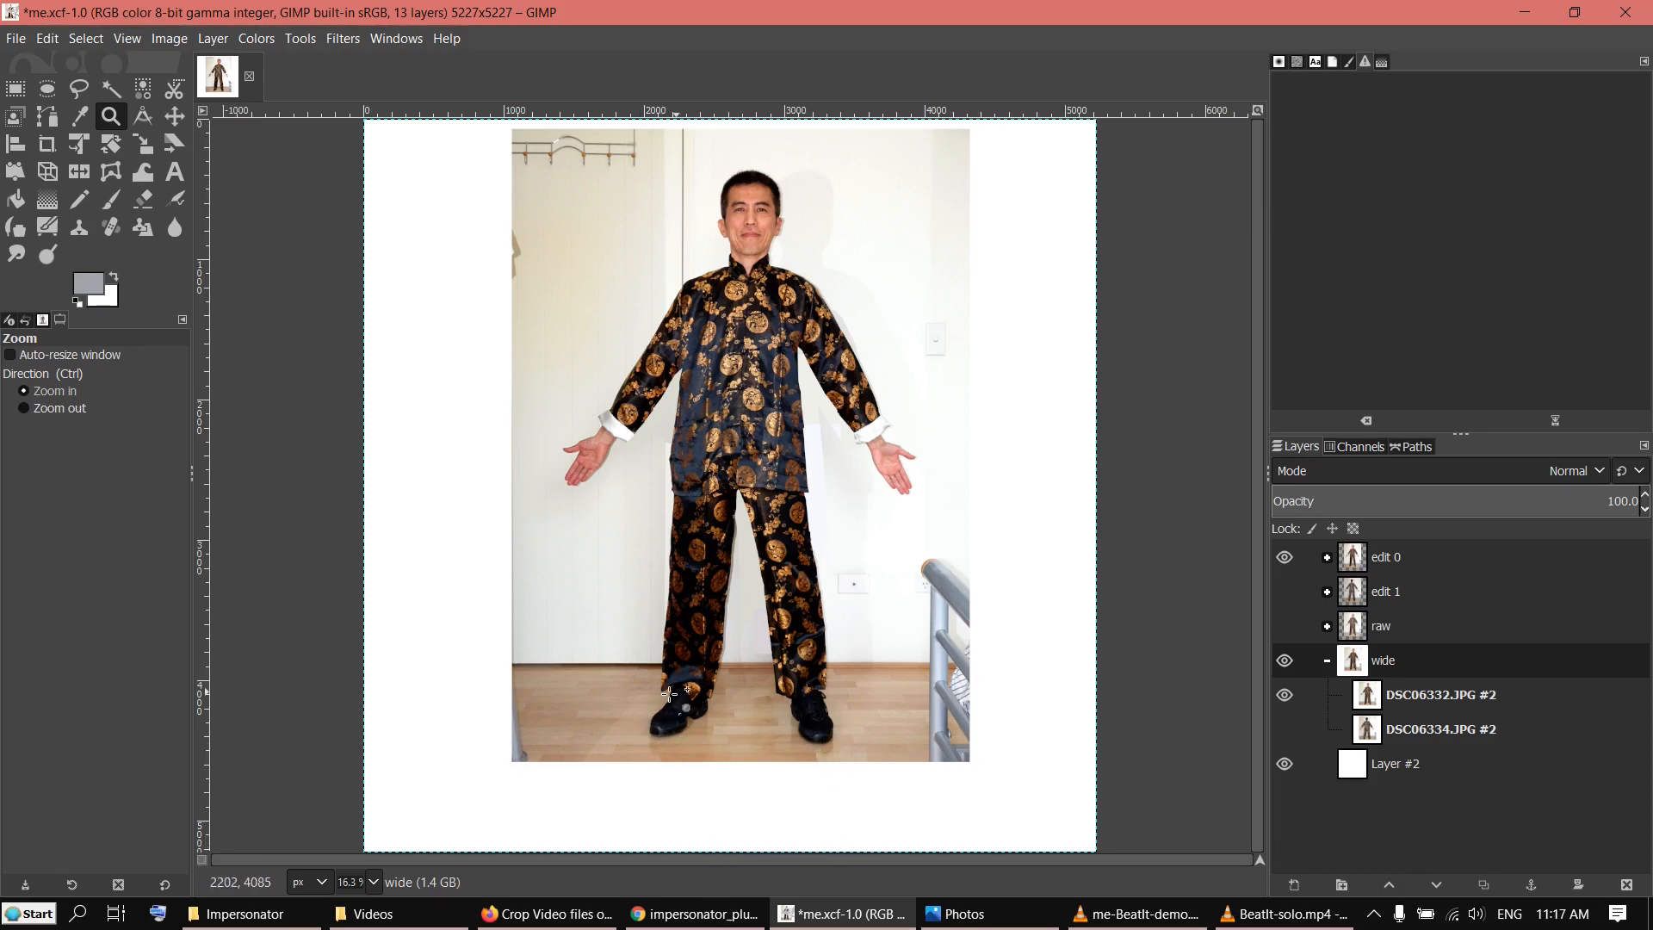
mouse_move(638, 722)
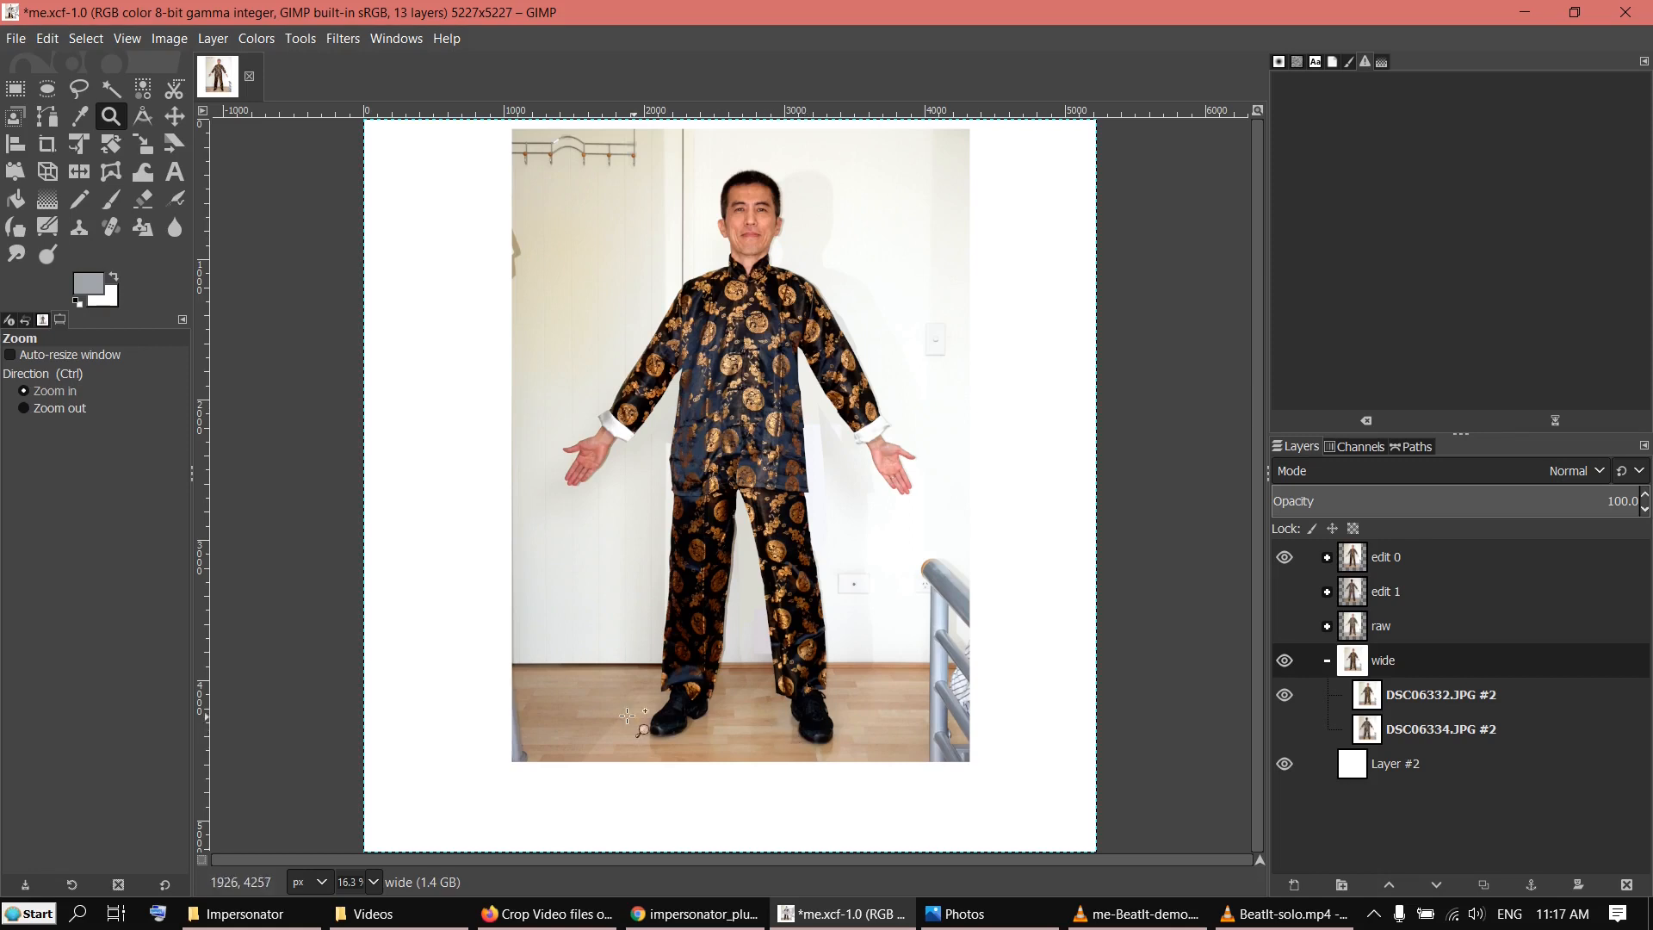
mouse_move(711, 700)
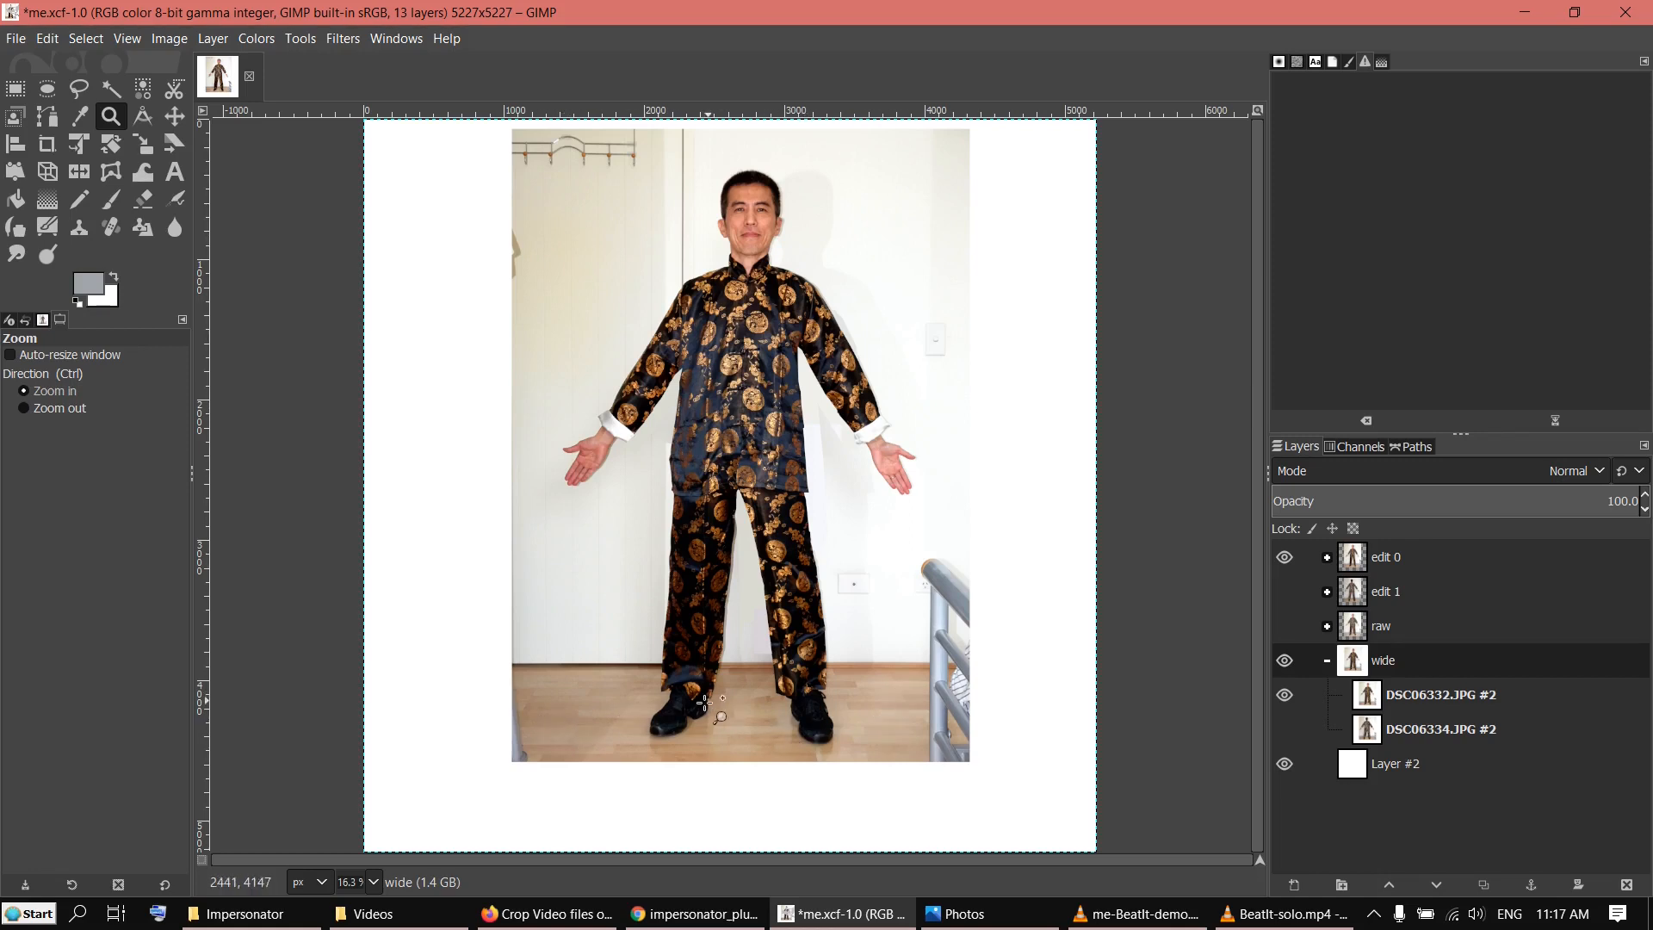
mouse_move(812, 662)
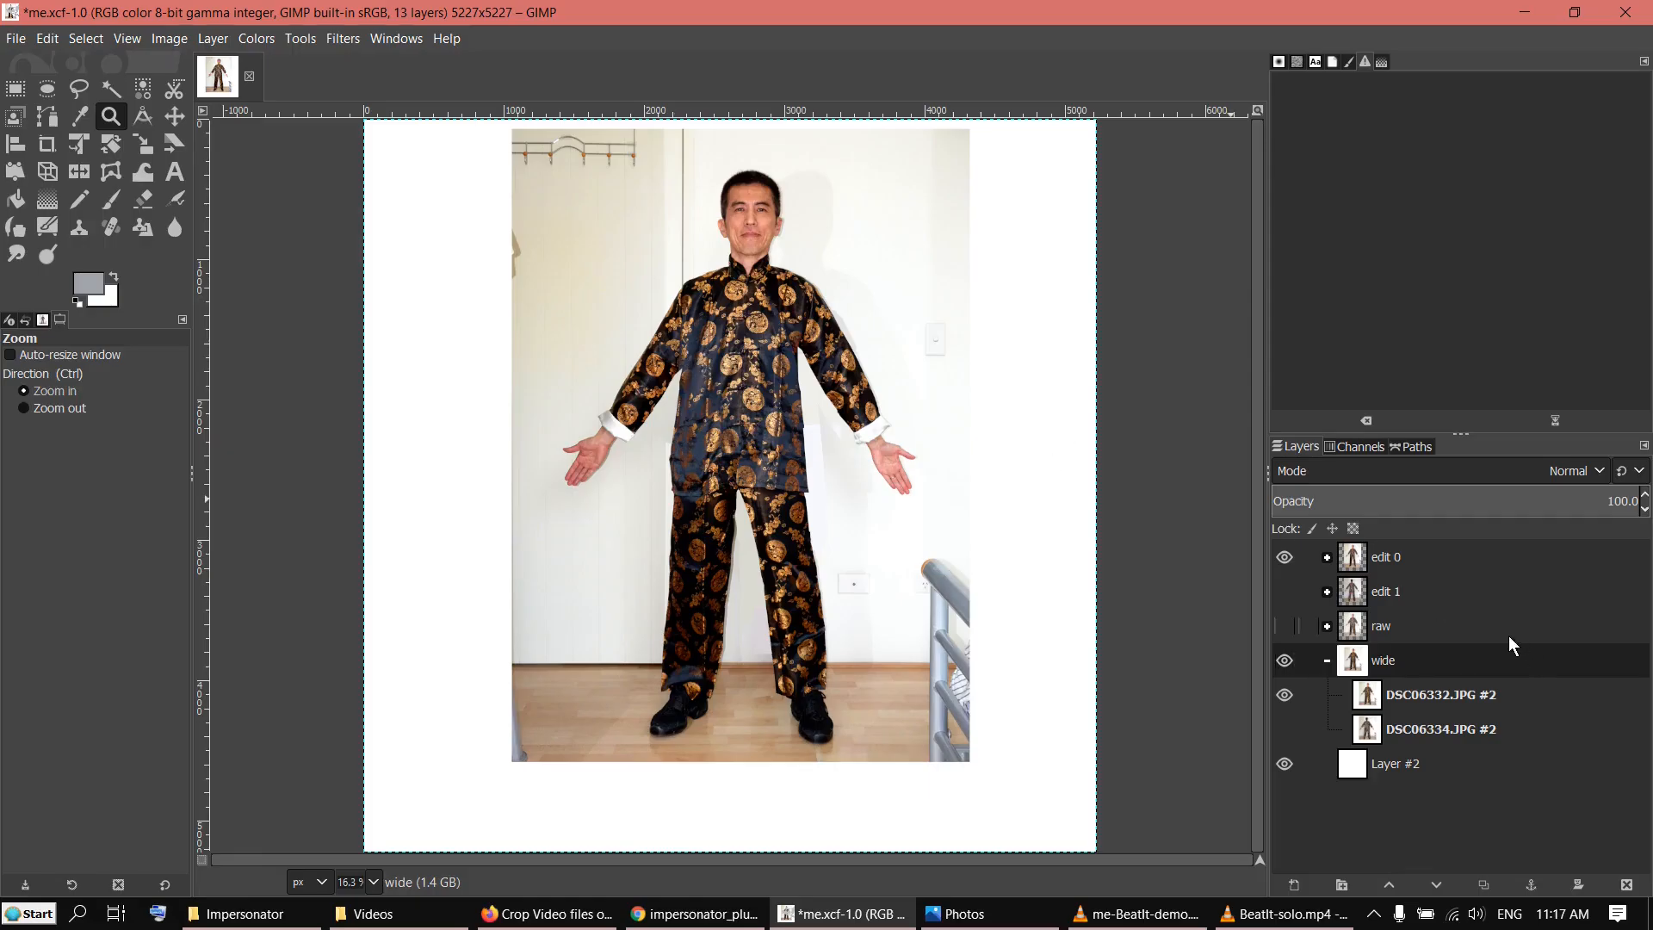
mouse_move(904, 474)
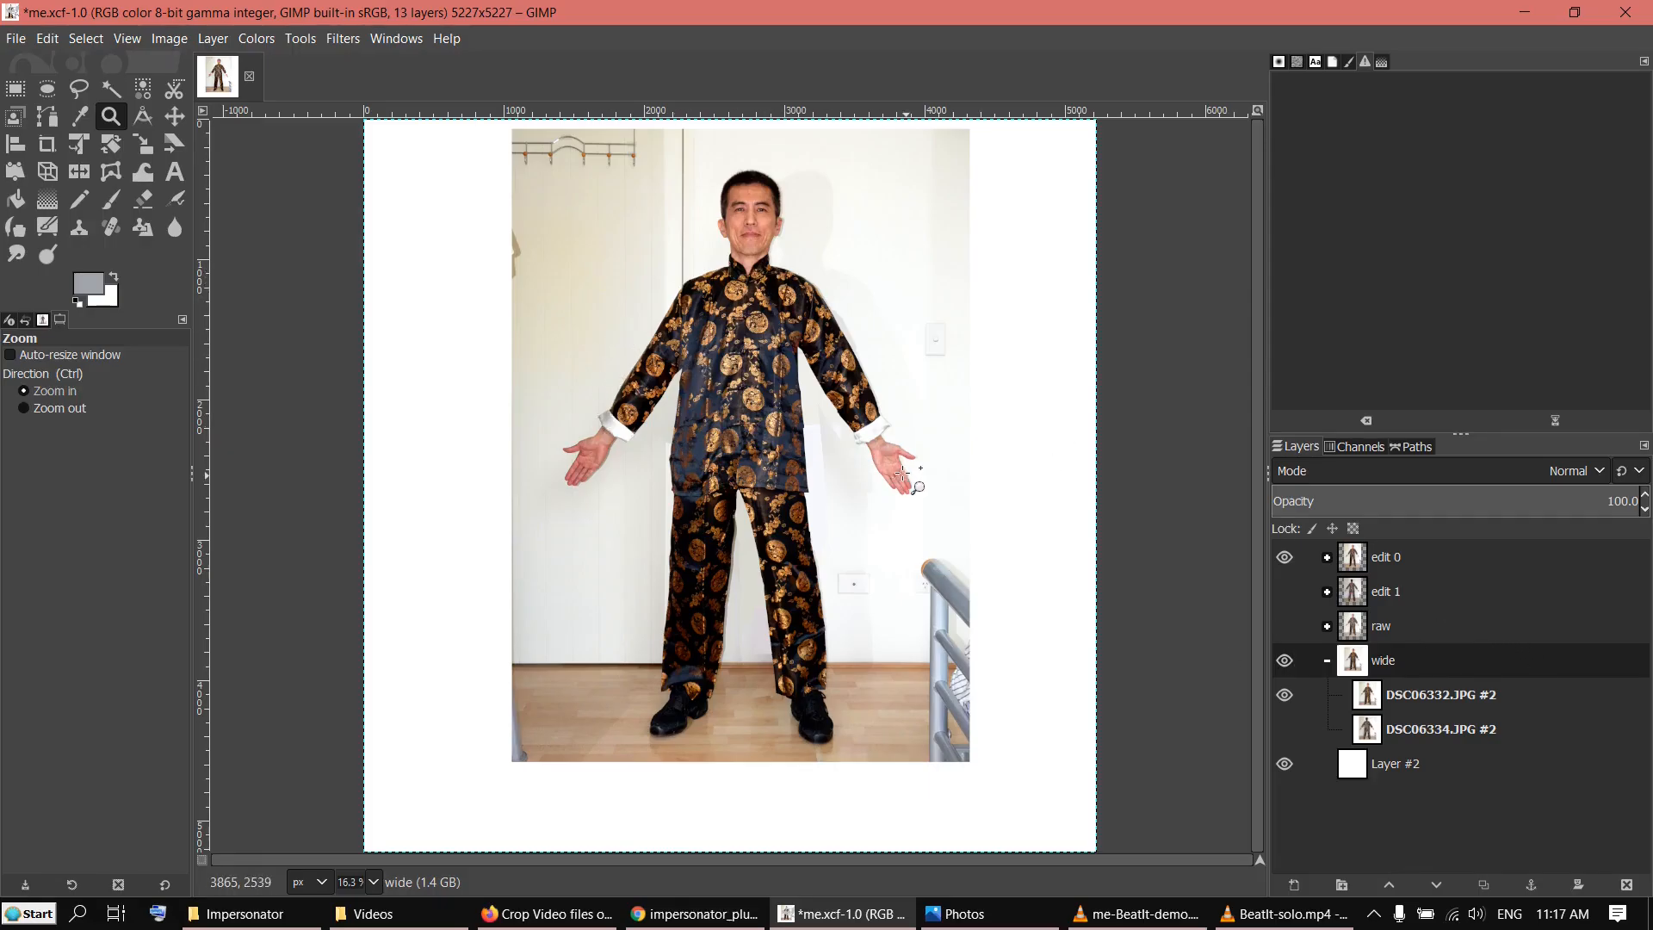
mouse_move(658, 363)
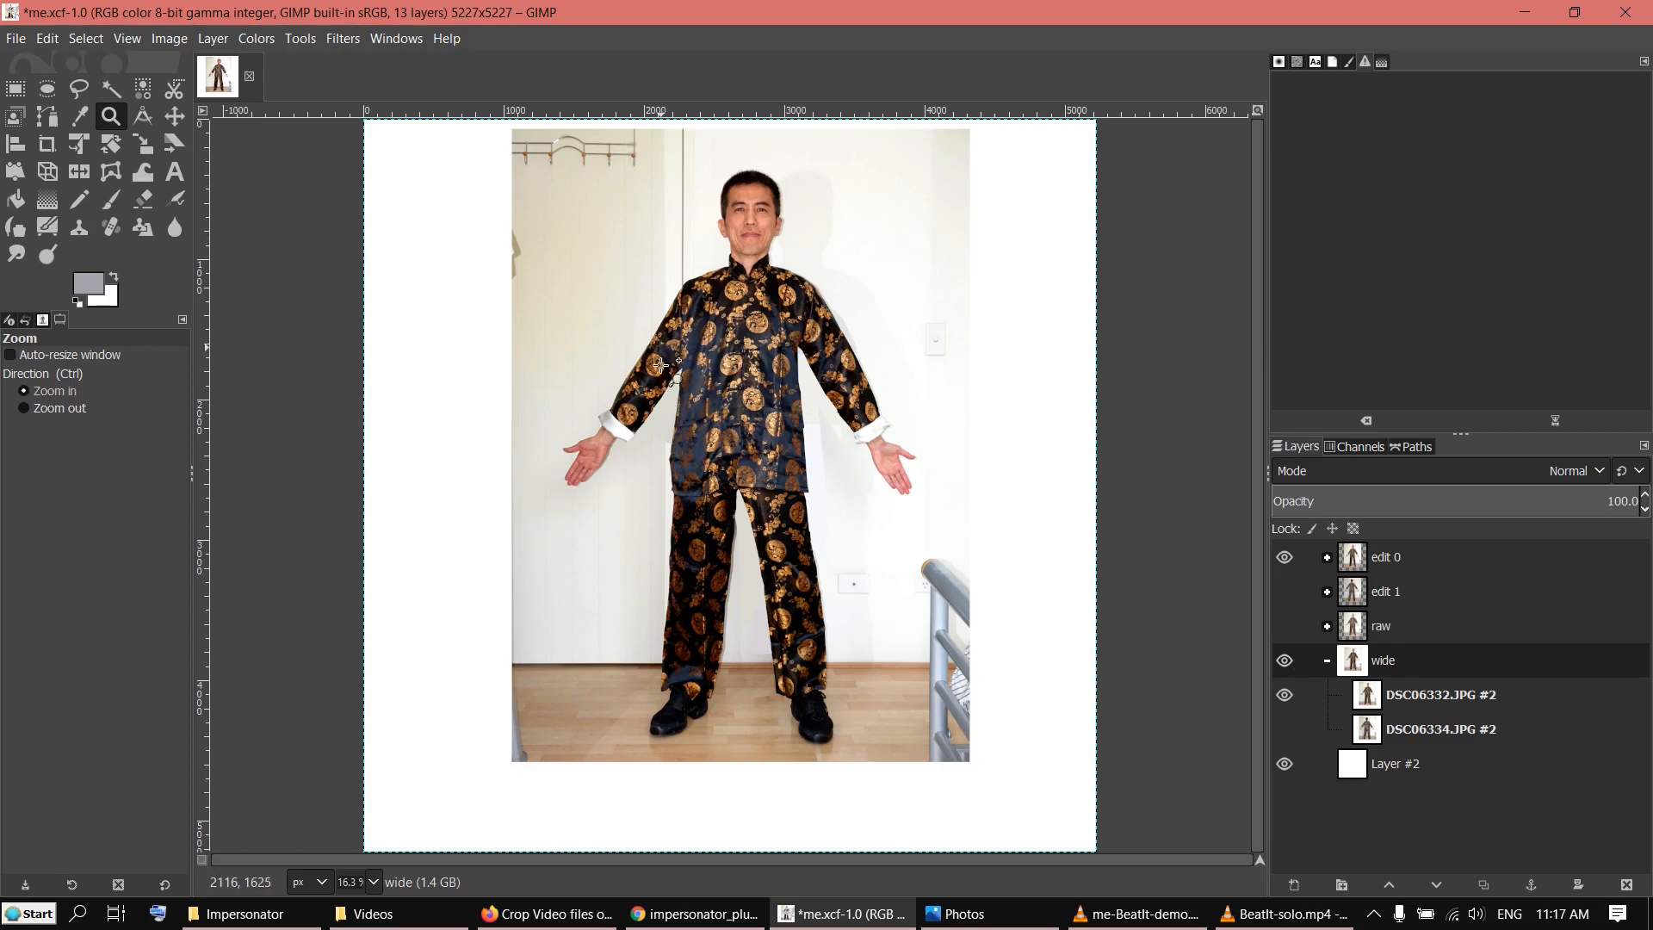
mouse_move(686, 379)
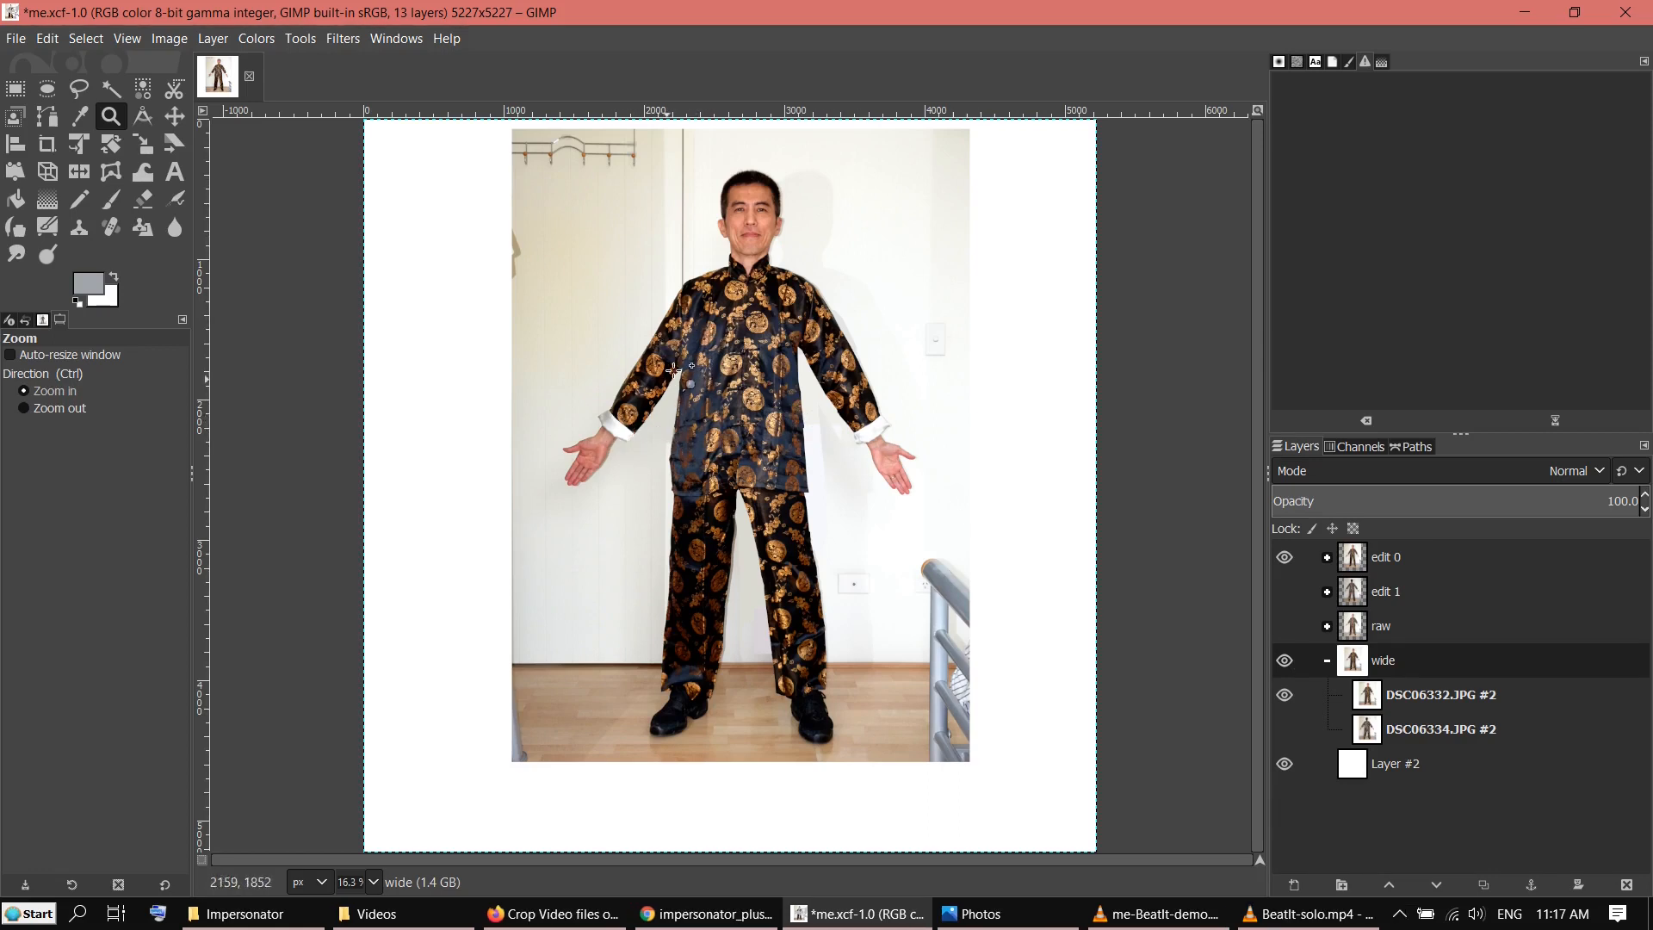
mouse_move(859, 448)
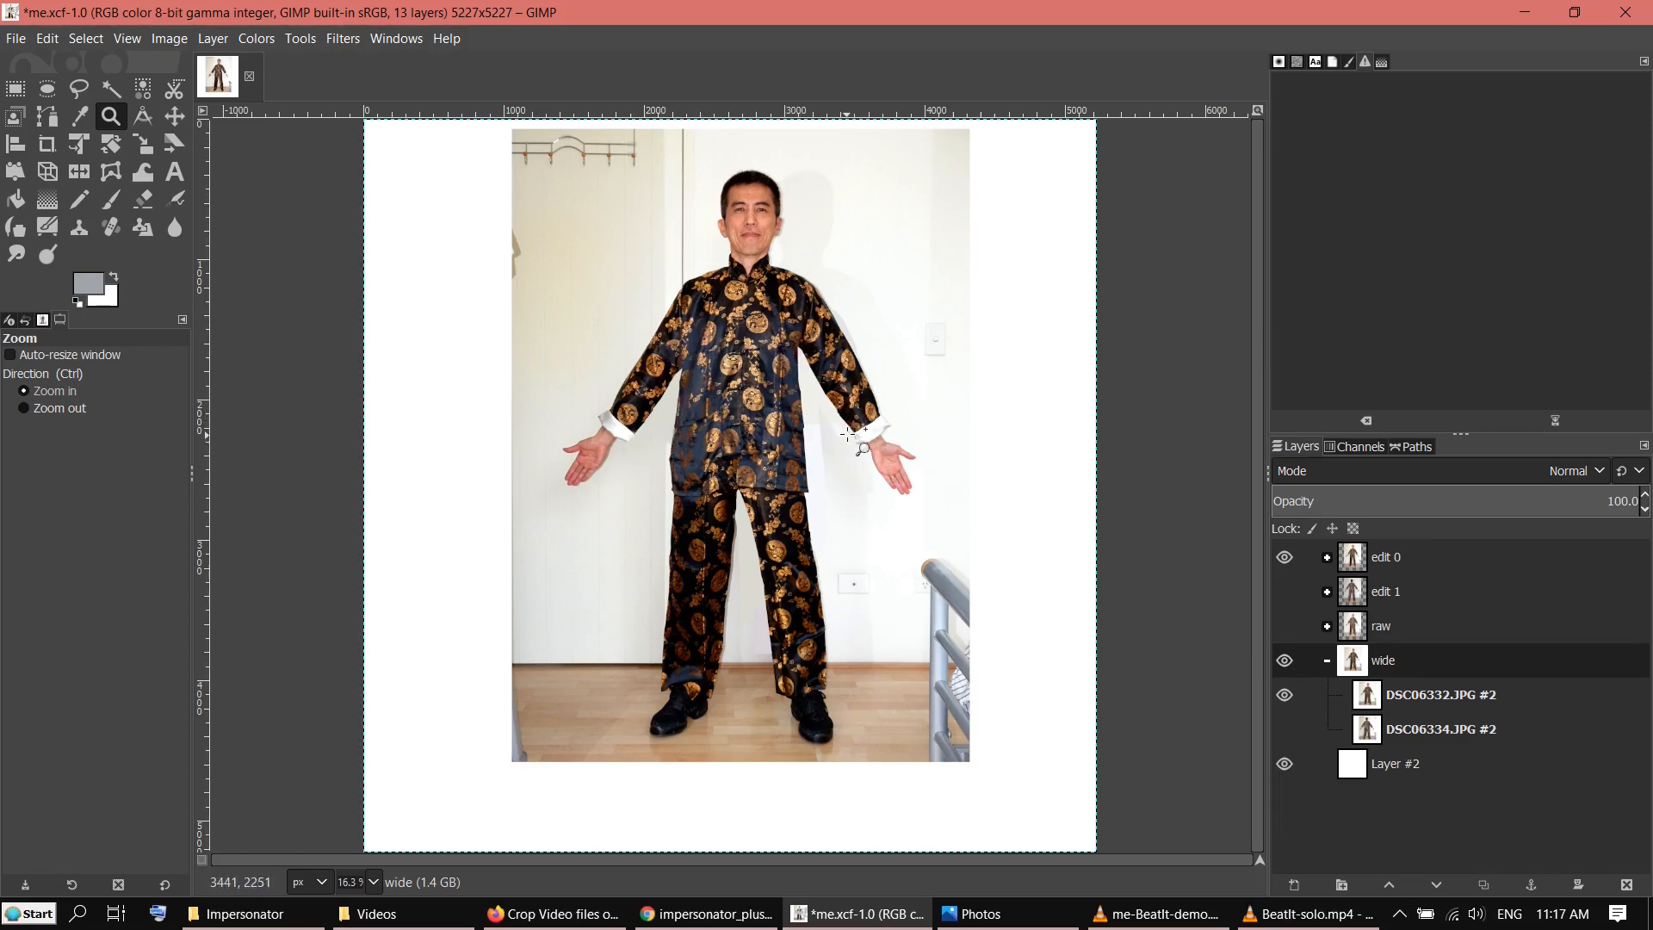
mouse_move(1247, 664)
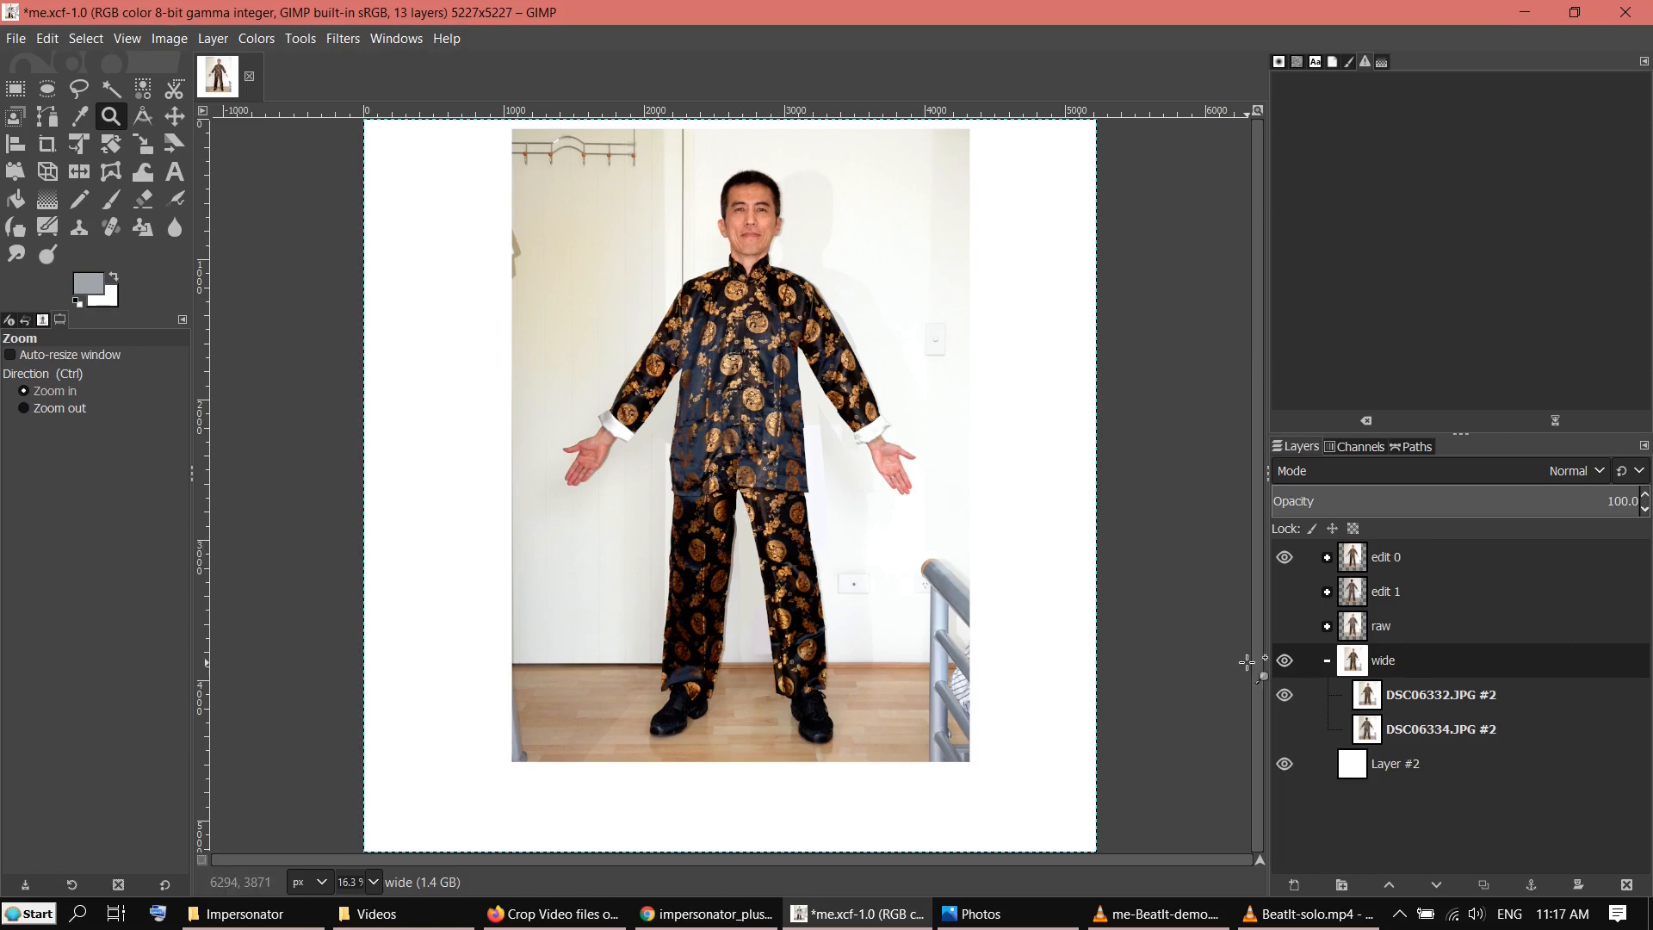
Zoom in on the suit's torso and legs, then toggle the edit 0 layer's visibility
click(1284, 556)
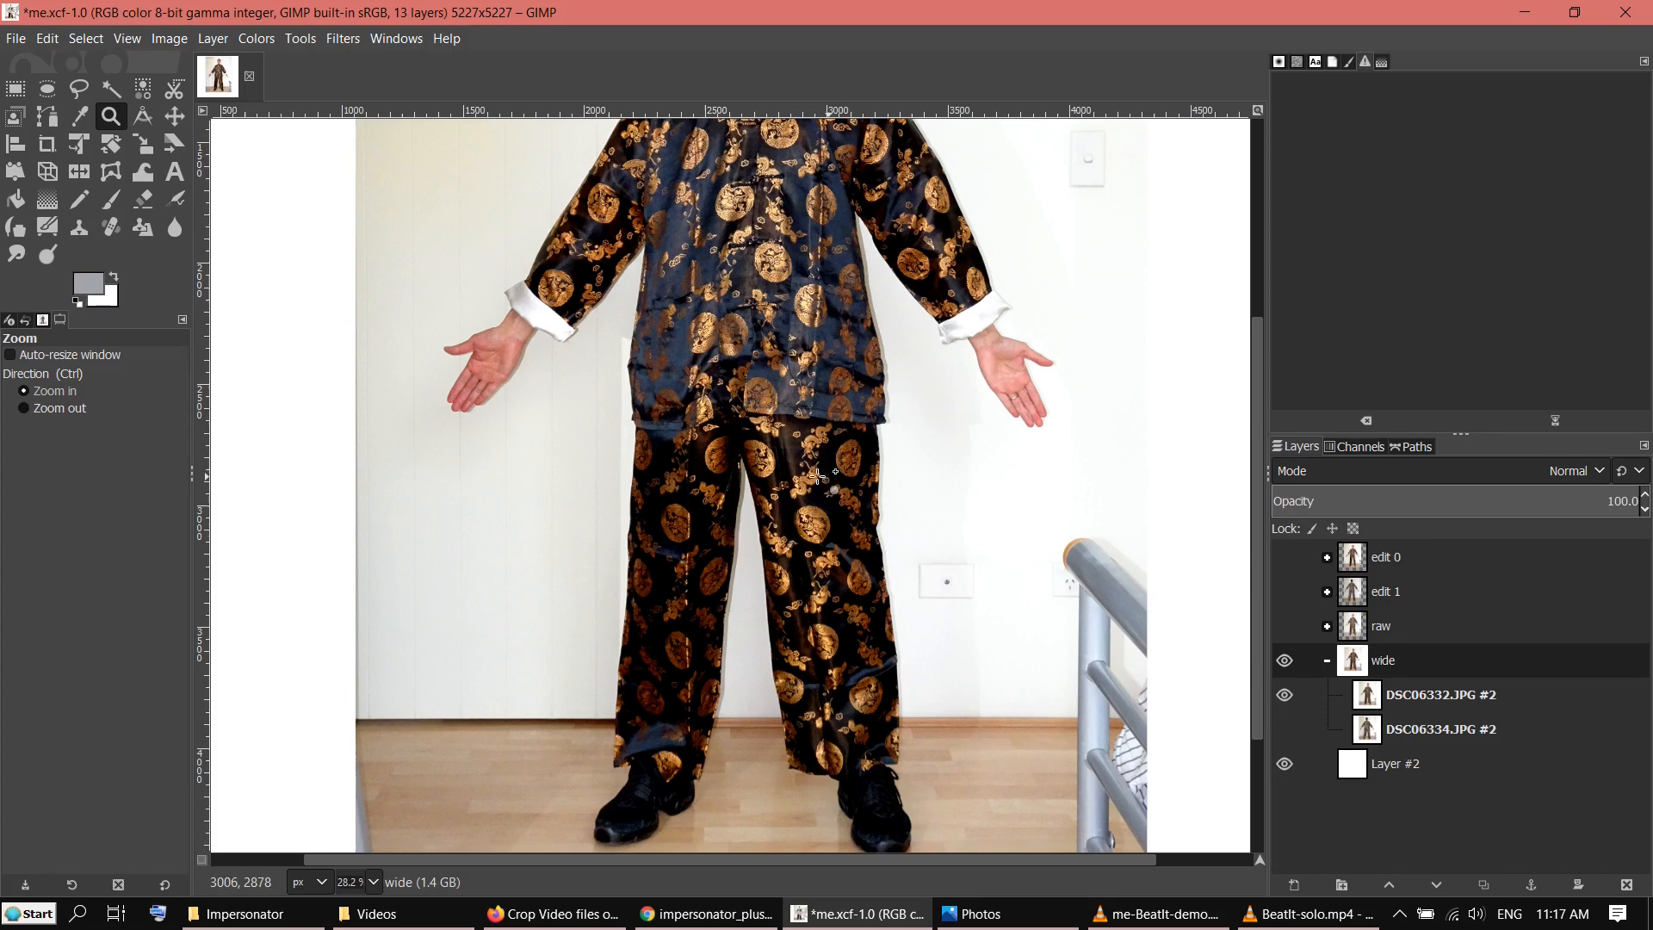
mouse_move(933, 390)
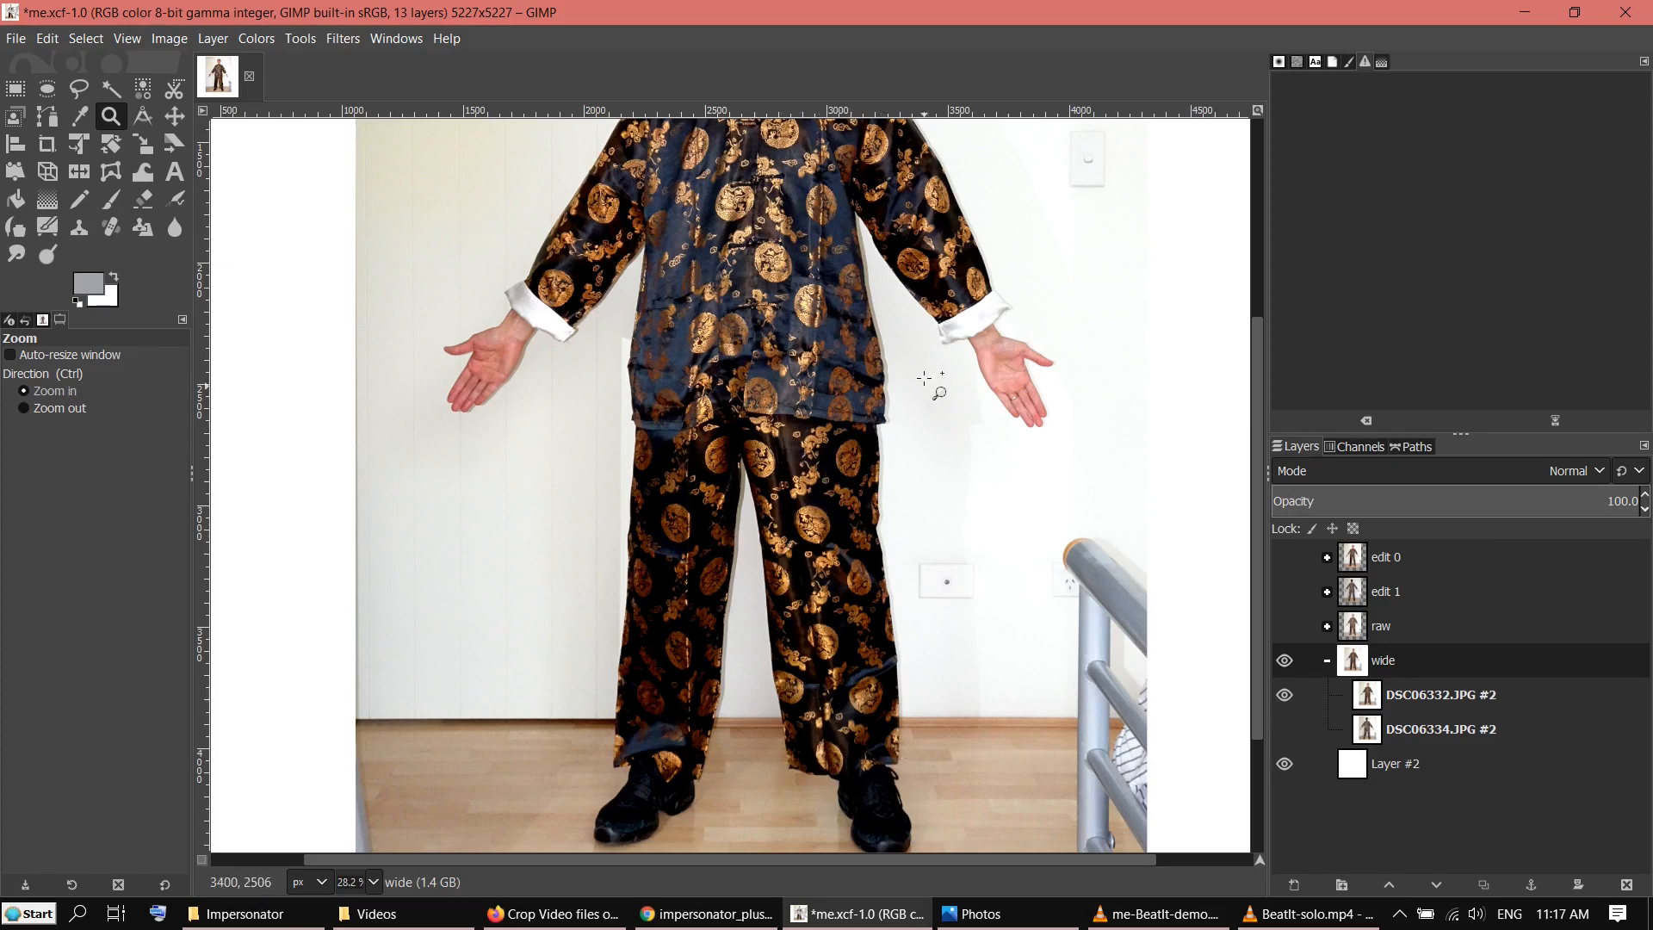
mouse_move(938, 215)
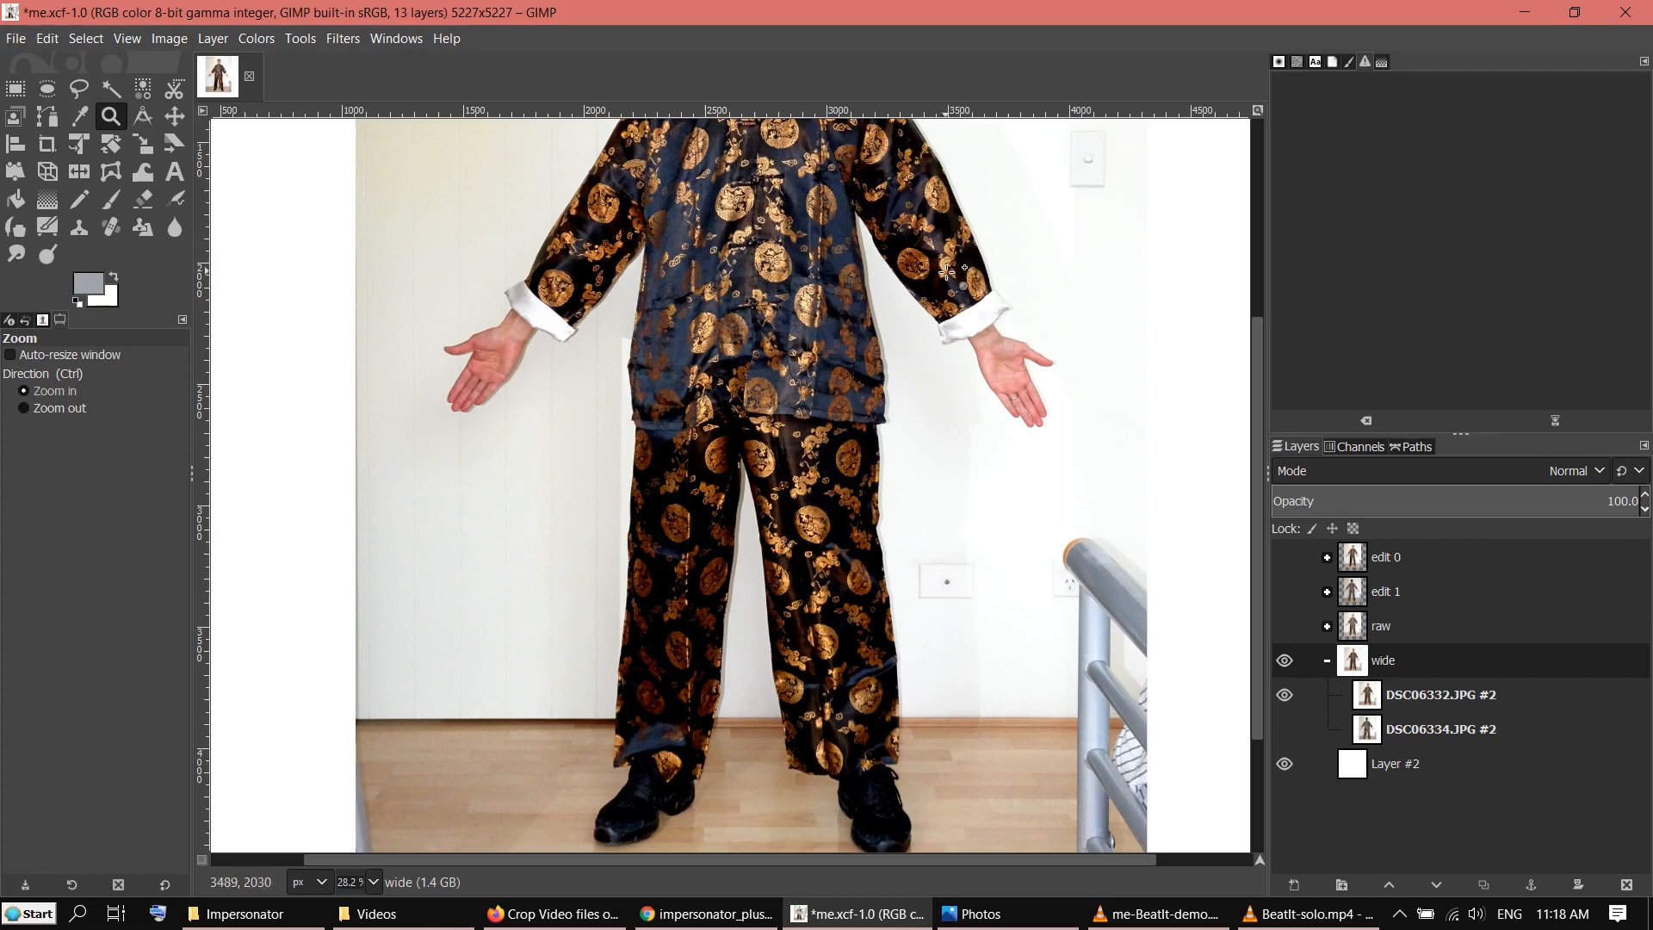
mouse_move(1265, 546)
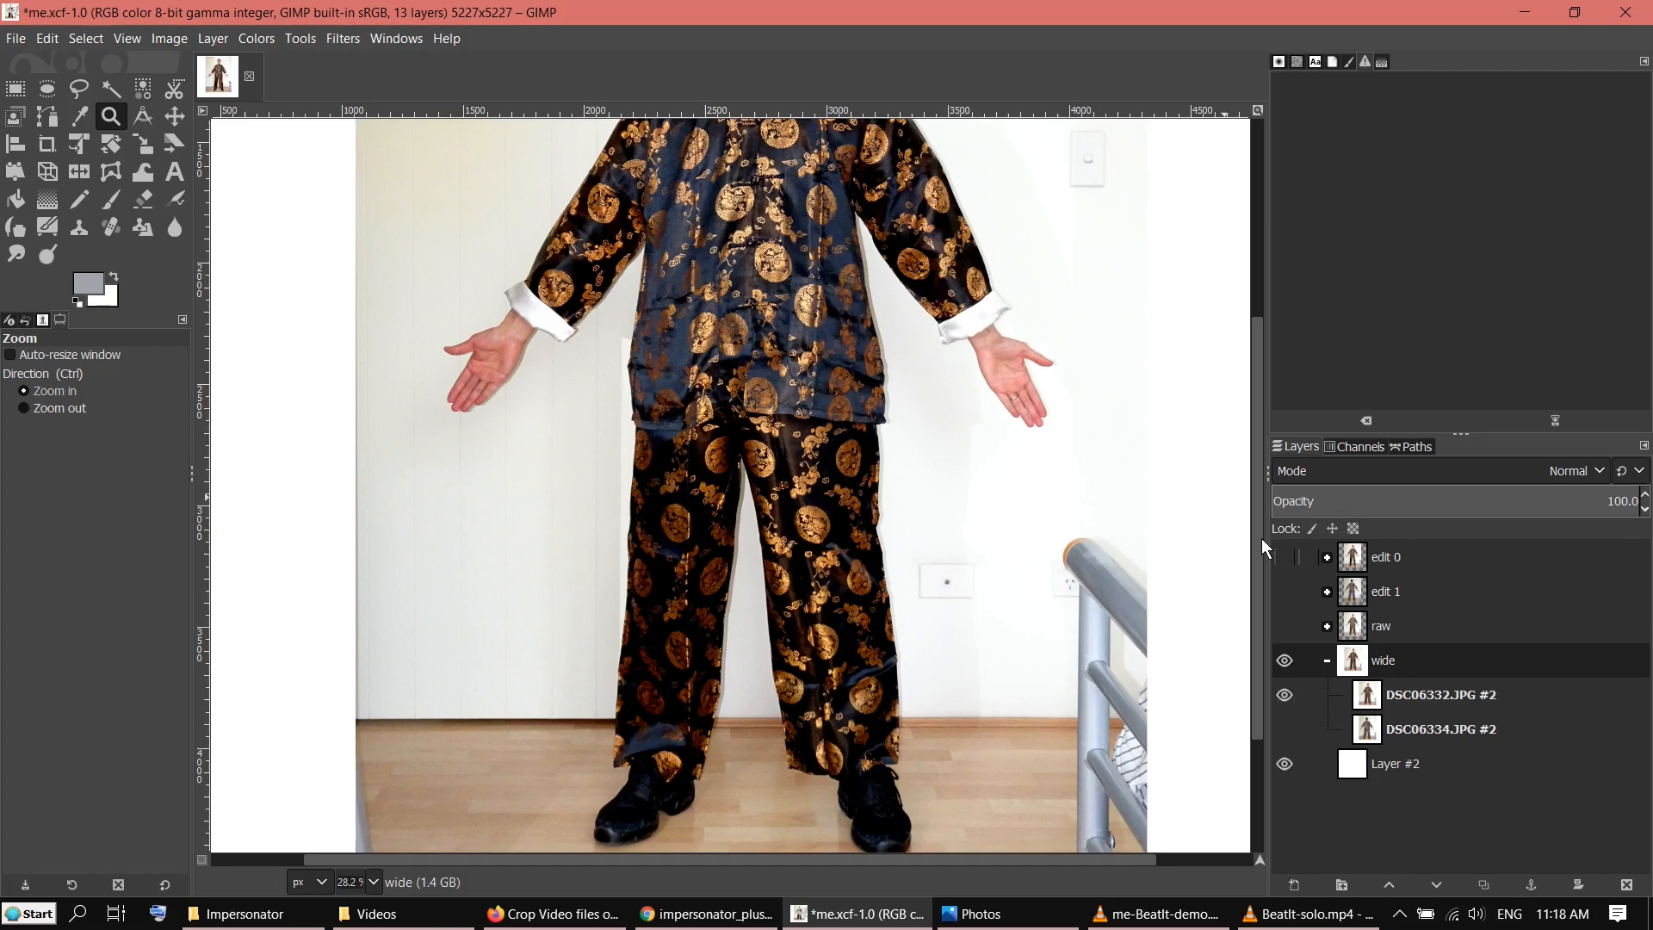
mouse_move(960, 361)
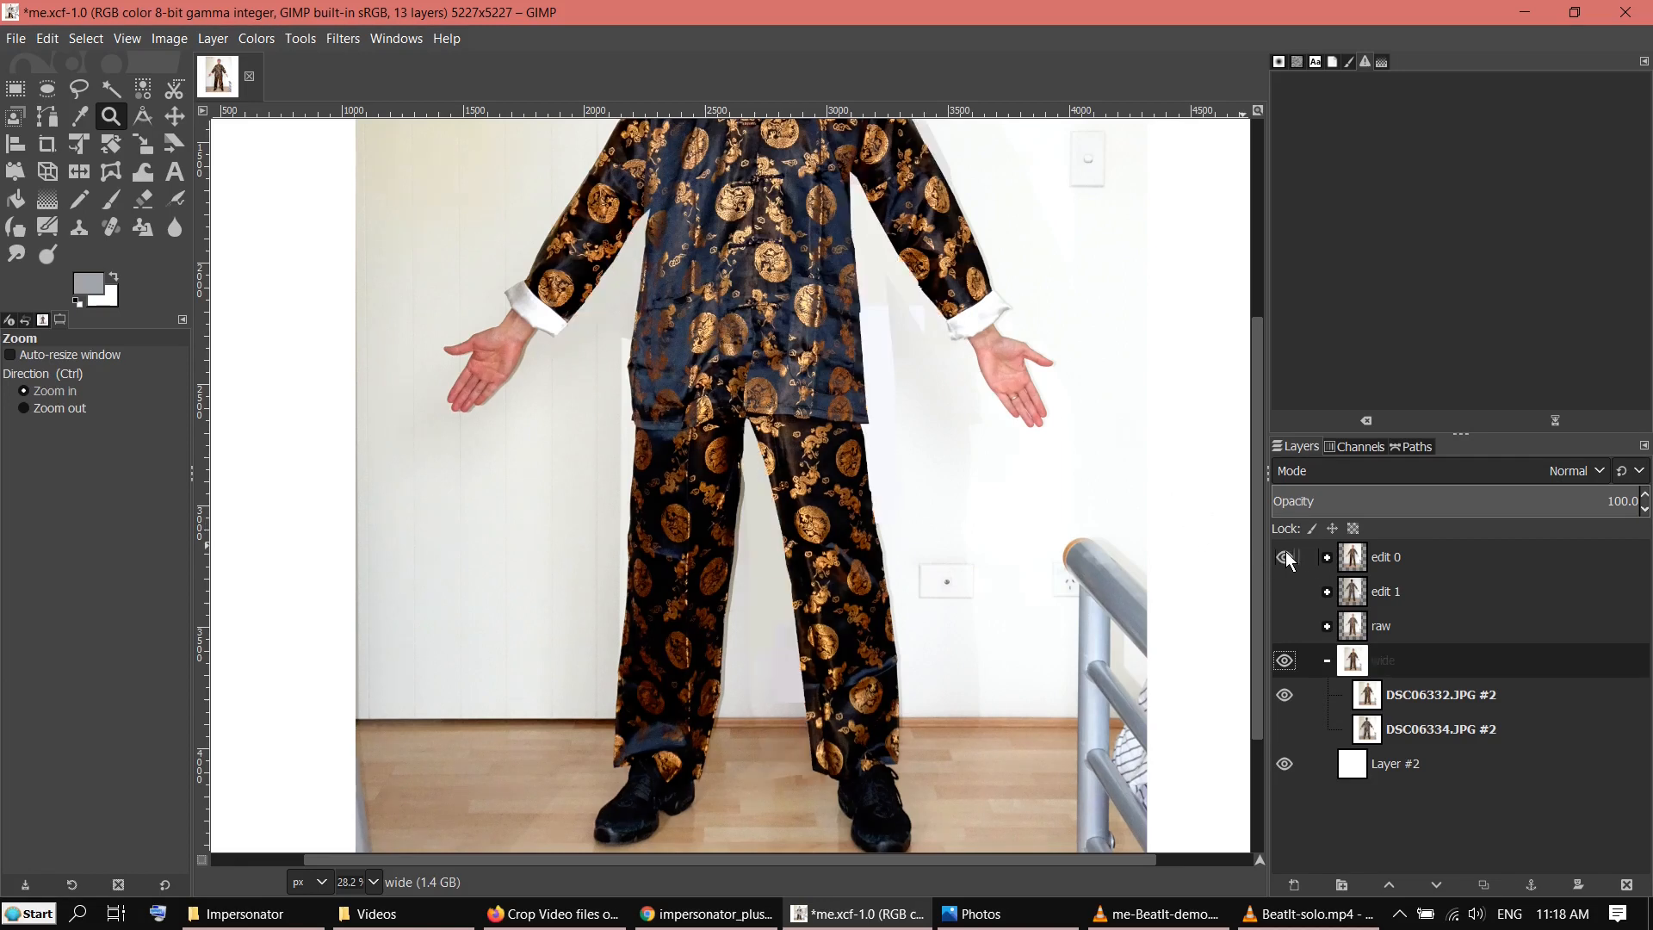
click(1285, 556)
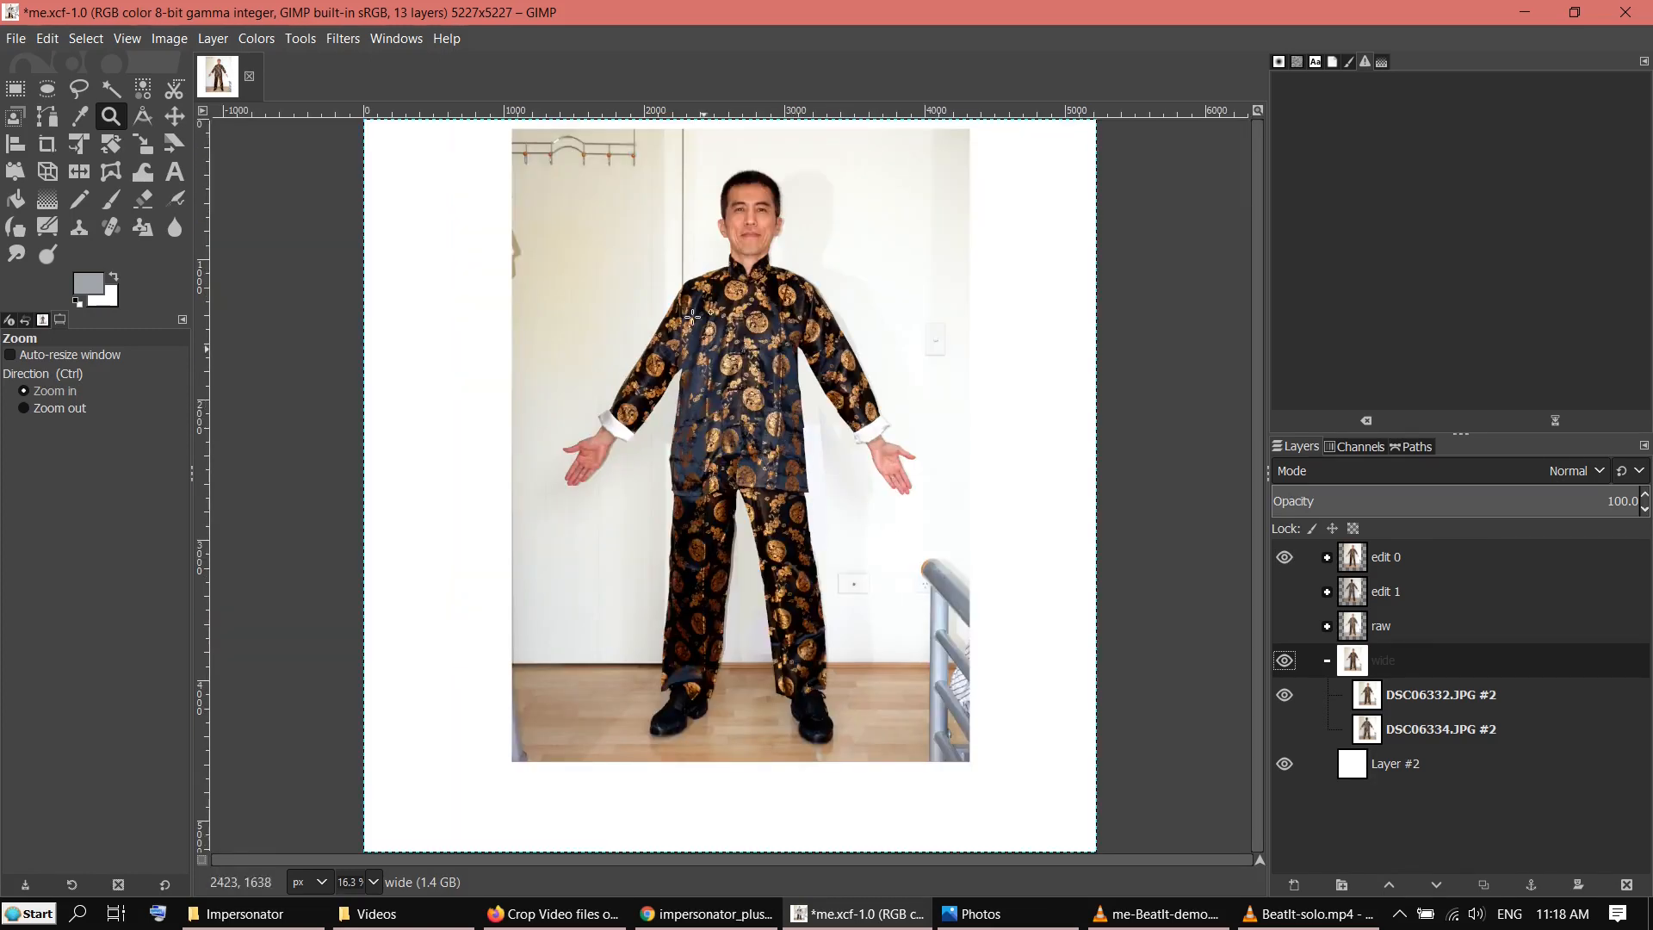
mouse_move(1085, 163)
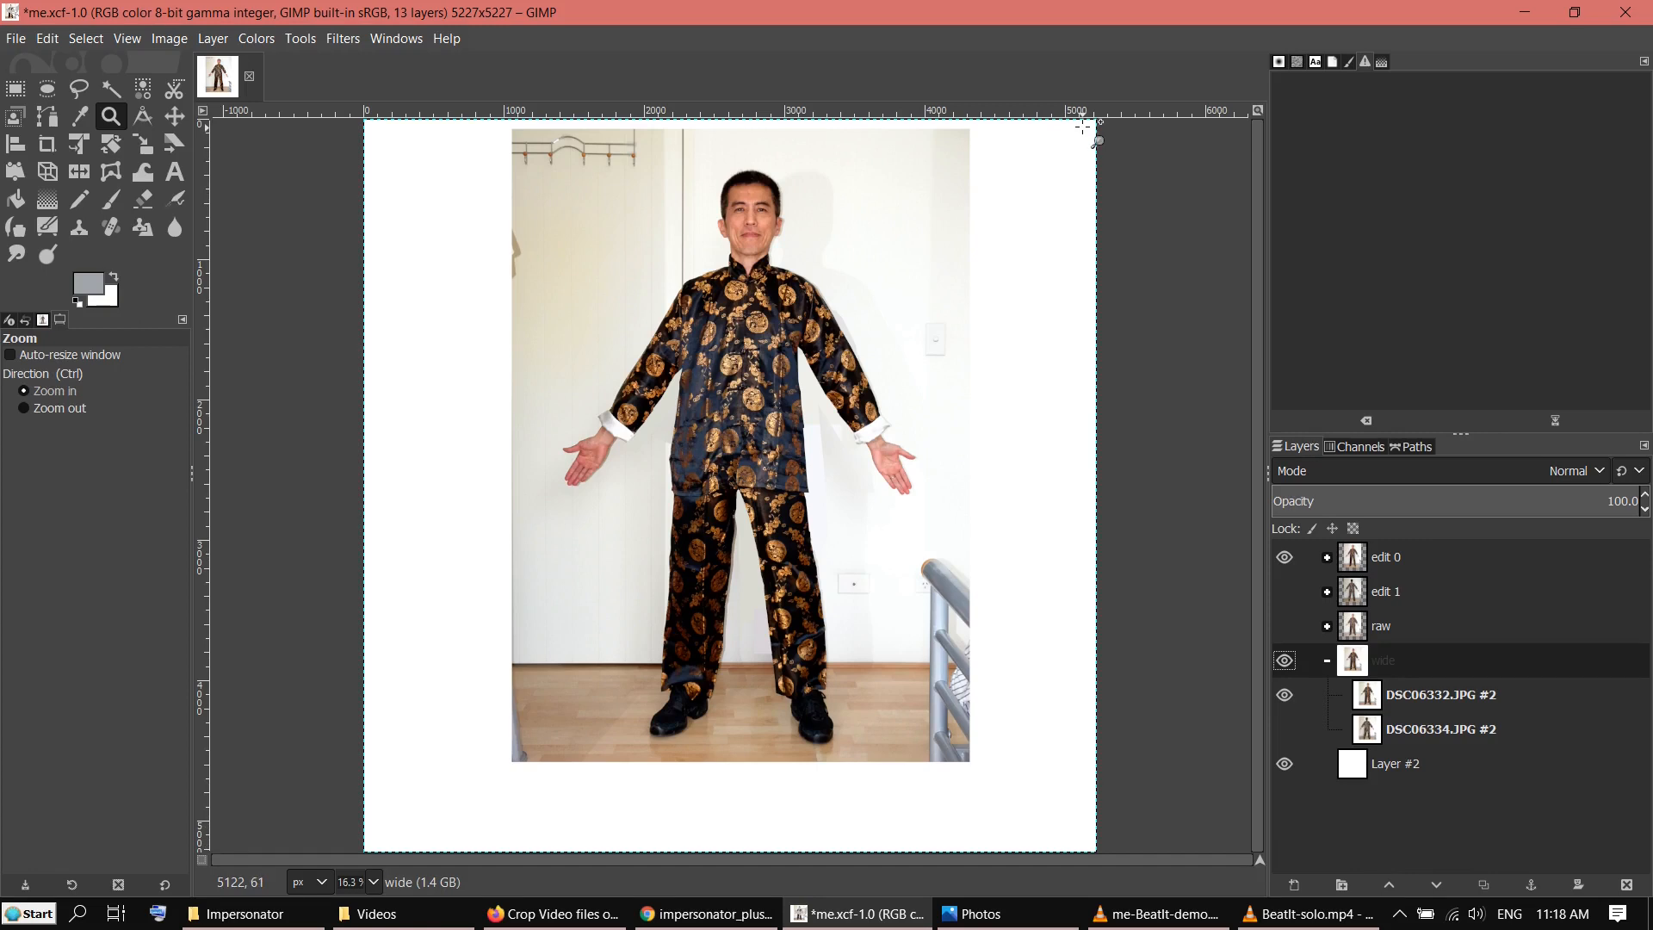
mouse_move(1091, 131)
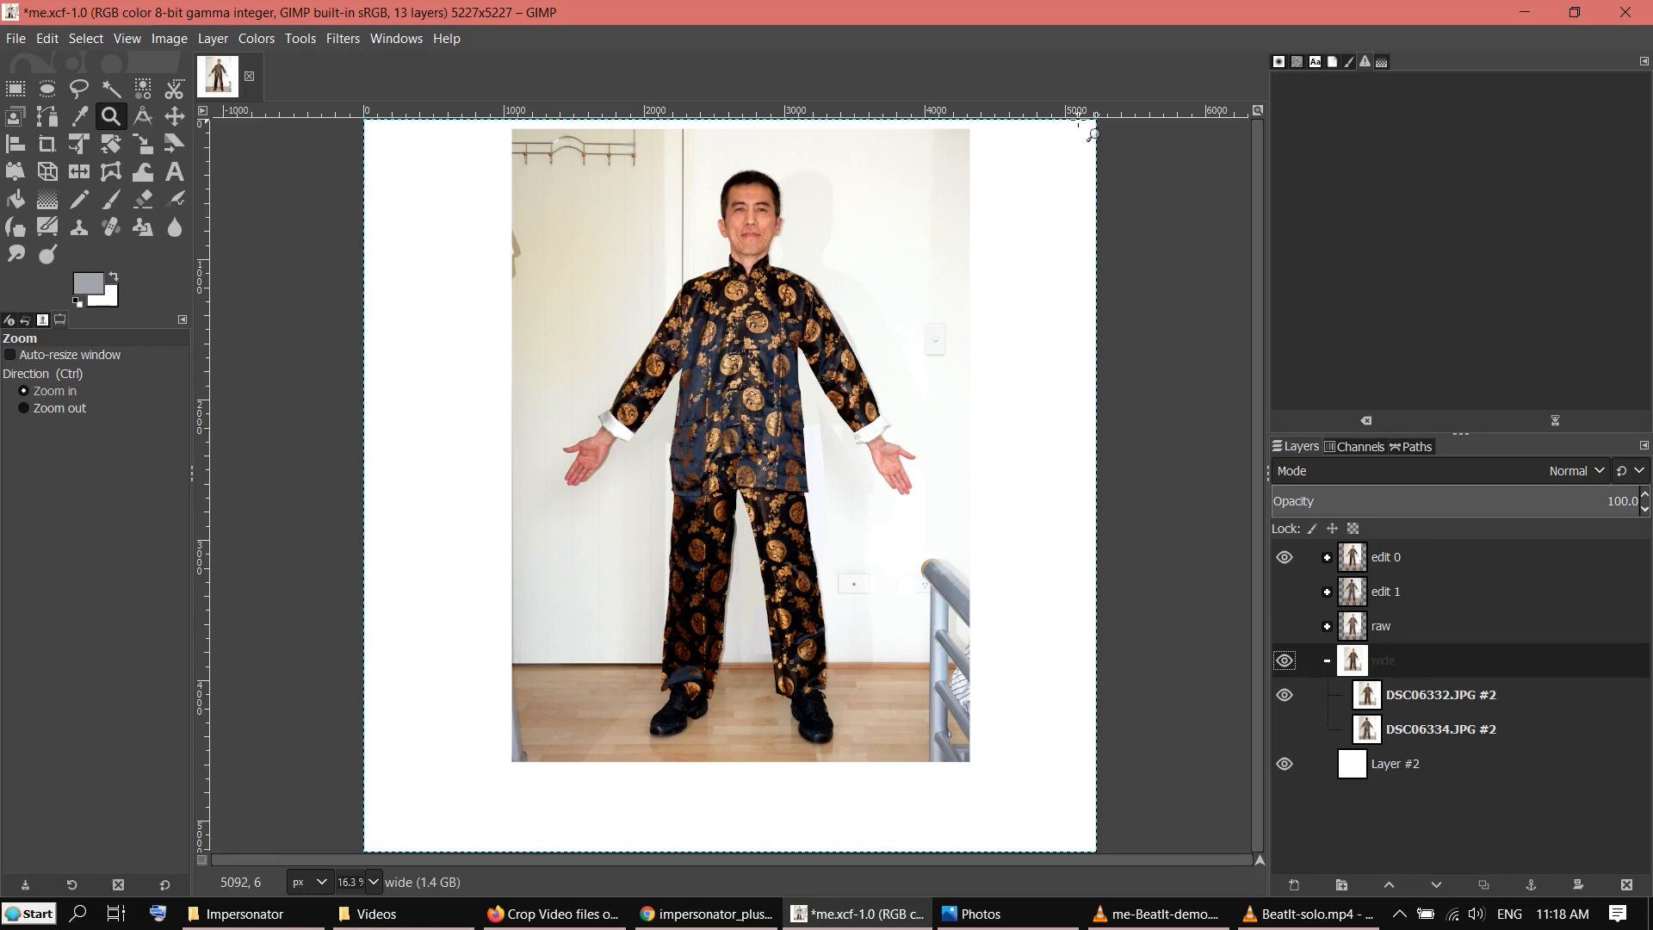
mouse_move(1199, 798)
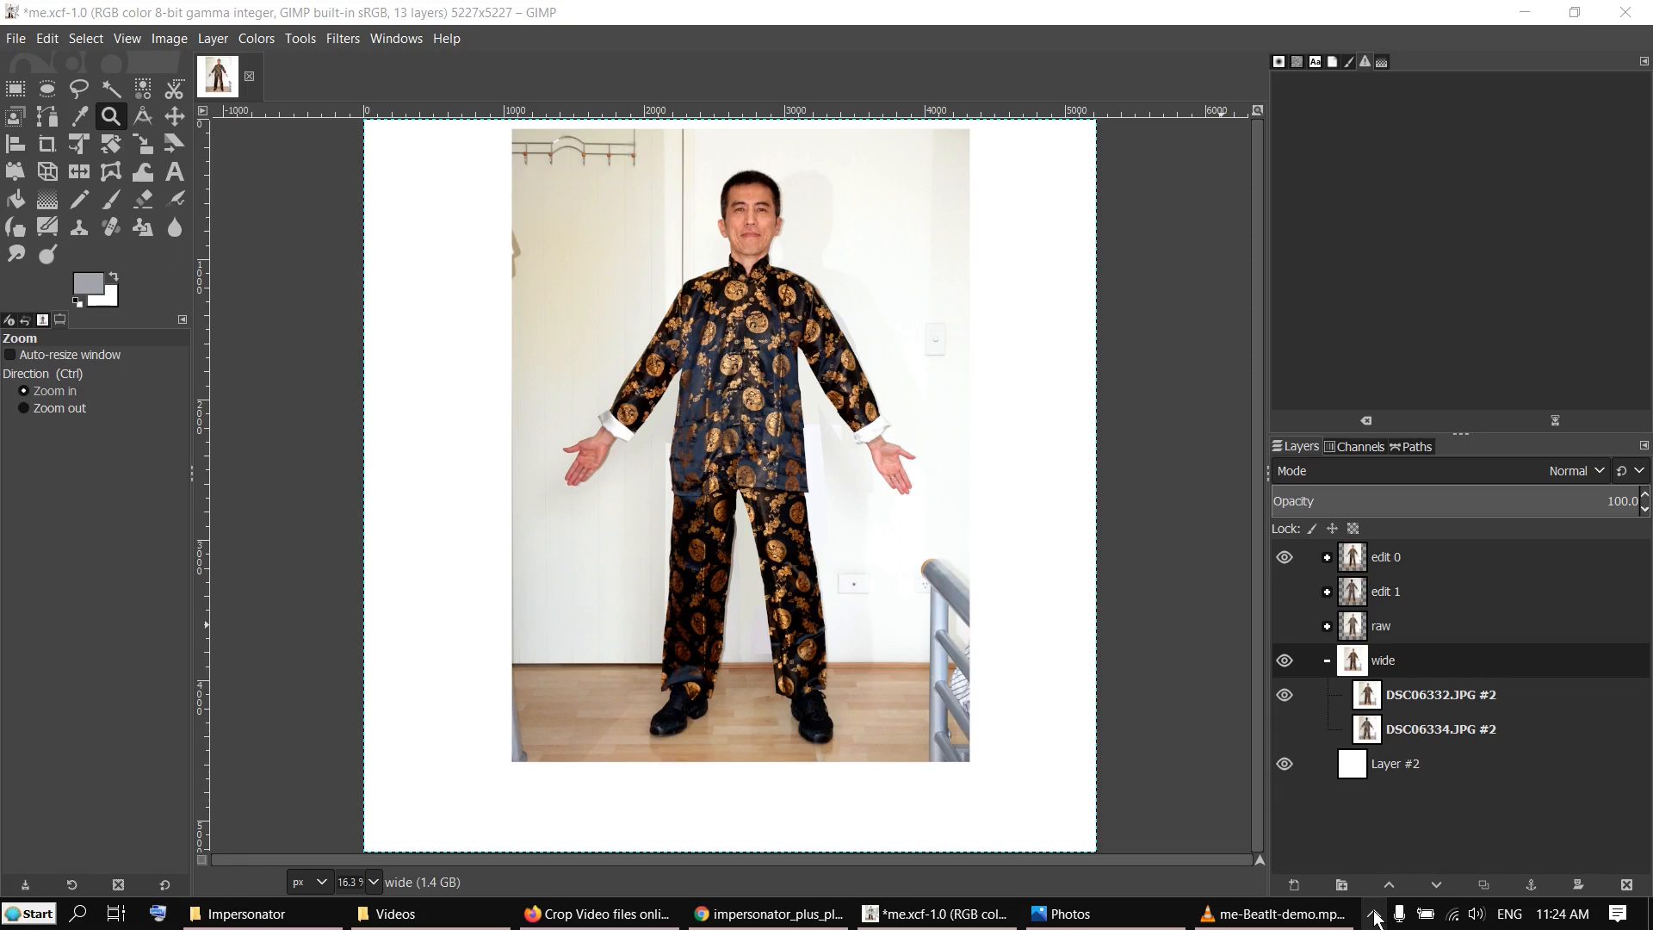
mouse_move(550, 339)
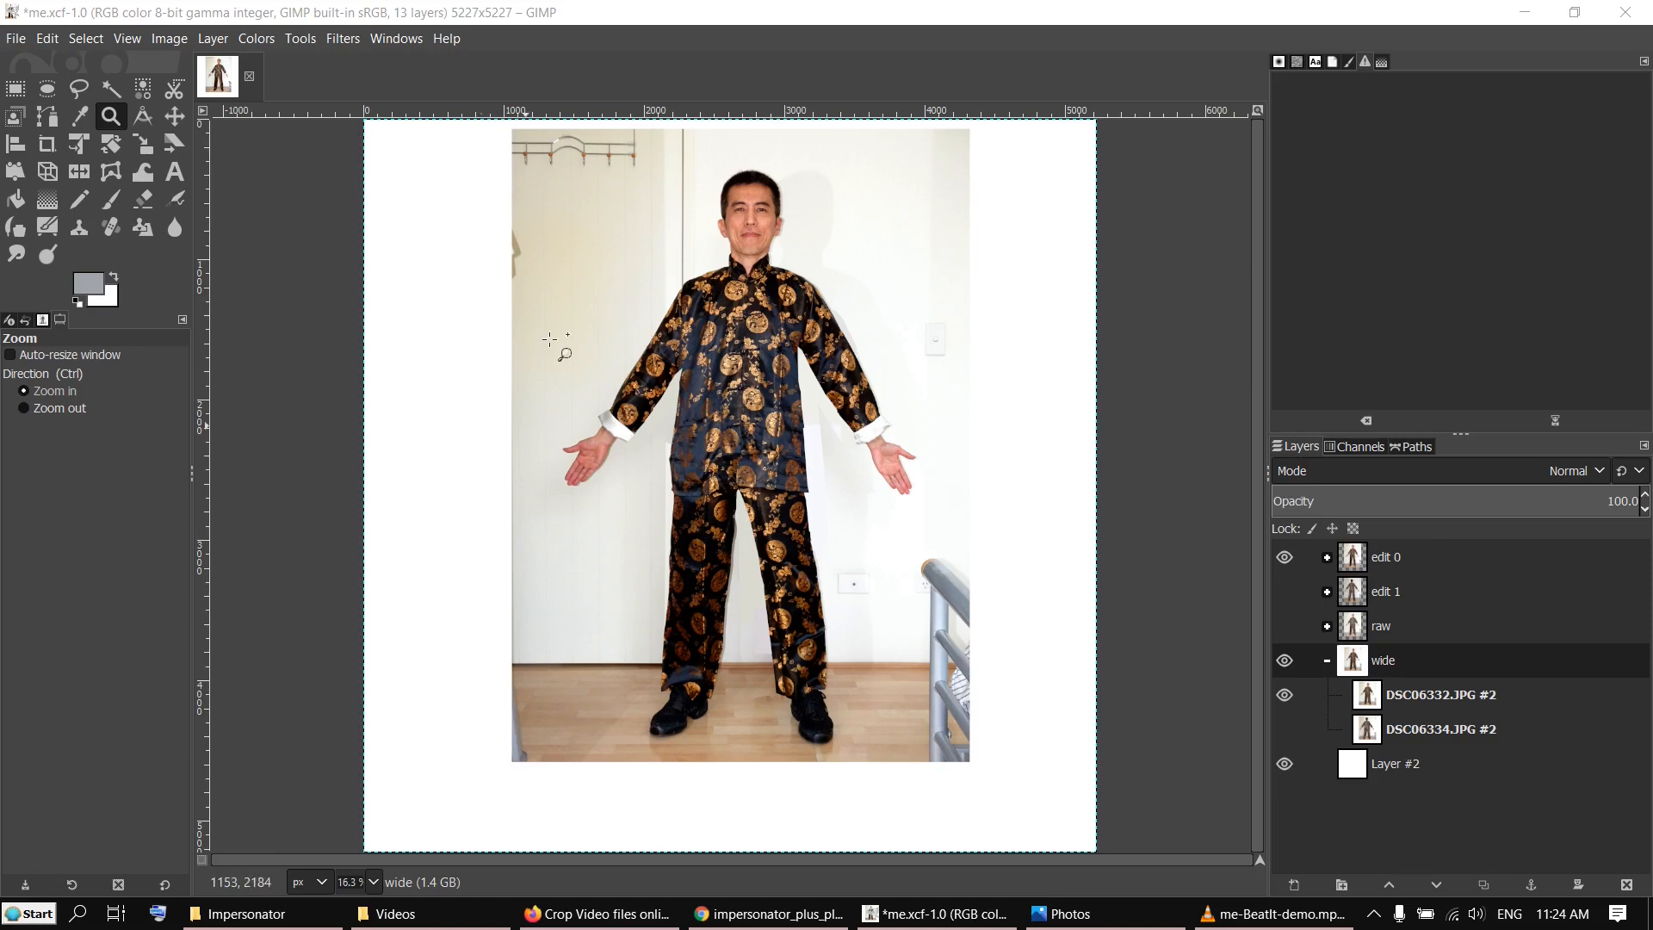
mouse_move(1048, 57)
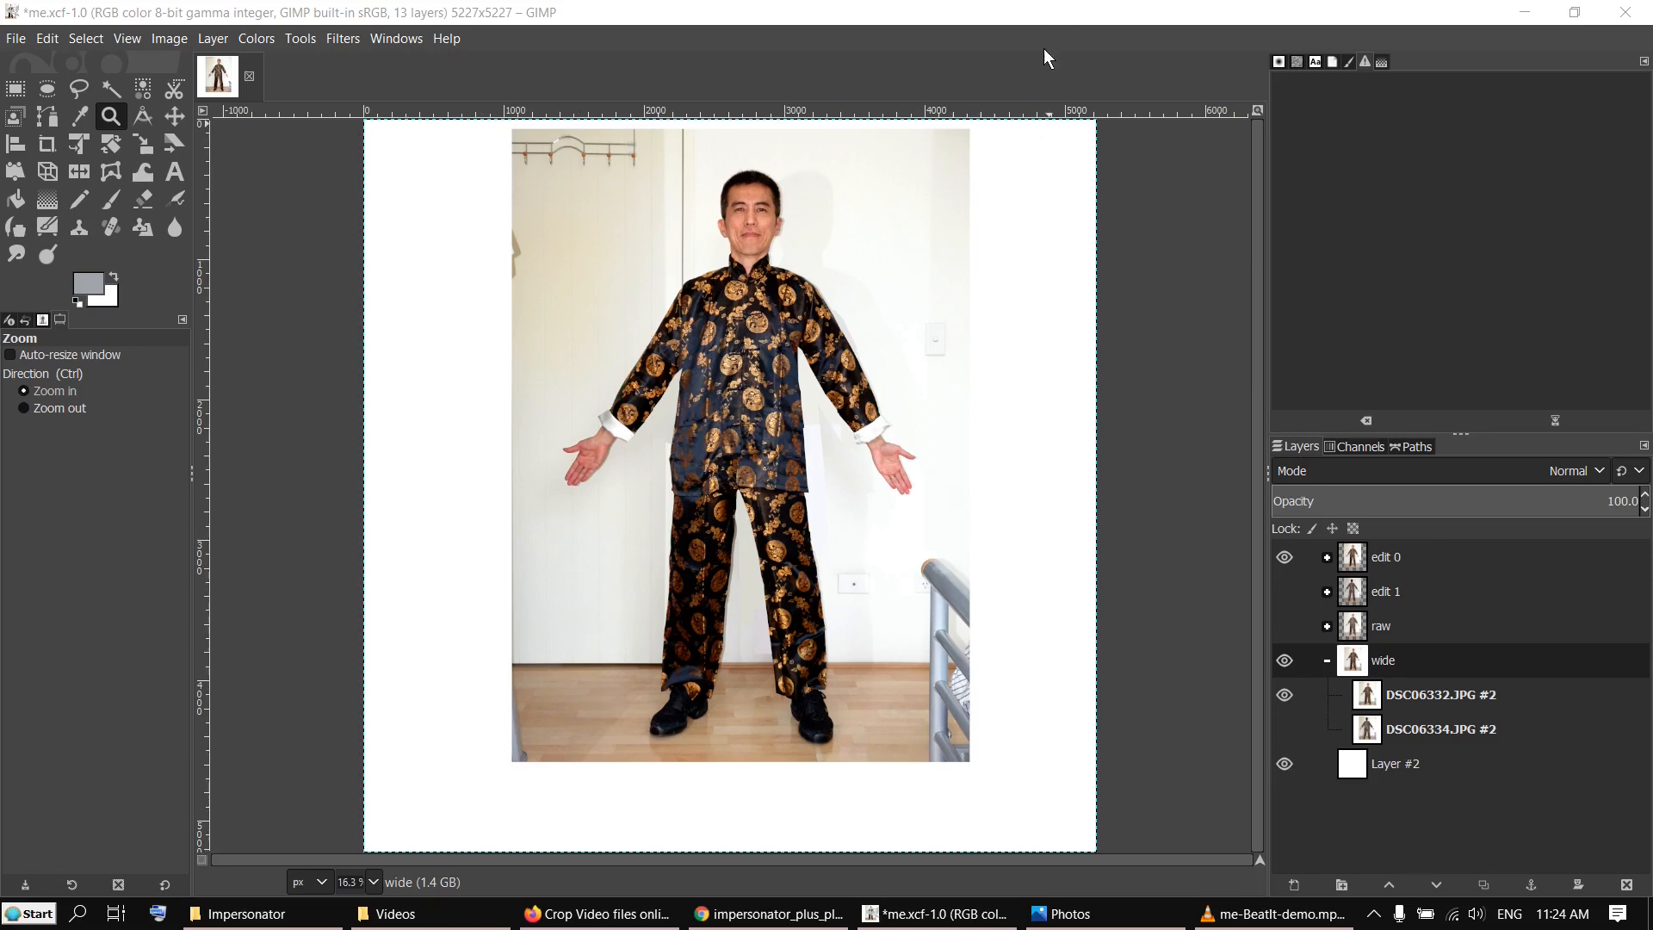
mouse_move(437, 790)
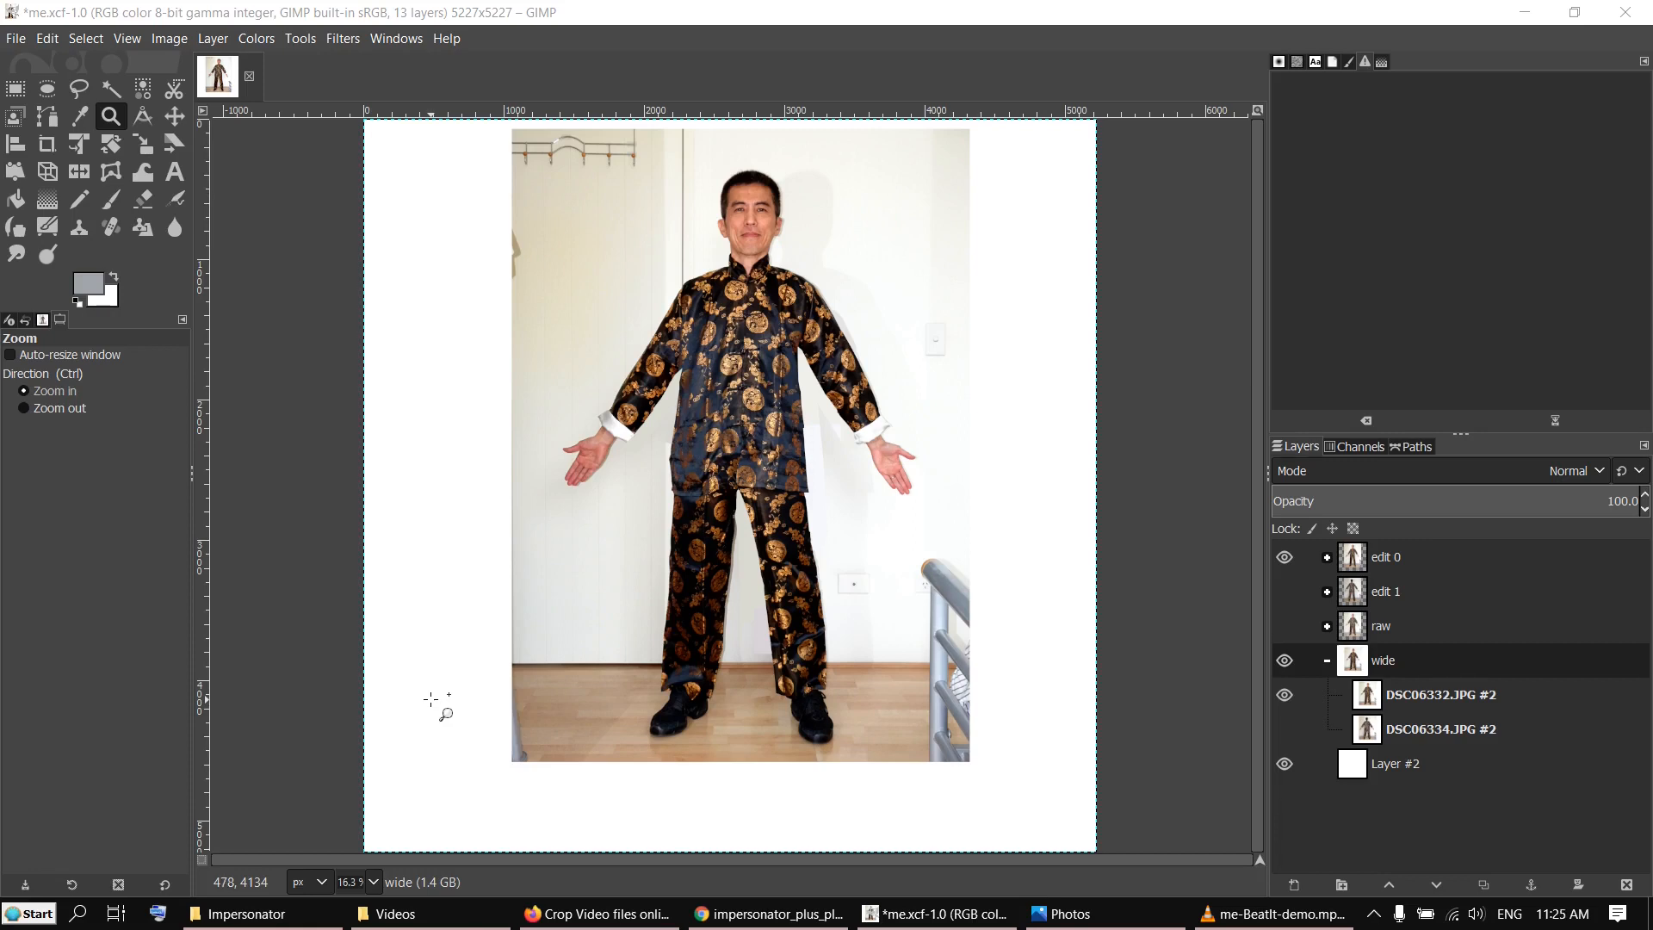
mouse_move(380, 142)
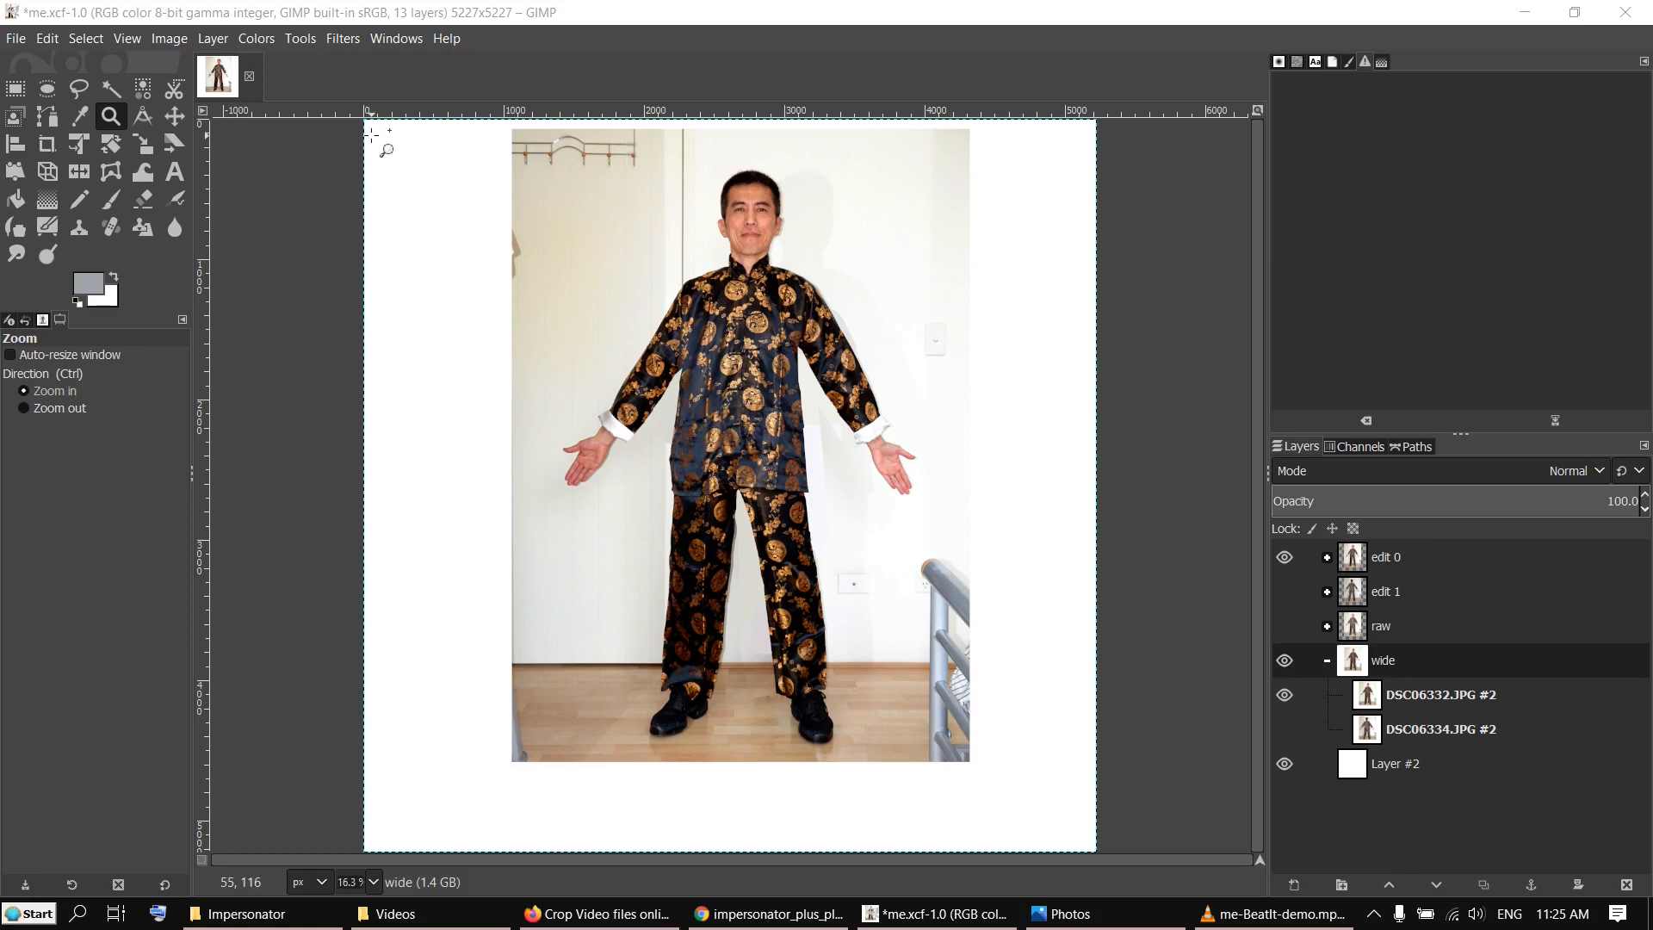
Switch to the browser showing ezgif's Online Video Crop Tool page
click(593, 913)
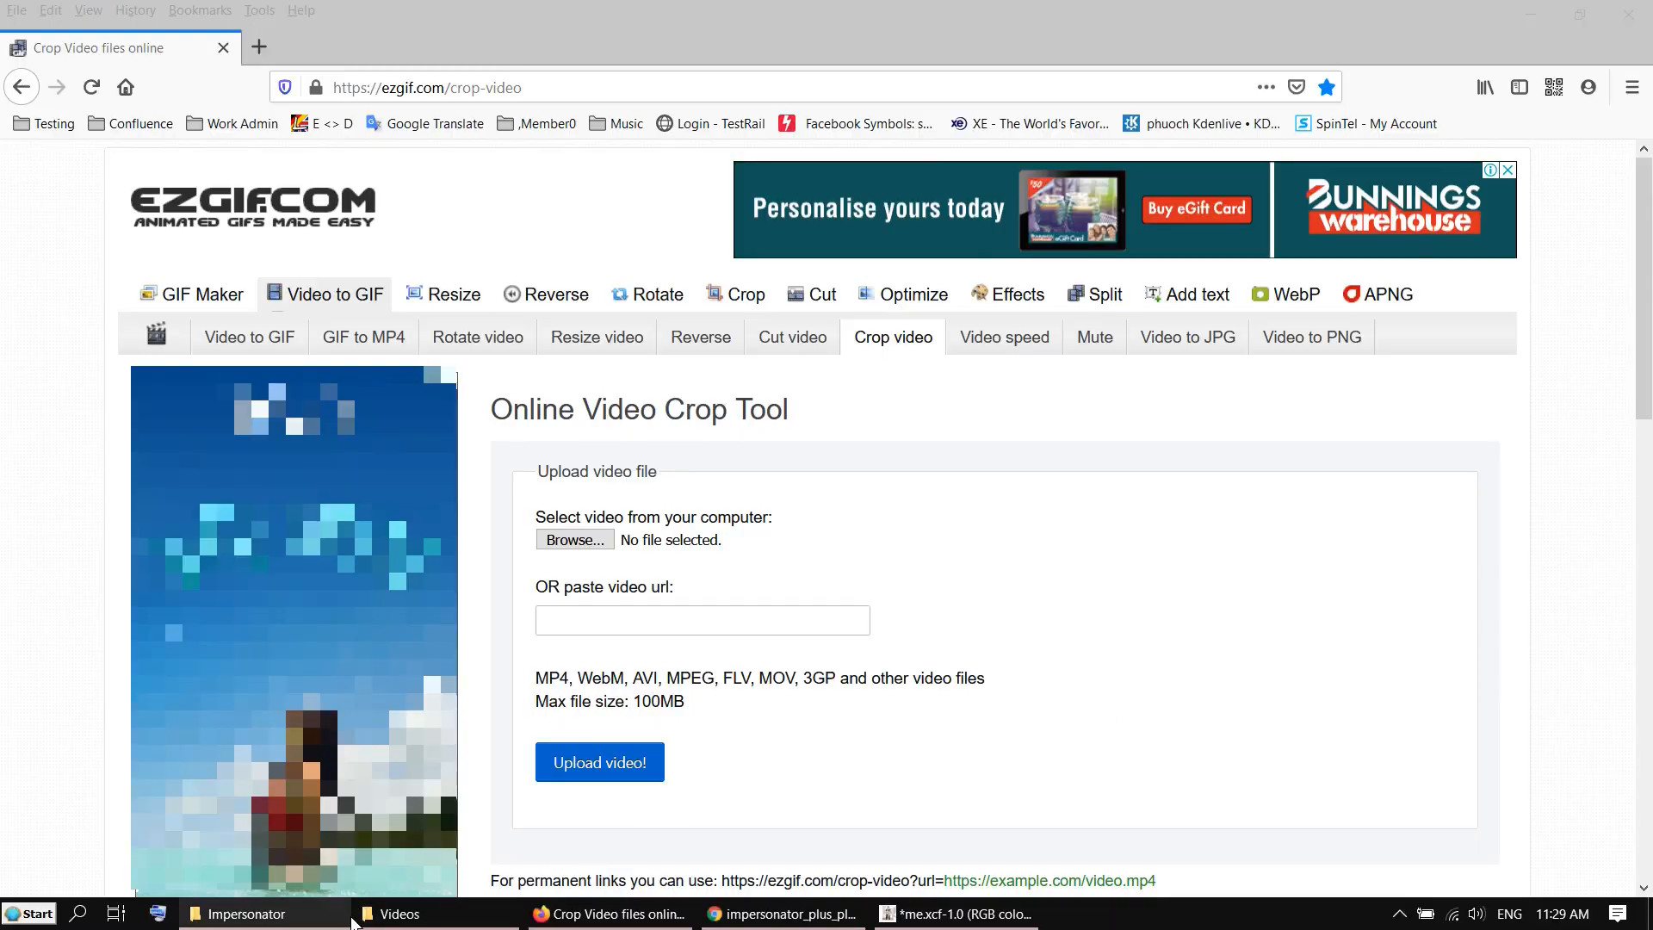
Preview 20190606_Jazz.mp4 in the Videos folder, then minimize File Explorer
click(404, 912)
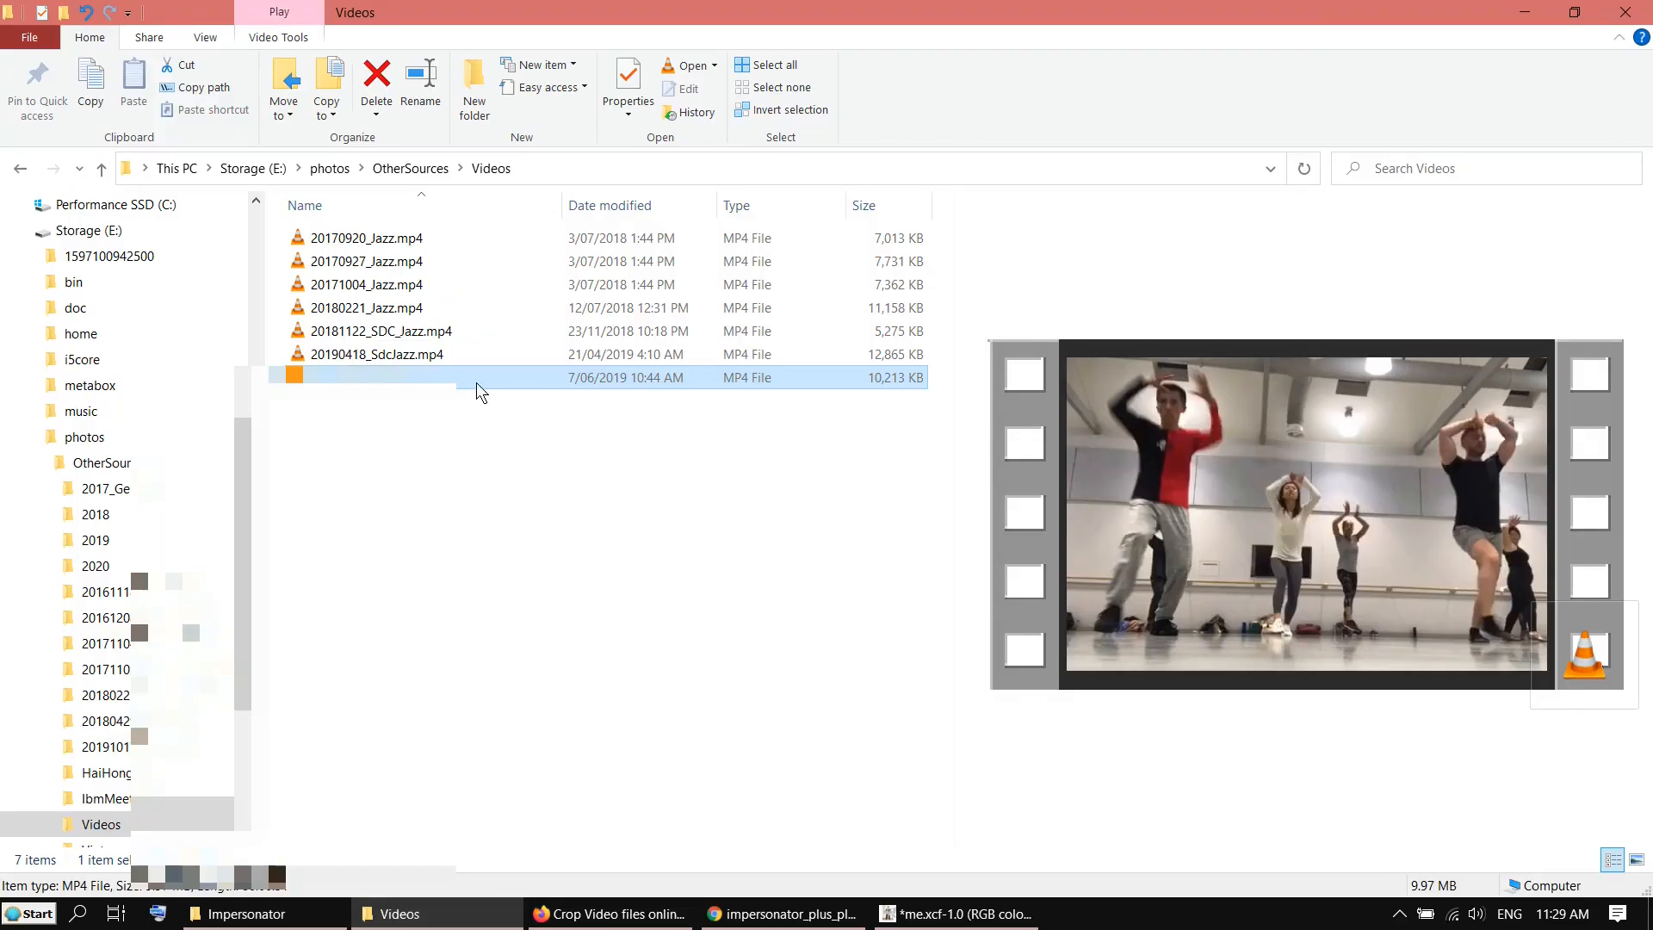
mouse_move(1312, 636)
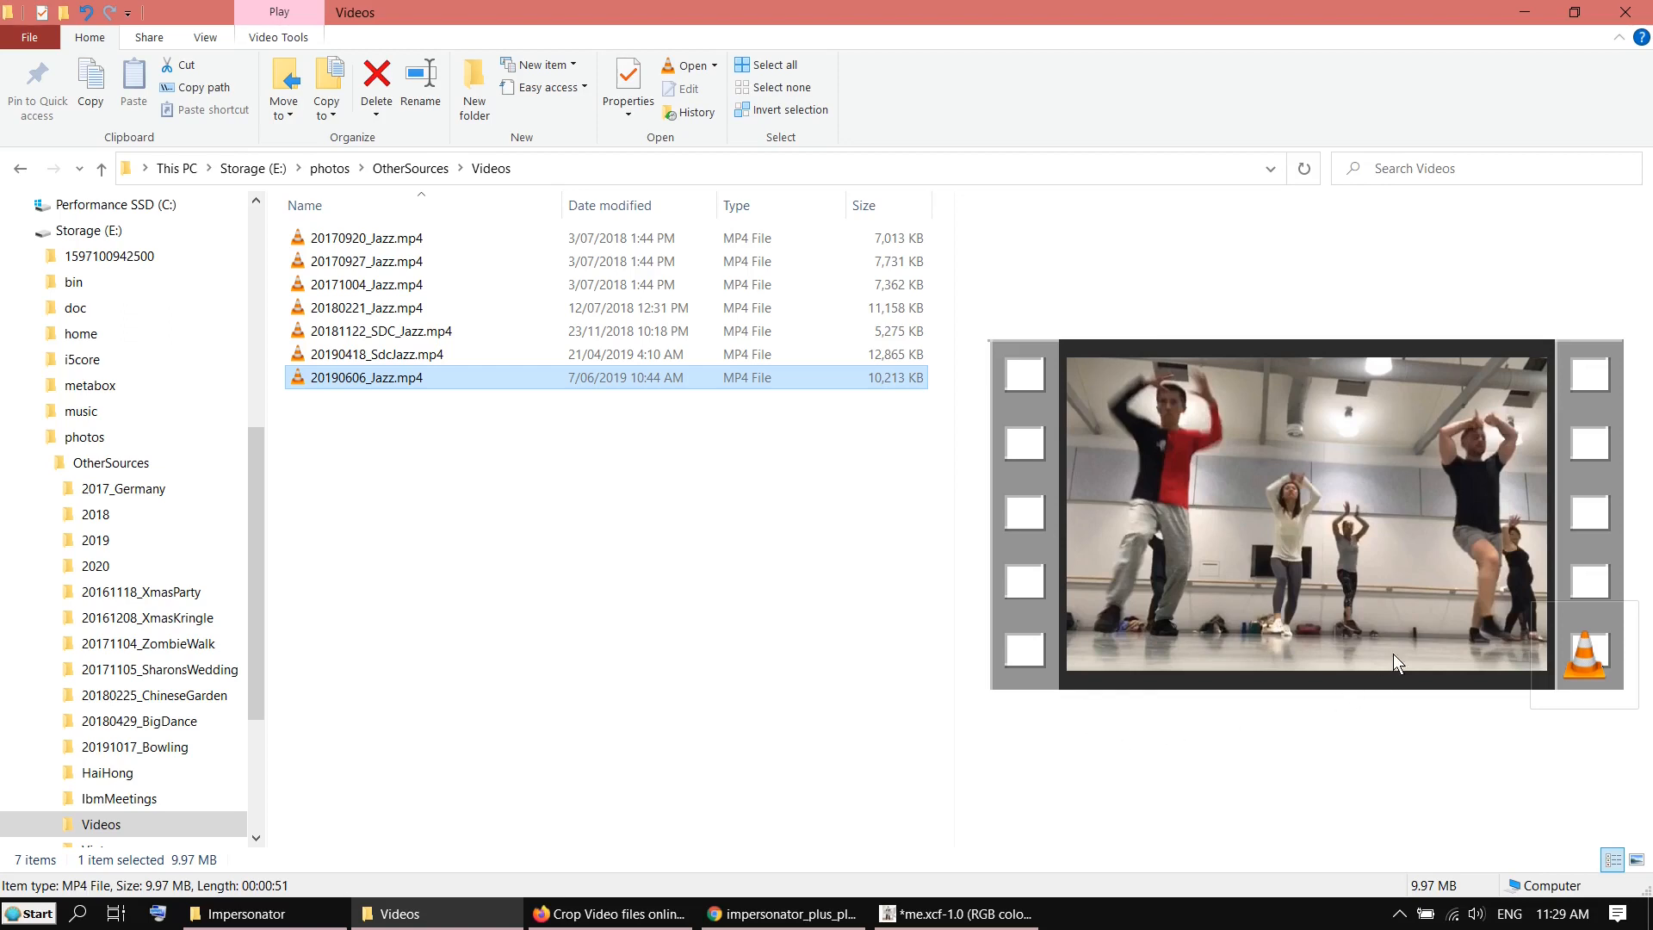
mouse_move(1545, 29)
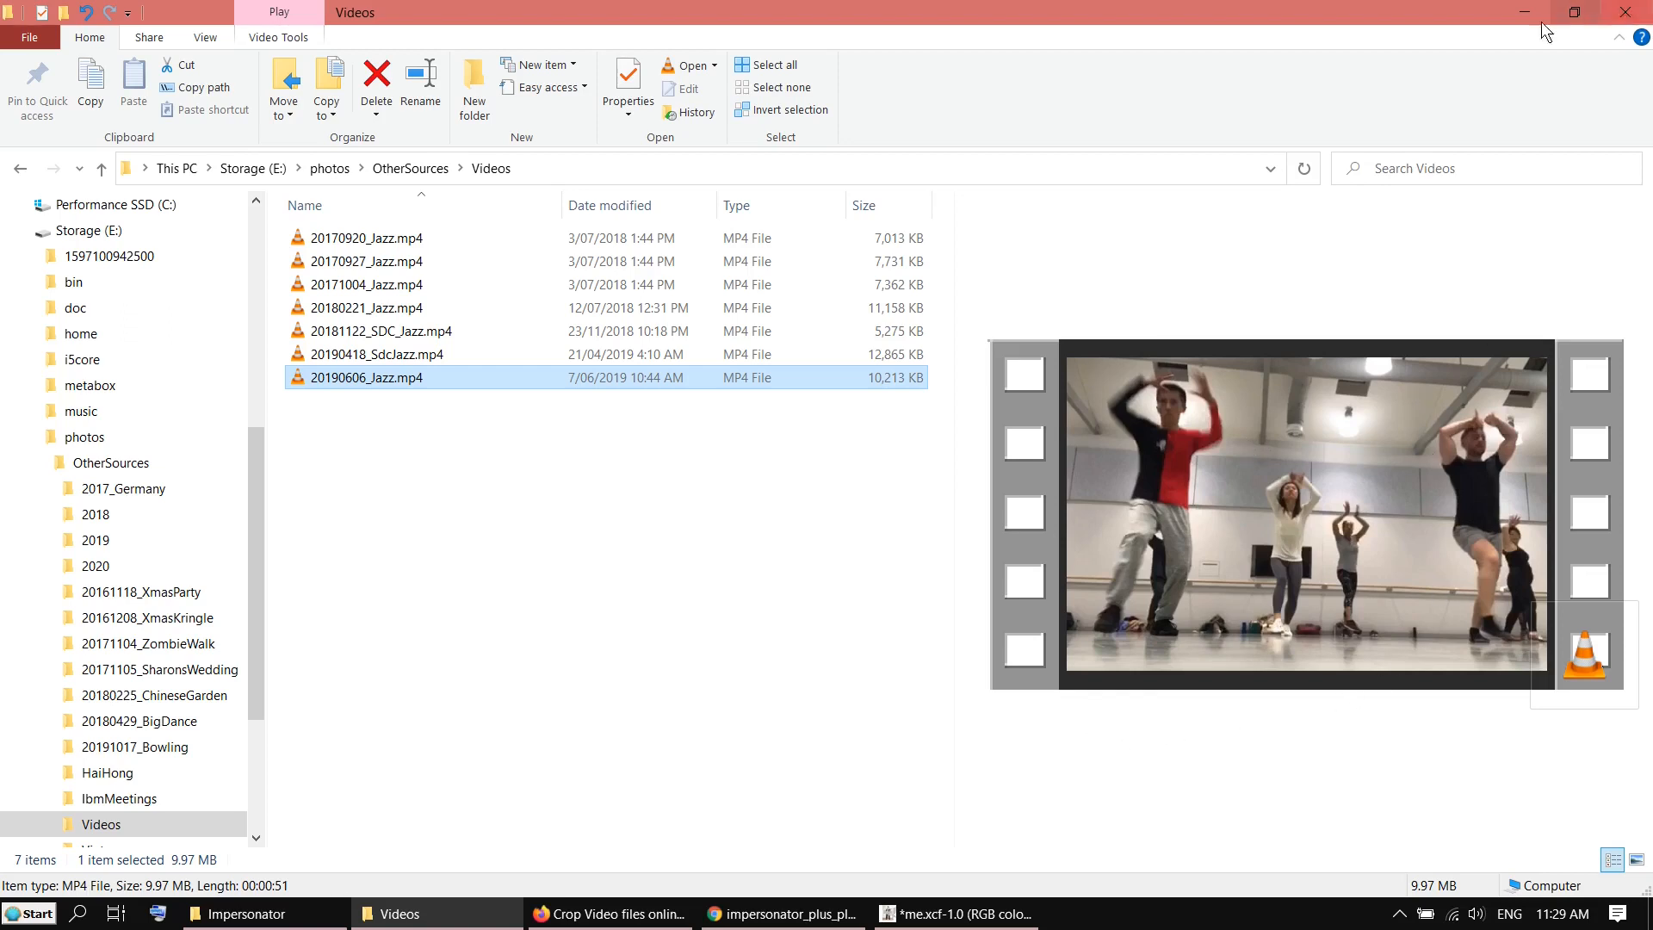
click(605, 912)
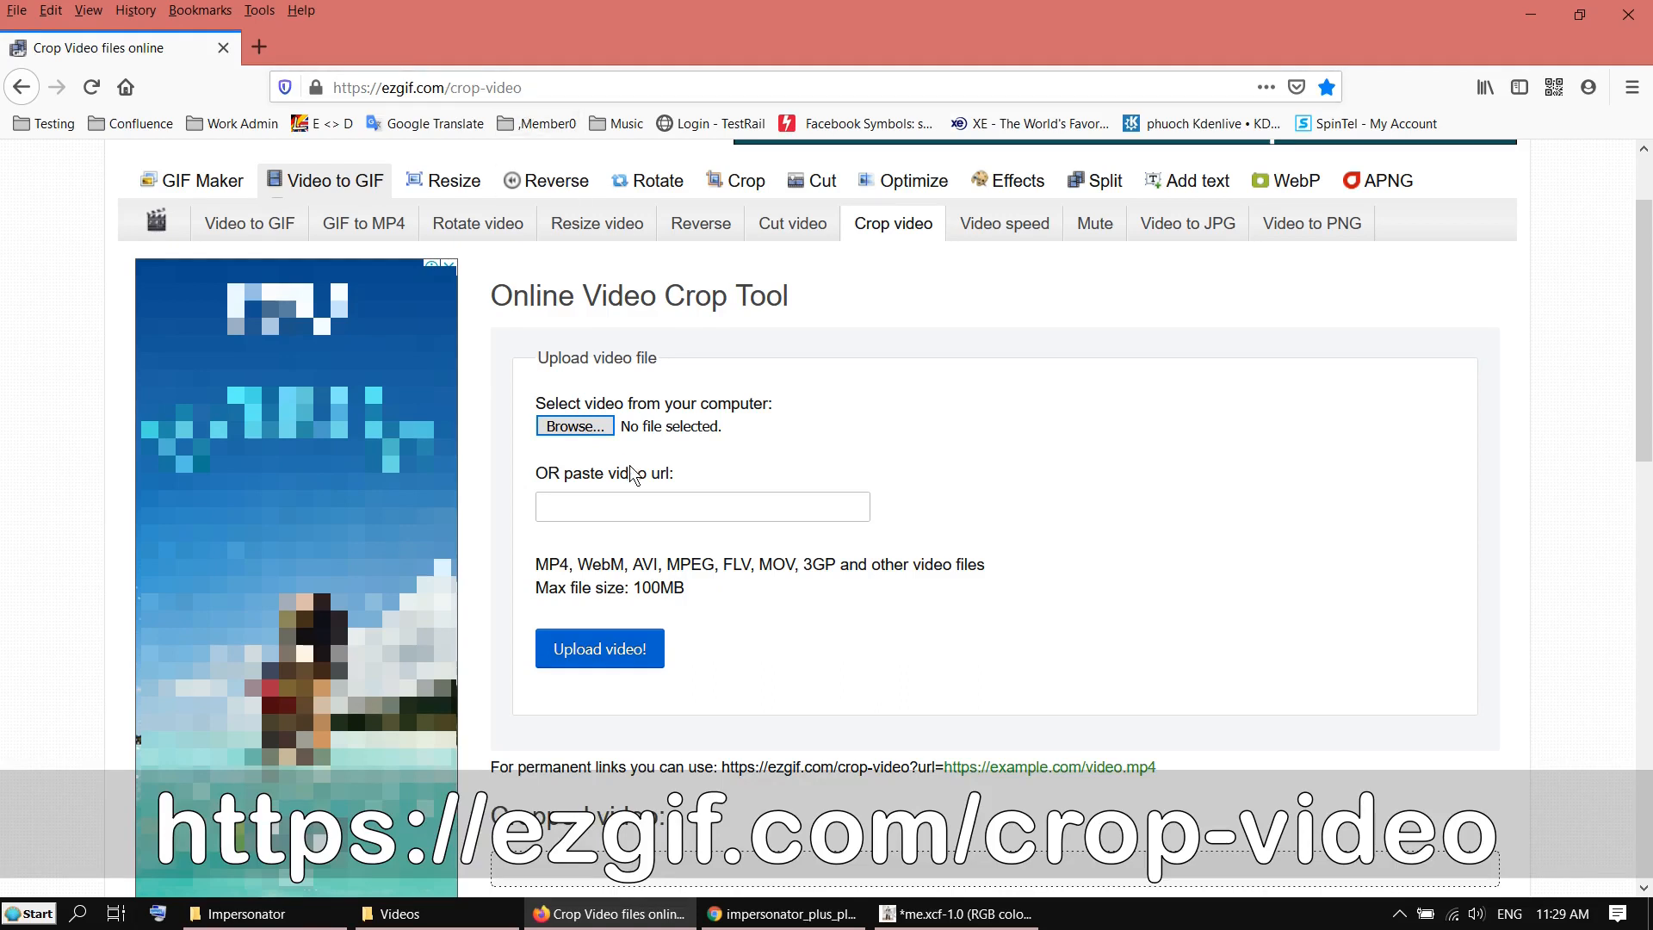
Upload 20190606_Jazz.mp4 to ezgif's crop tool, loading the 848×480, 51-second video
click(574, 426)
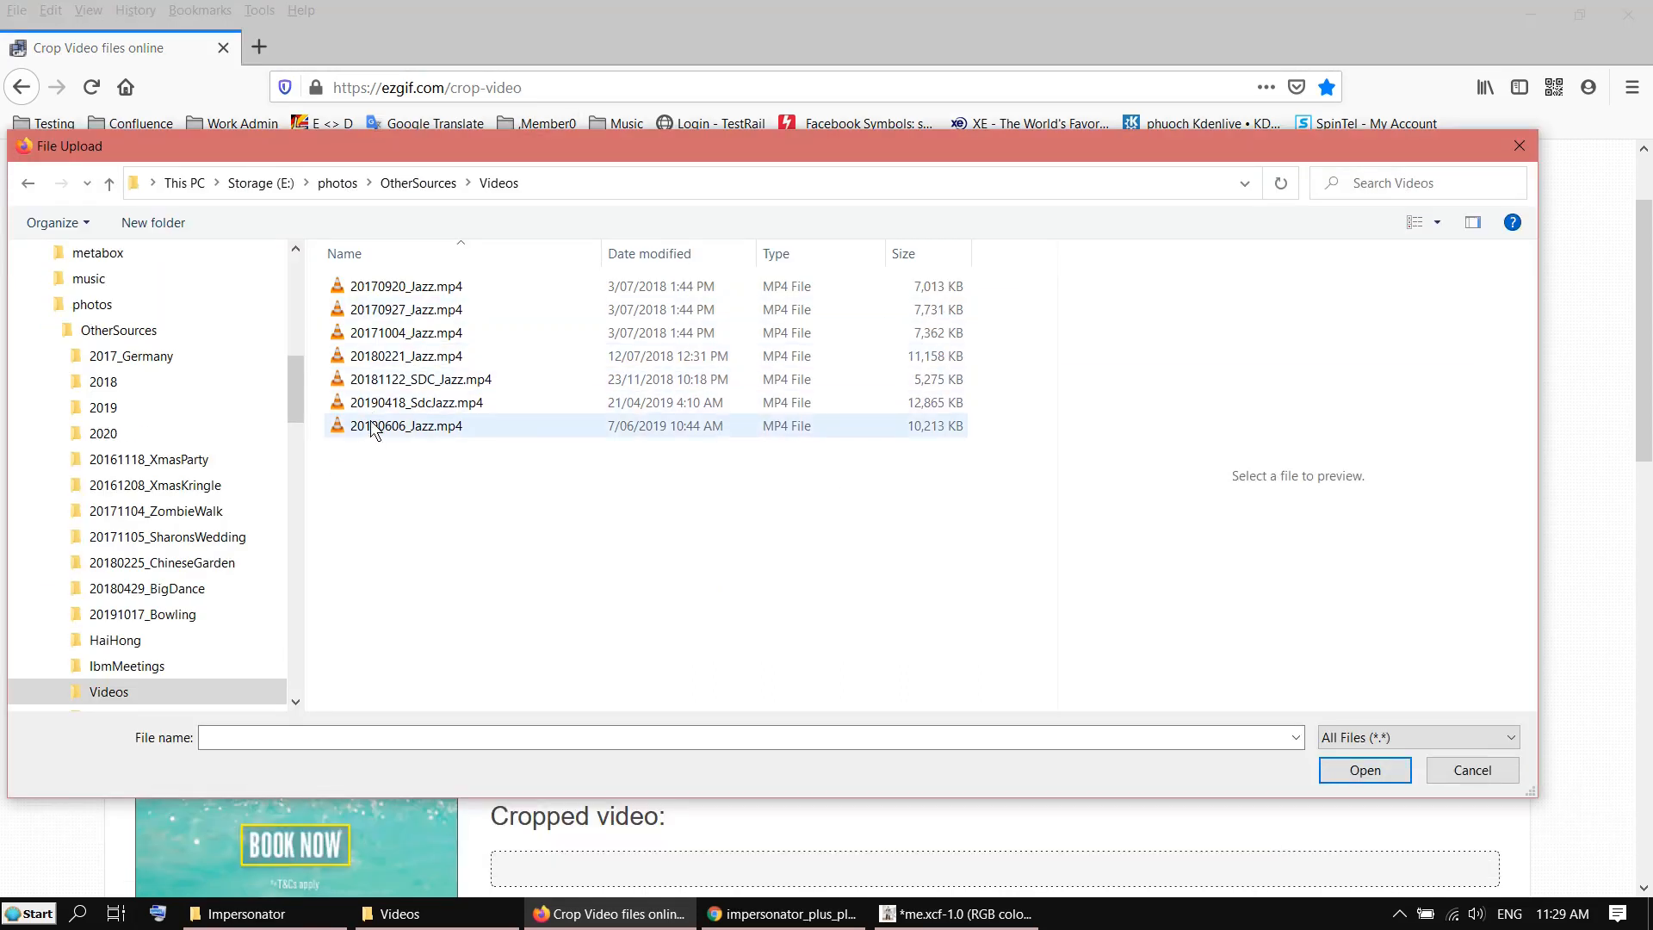
click(1362, 770)
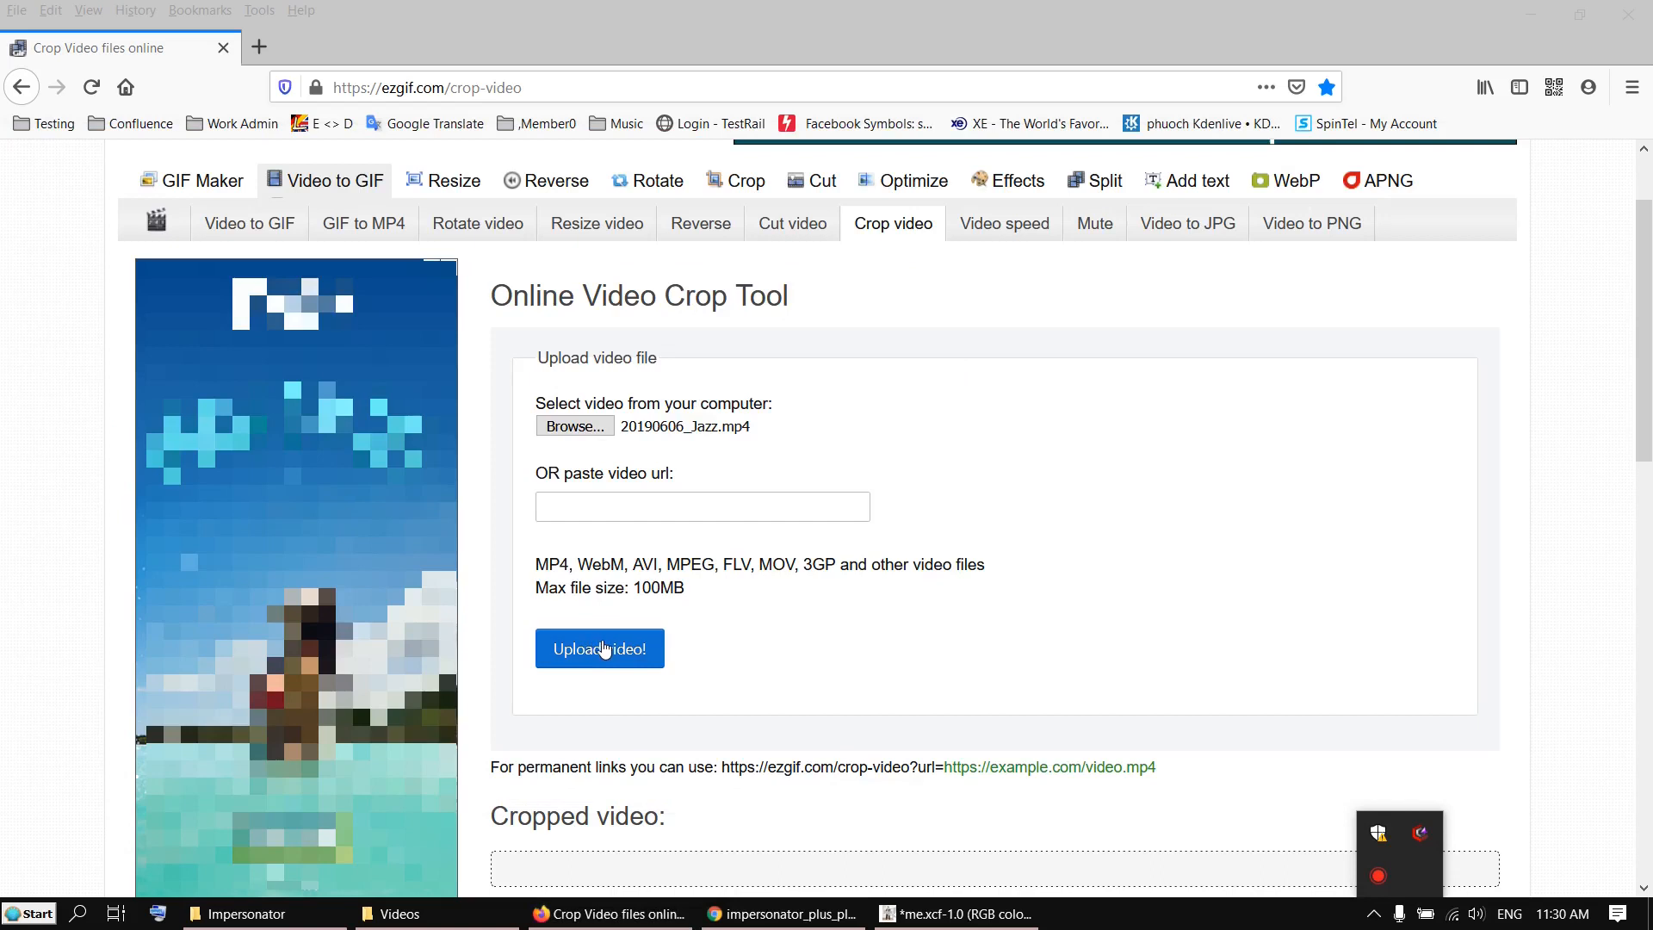
click(599, 648)
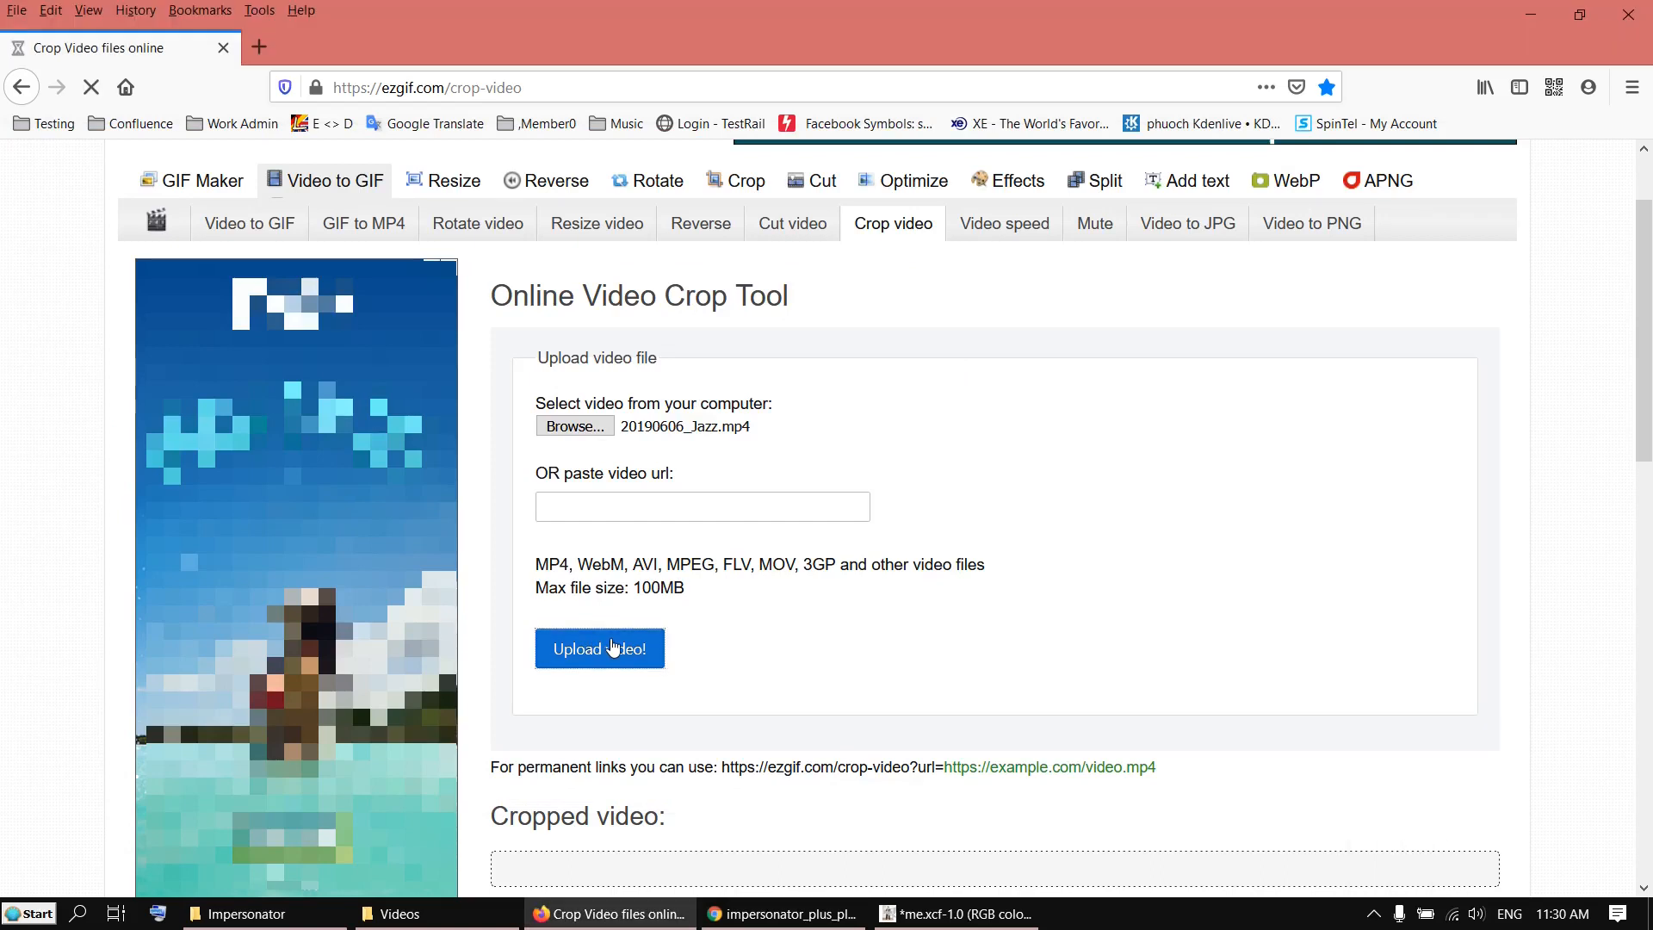
click(599, 647)
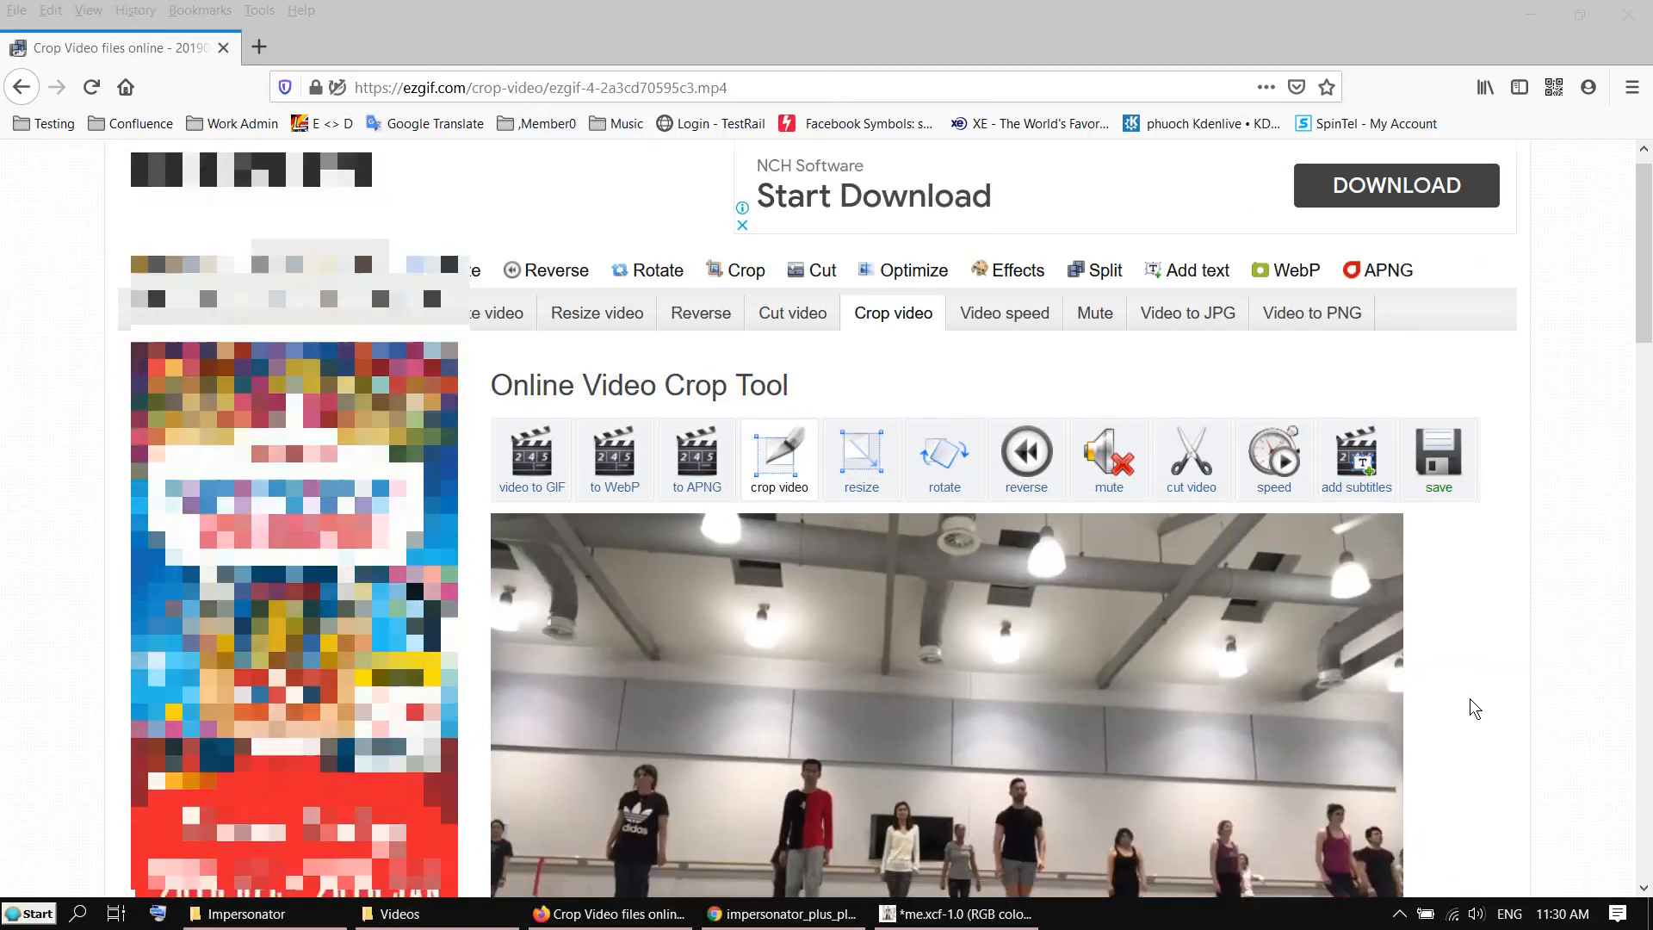
scroll(down, 3)
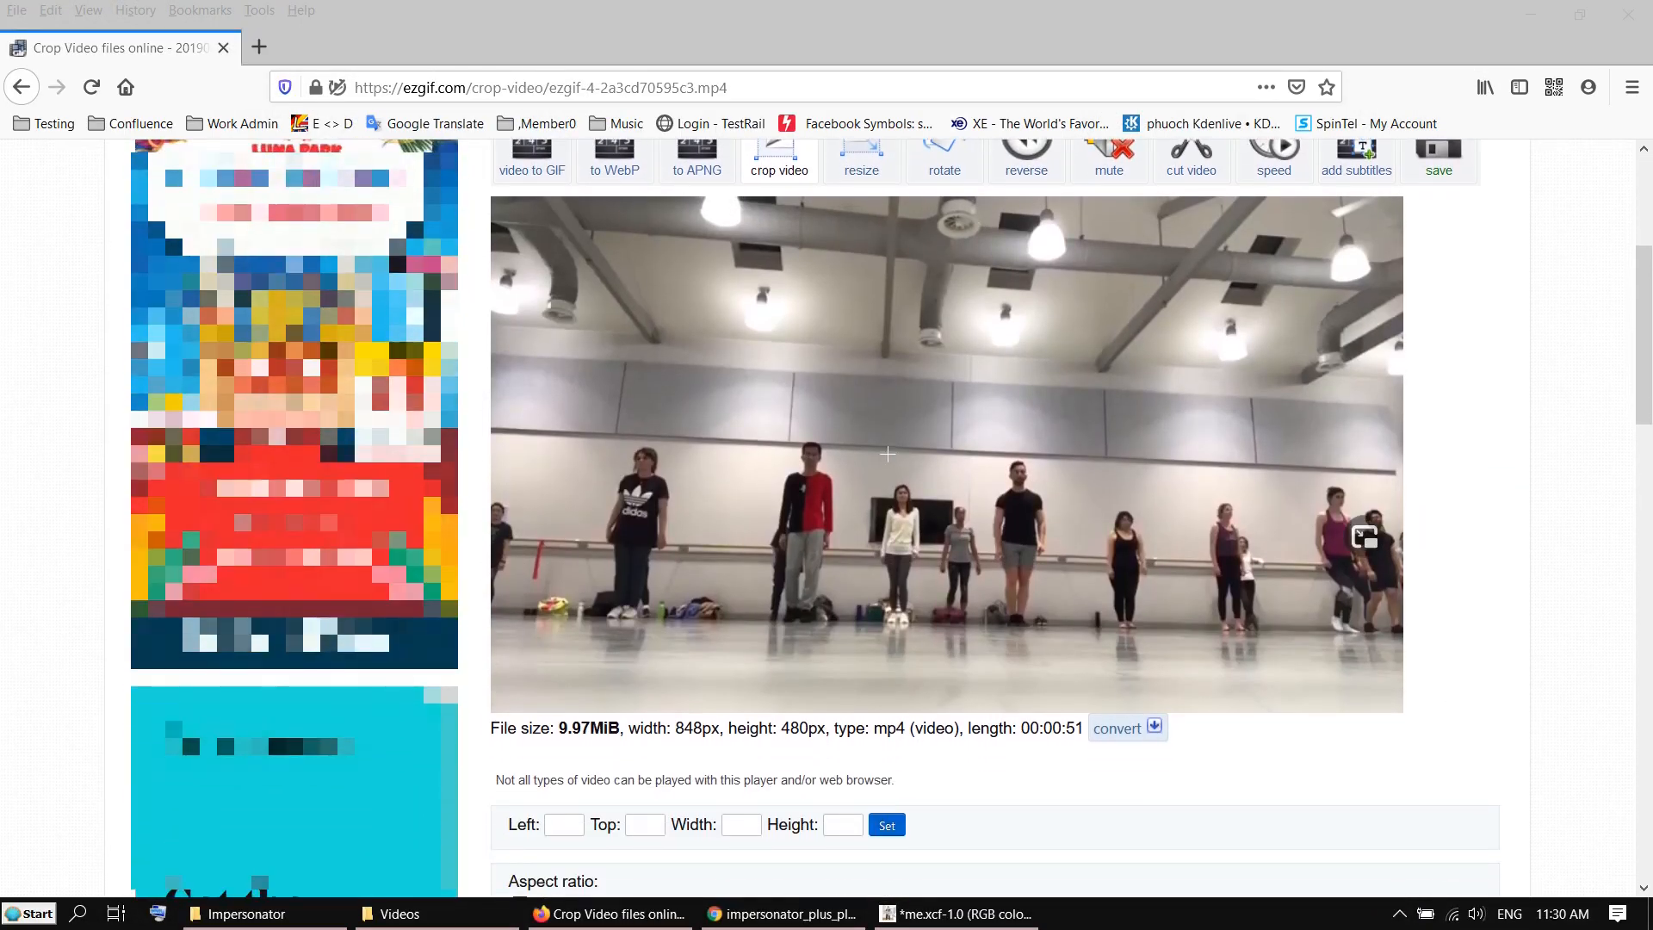
scroll(up, 3)
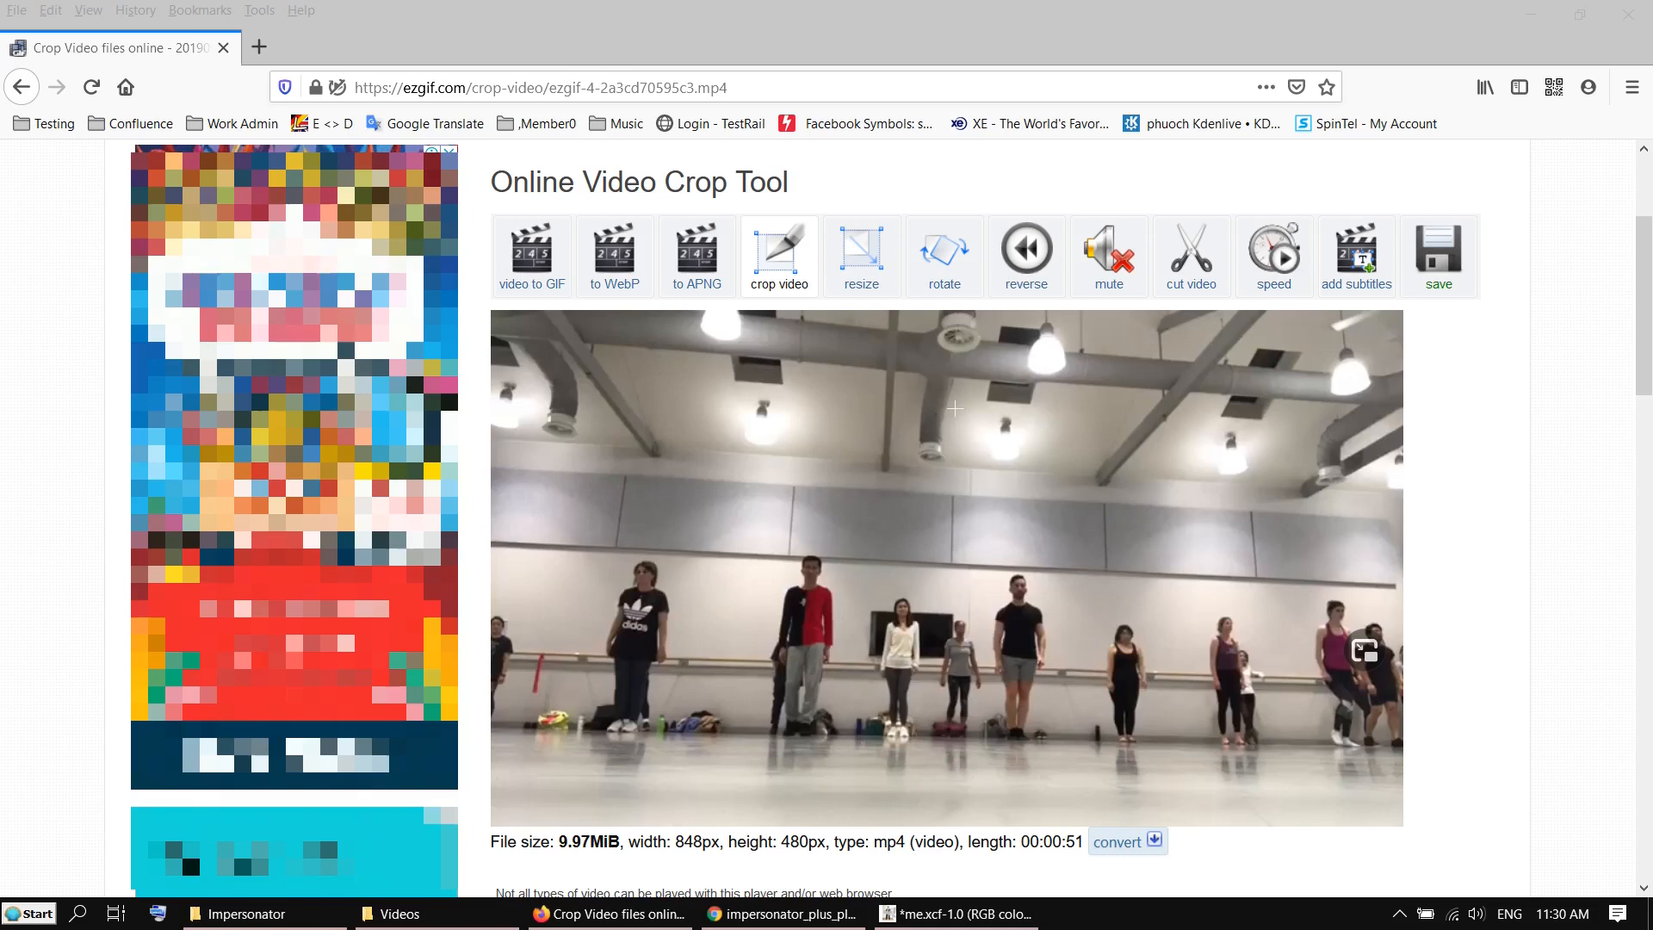
scroll(up, 3)
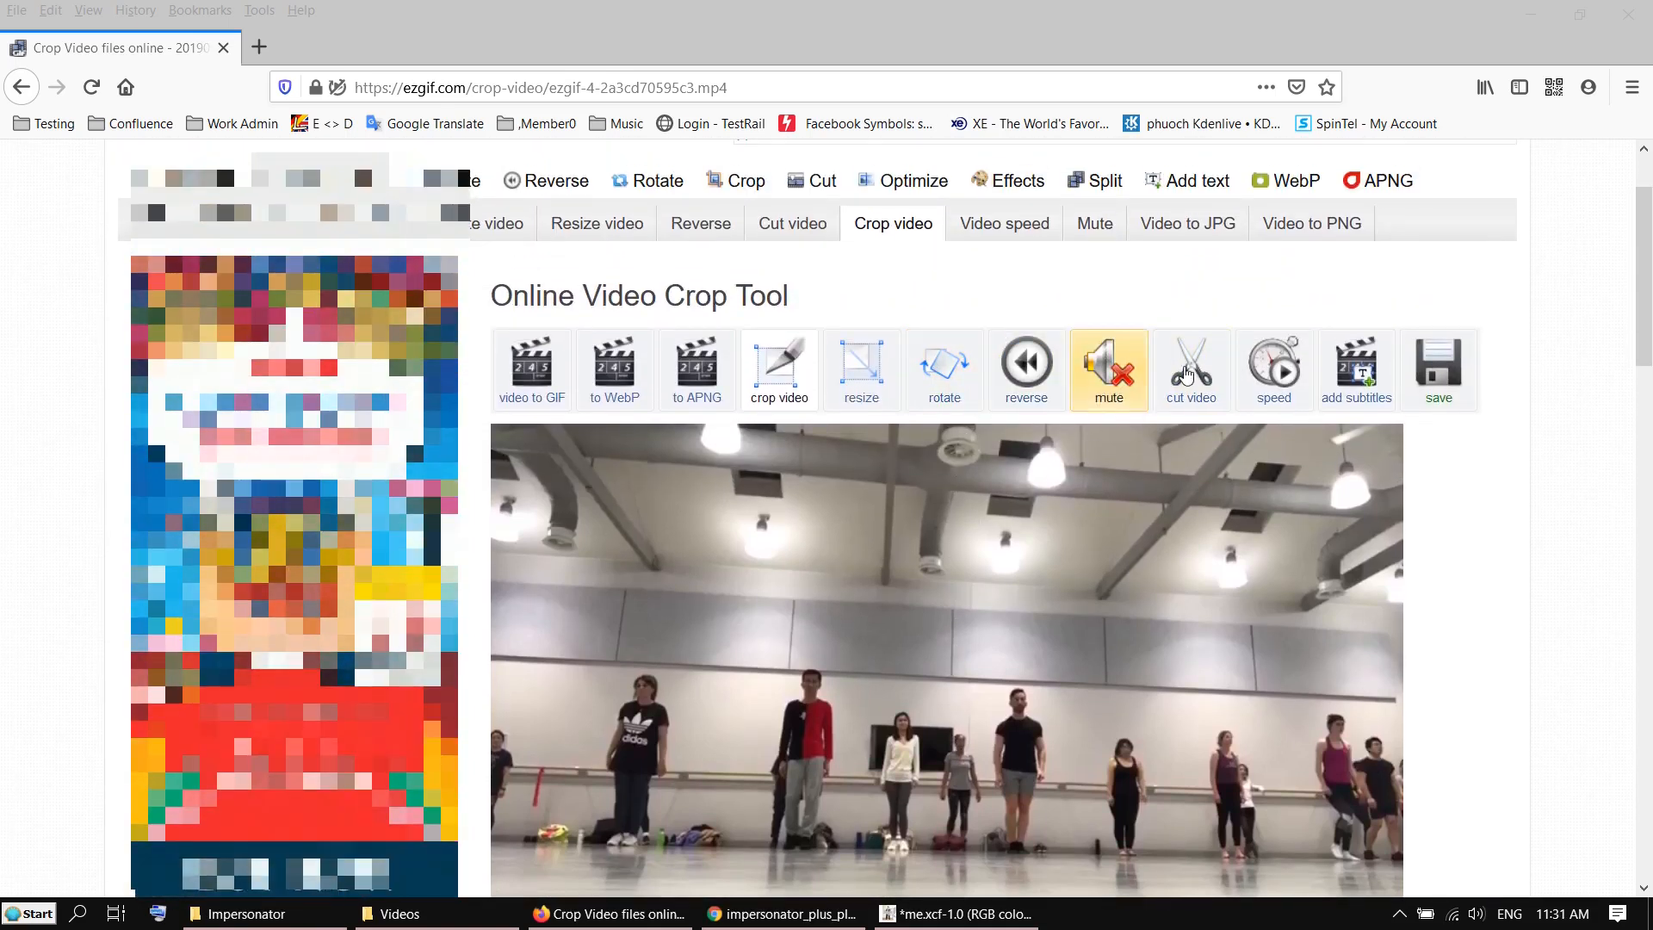
Cut the jazz video in ezgif's cutter from 8.316 s to about 14.59 s
click(1190, 369)
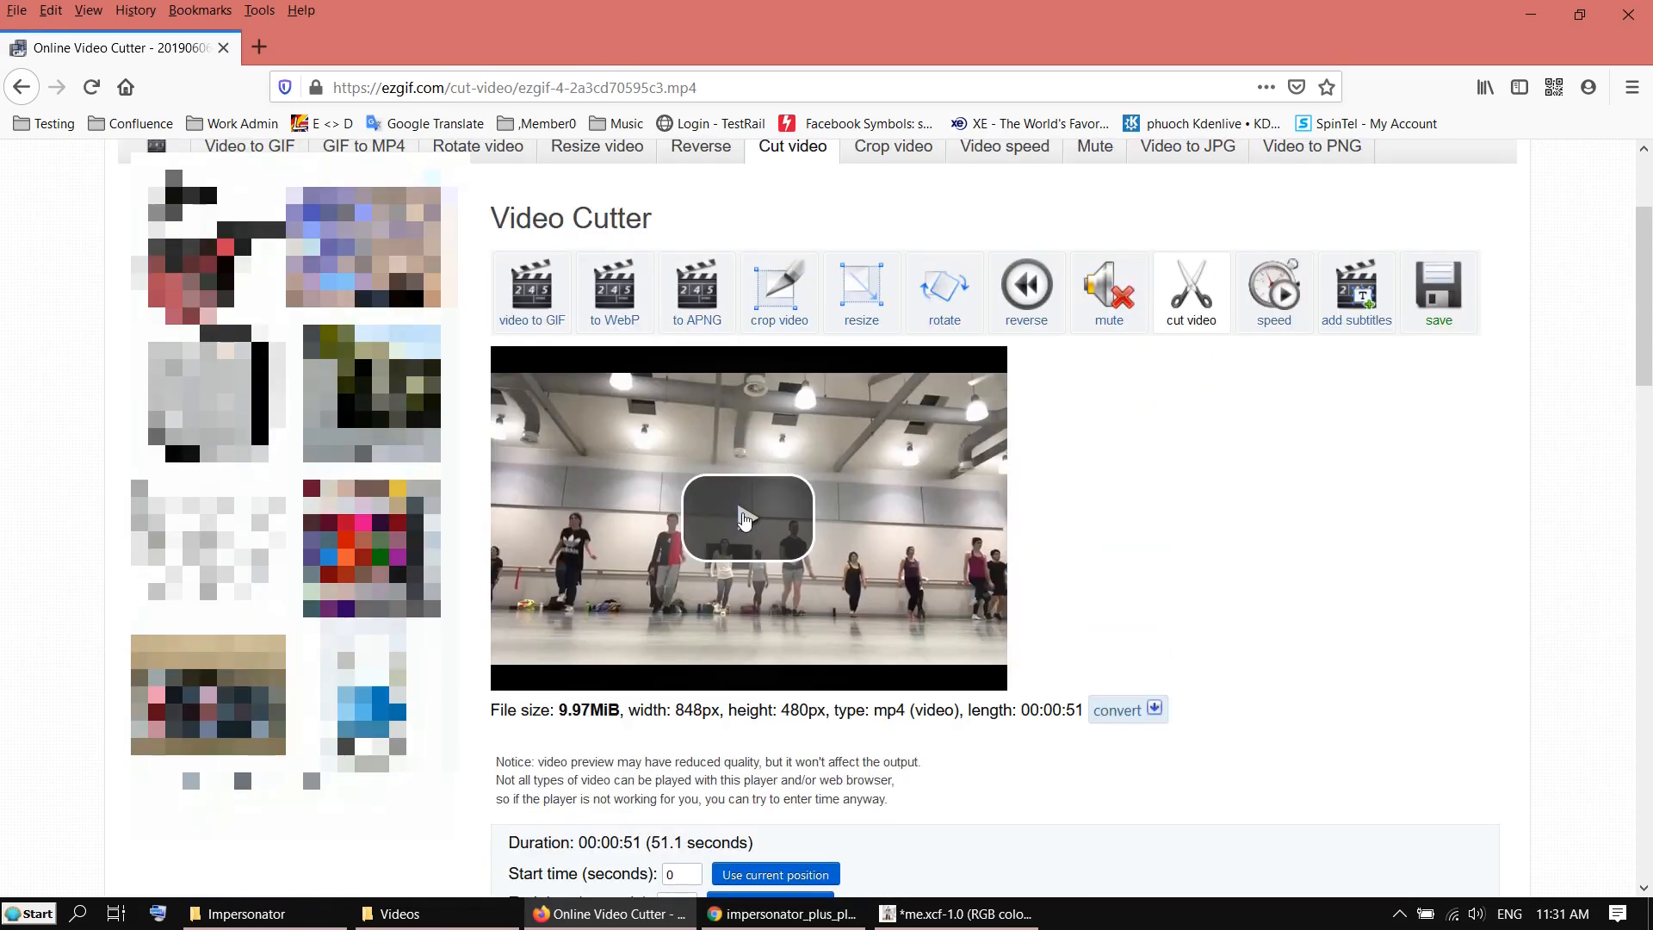
click(747, 517)
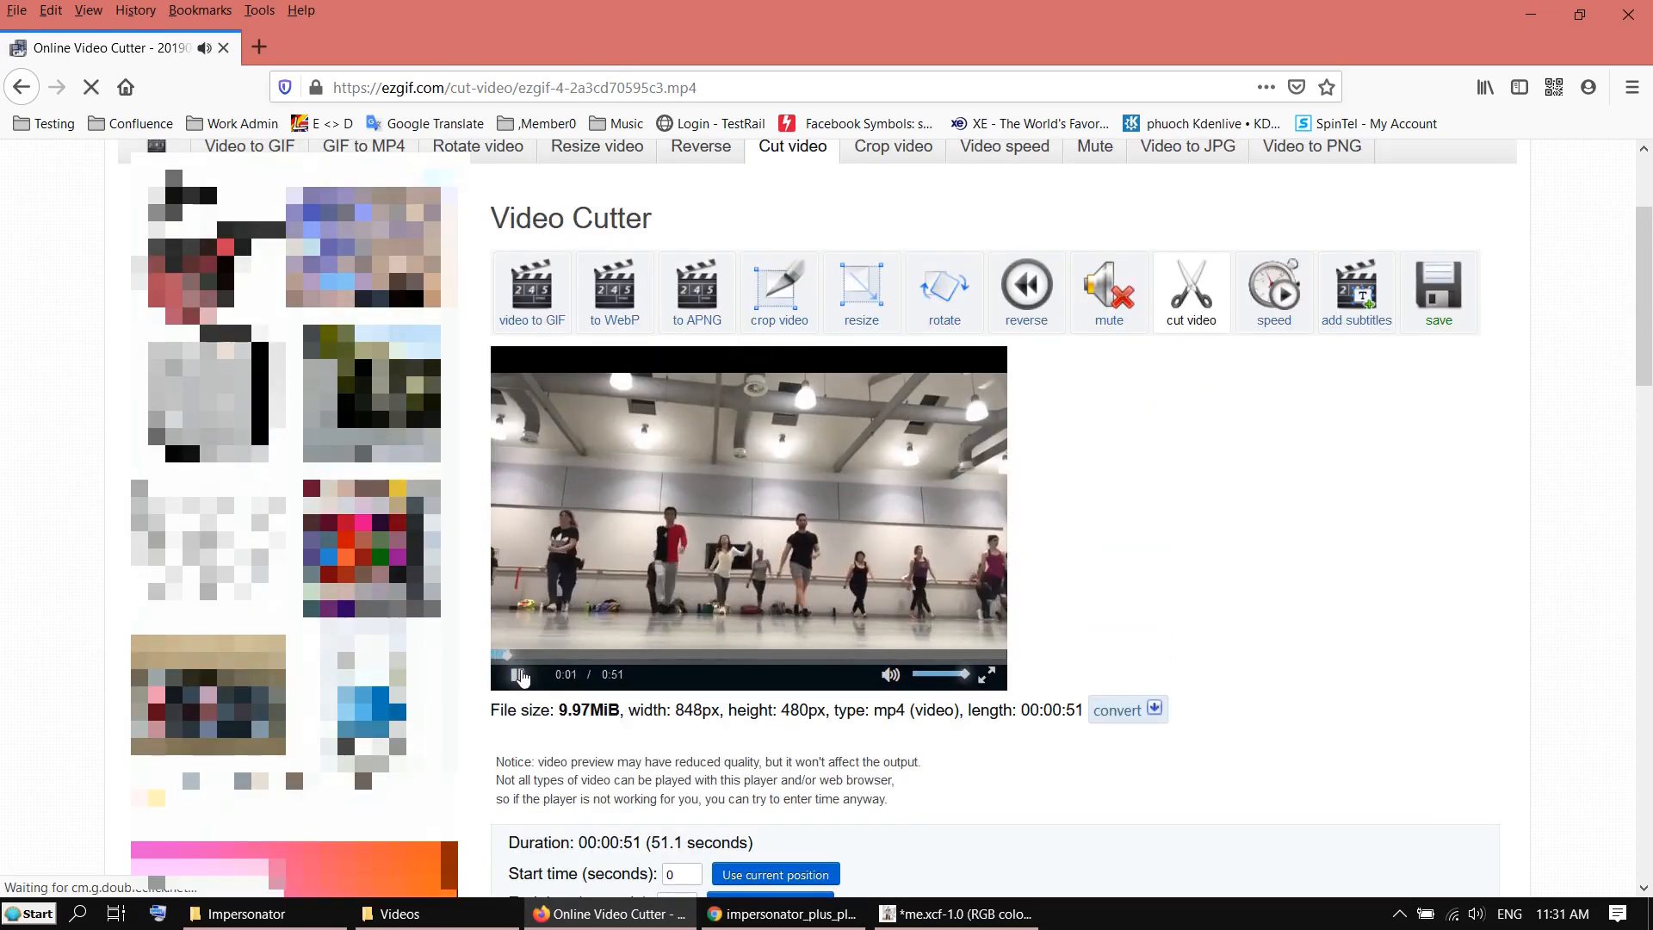
click(517, 675)
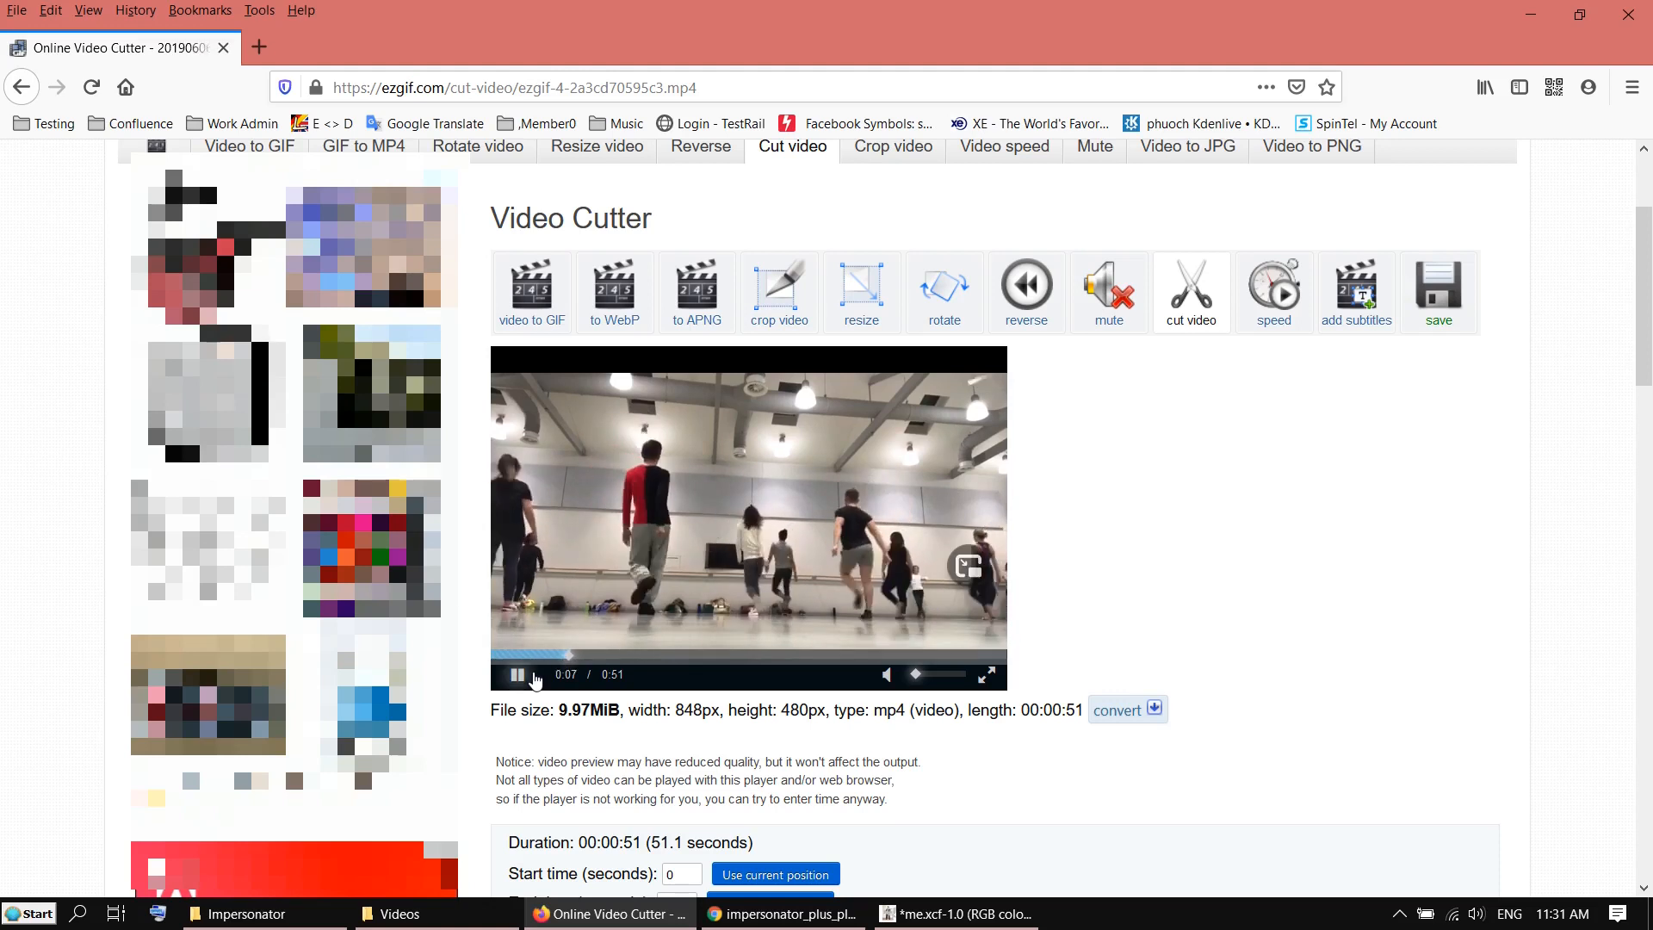
scroll(down, 3)
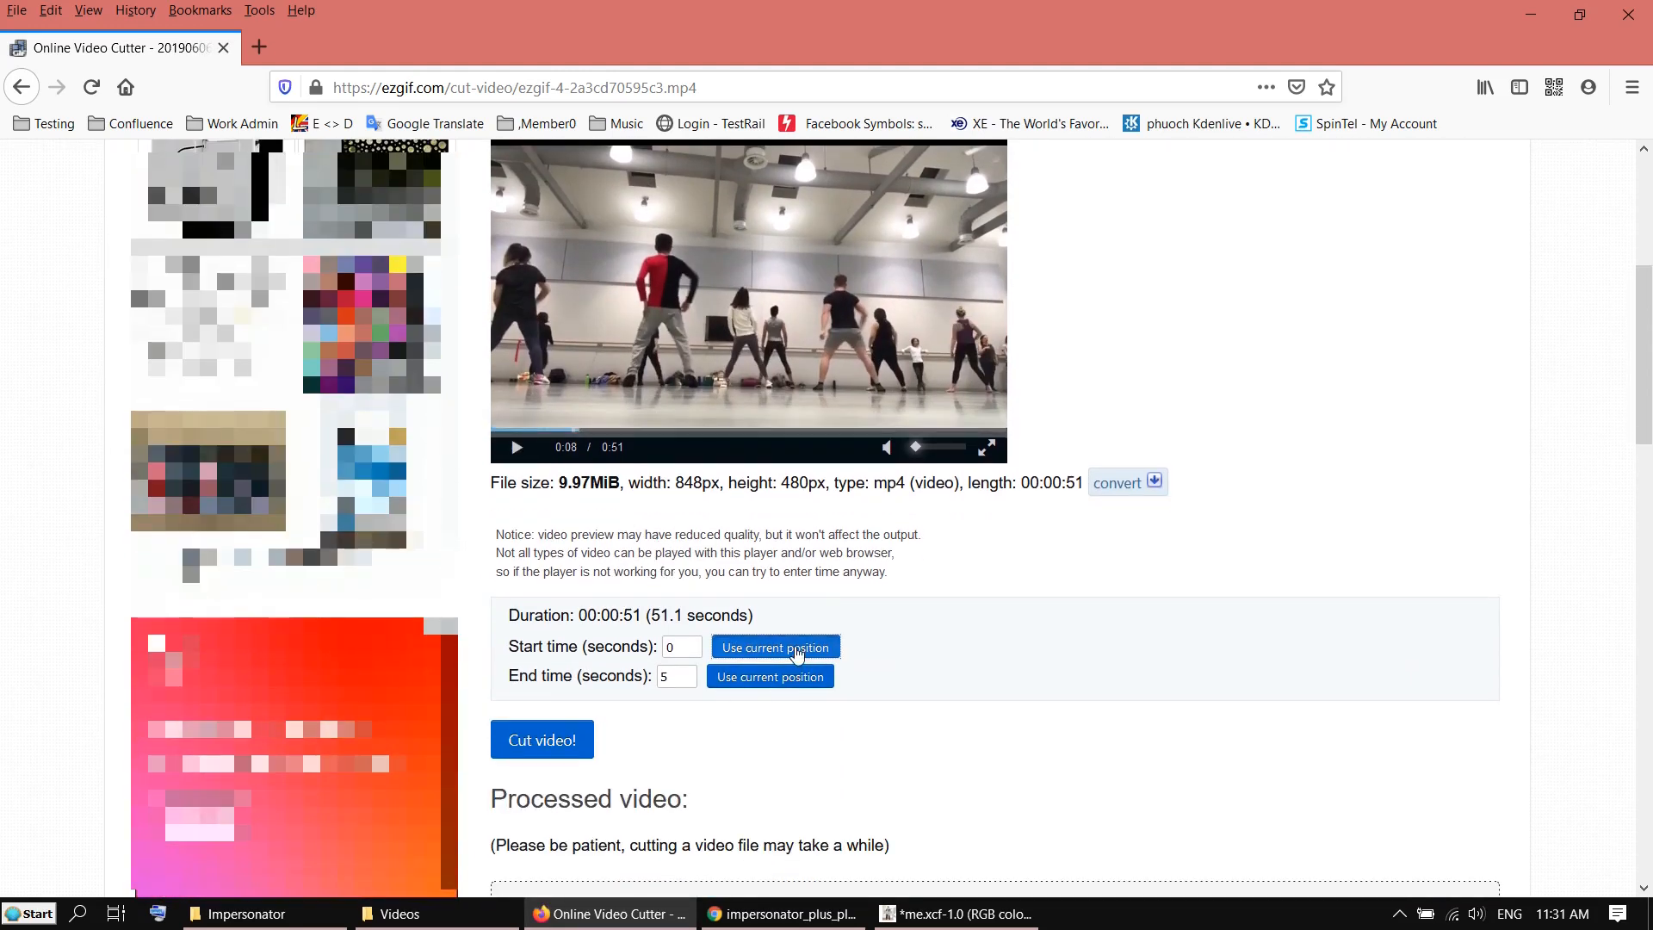
click(774, 647)
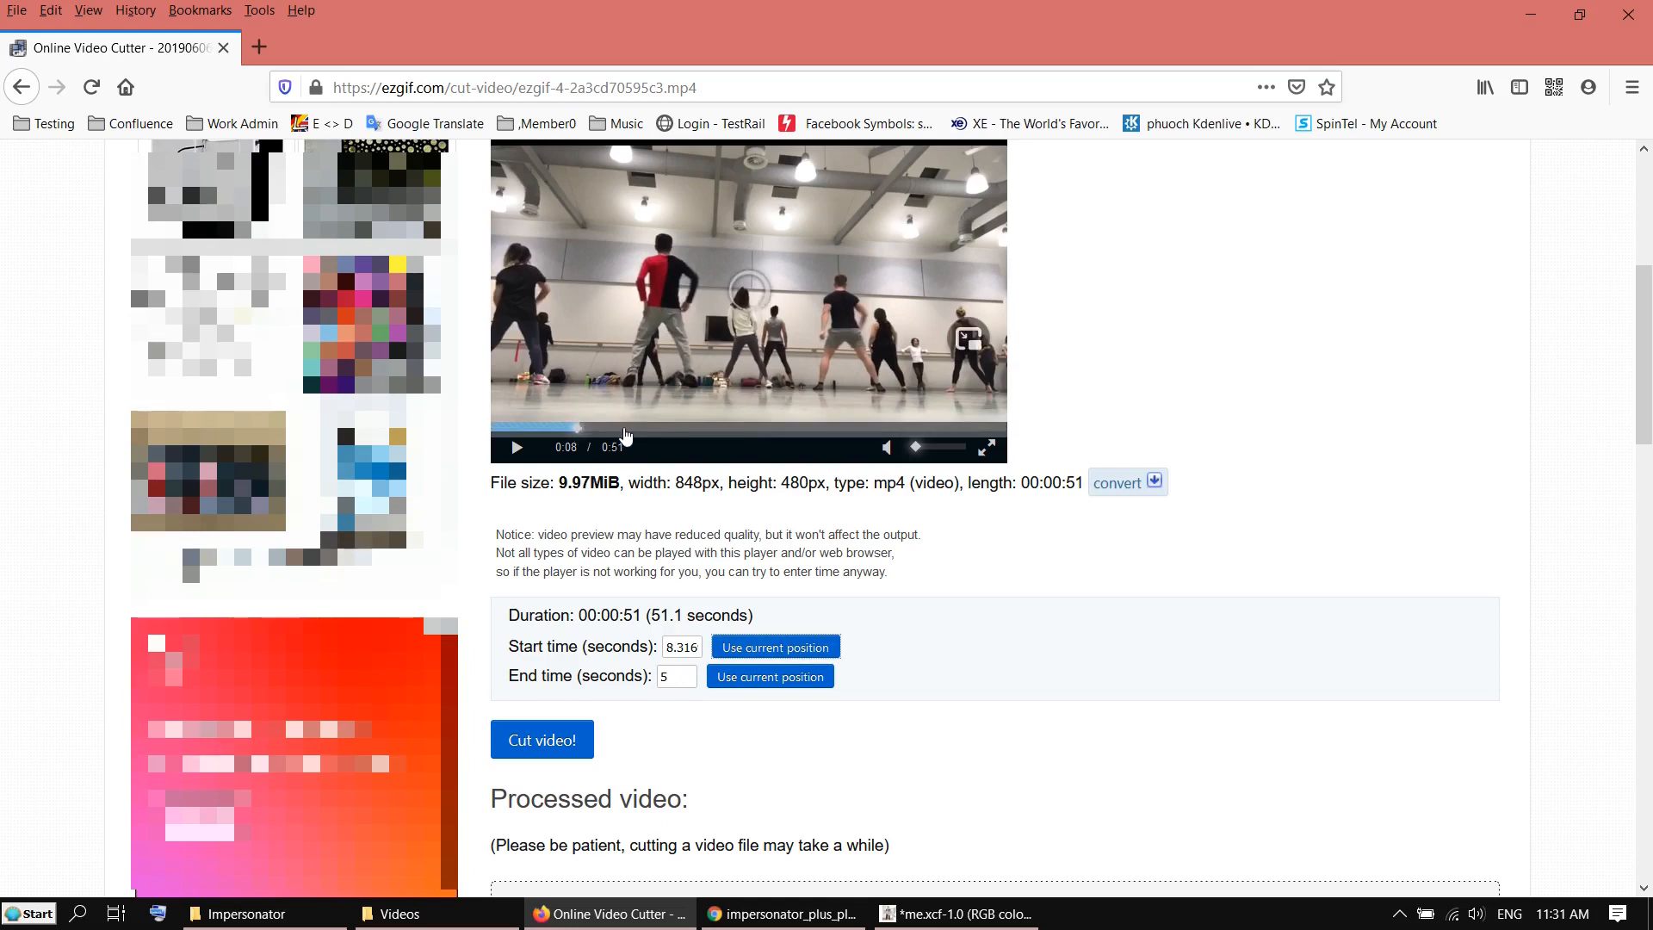
click(675, 432)
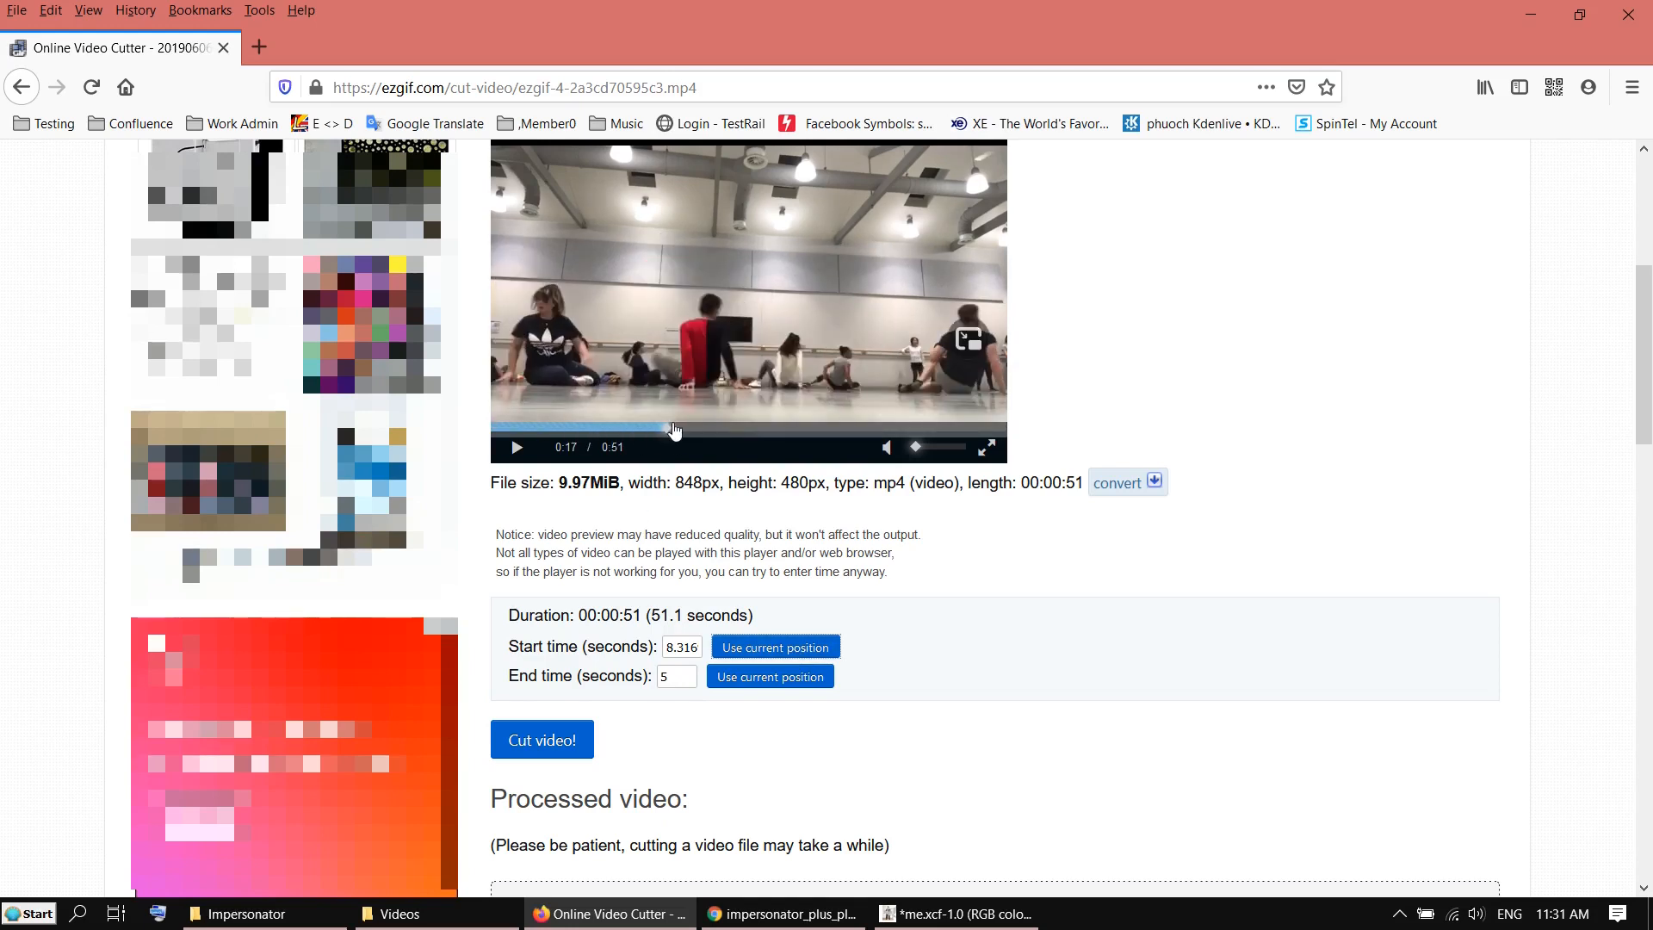
click(624, 432)
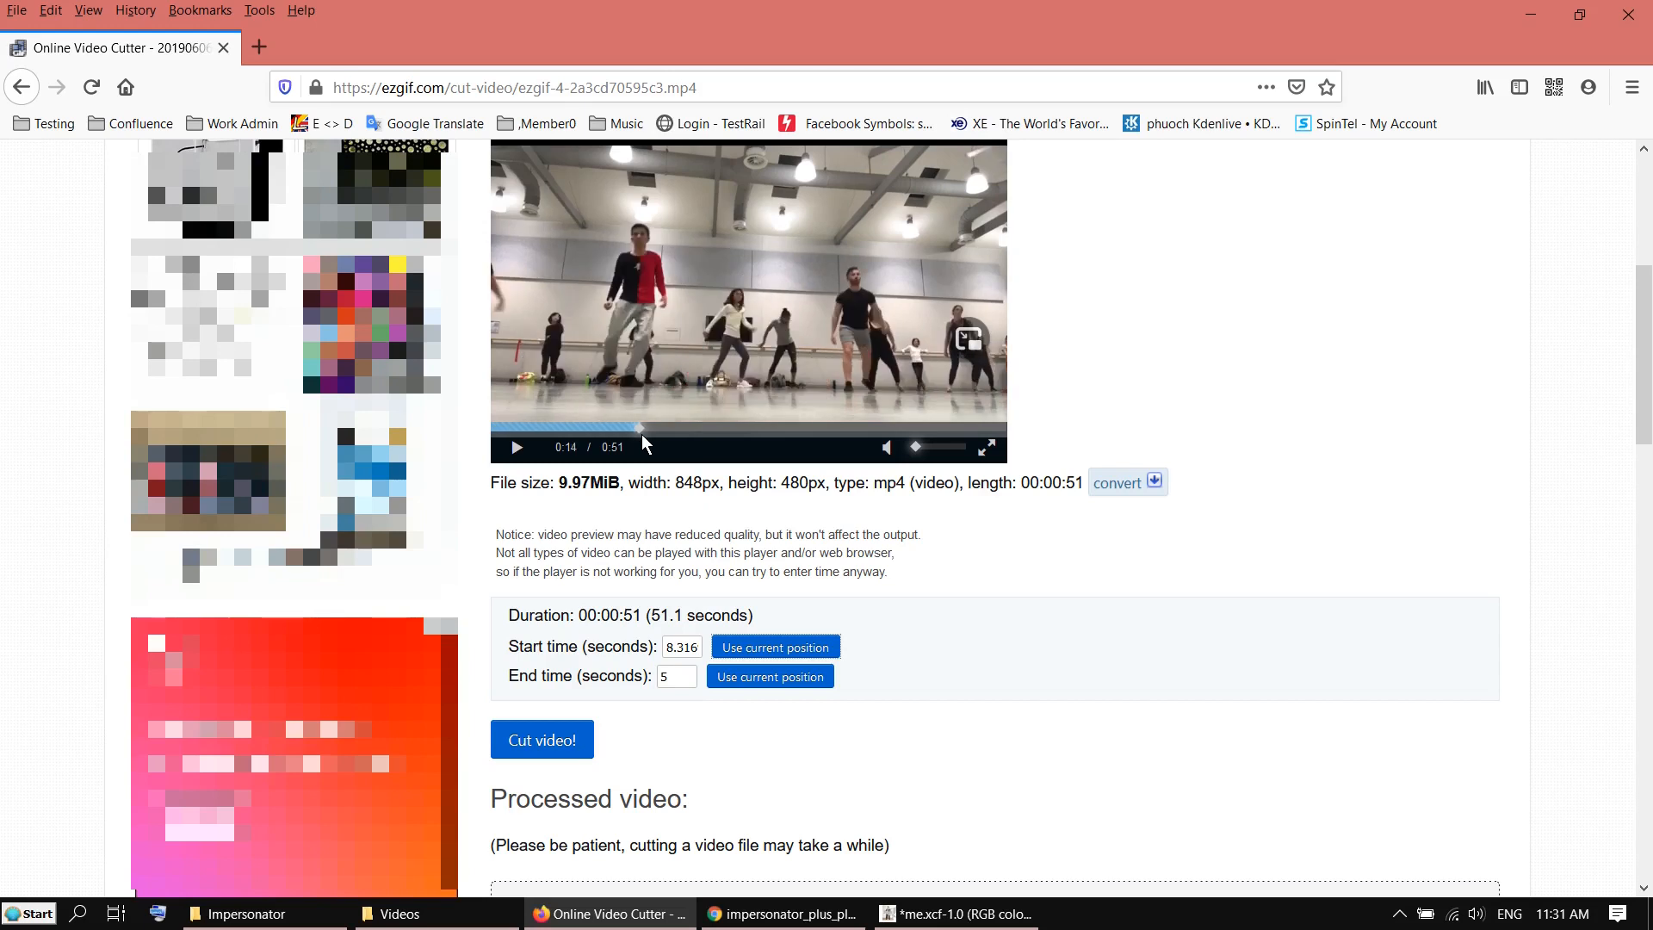
mouse_move(769, 676)
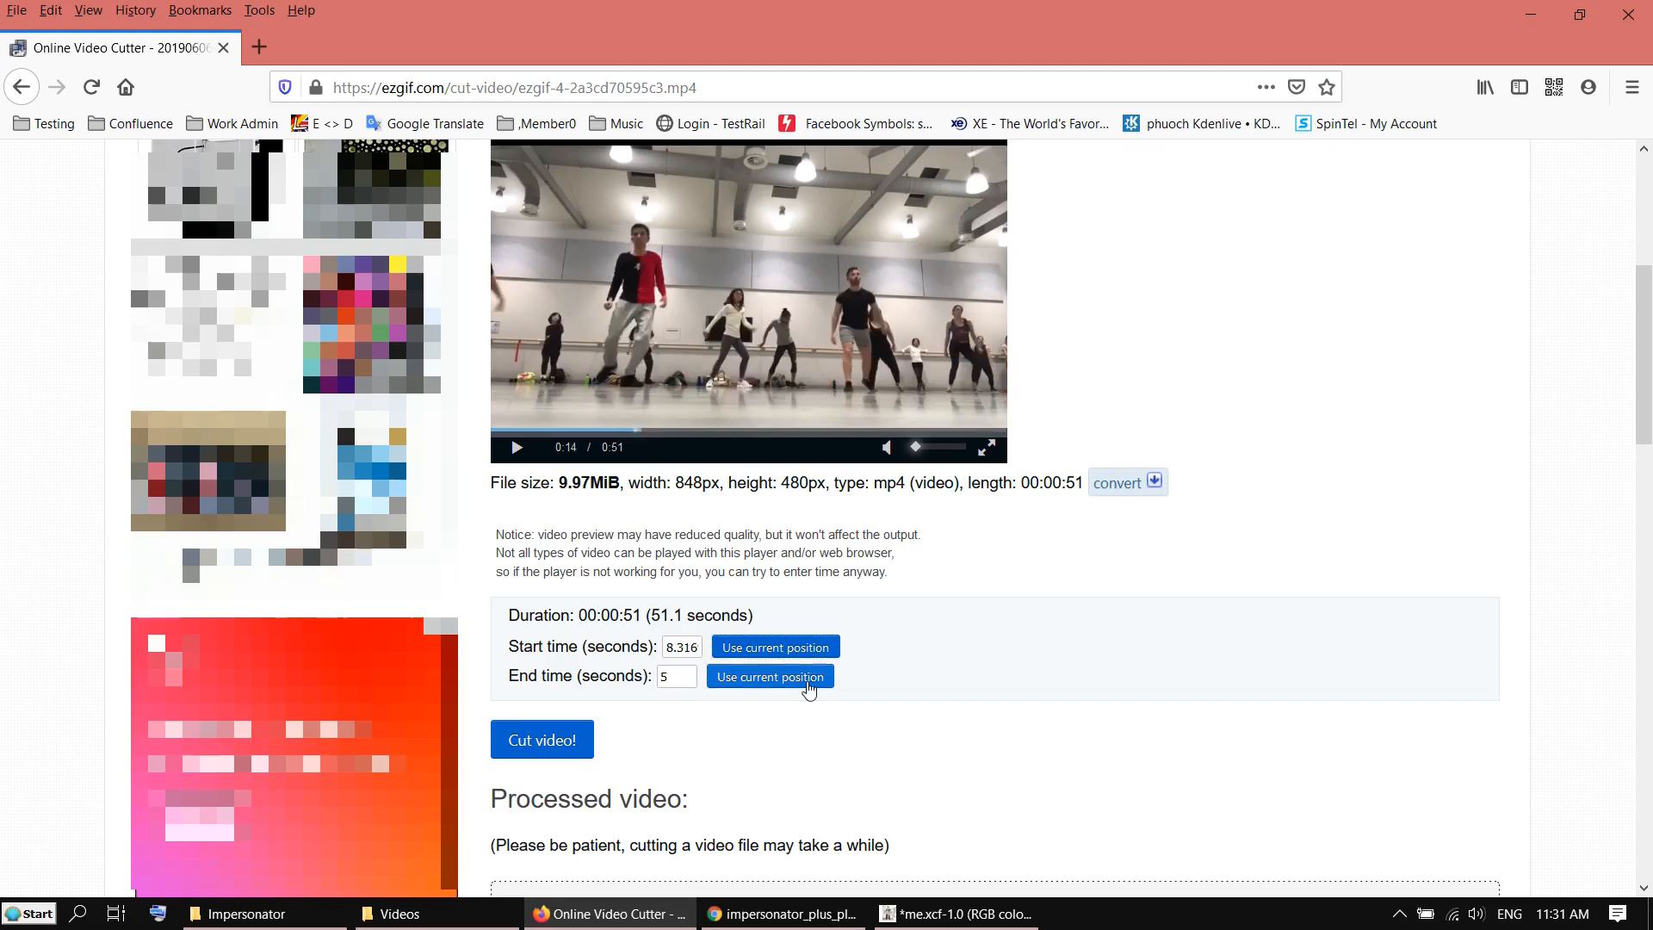
click(770, 676)
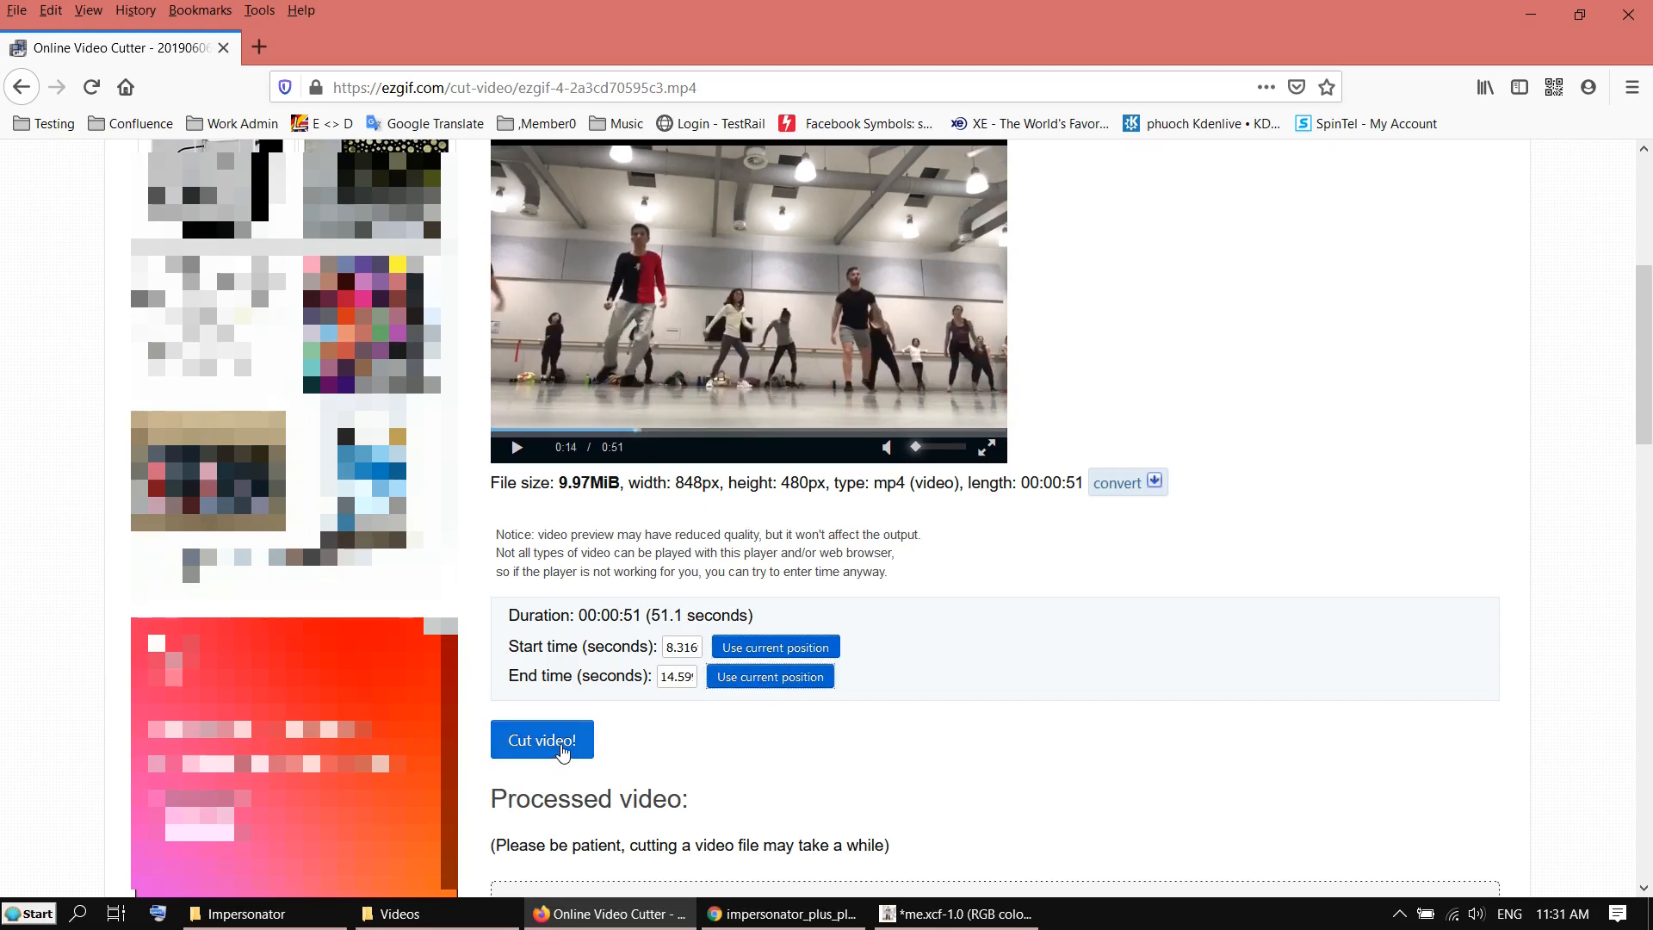
click(542, 739)
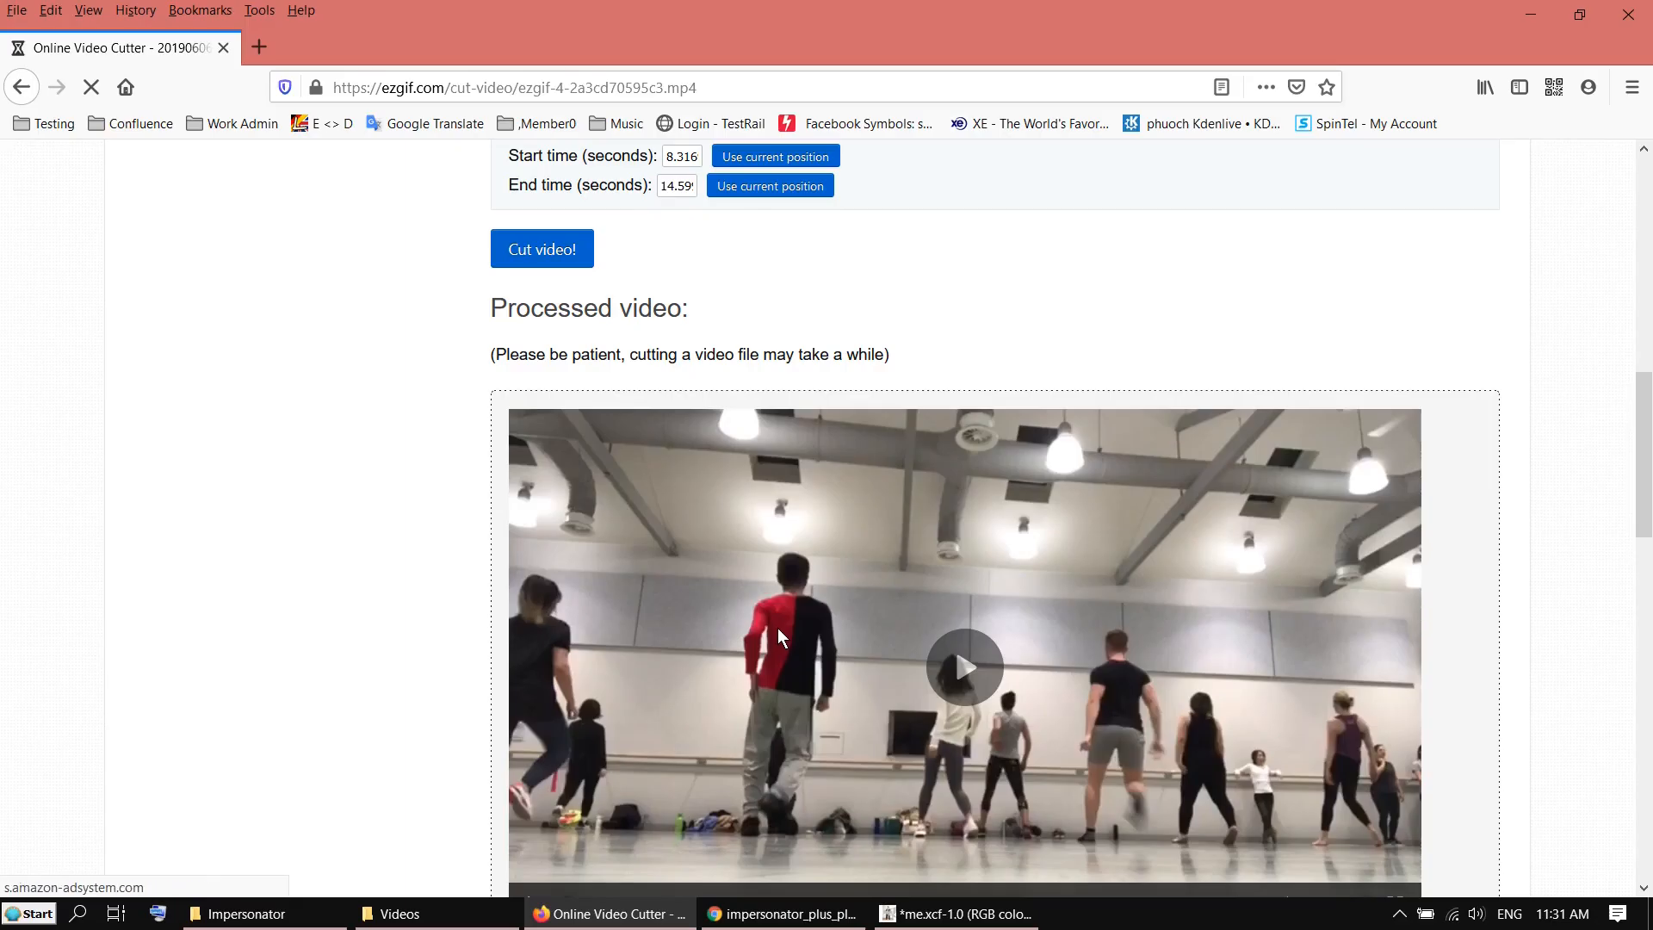
Send the 1.3 MiB trimmed clip to cropping with a square 480×480 area at left 112
scroll(down, 3)
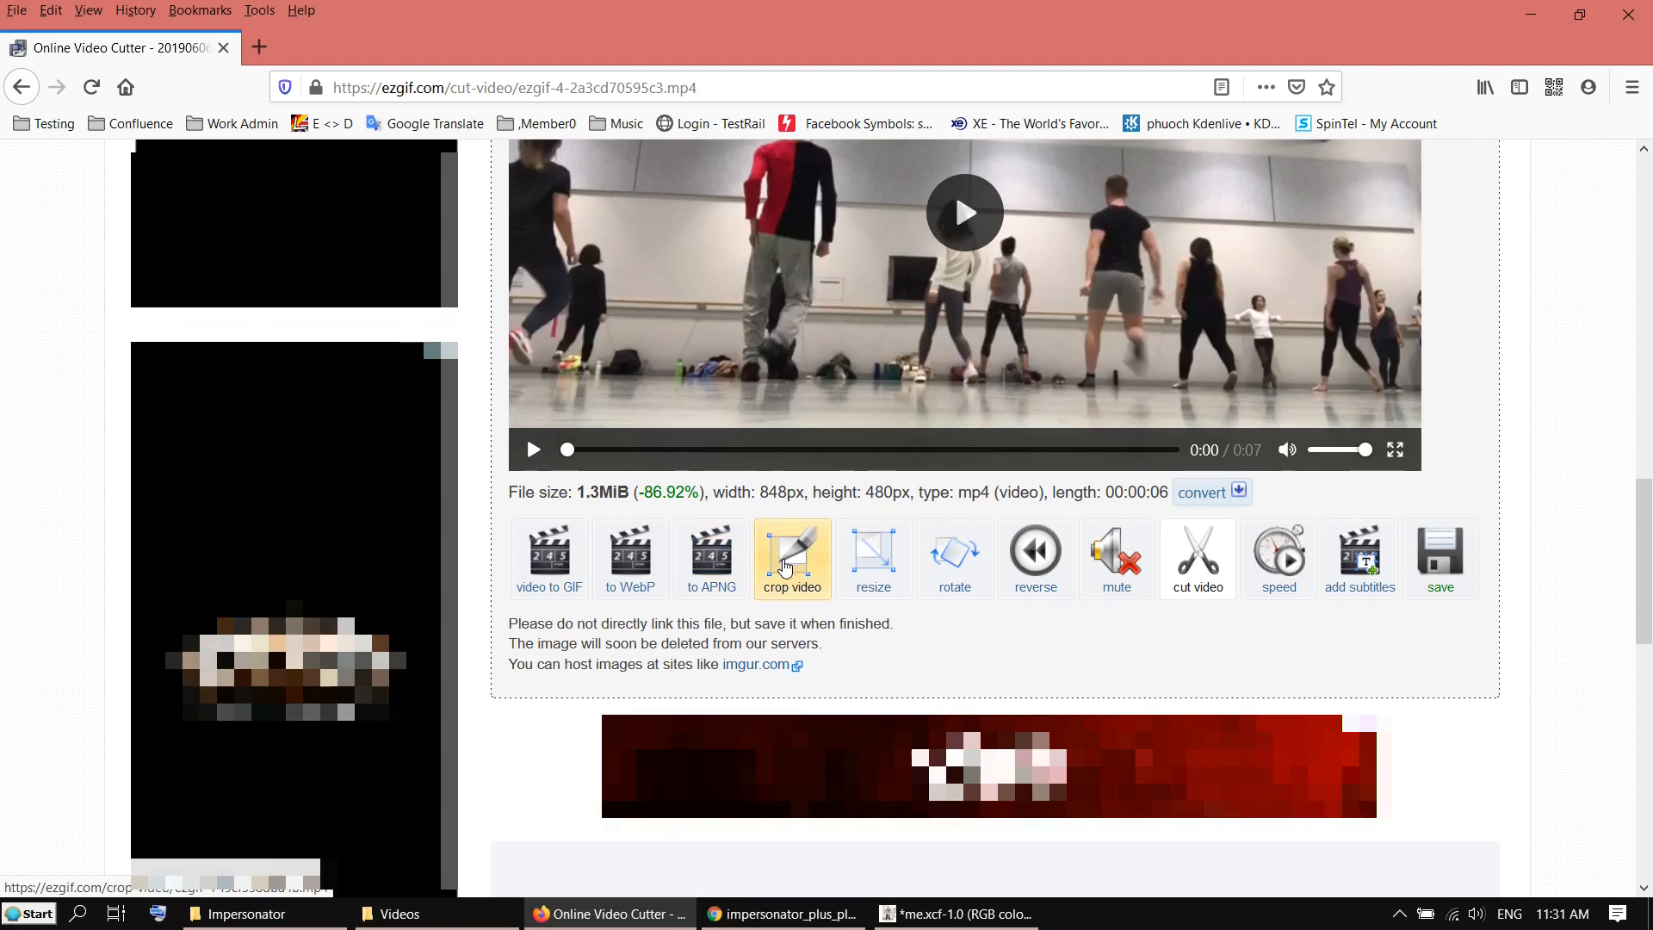
click(790, 559)
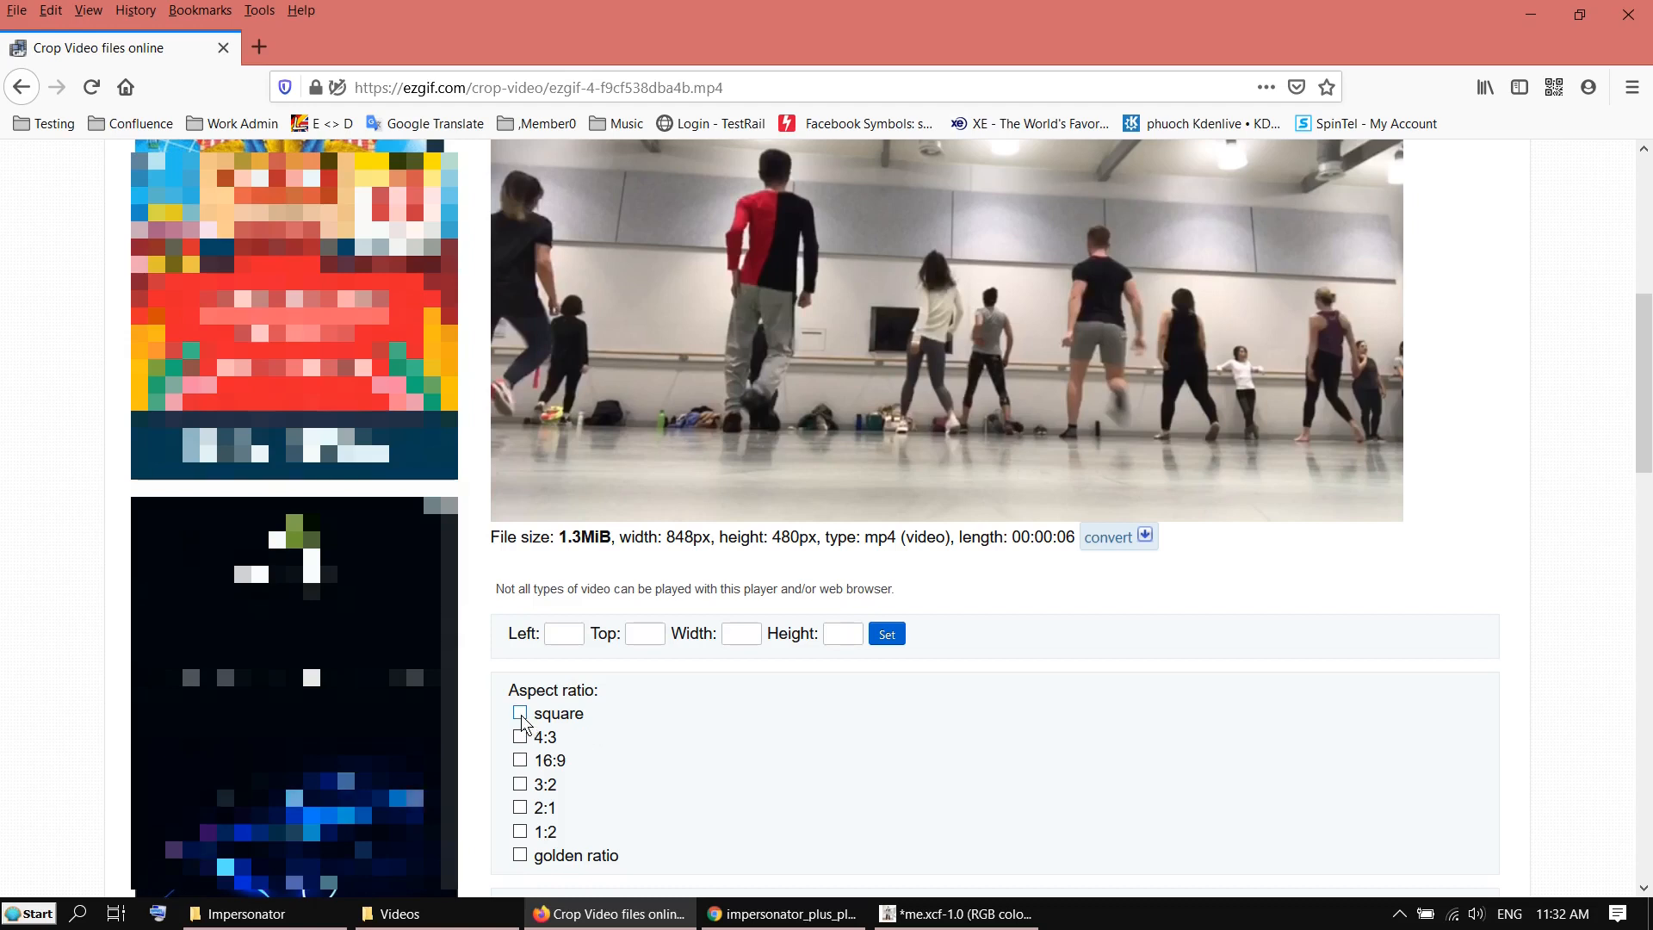
click(519, 713)
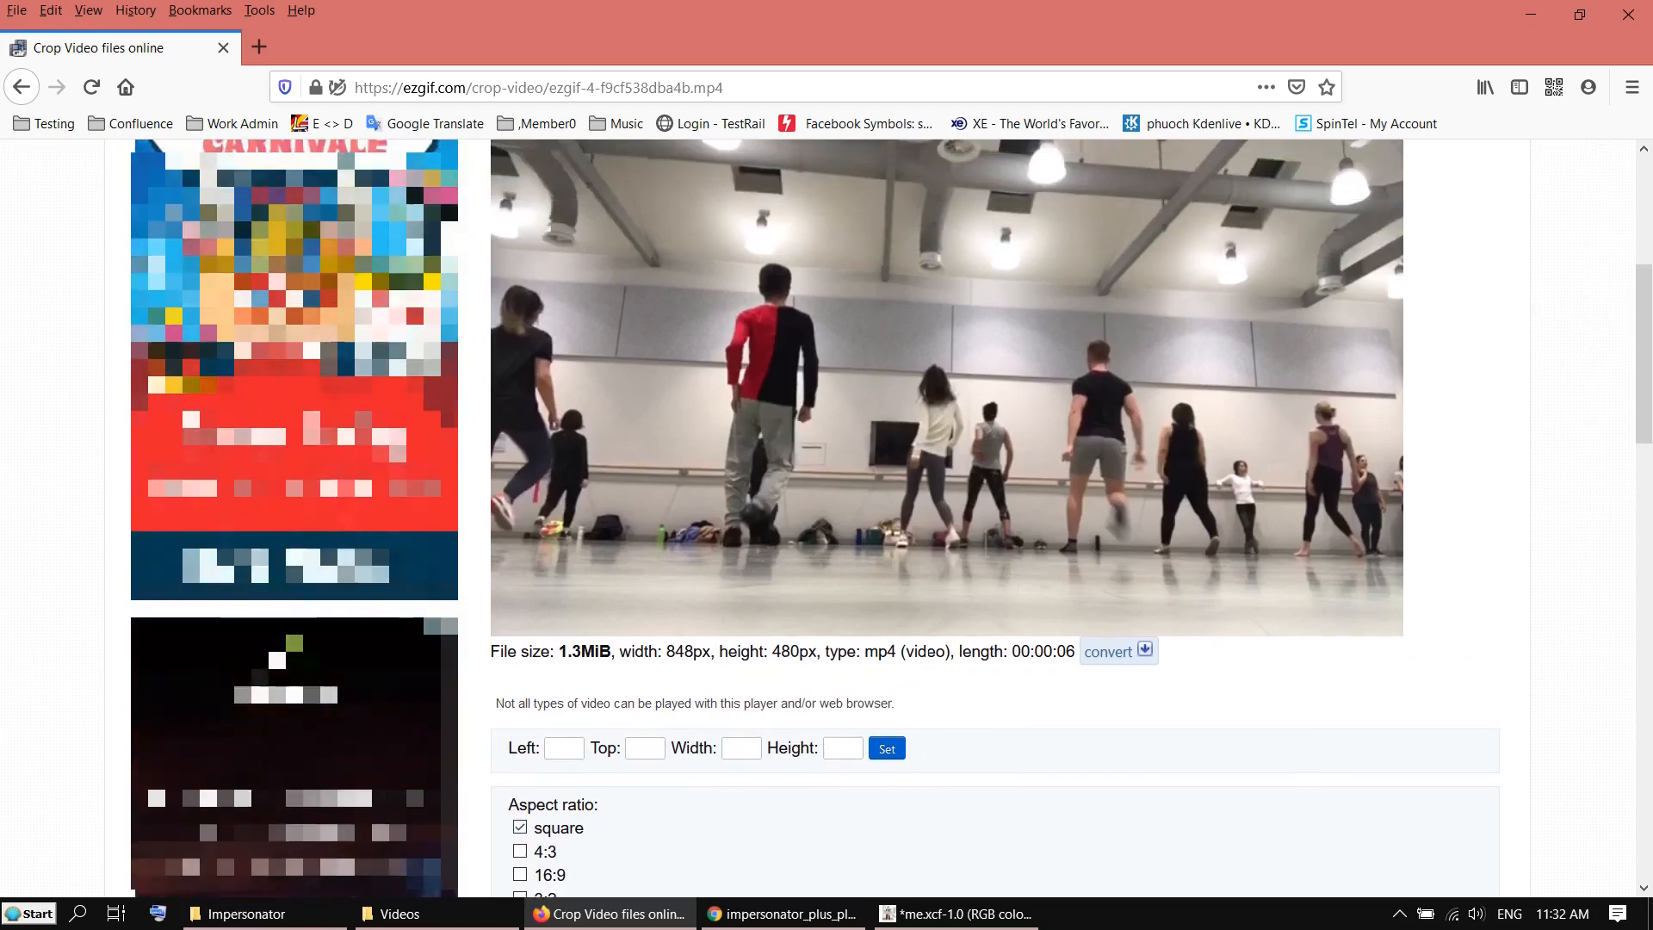
scroll(up, 3)
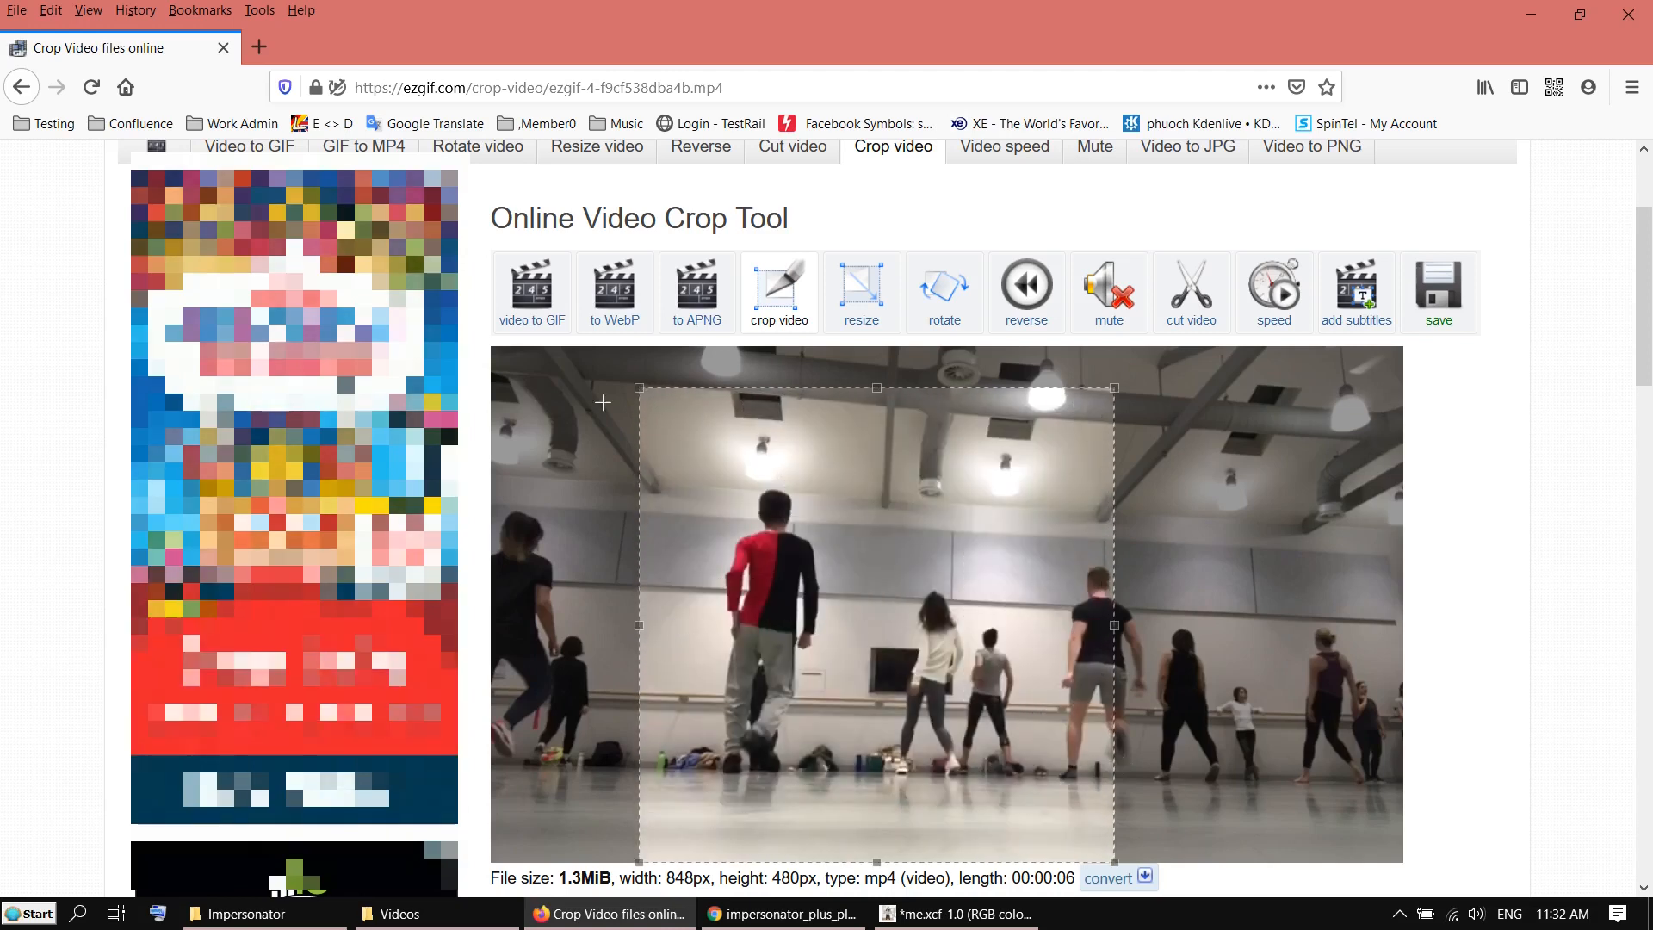
scroll(down, 3)
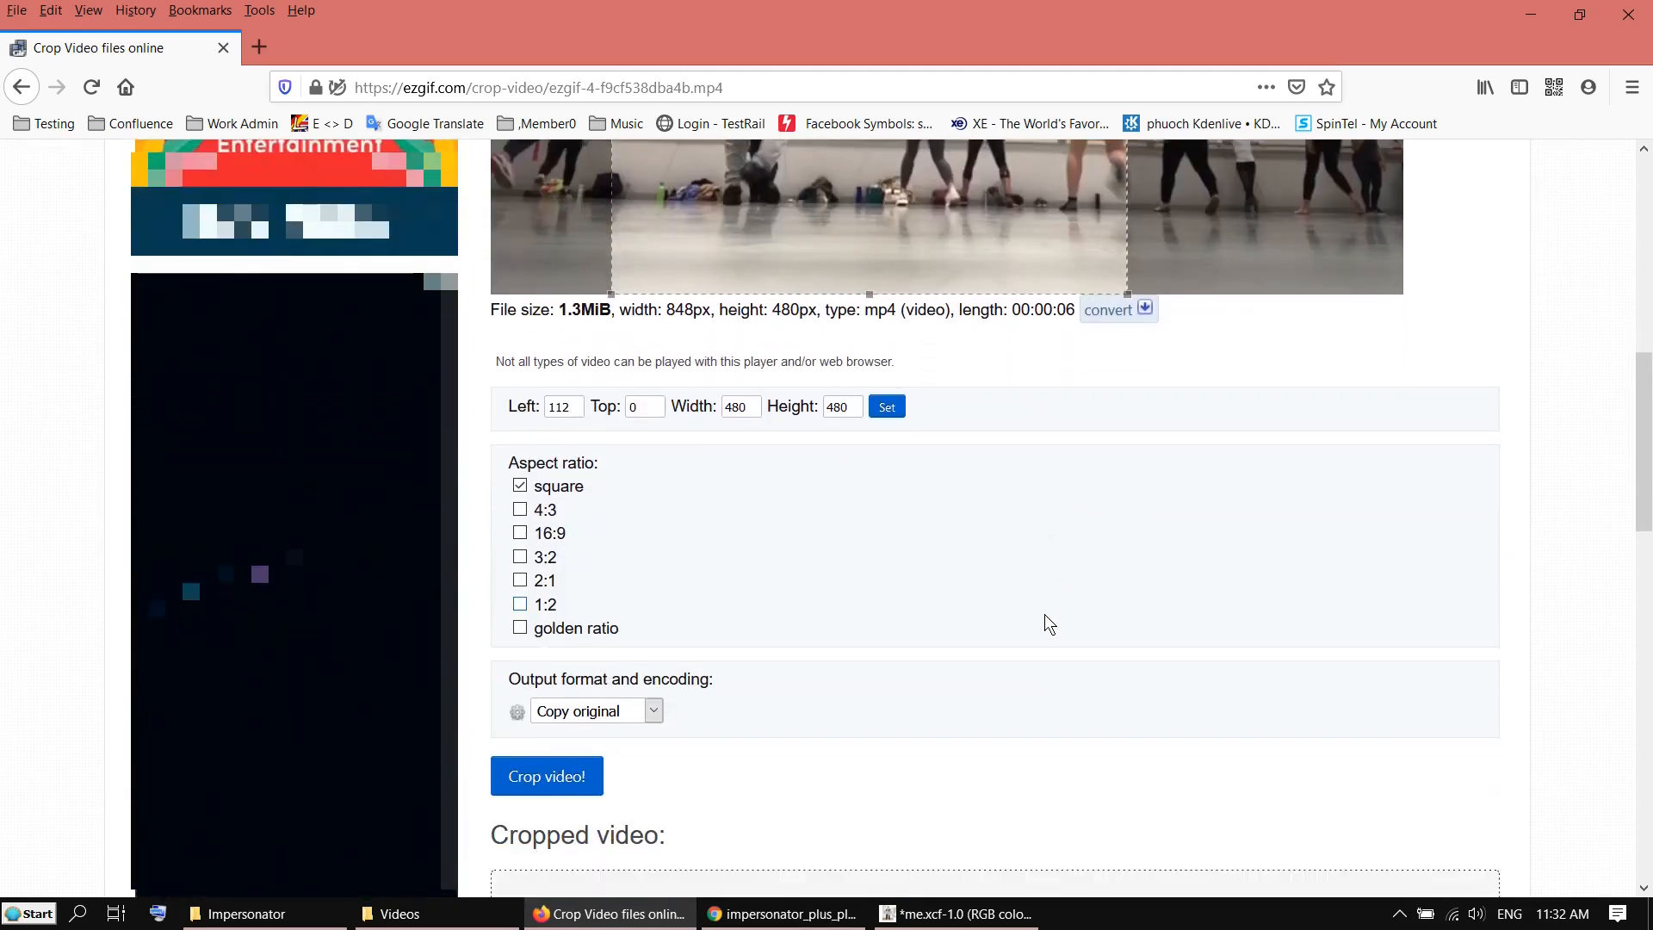
scroll(up, 3)
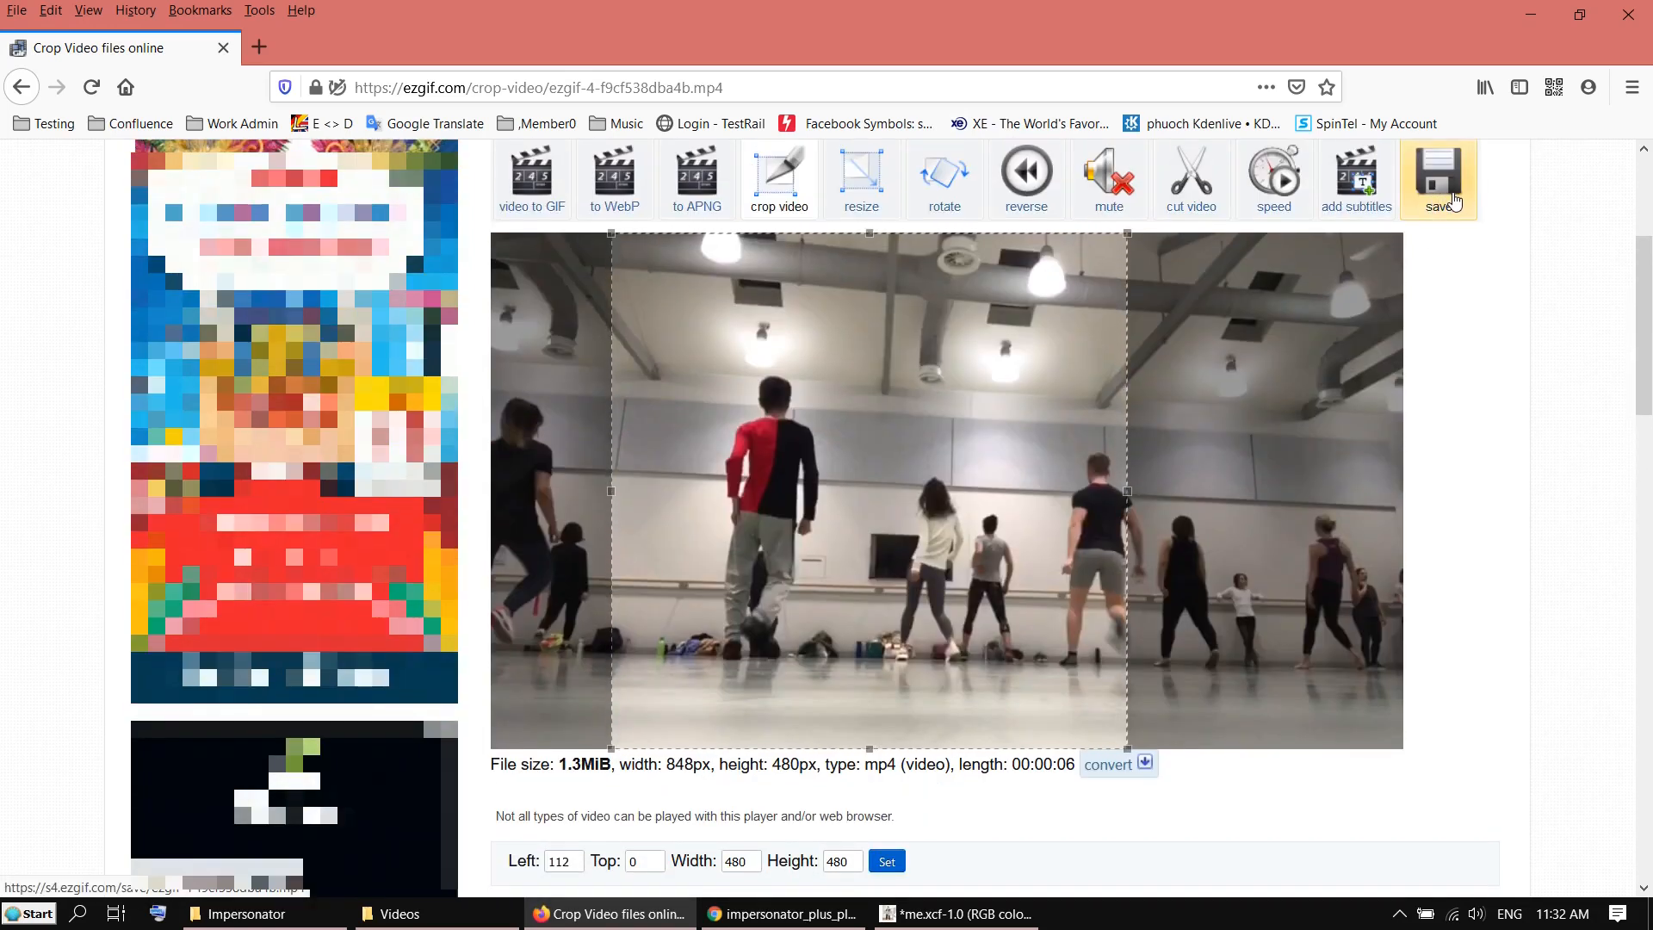
mouse_move(920, 503)
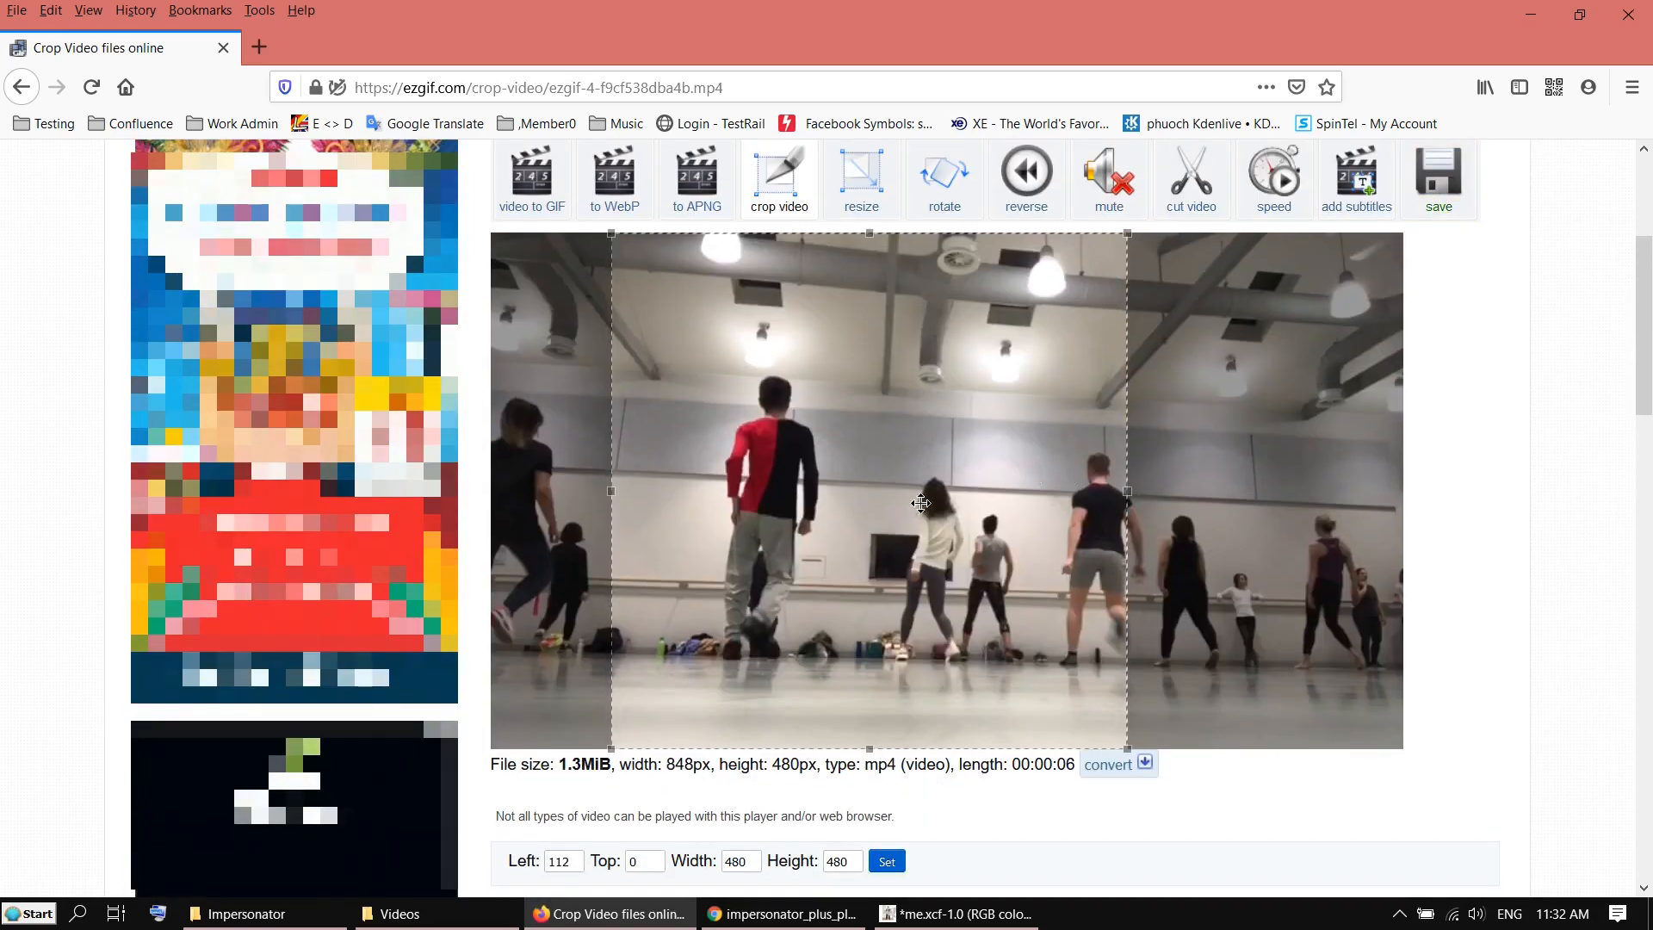
Open E:\work\videos\Impersonator in File Explorer and preview balcony-bg.jpg
click(236, 913)
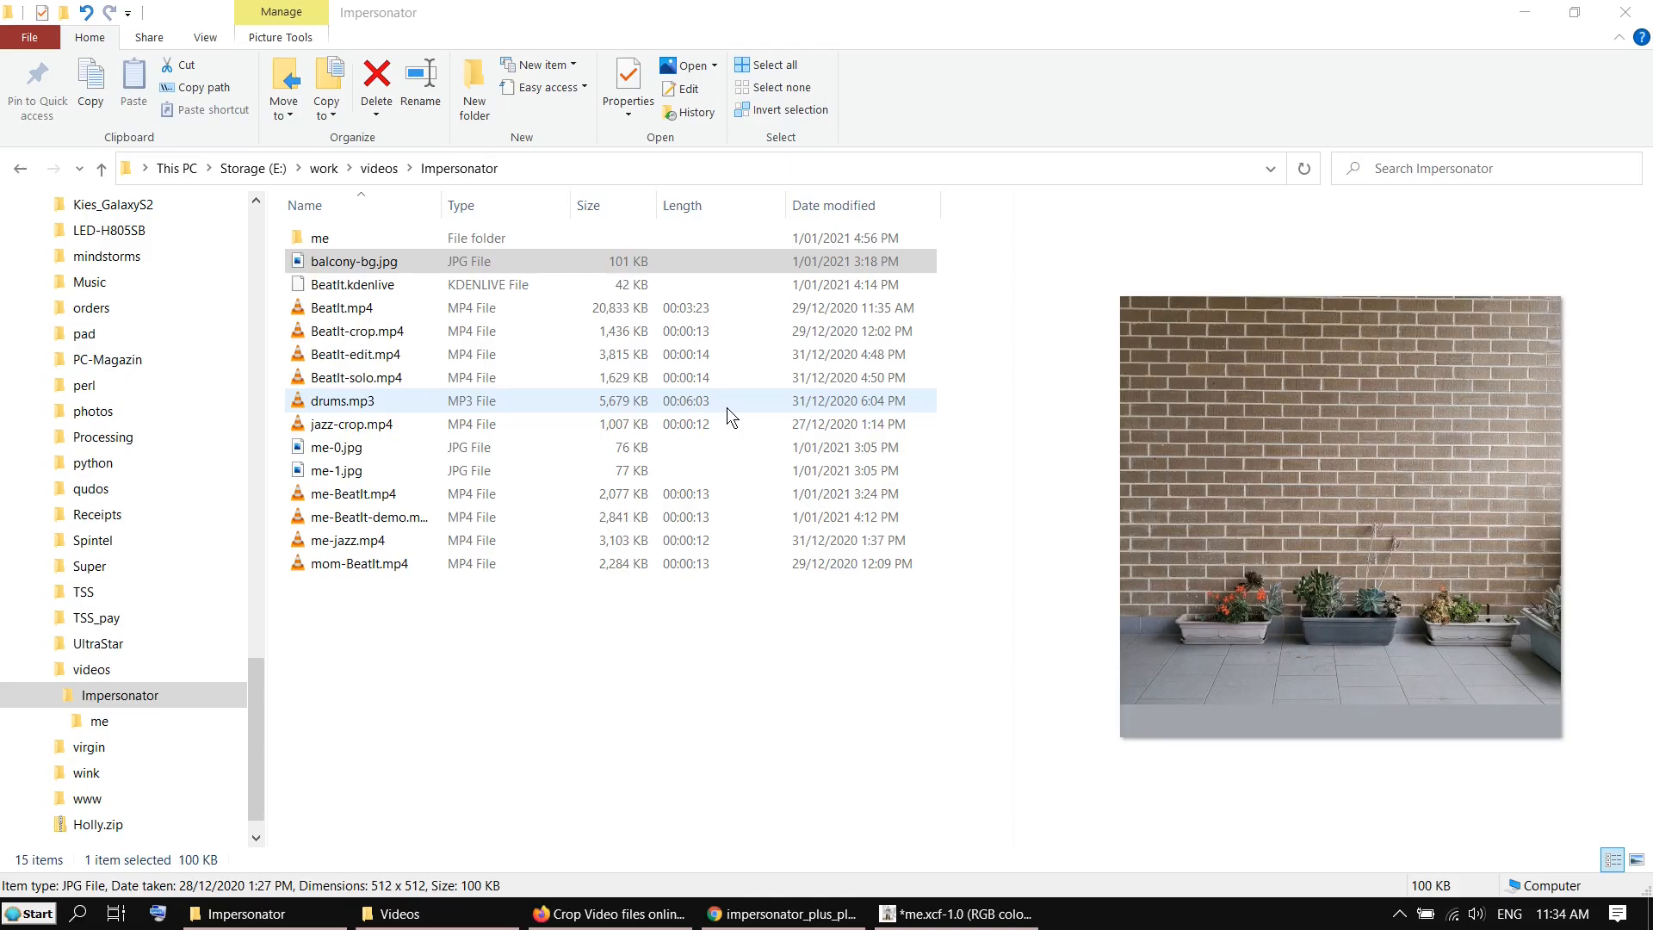
mouse_move(1215, 436)
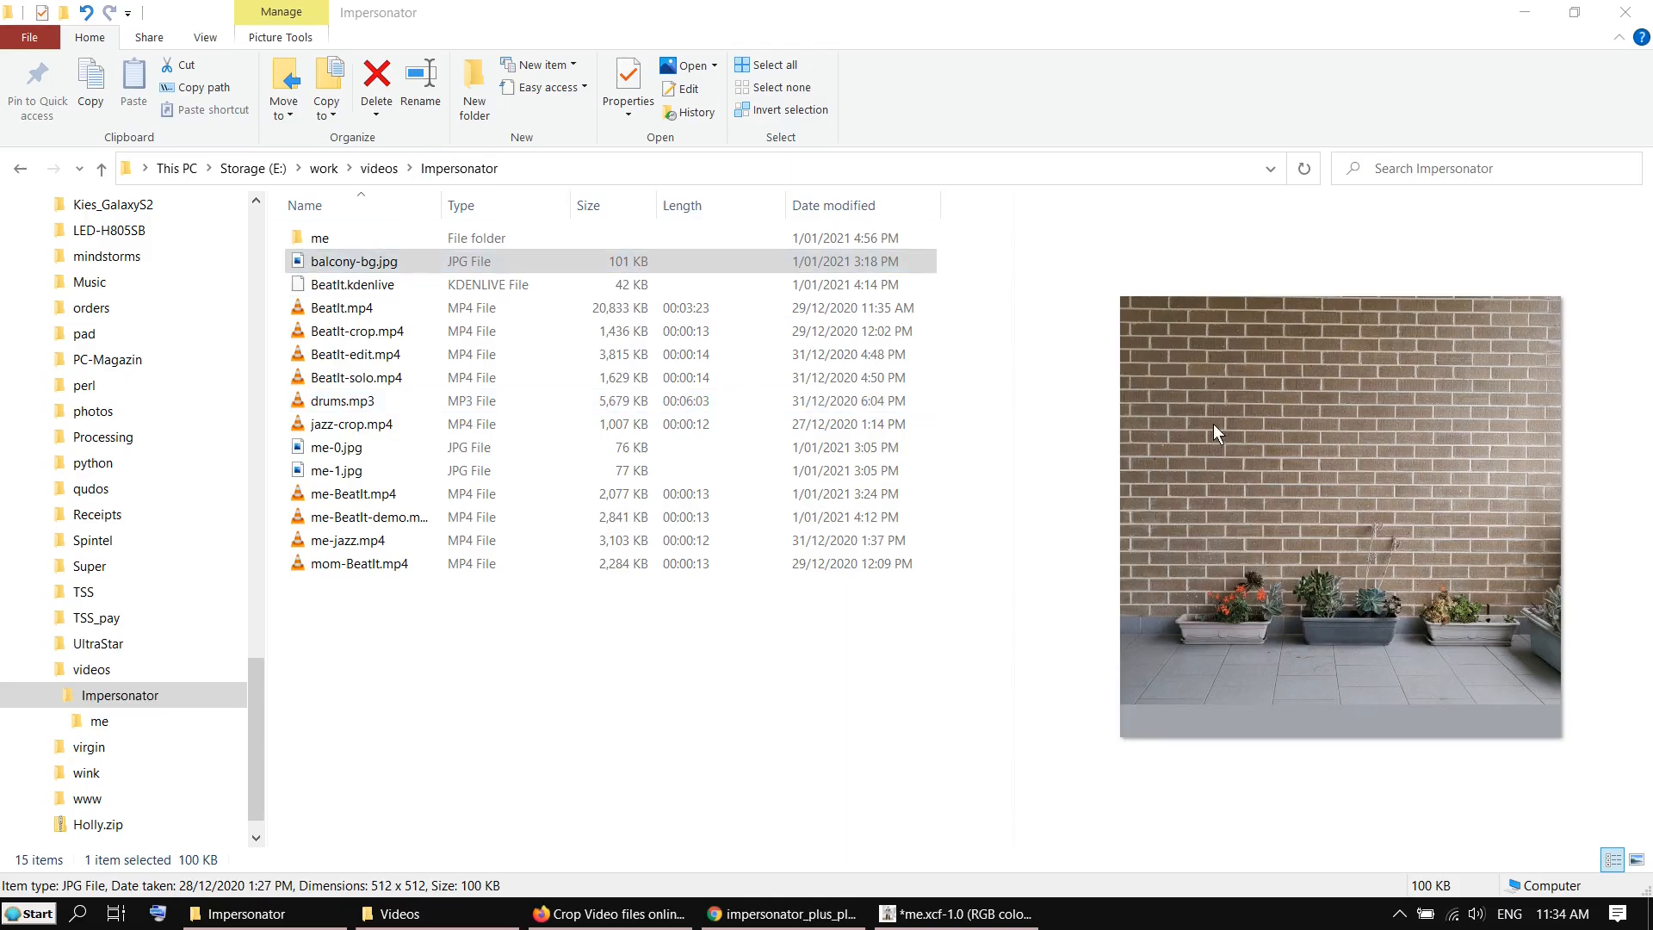
mouse_move(1310, 715)
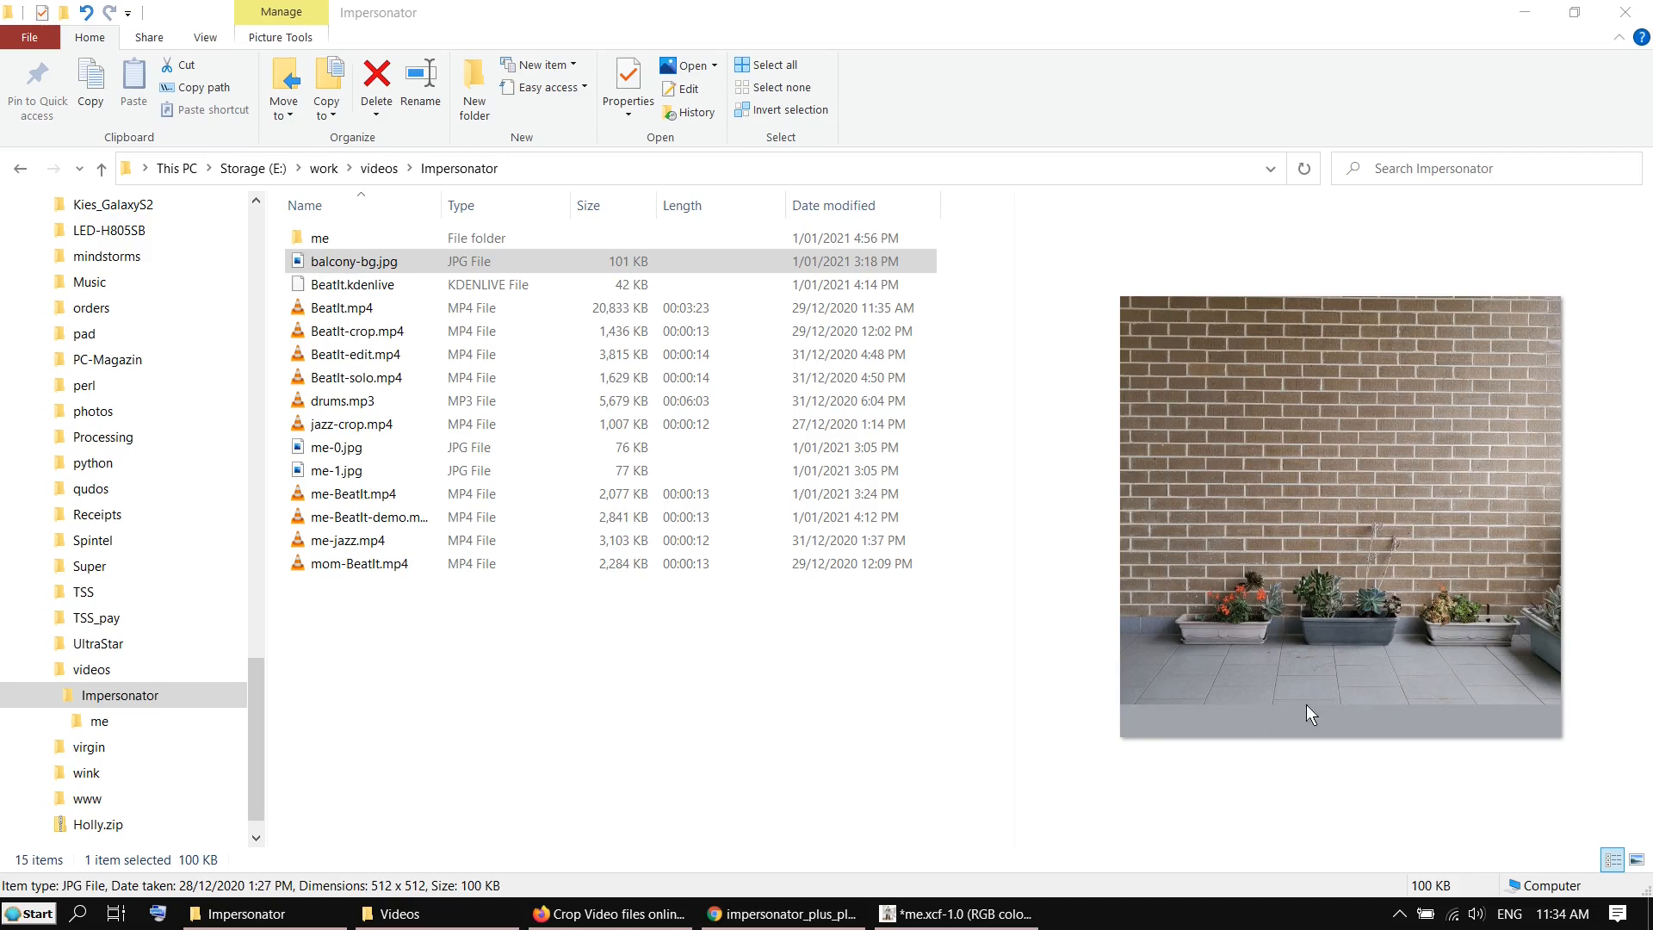
mouse_move(1233, 314)
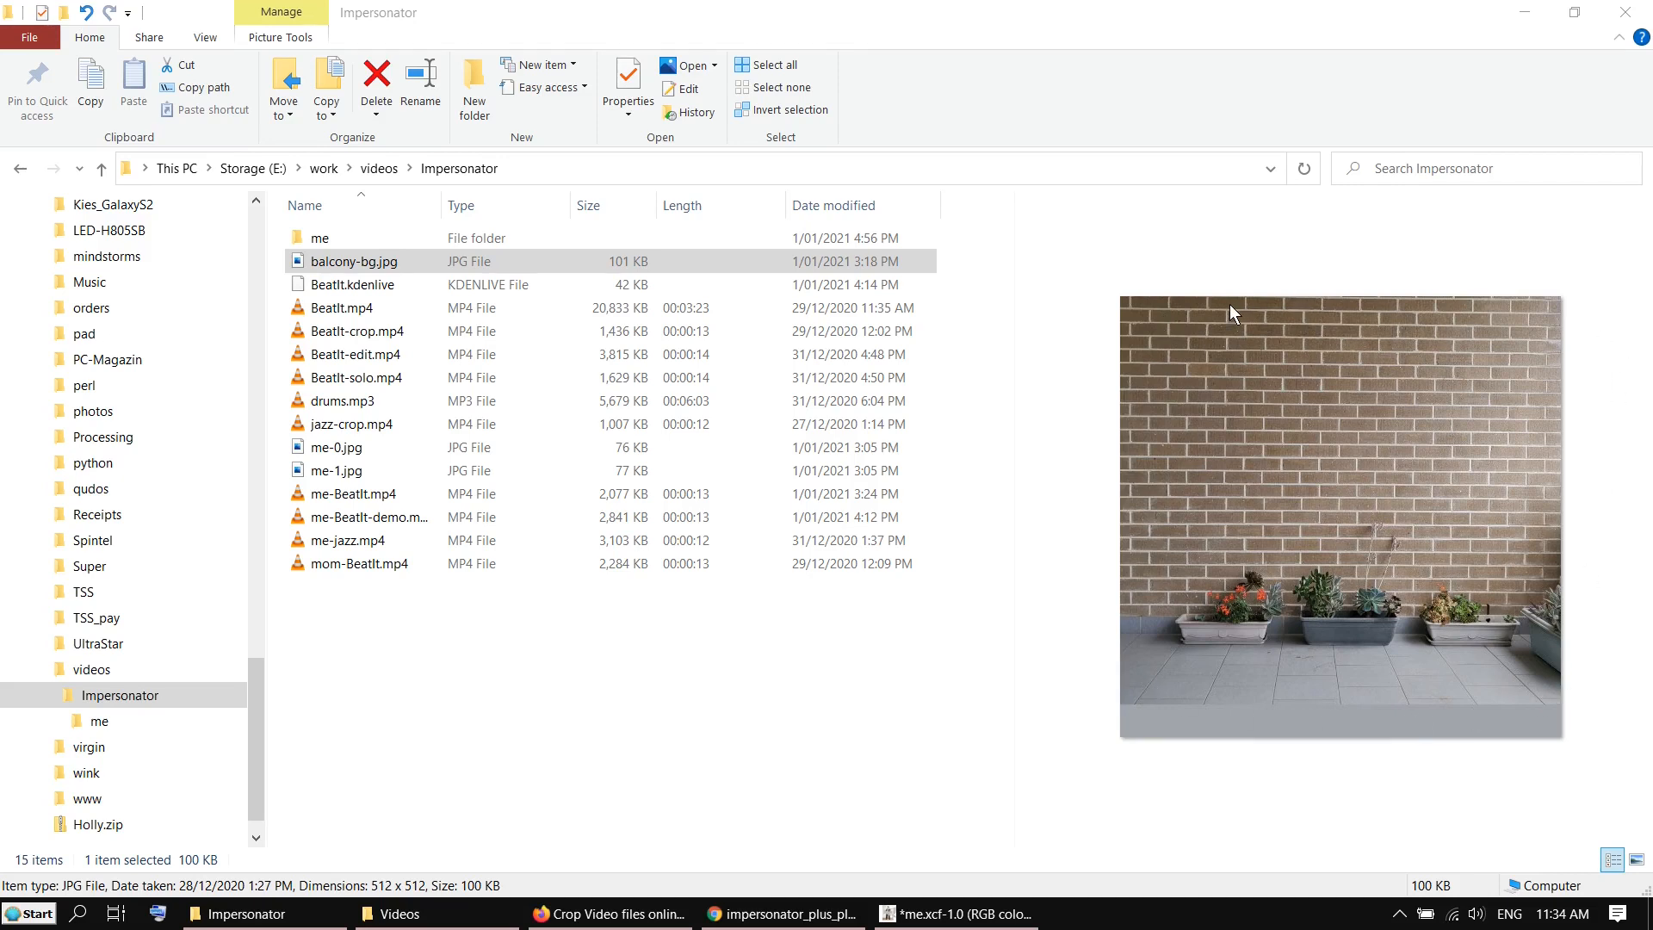
mouse_move(1083, 737)
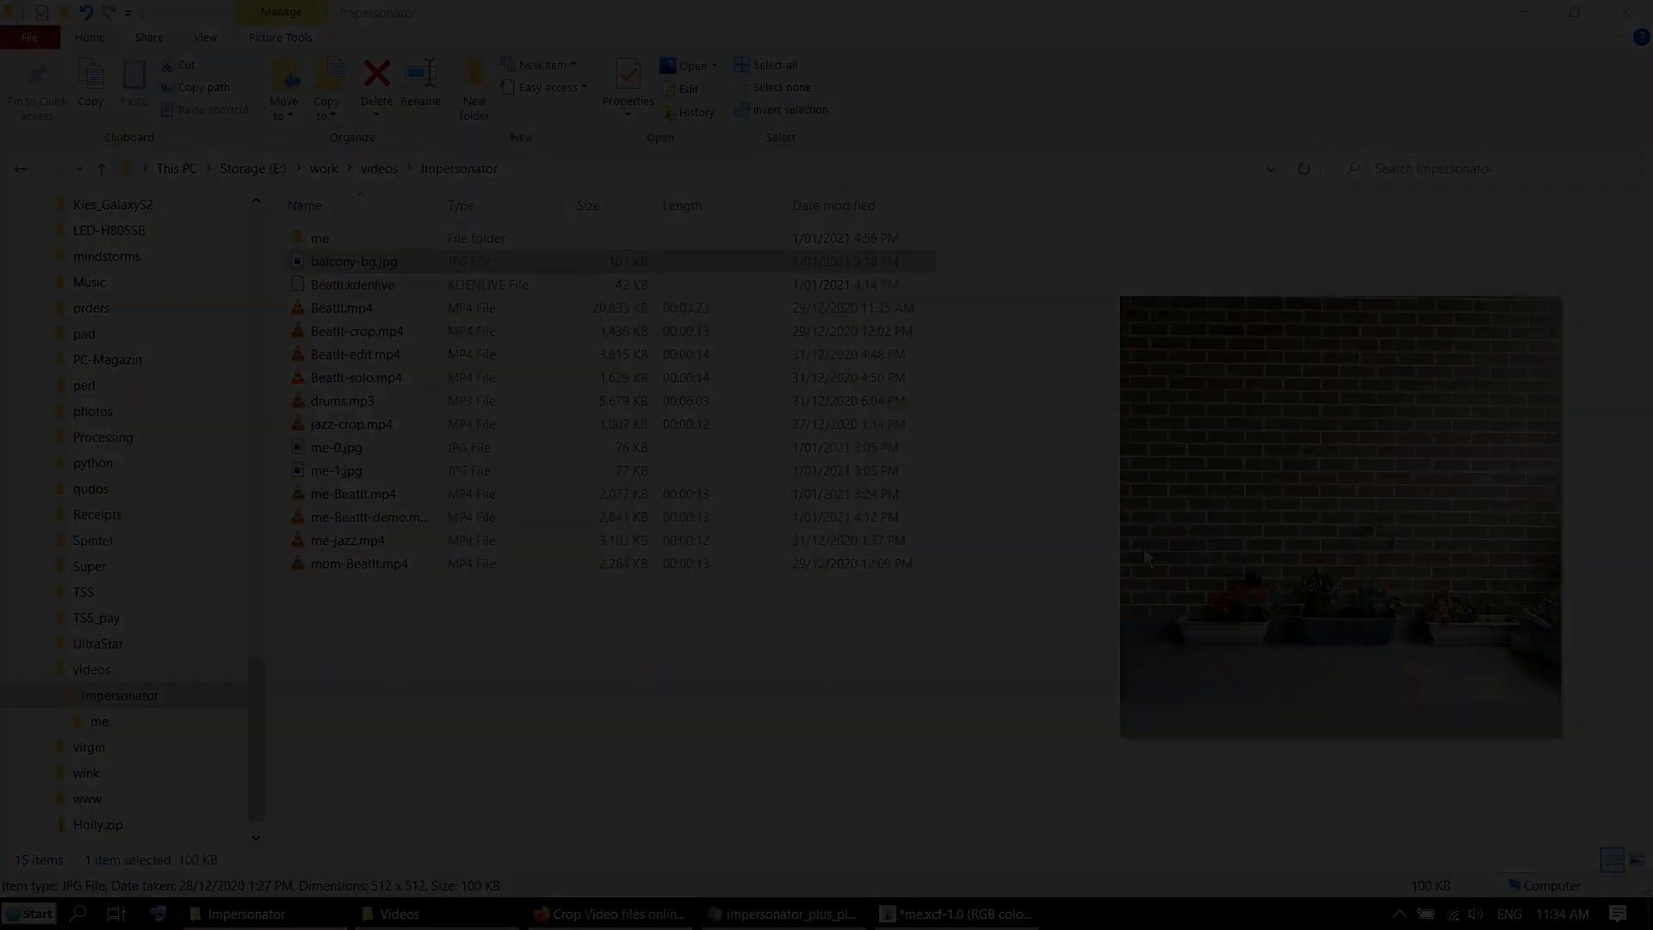
Run the Demo video cell past the authorship warning, then scroll down to Installation
click(779, 912)
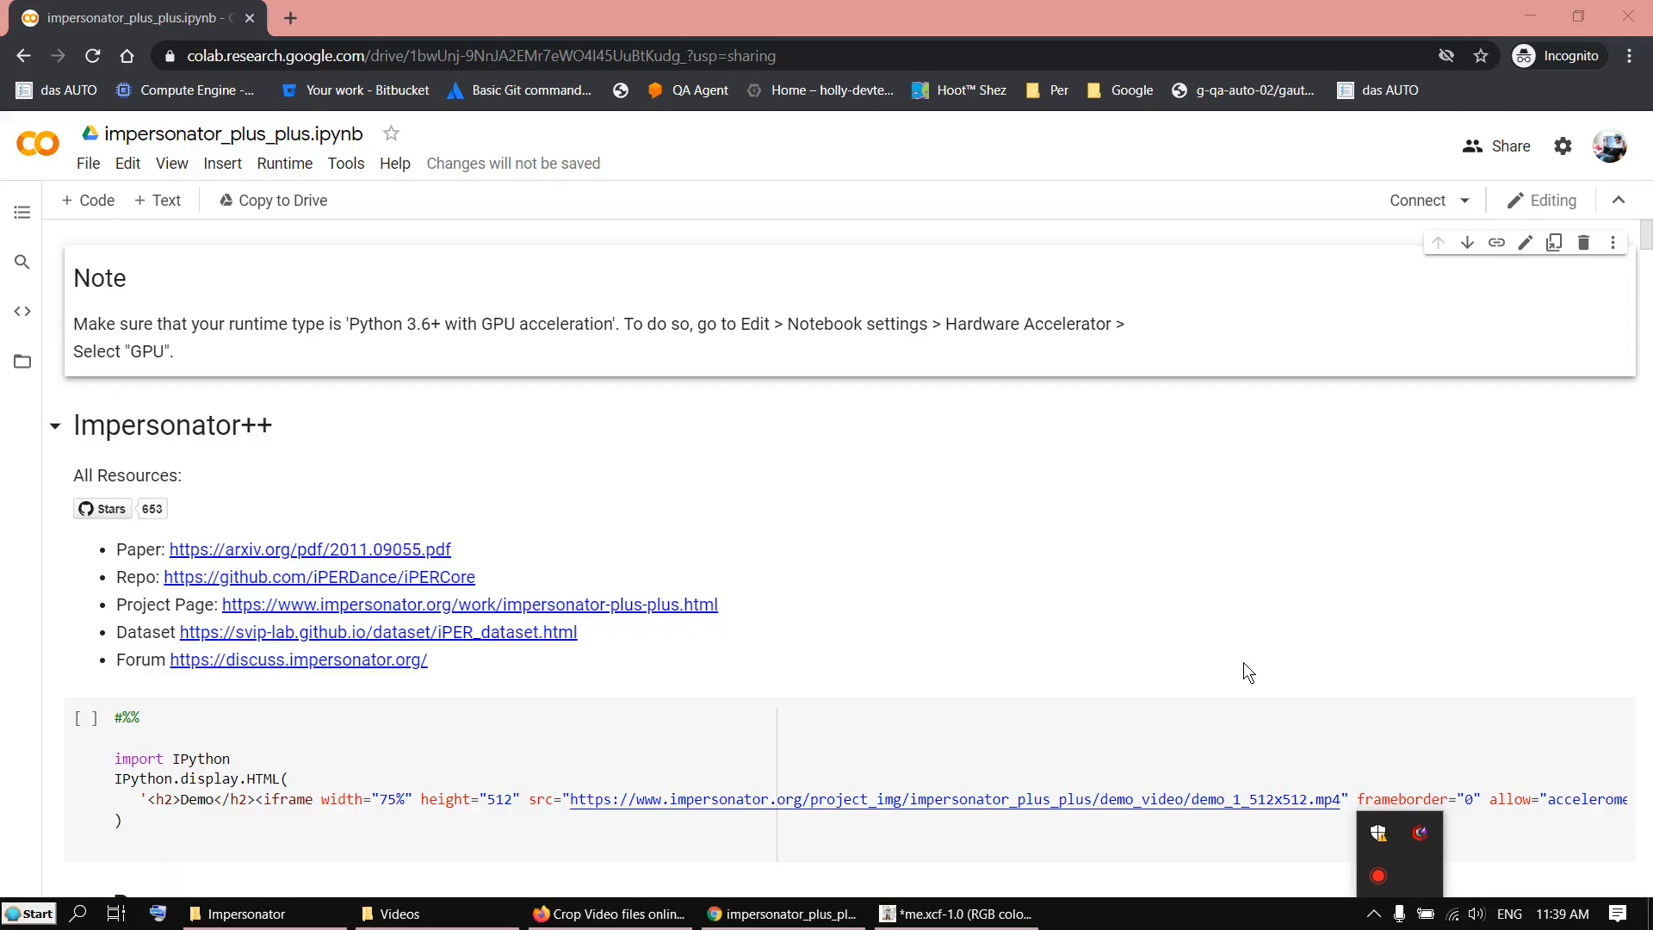
mouse_move(1187, 631)
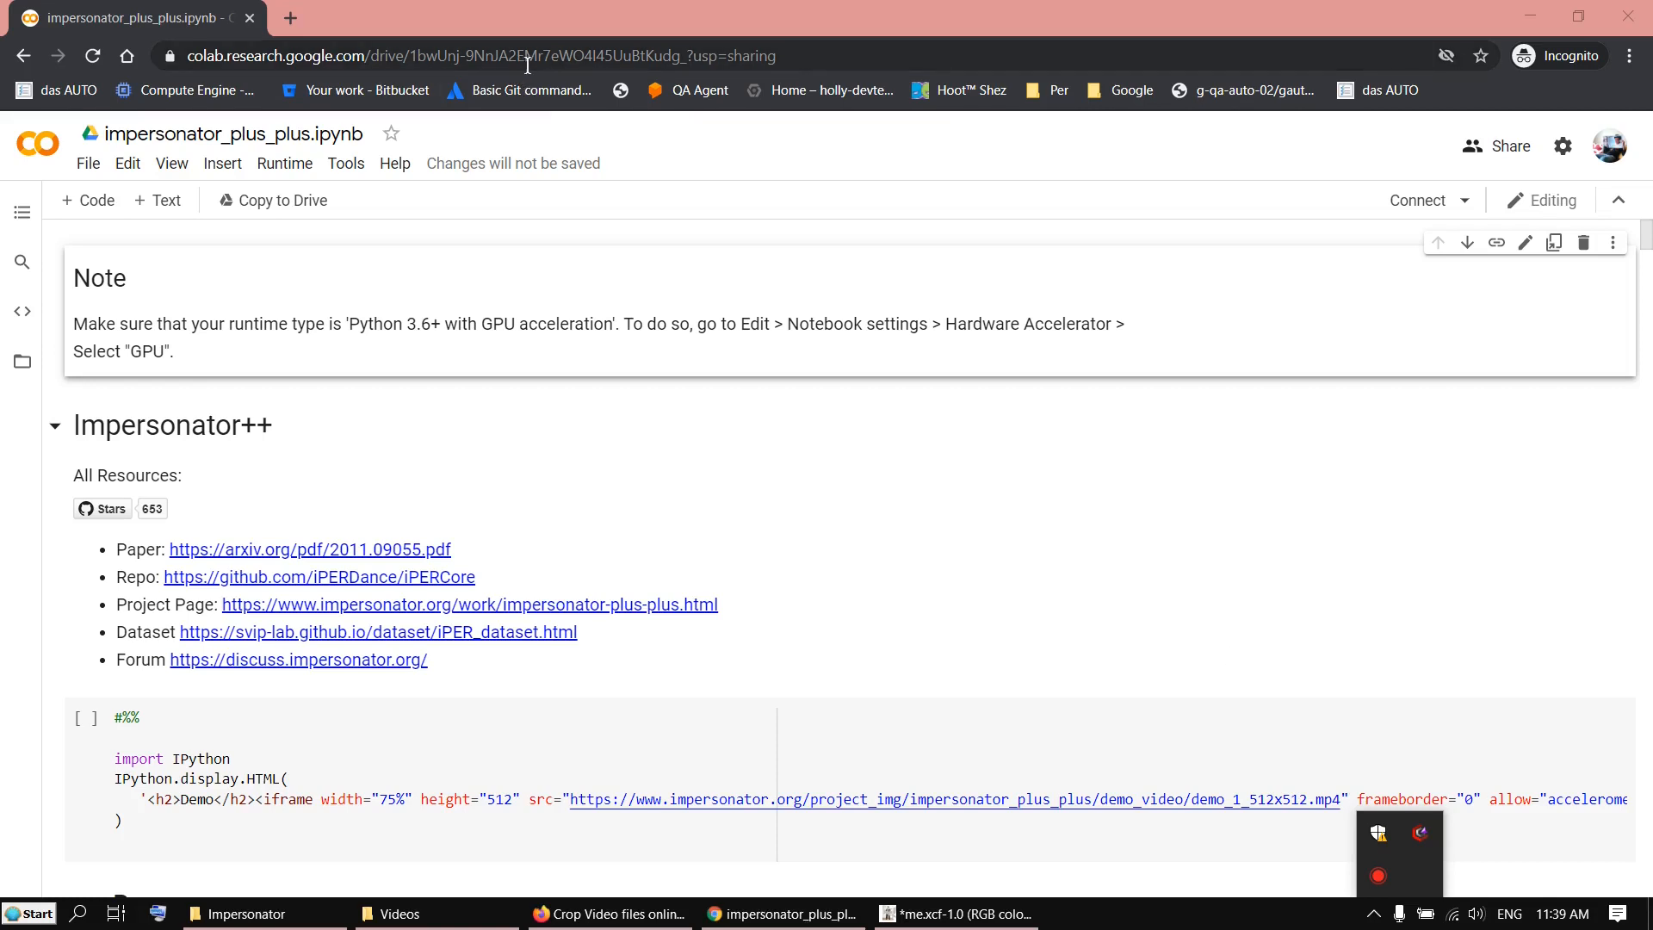
double_click(123, 424)
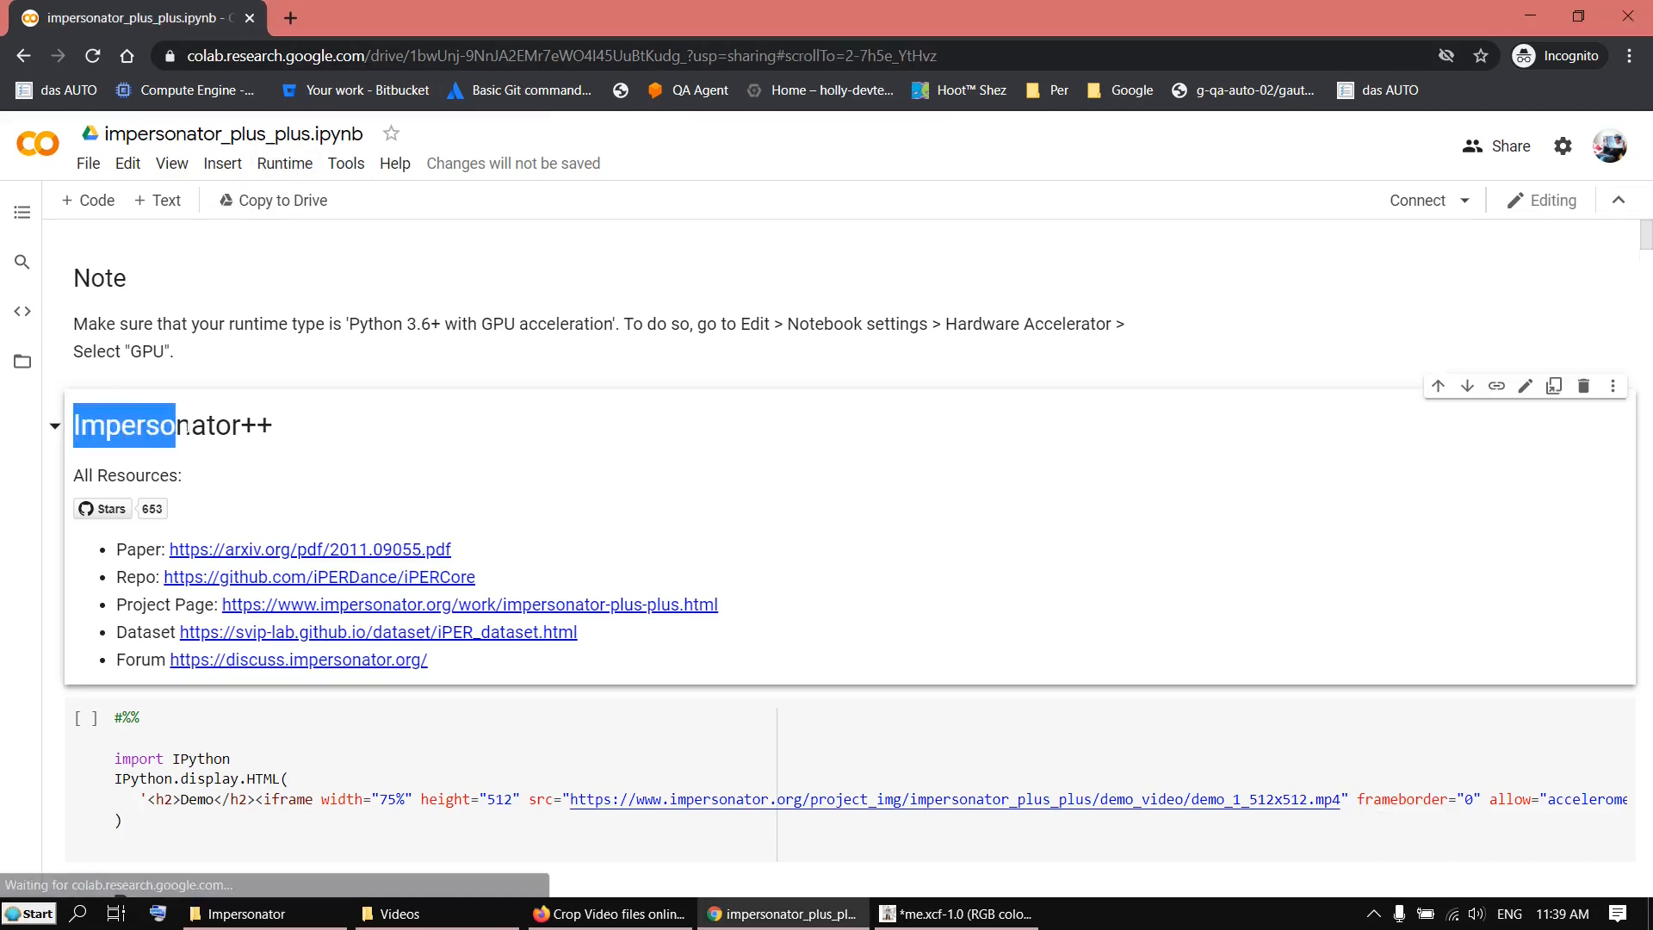
triple_click(172, 425)
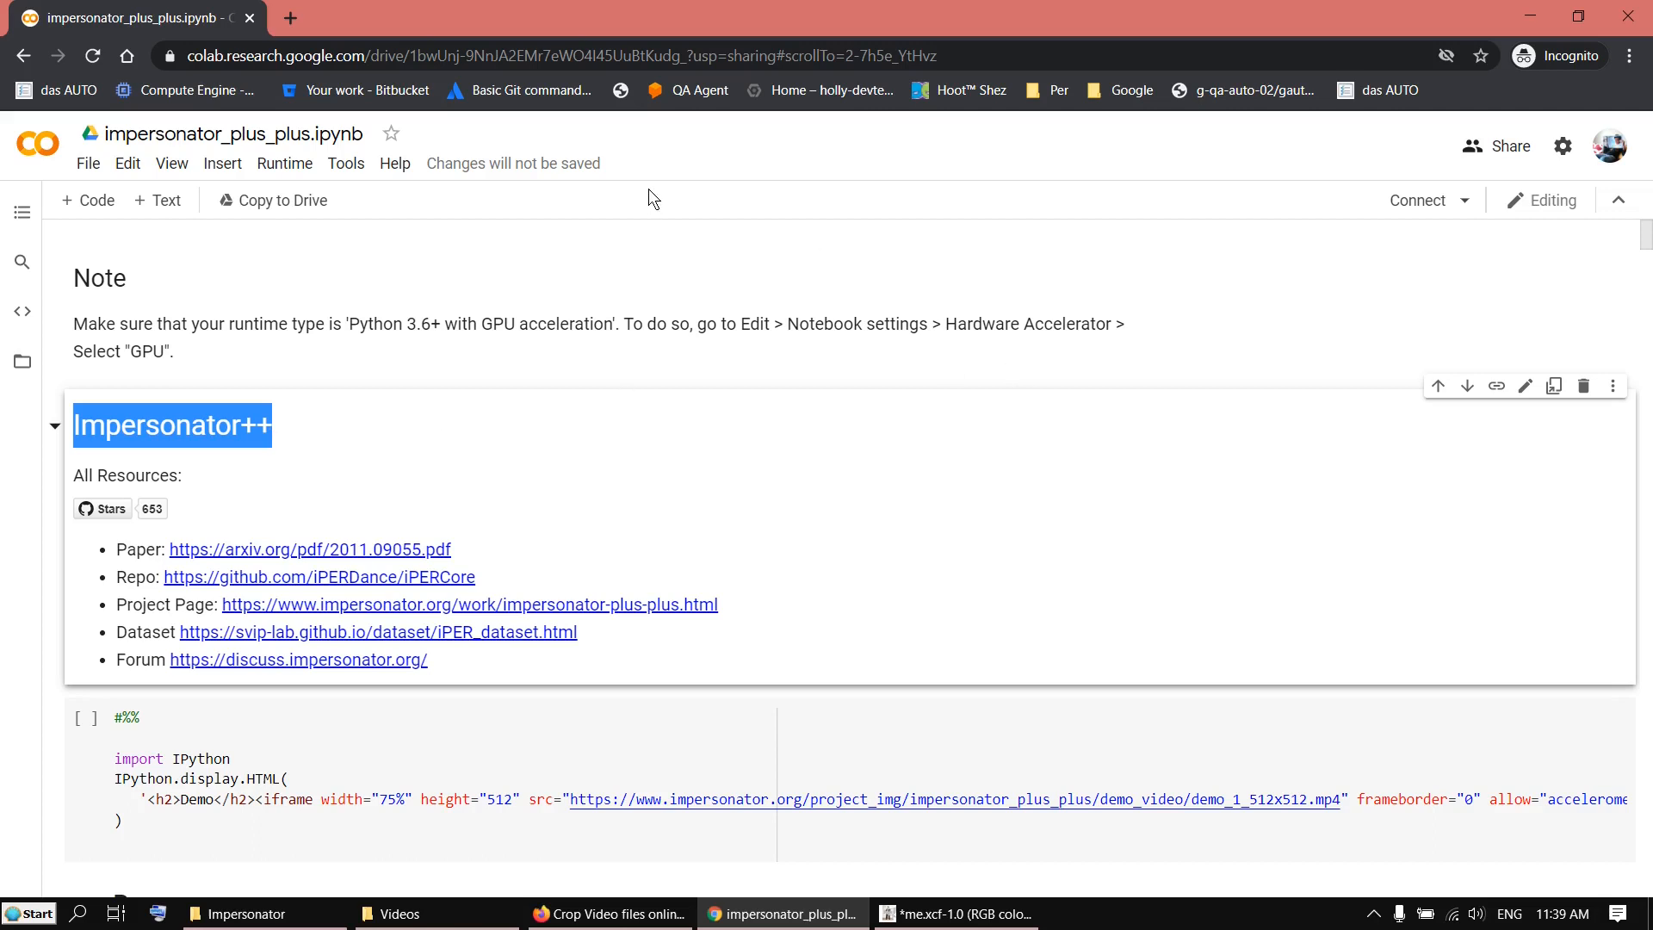
mouse_move(253, 353)
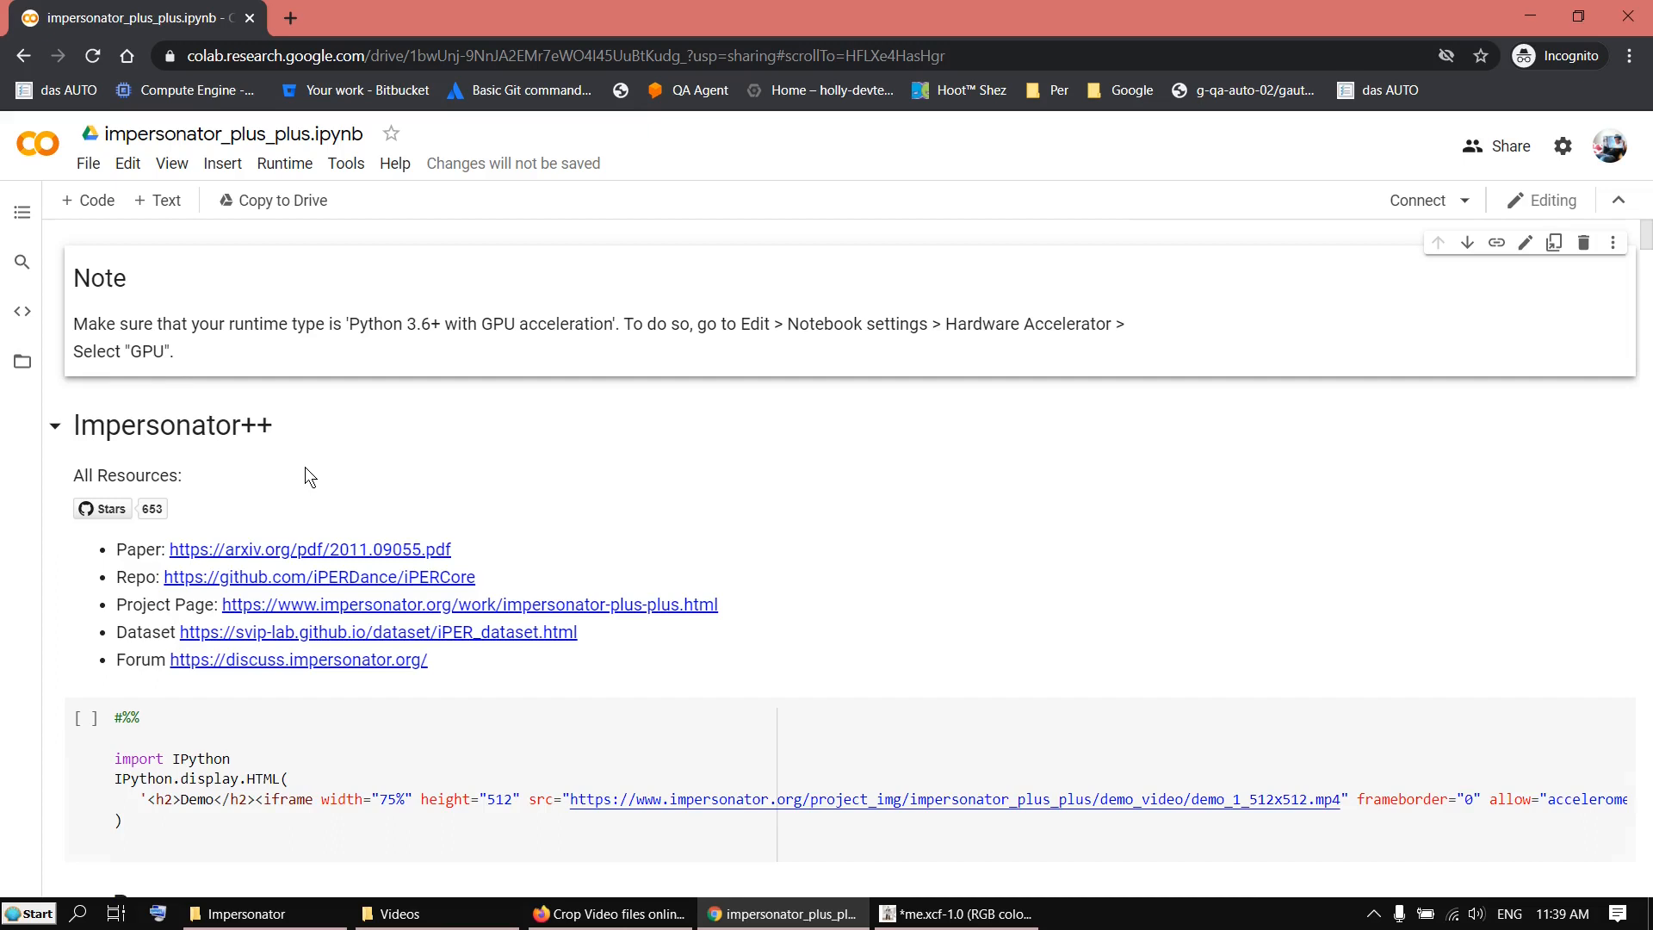
click(86, 504)
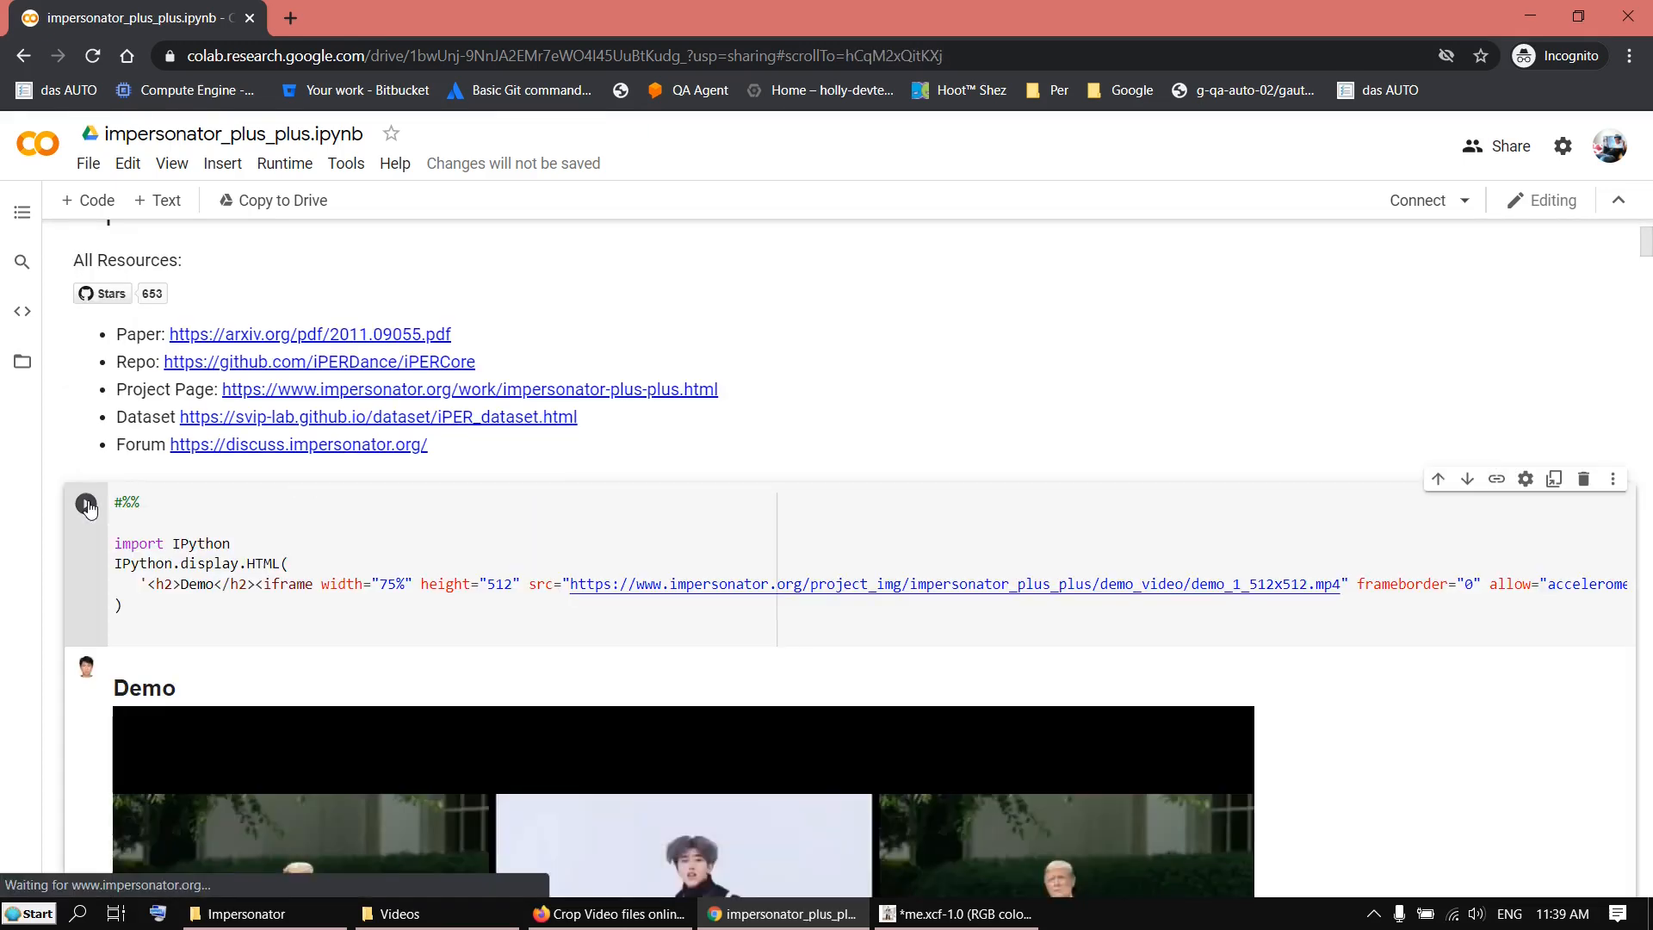
click(86, 502)
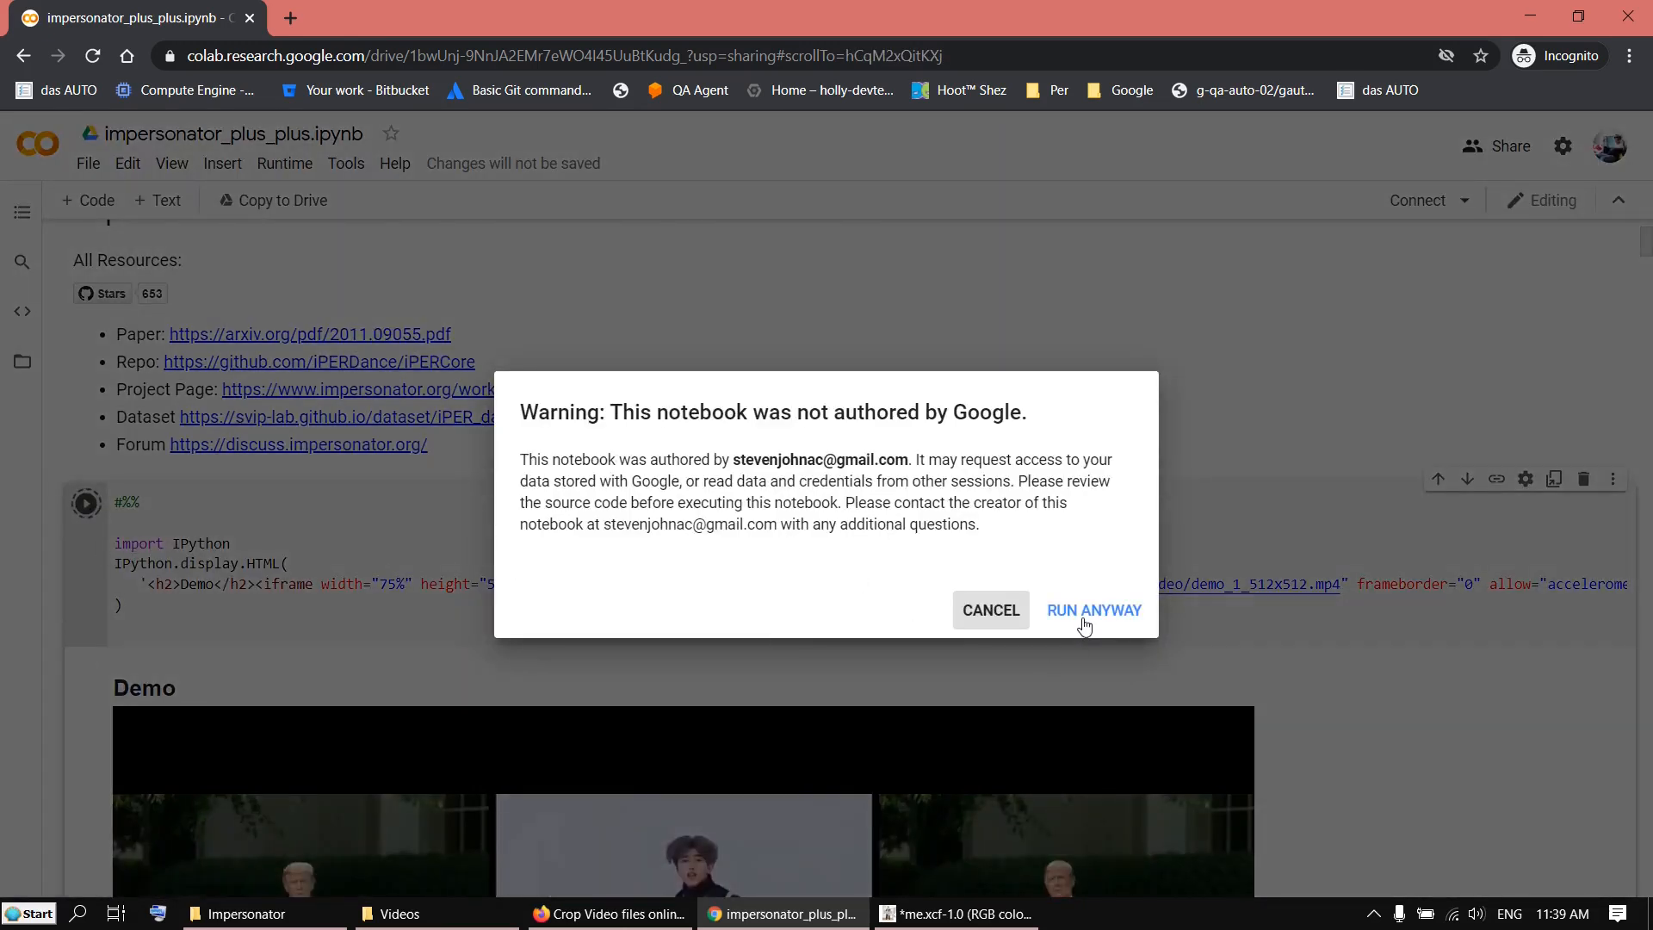
click(1093, 609)
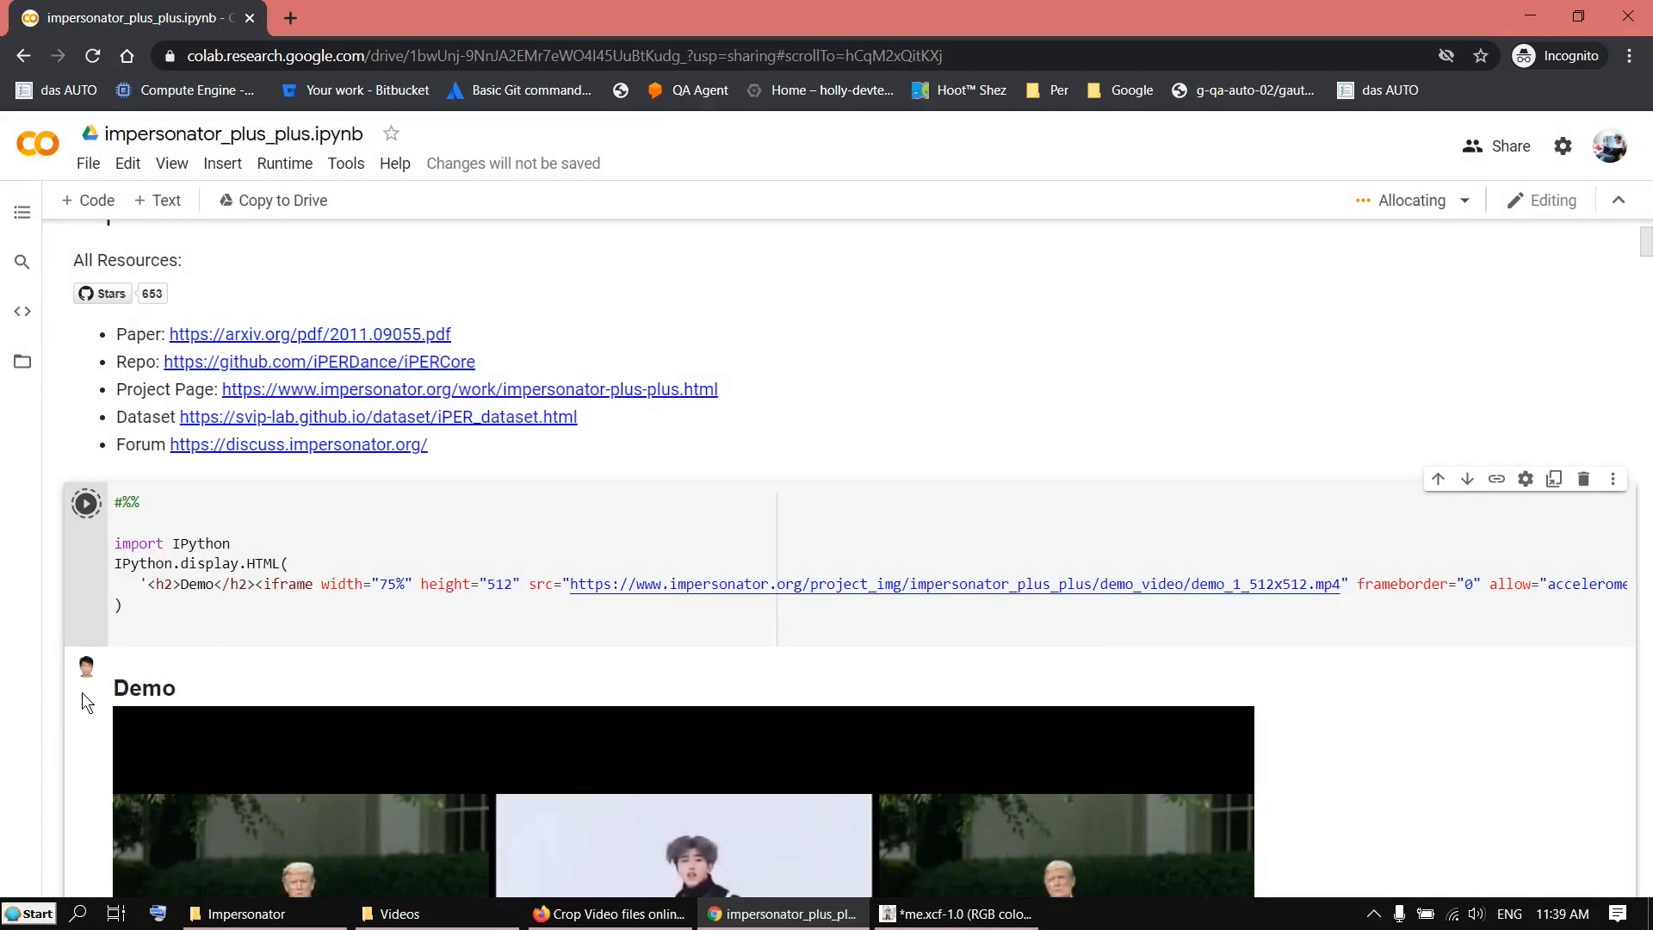
scroll(down, 3)
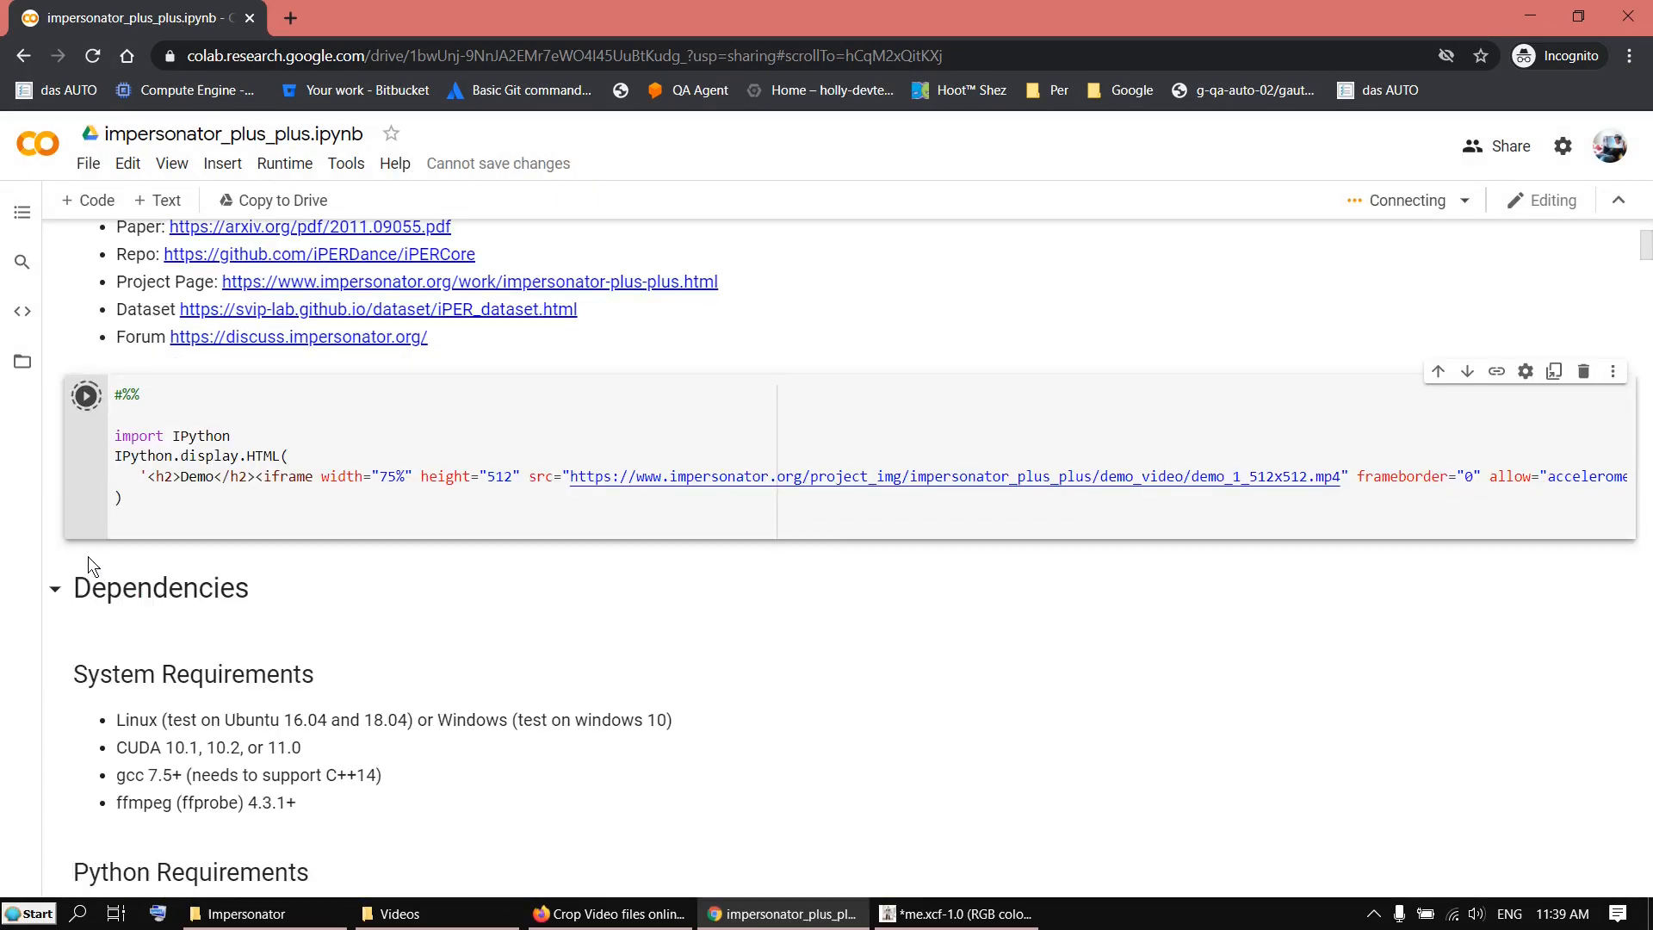
mouse_move(37, 358)
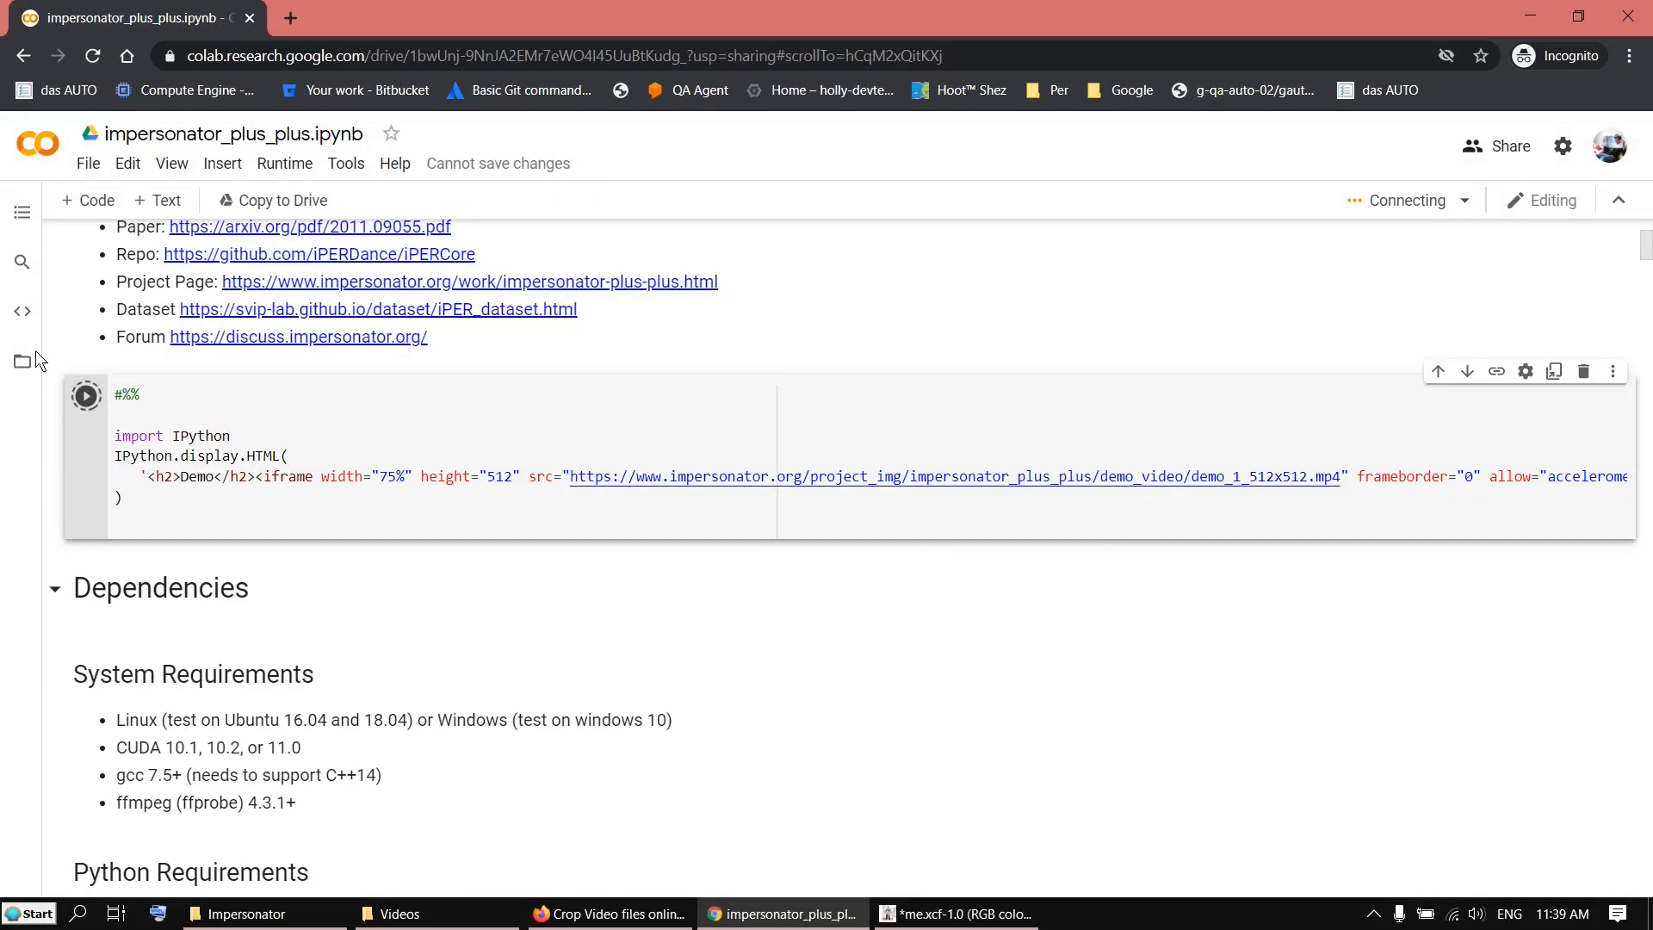
scroll(down, 3)
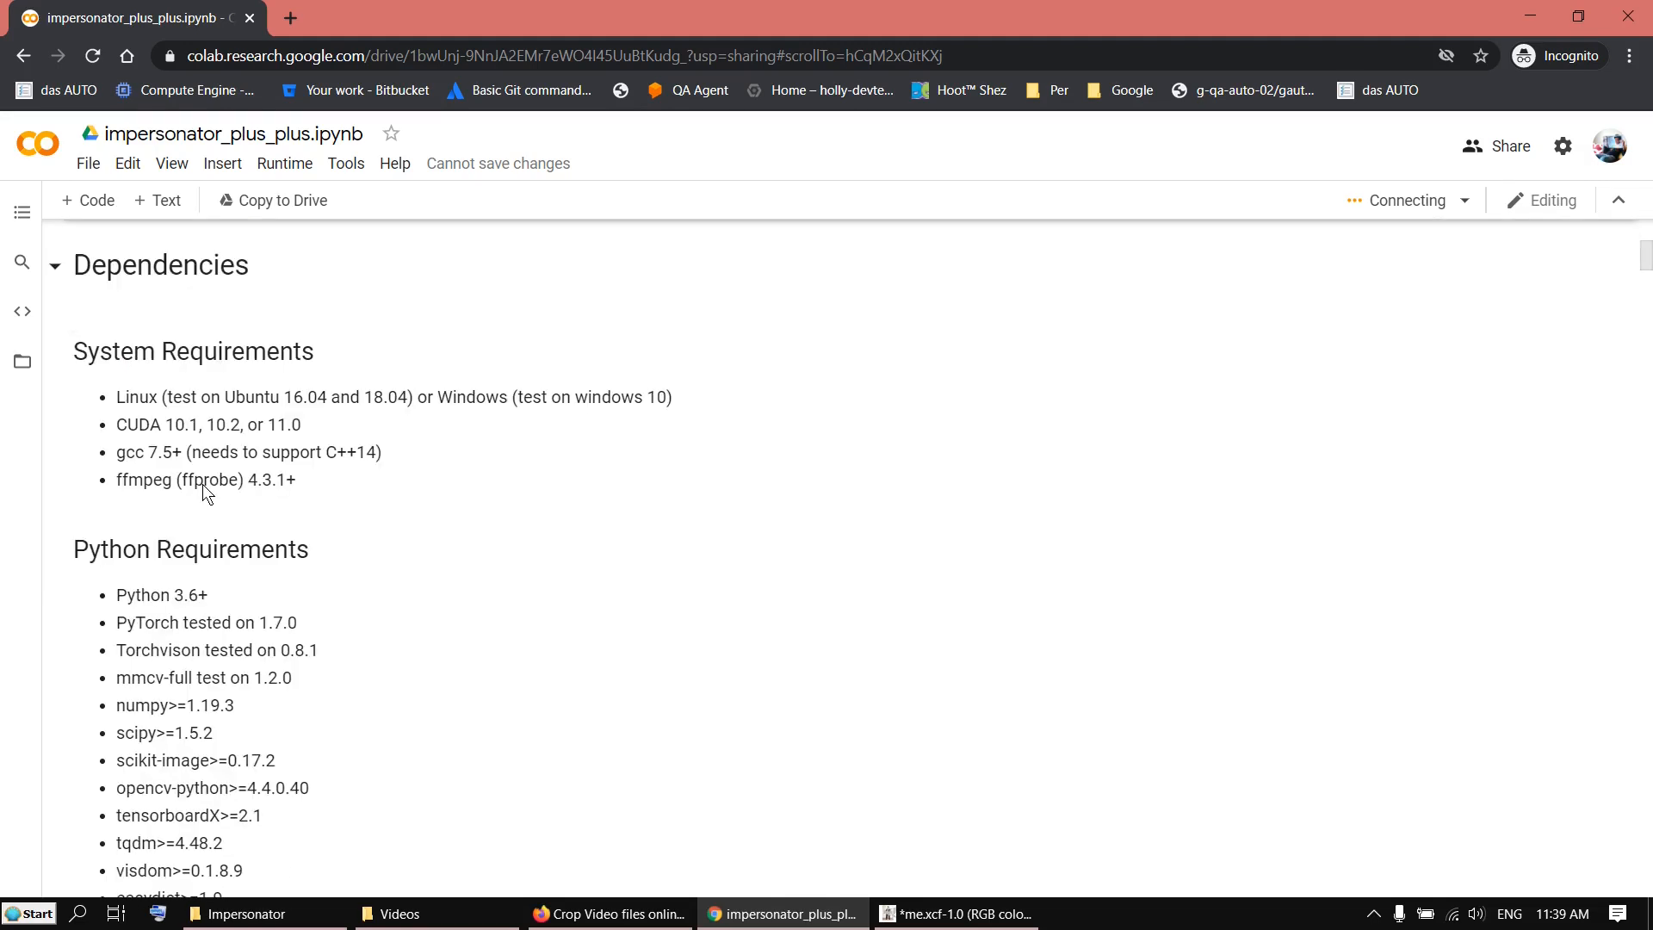
scroll(down, 3)
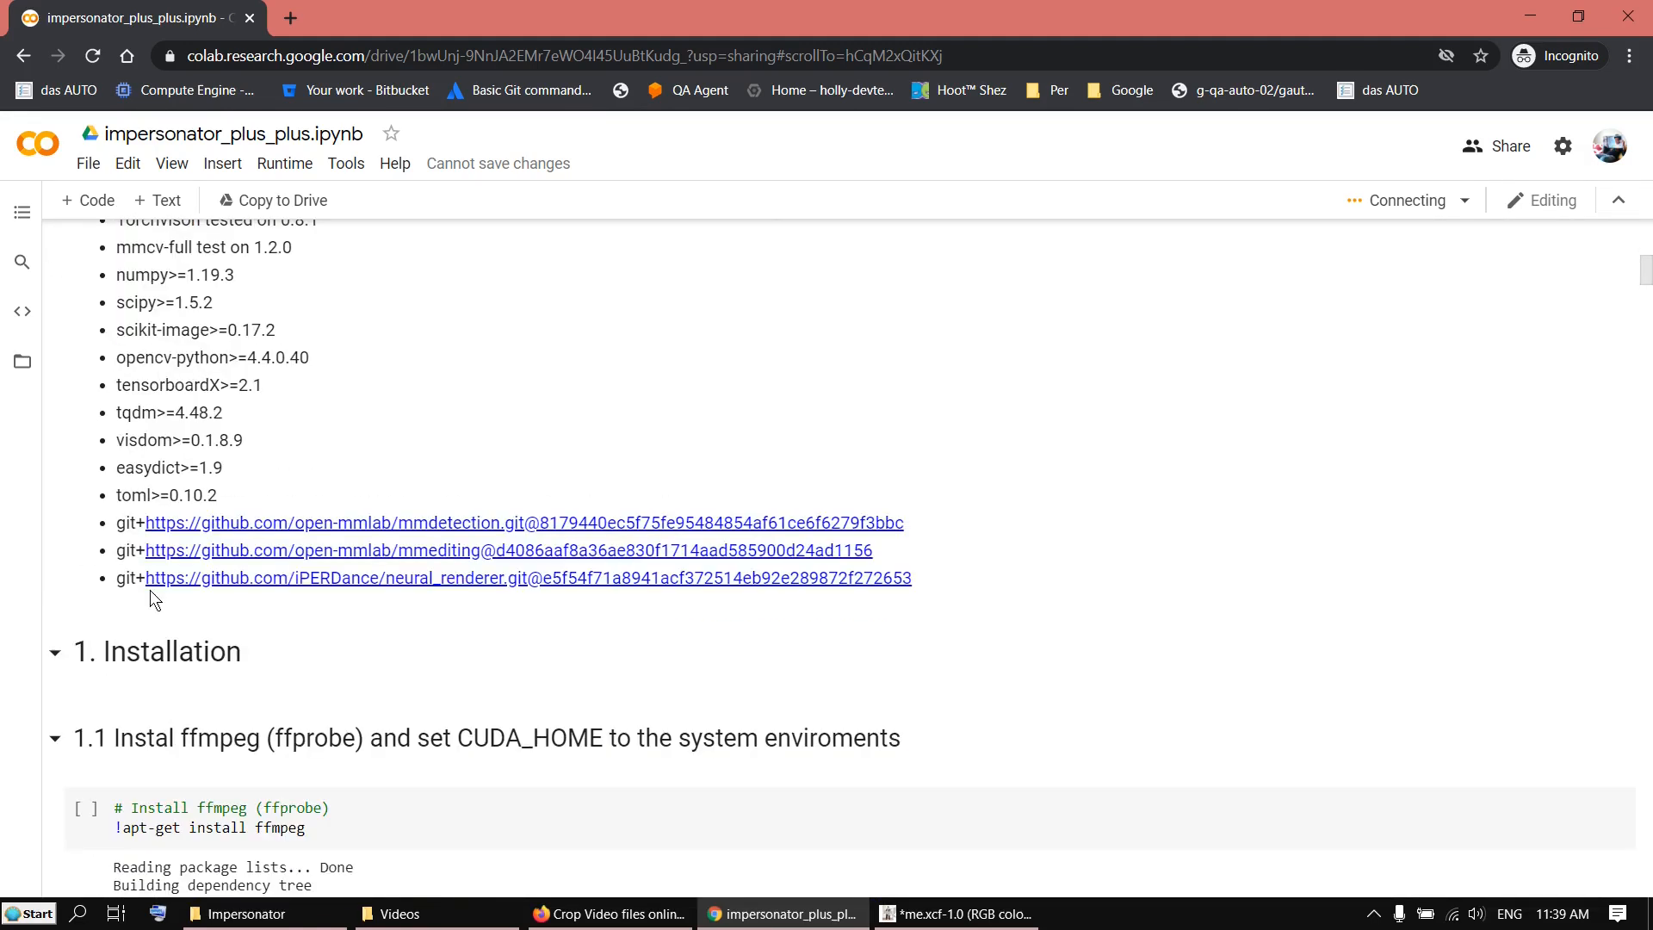
scroll(down, 3)
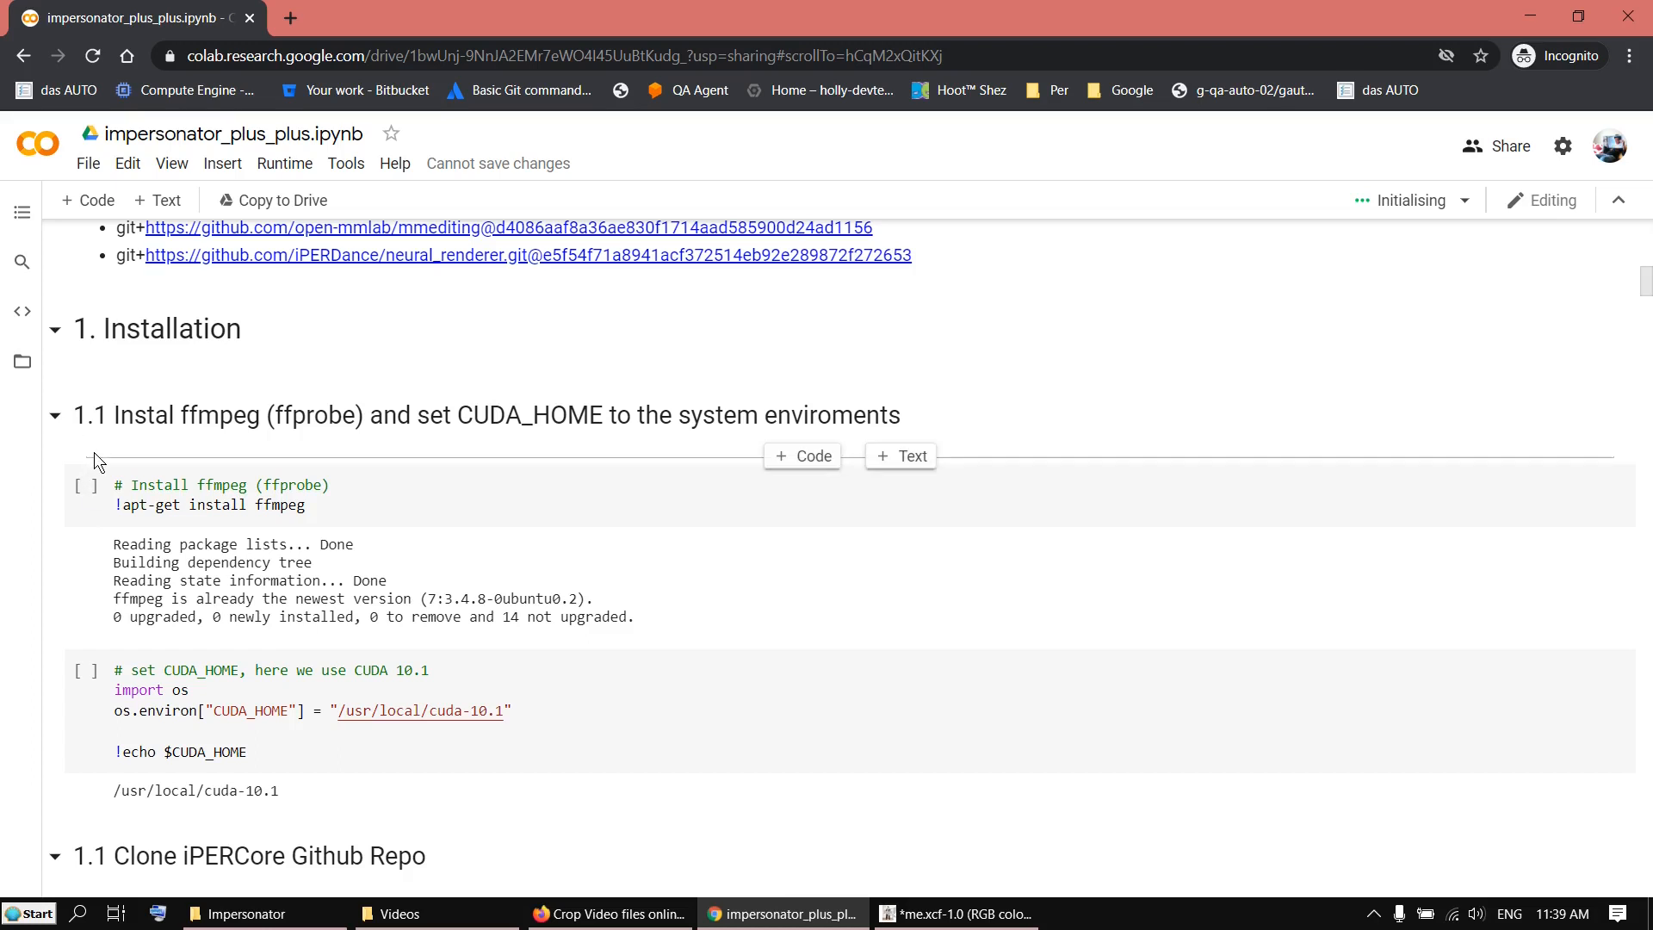
Run the ffmpeg, CUDA_HOME, git clone, cd iPERCore and setup.py develop cells
click(85, 489)
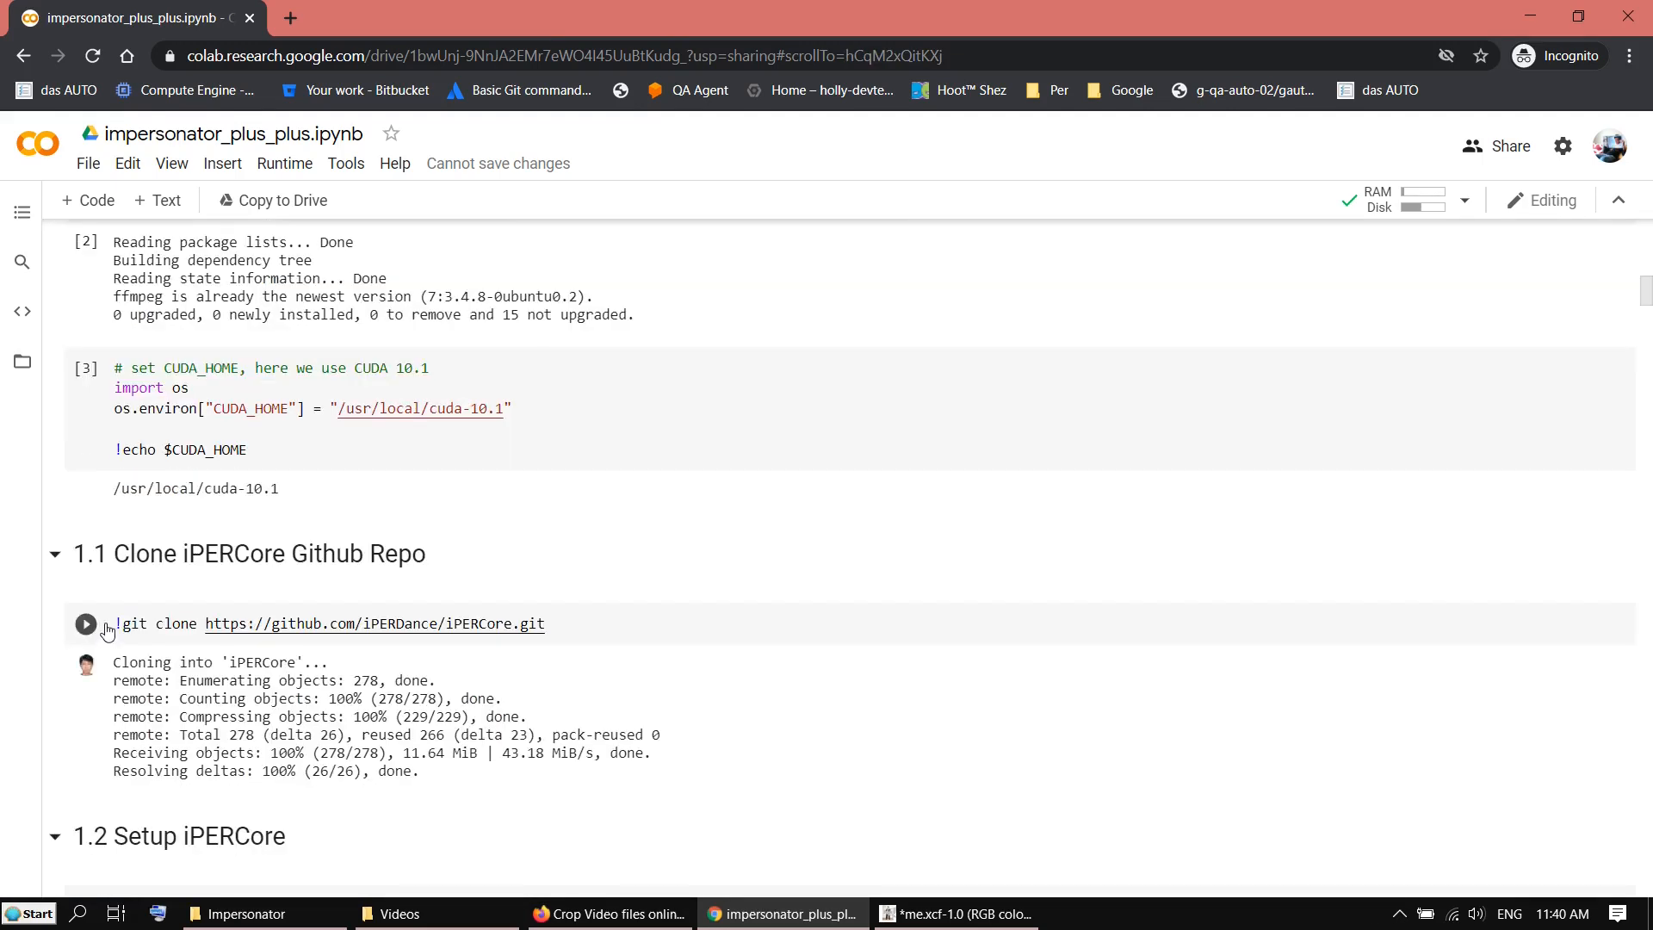
mouse_move(100, 625)
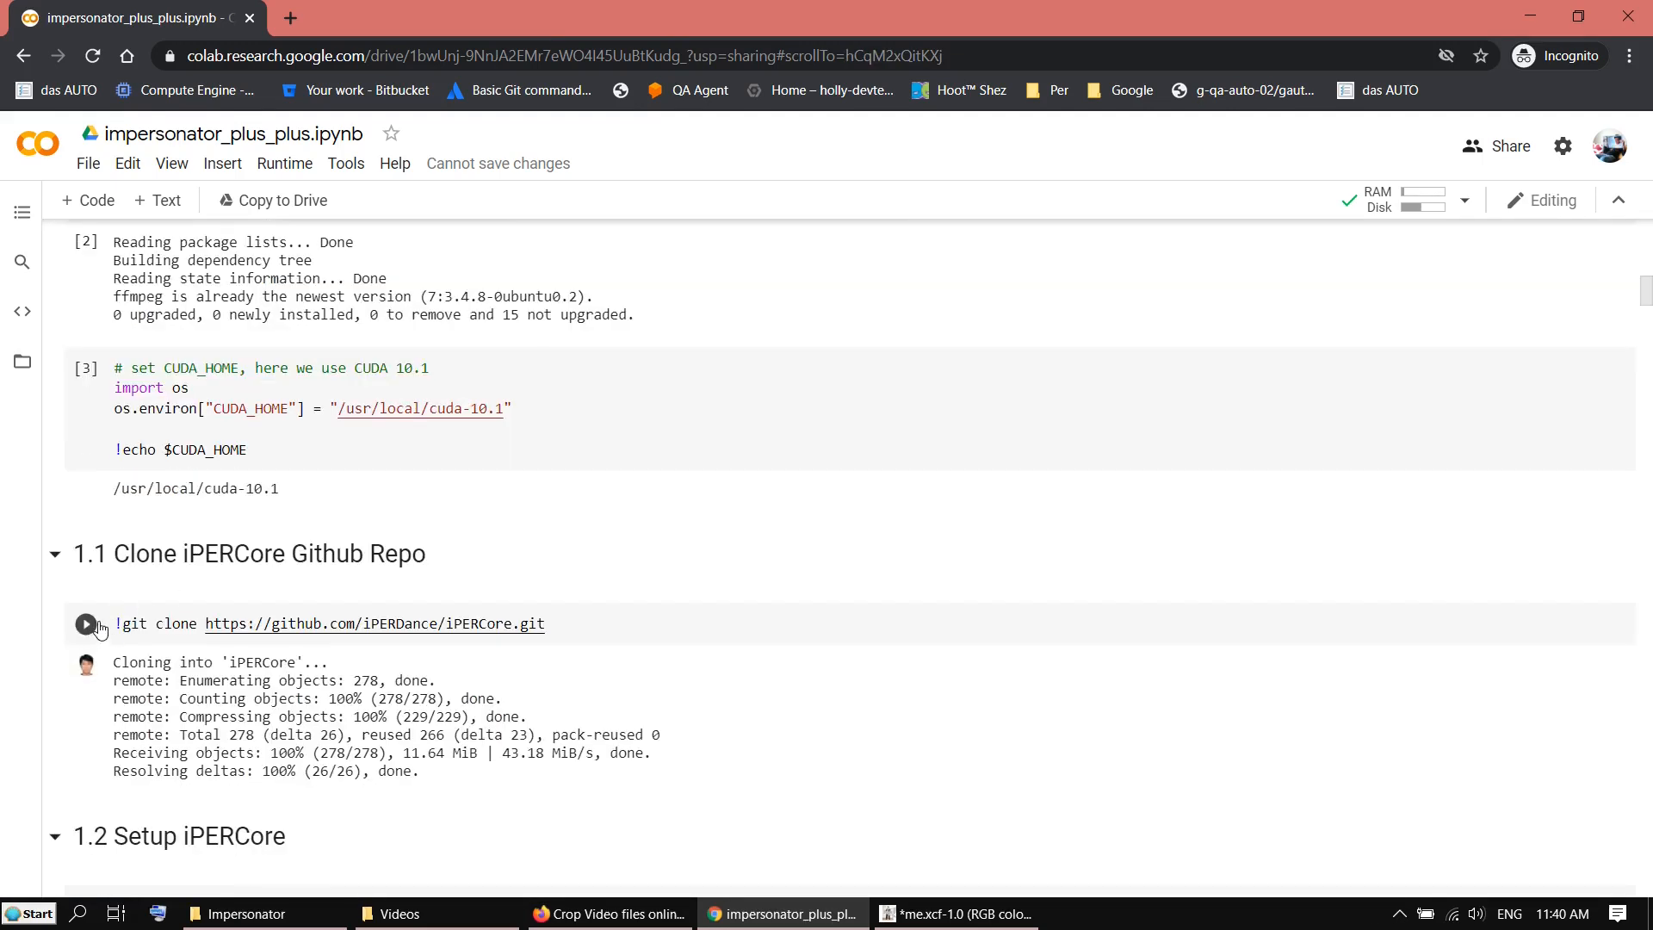
scroll(down, 3)
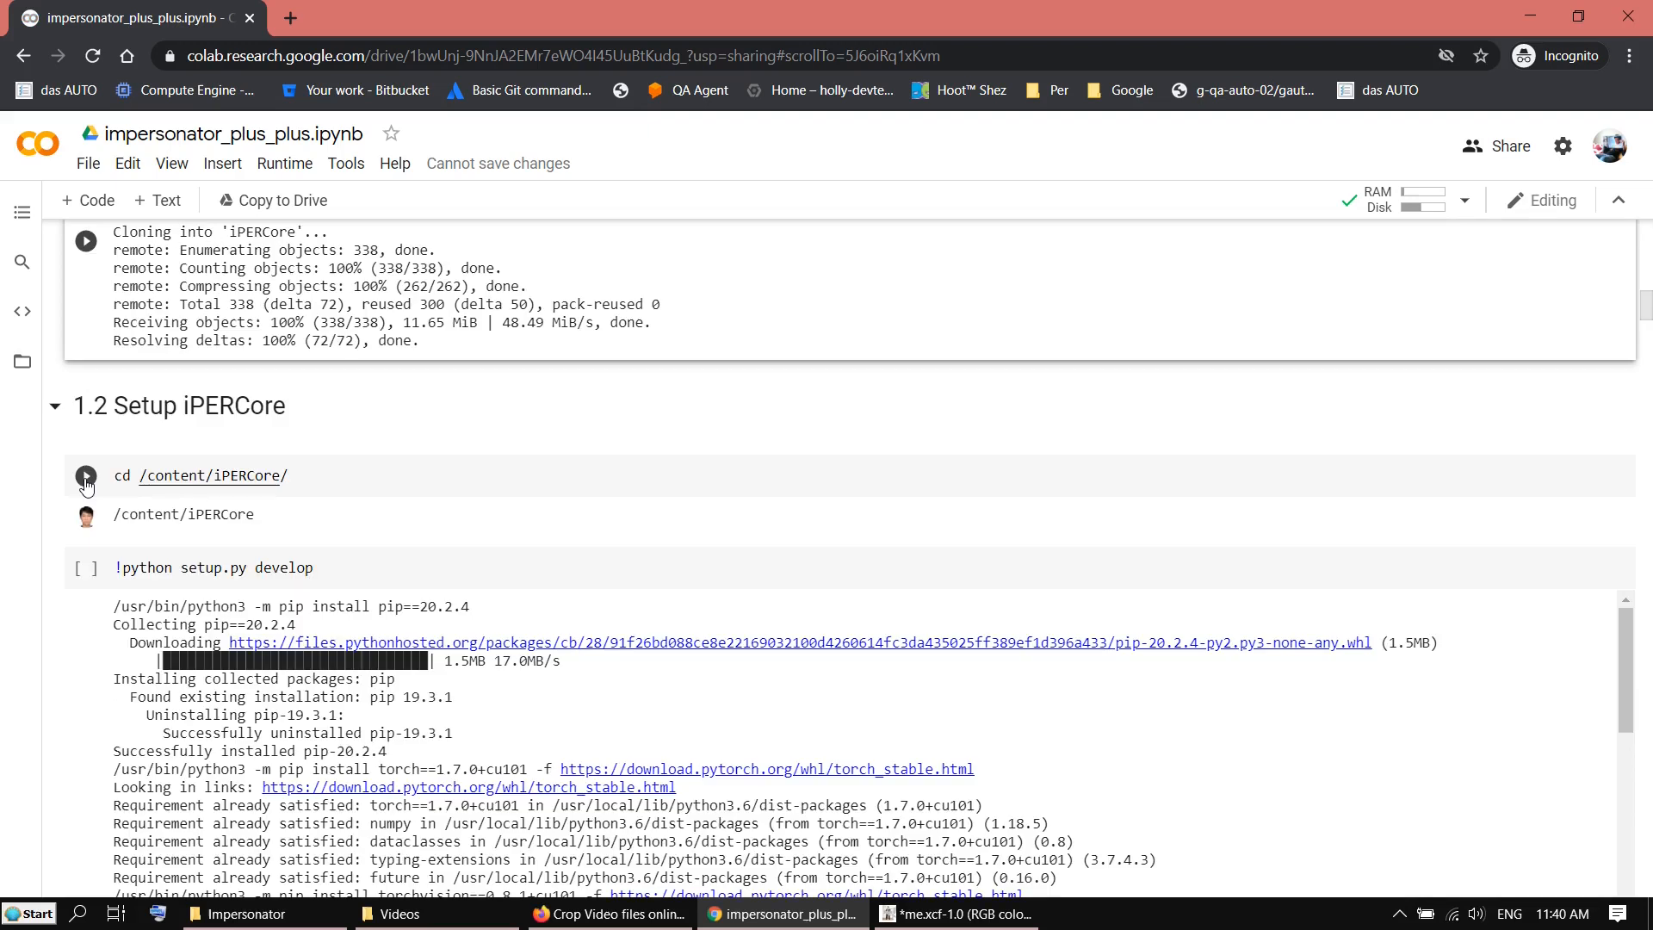
click(86, 475)
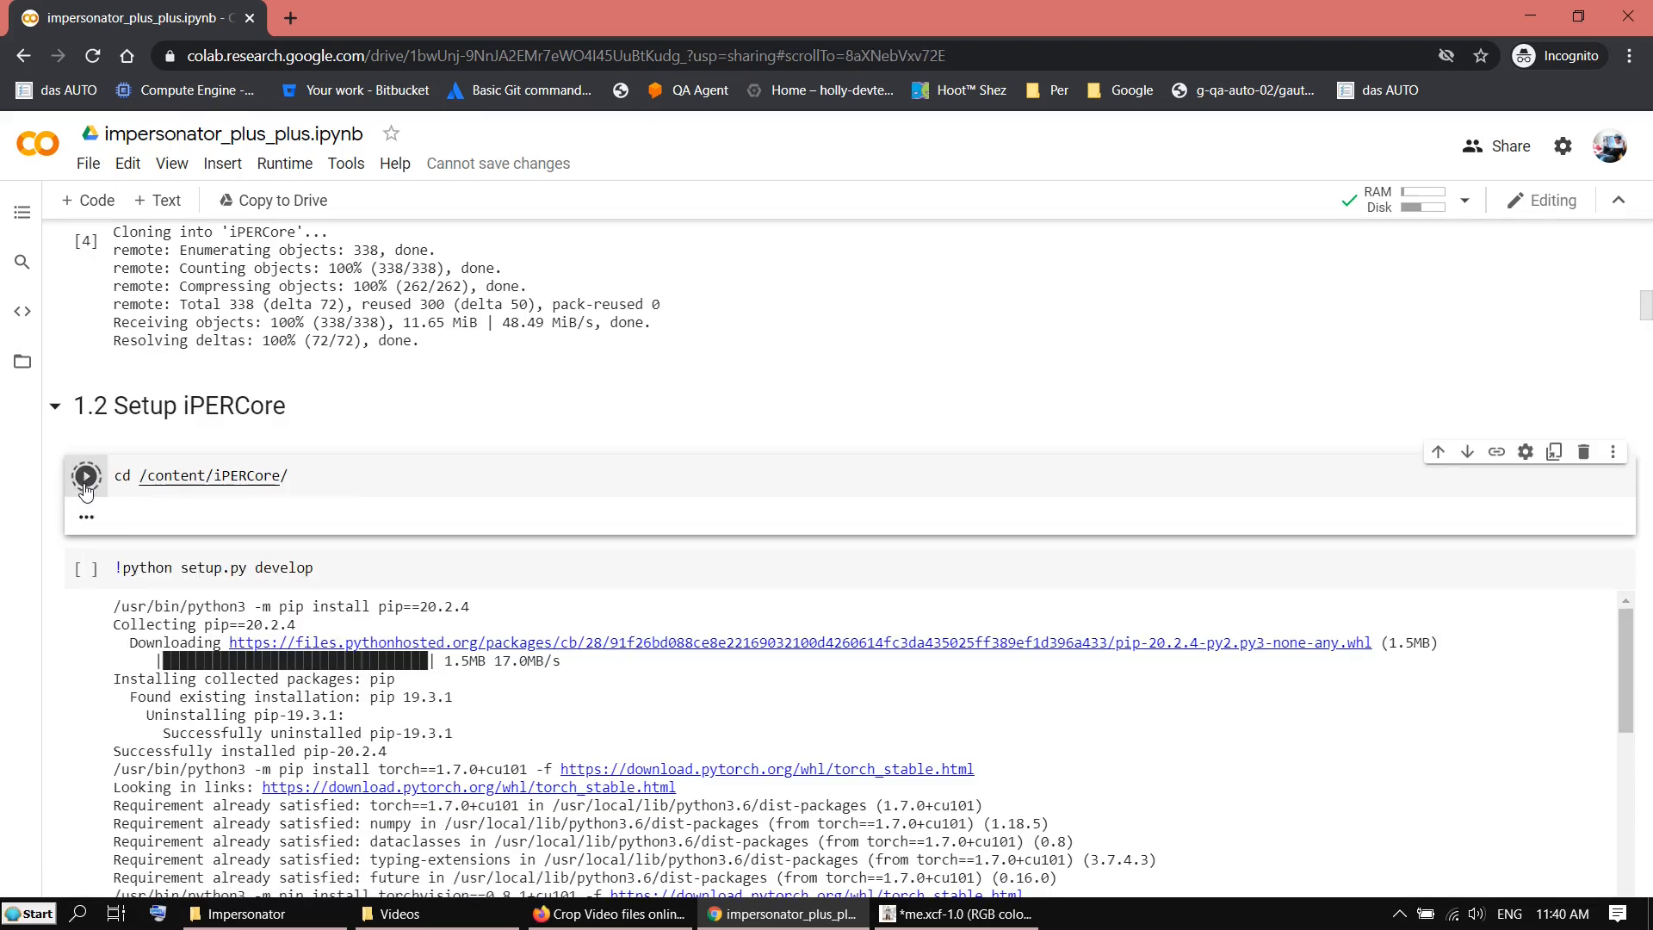
click(85, 475)
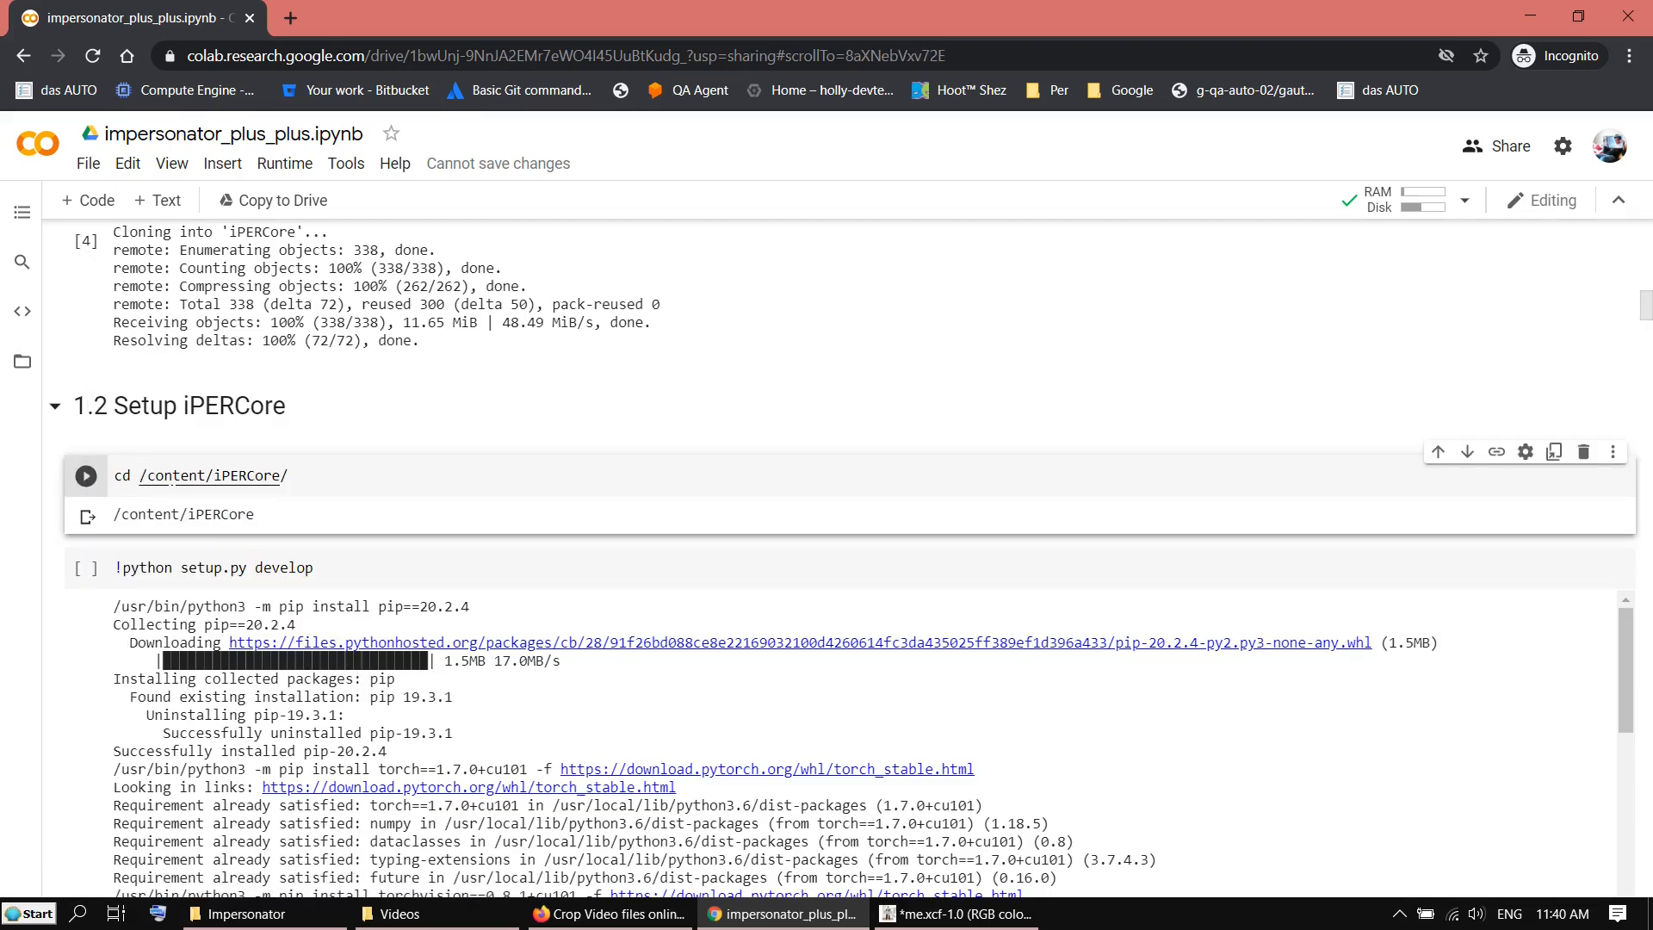
click(85, 567)
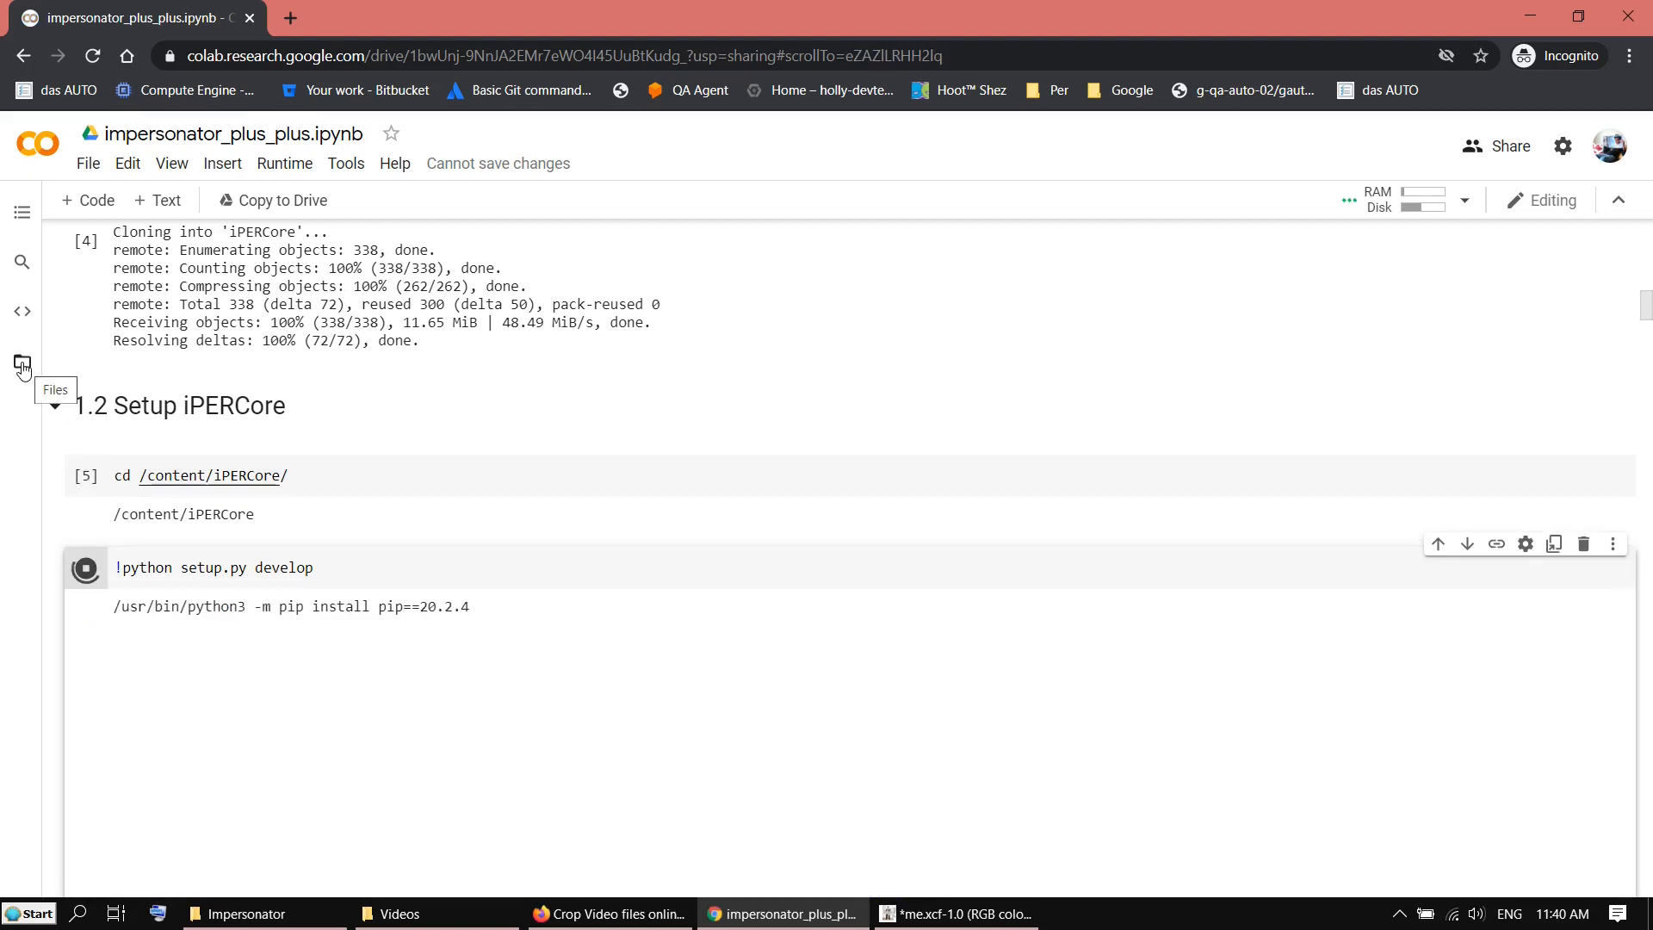
Upload jazz-crop.mp4 into iPERCore/assets/samples/references and dismiss the deletion reminder
click(22, 365)
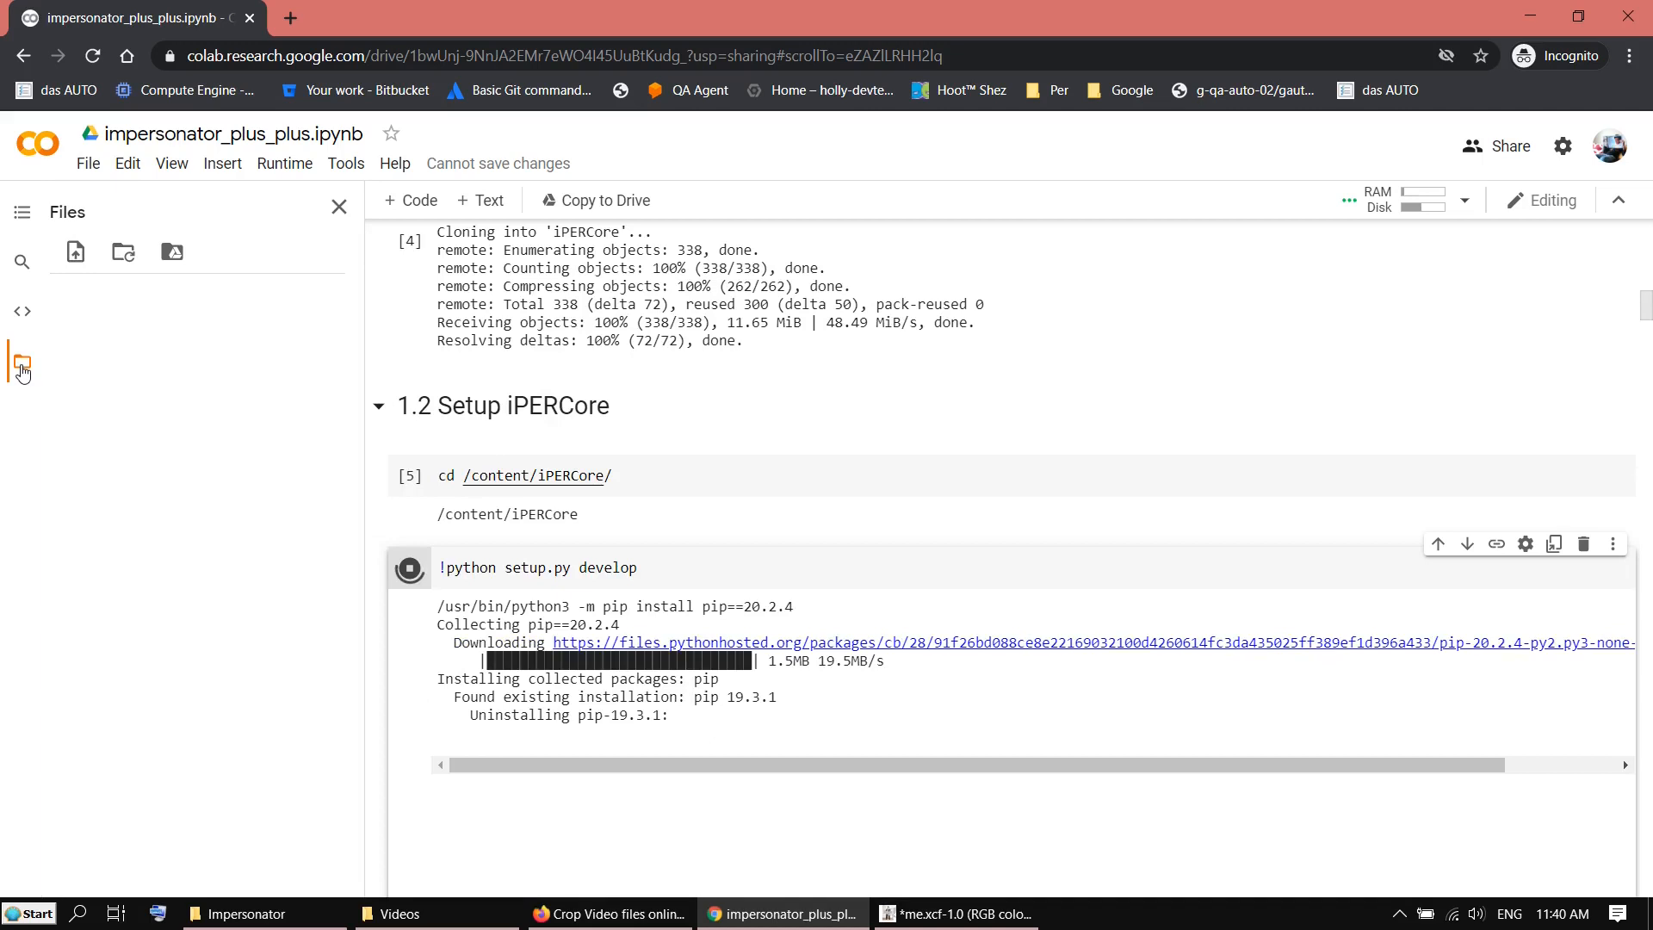
click(20, 364)
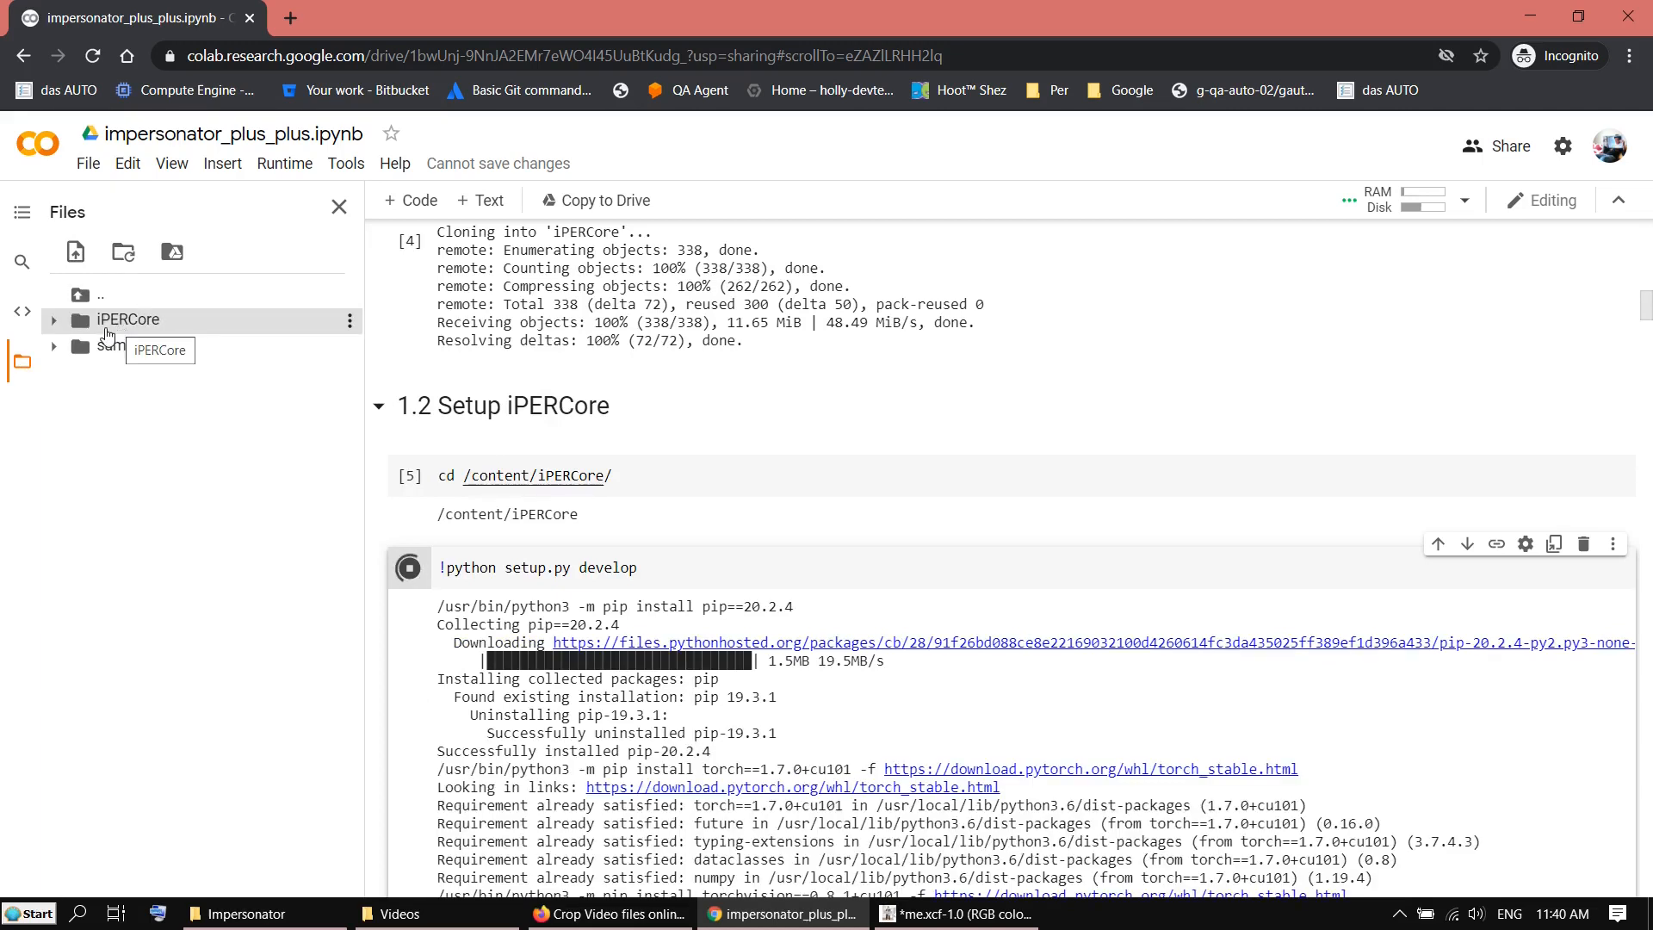
click(51, 320)
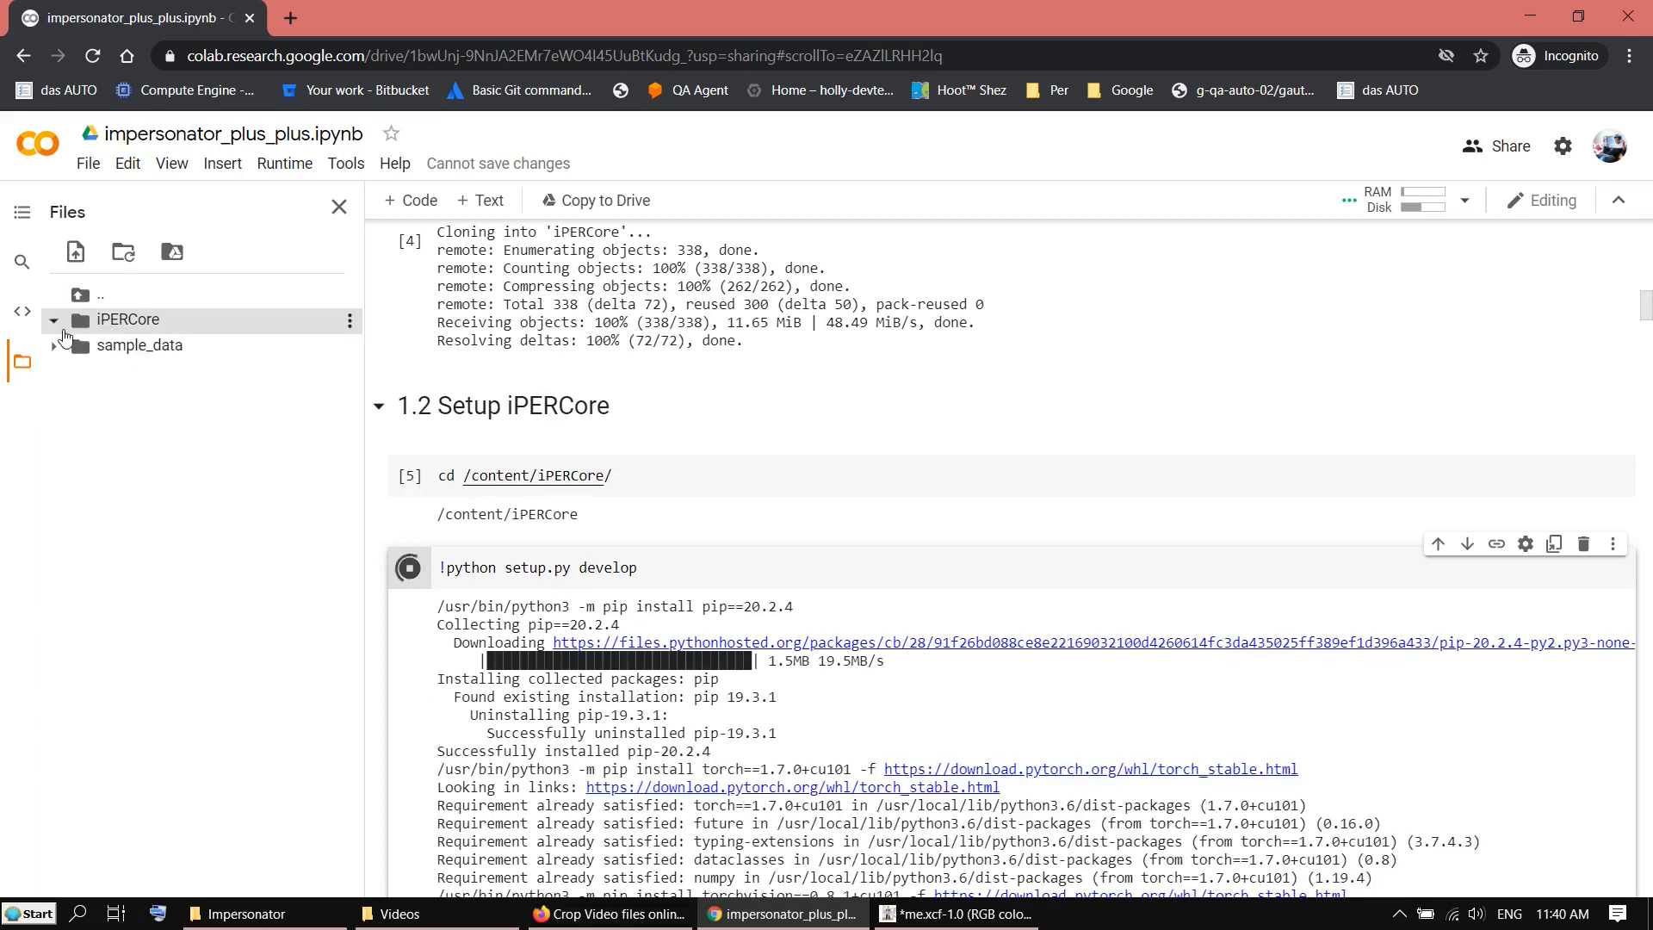
click(52, 319)
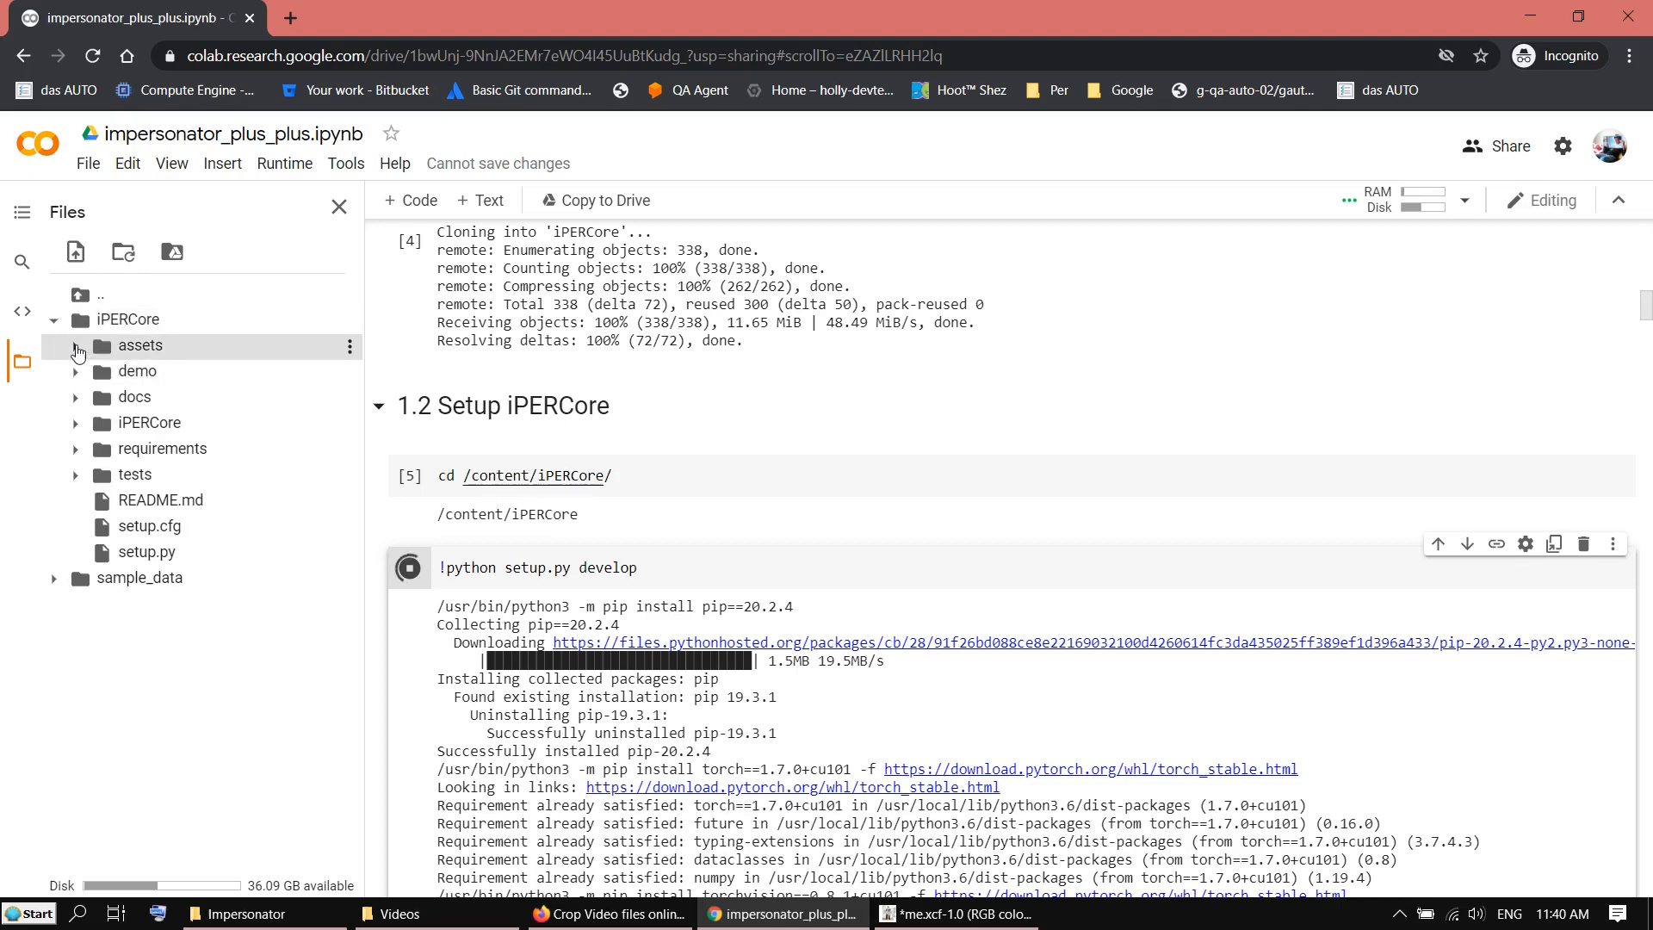
click(77, 346)
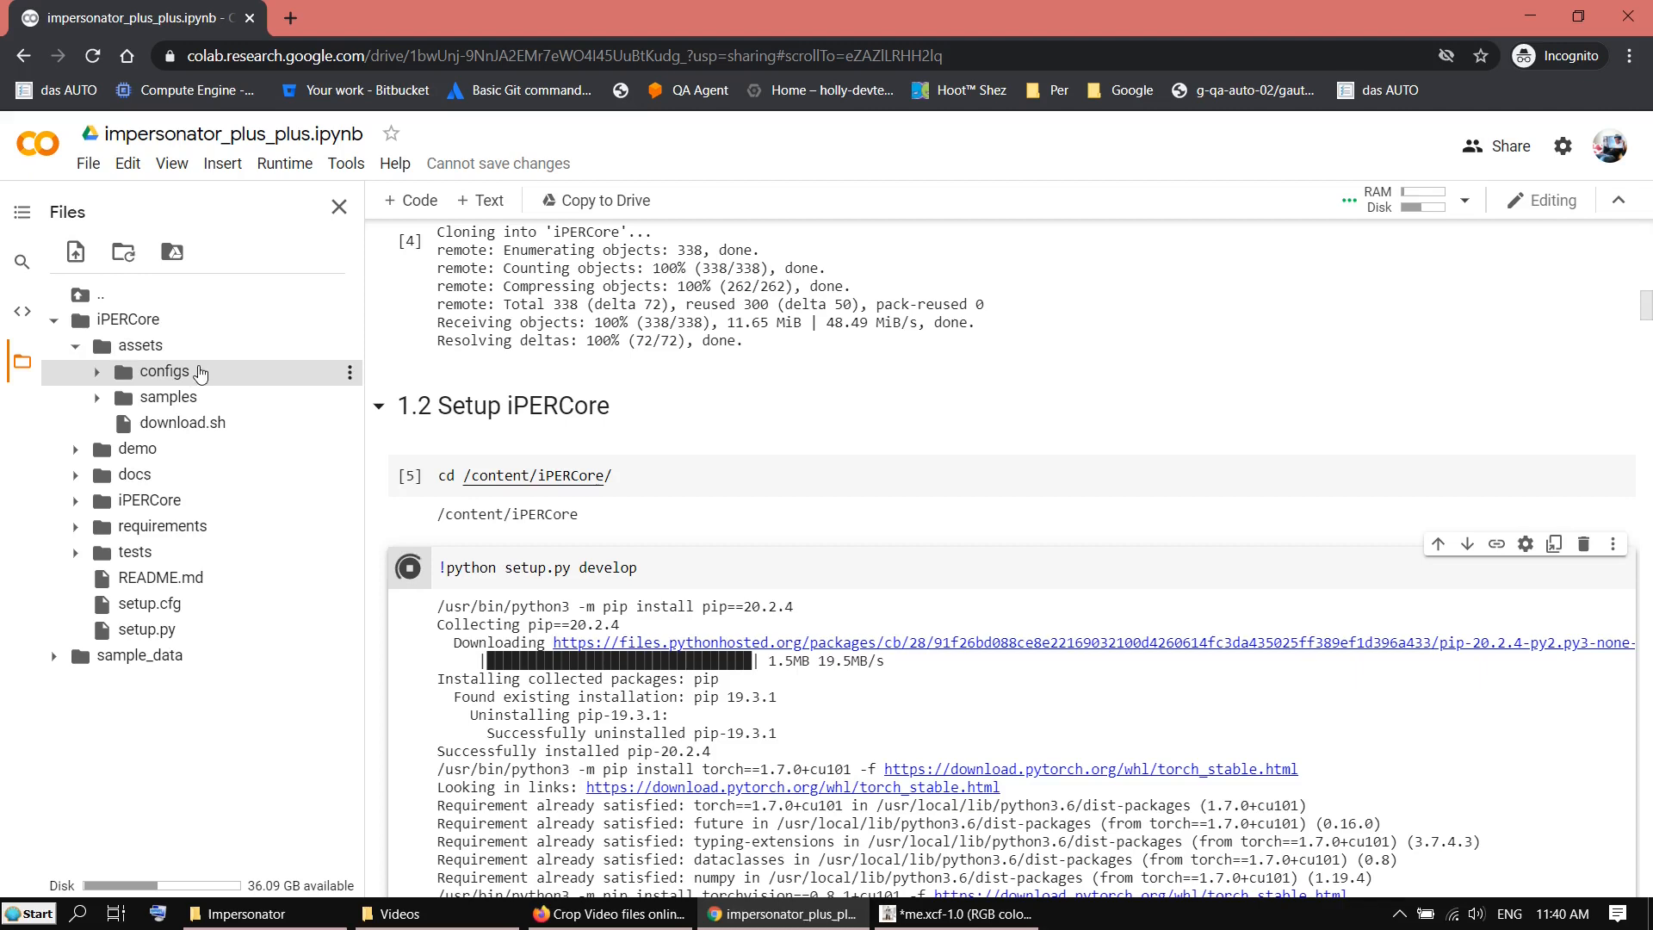
click(166, 396)
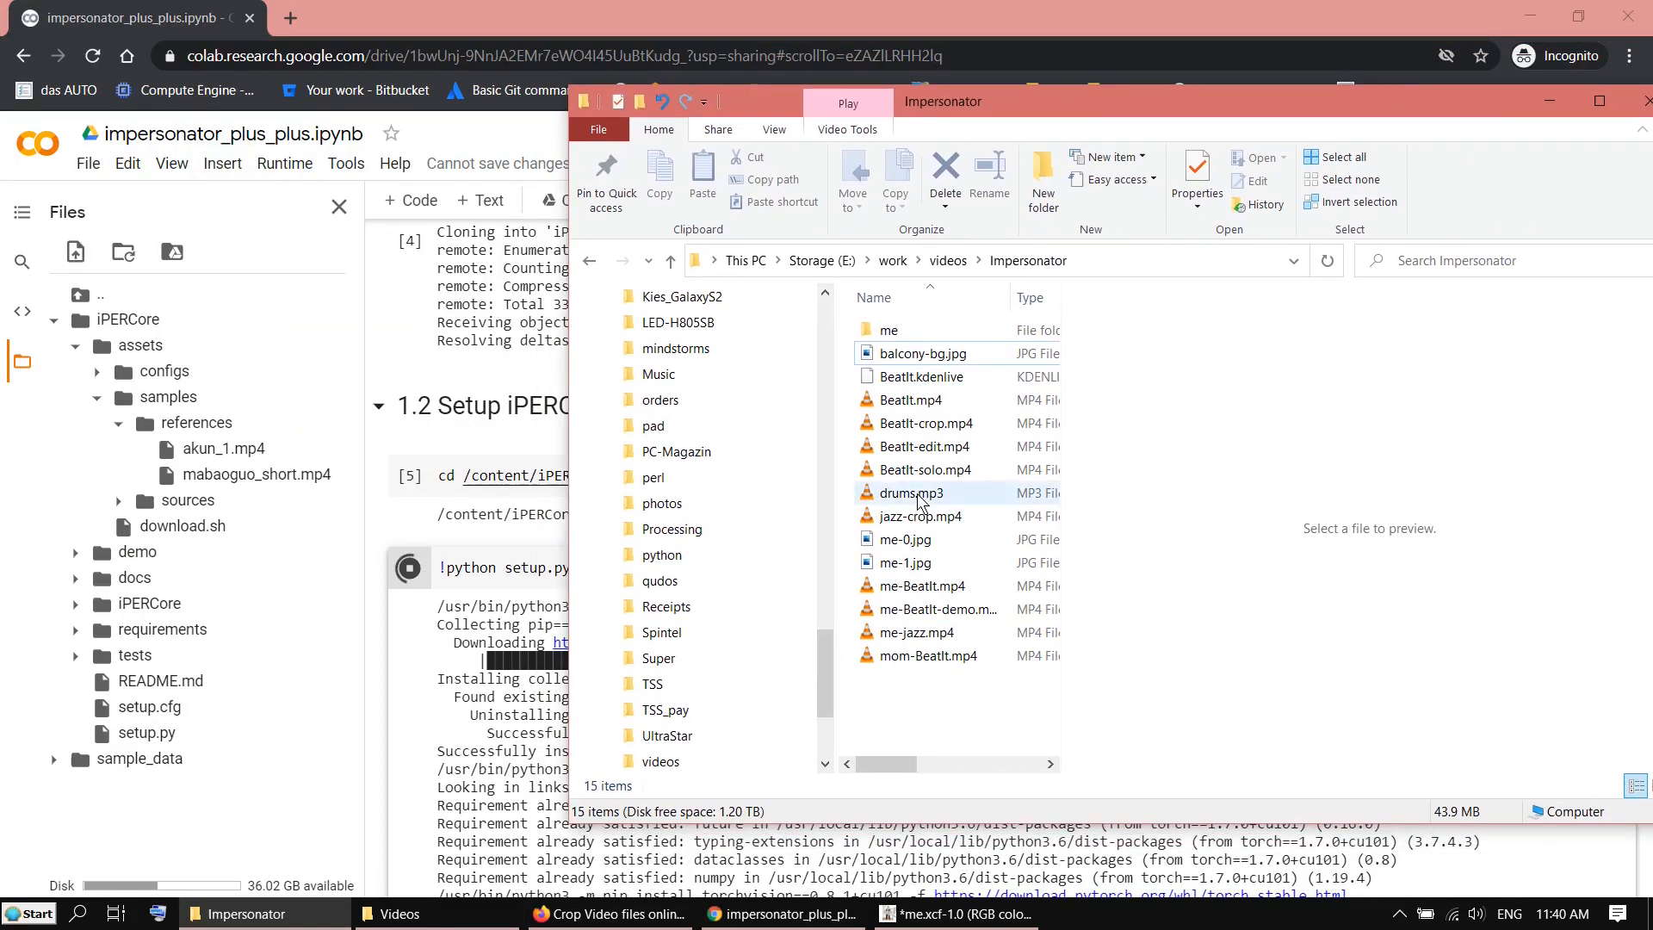
click(919, 516)
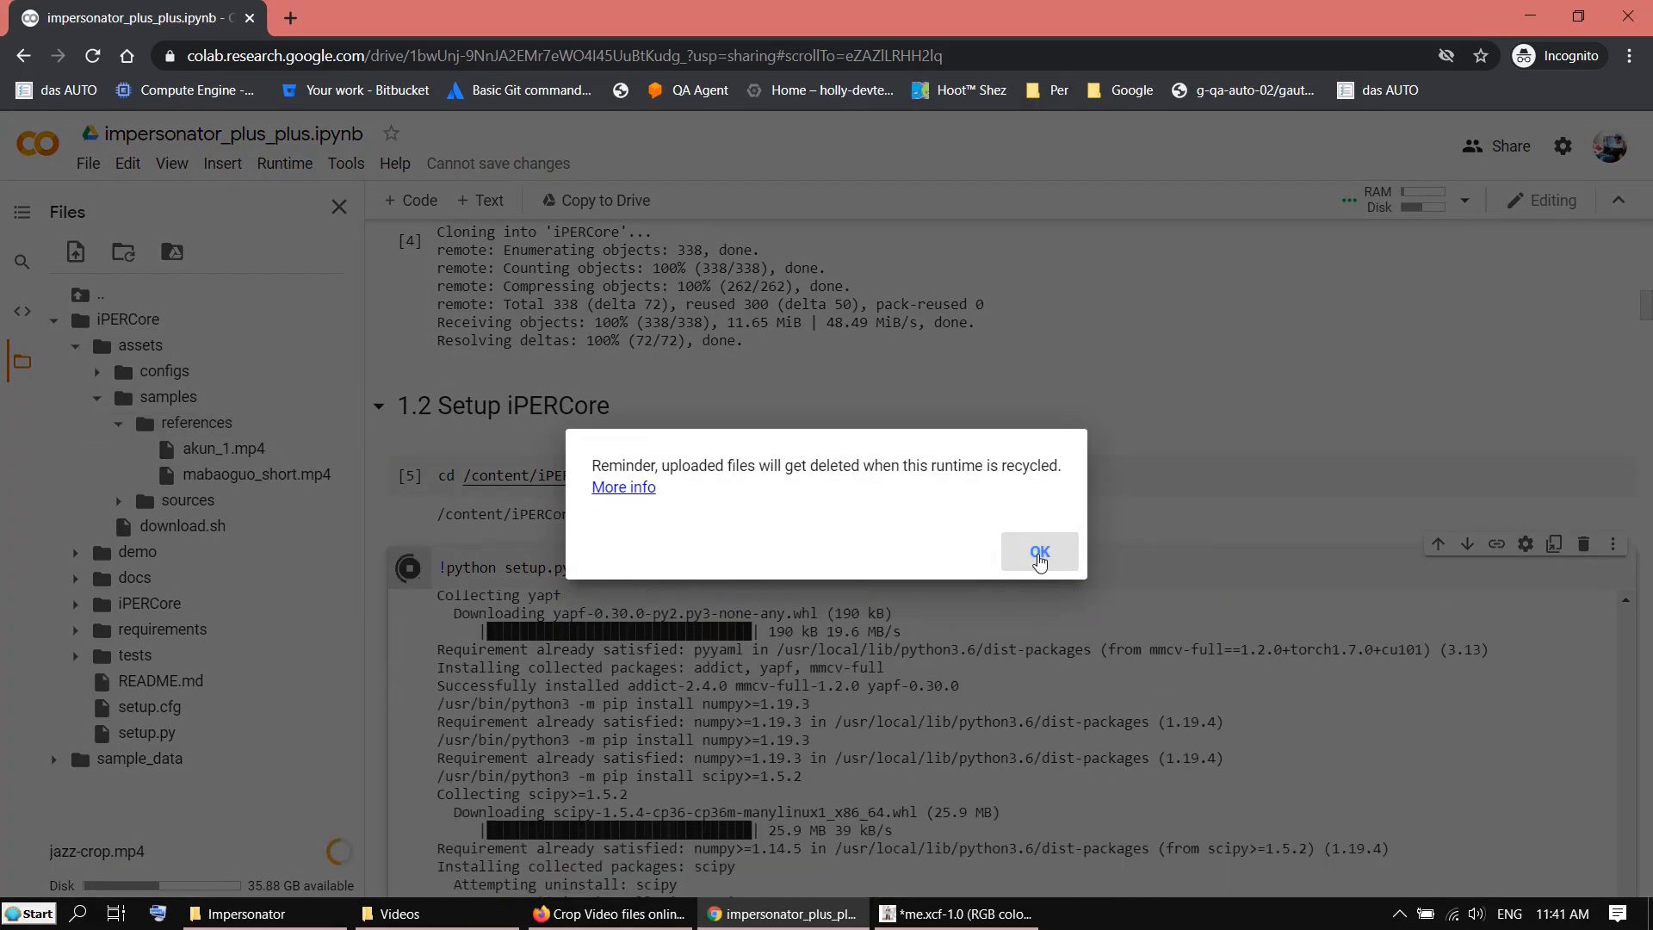
click(1037, 553)
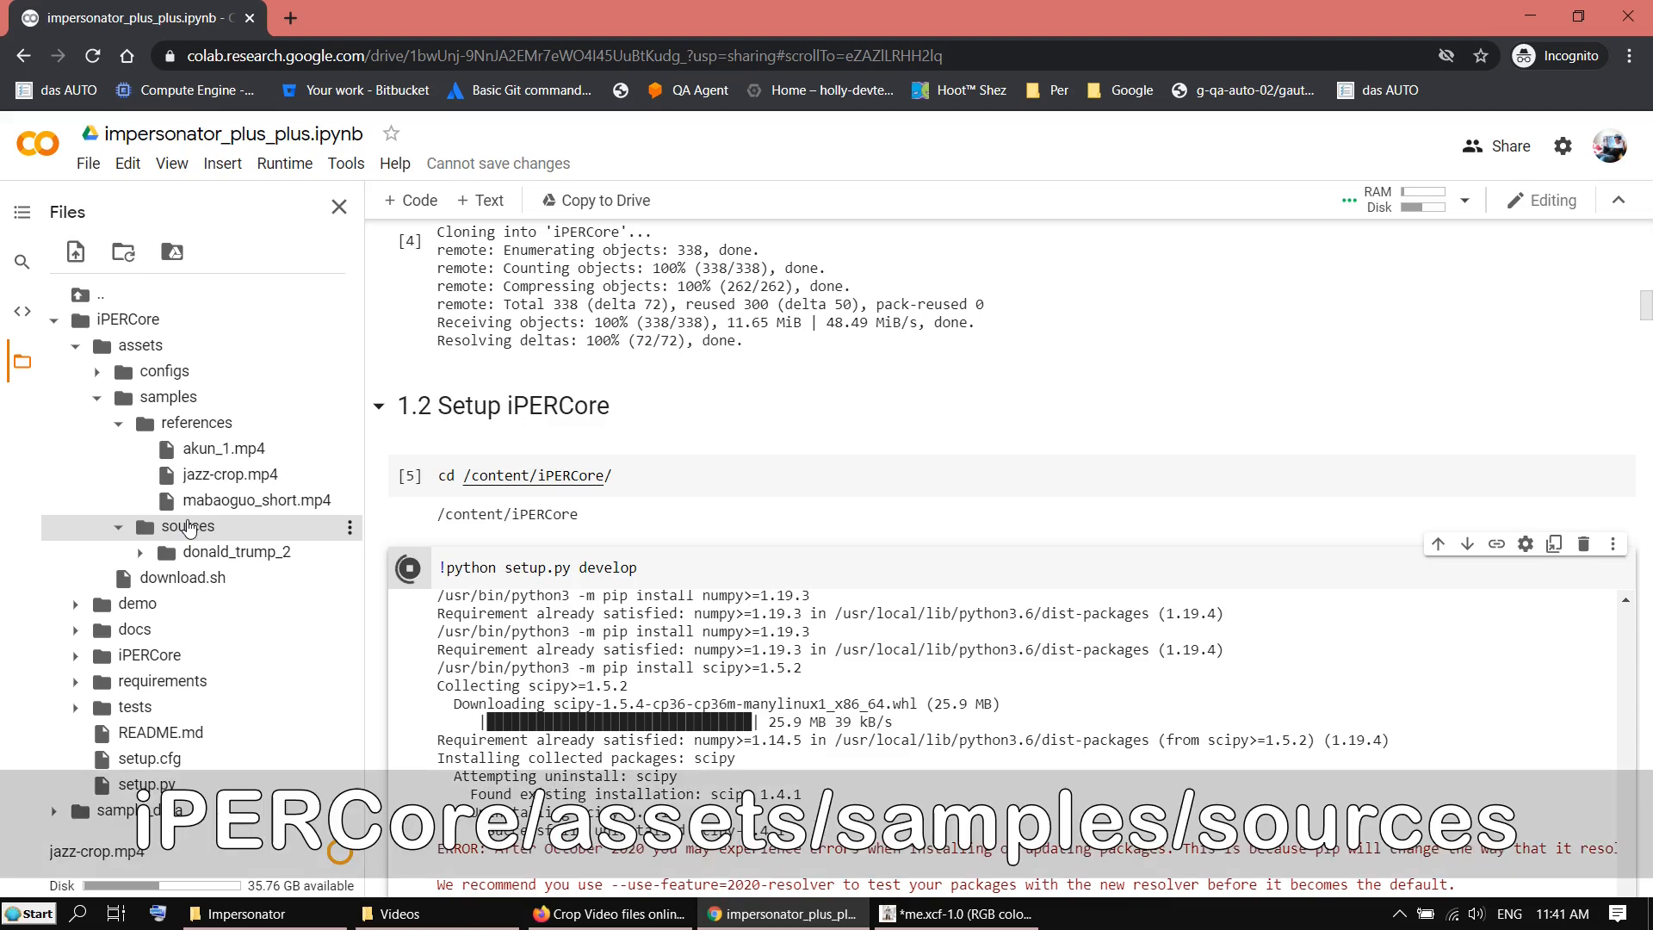
Create a new folder inside iPERCore's samples/sources folder
click(118, 526)
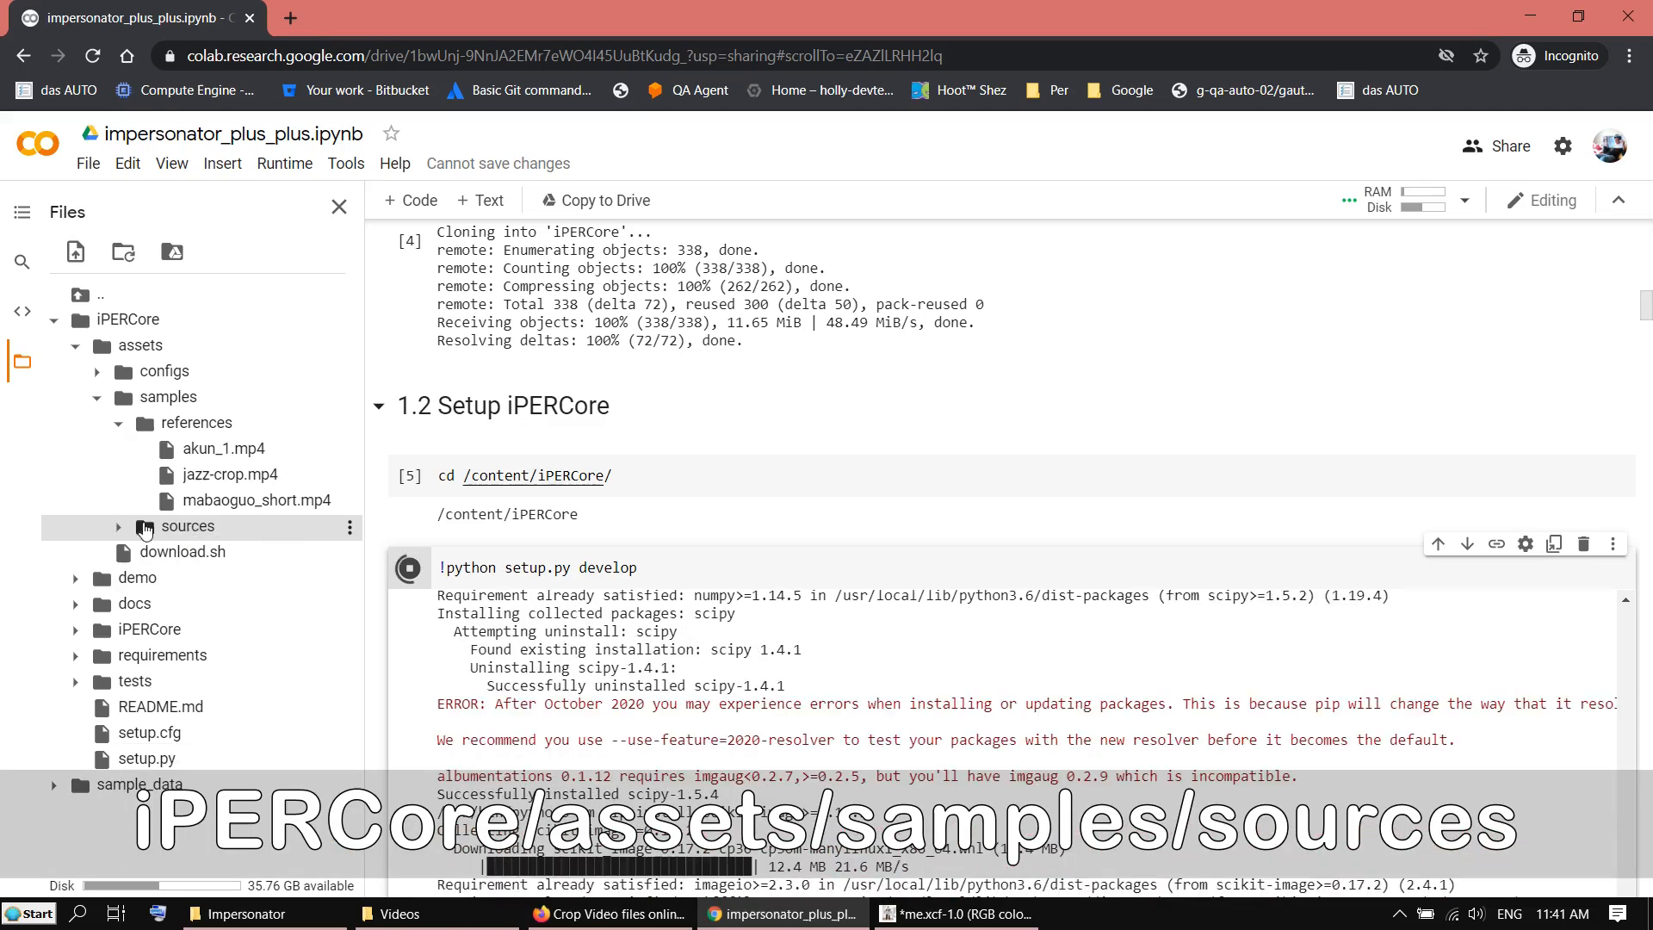
click(120, 526)
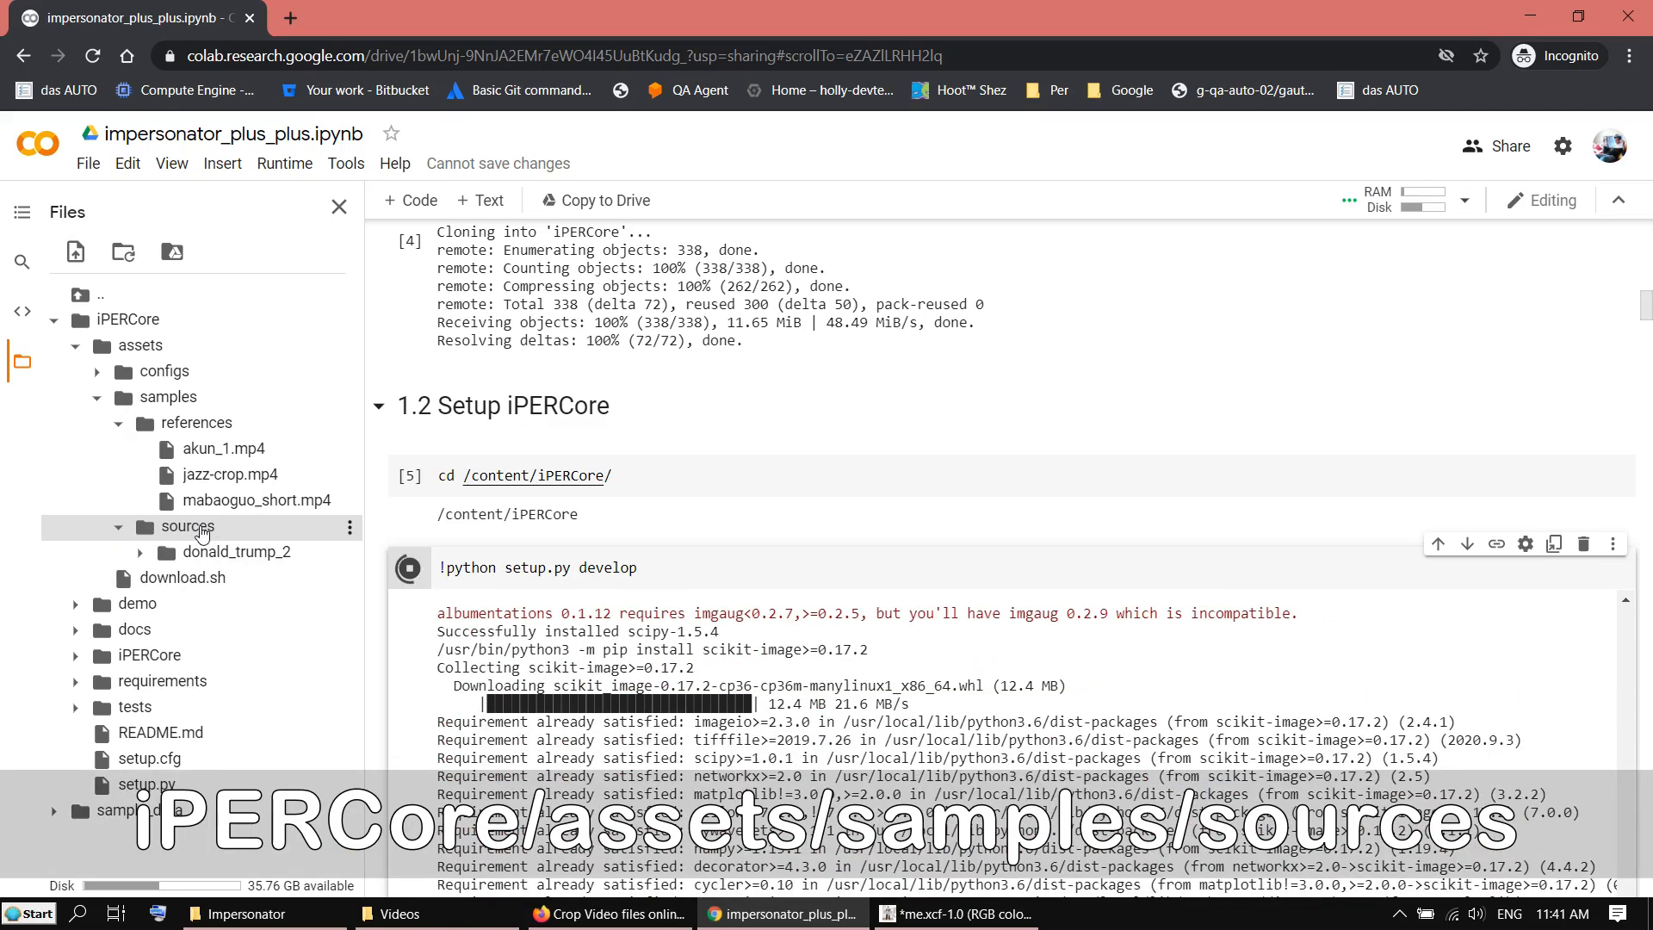
right_click(187, 525)
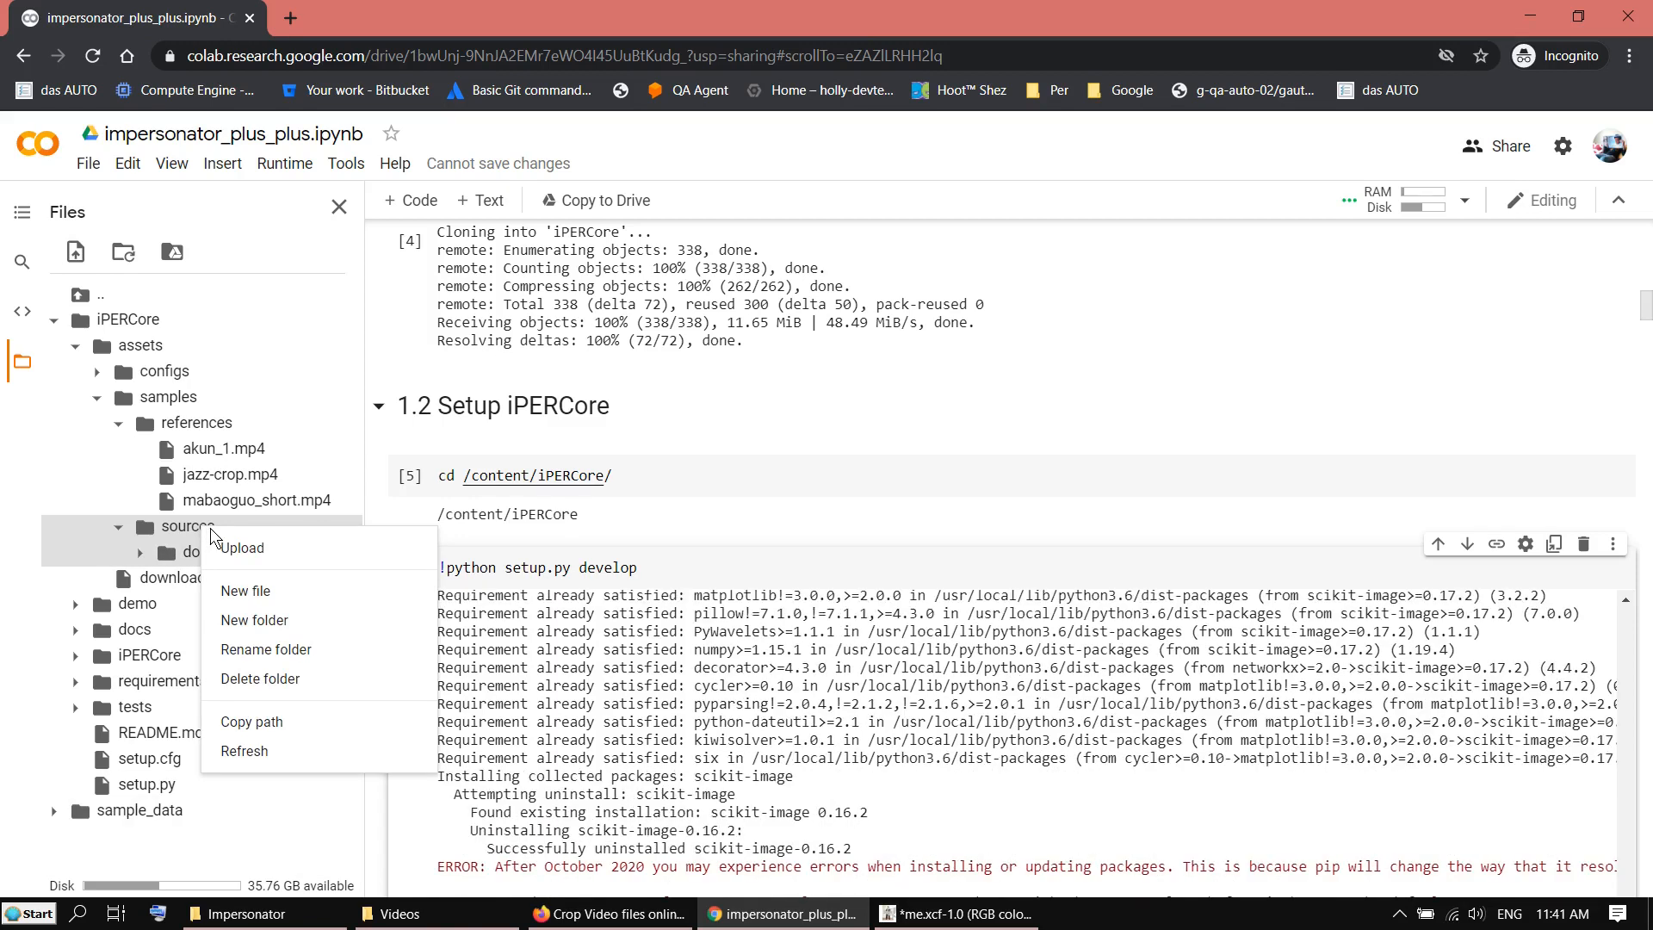
mouse_move(253, 620)
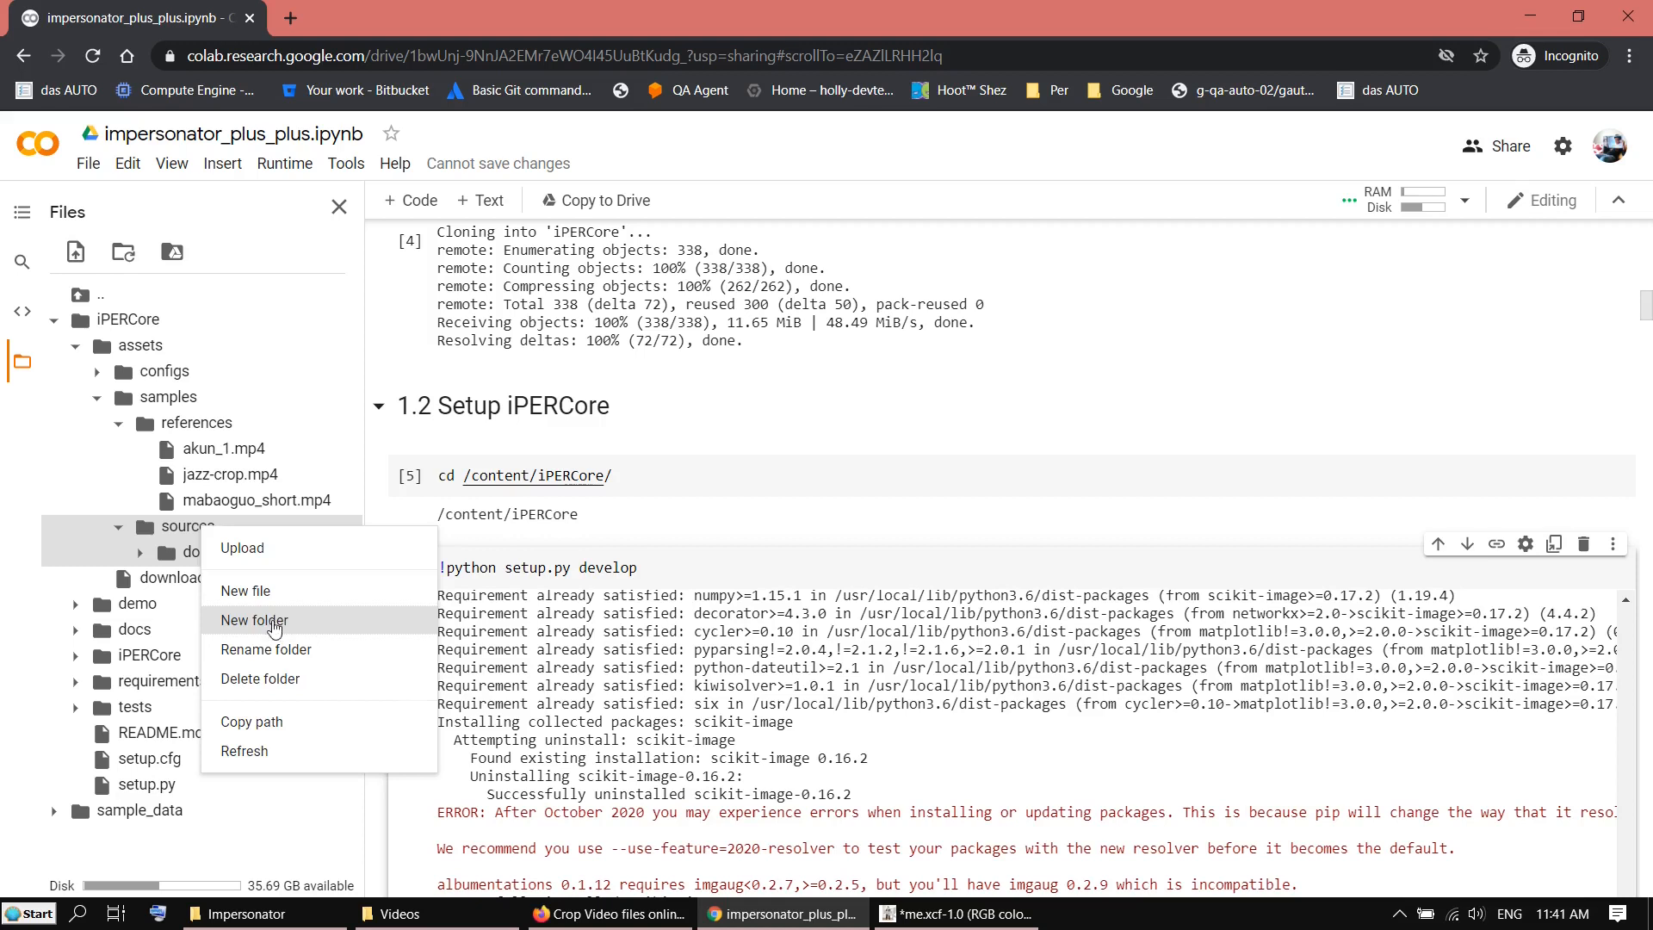
click(254, 620)
text(bigboss97)
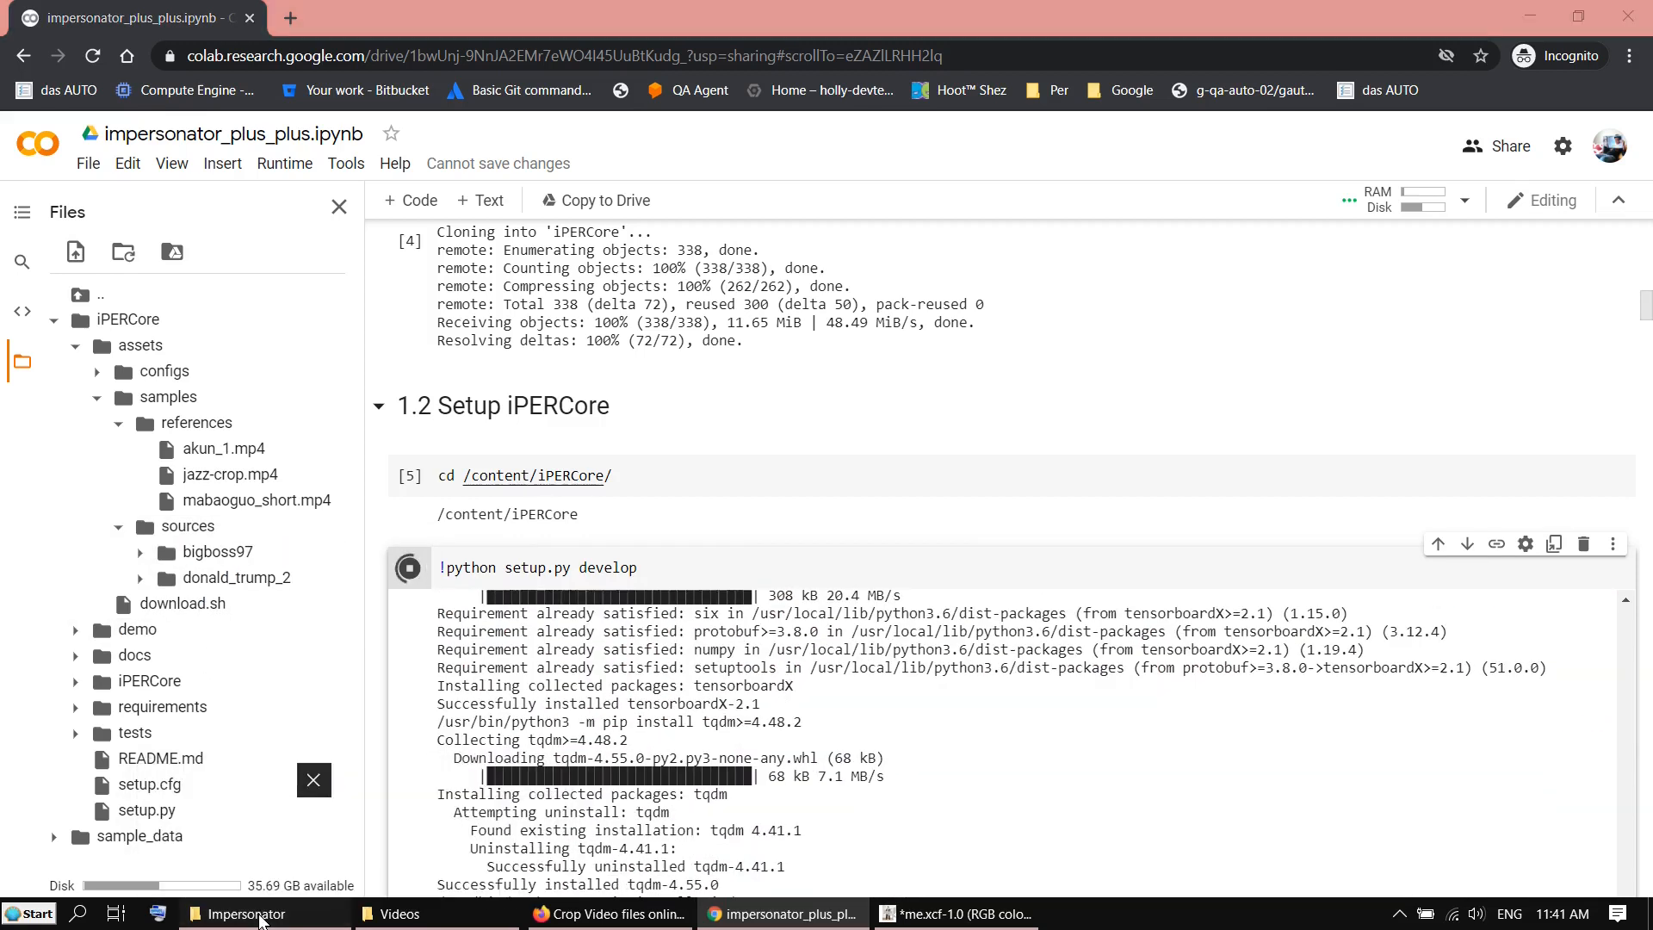
Preview the me-0.jpg photo from the local Impersonator folder
click(243, 912)
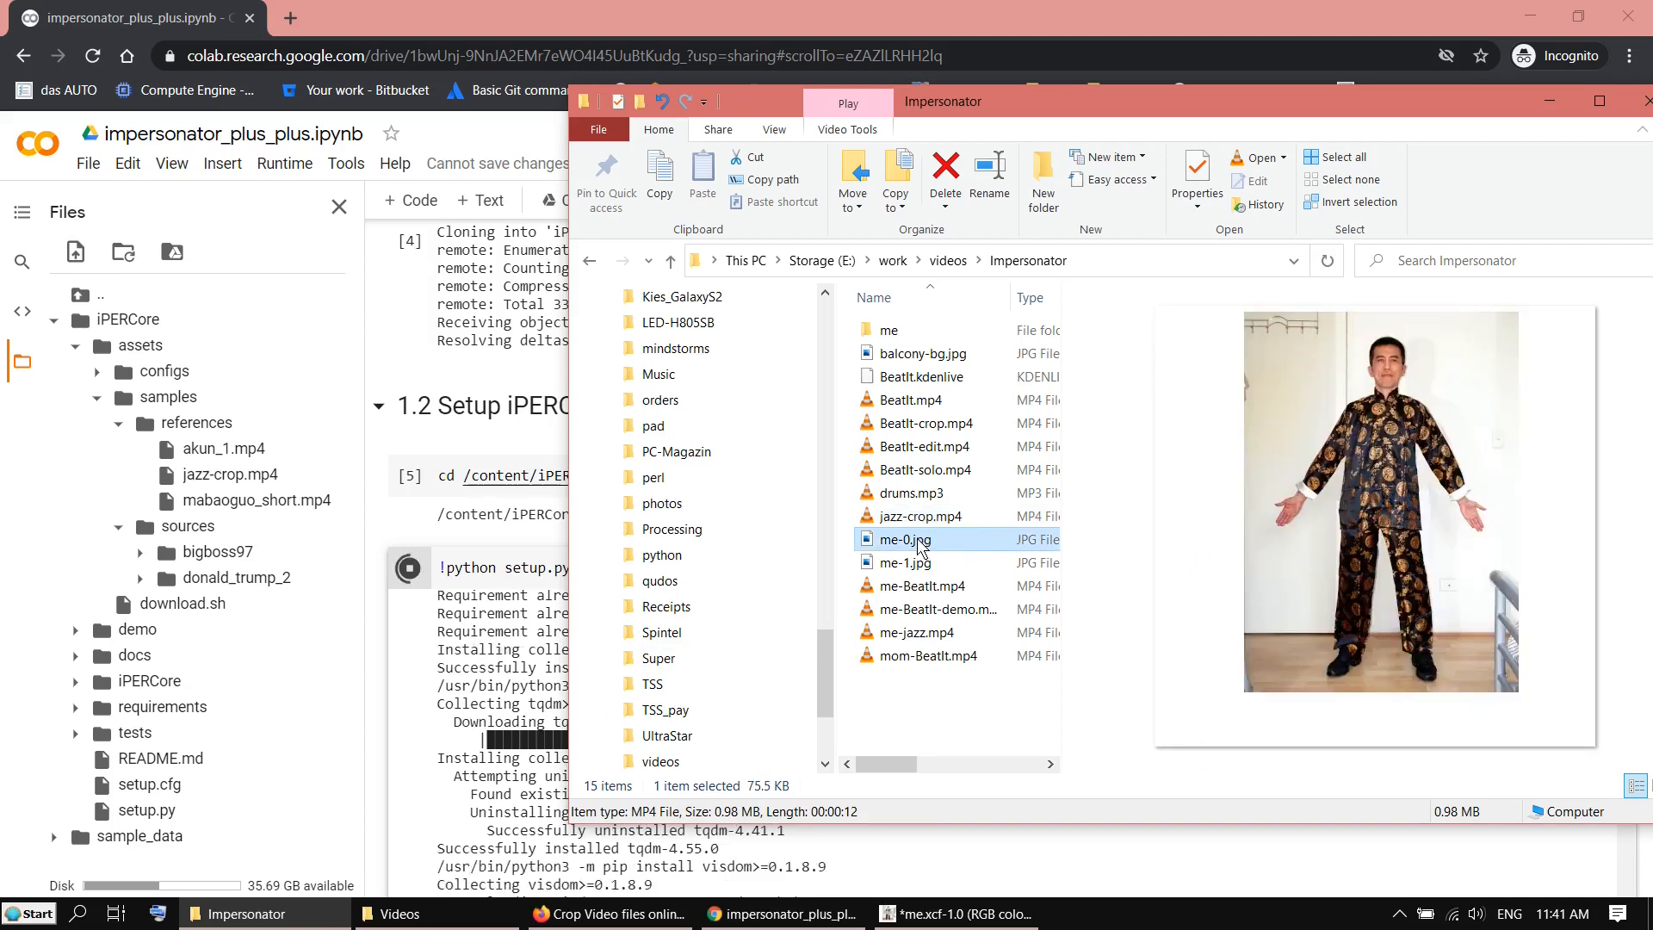
click(901, 562)
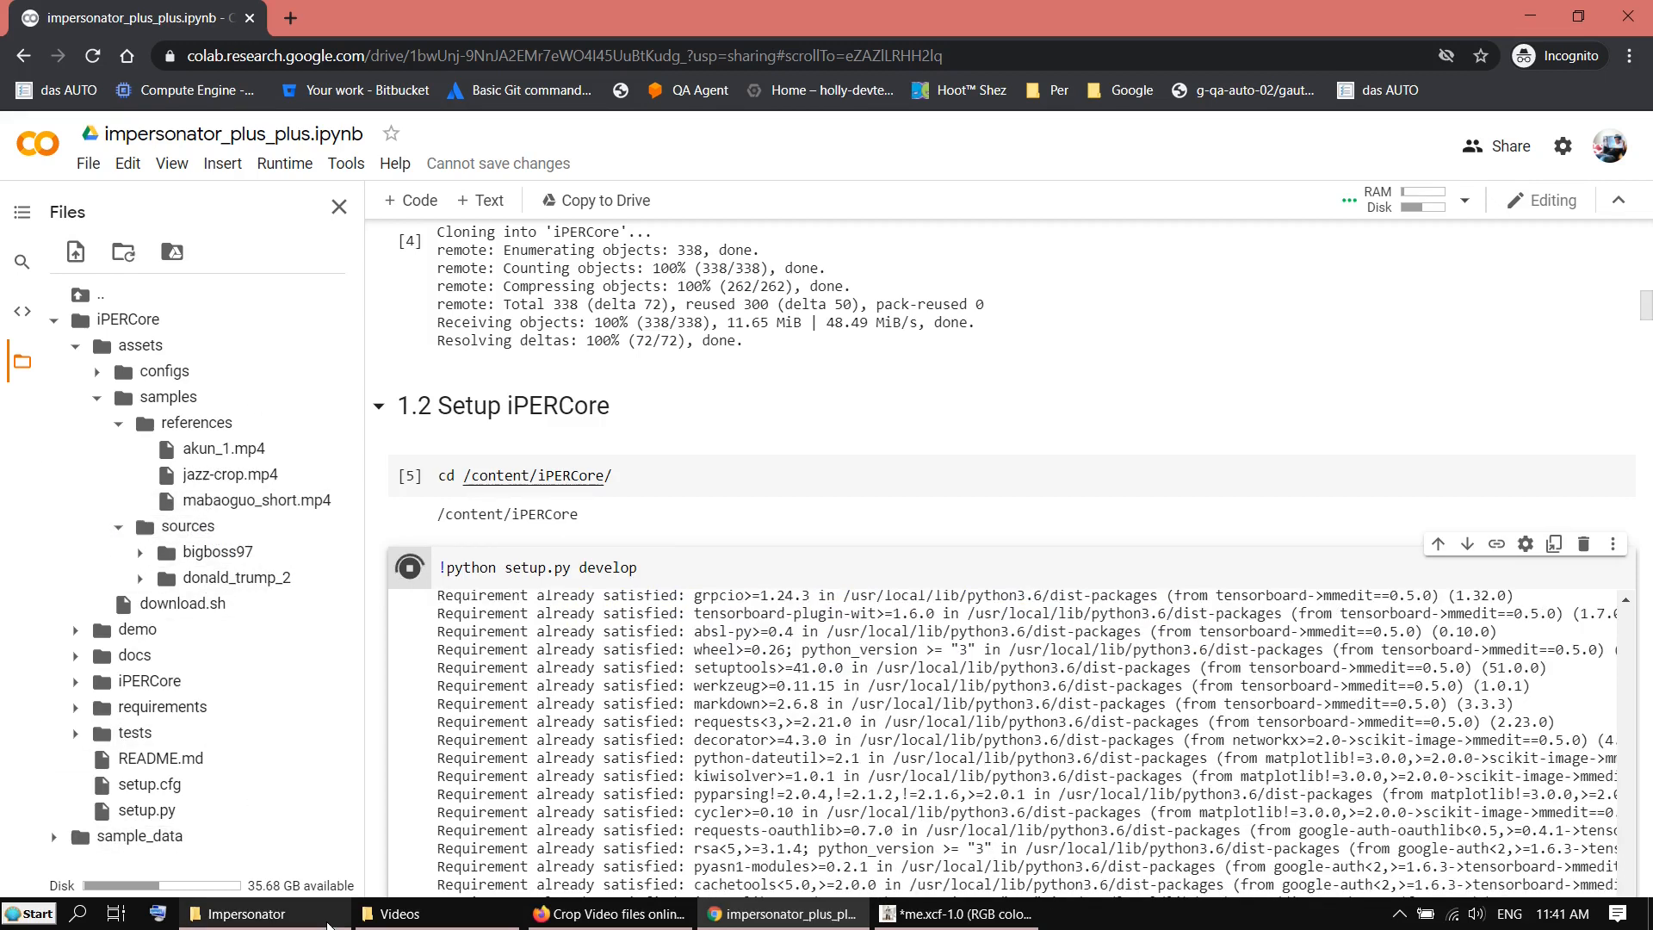
click(243, 912)
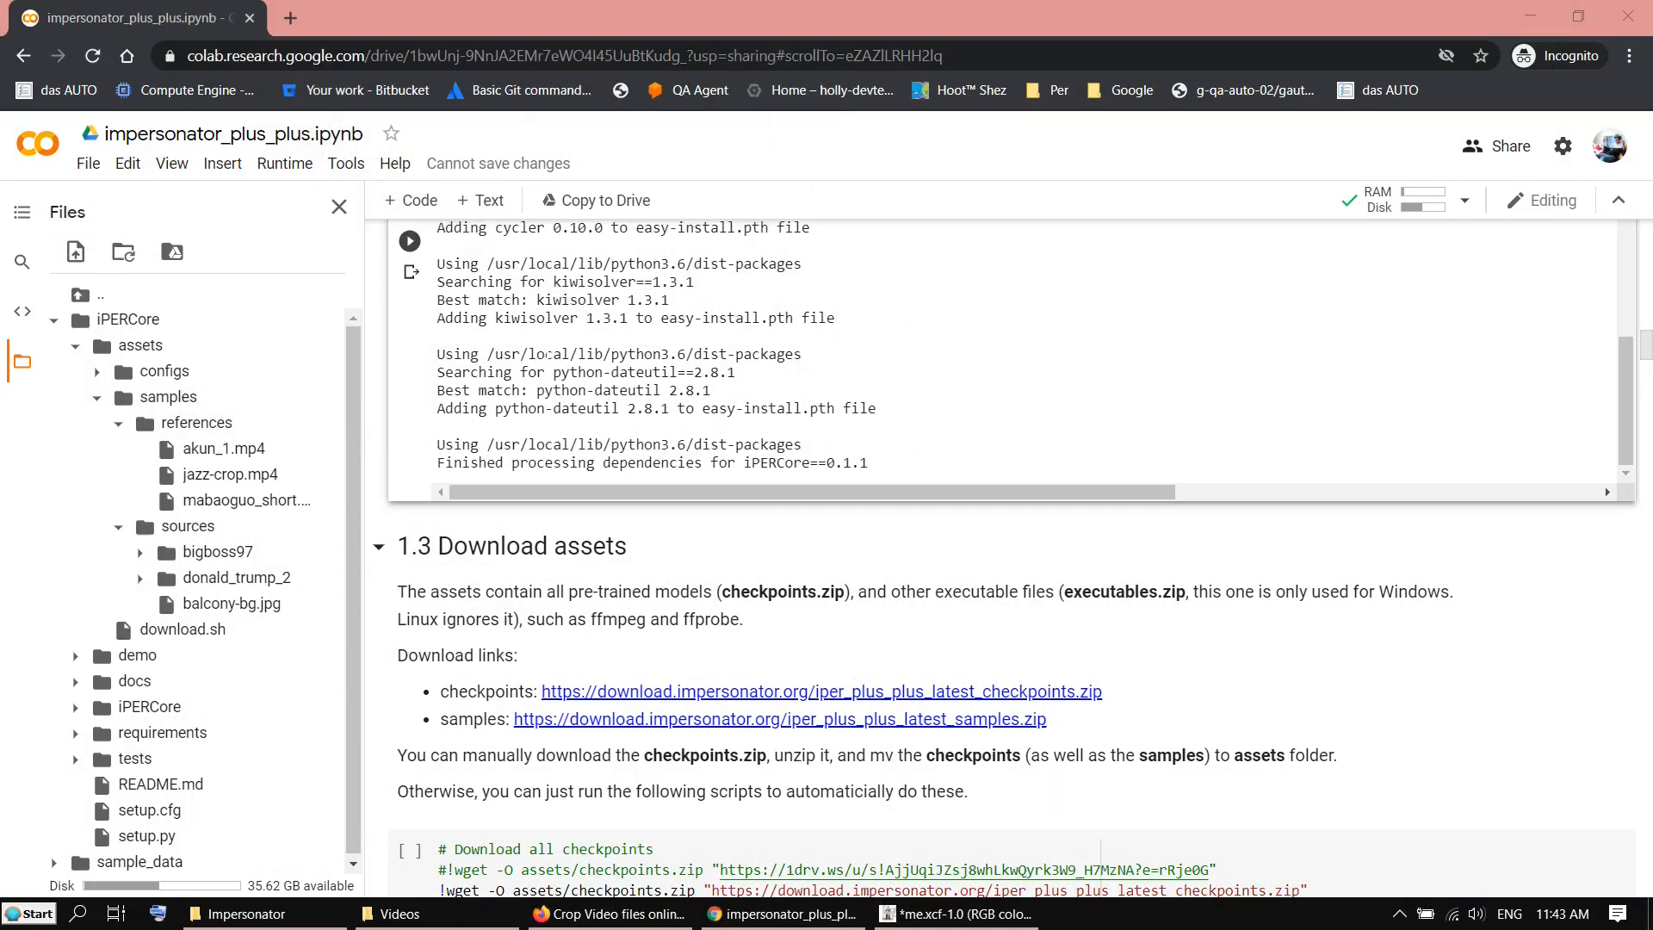
mouse_move(391, 705)
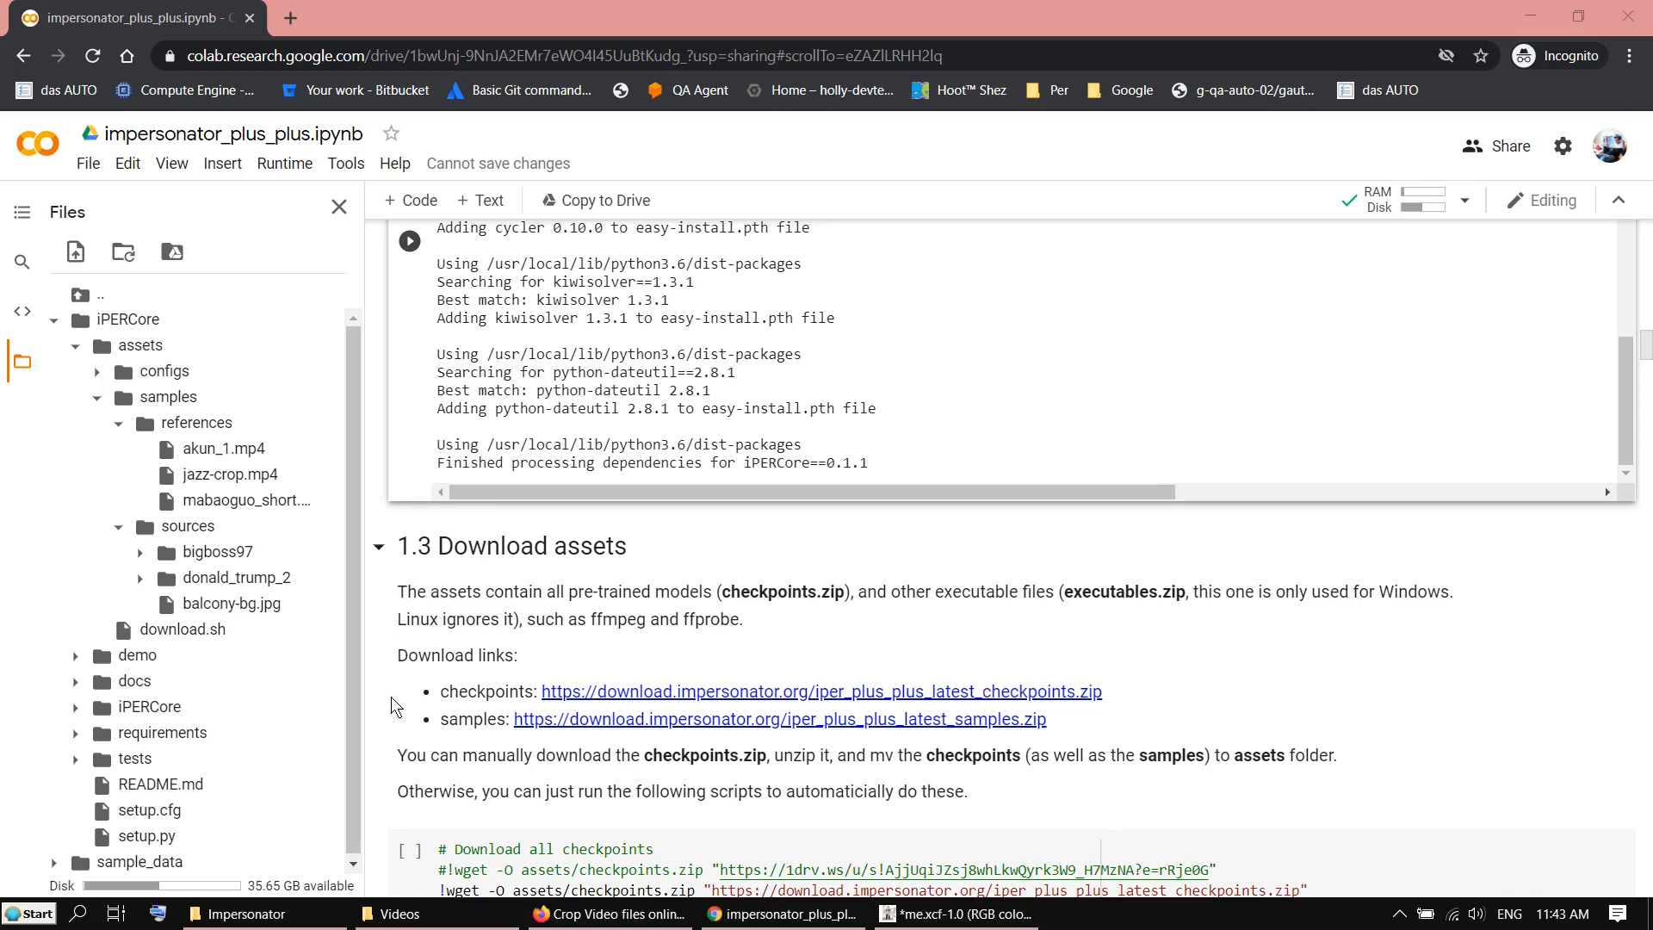
Download and unpack all pretrained checkpoints
scroll(down, 3)
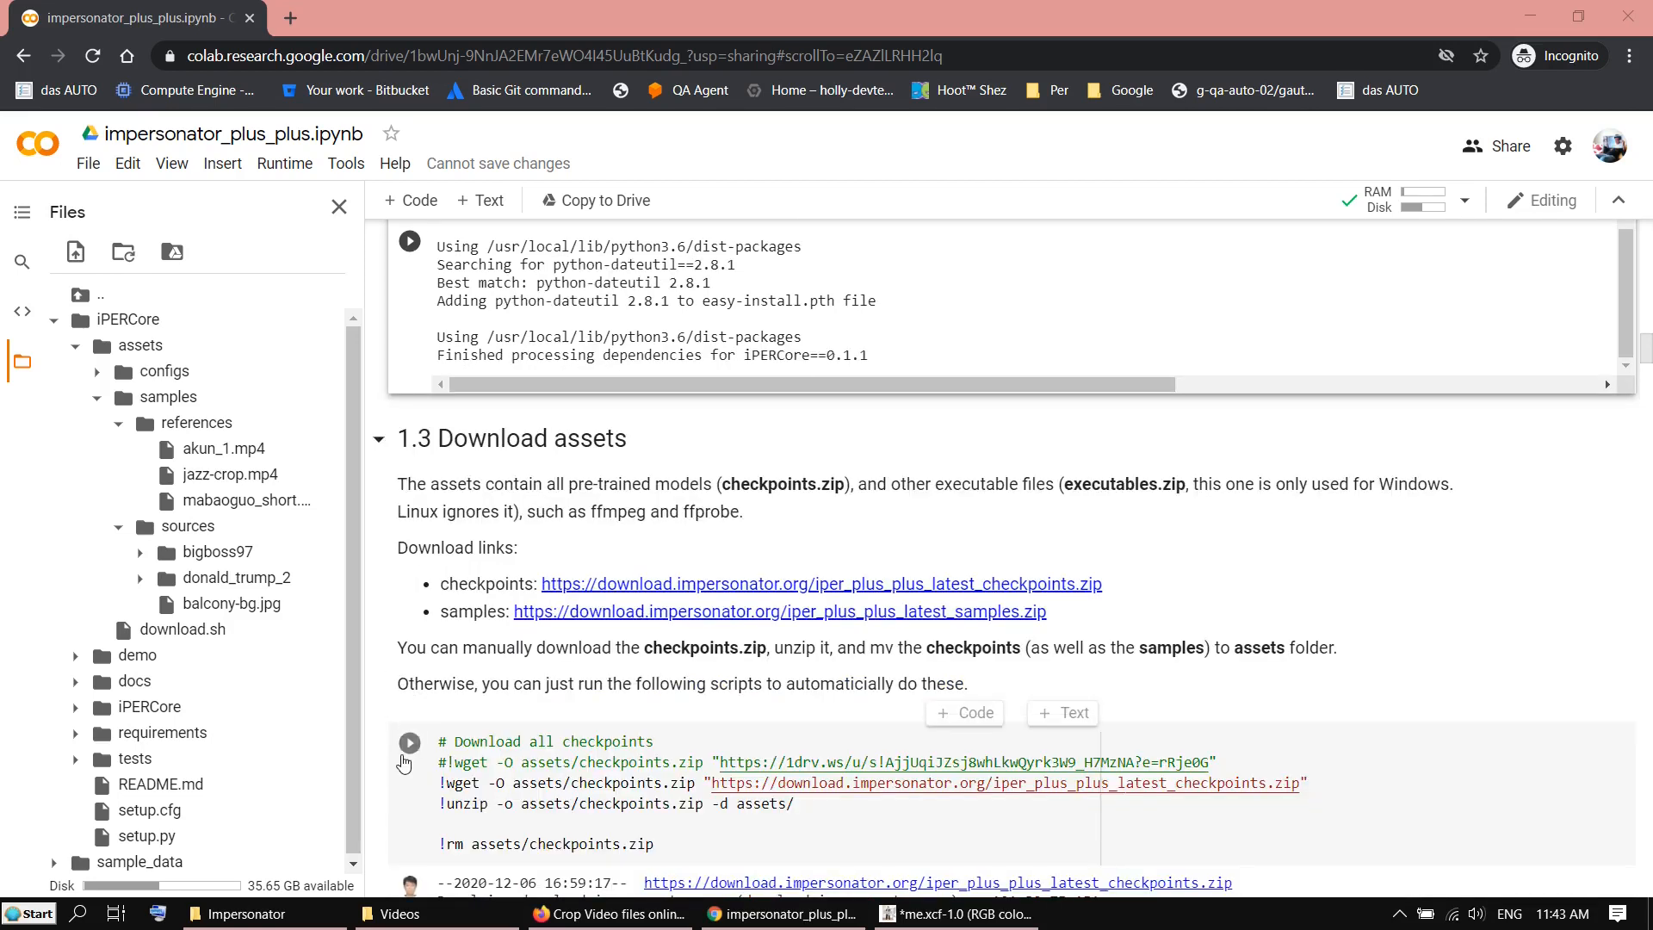
scroll(down, 3)
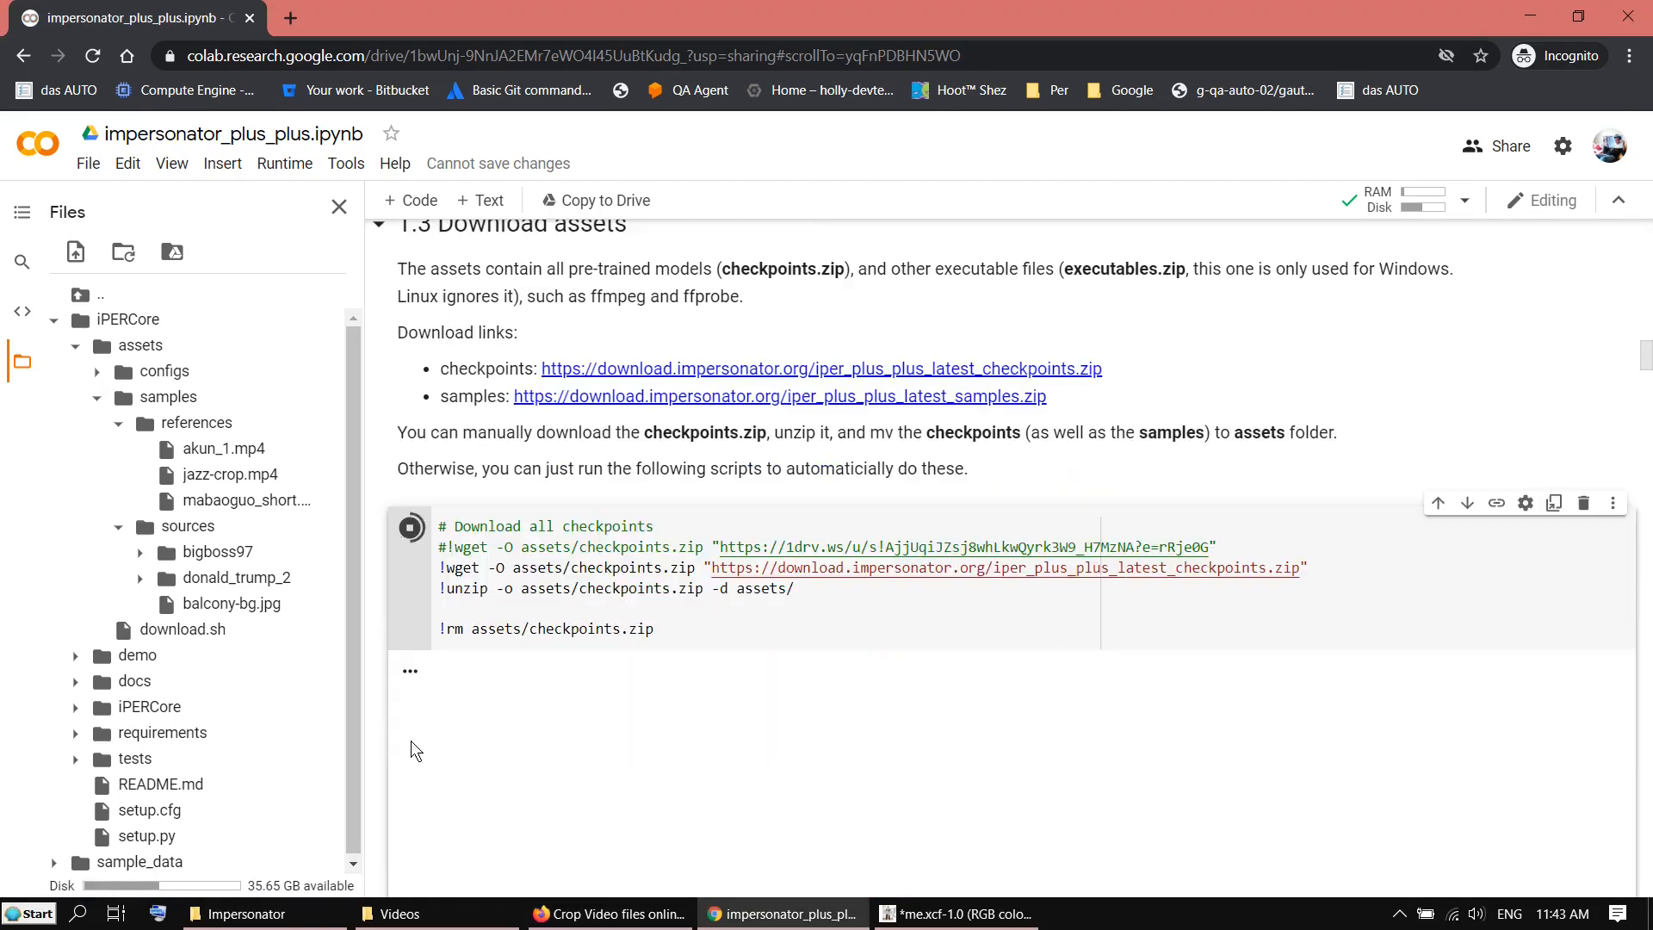
click(410, 526)
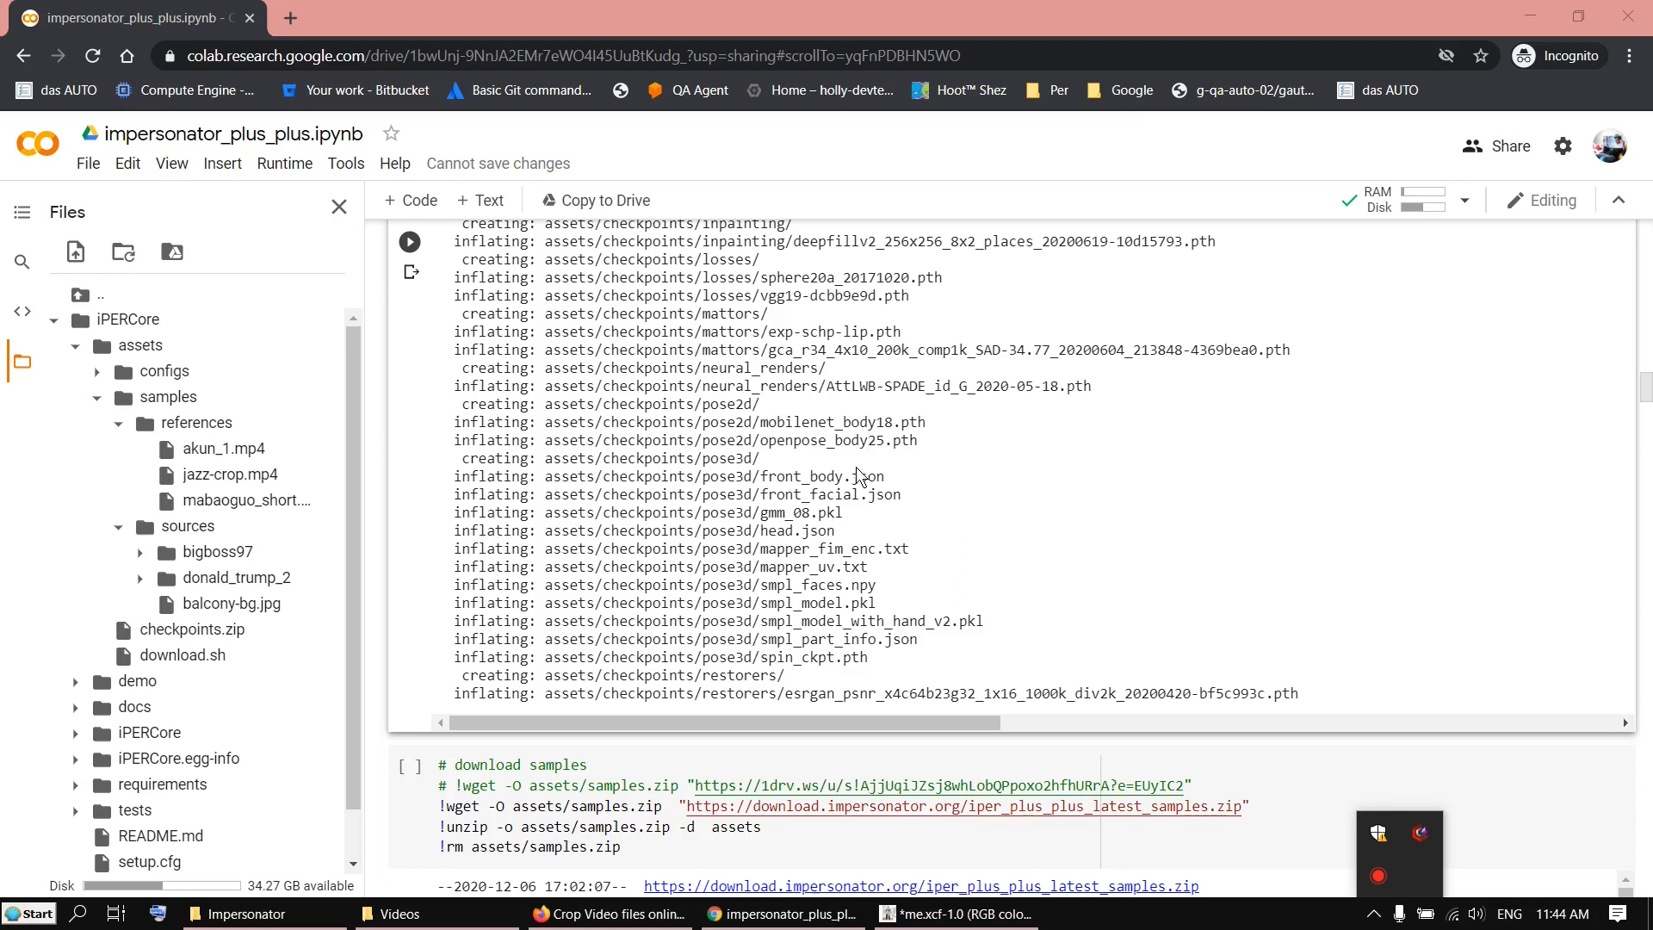
Change into /content/iPERCore and import the demo's Python libraries
scroll(down, 3)
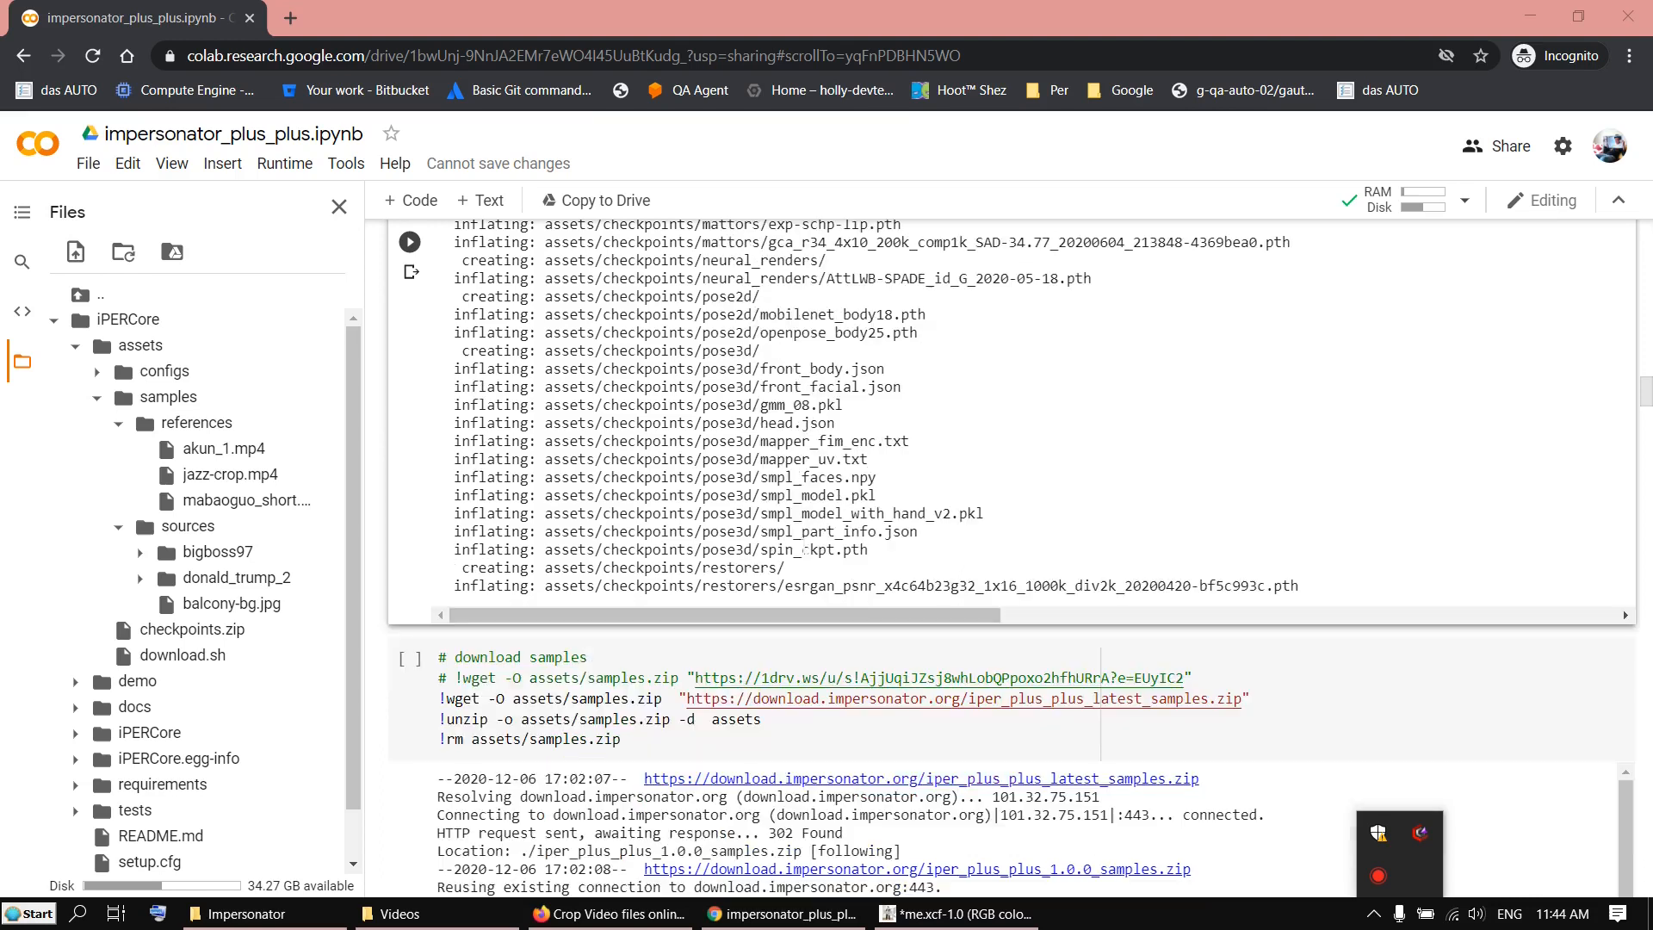
scroll(down, 3)
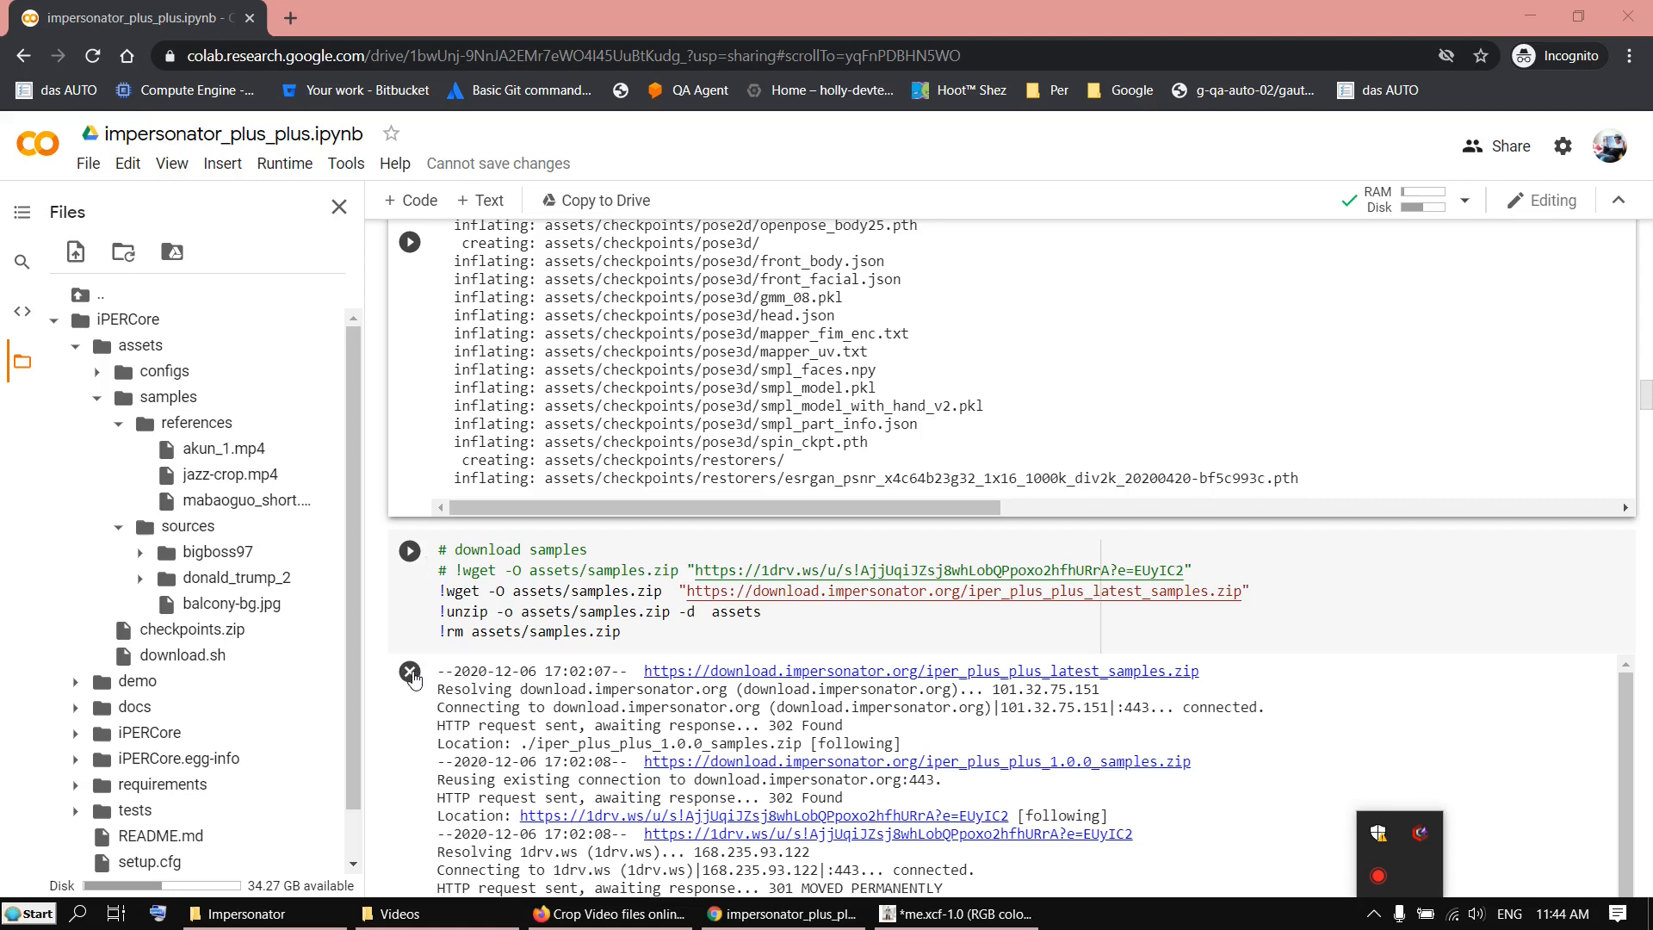
scroll(down, 3)
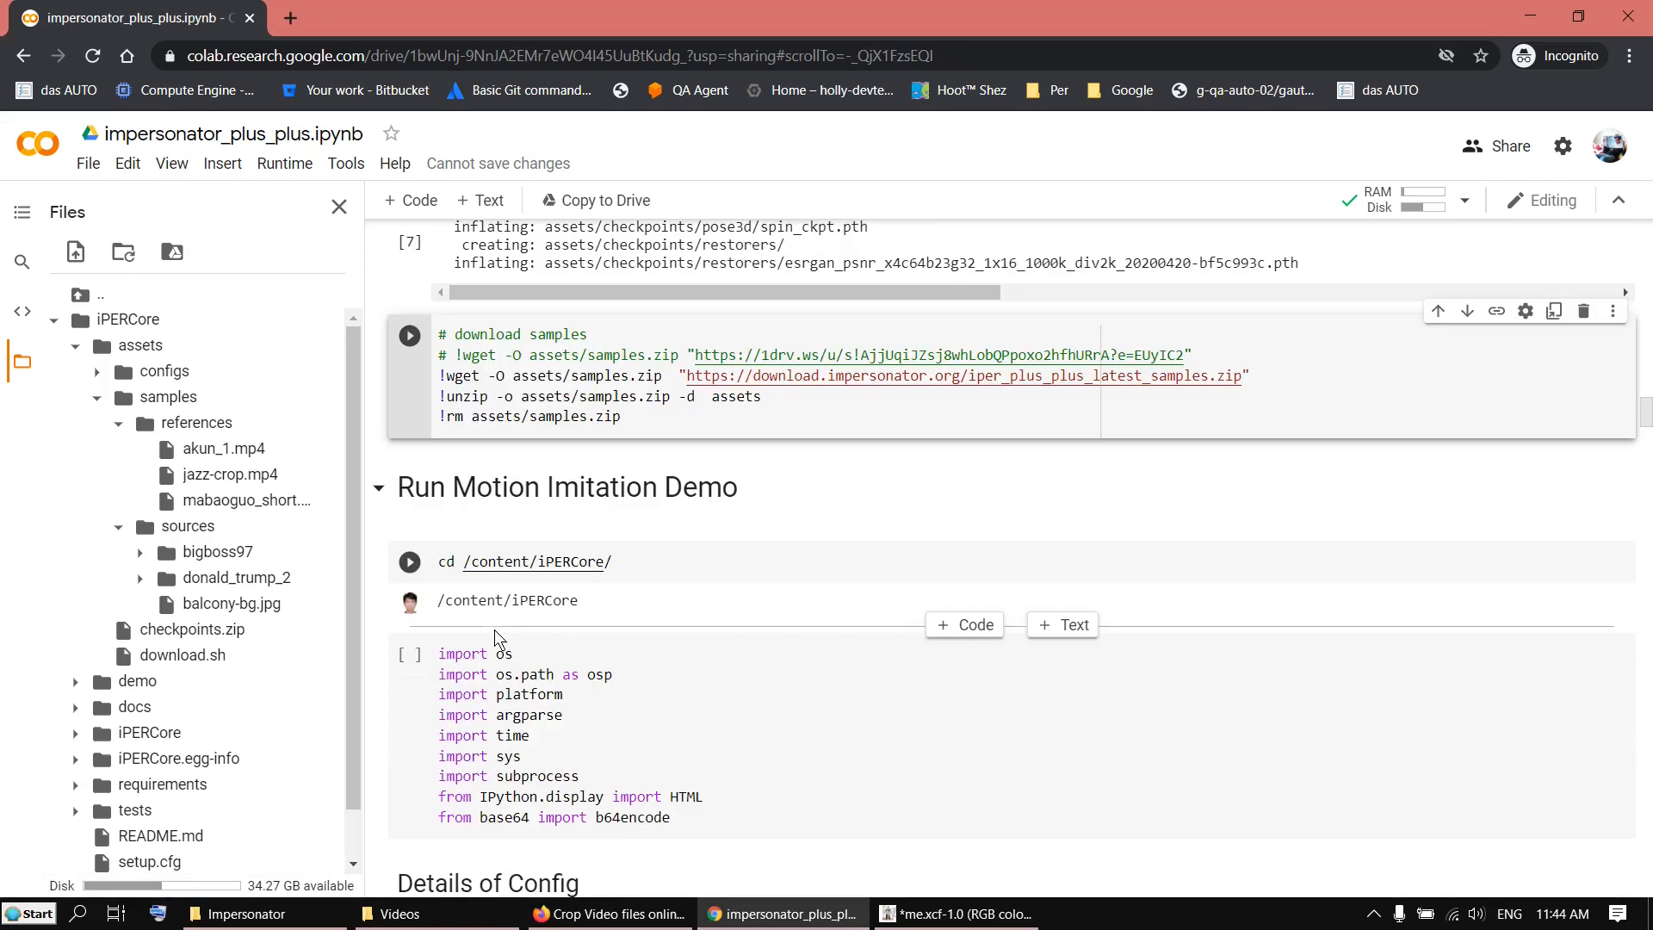
click(409, 562)
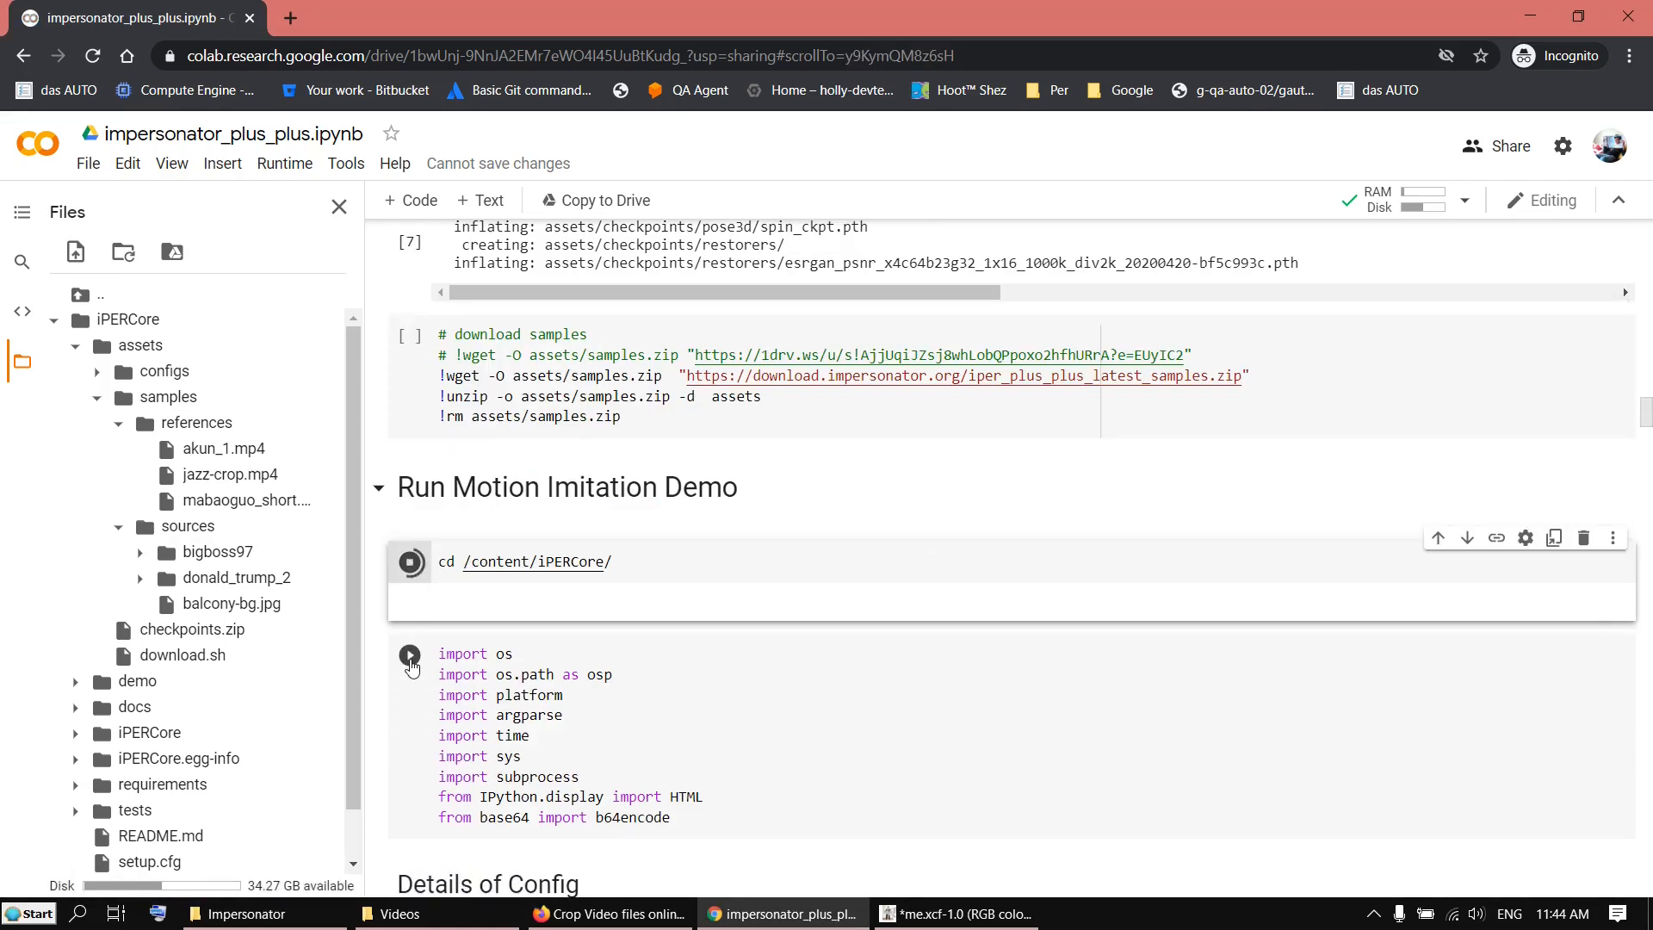
click(409, 560)
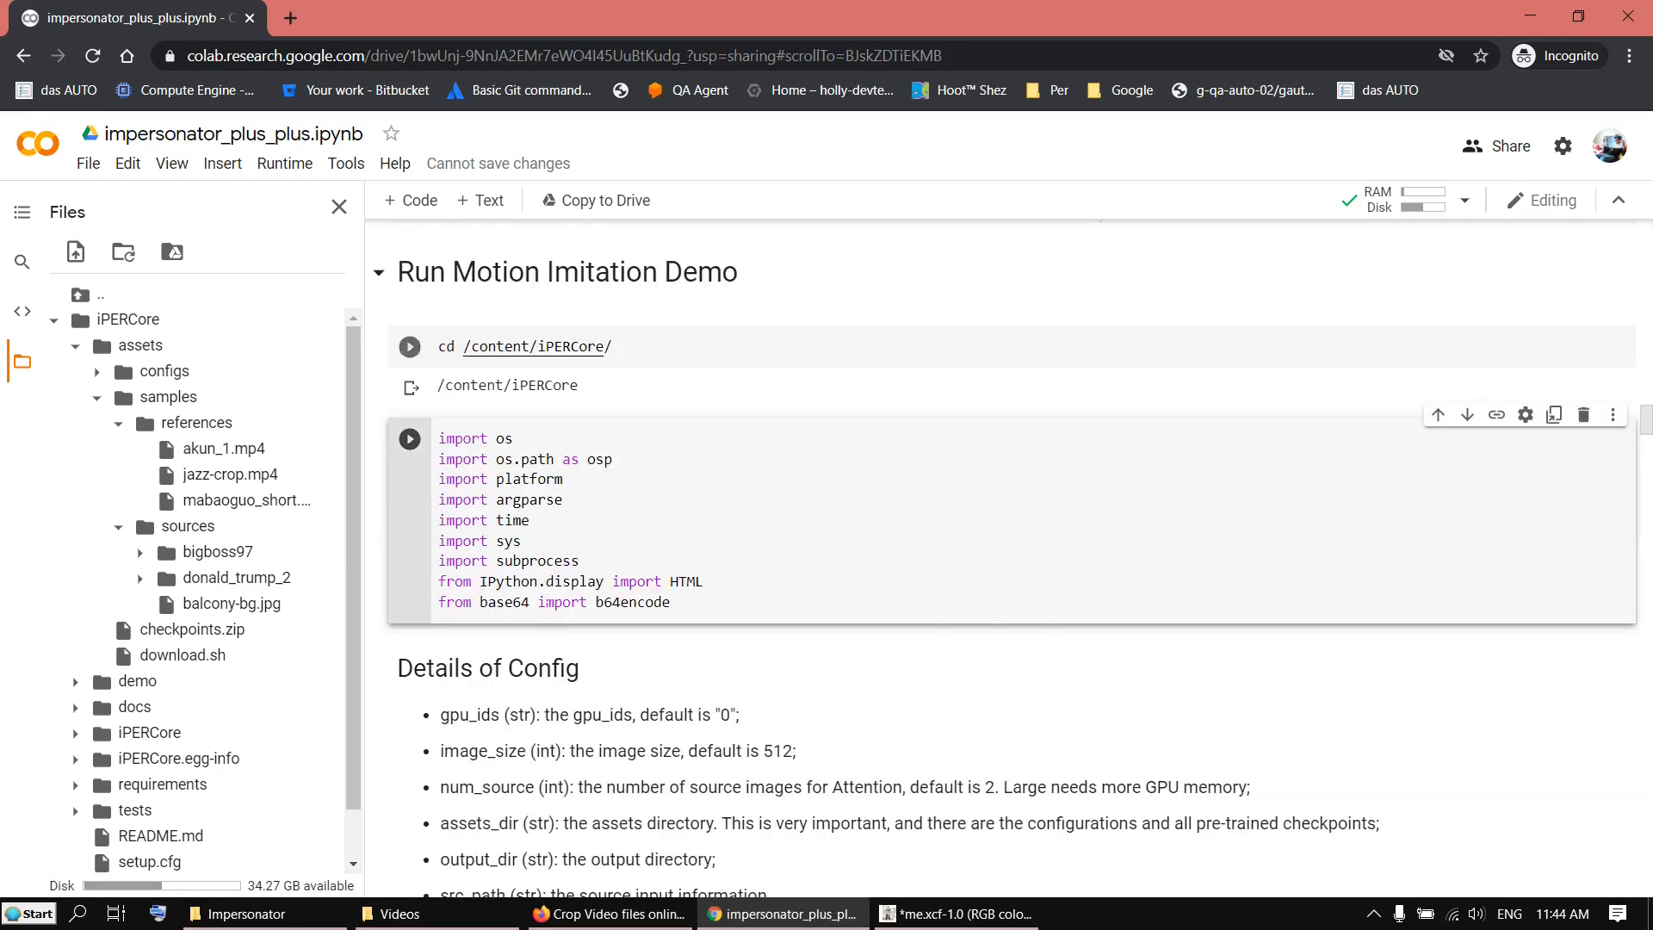
scroll(down, 3)
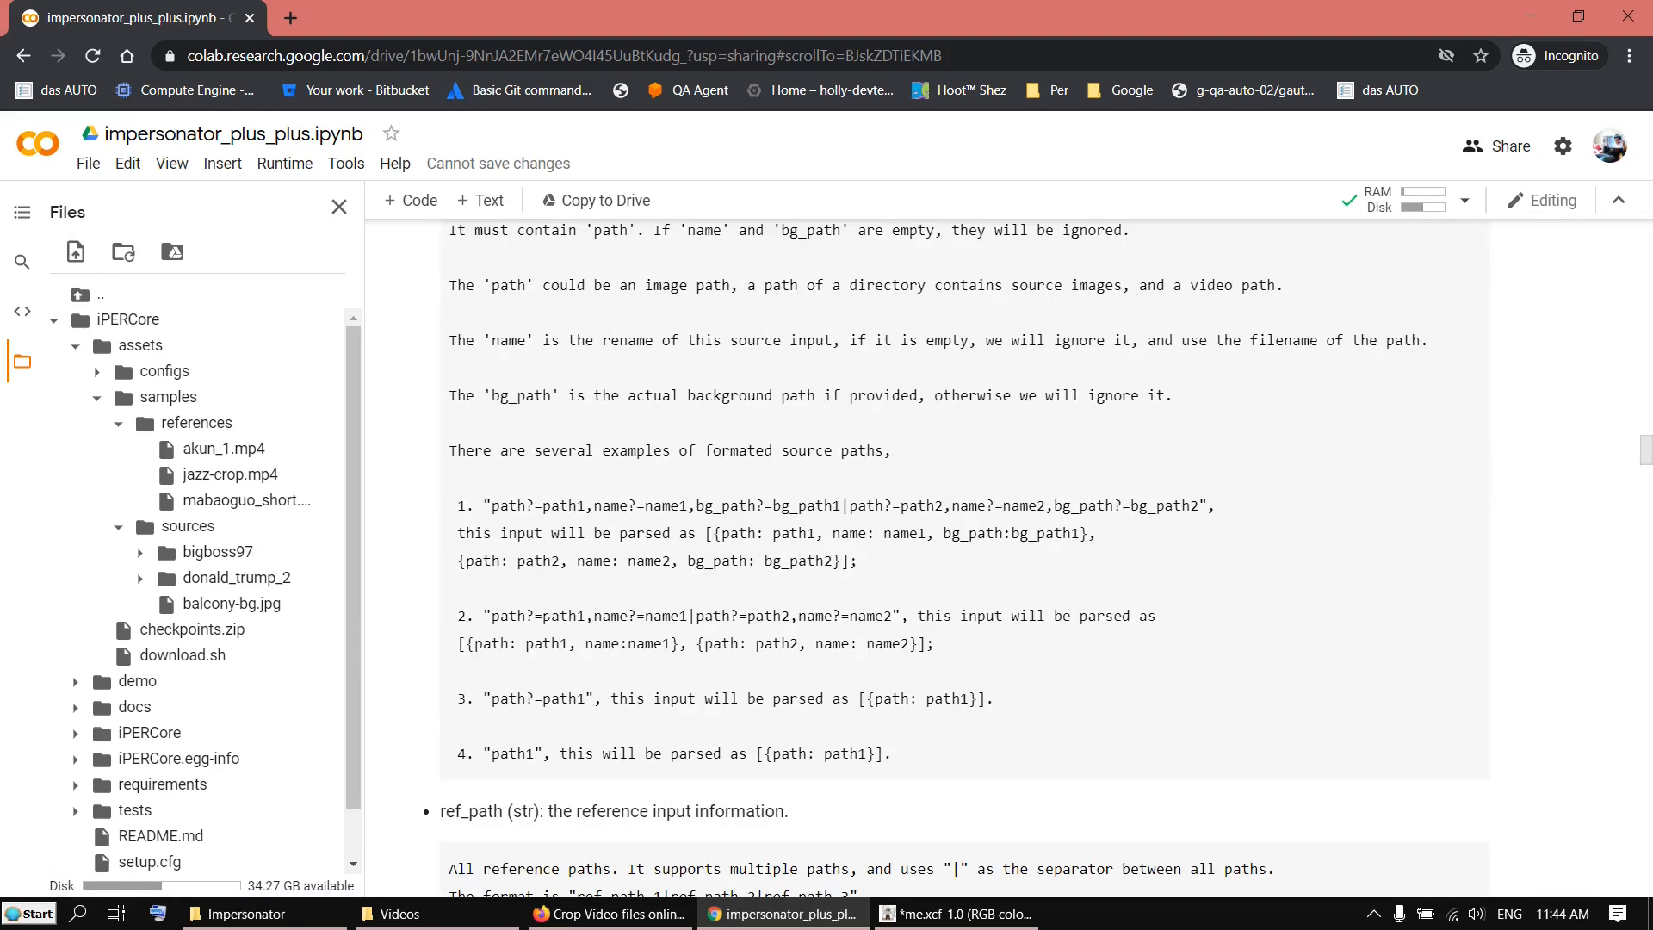
scroll(down, 3)
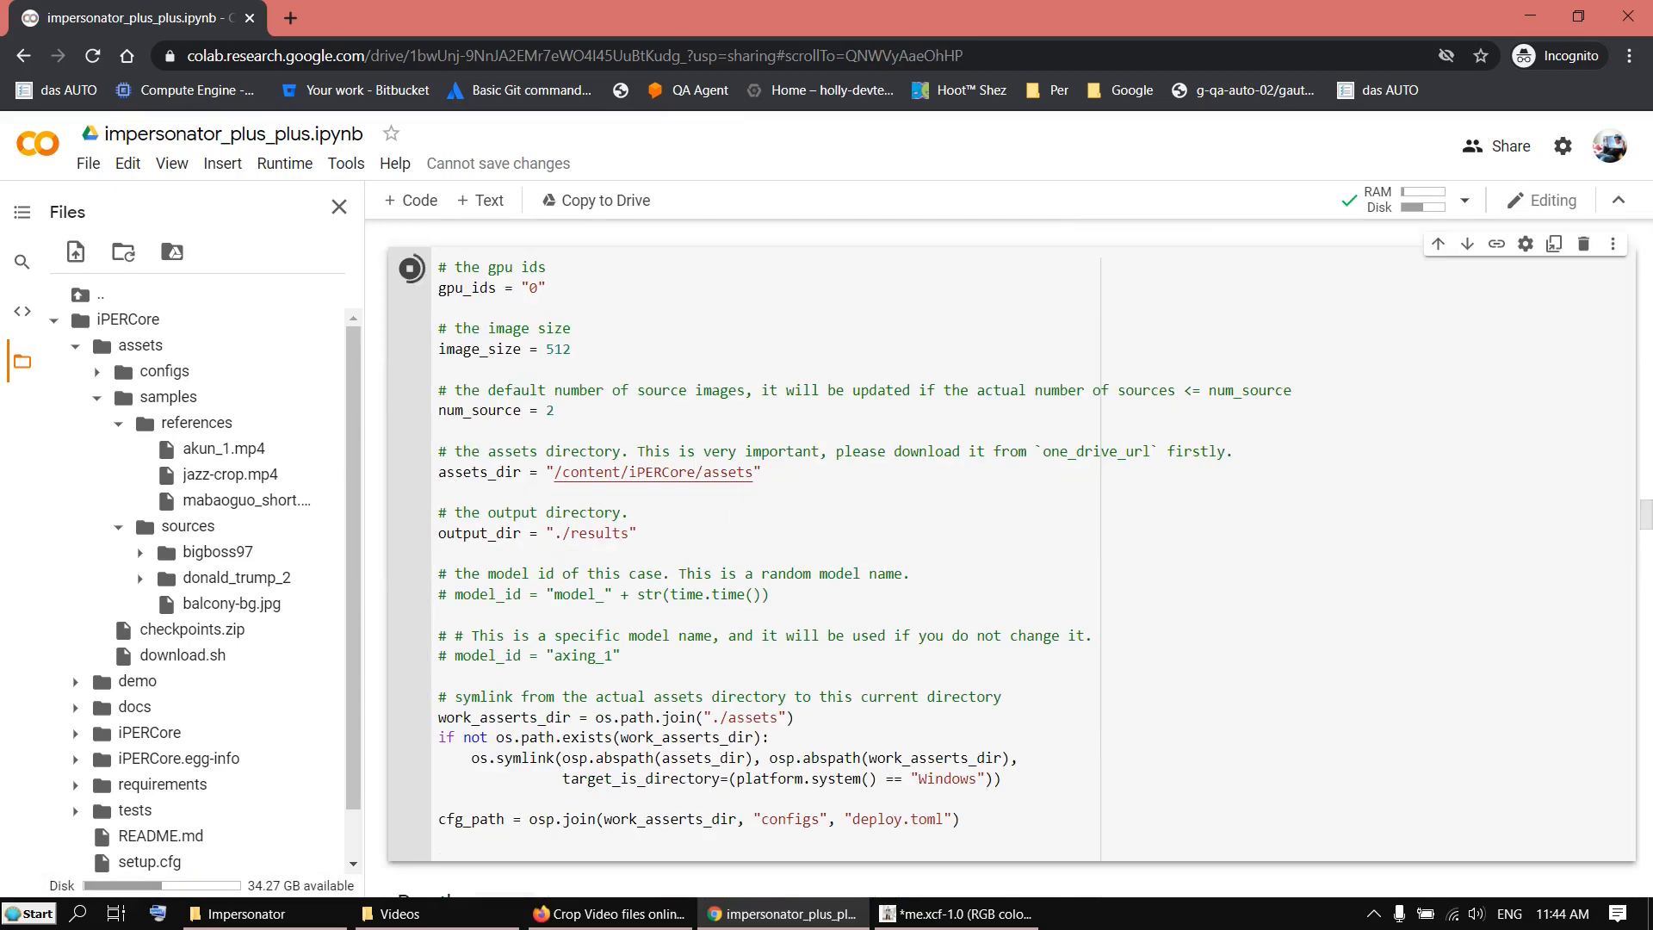
Scroll through the trump and axing_1 results, then clear the axing_1 video output
scroll(down, 3)
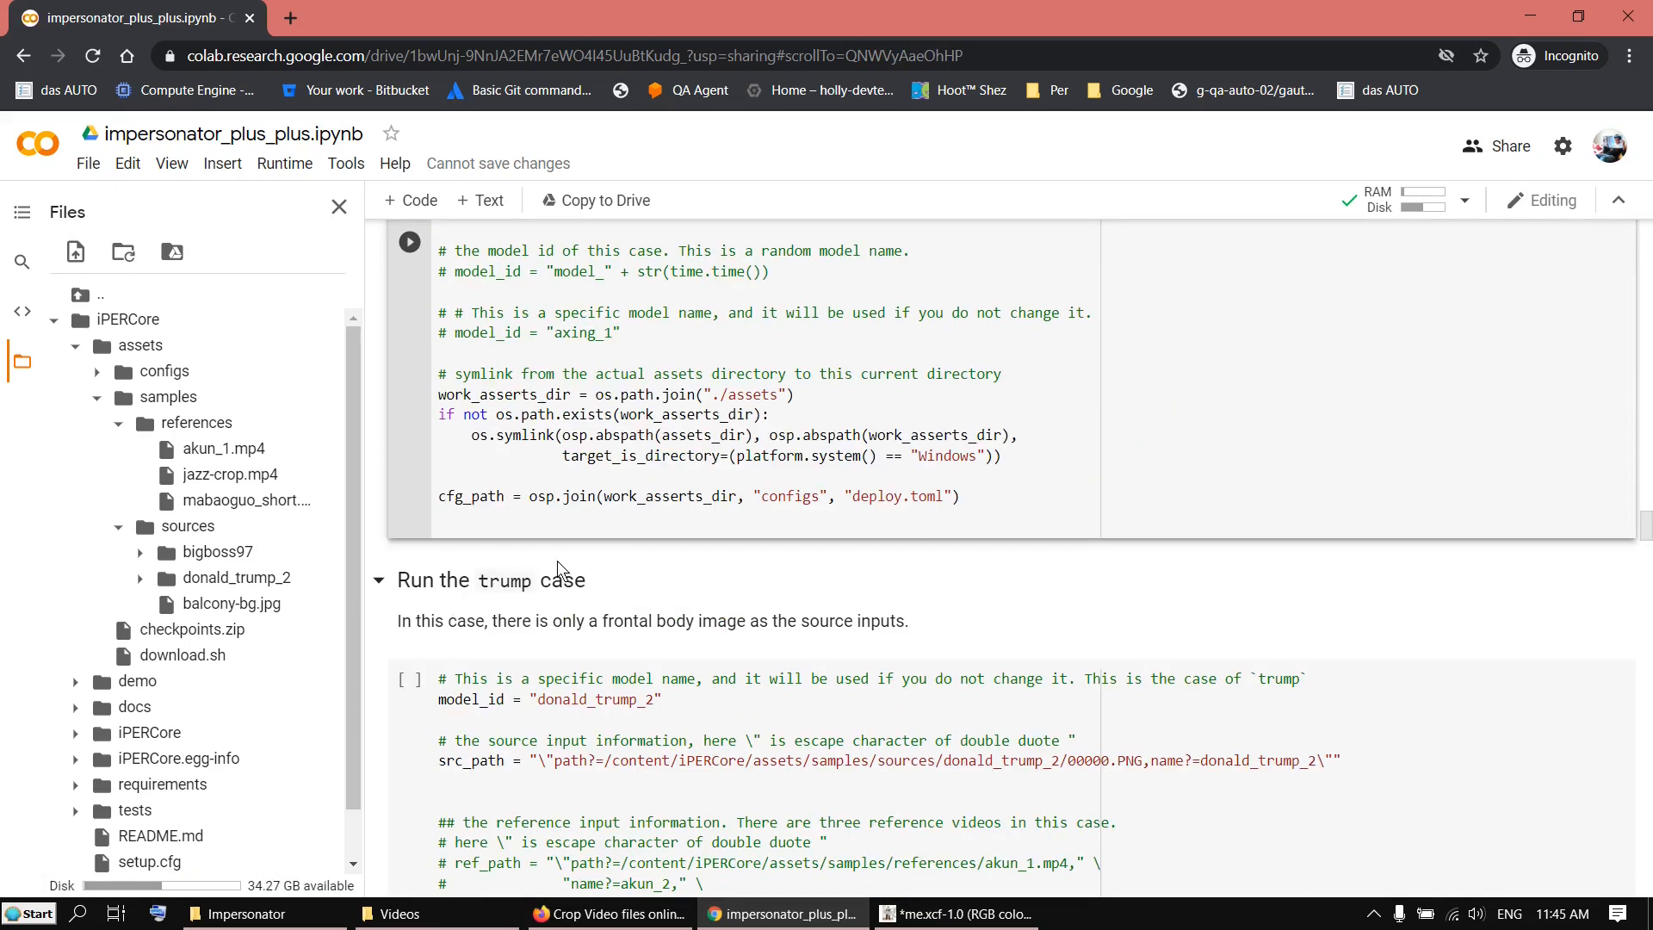
scroll(down, 3)
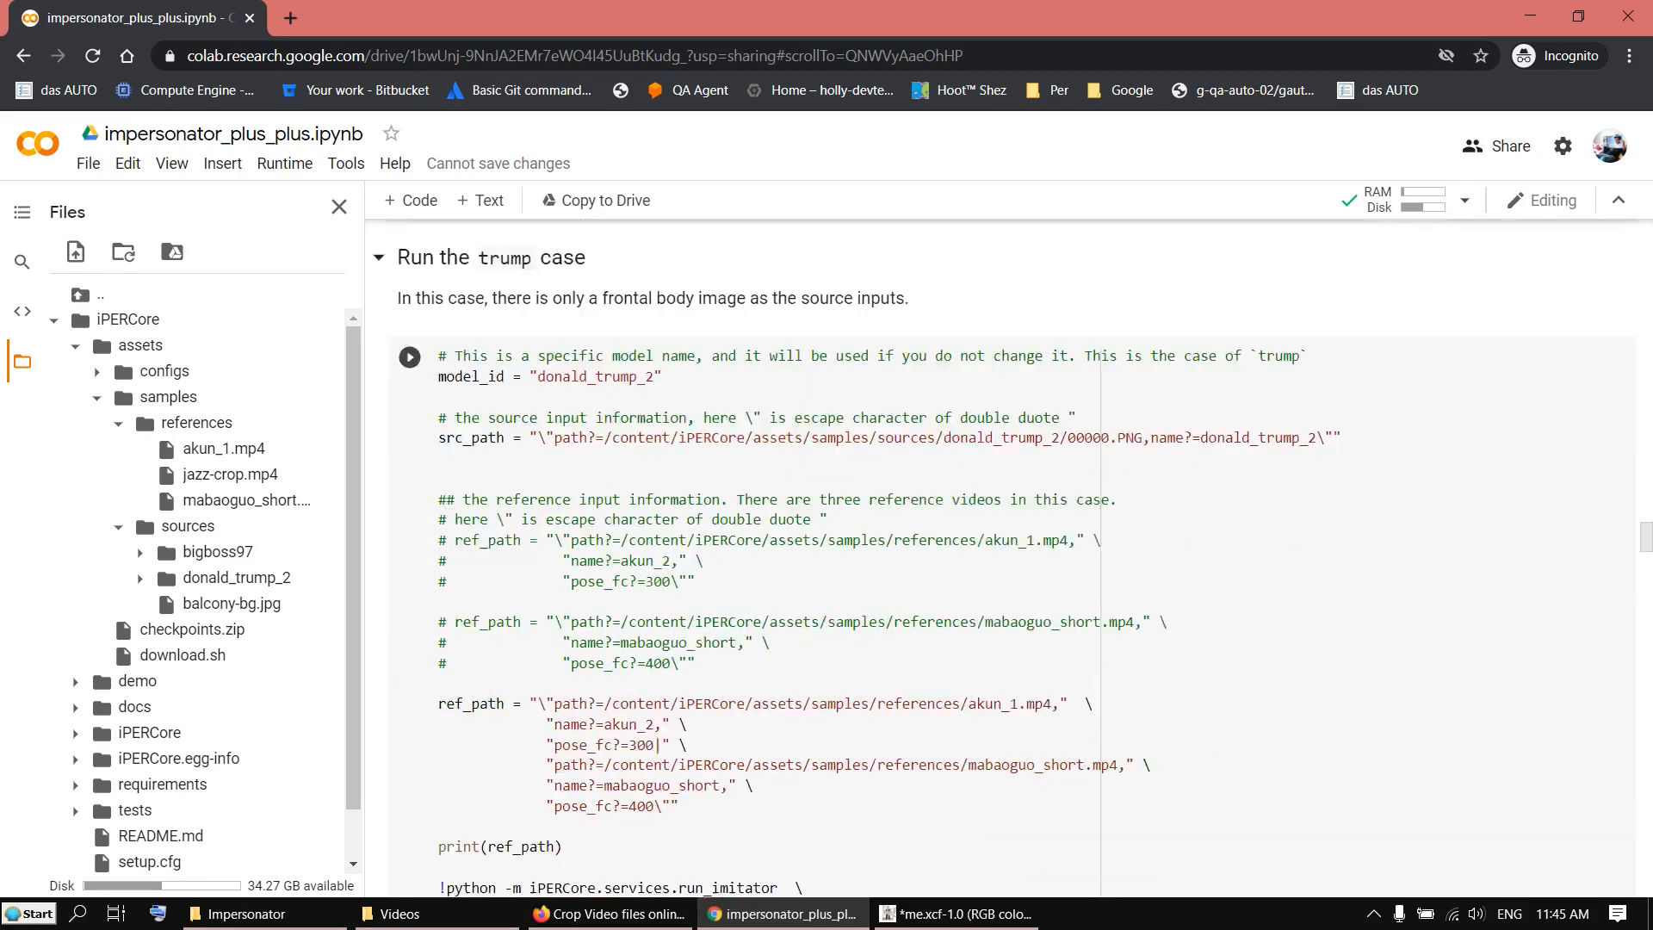
scroll(down, 3)
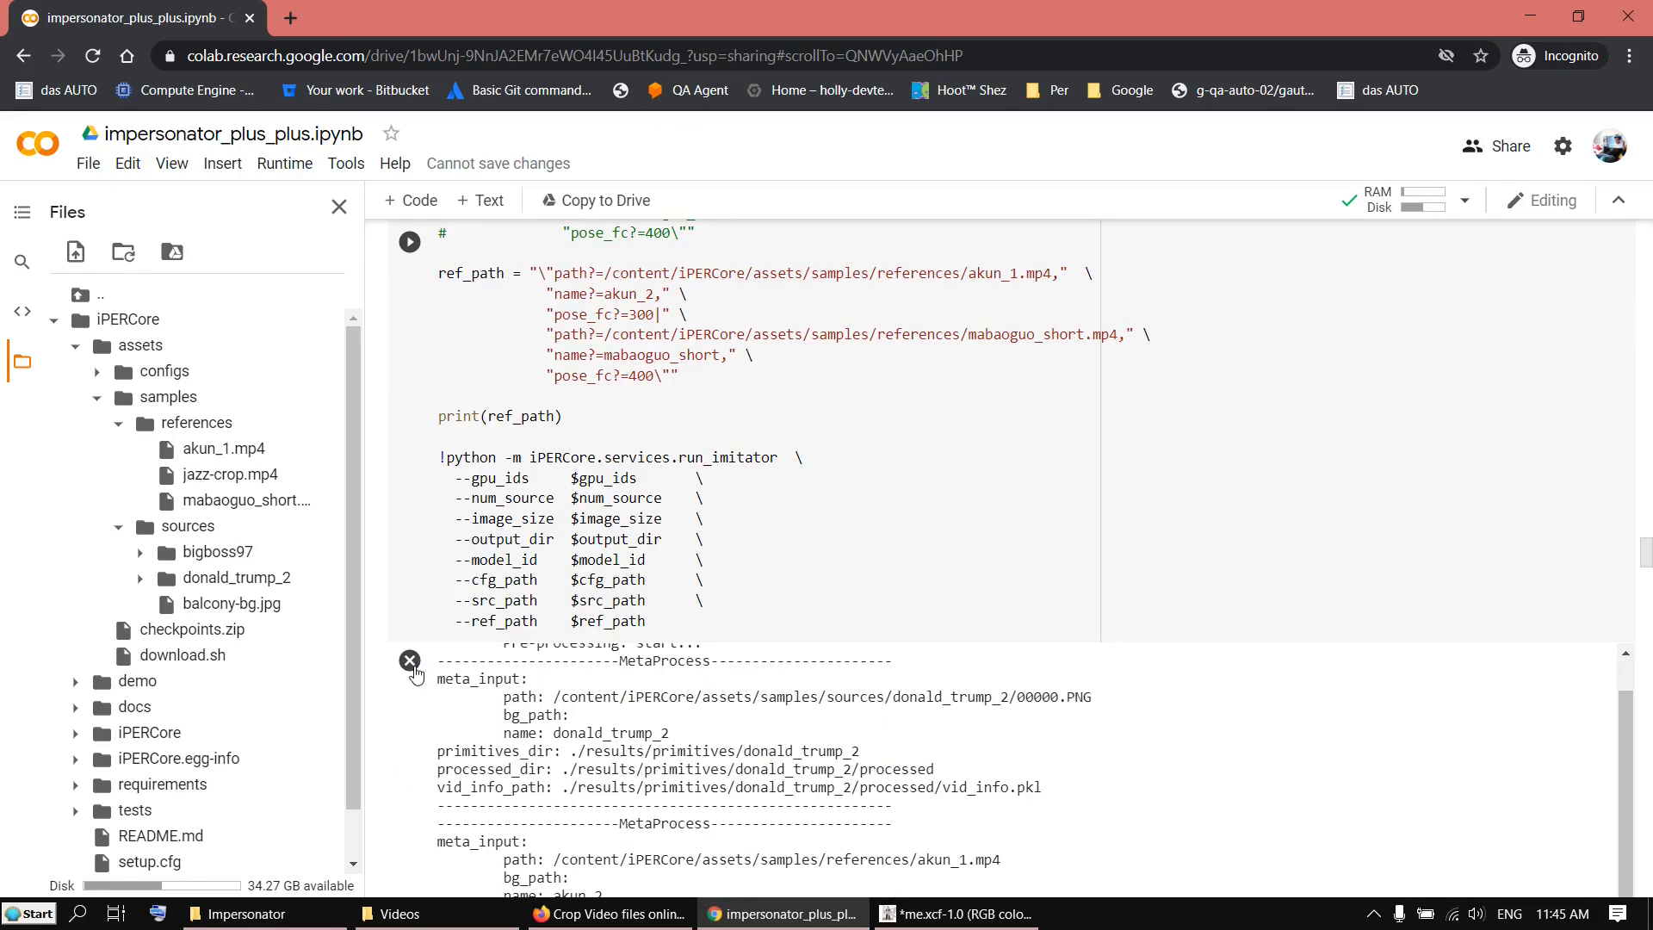
scroll(down, 3)
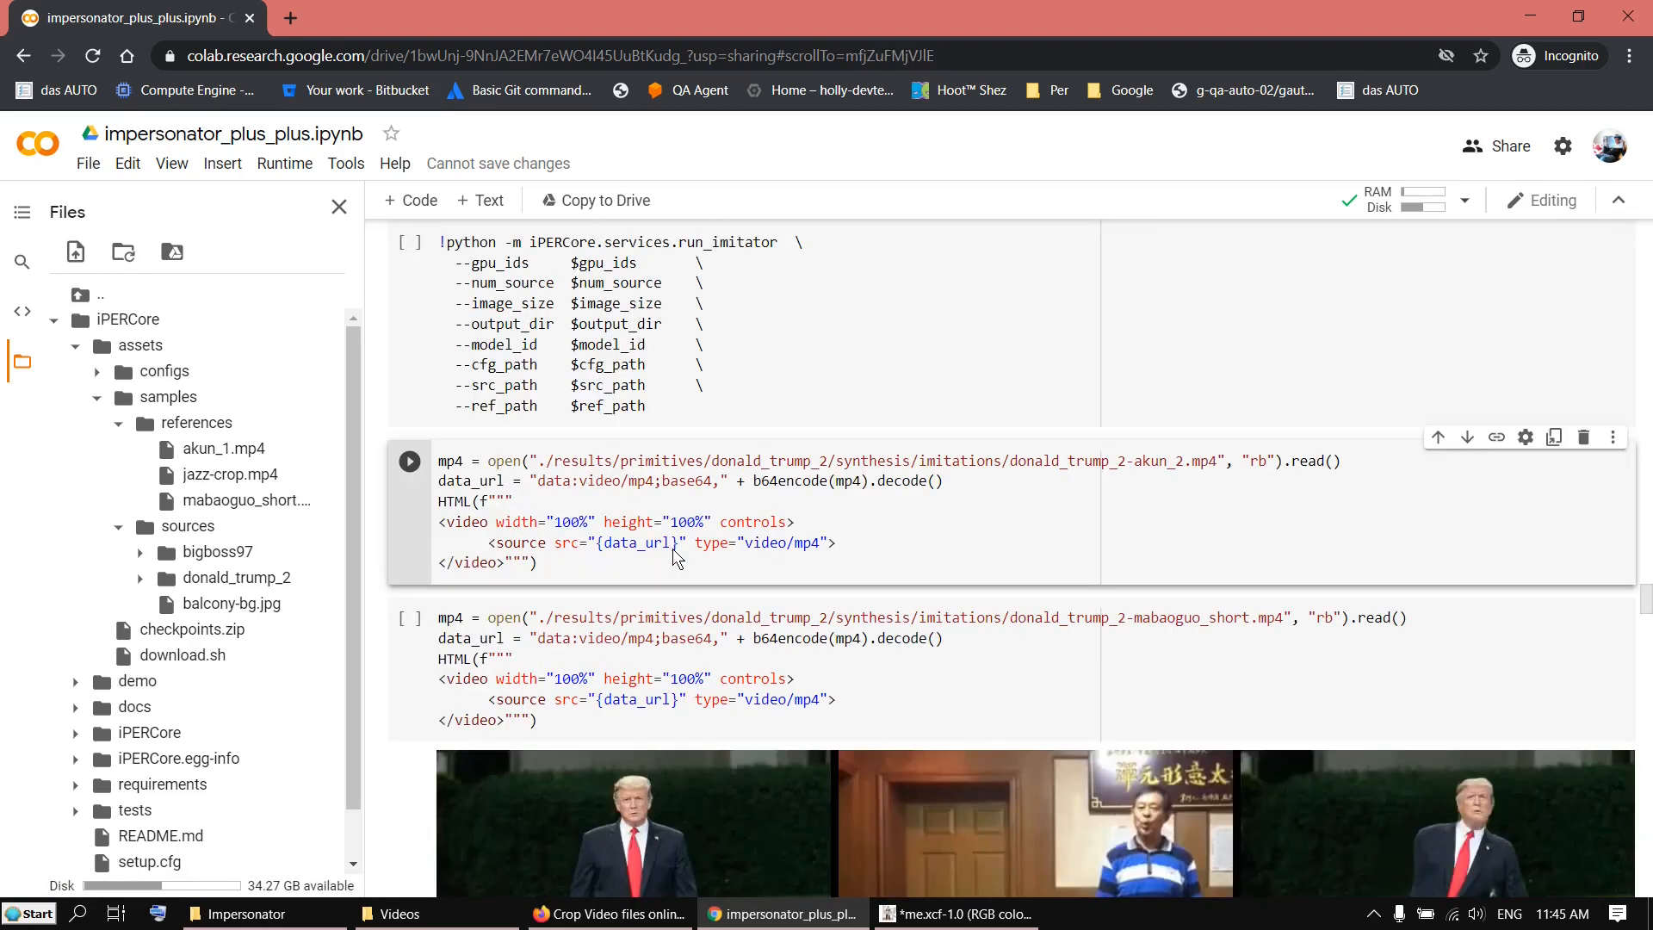
scroll(down, 3)
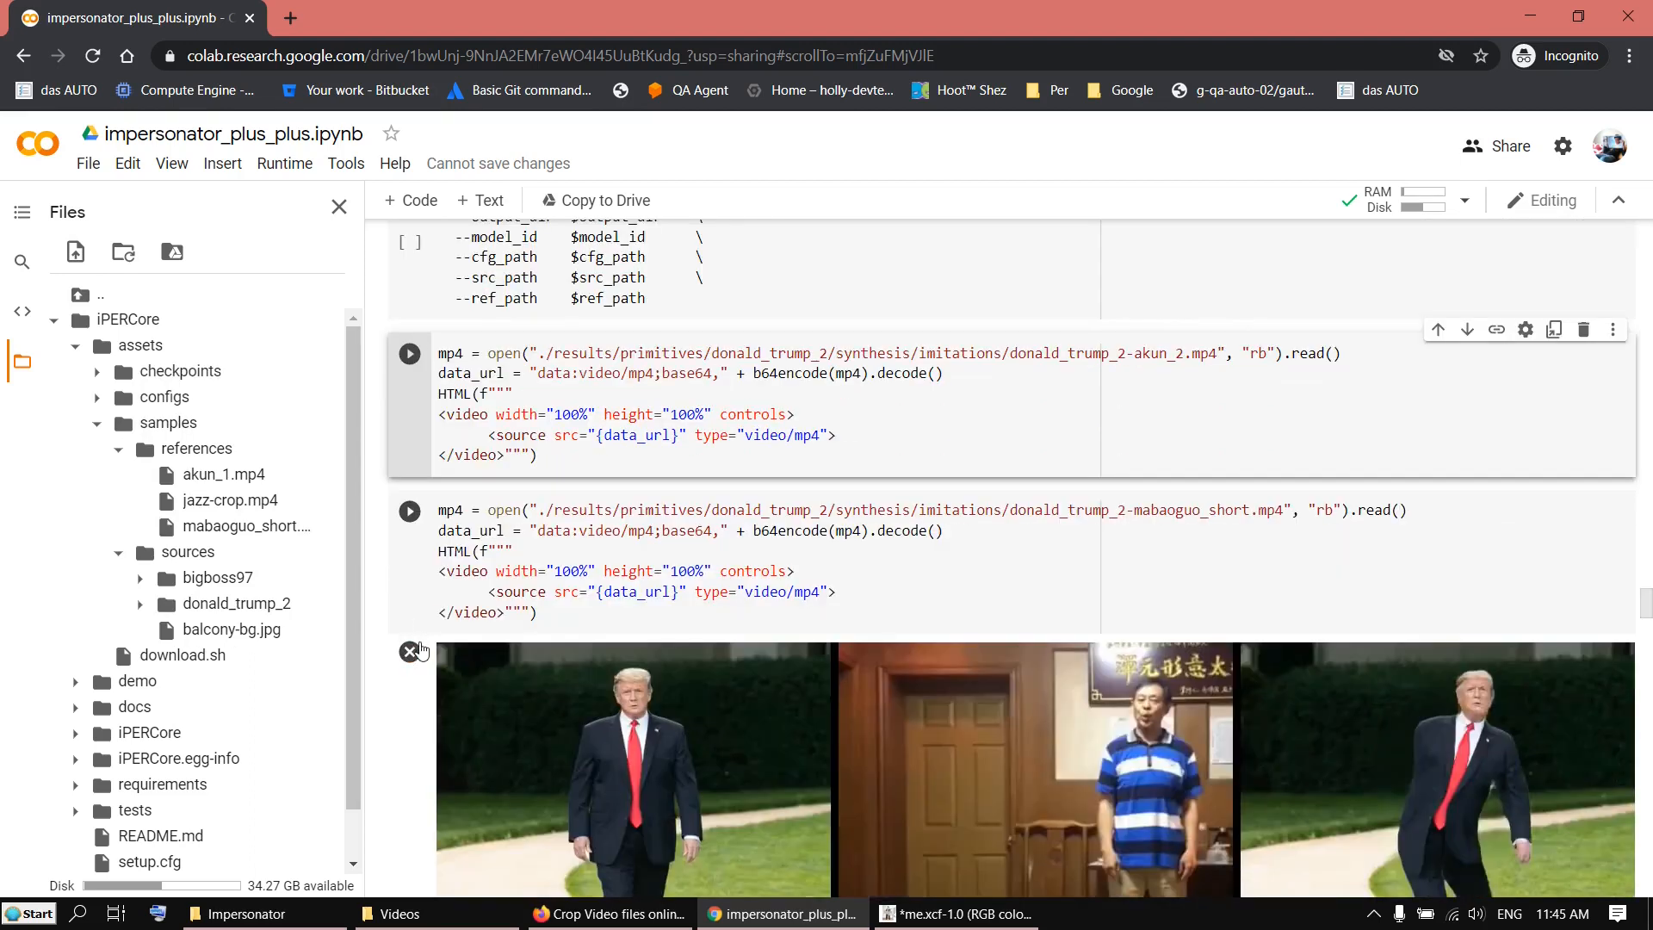
scroll(down, 3)
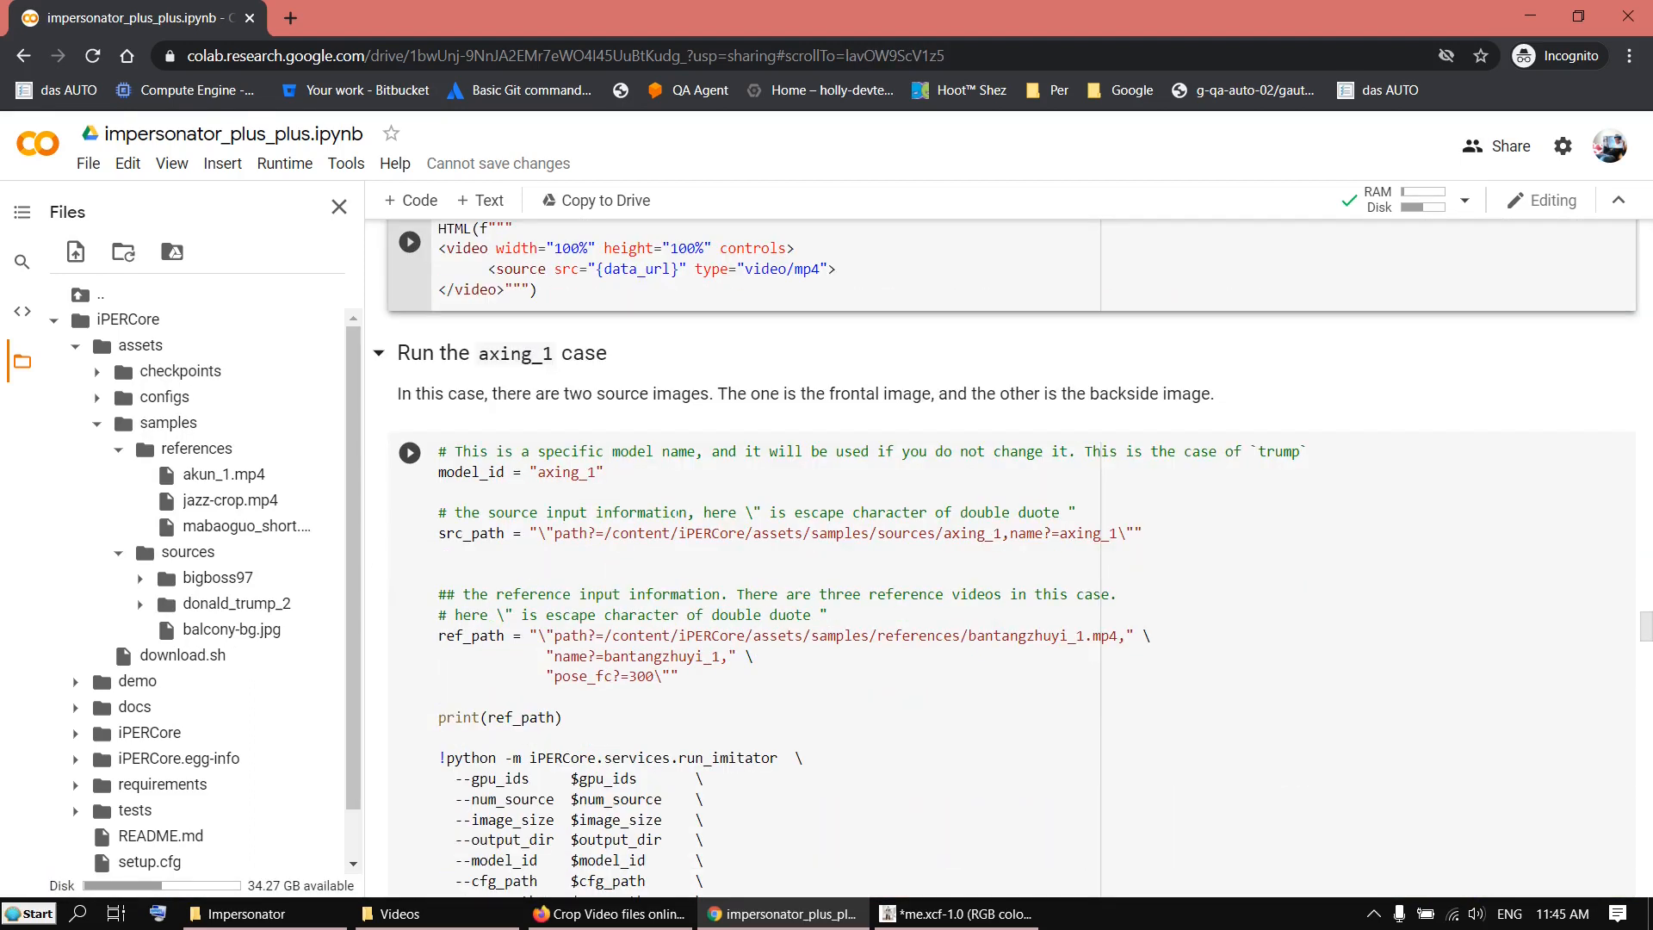
scroll(down, 3)
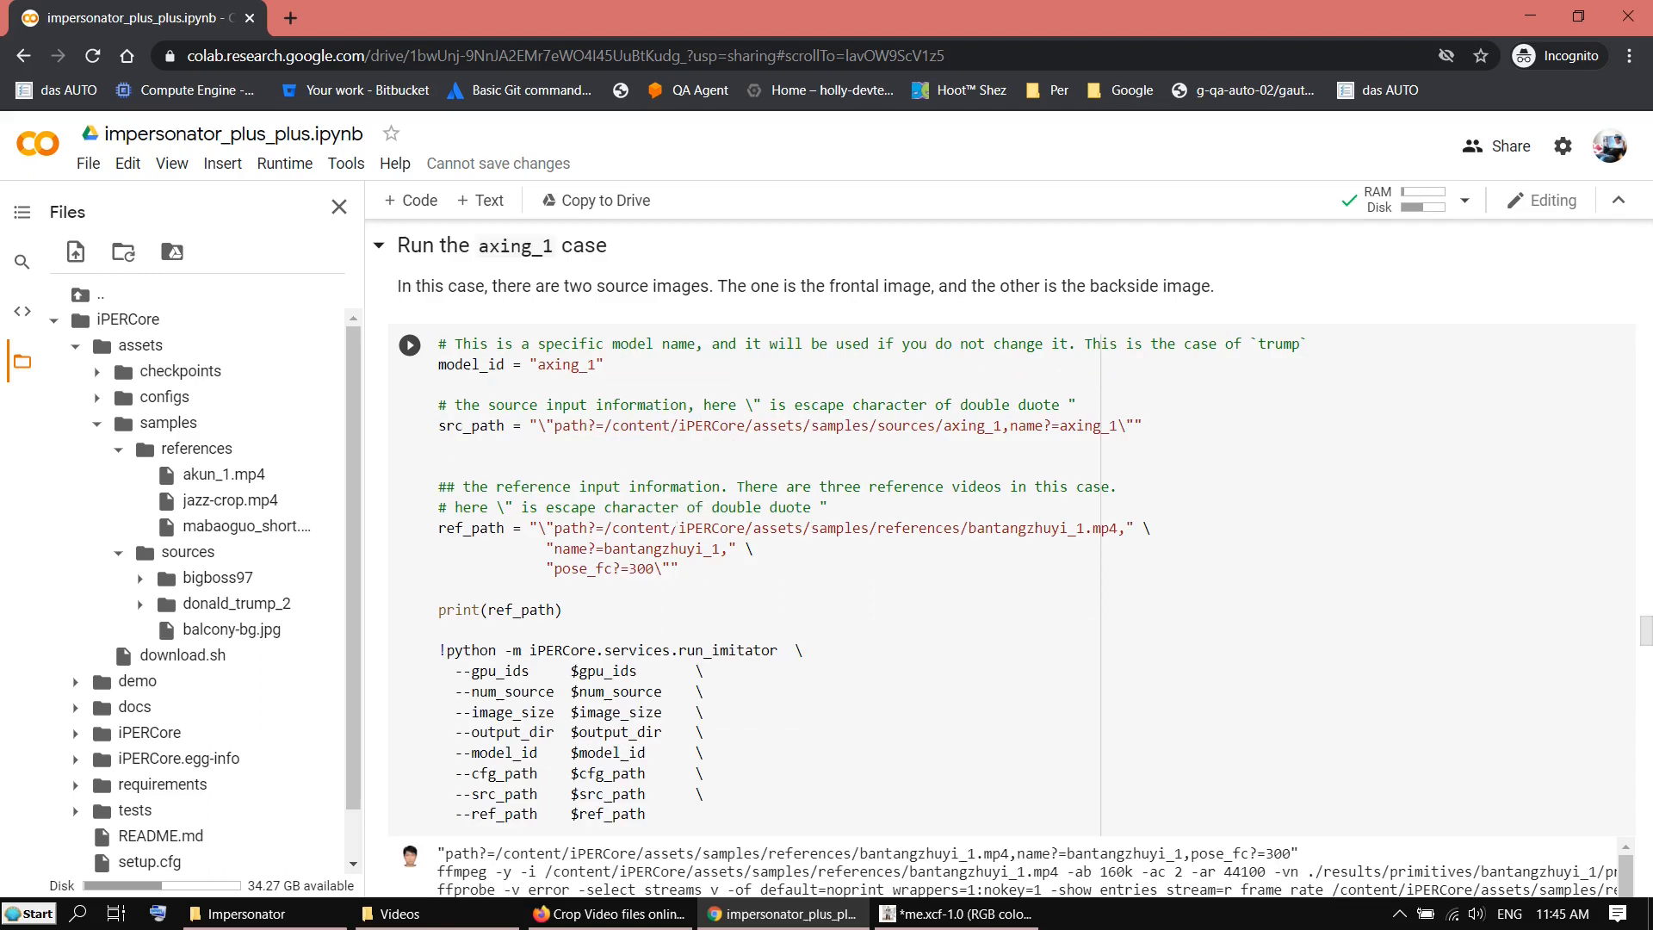
scroll(up, 3)
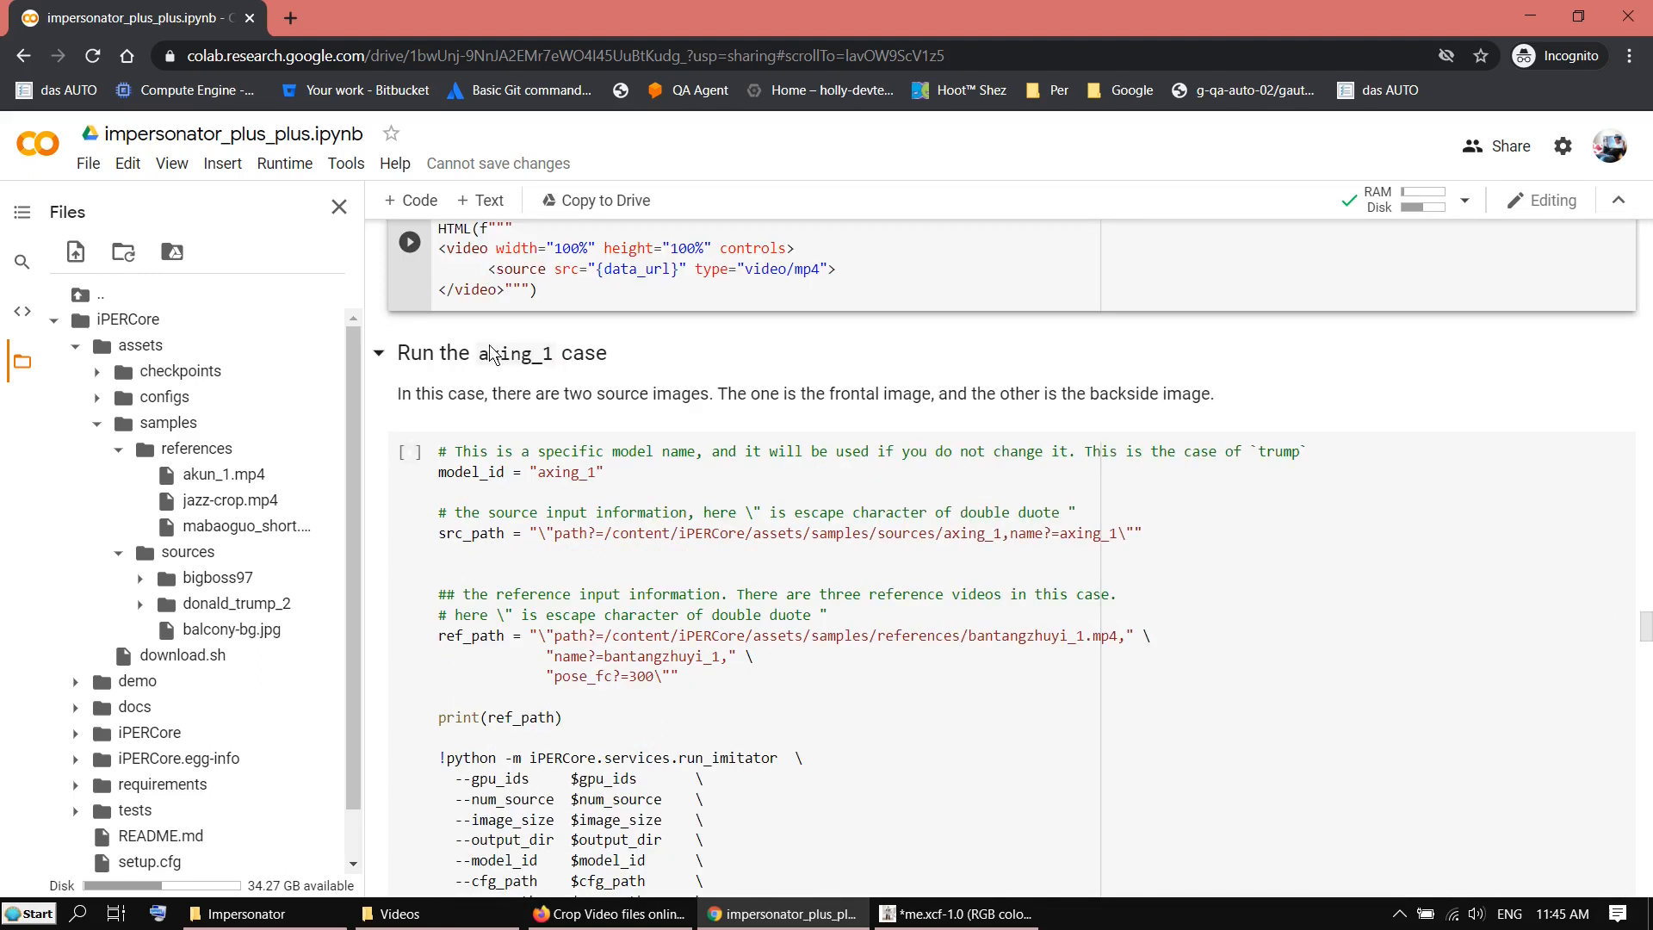
scroll(down, 3)
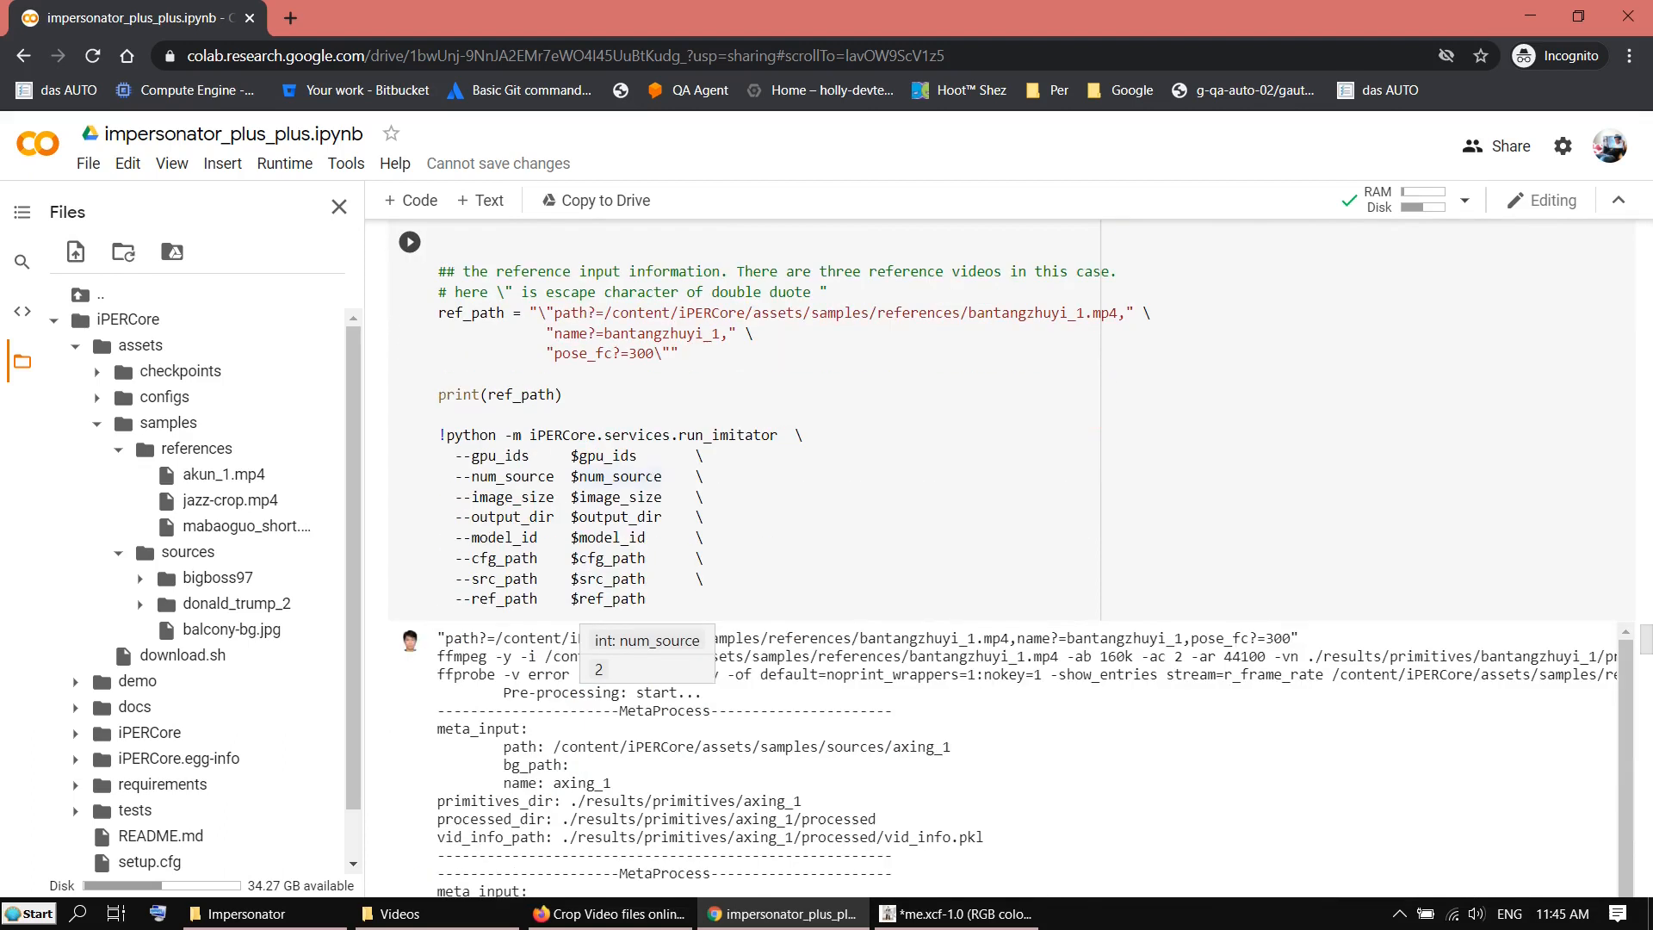
scroll(down, 3)
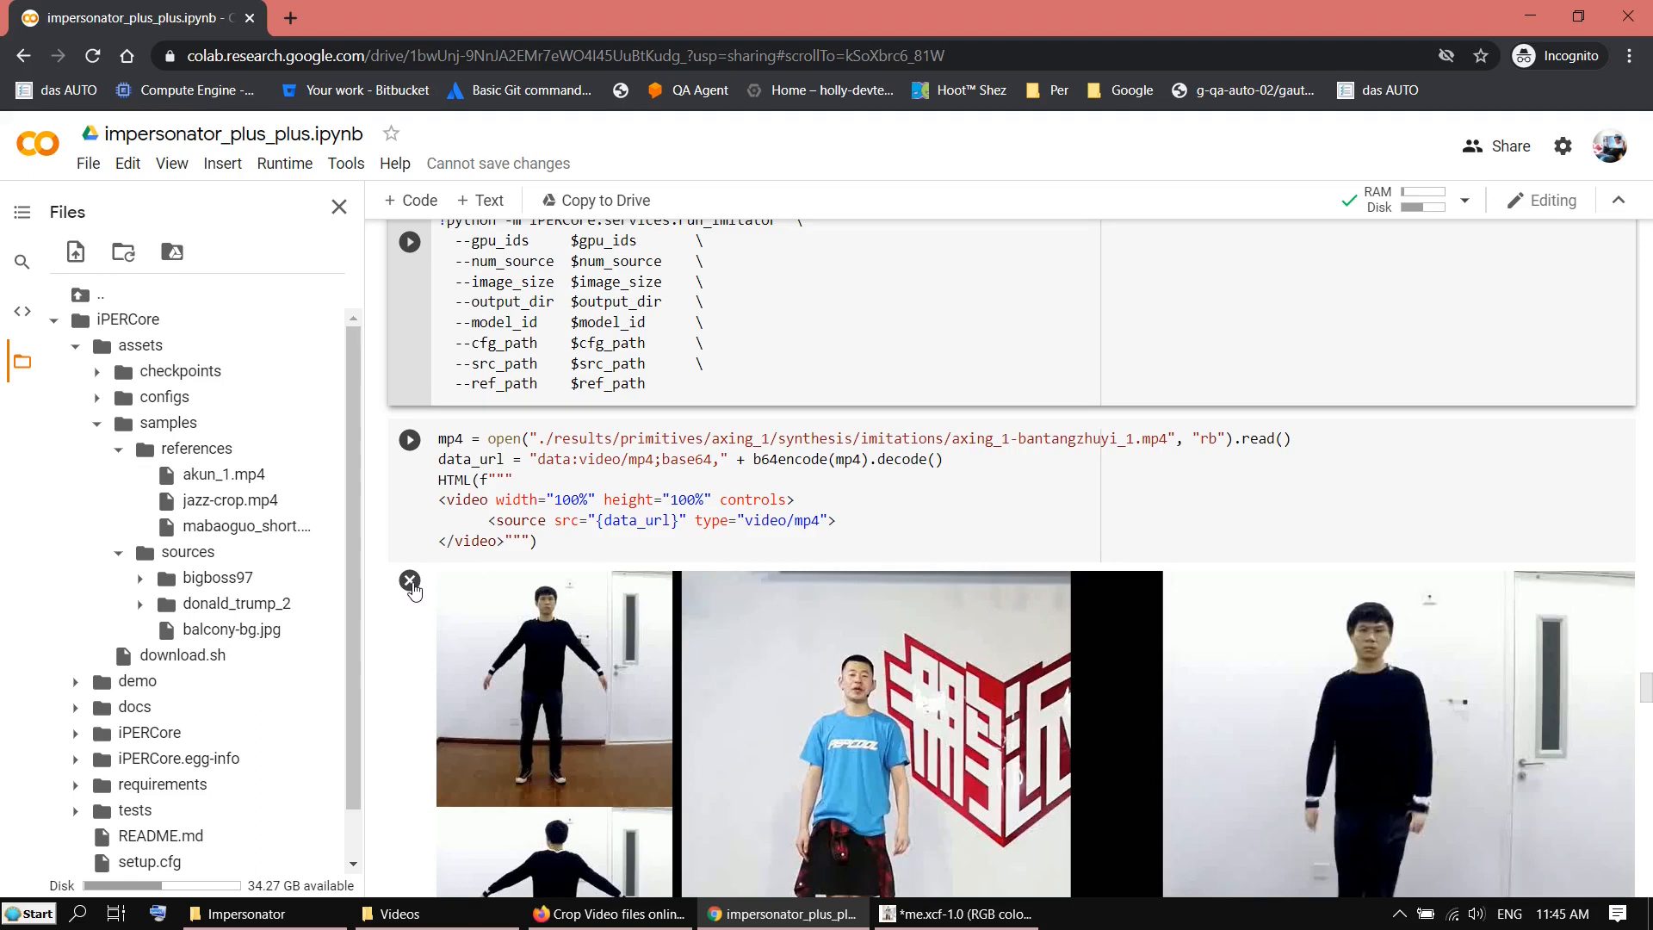
click(409, 581)
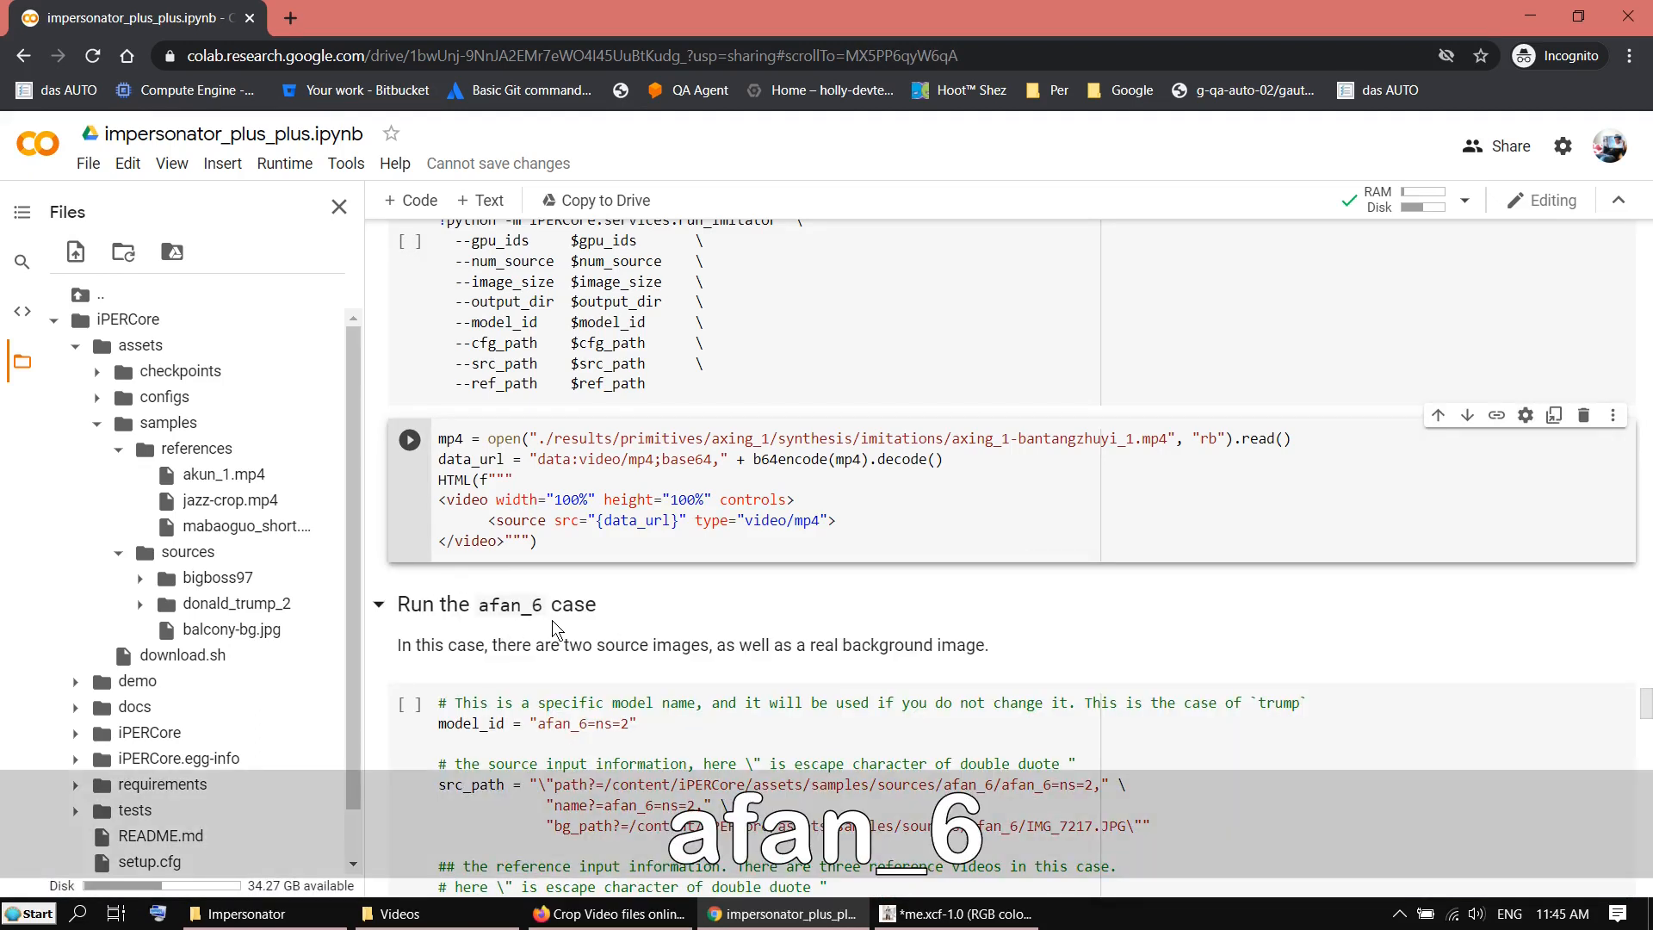
Set the afan_6 source to bigboss97 and bg_path to balcony-bg.jpg
scroll(down, 3)
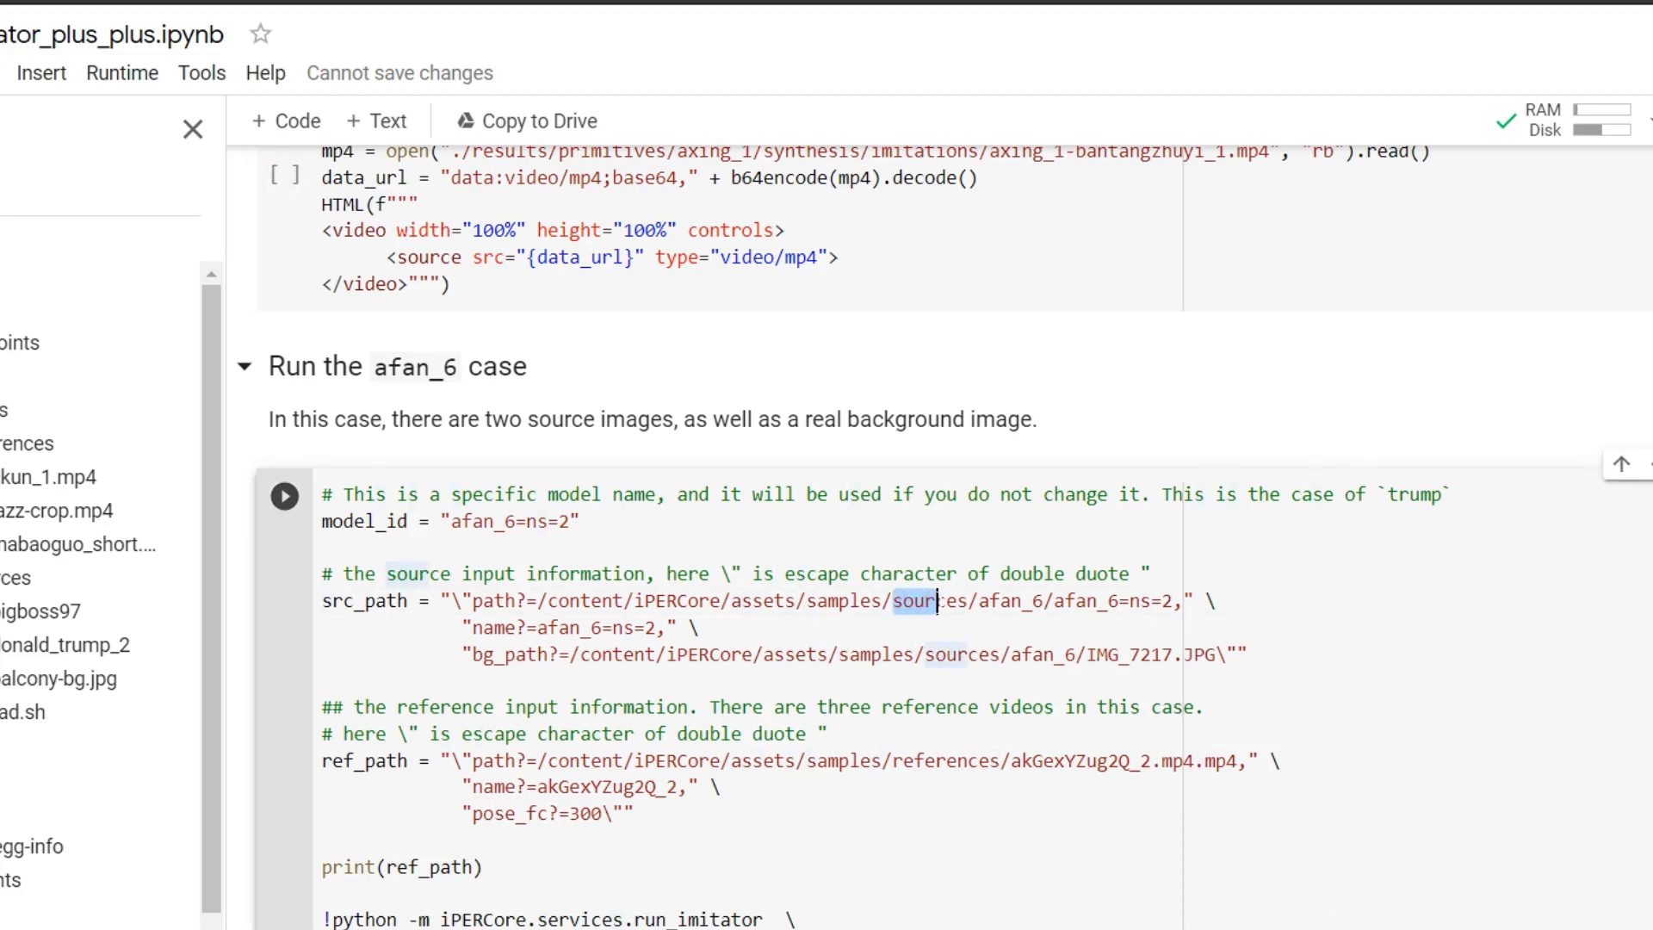
double_click(929, 601)
text(bigboss97)
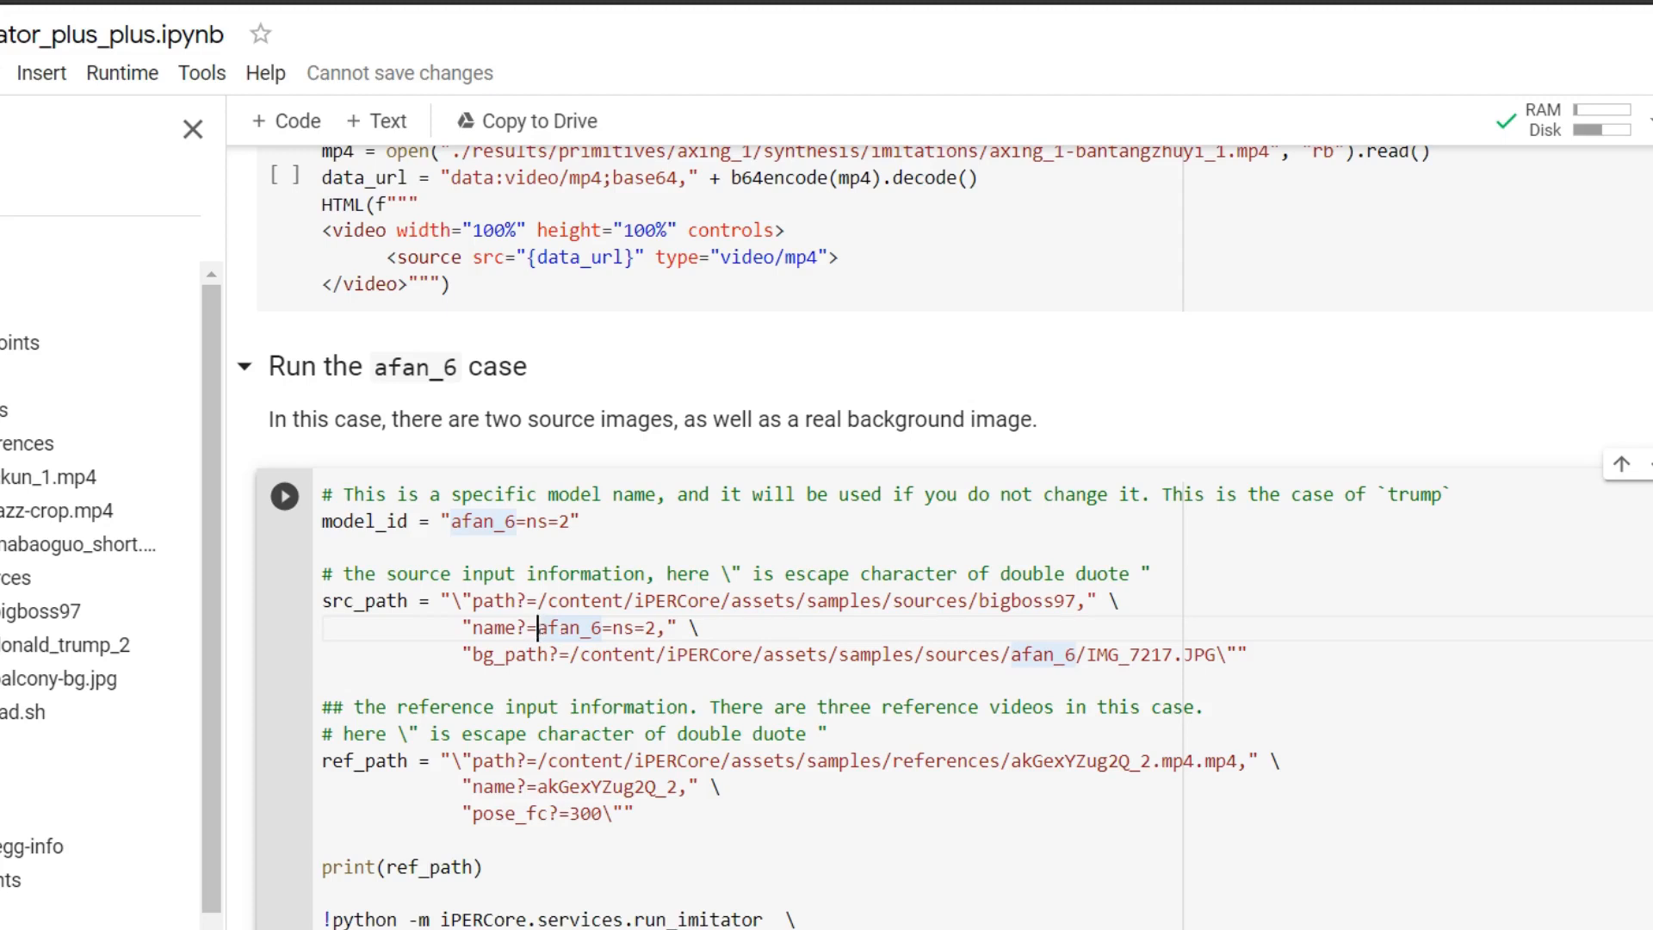
key(Backspace)
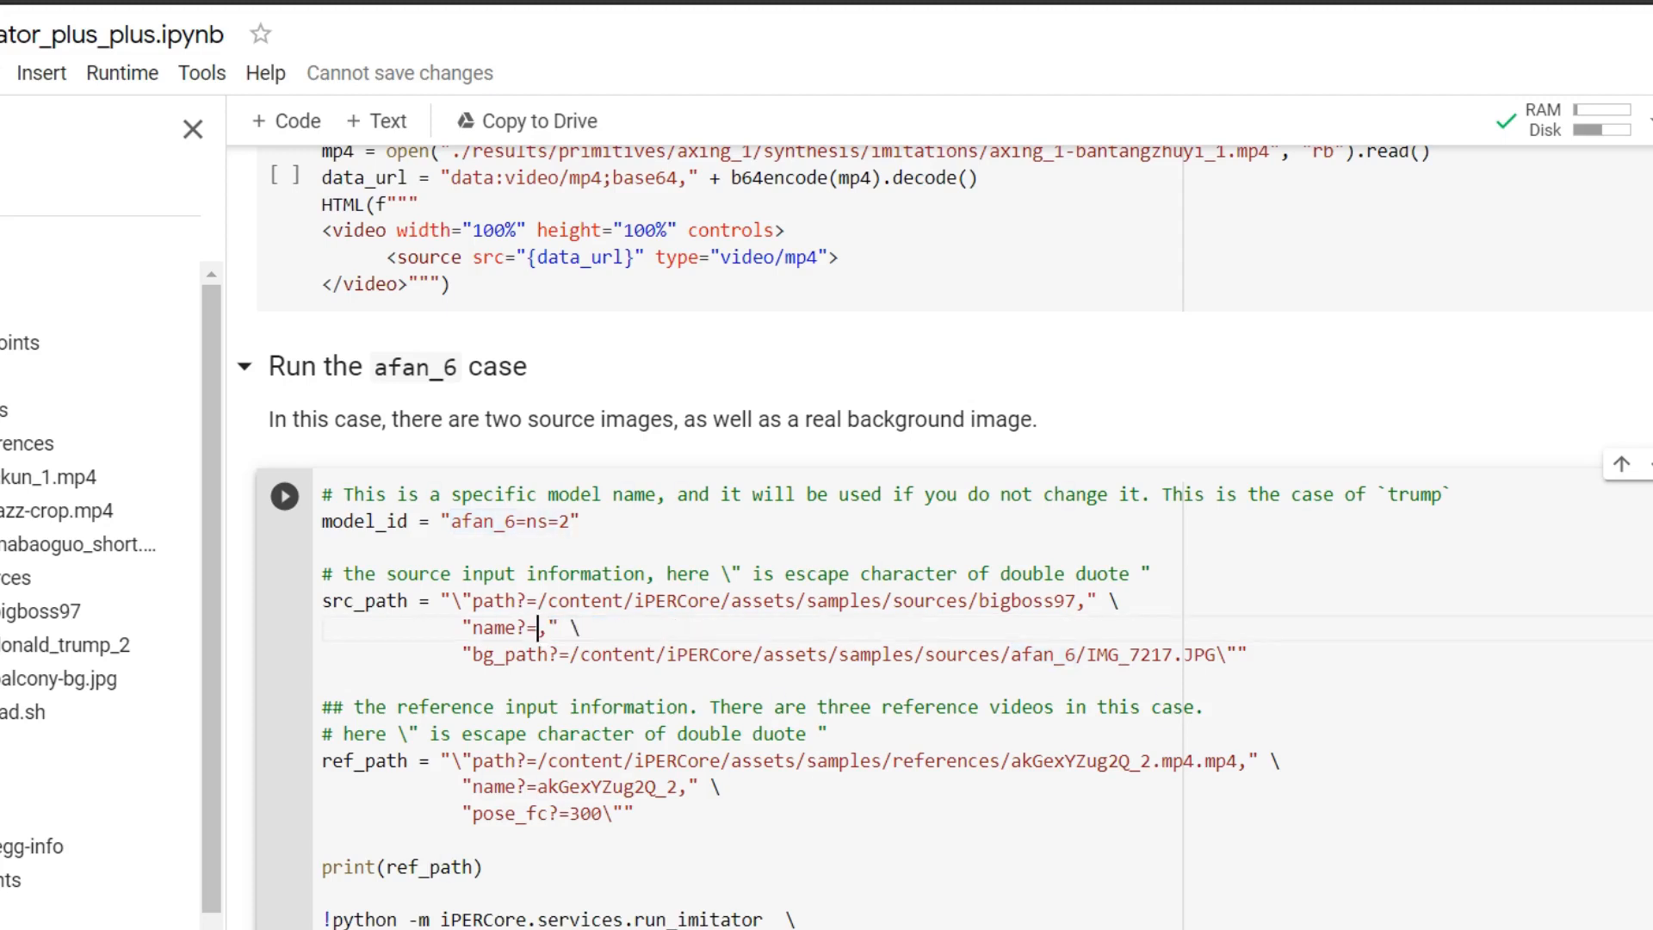
text(bigboss)
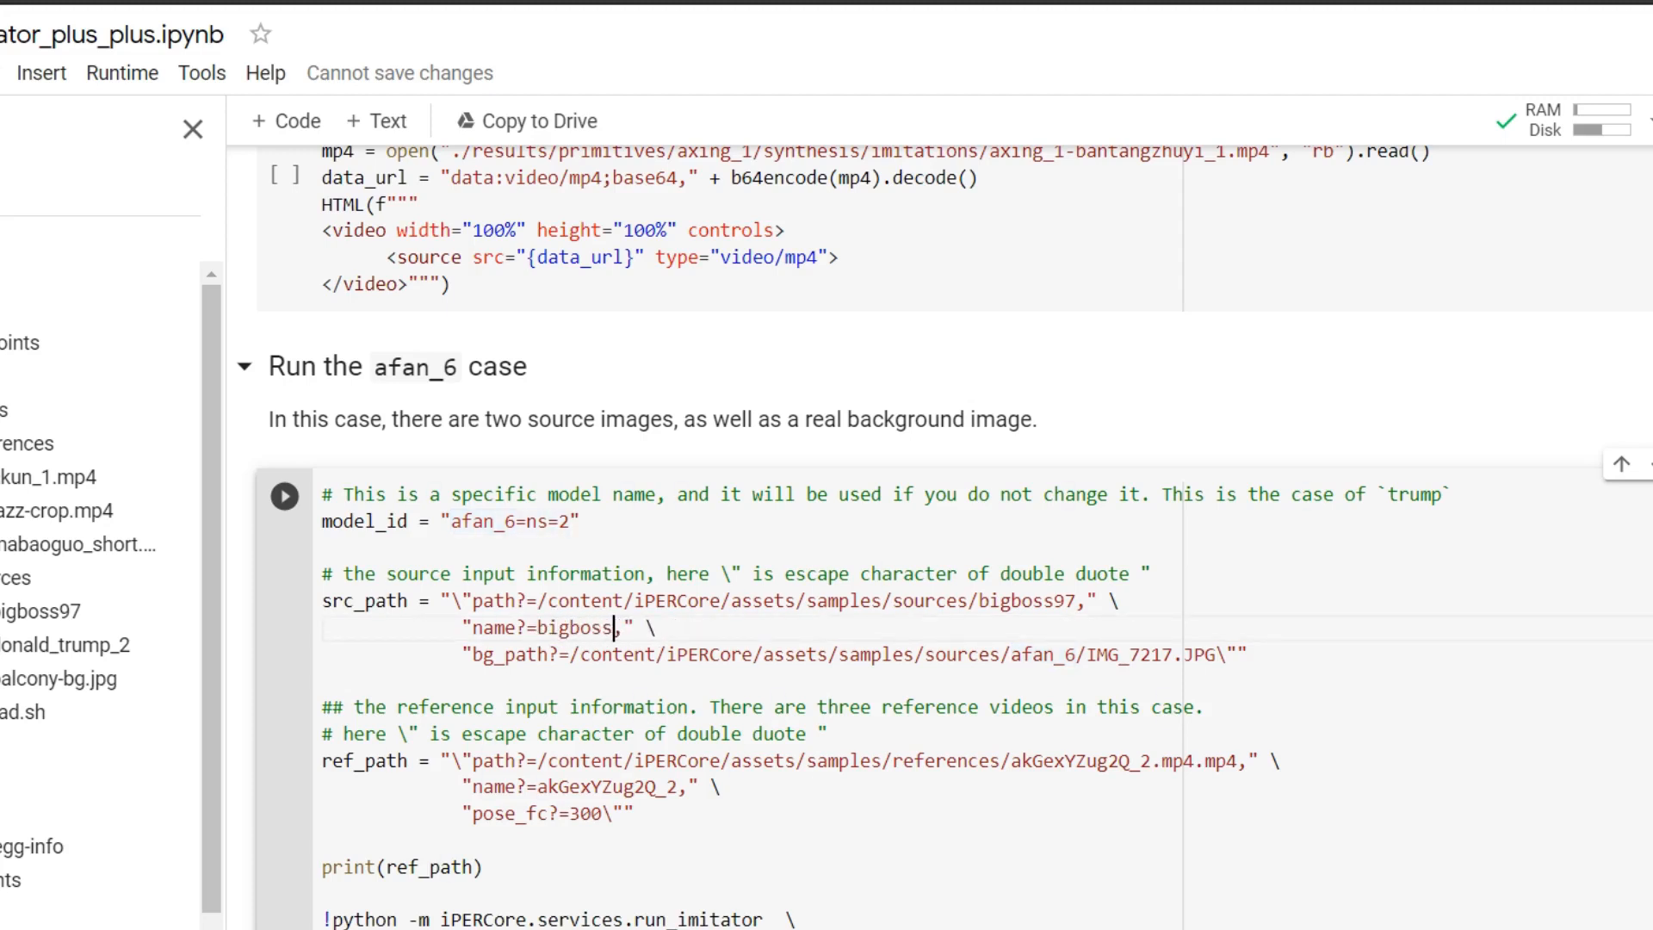
text(97)
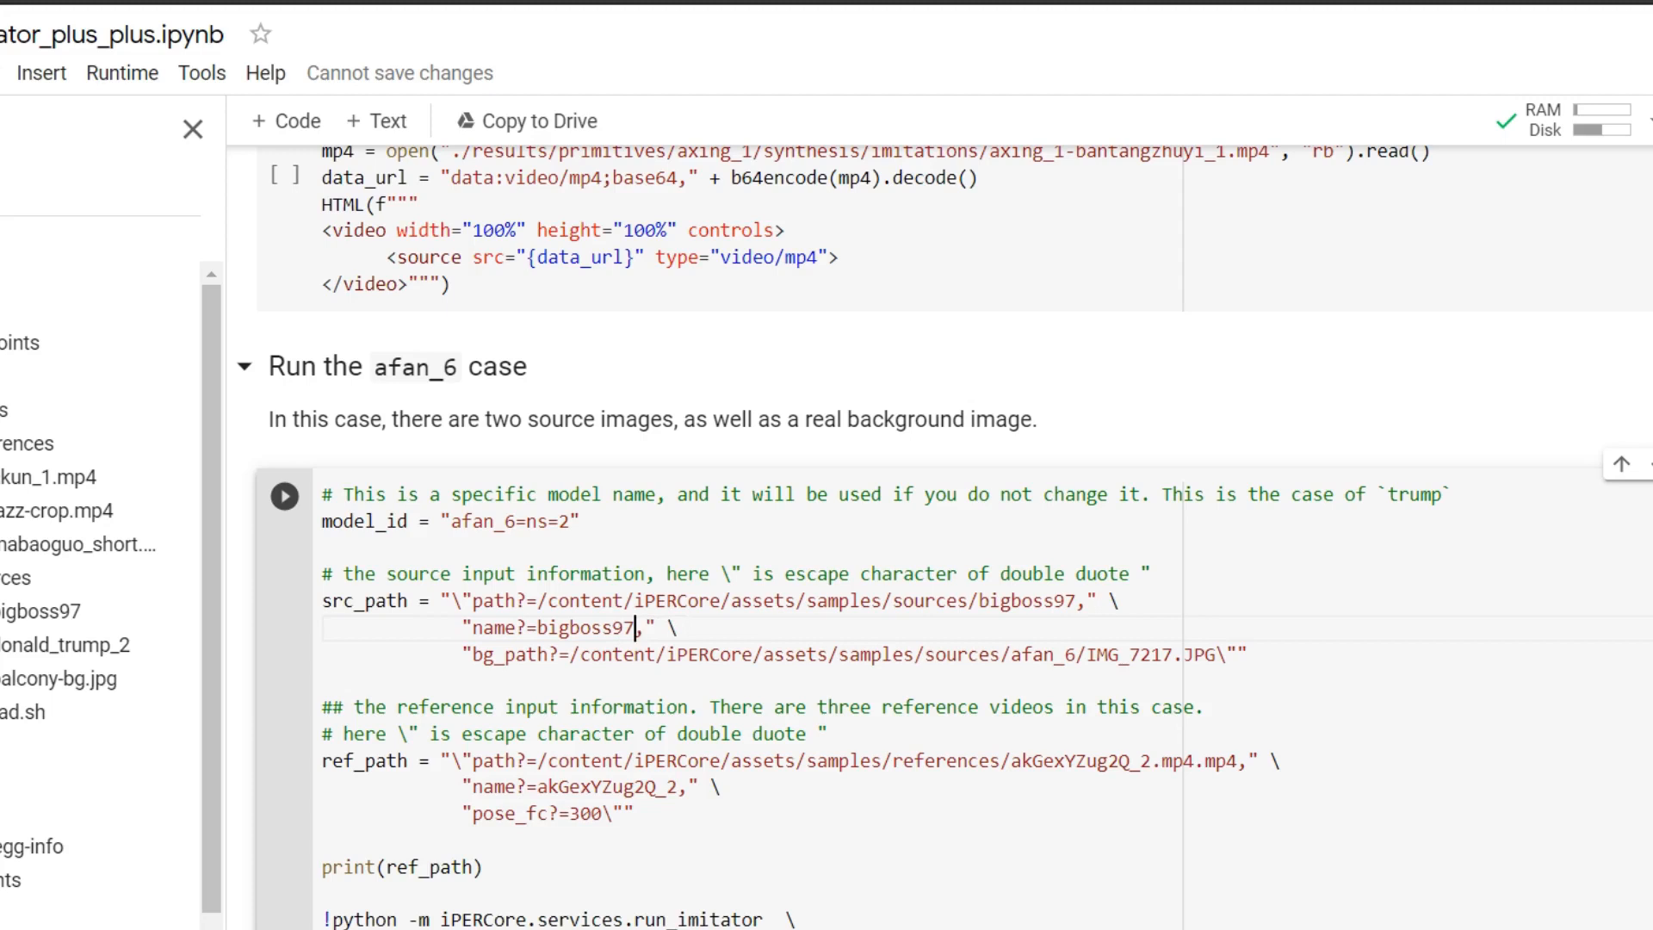
double_click(1149, 654)
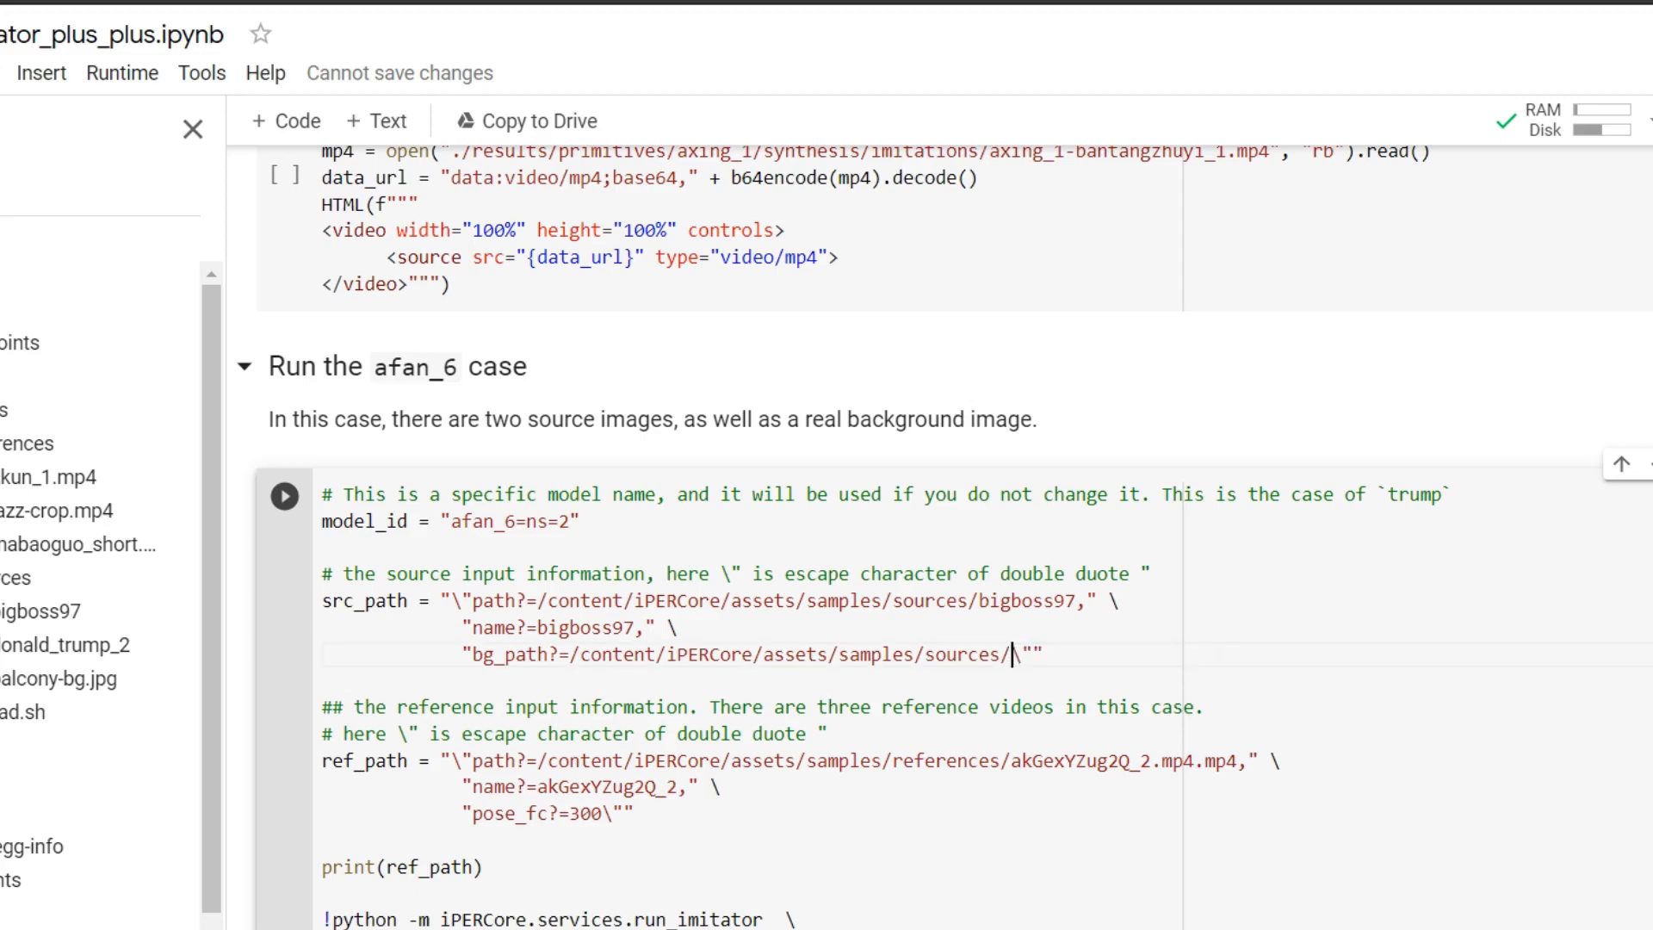
text(b)
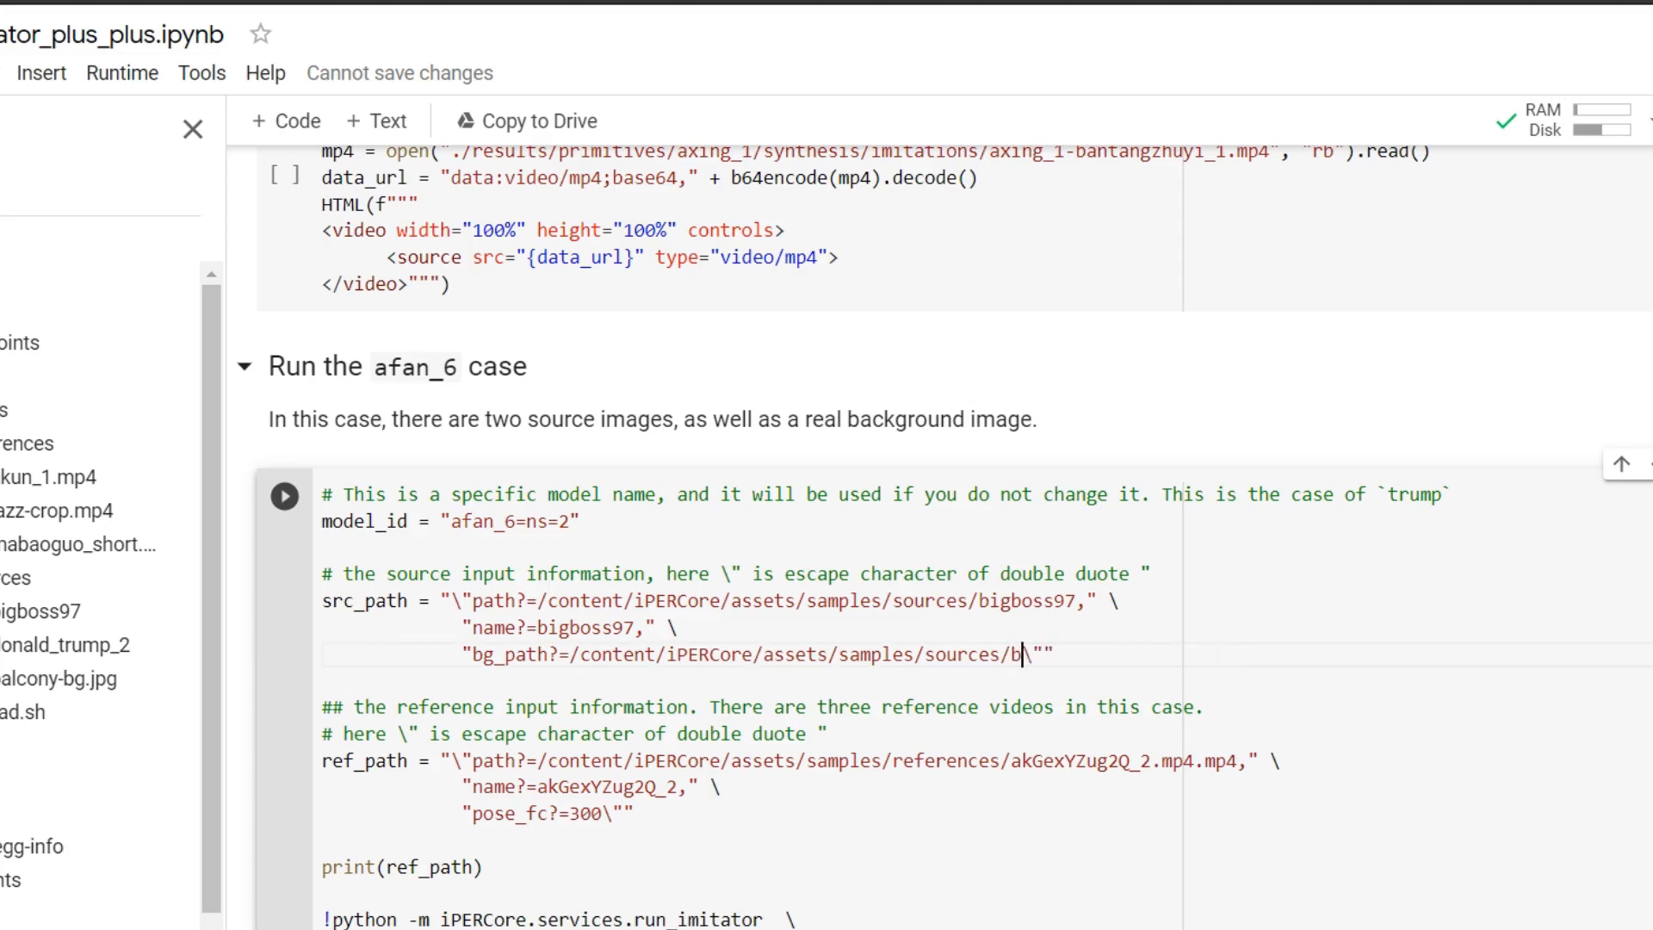
text(alcony-bg.jpg)
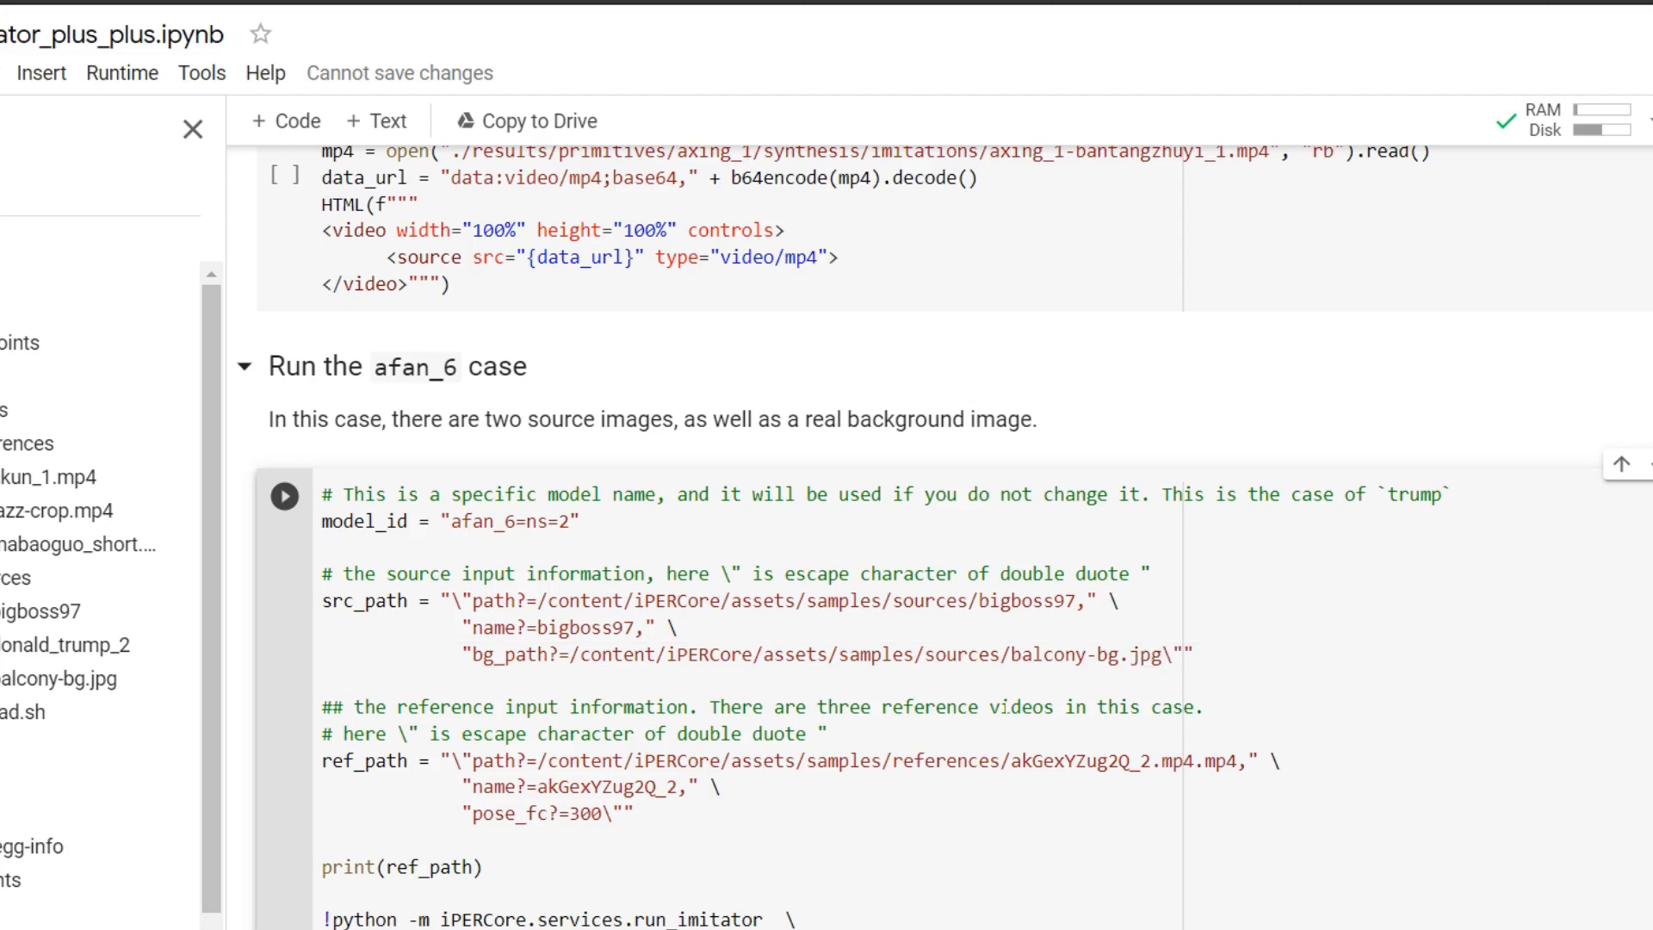
Replace the reference video with jazz-crop.mp4 and rename the reference to jazz
scroll(down, 3)
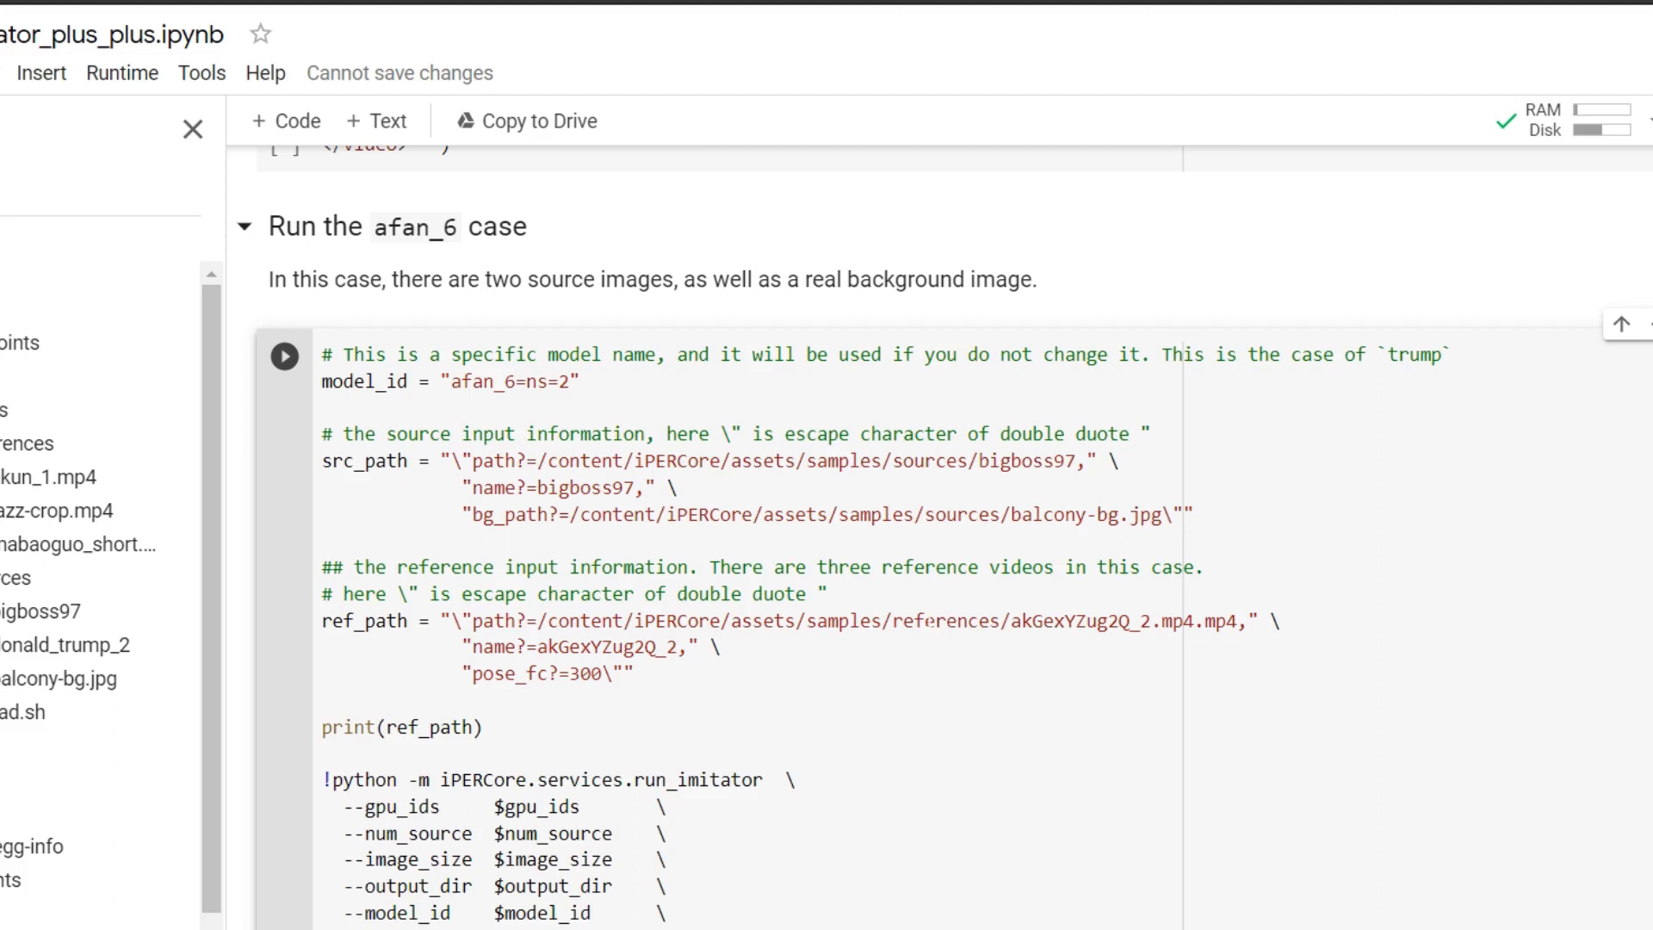
double_click(1080, 621)
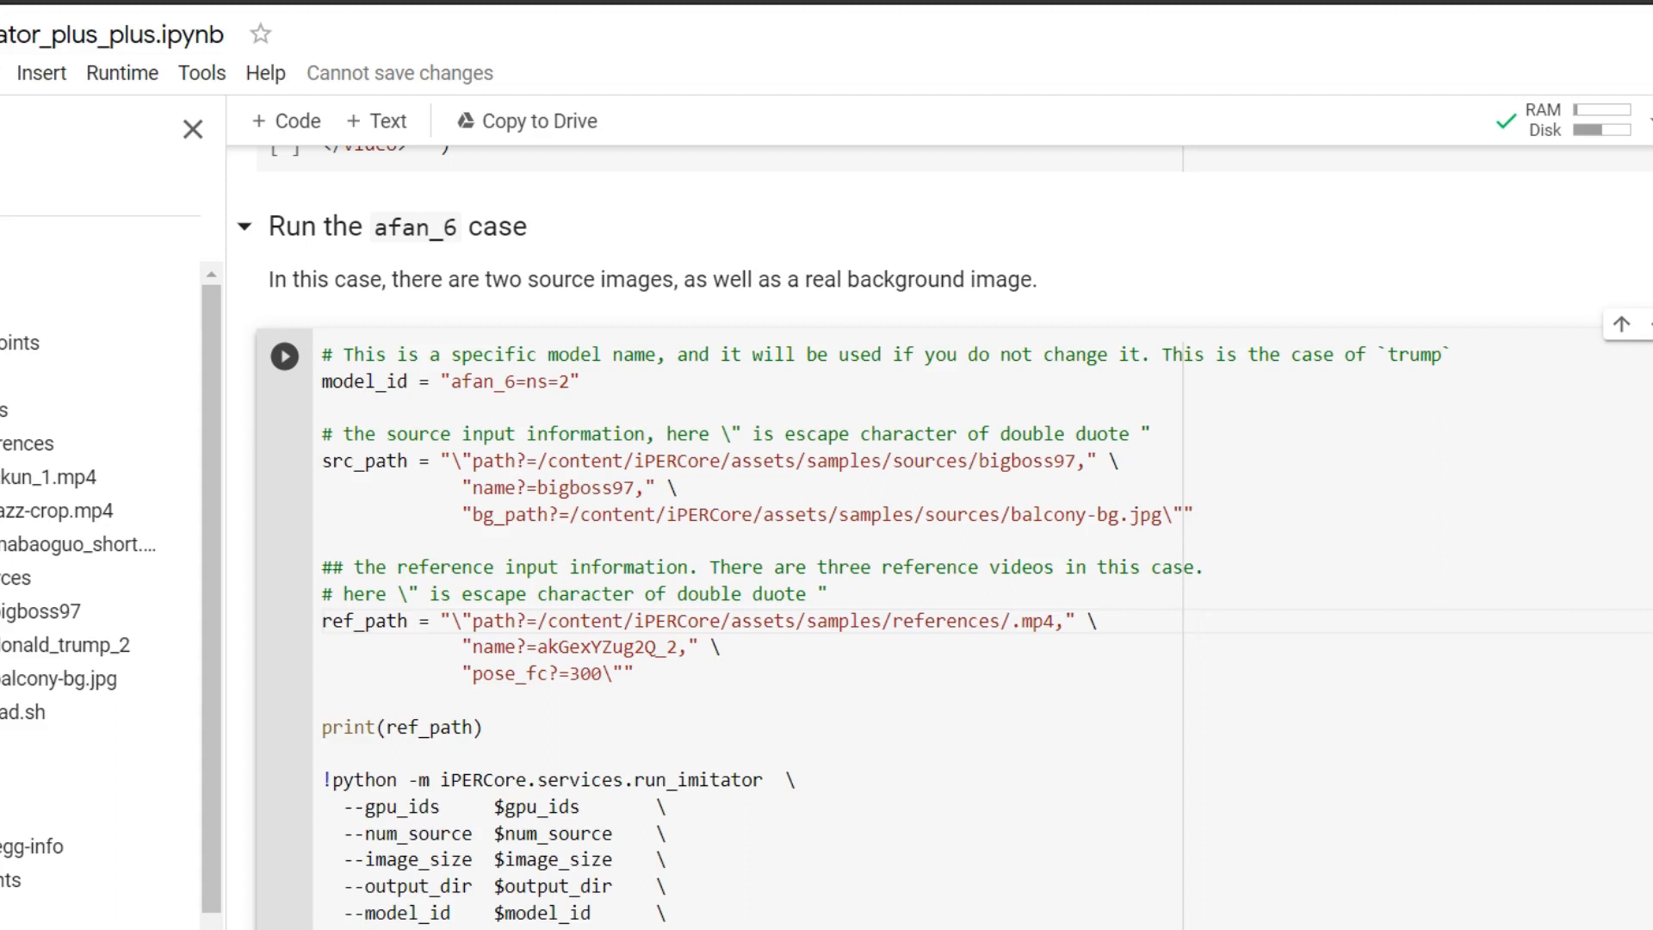
text(jazz-crop)
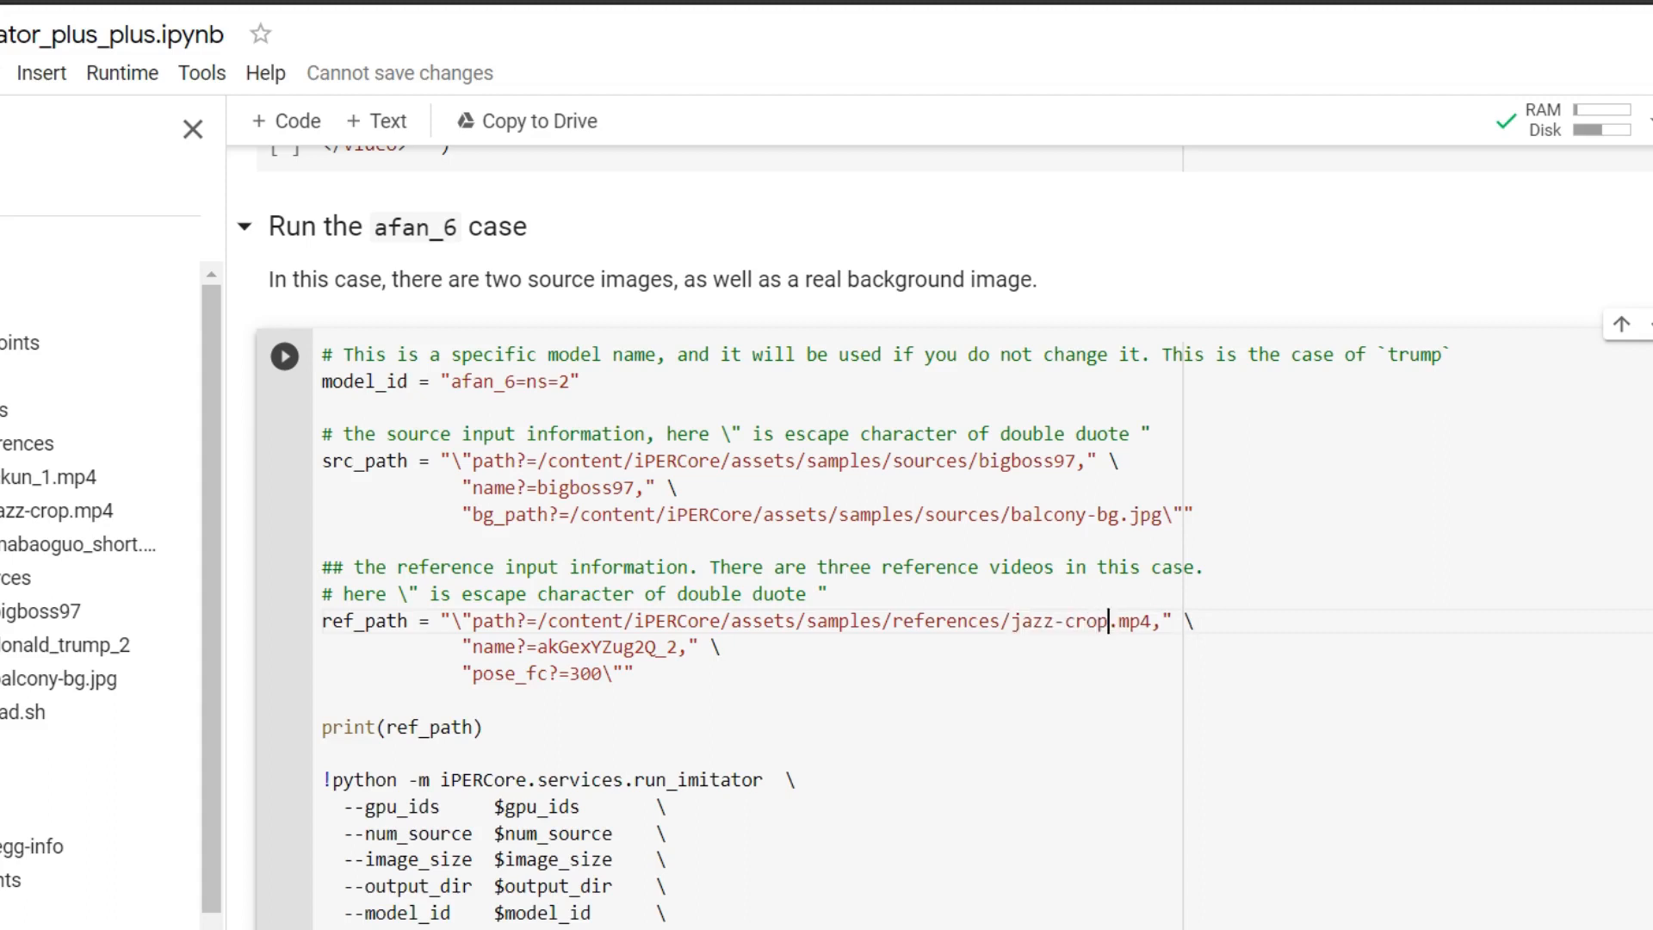
double_click(596, 647)
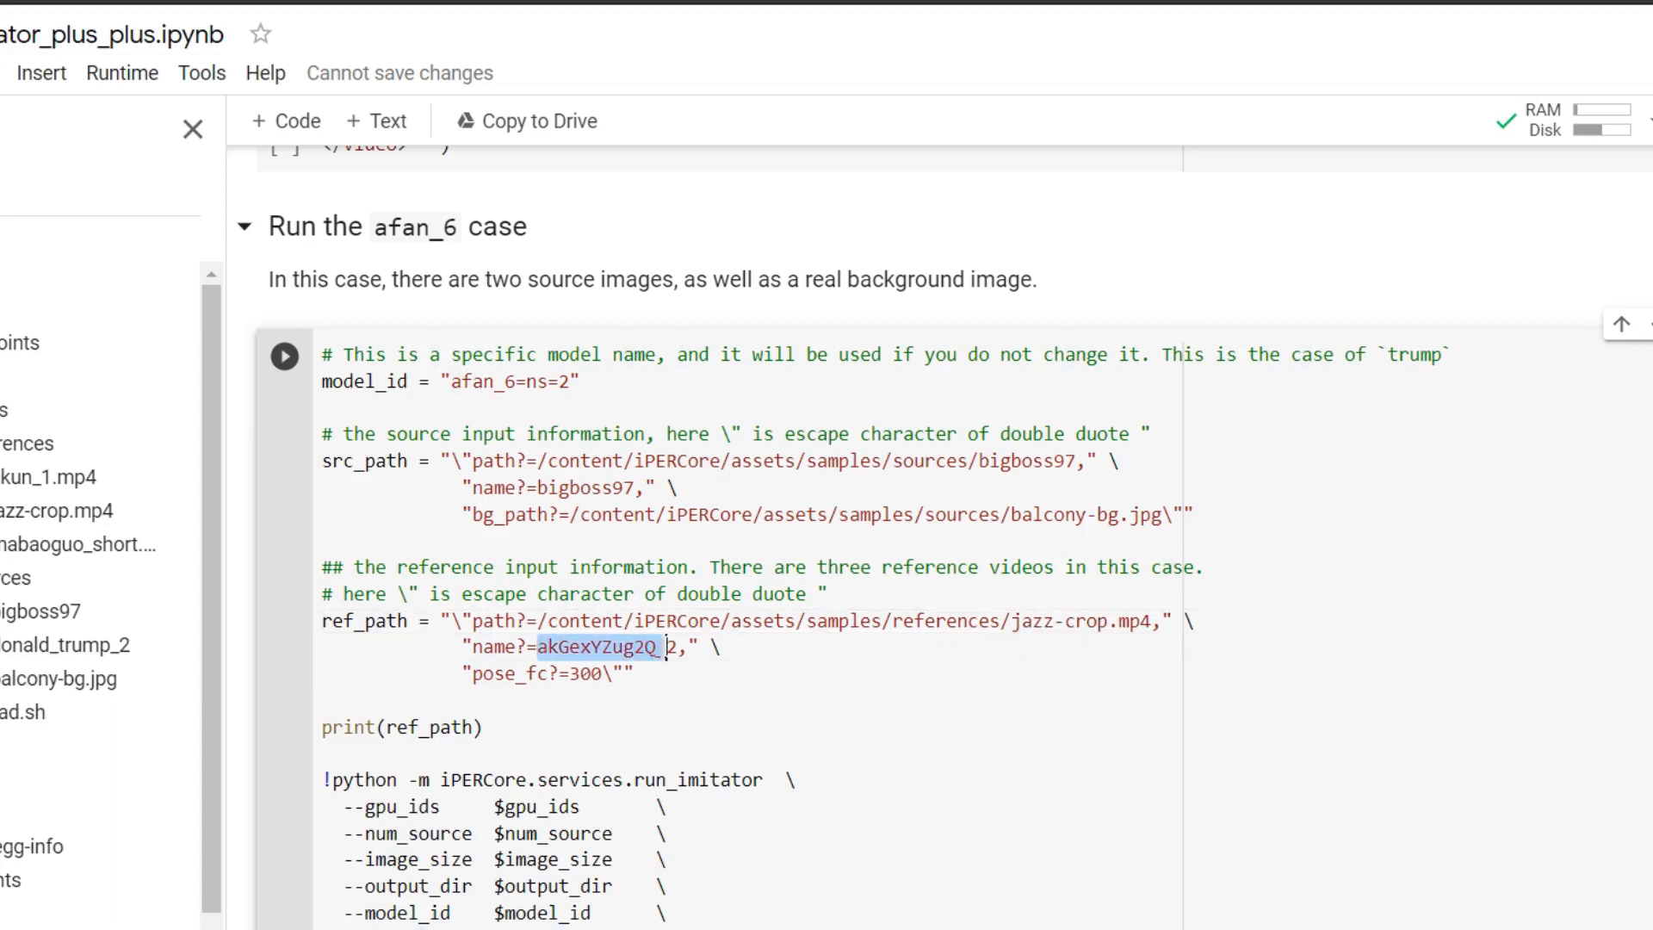
text(ja)
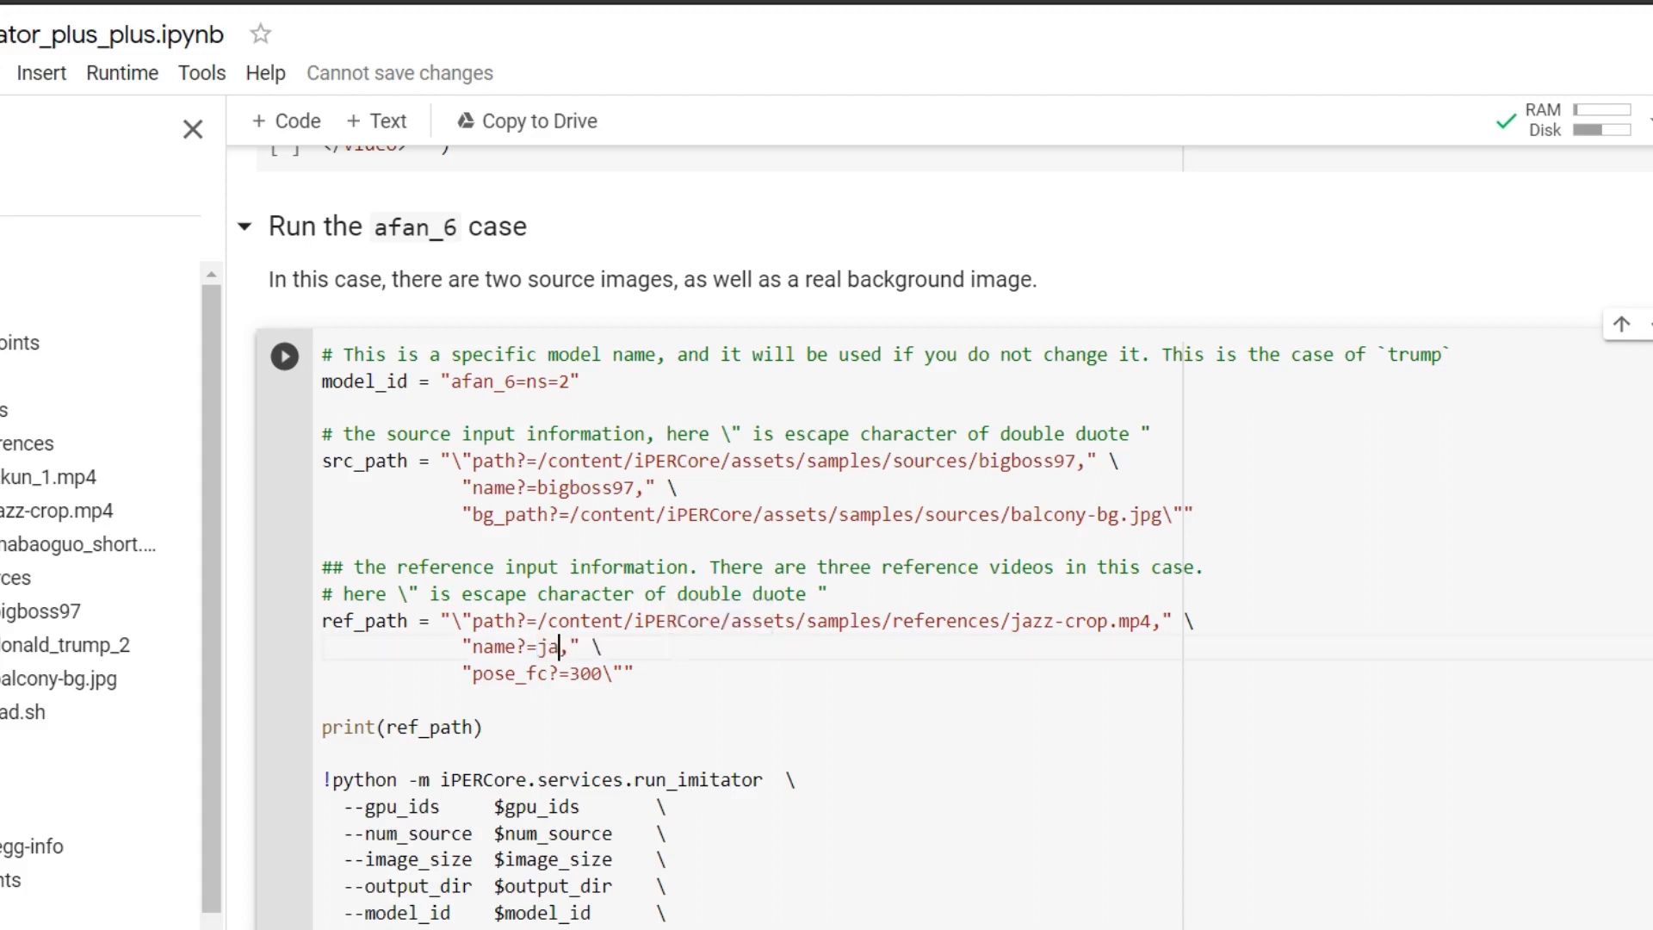
text(zz)
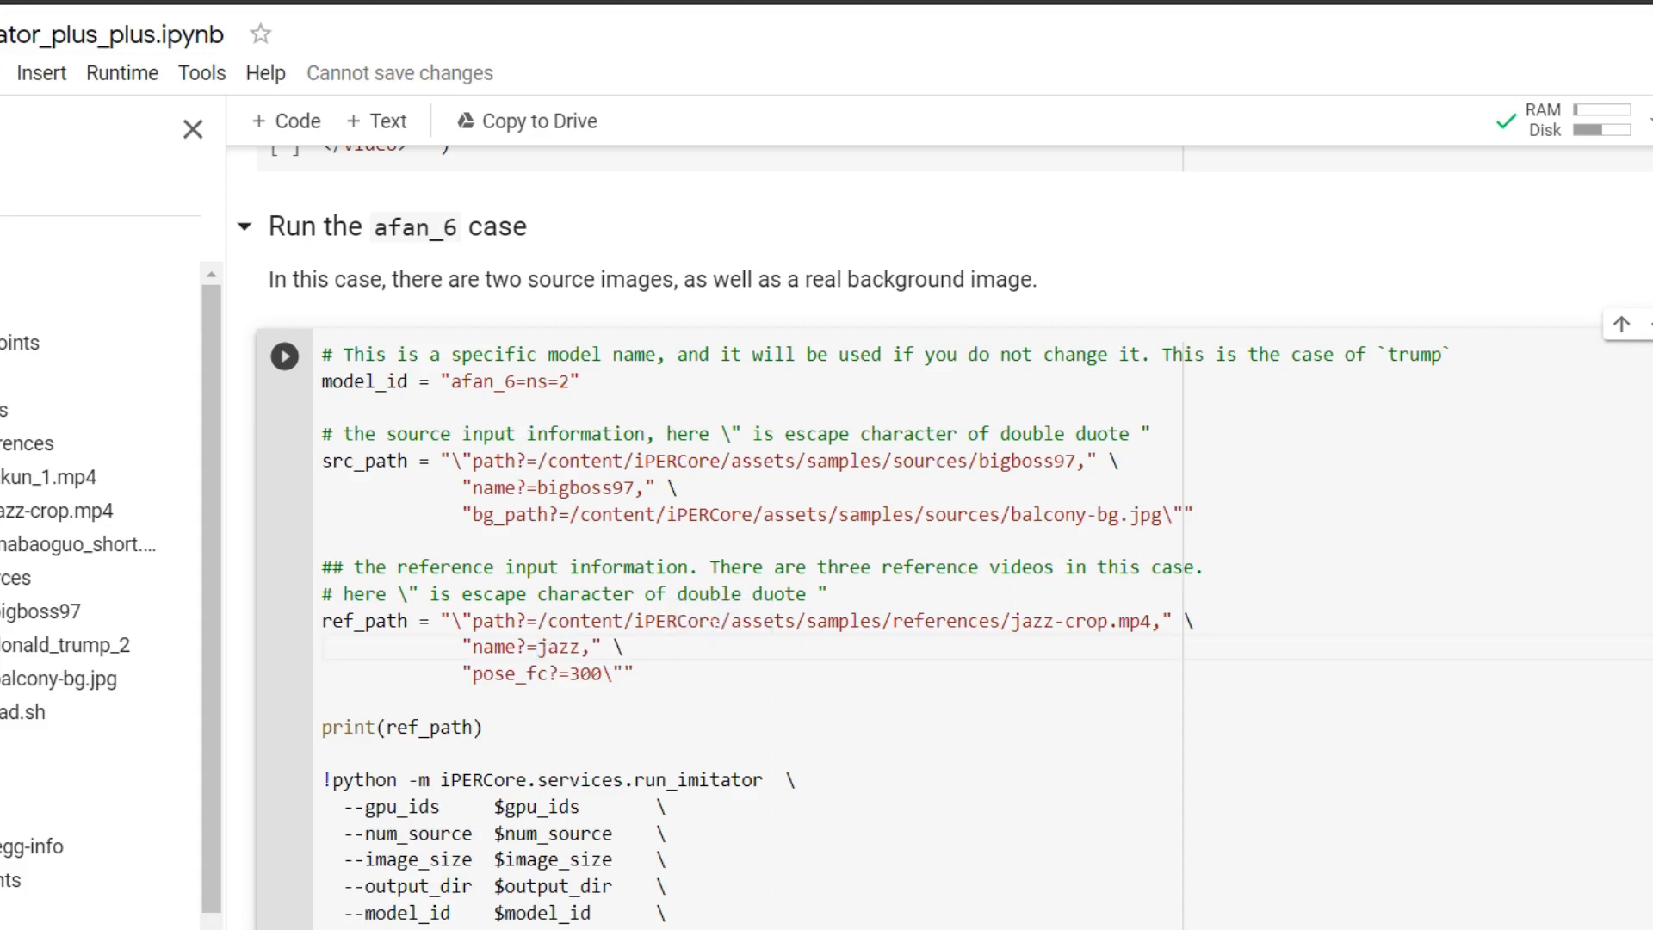
Run the edited afan_6 cell and follow its pre-processing output
scroll(up, 3)
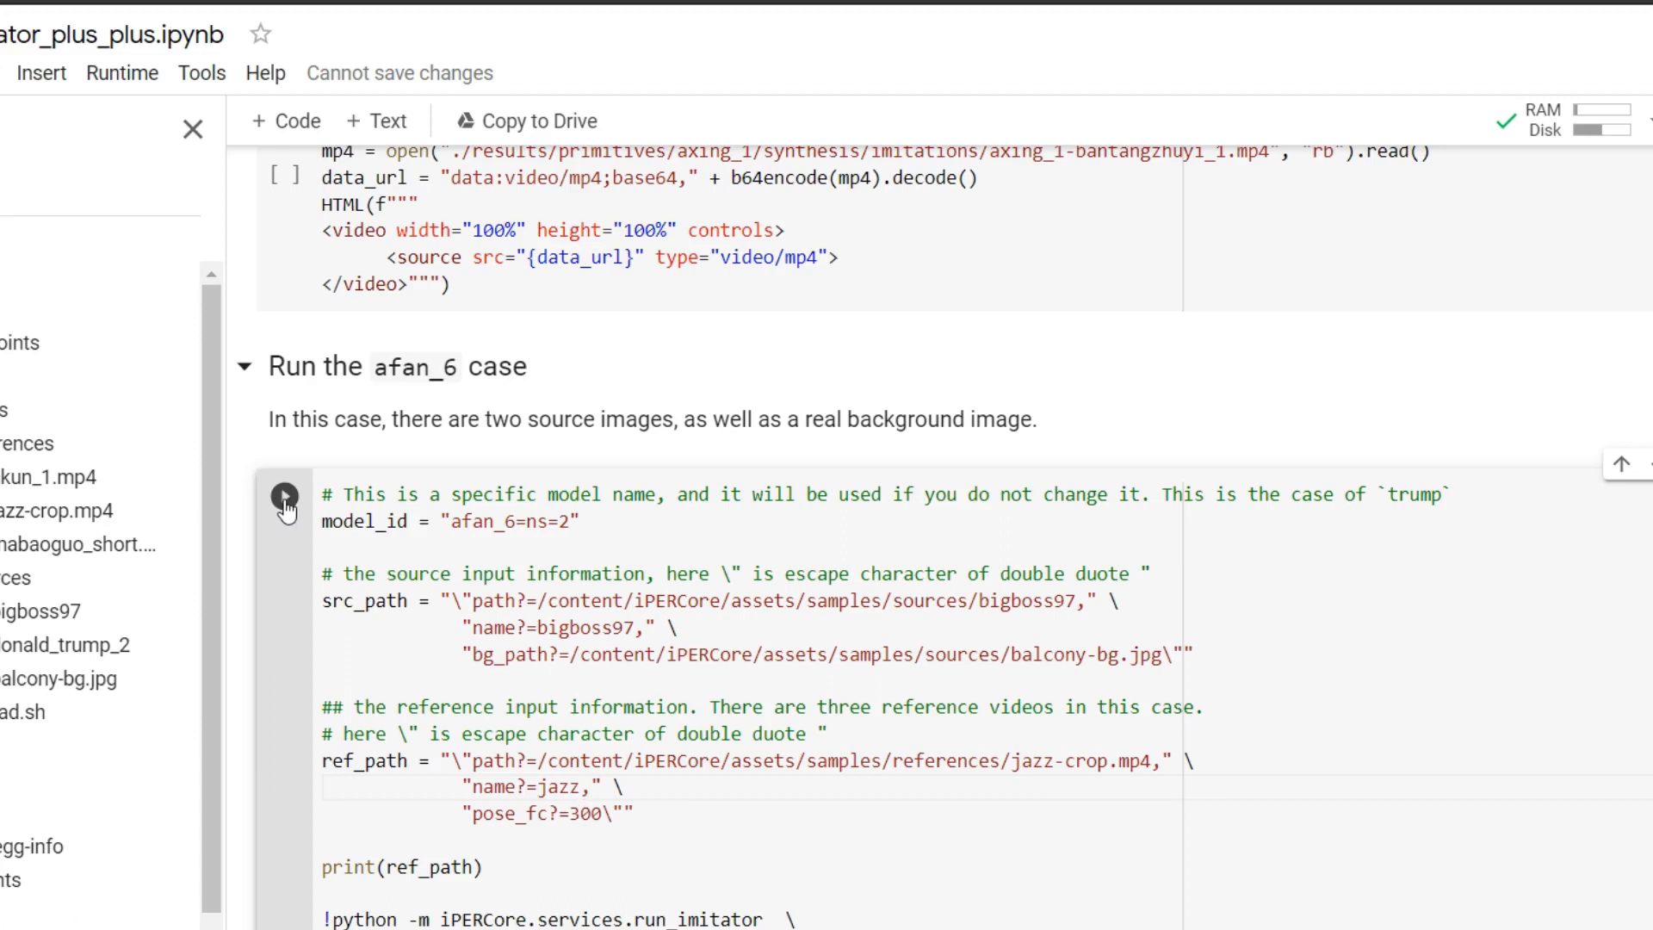
click(285, 498)
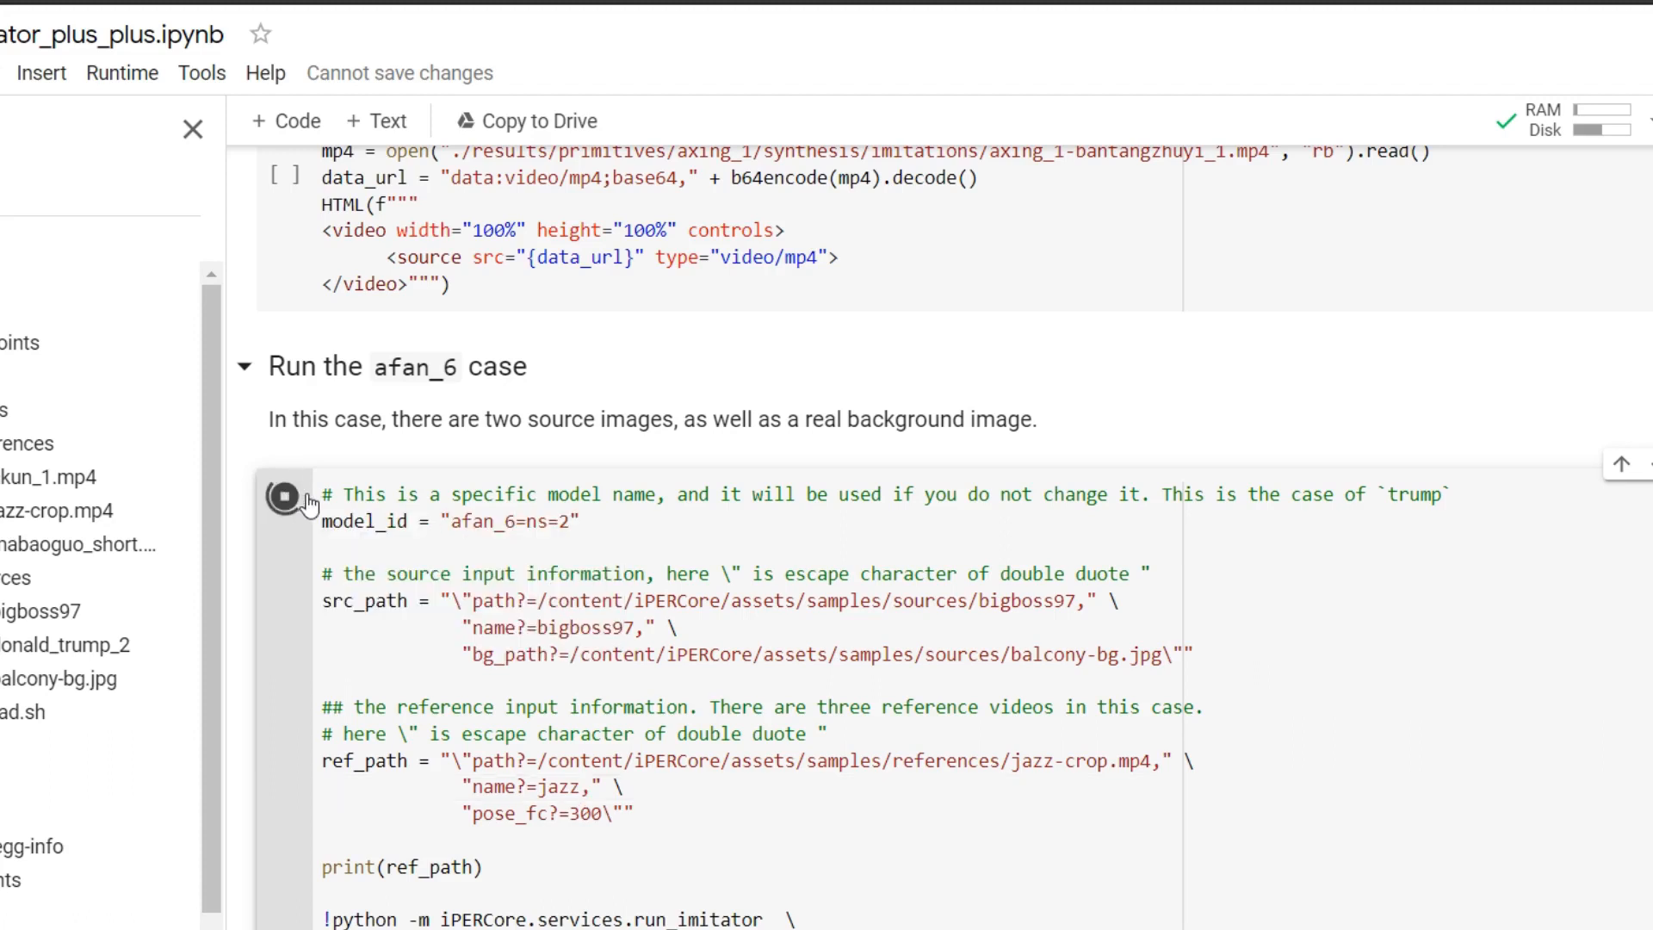
click(282, 497)
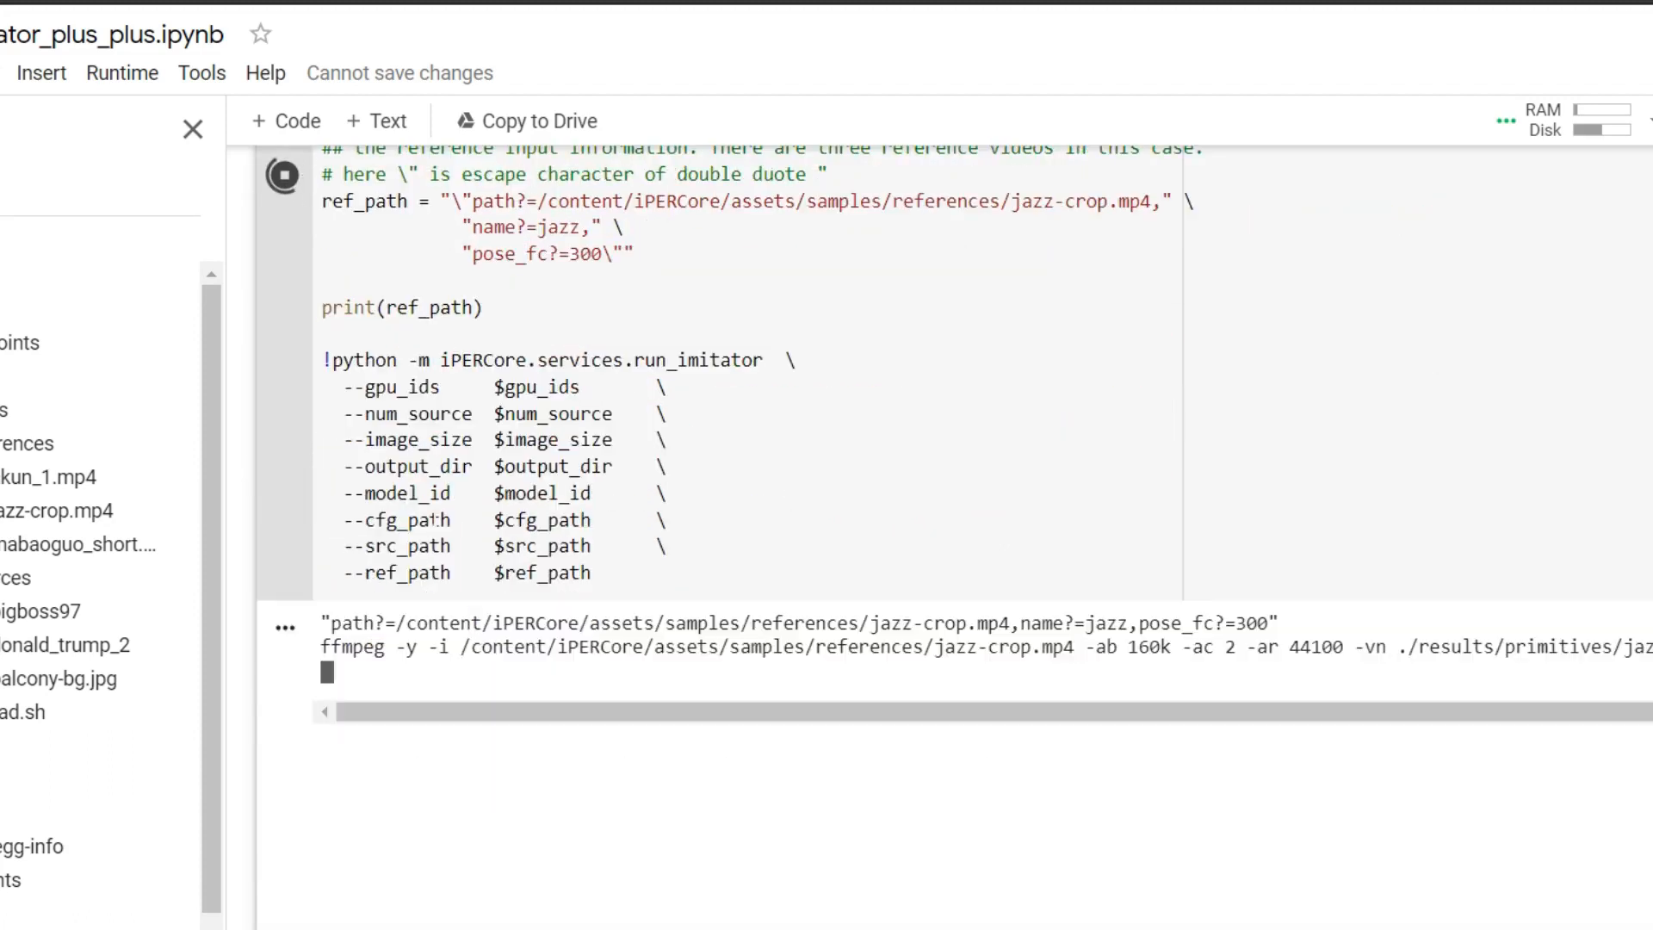
scroll(down, 3)
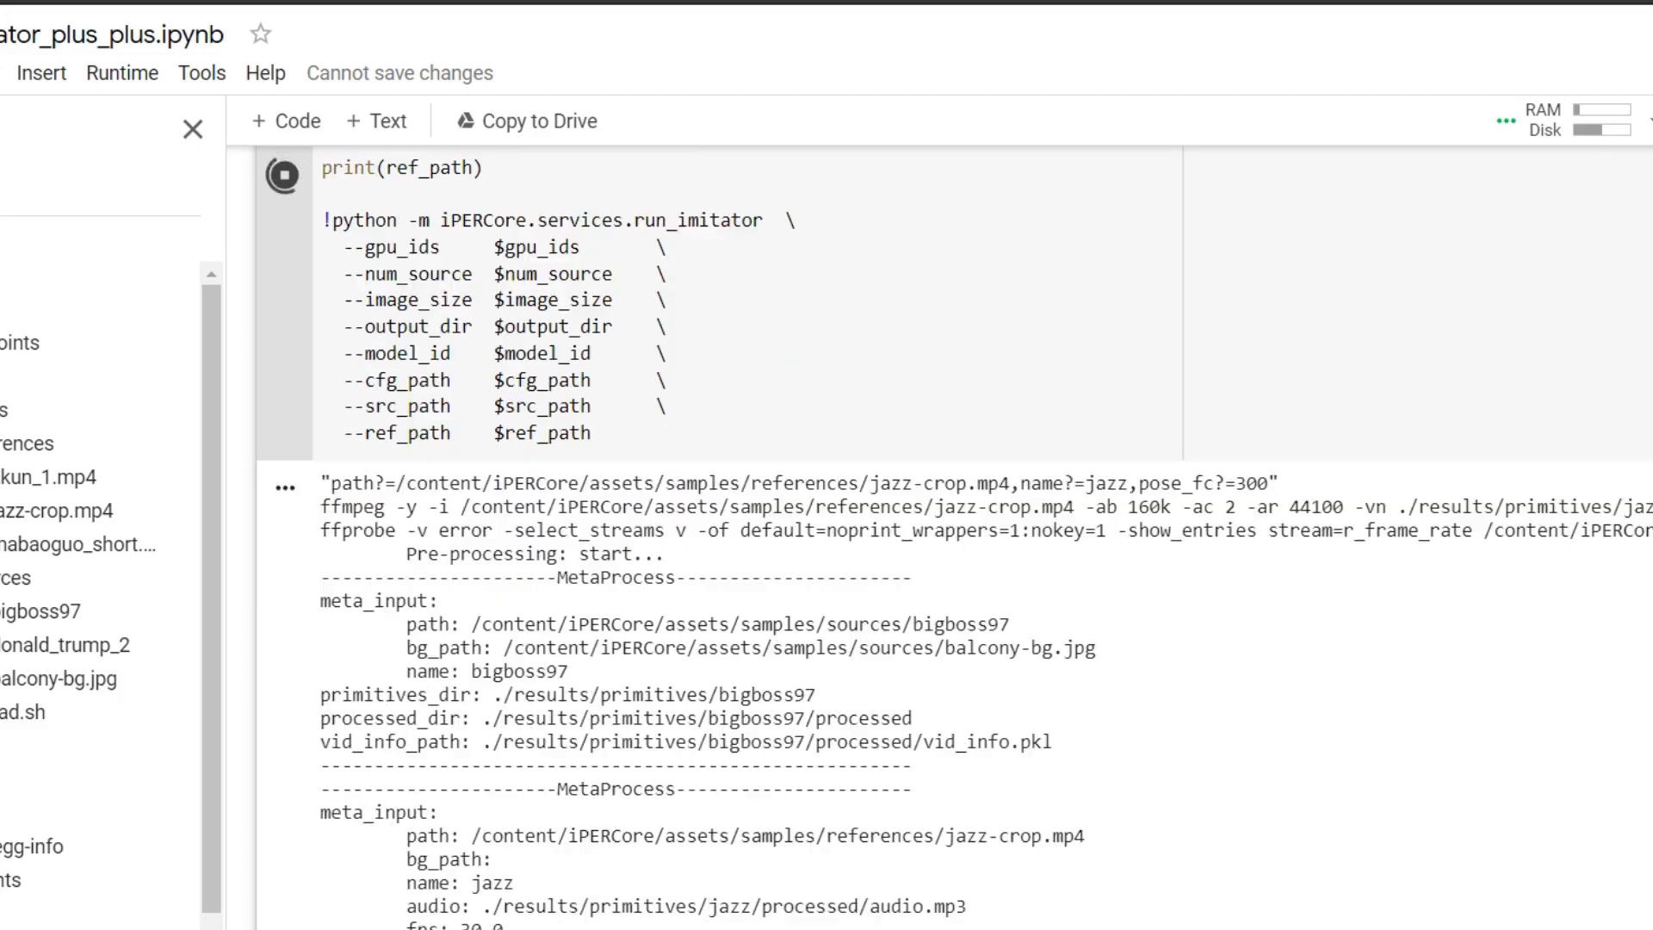
scroll(down, 3)
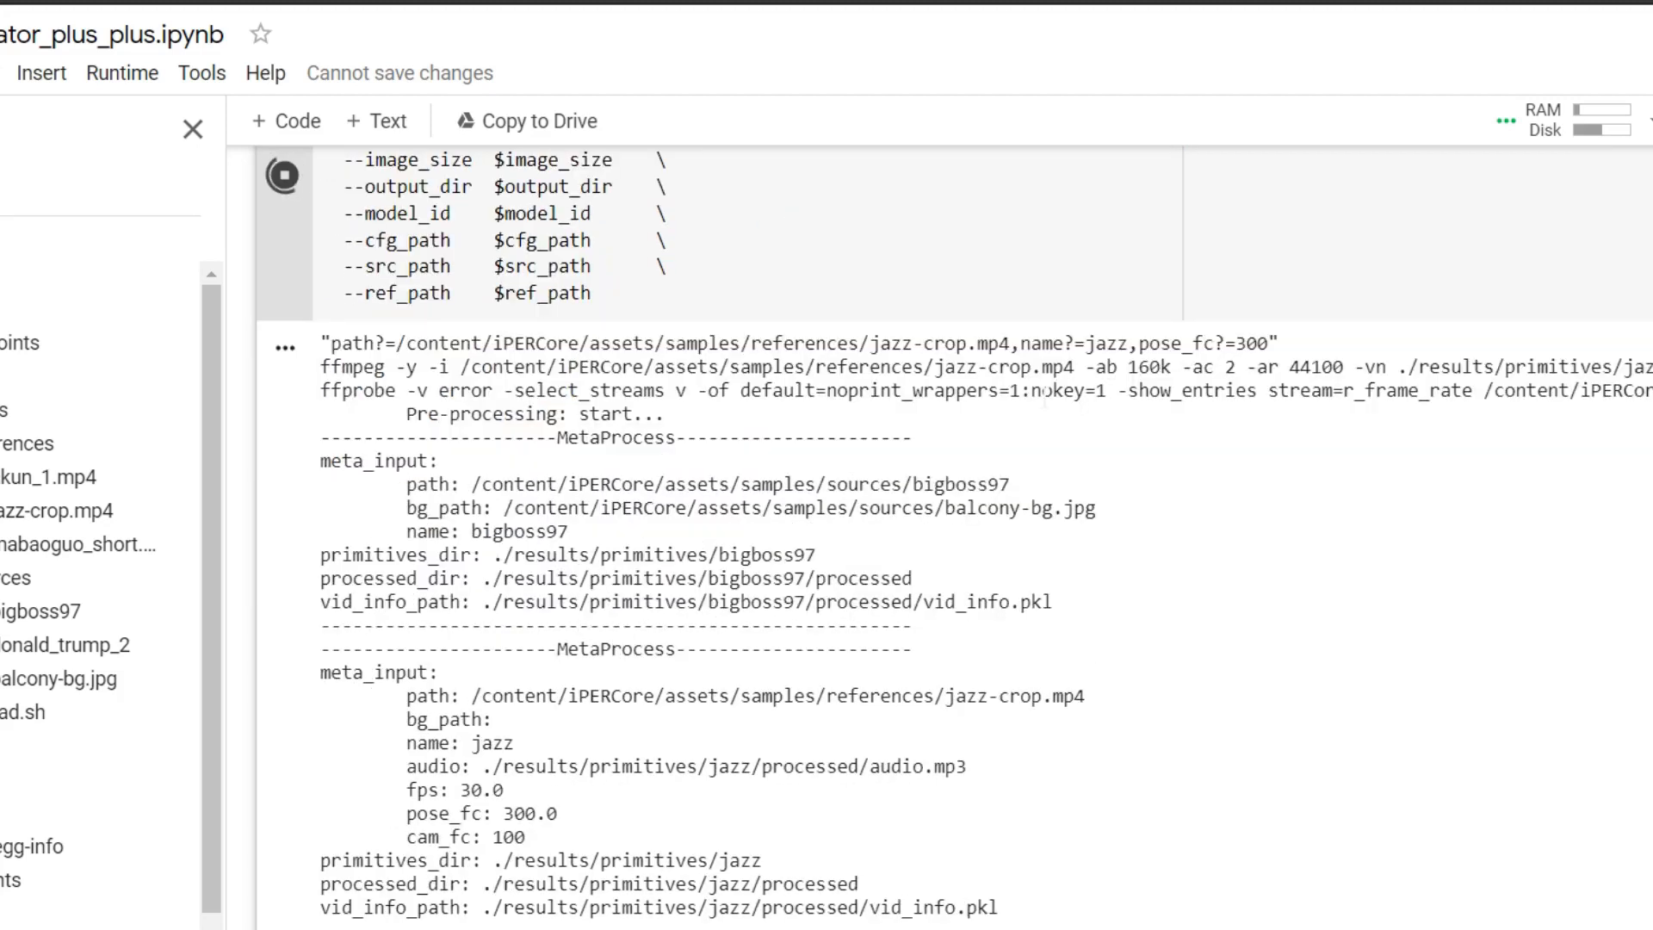
scroll(down, 3)
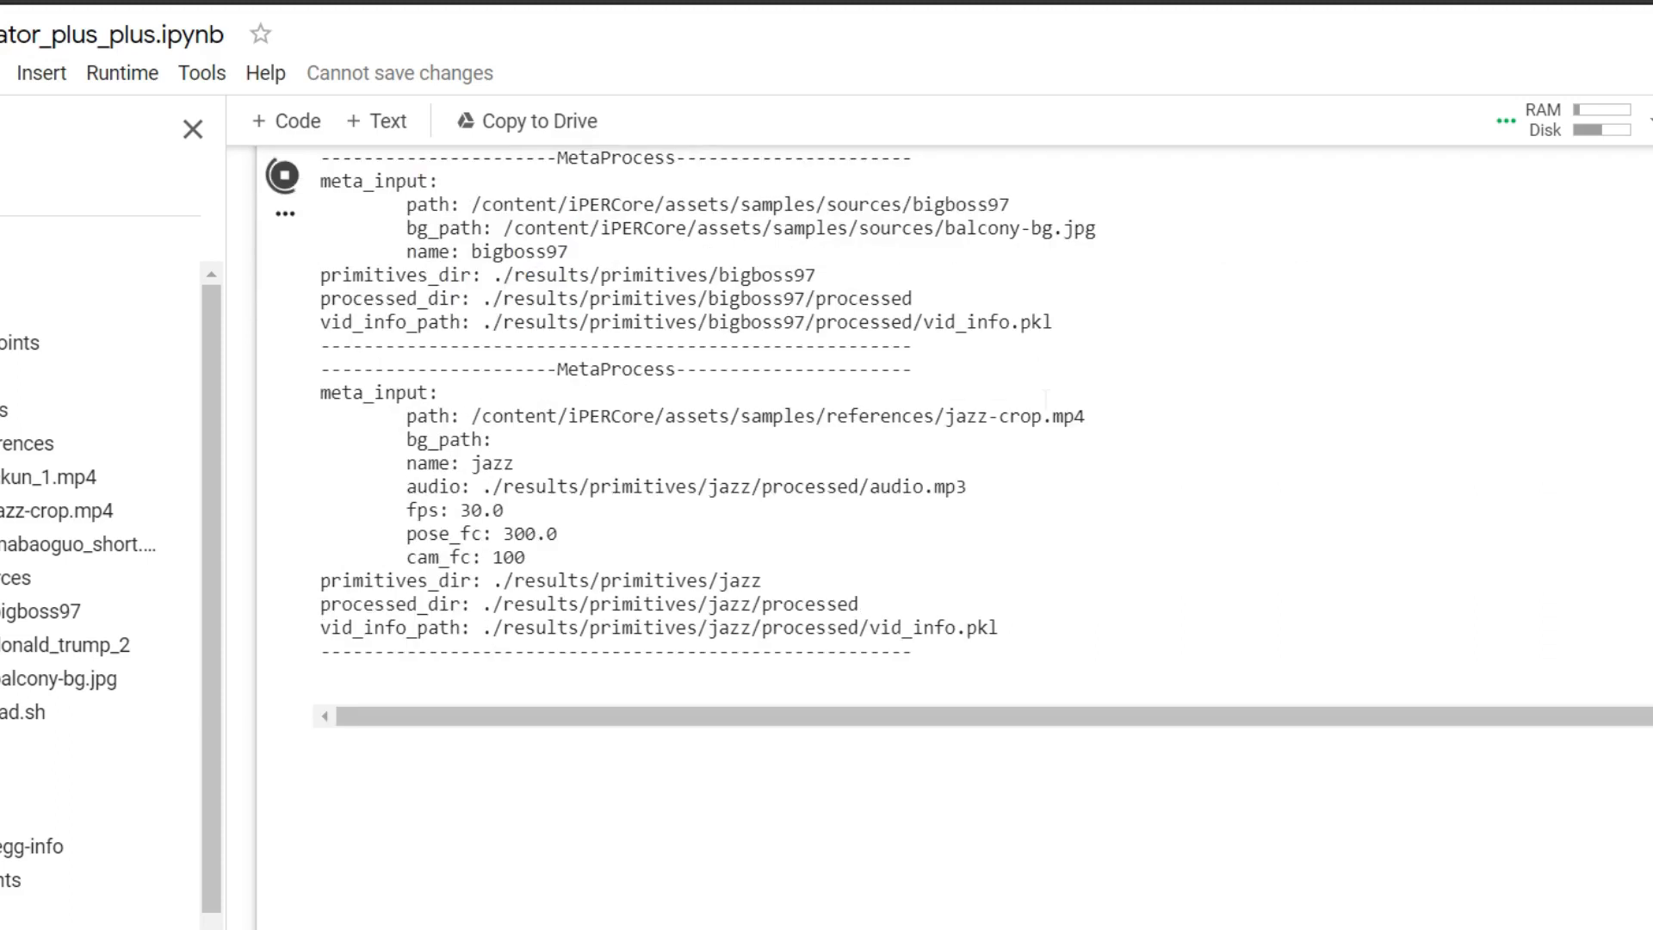
scroll(down, 3)
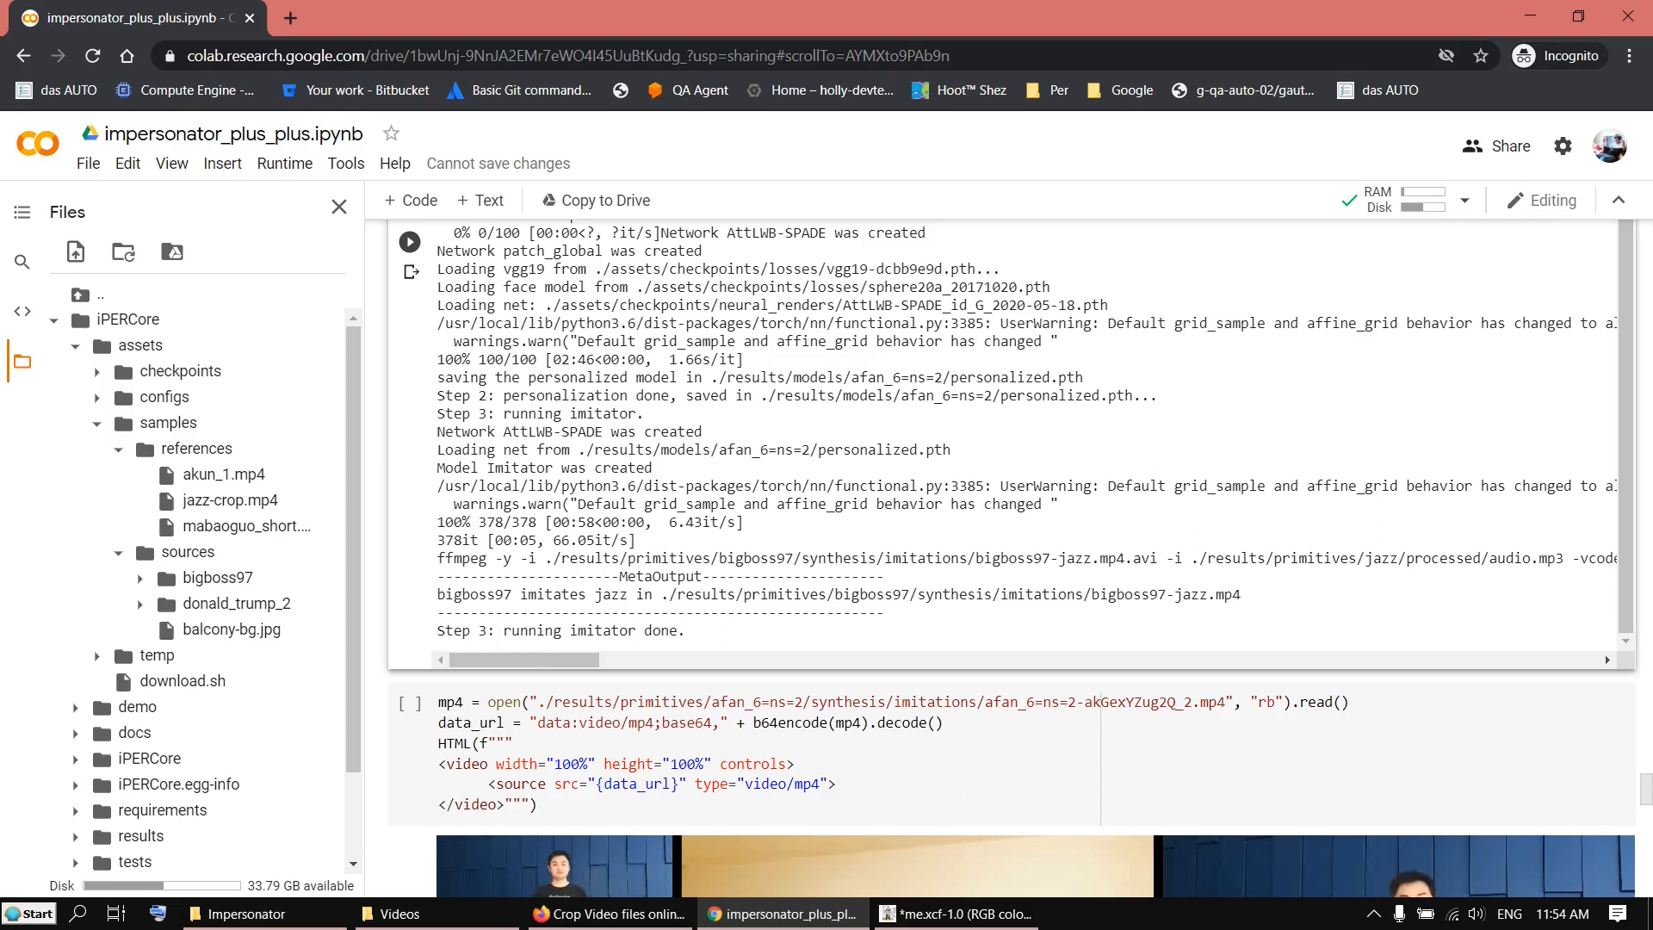
mouse_move(545, 649)
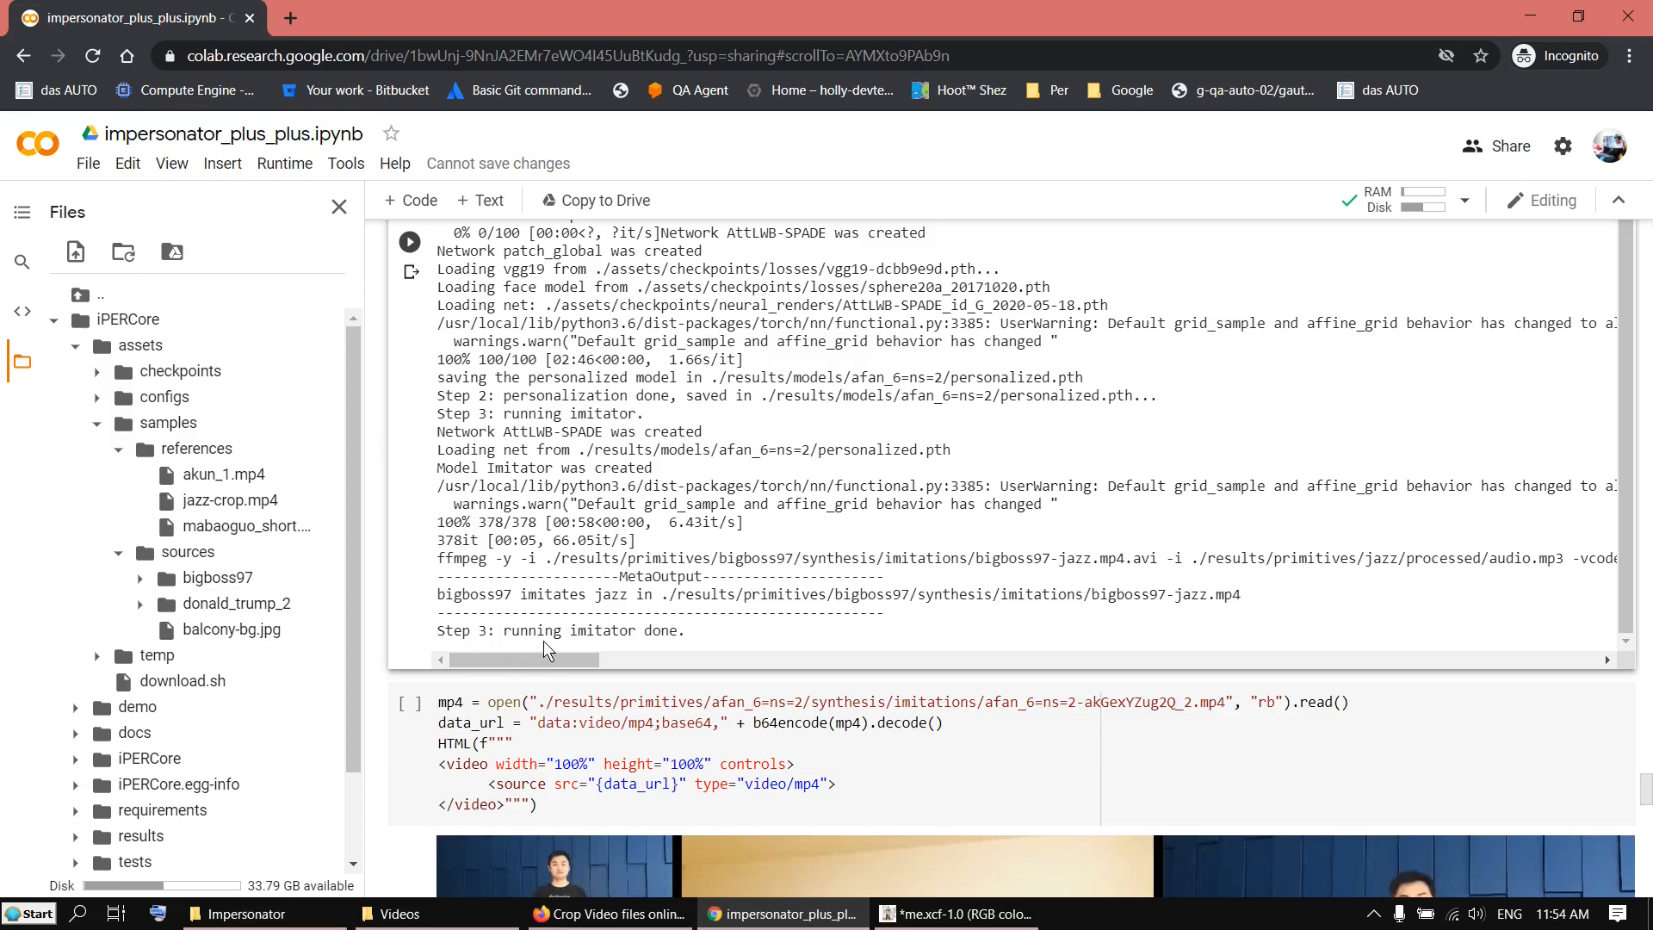
mouse_move(384, 650)
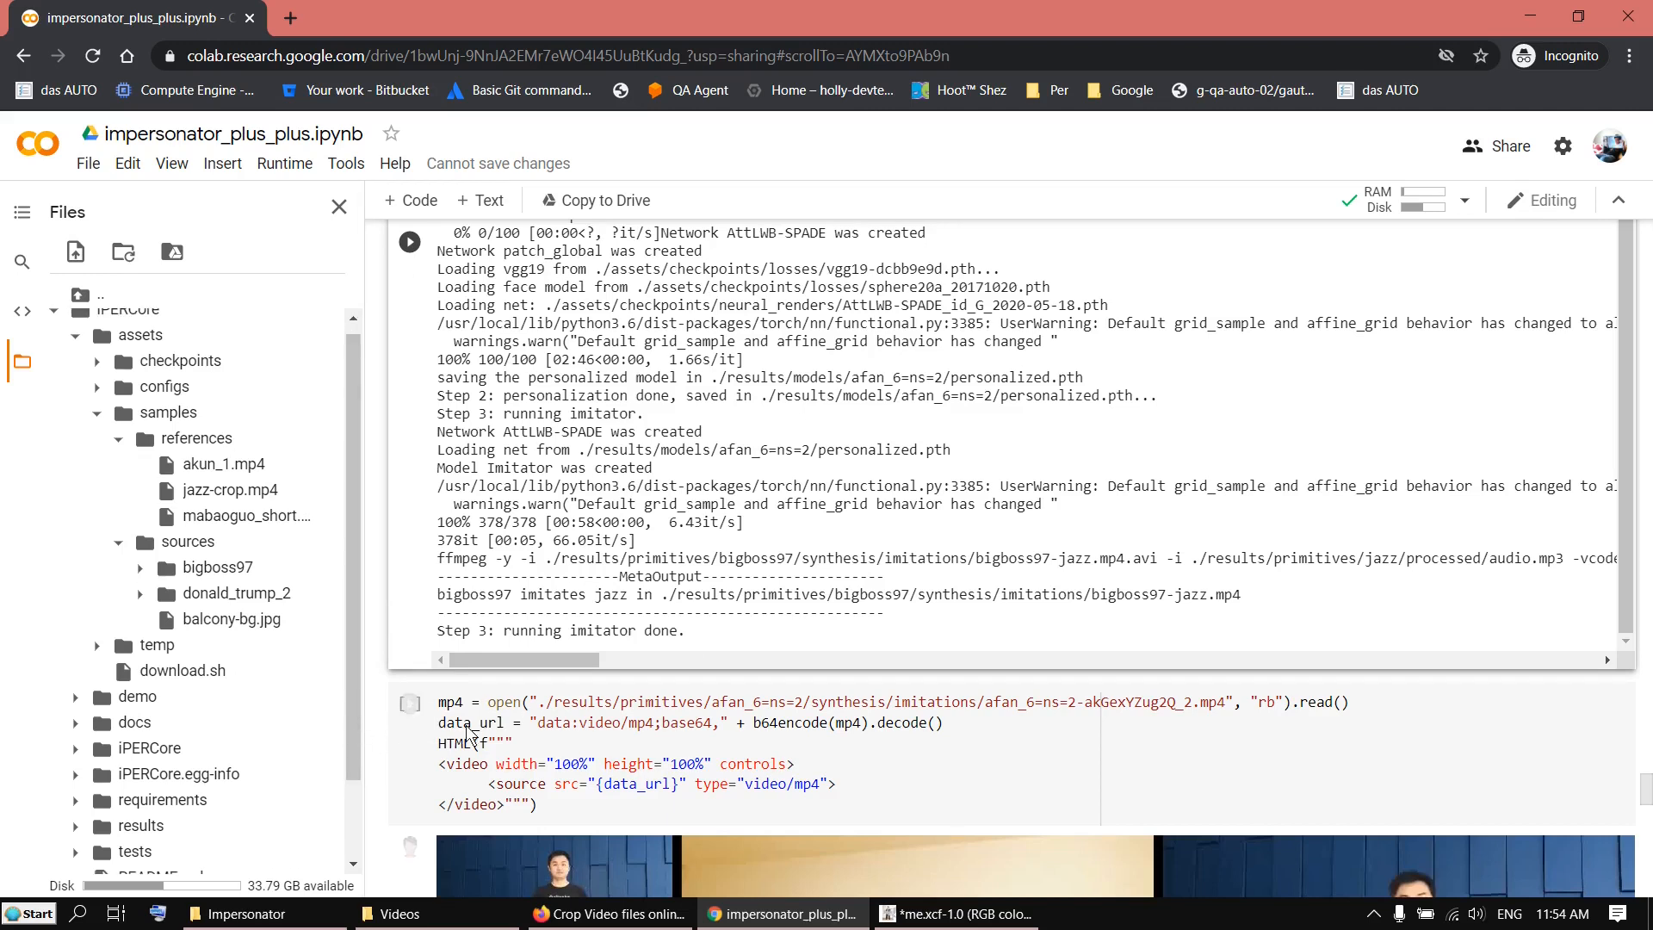
Download bigboss97-jazz.mp4 from results/primitives/bigboss97/synthesis/imitations into the local tmp folder
scroll(down, 3)
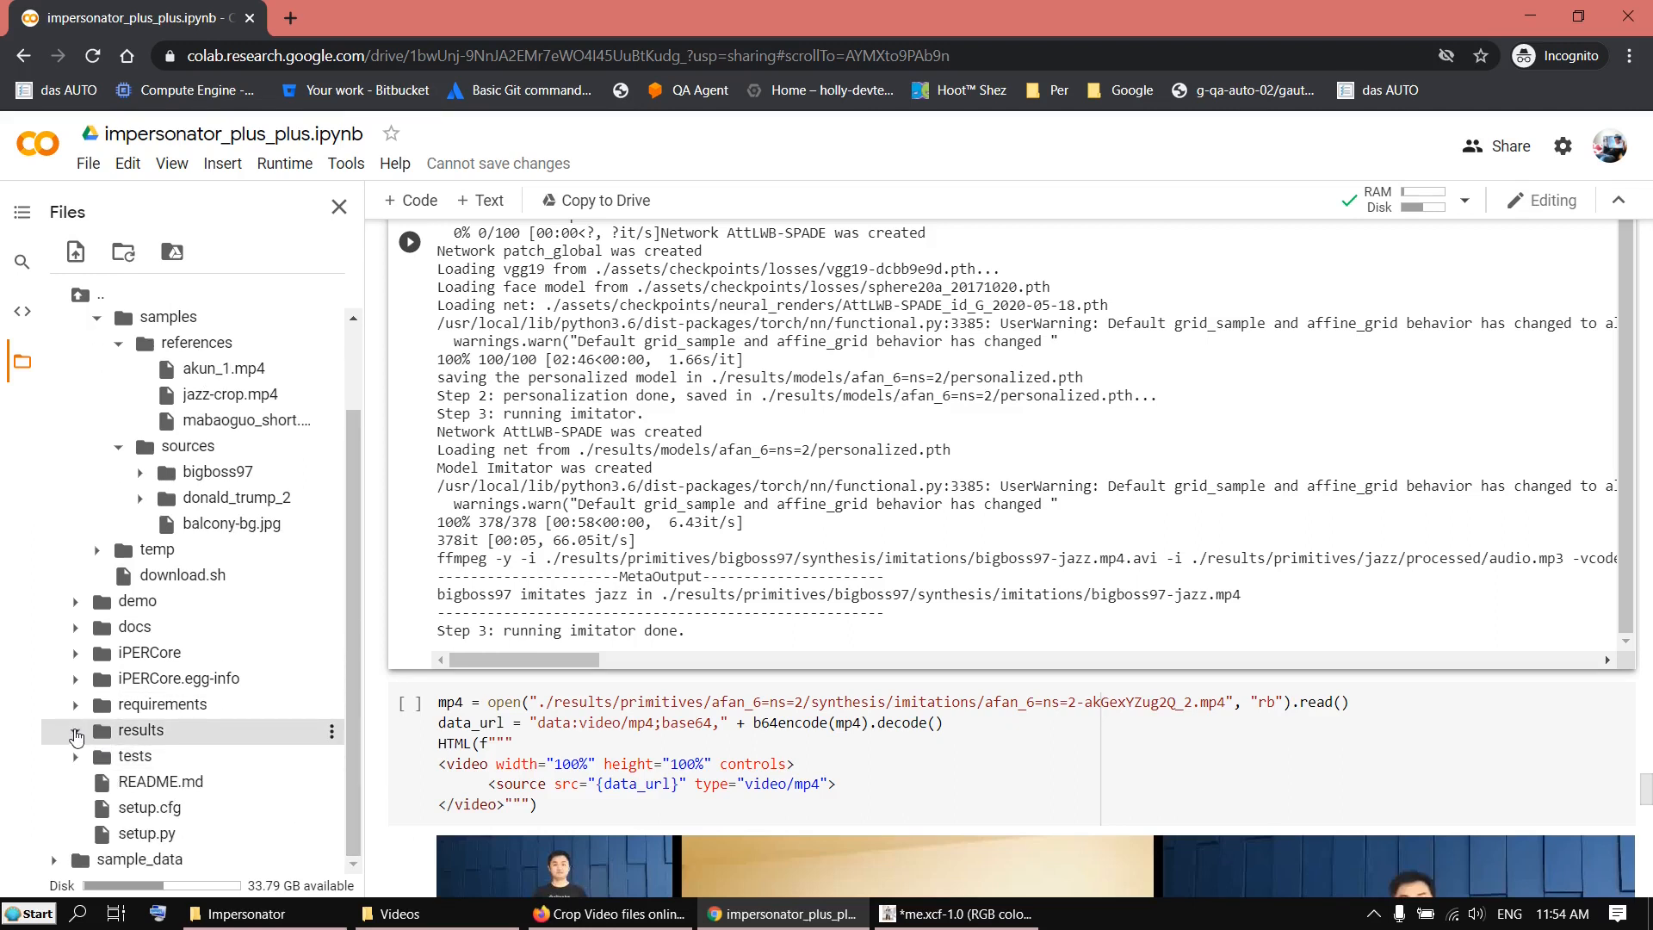
click(75, 734)
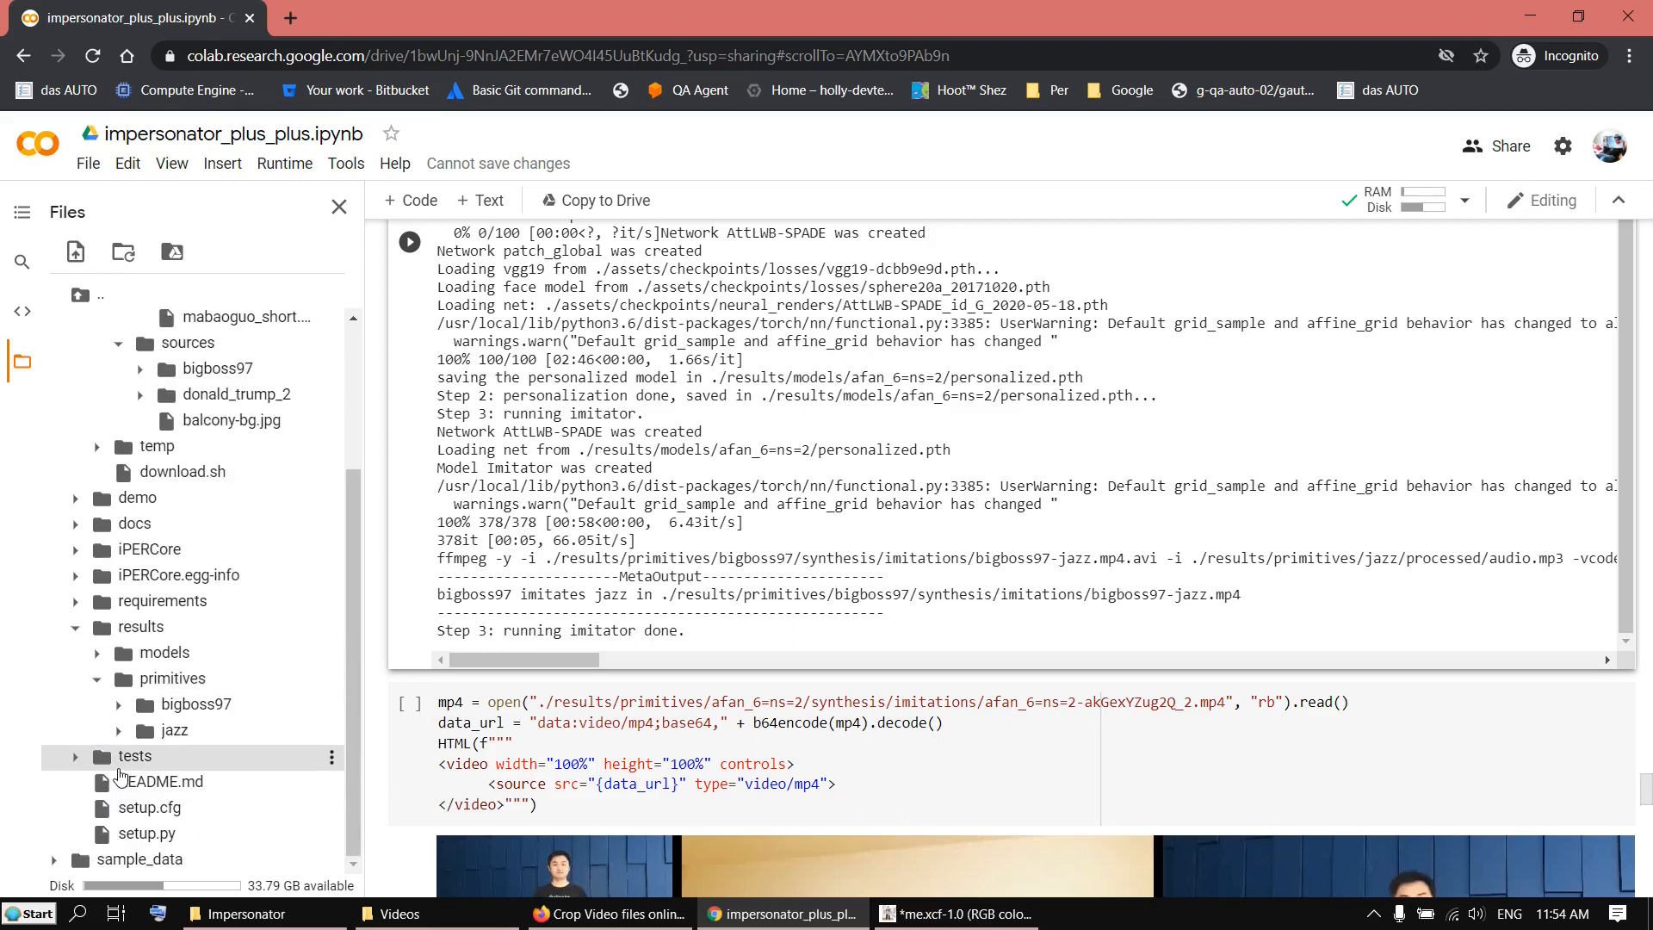
click(140, 704)
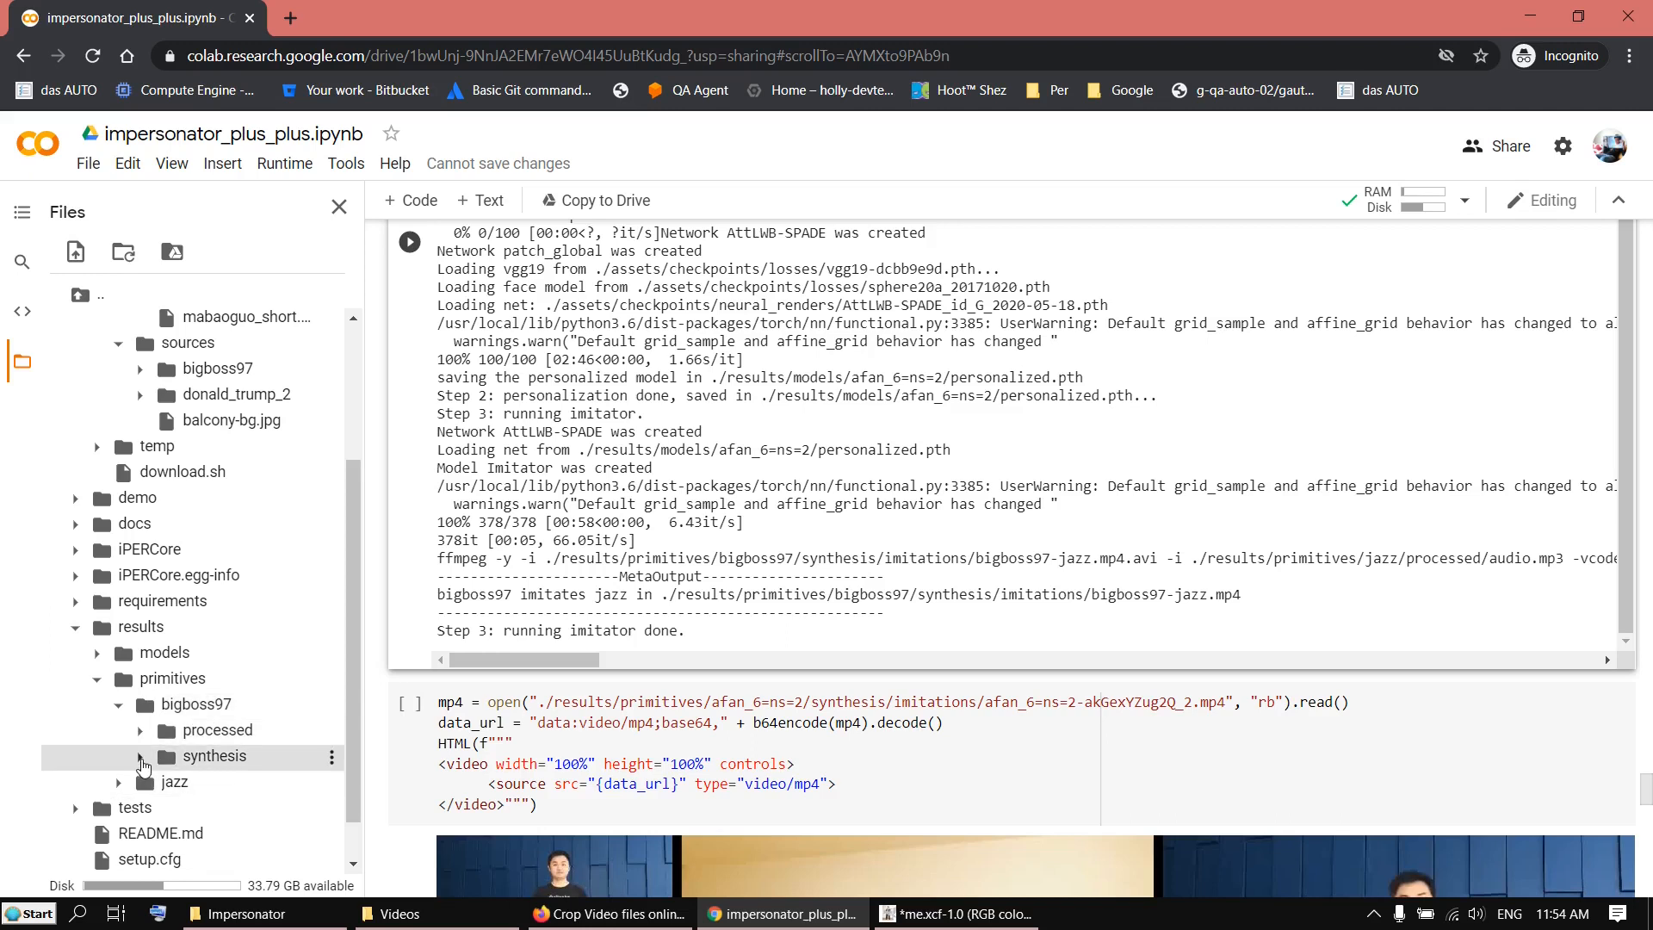
click(119, 756)
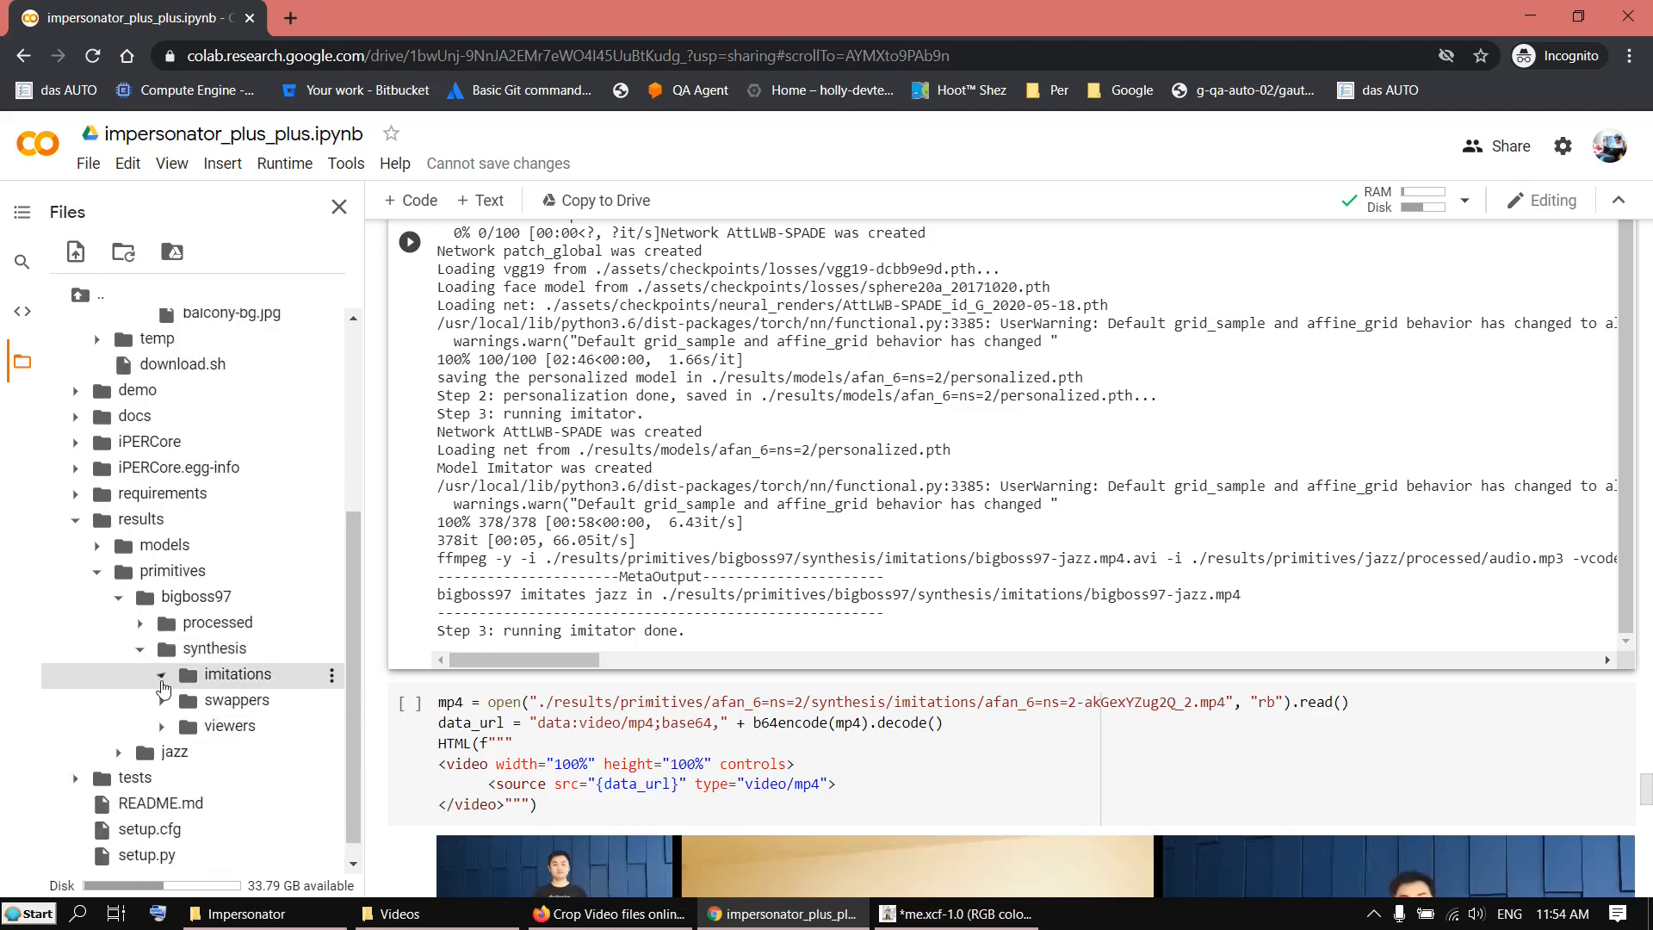
click(161, 675)
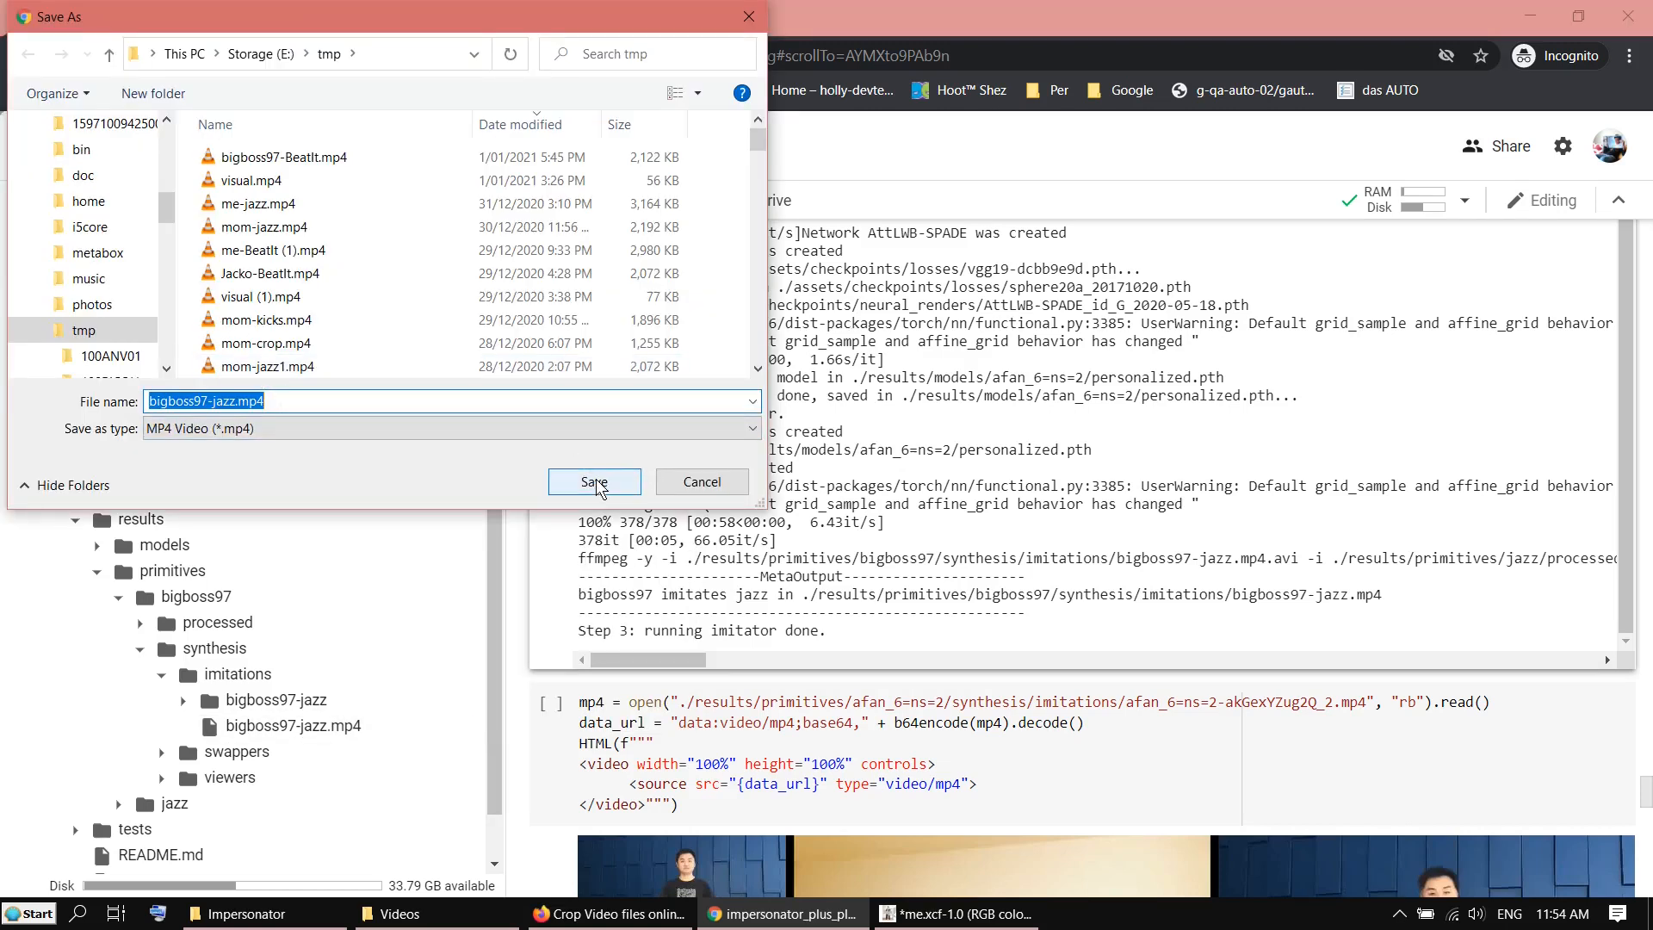
click(593, 482)
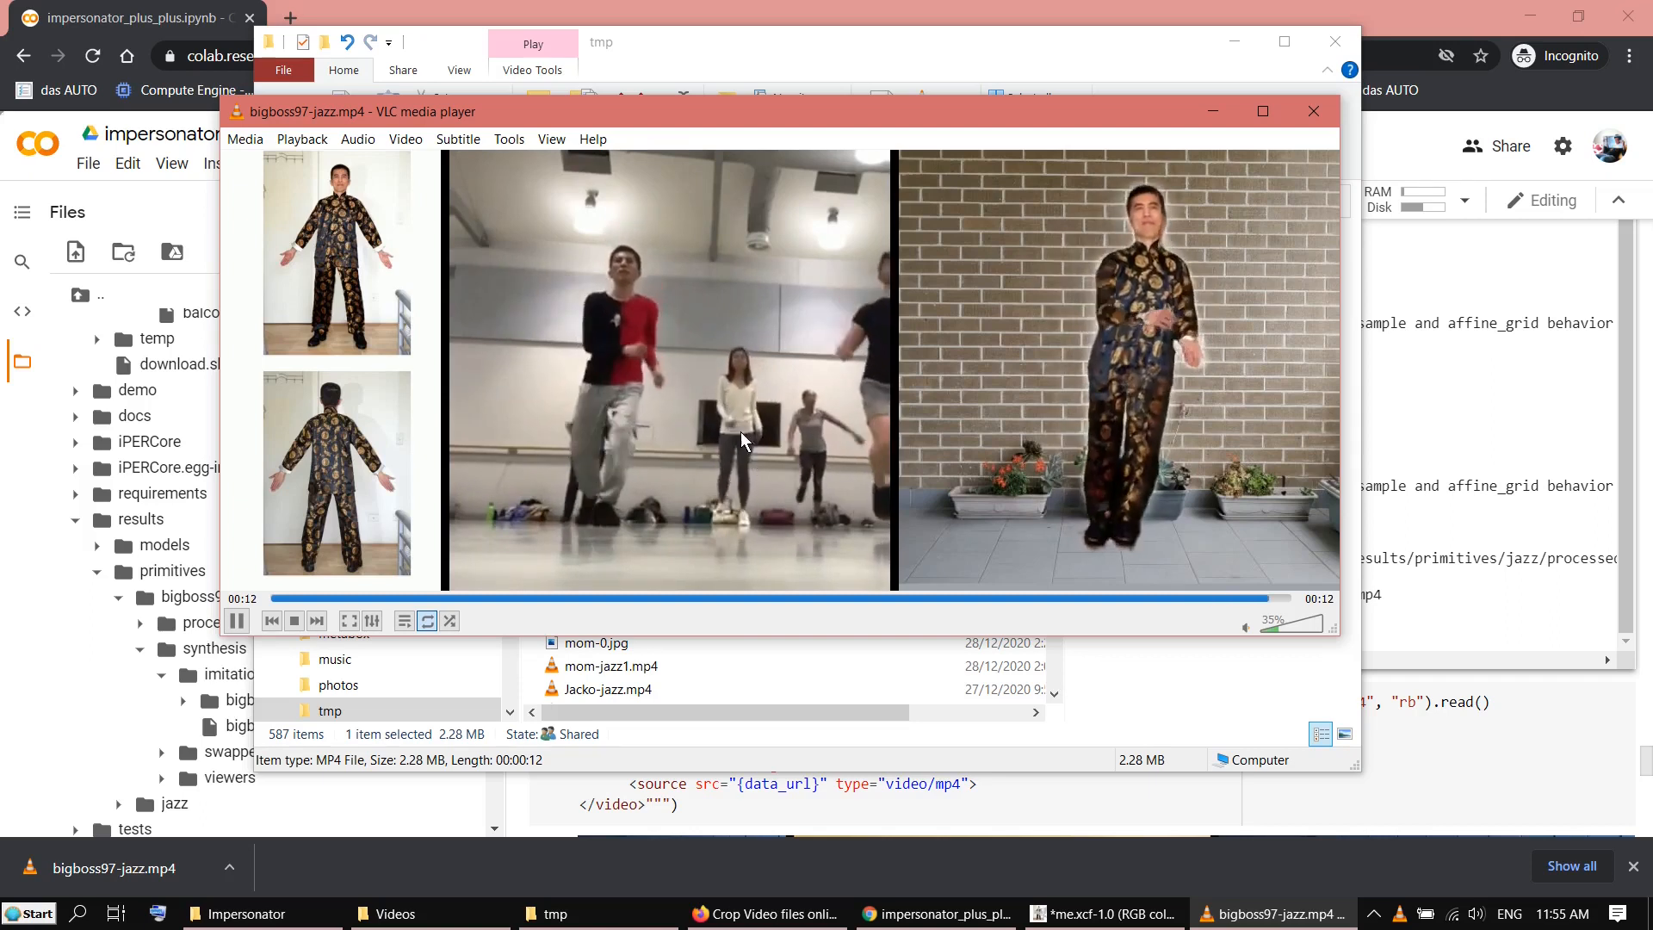
Pause the bigboss97-jazz.mp4 playback and minimize VLC
click(236, 619)
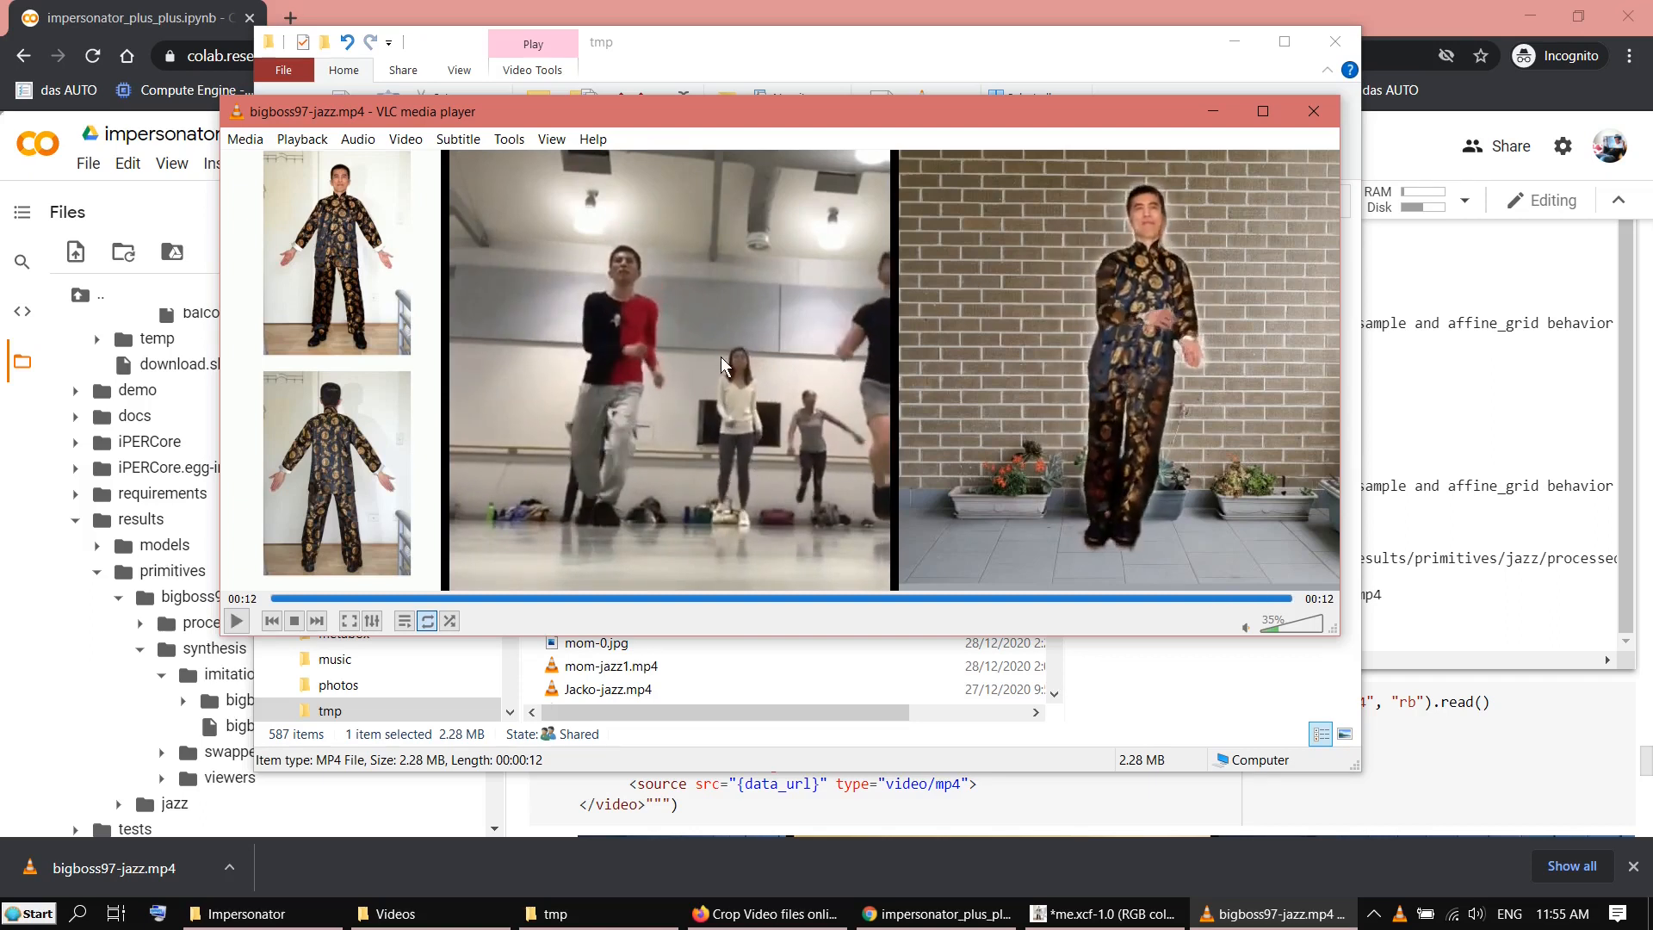
mouse_move(1210, 111)
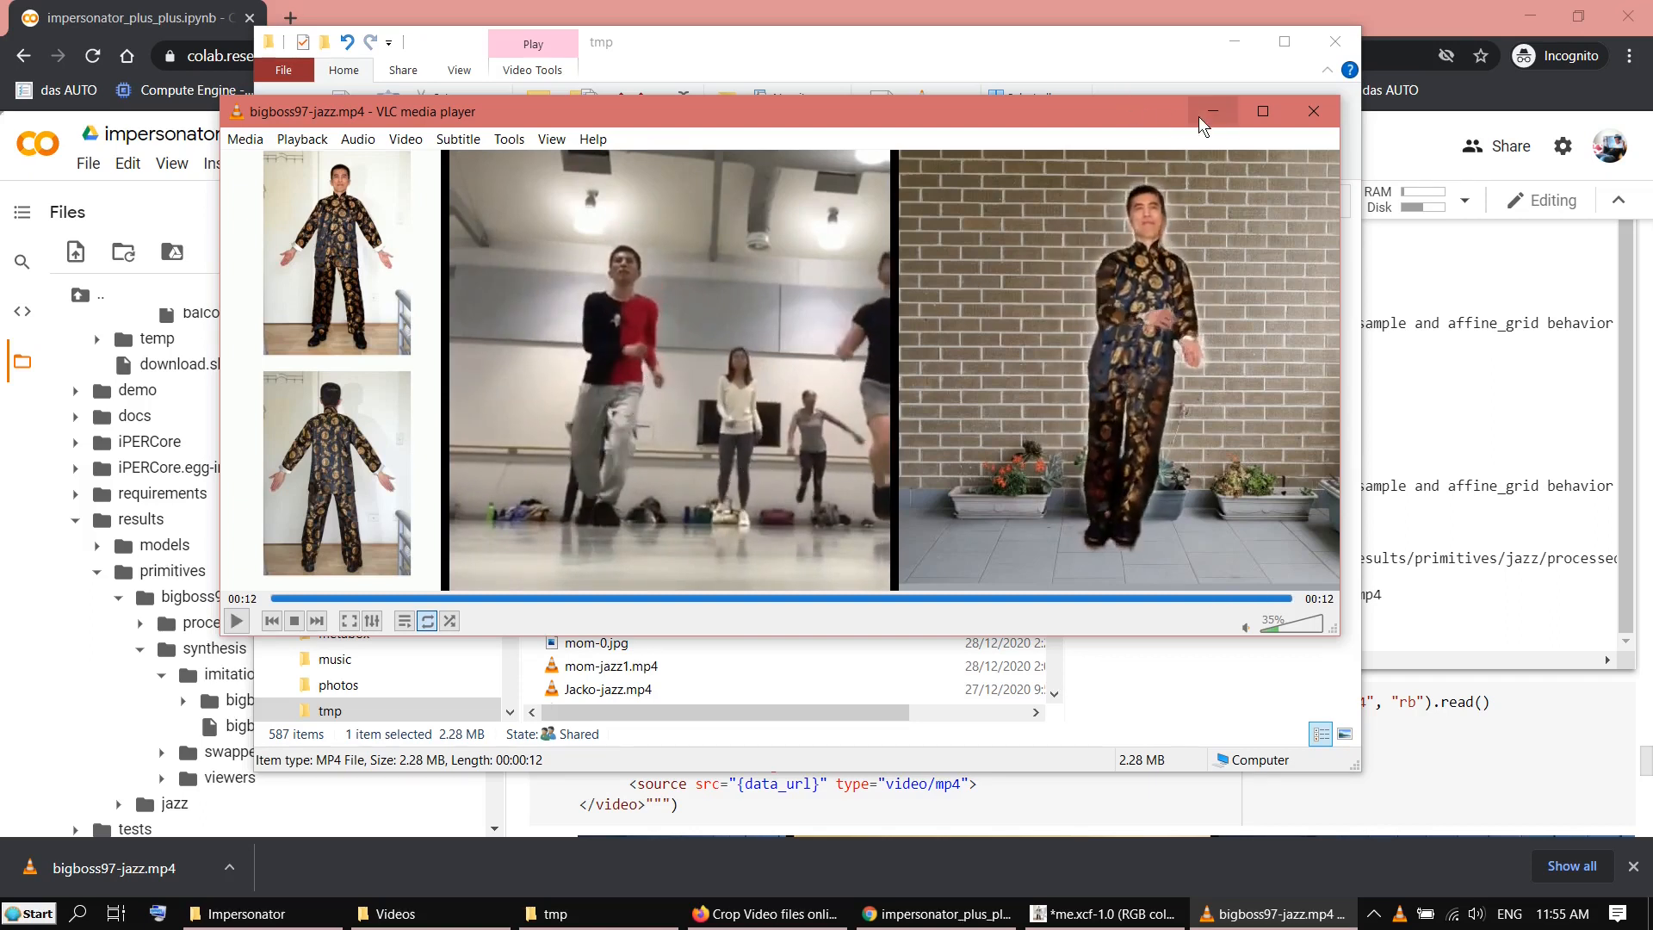
click(1210, 111)
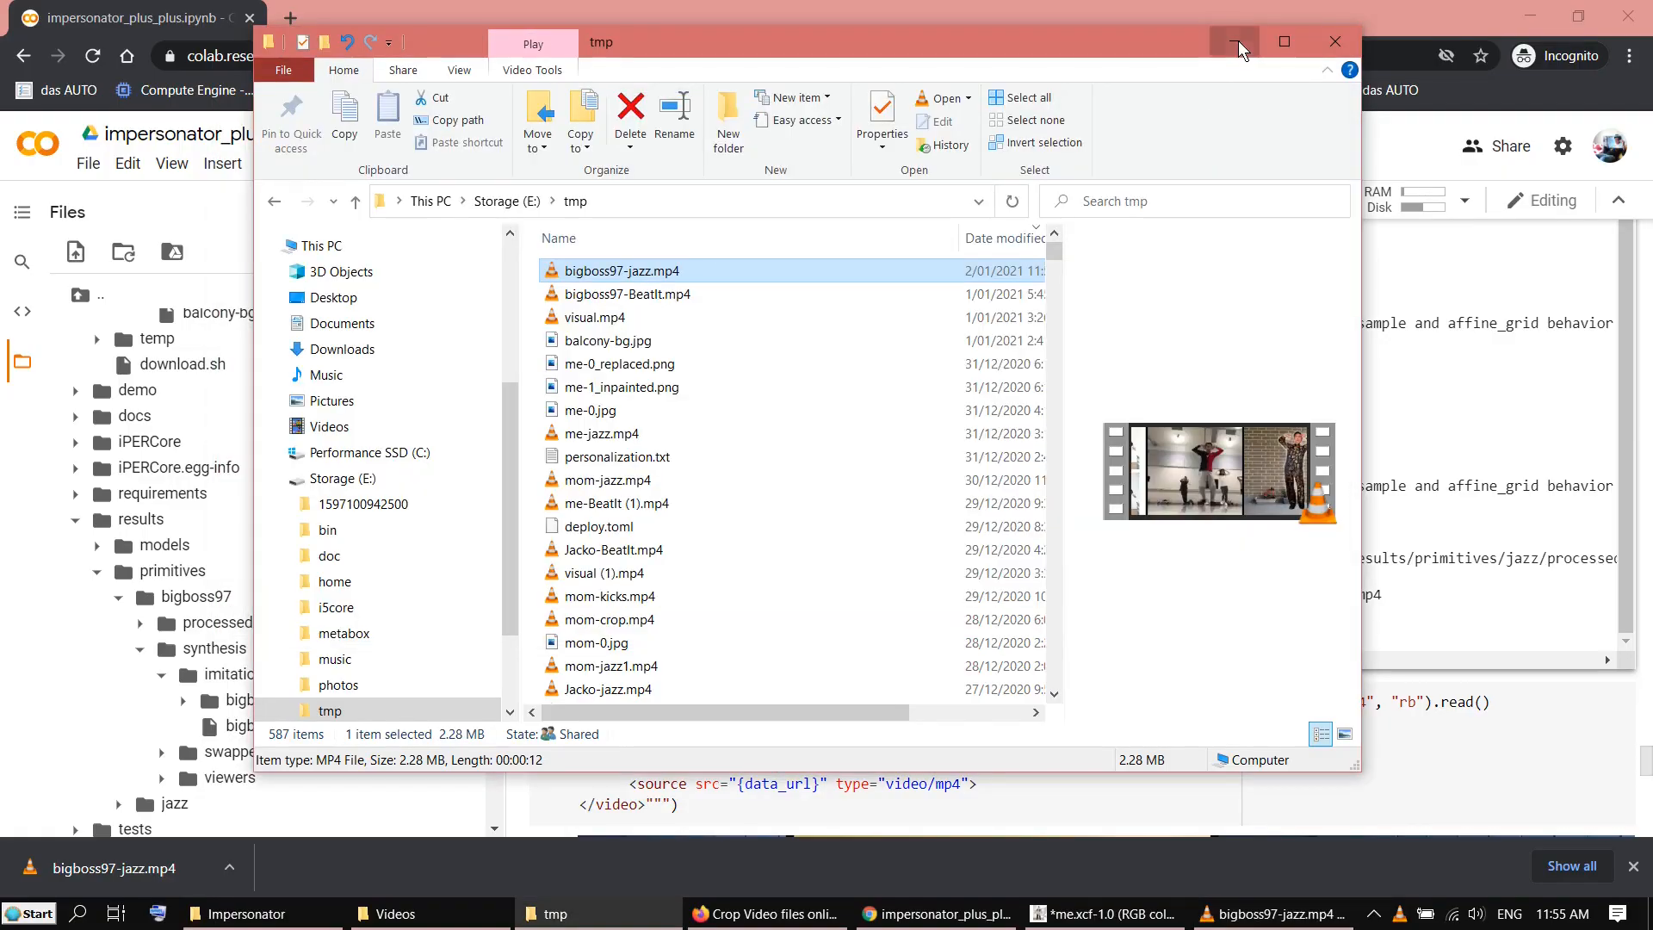
Expand bigboss97's processed folder, play visual.mp4, then close the video player
click(1234, 41)
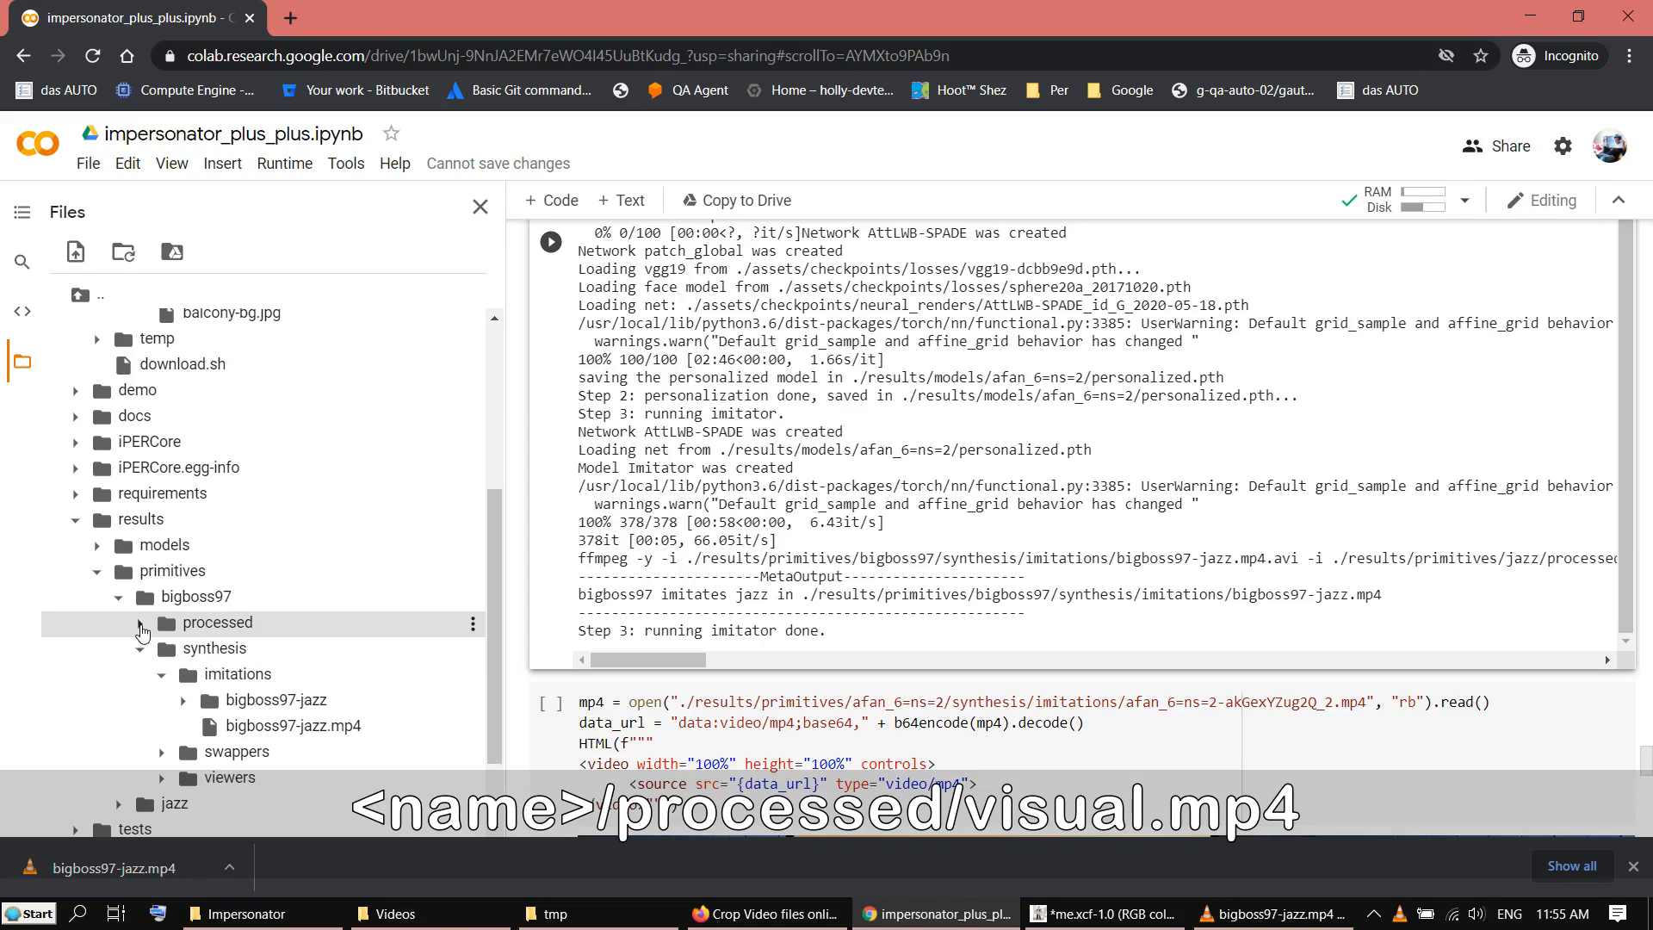
click(138, 622)
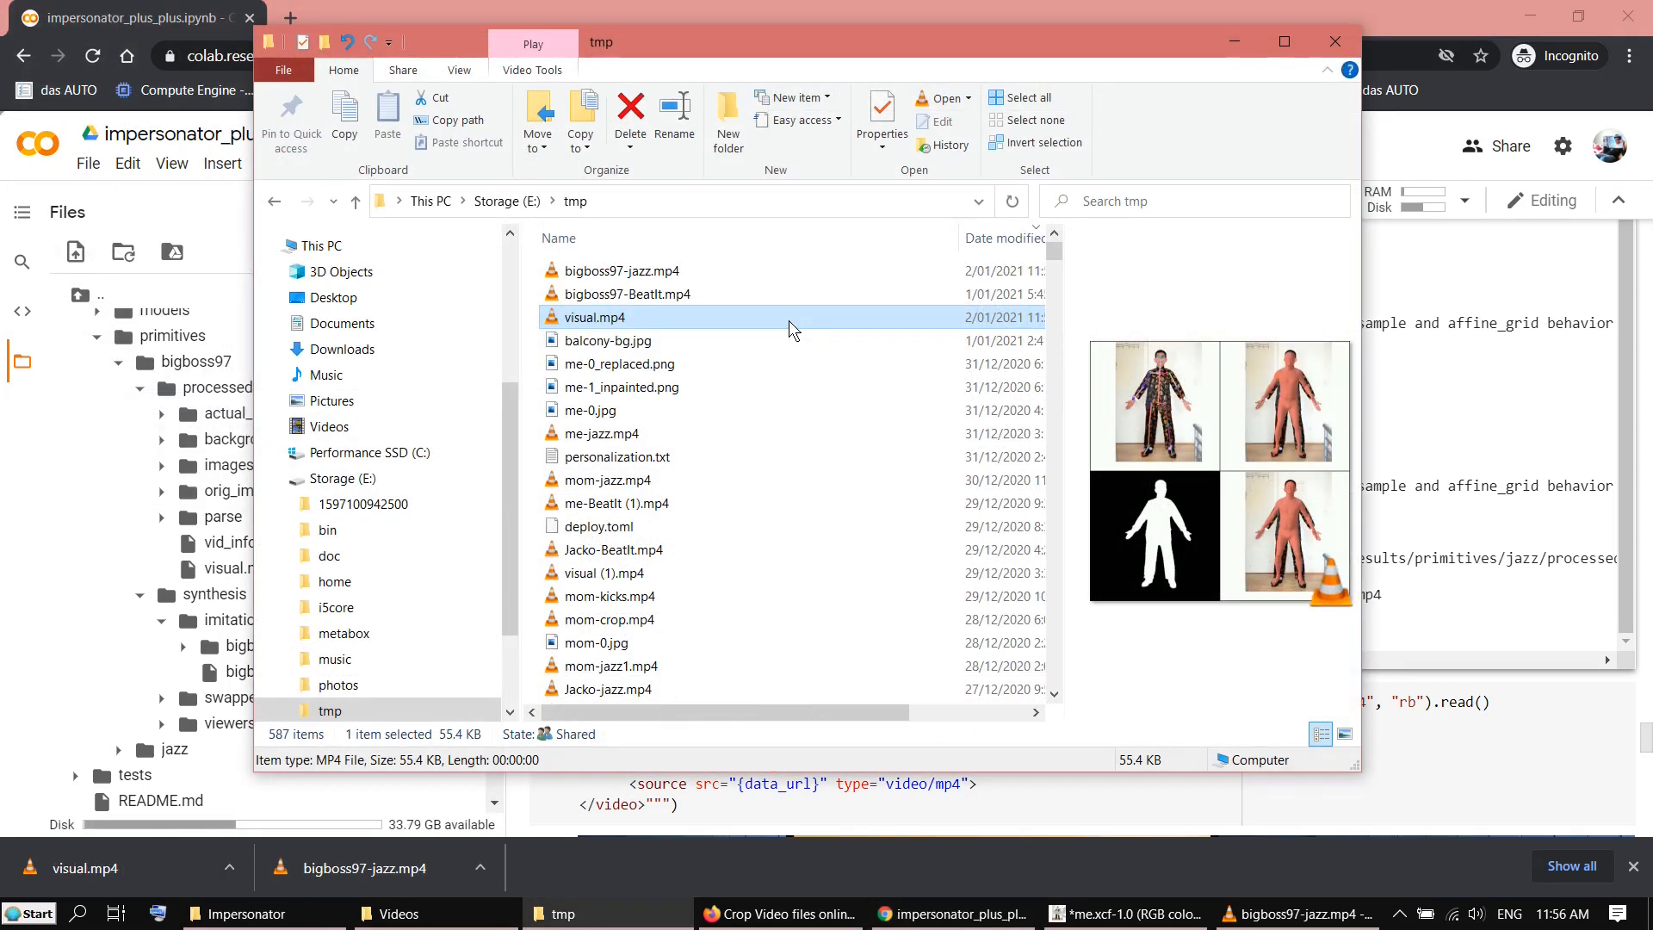
double_click(592, 318)
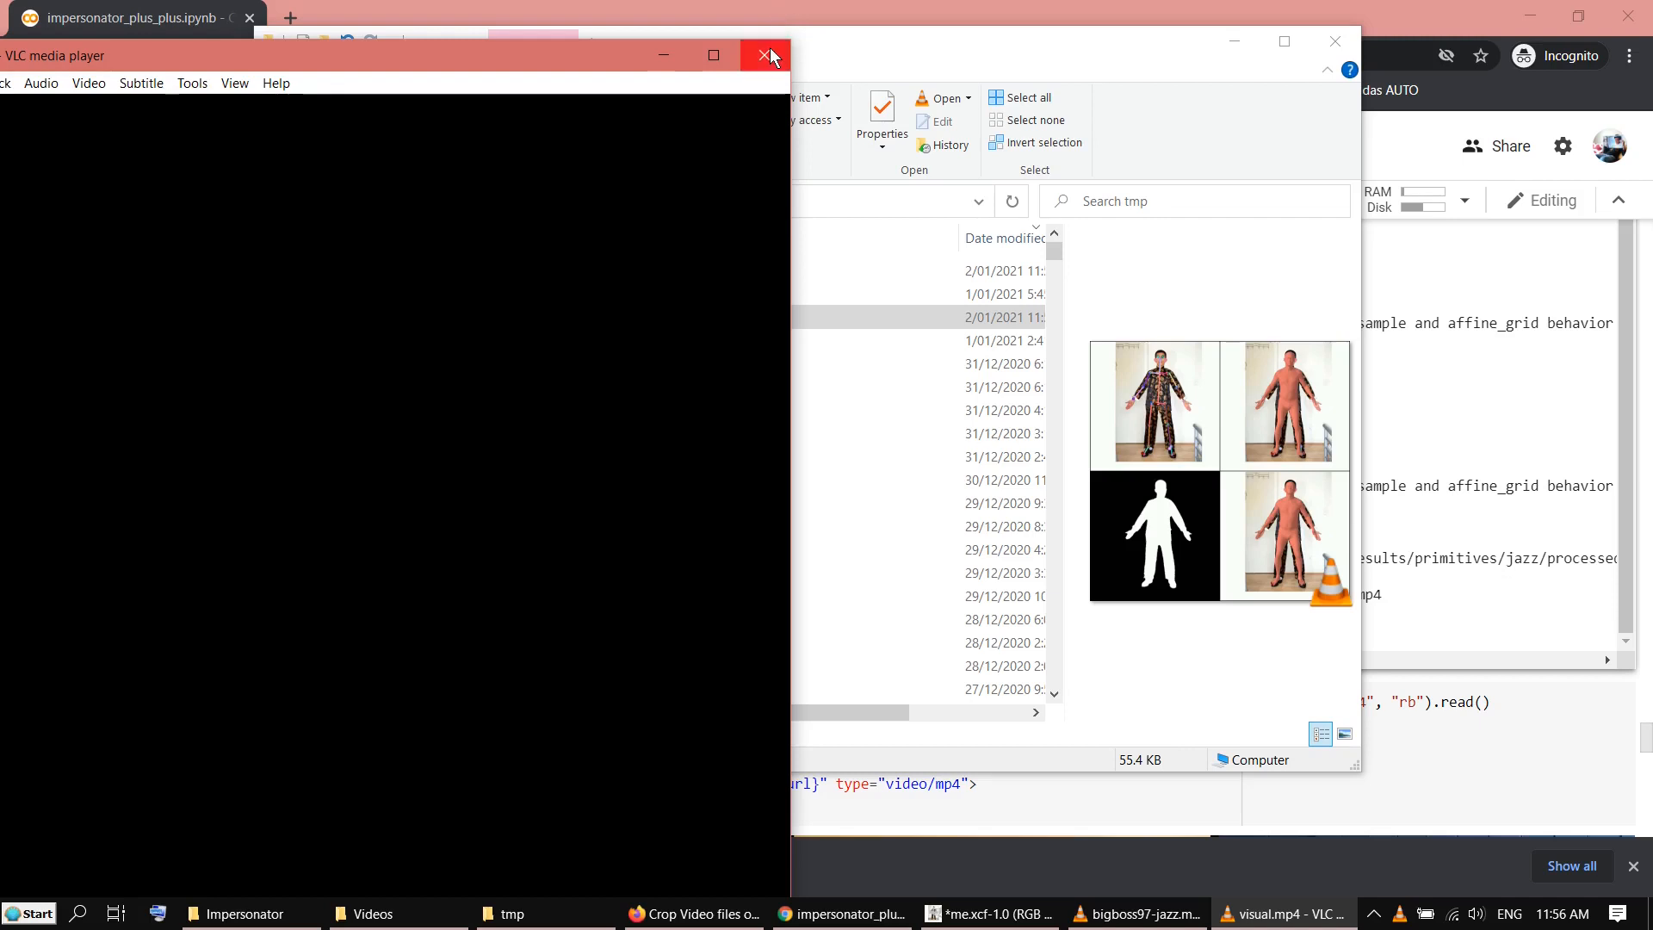
click(764, 55)
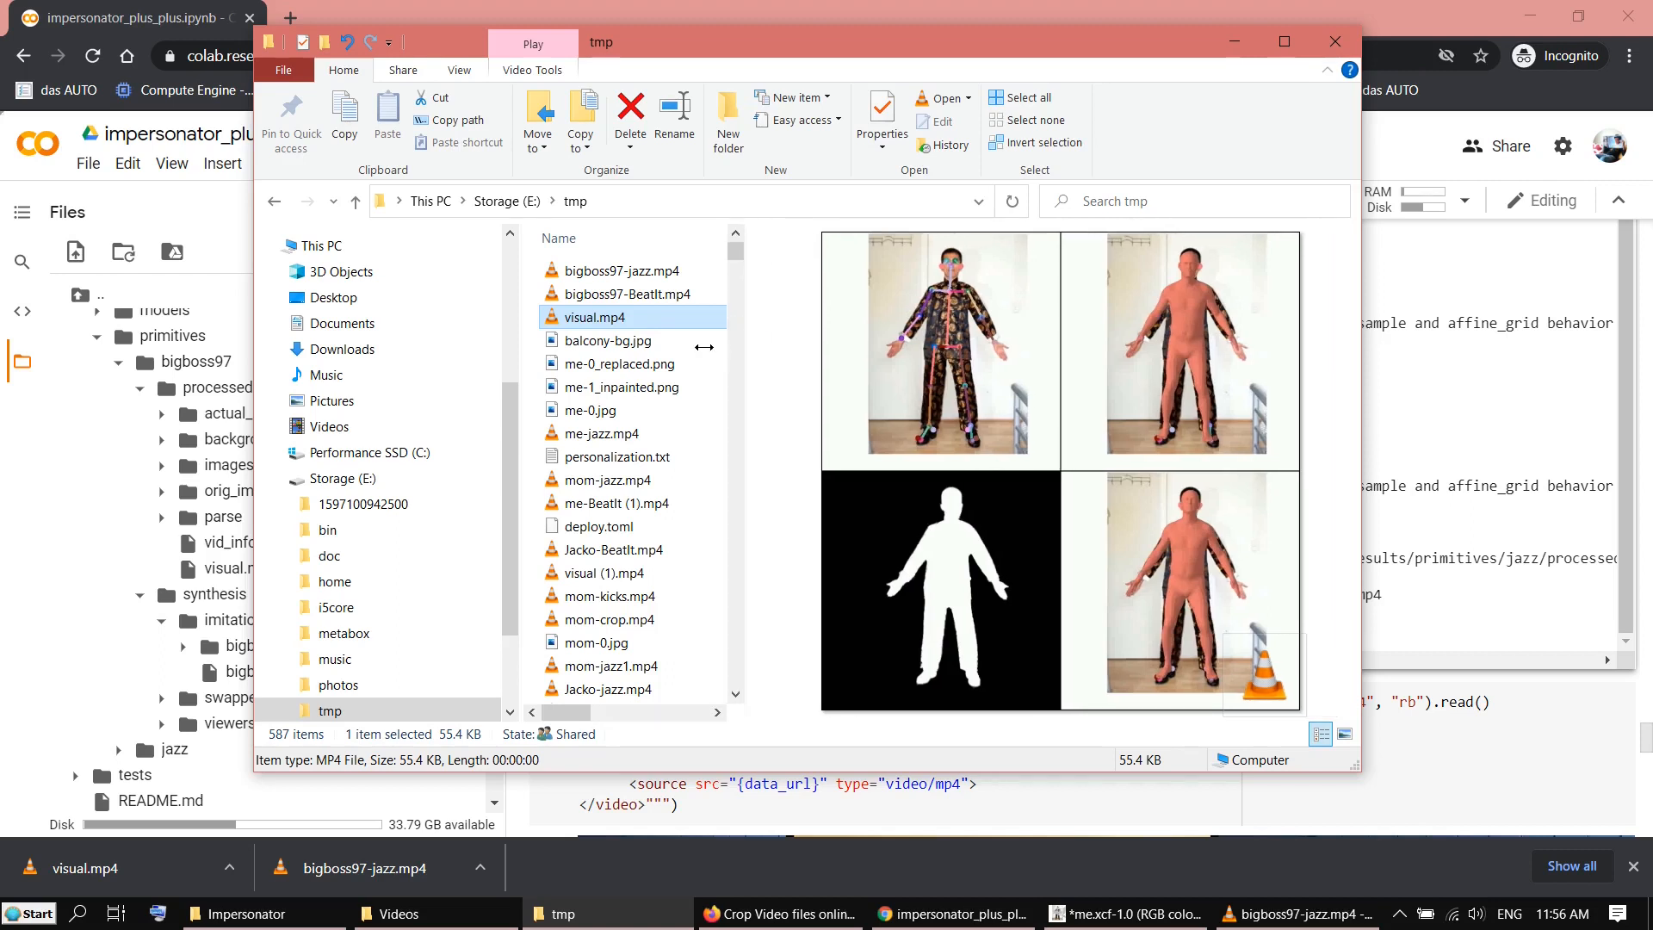
mouse_move(954, 380)
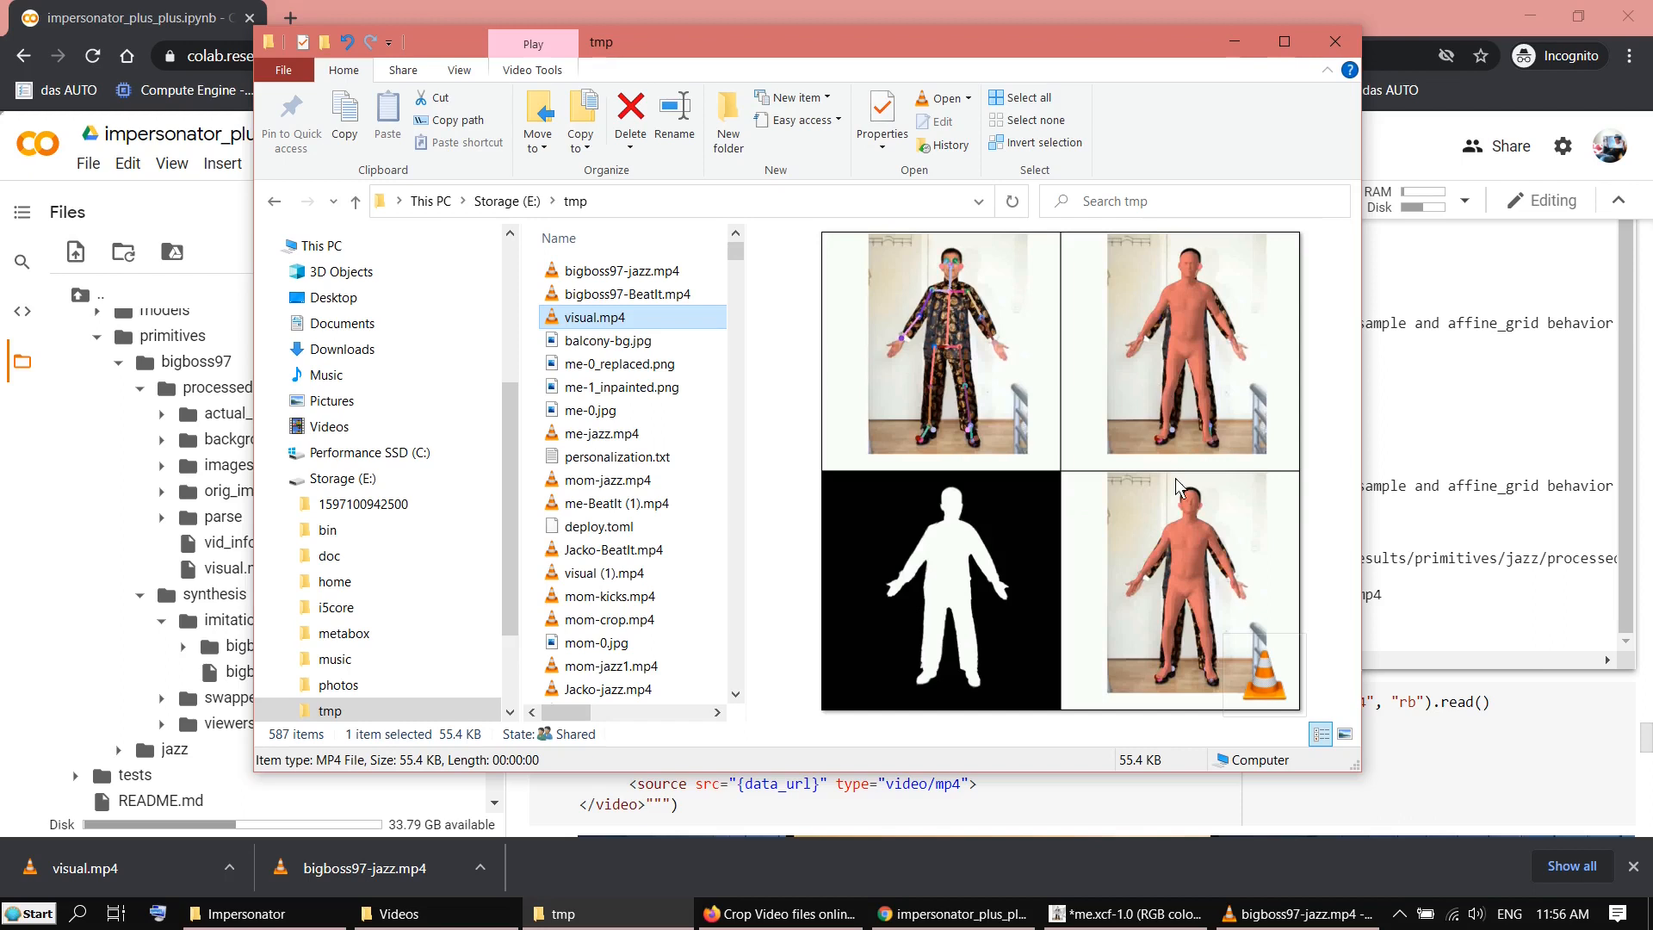
mouse_move(1199, 235)
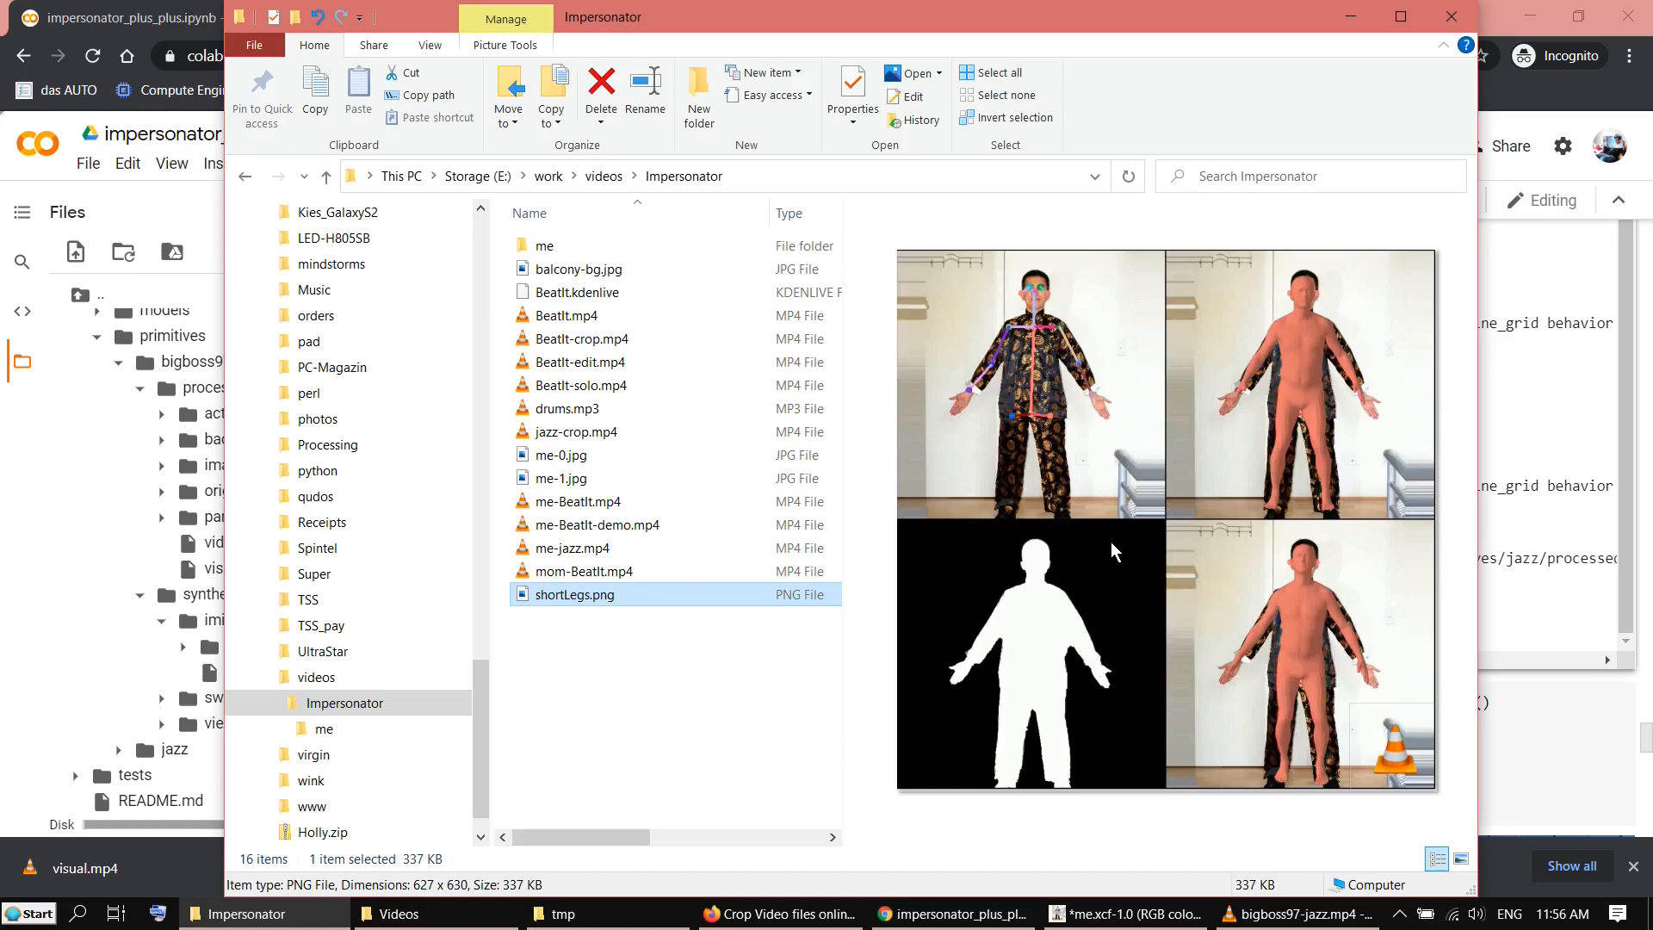
mouse_move(1283, 786)
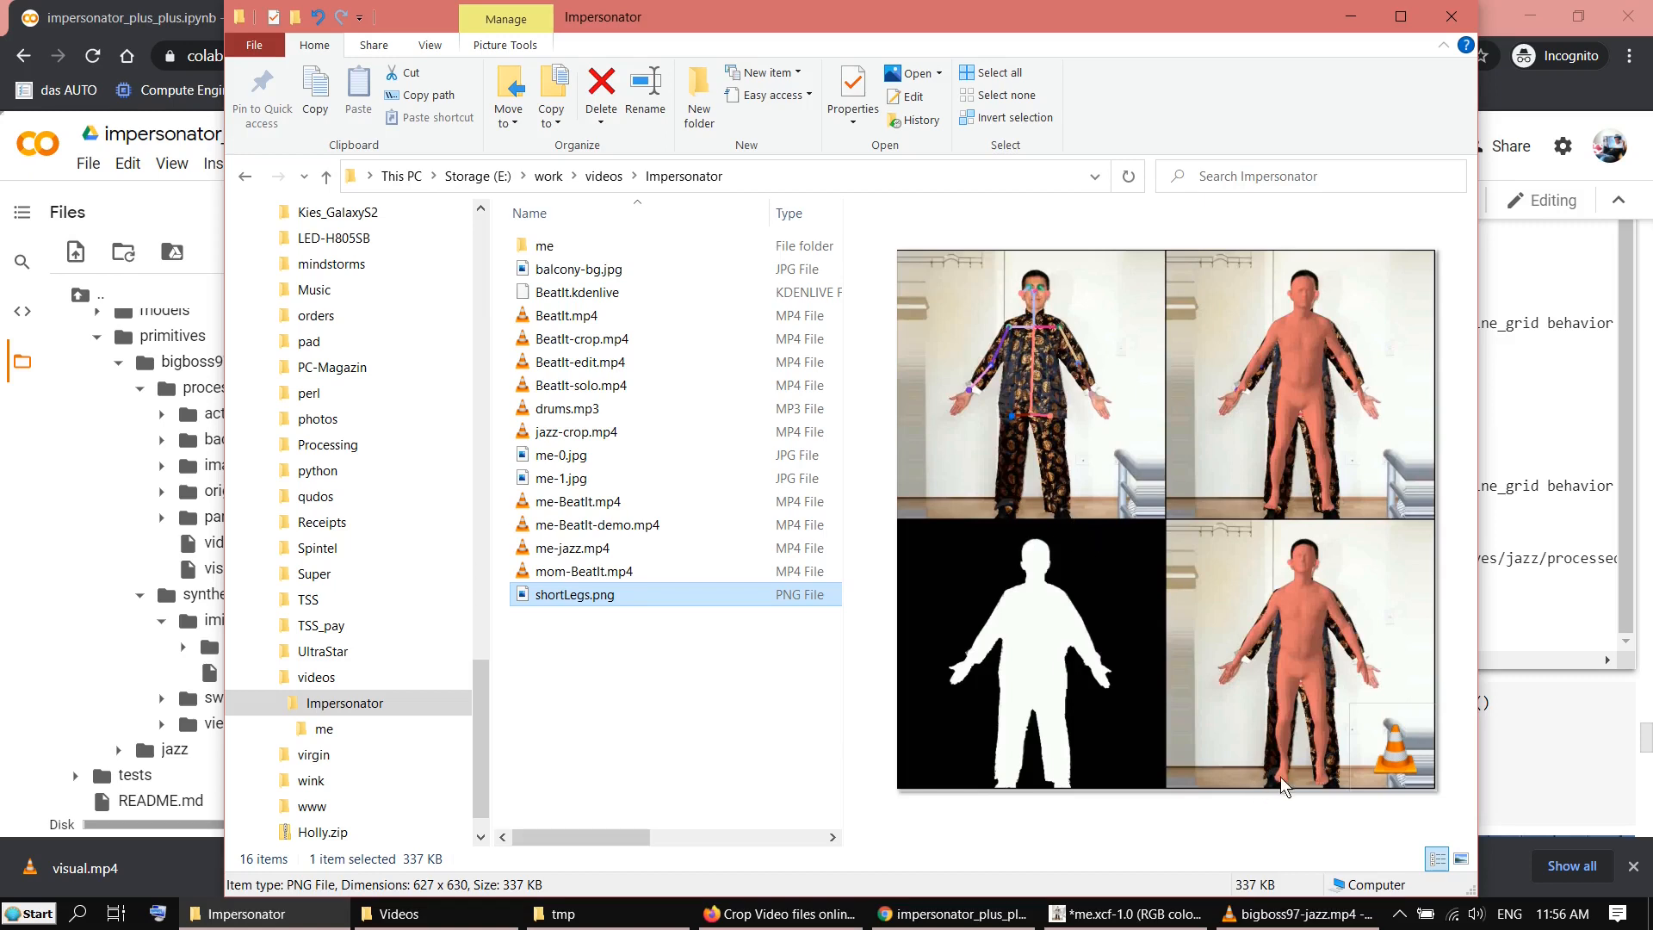
mouse_move(1010, 487)
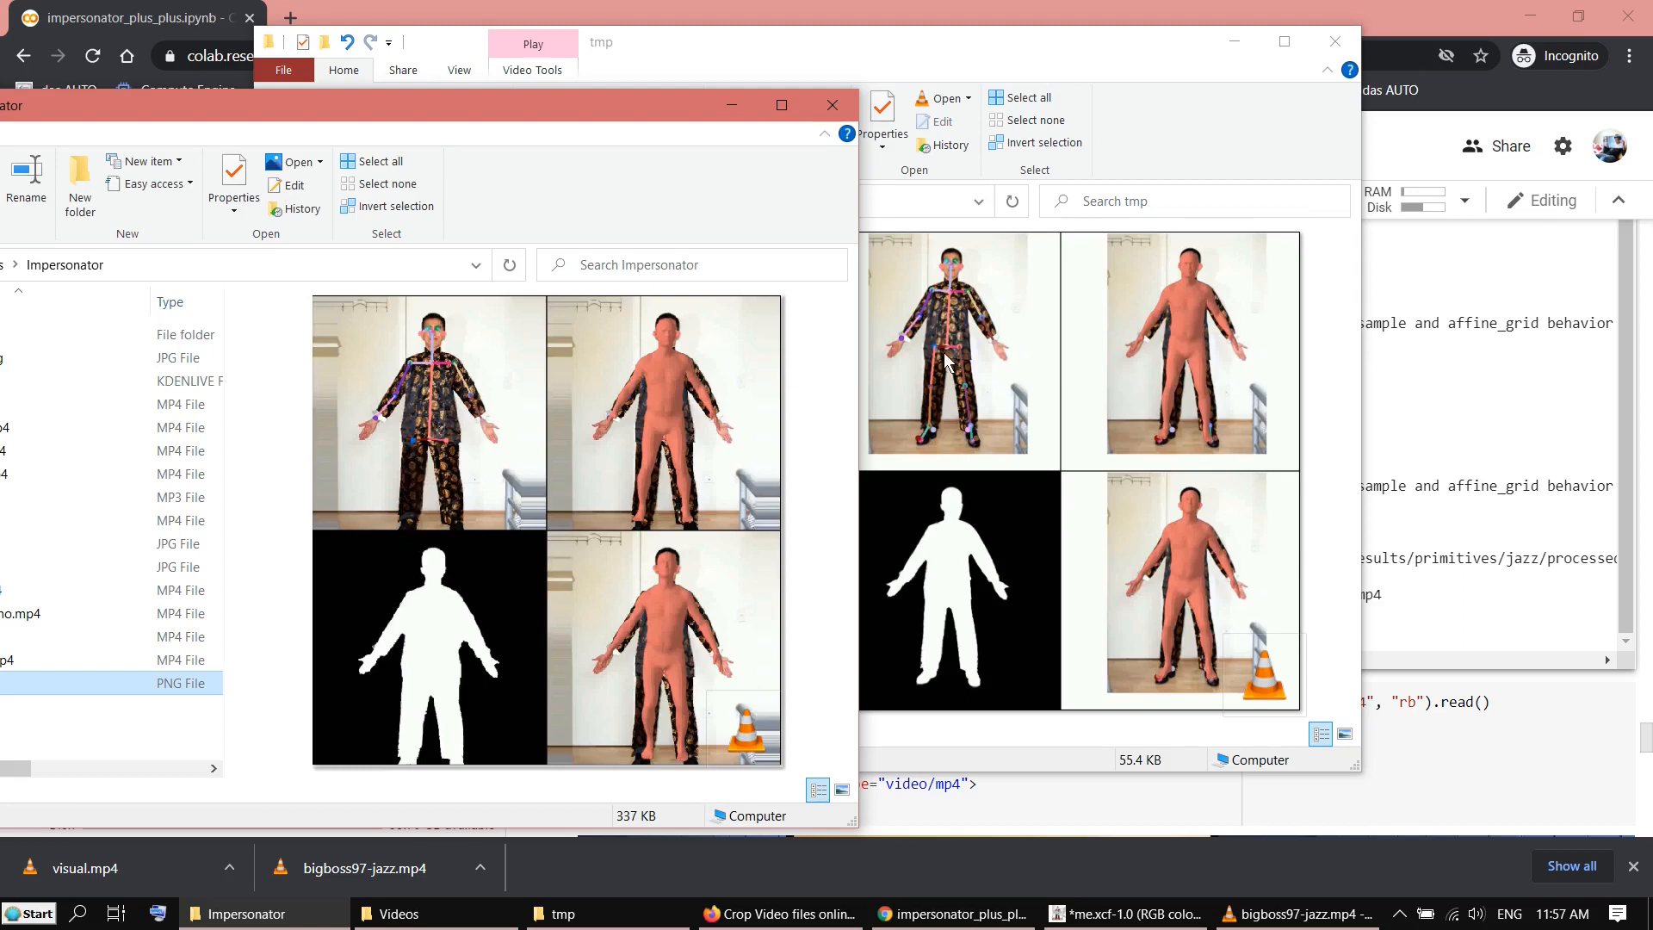
mouse_move(926, 447)
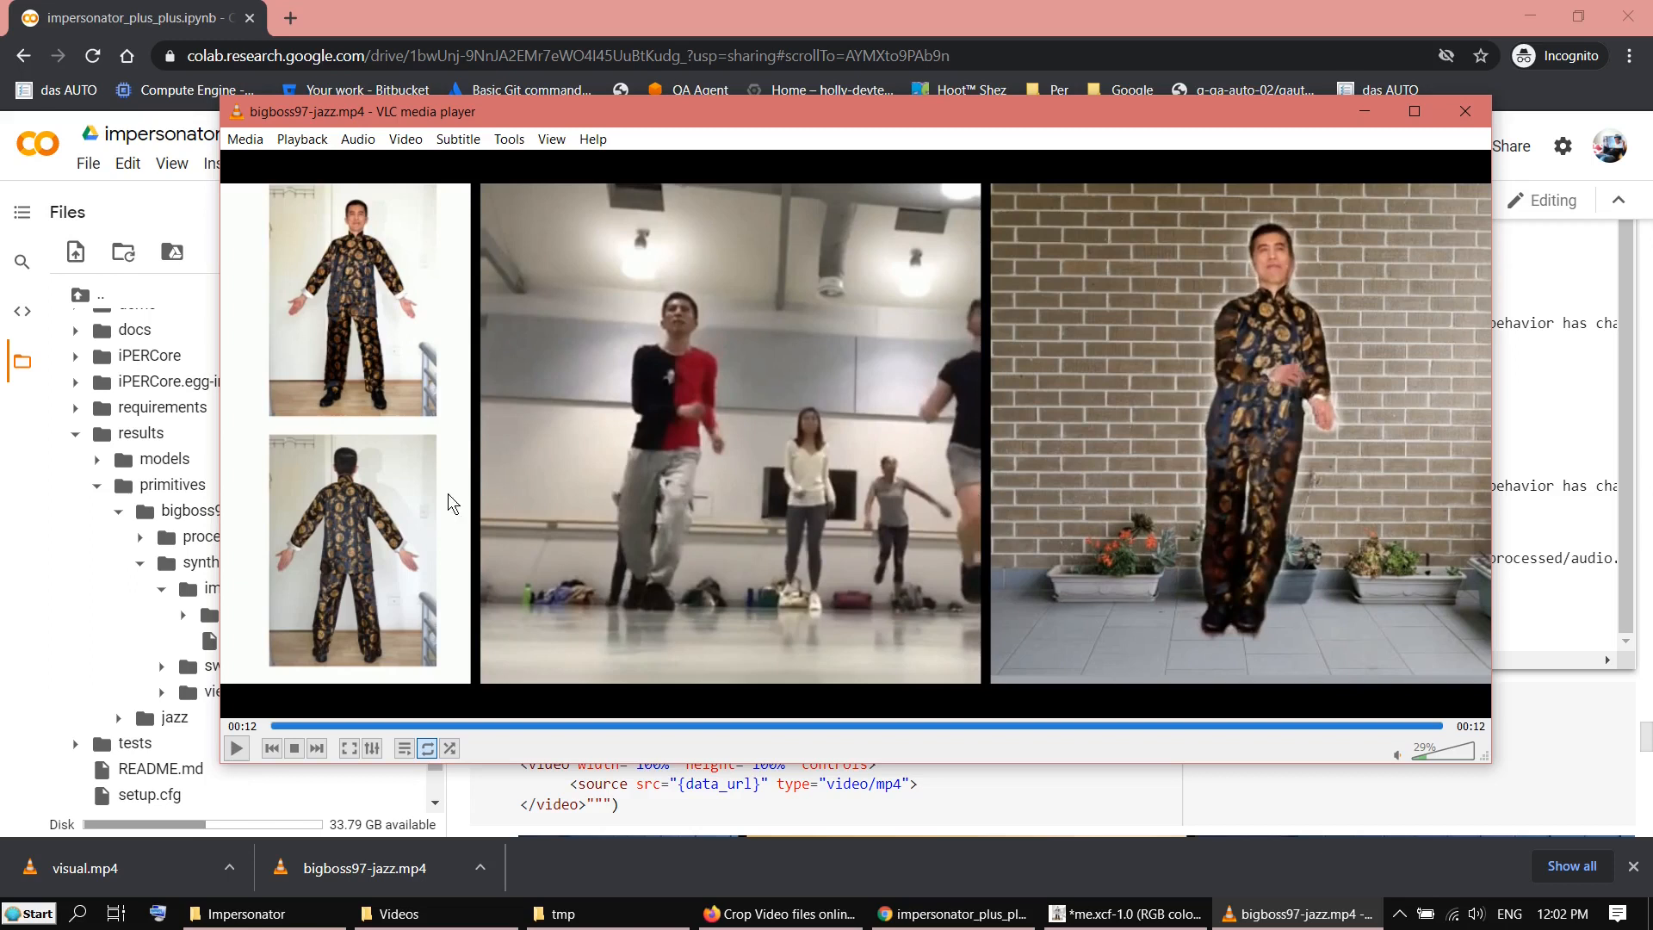
mouse_move(608, 9)
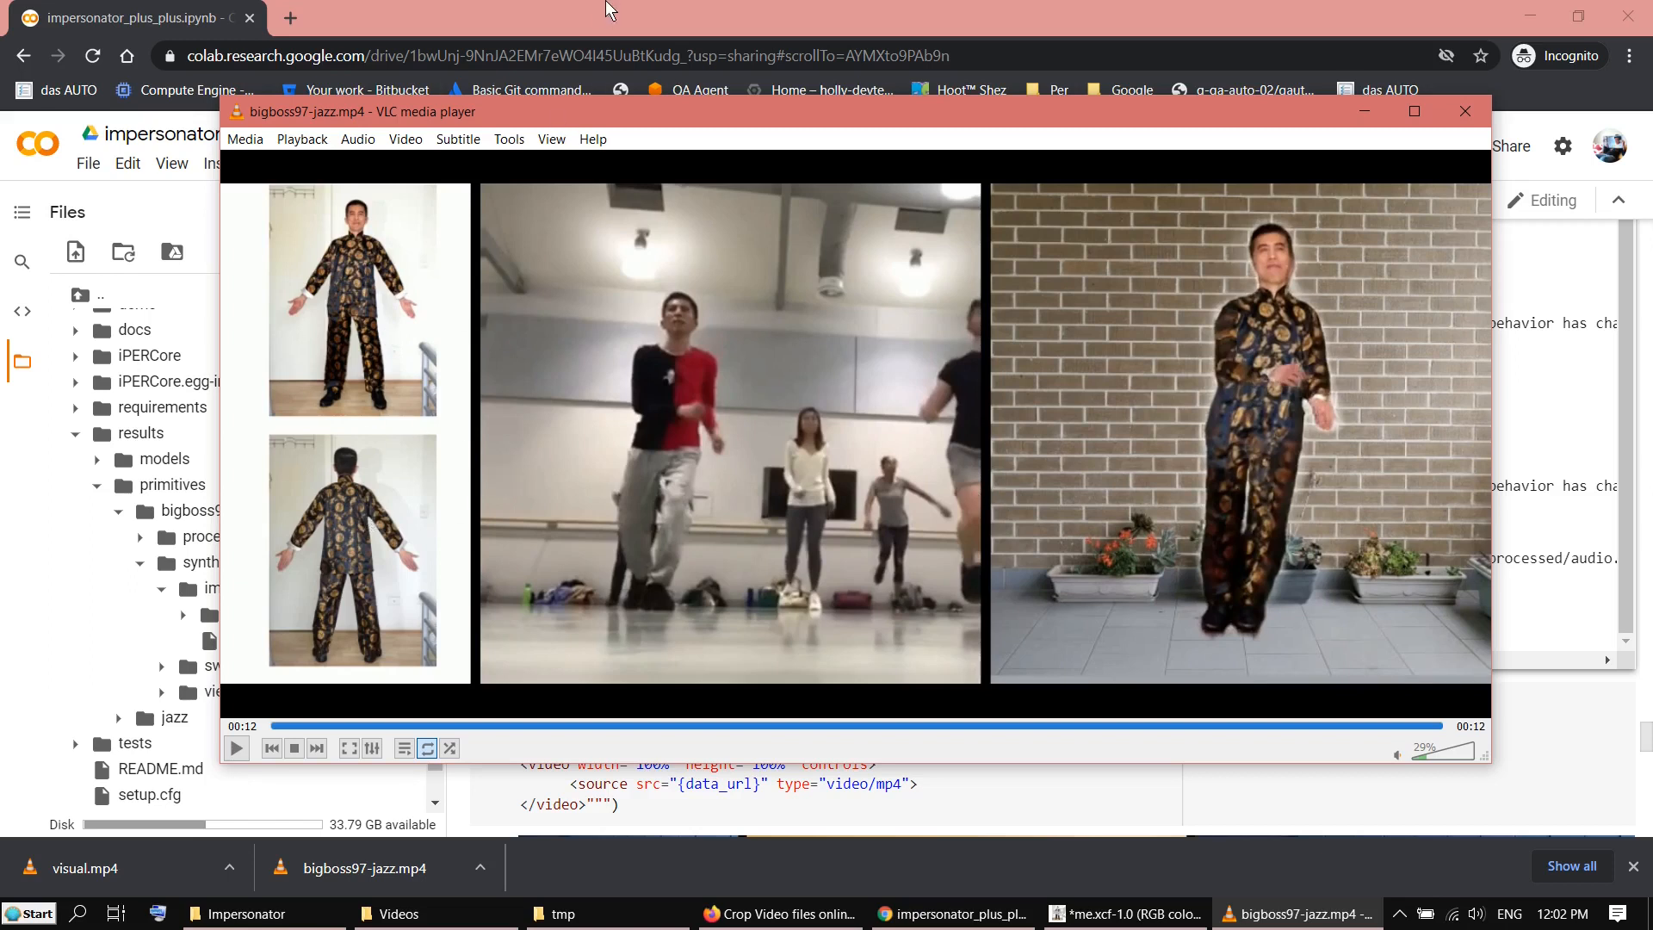
Bring the Colab notebook forward and open the results folder's options menu
click(1464, 111)
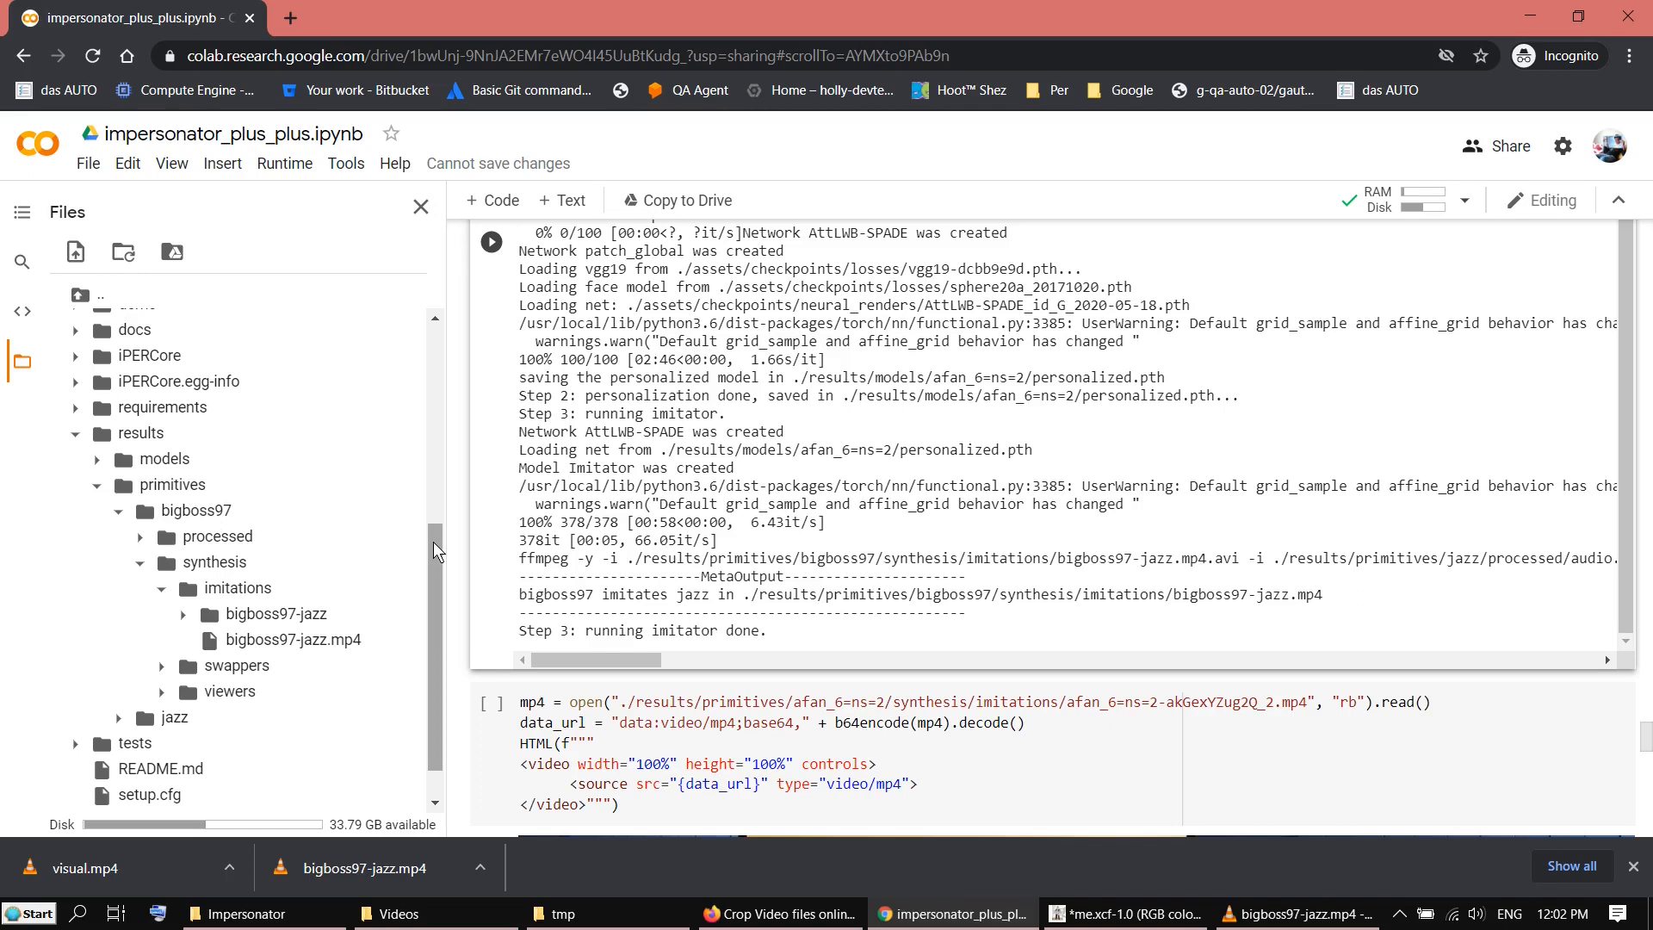
scroll(up, 3)
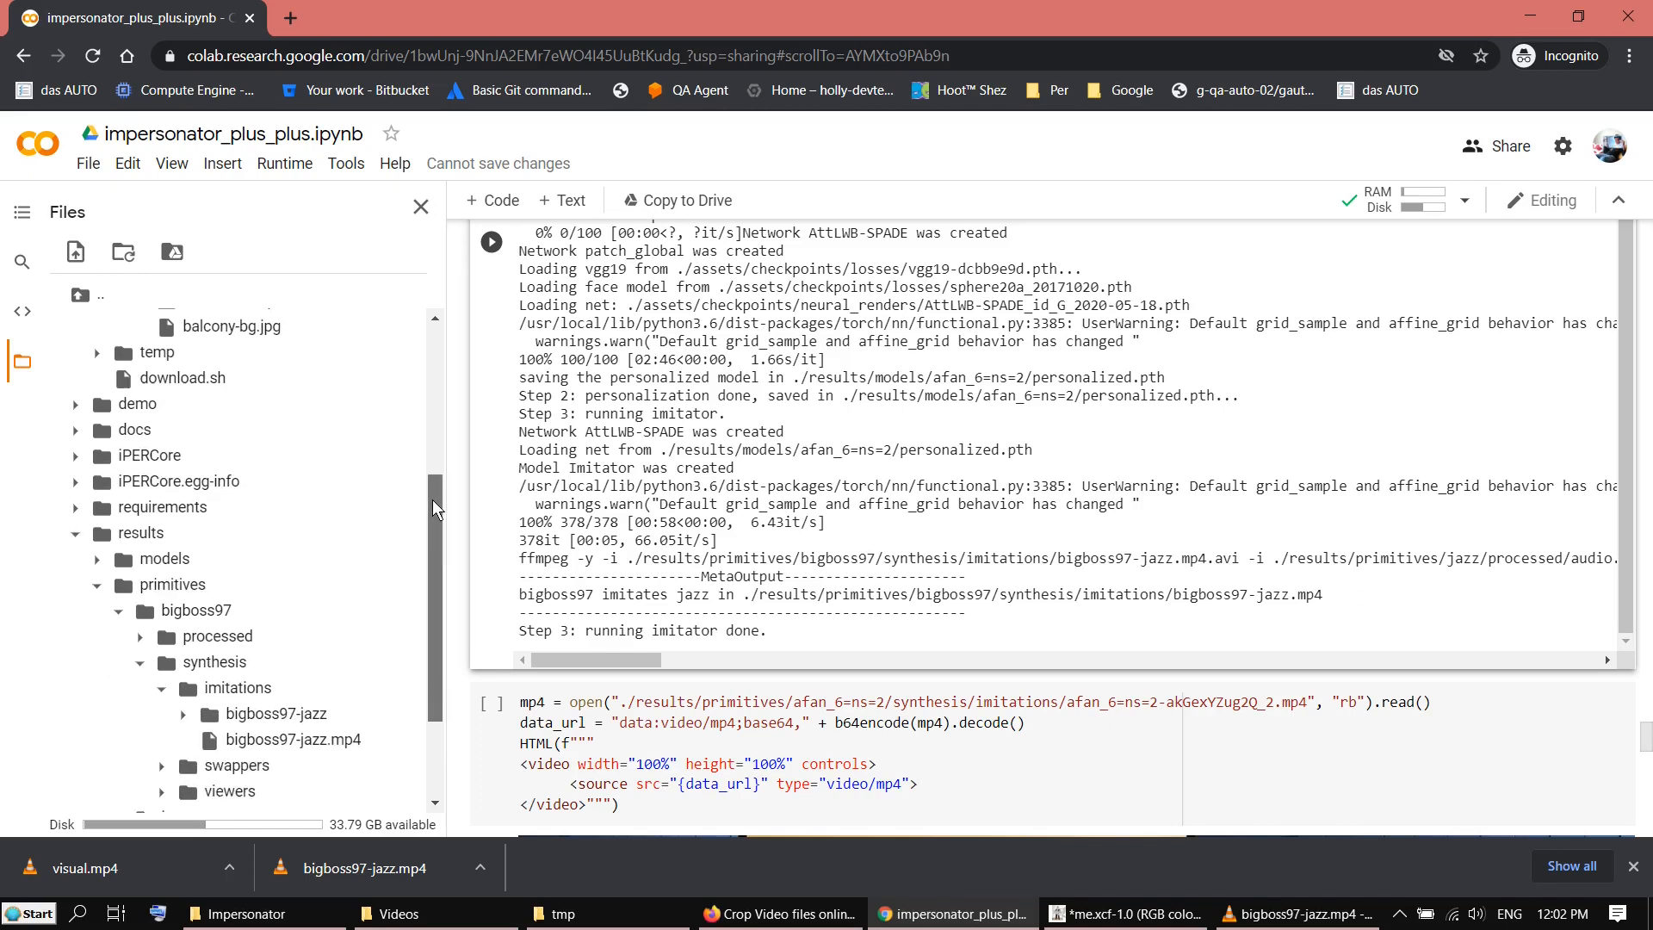
scroll(down, 3)
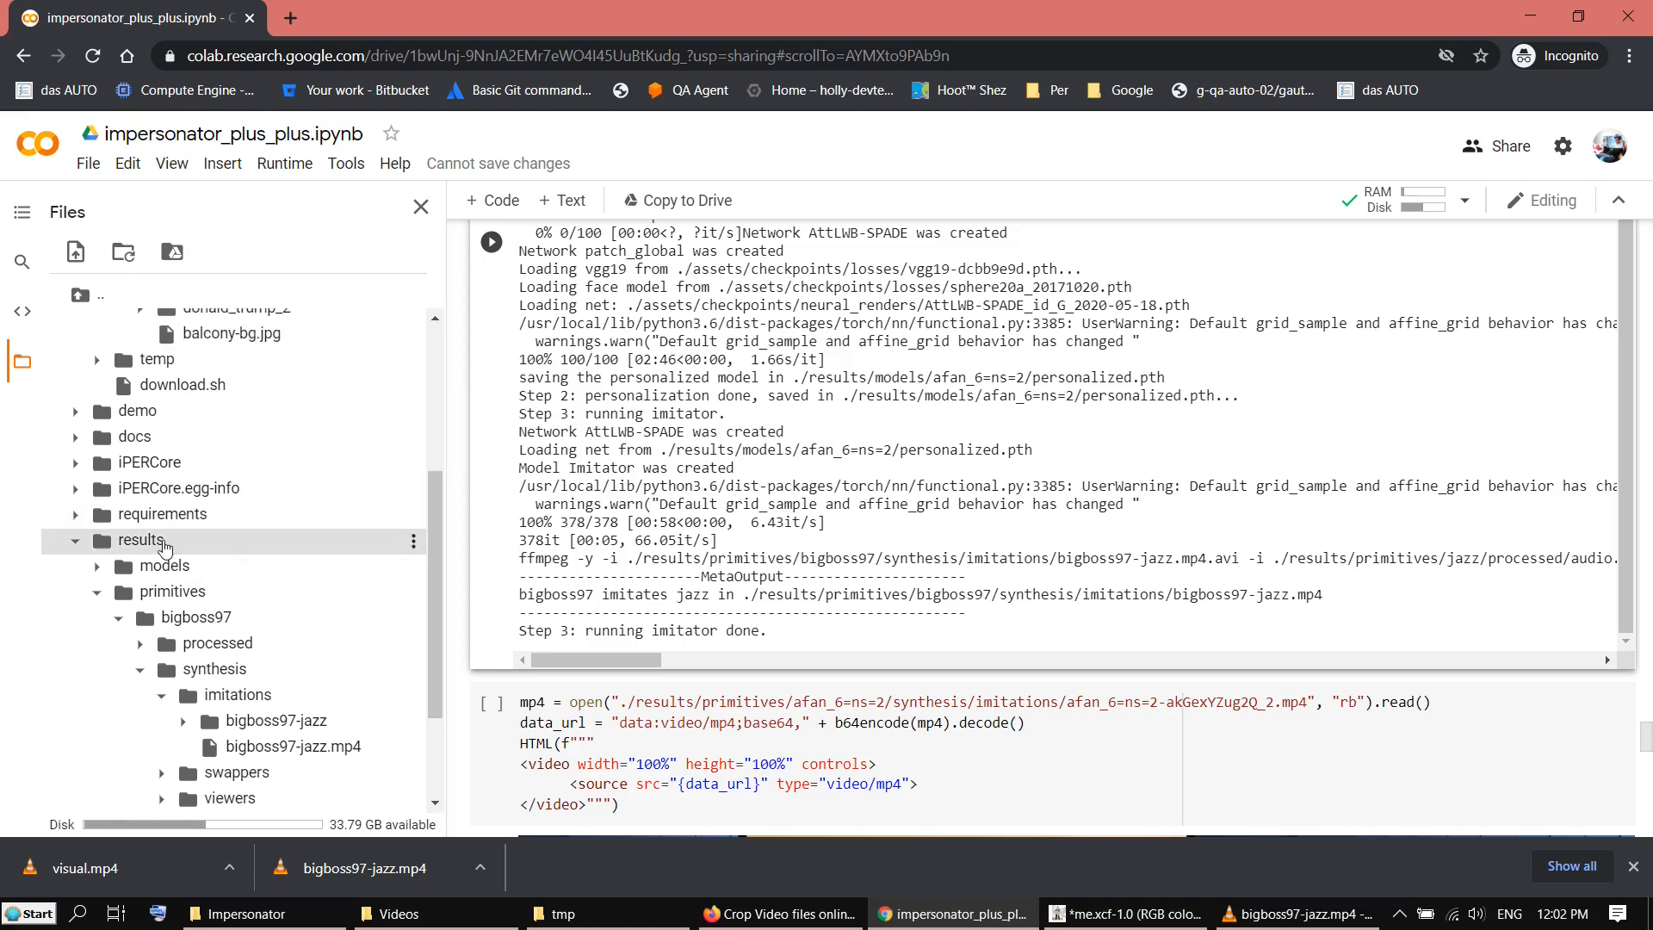
click(76, 541)
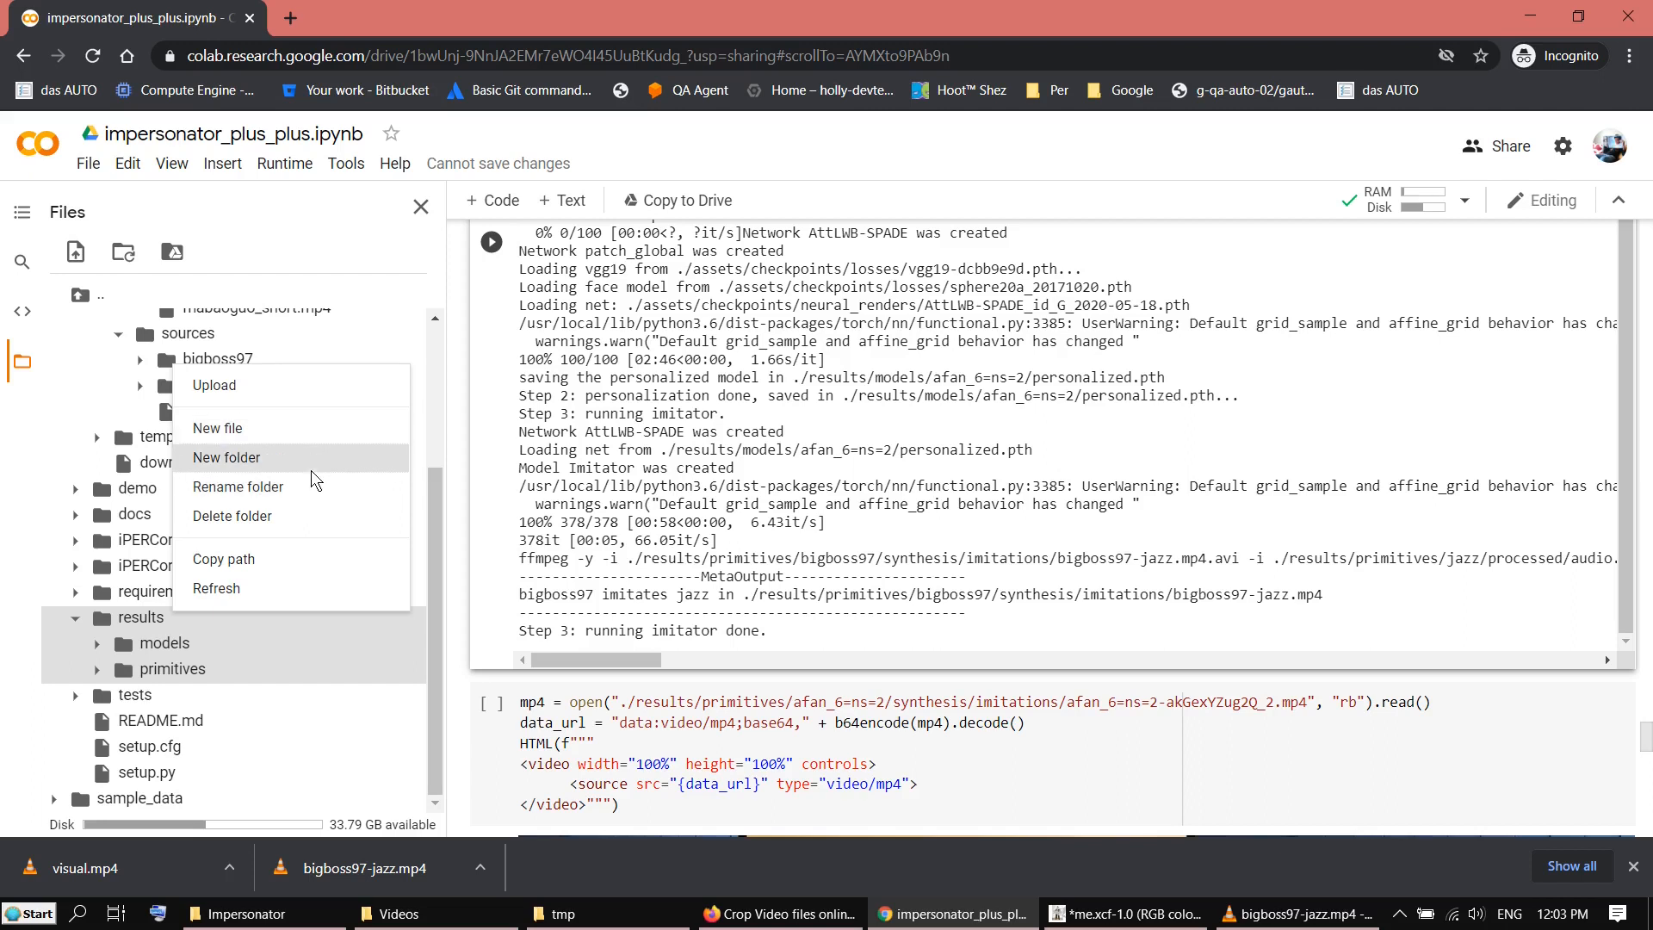
click(231, 516)
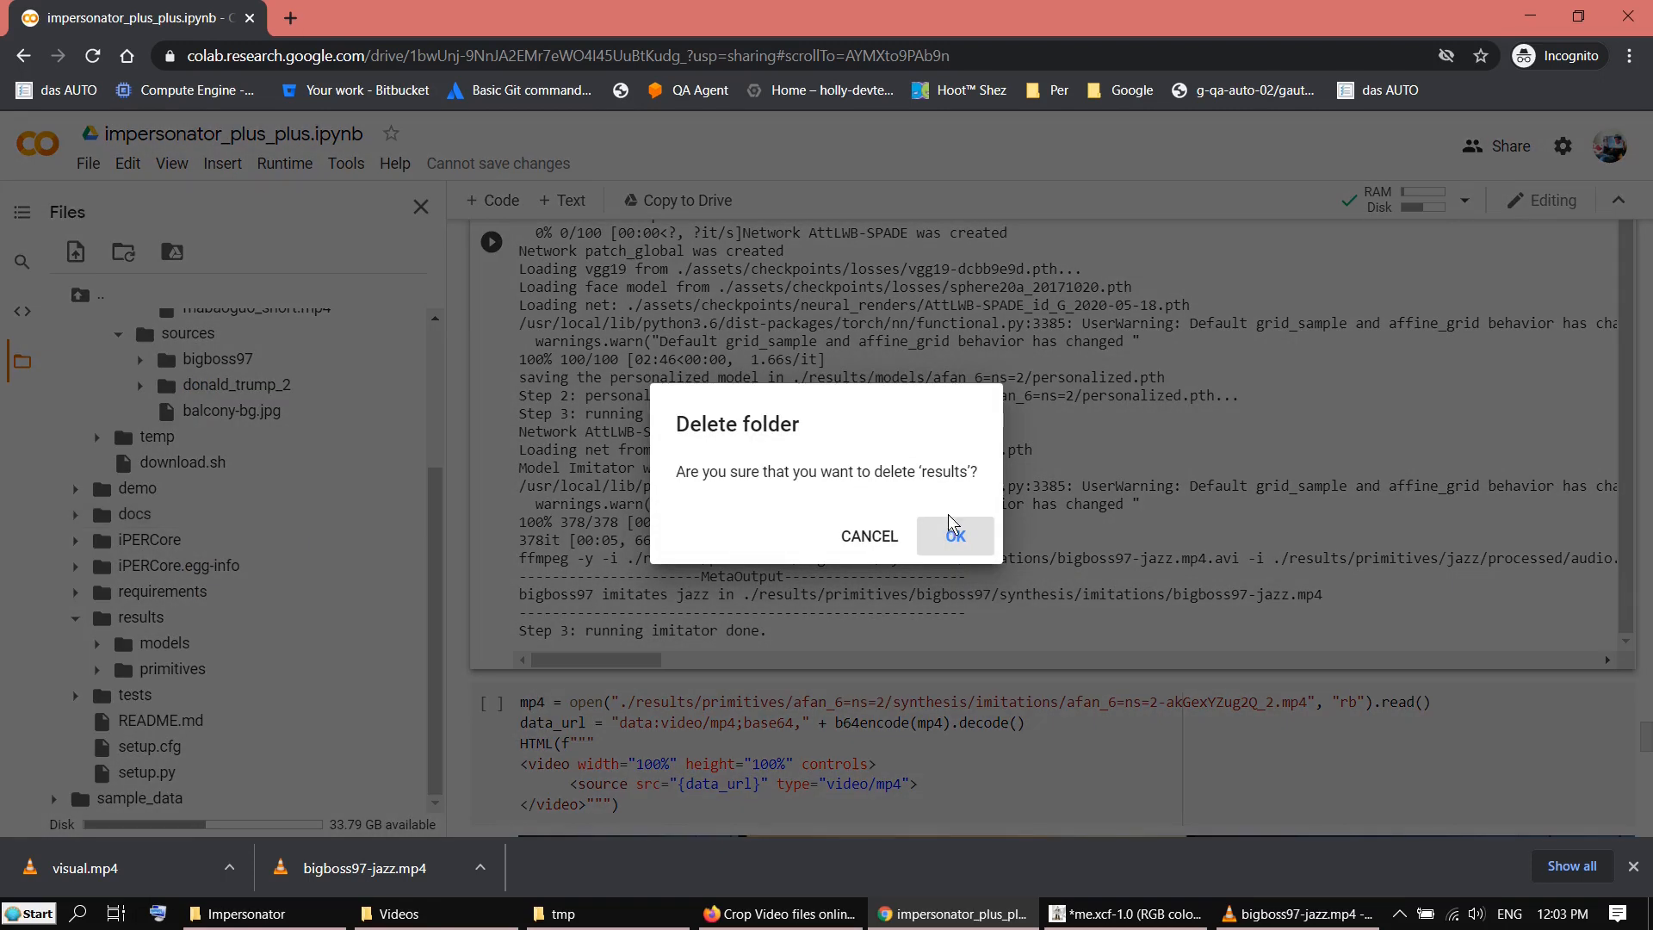
click(953, 535)
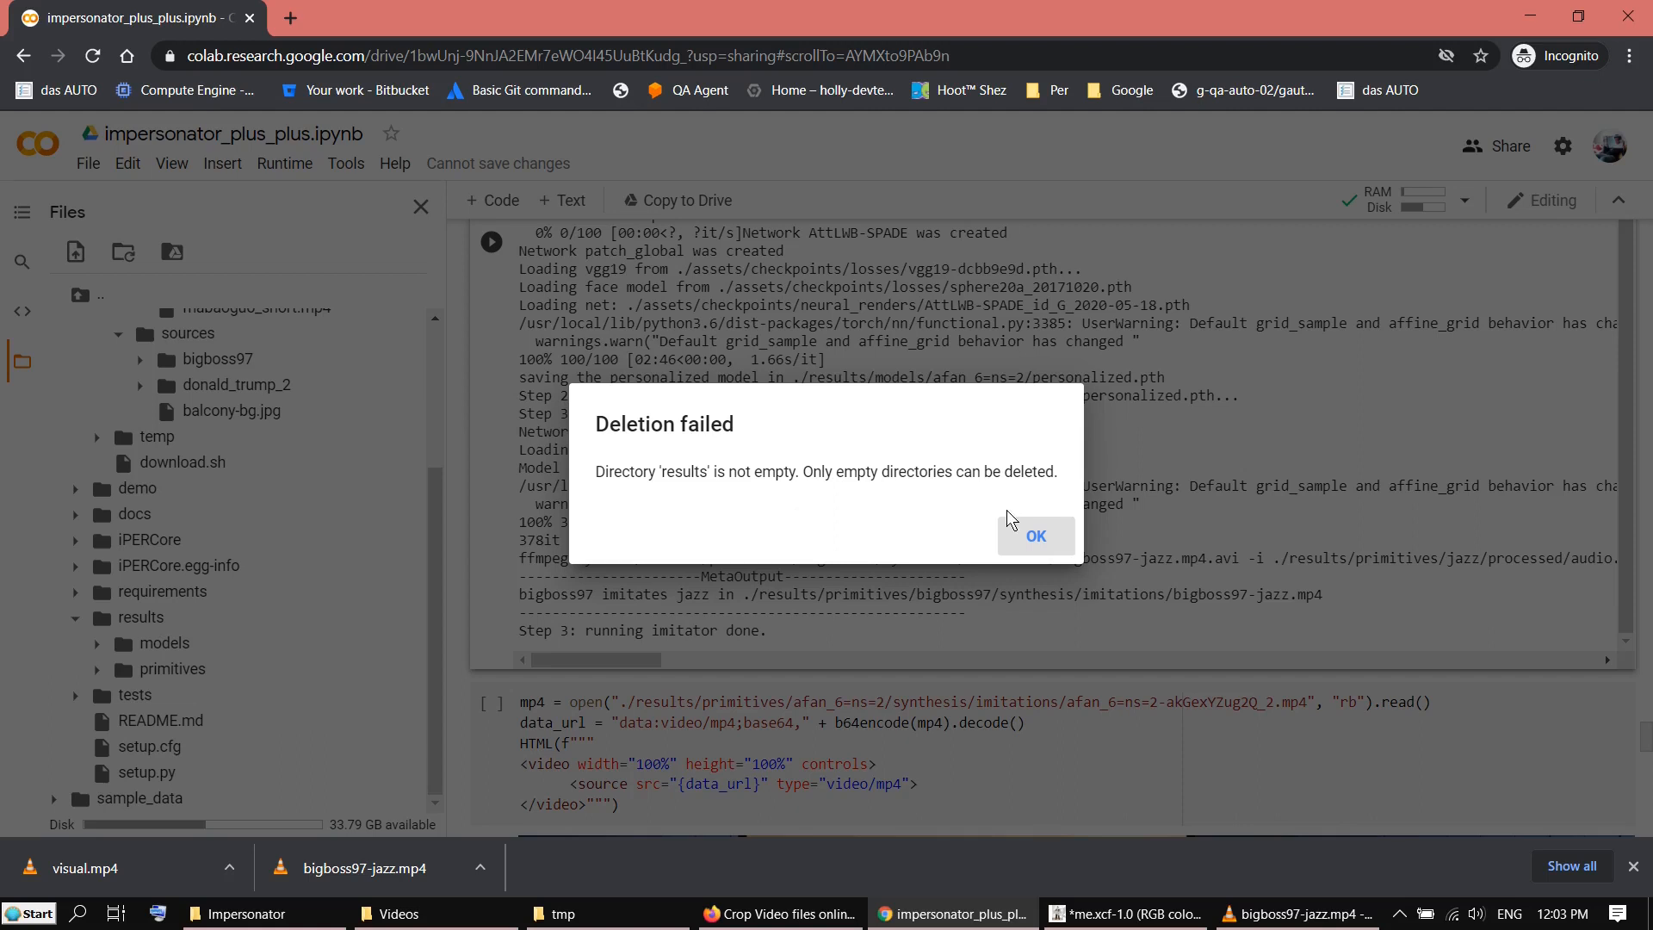
click(1034, 535)
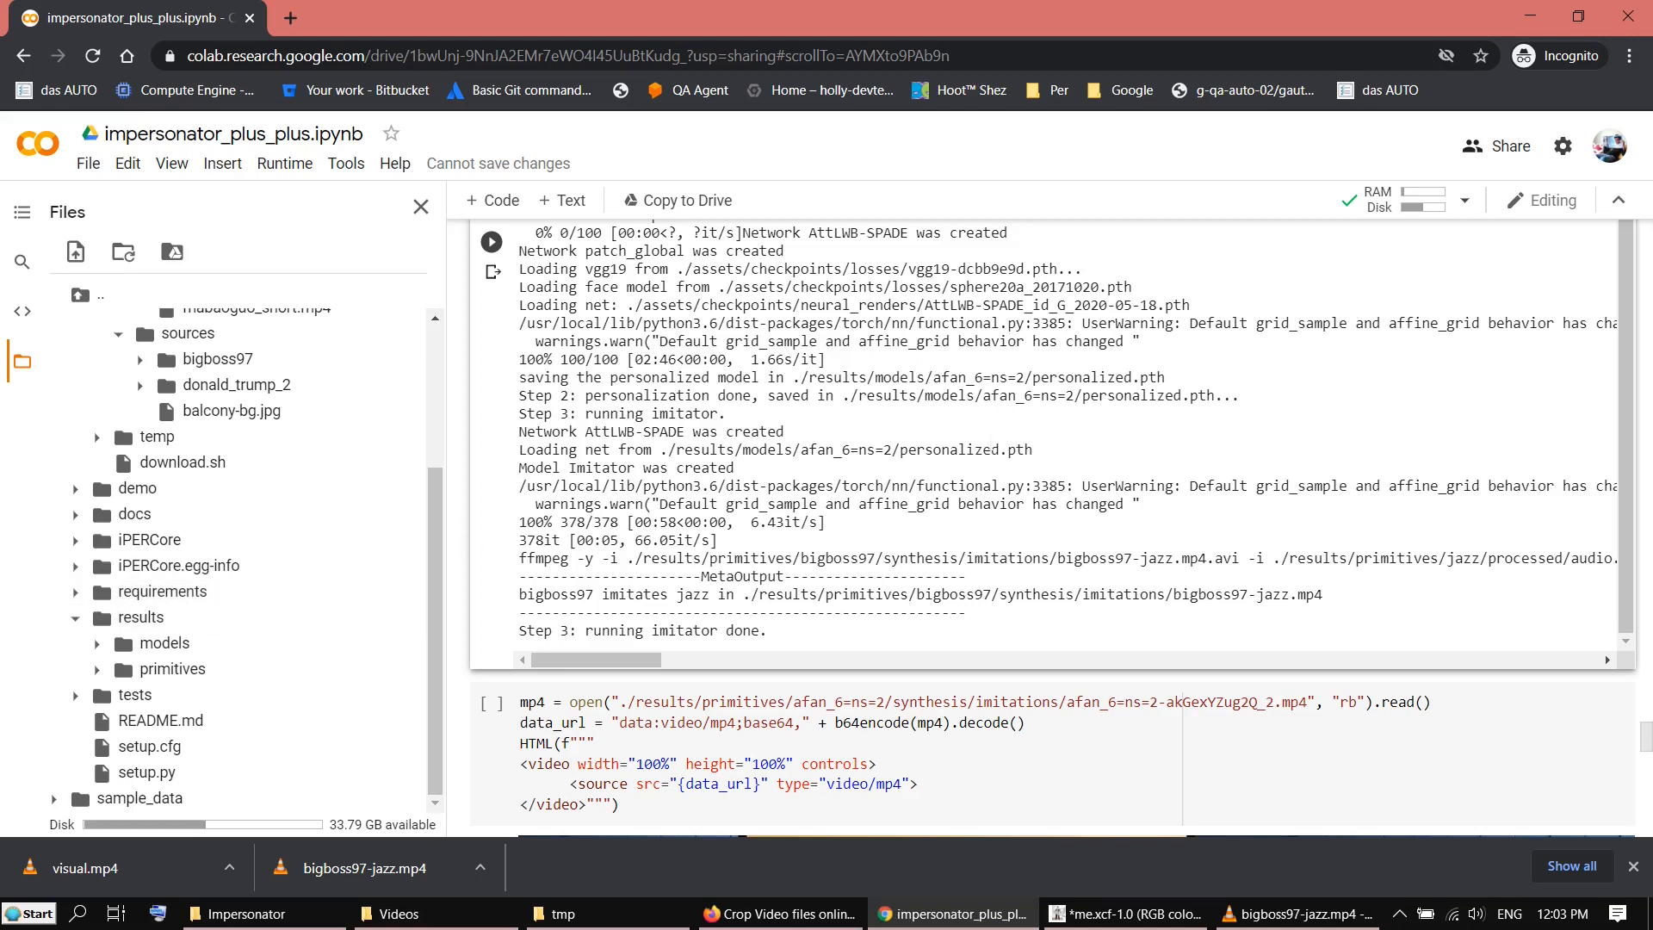
Expand results > primitives to show the afan_6=ns=2 model and bigboss97 and jazz folders
scroll(up, 3)
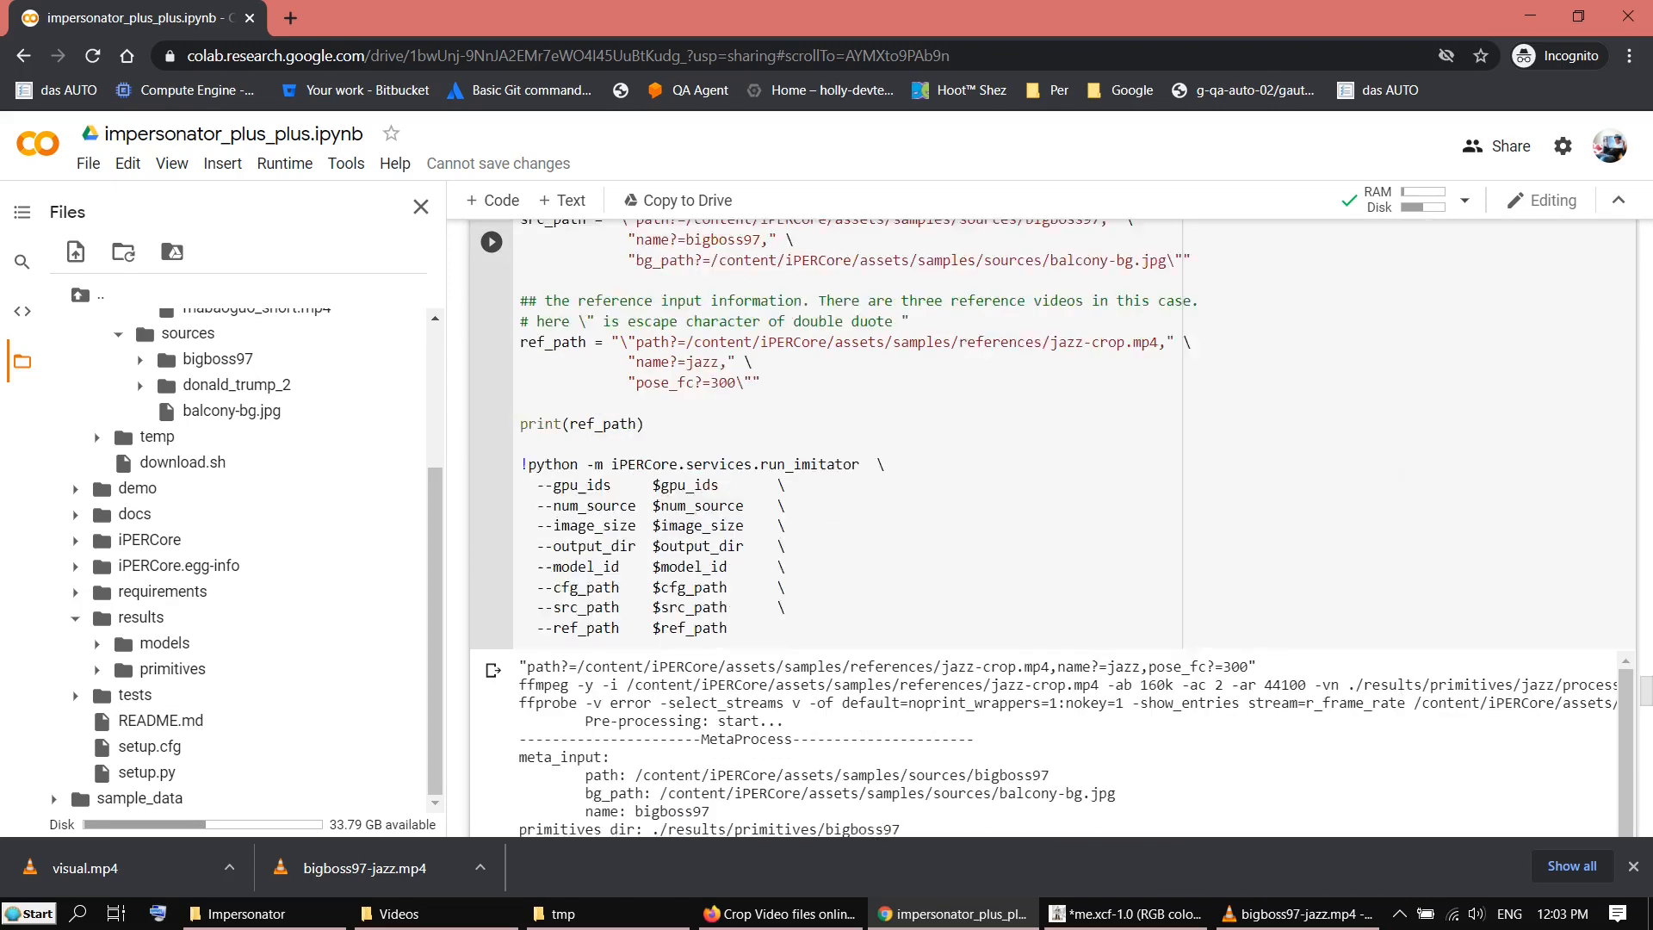
scroll(down, 3)
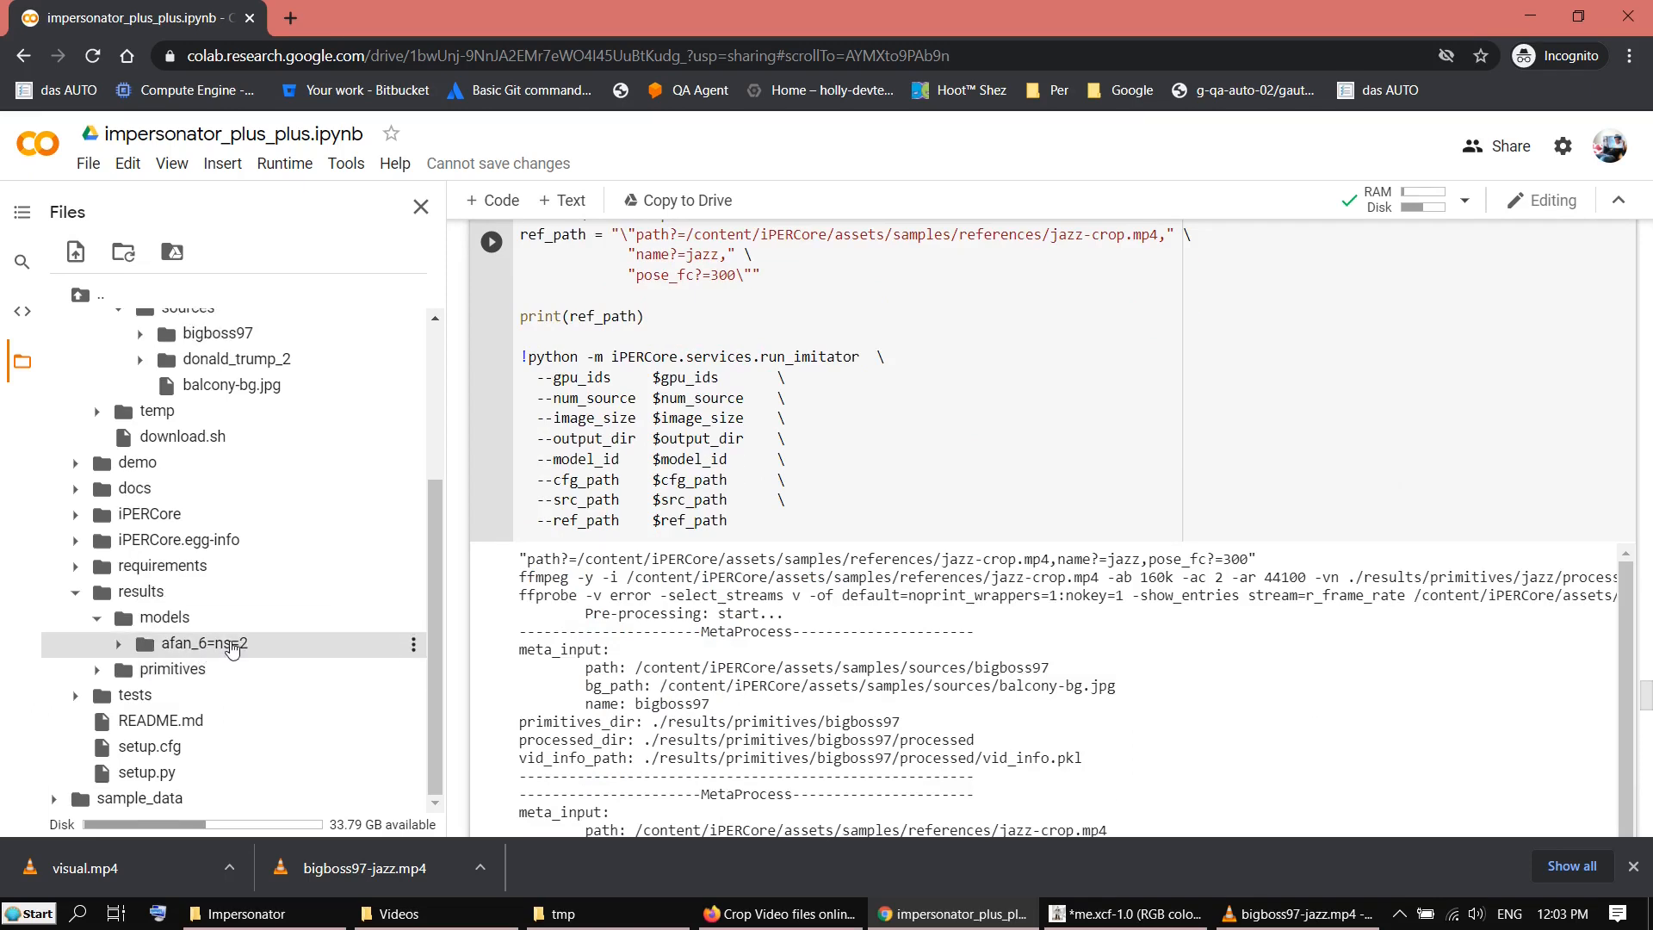
mouse_move(99, 668)
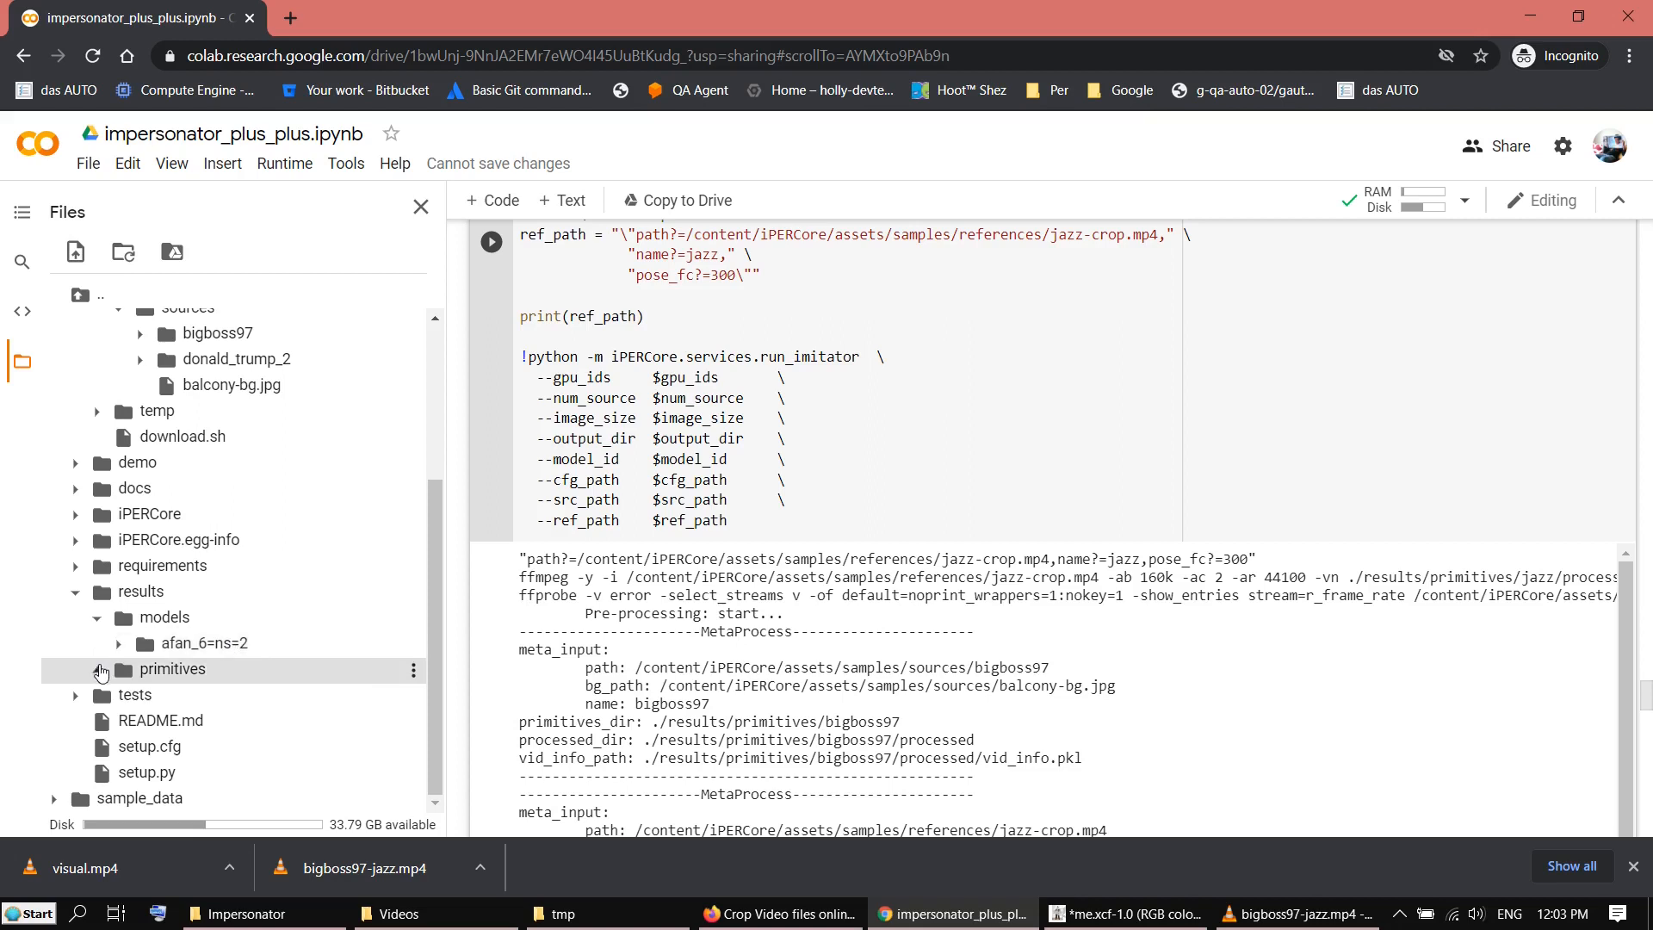
click(118, 668)
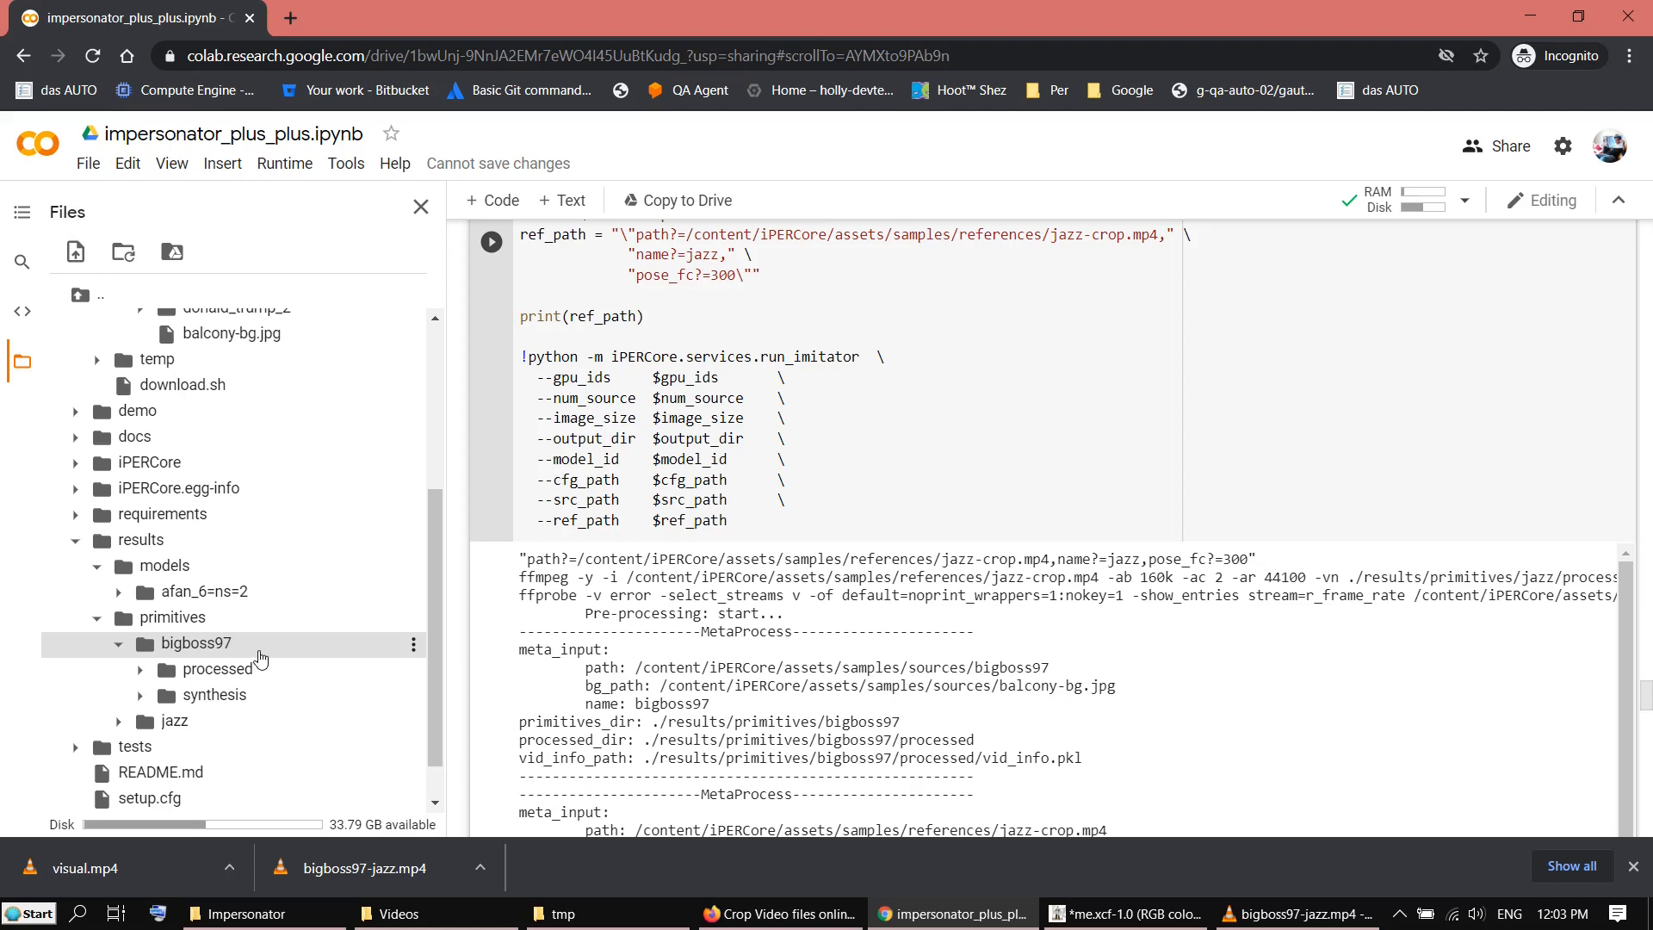
mouse_move(302, 651)
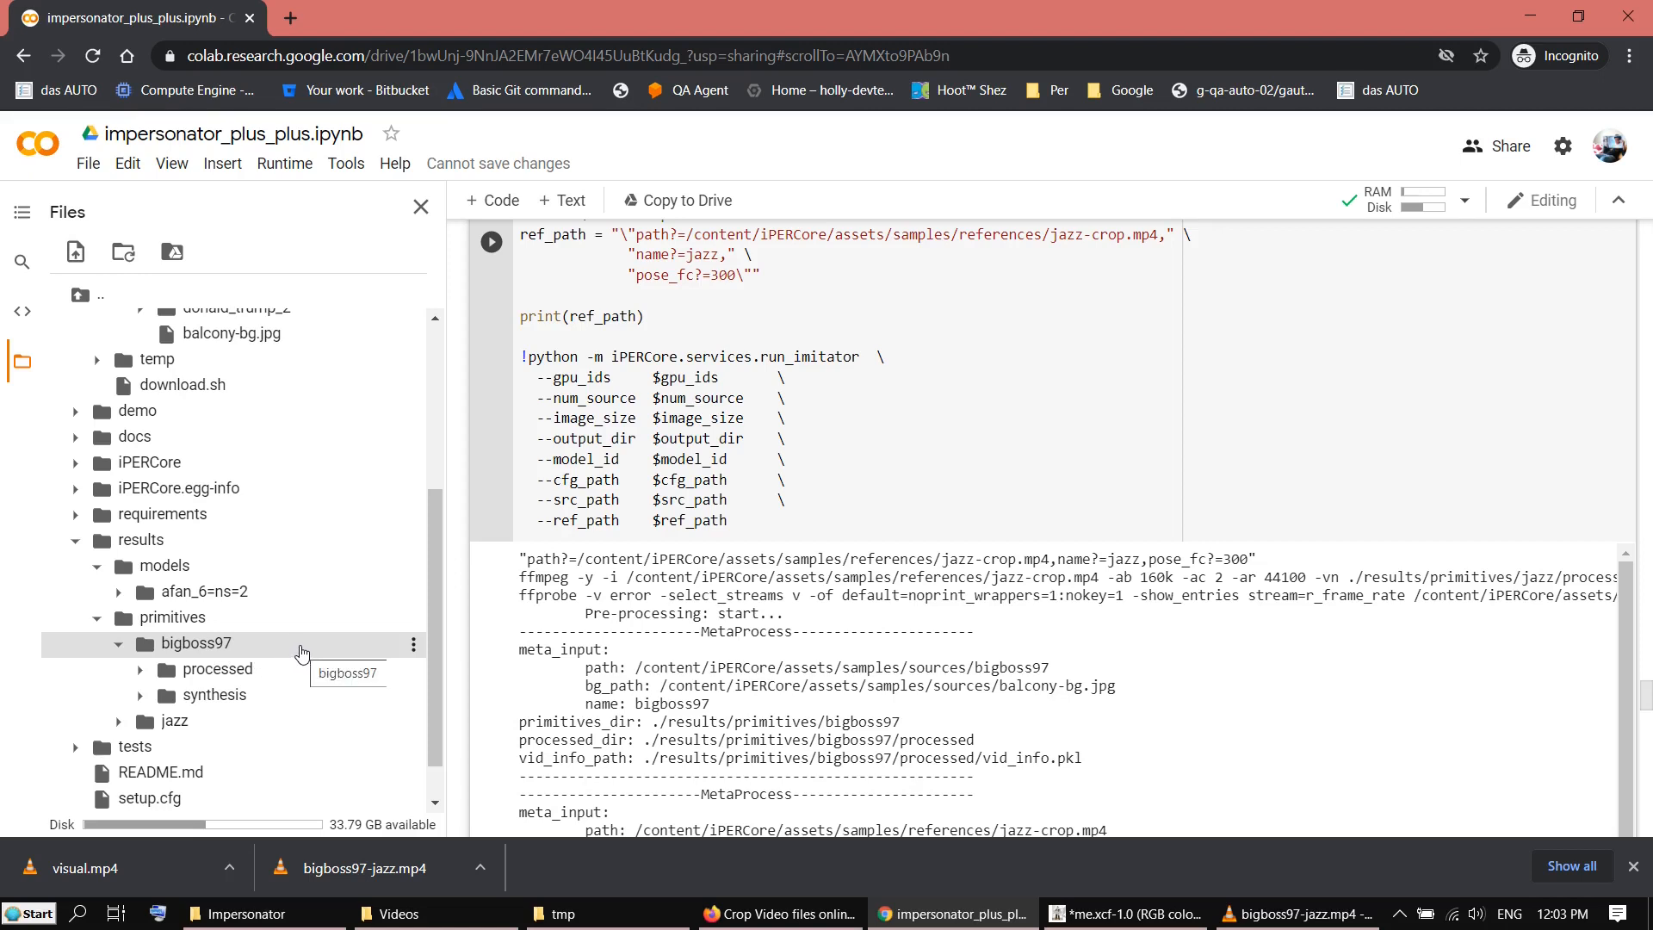
scroll(up, 3)
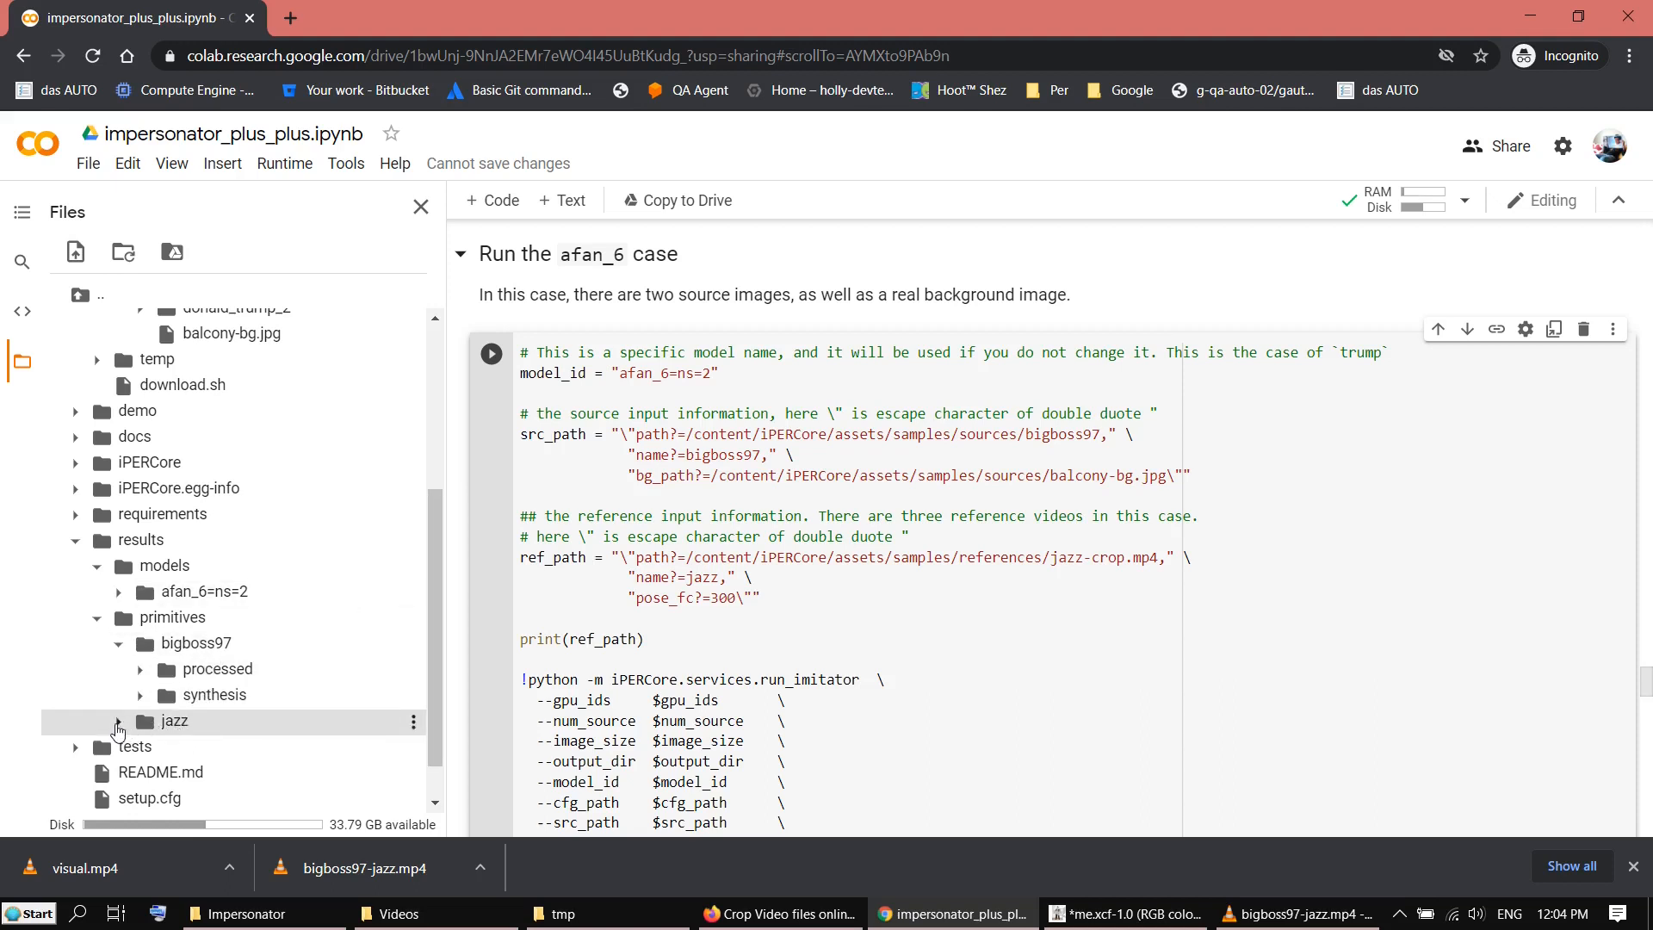
Expand primitives > jazz and select the model id's ns value and bigboss97 name for editing
click(118, 720)
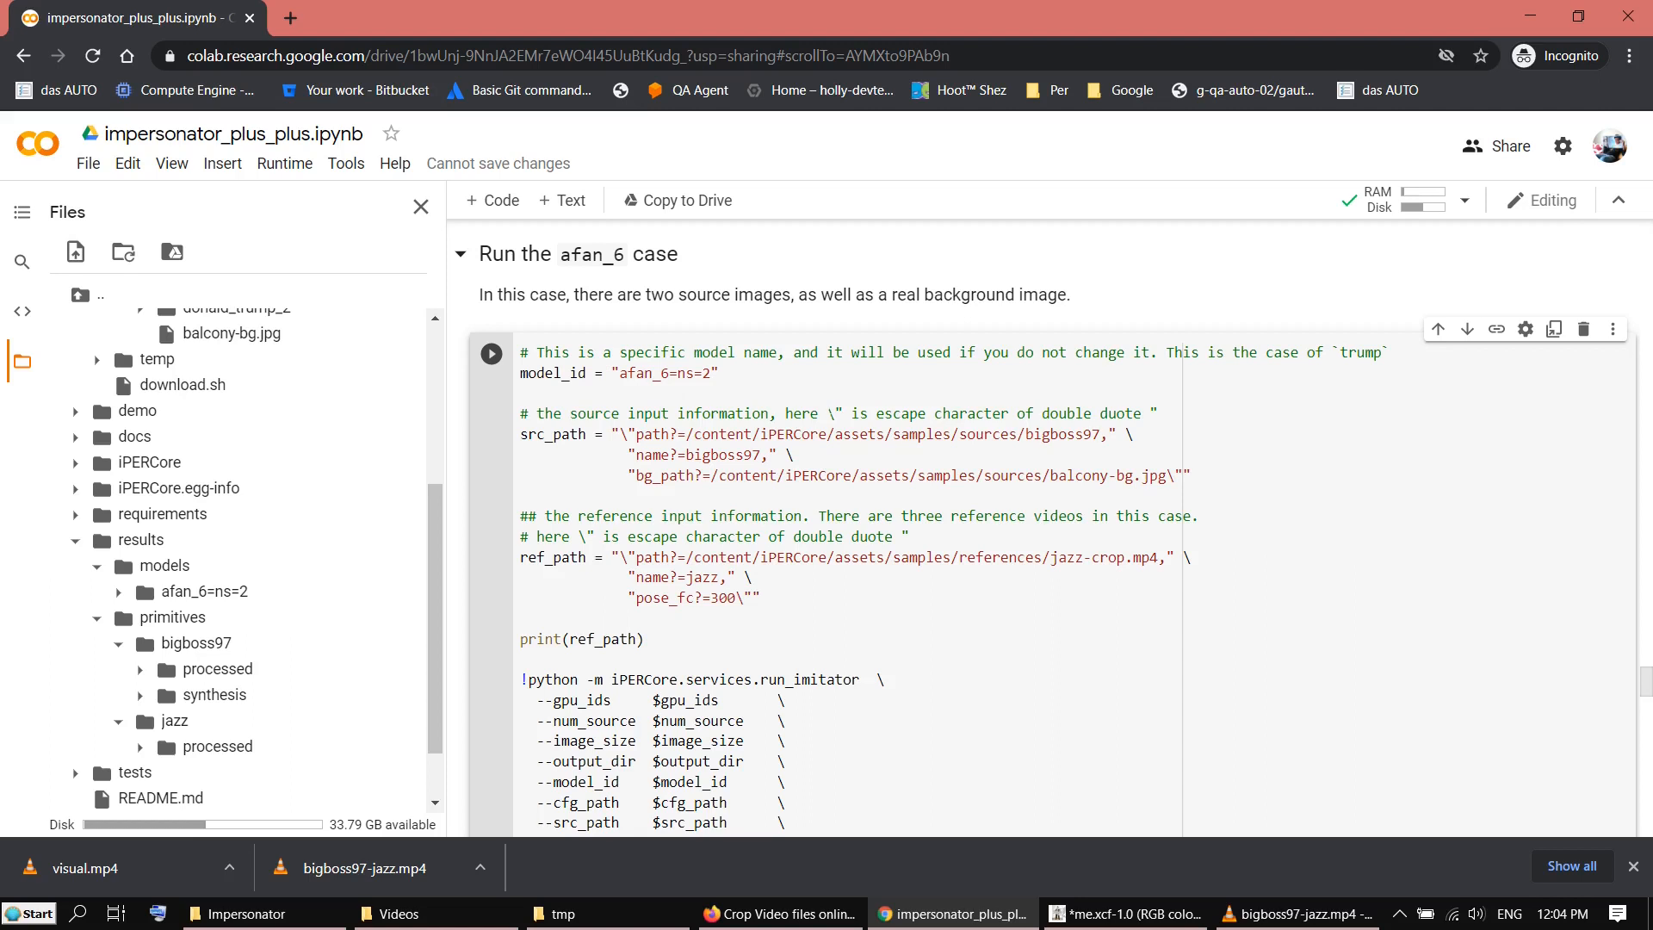
click(684, 372)
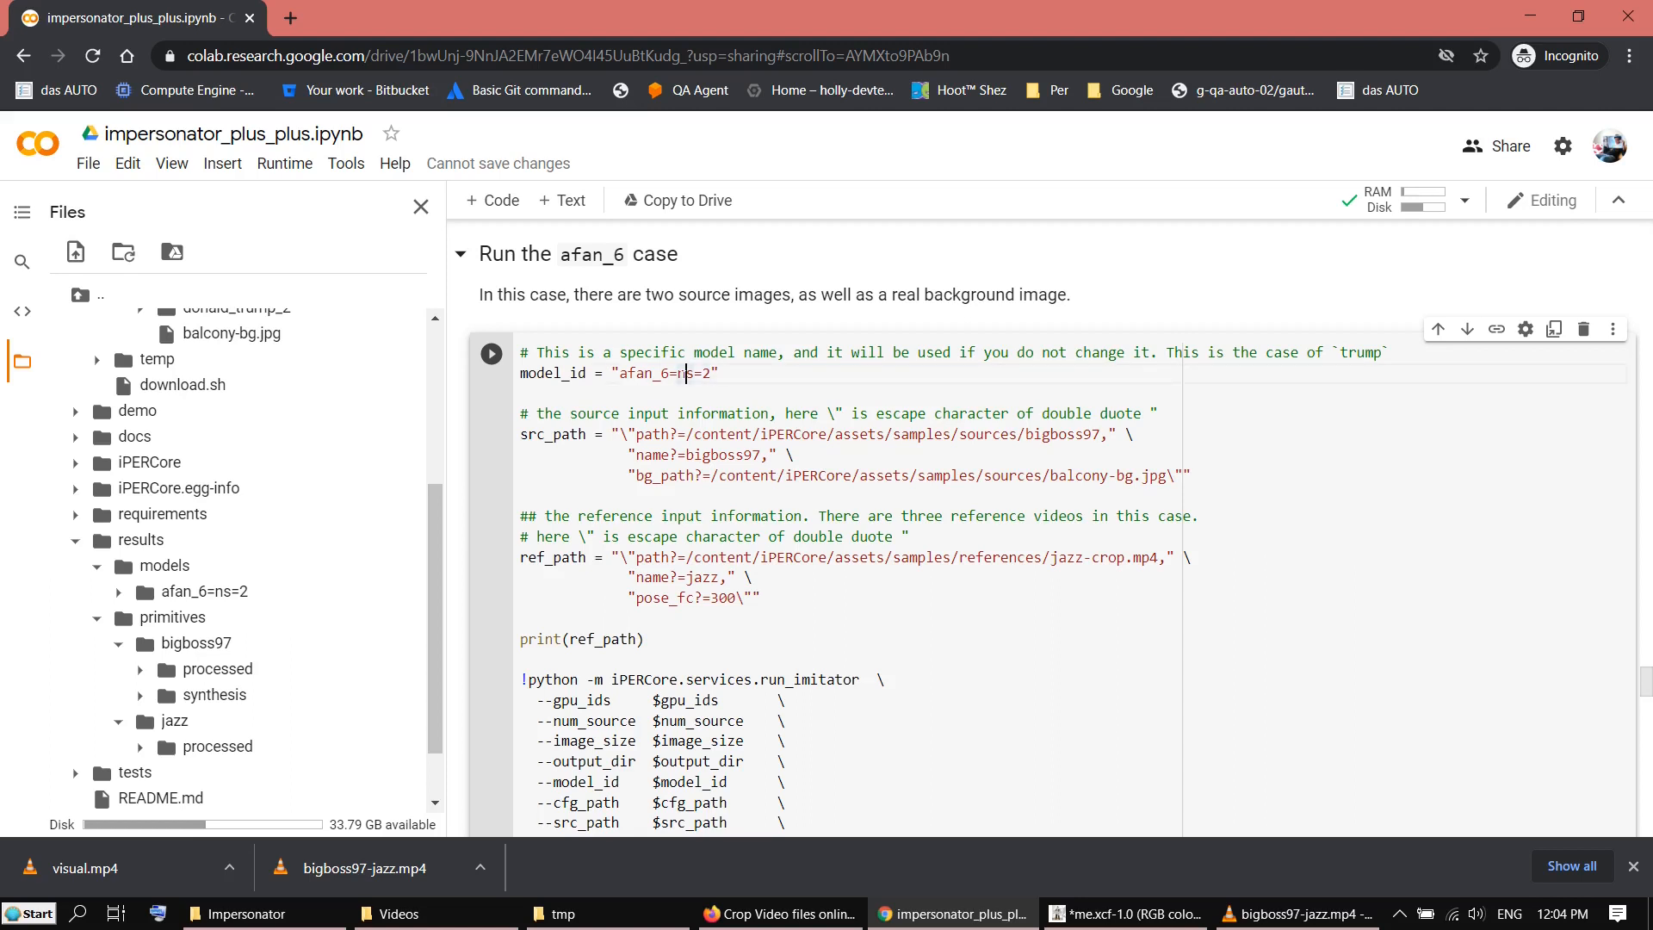
double_click(717, 454)
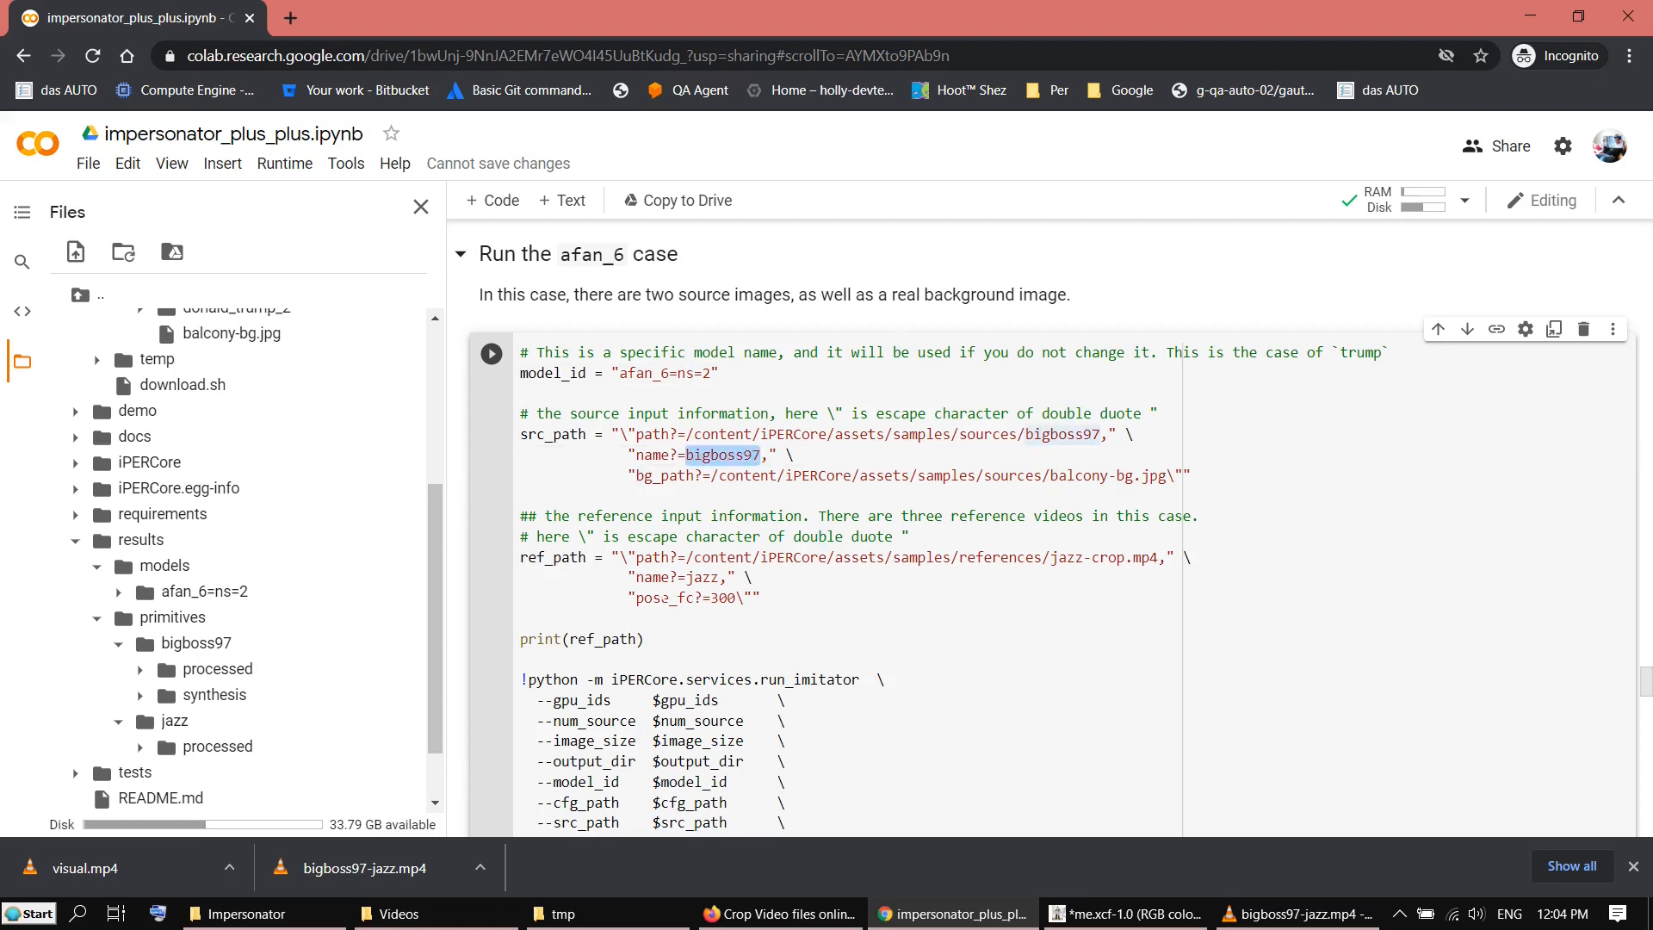
double_click(701, 577)
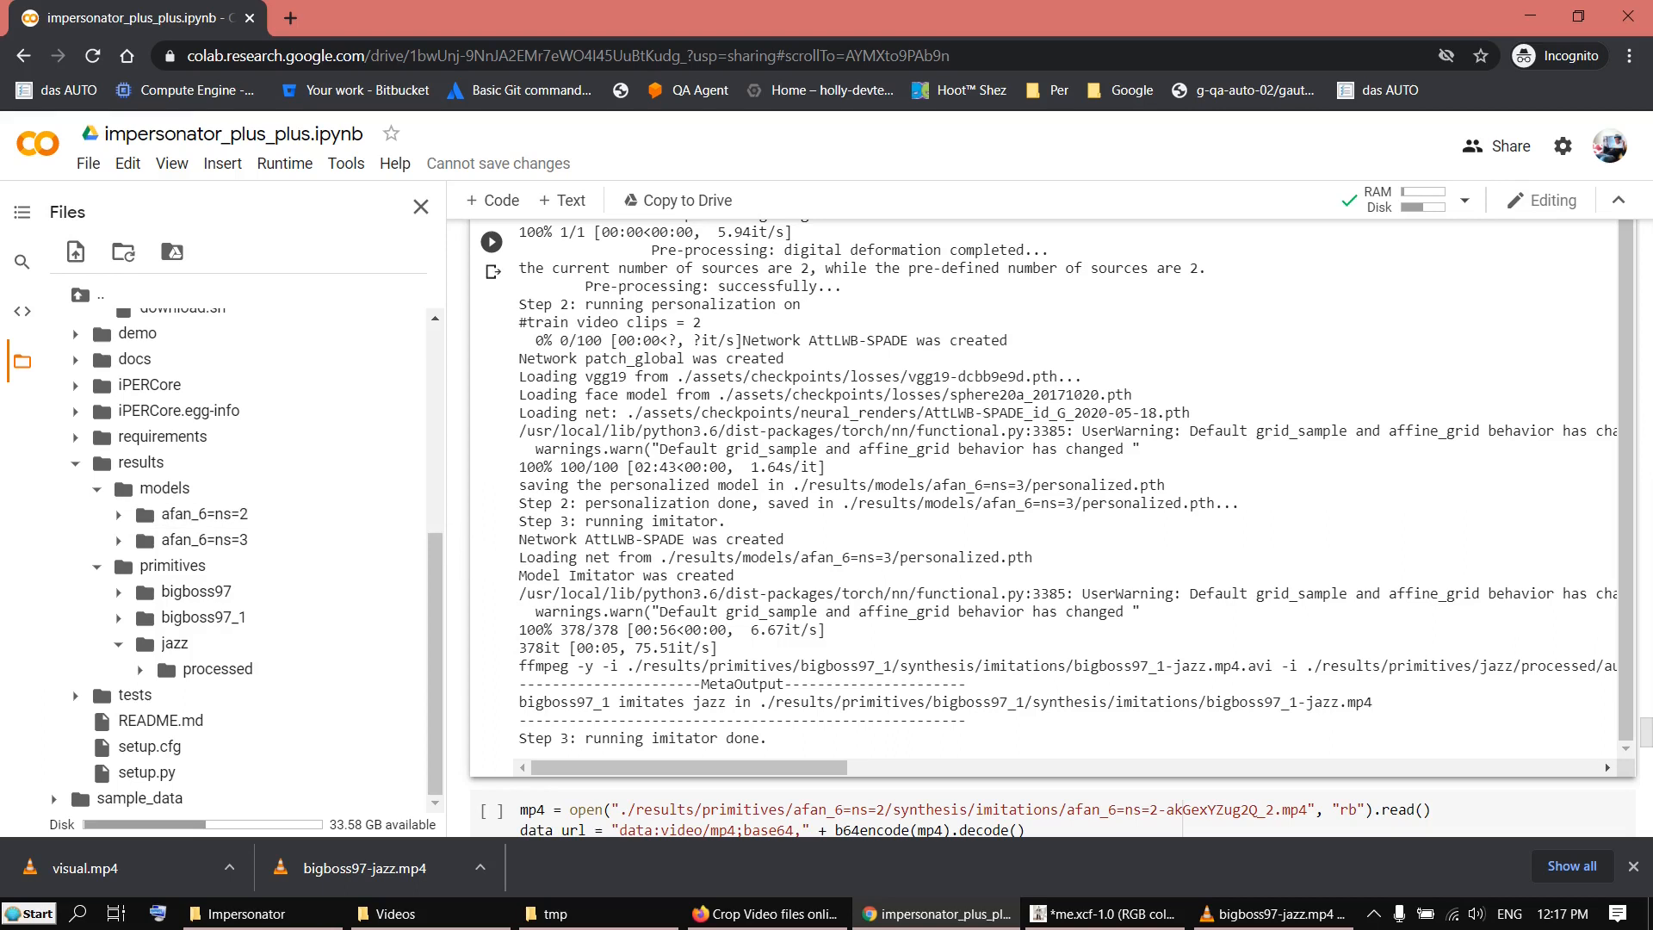
Expand the afan_6=ns=3 and bigboss97_1 synthesis folders and open bigboss97_1-jazz.mp4's options menu
scroll(up, 3)
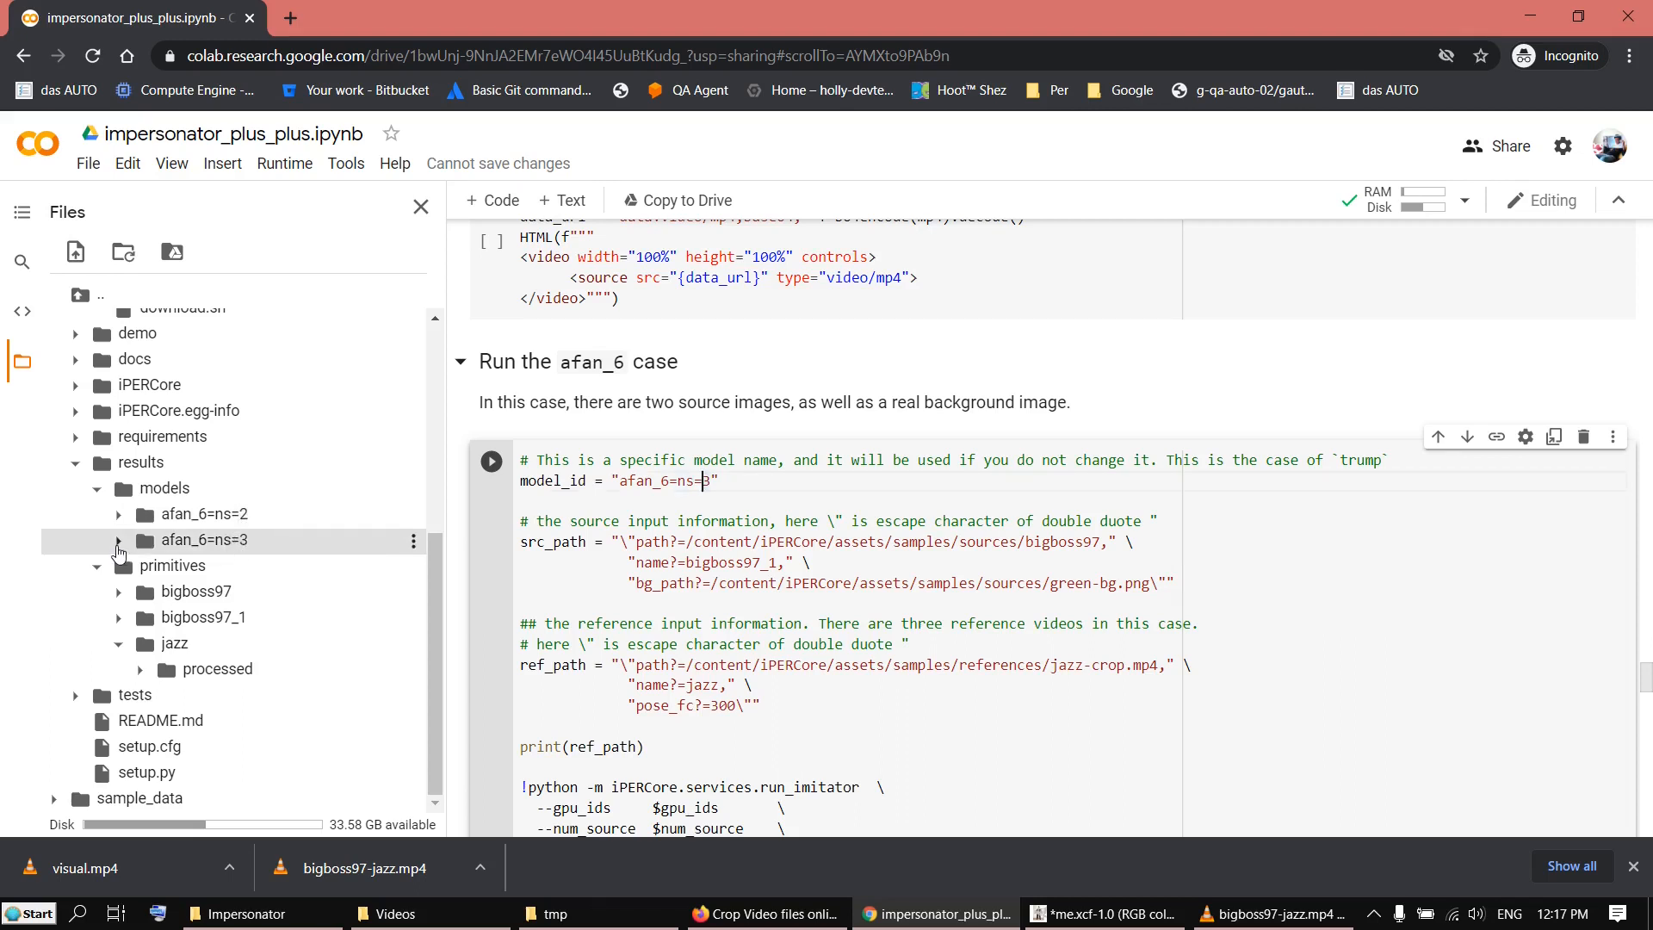
click(119, 540)
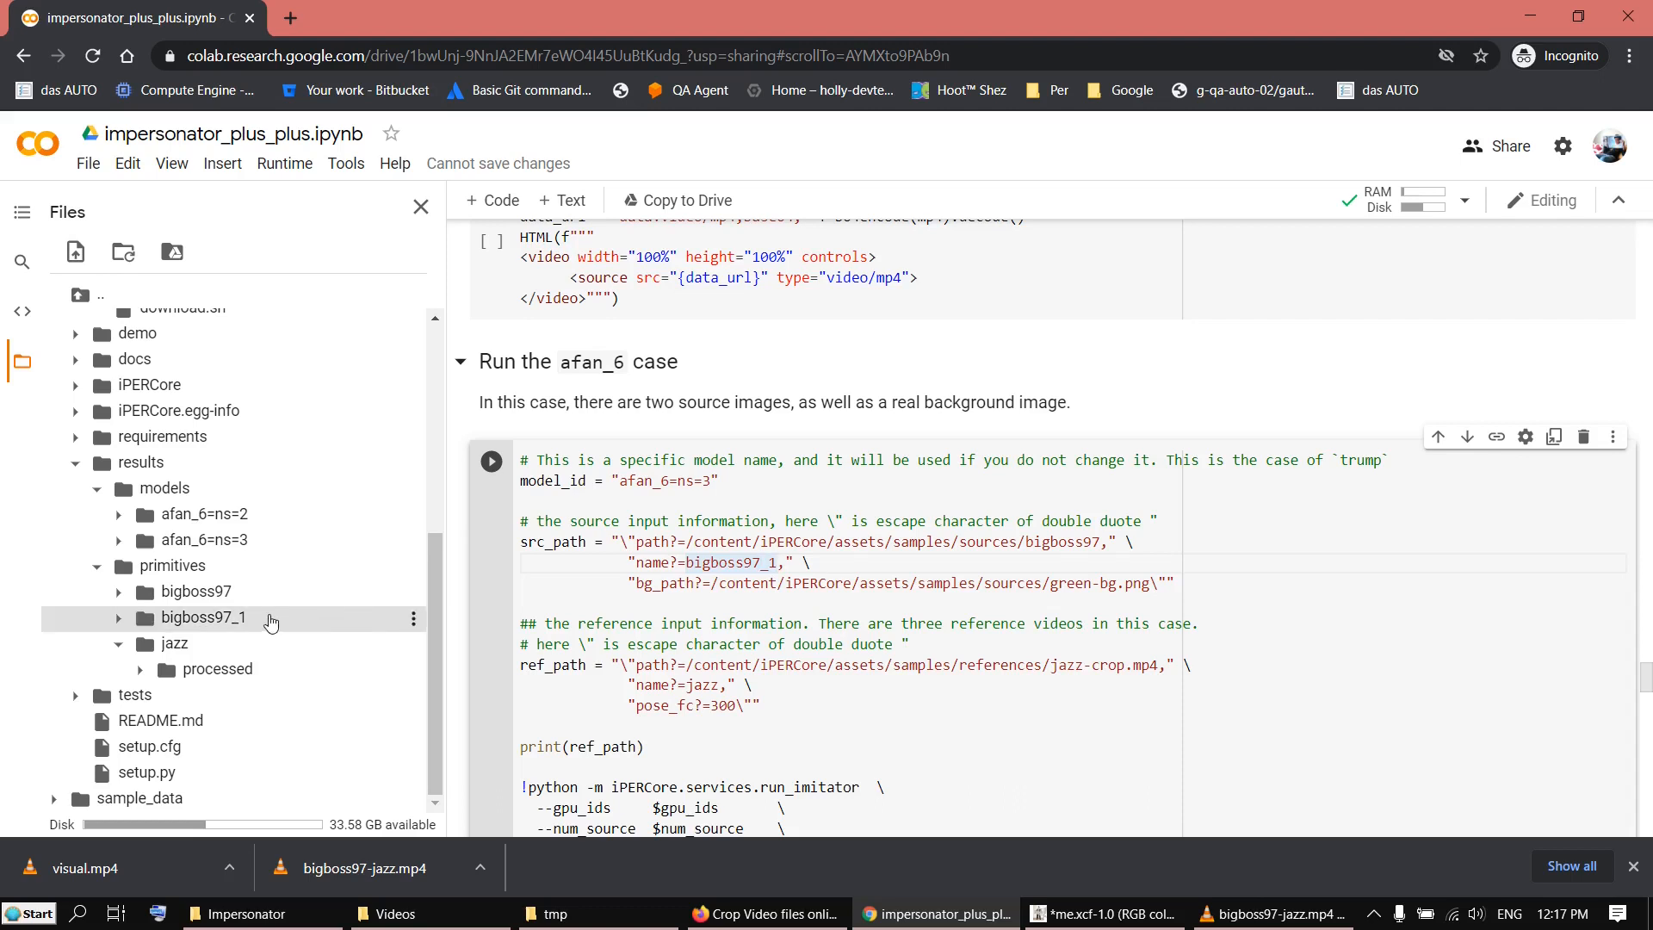
mouse_move(123, 628)
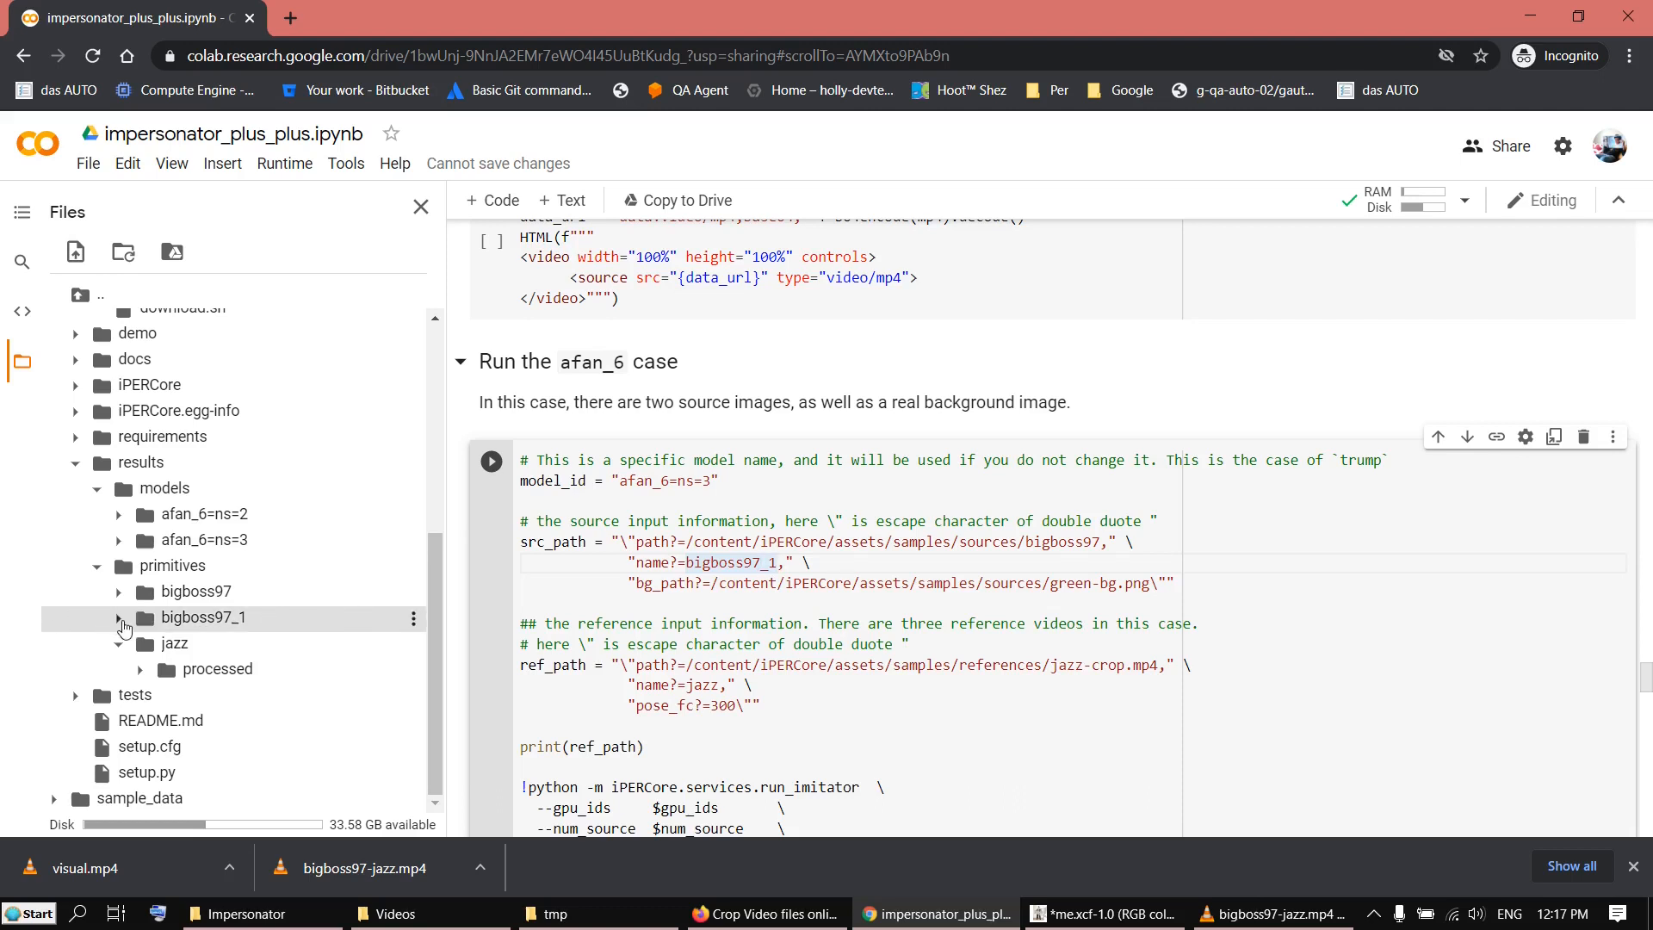
click(118, 616)
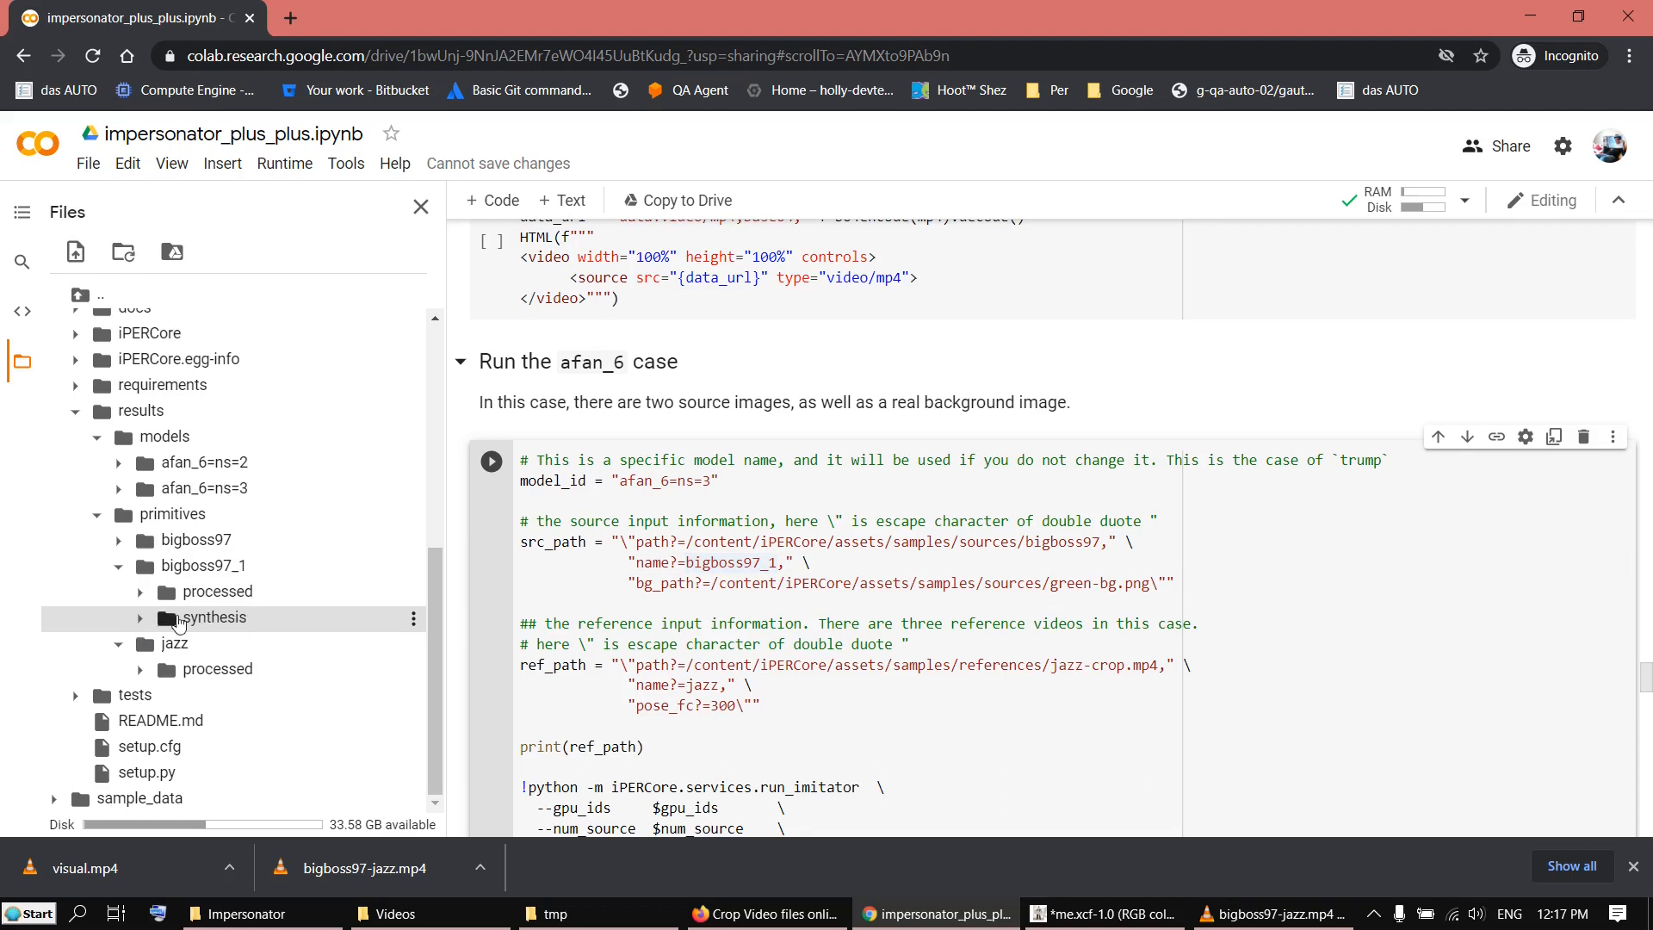
click(138, 618)
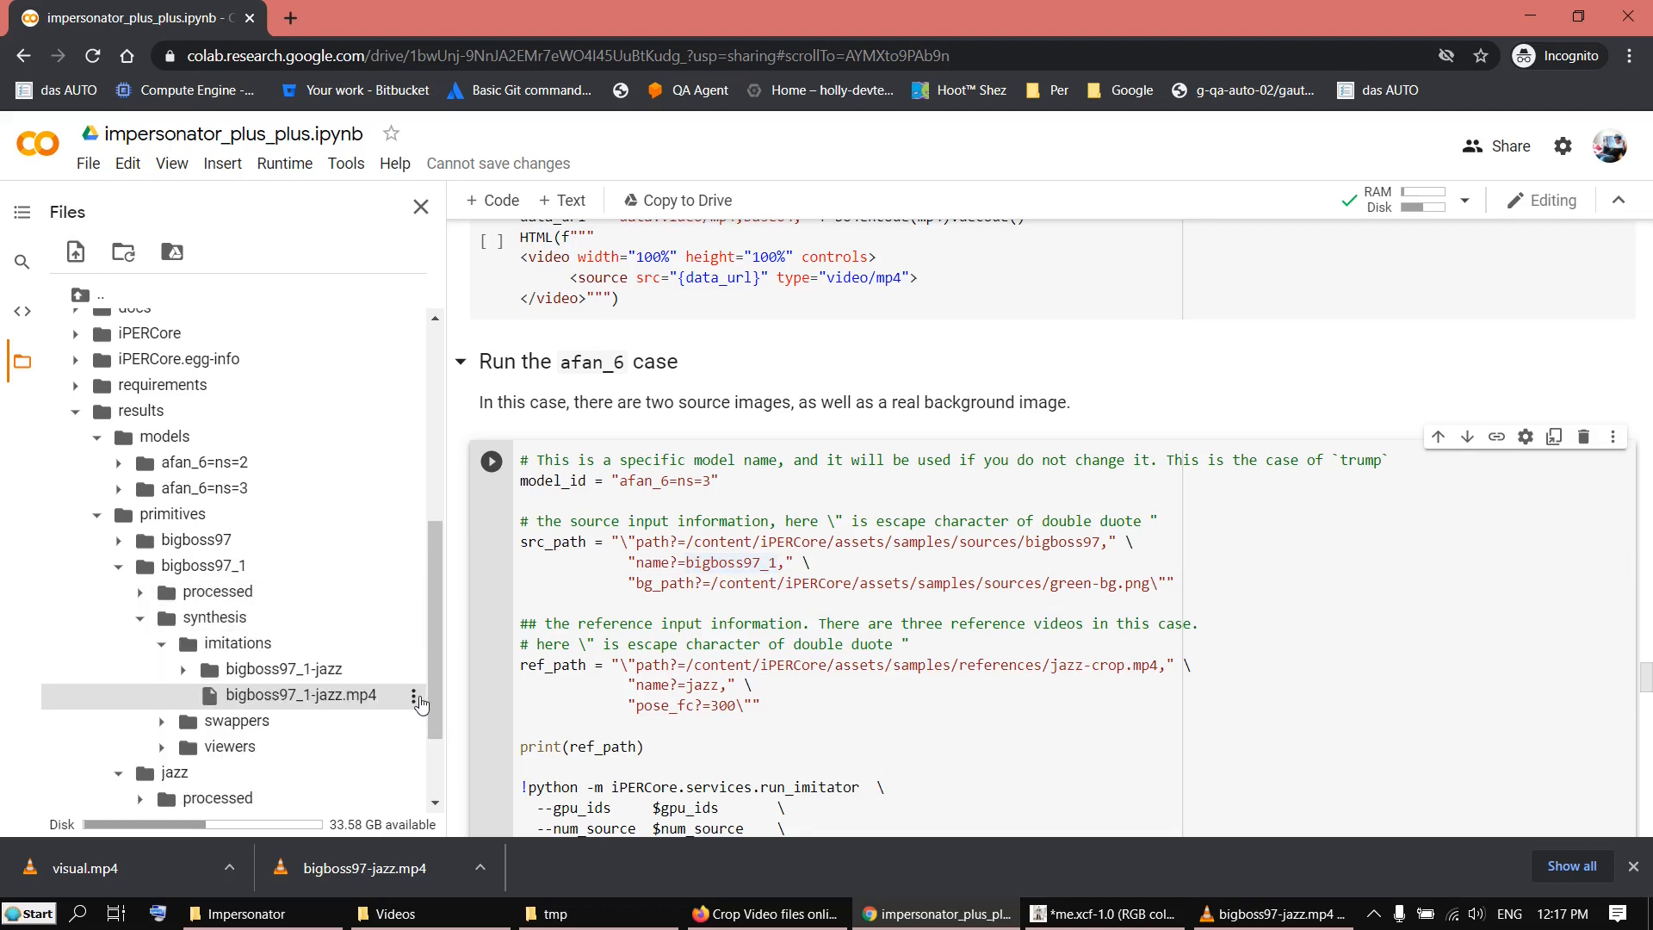
click(417, 694)
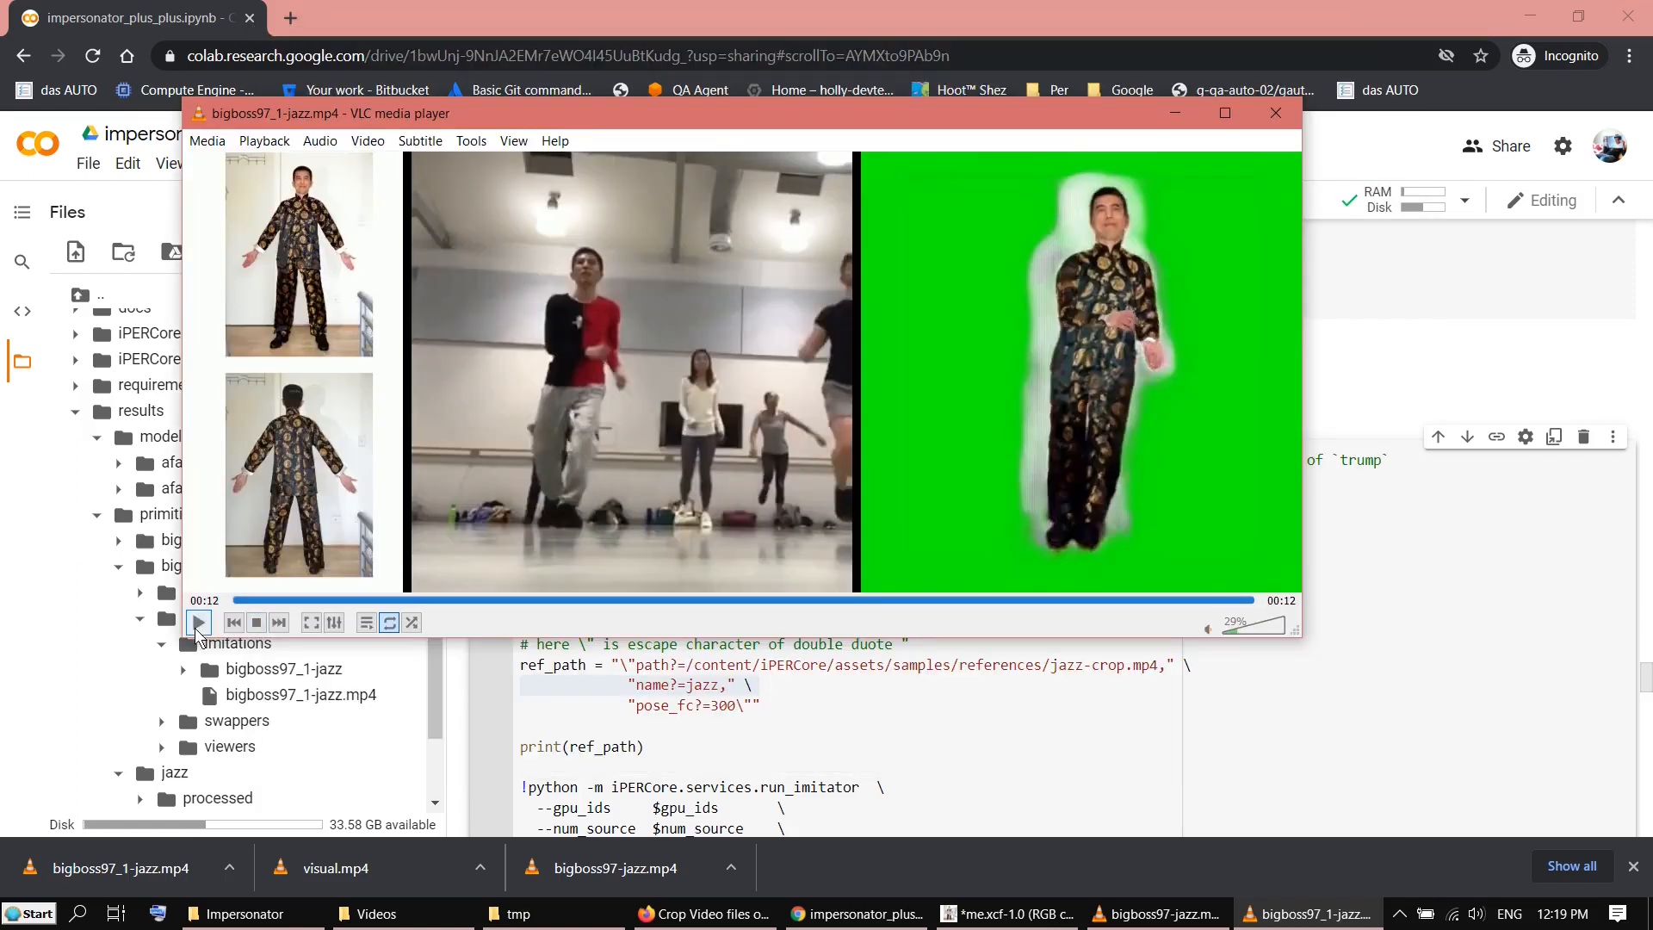
Replay bigboss97_1-jazz.mp4 in VLC from the start
click(199, 622)
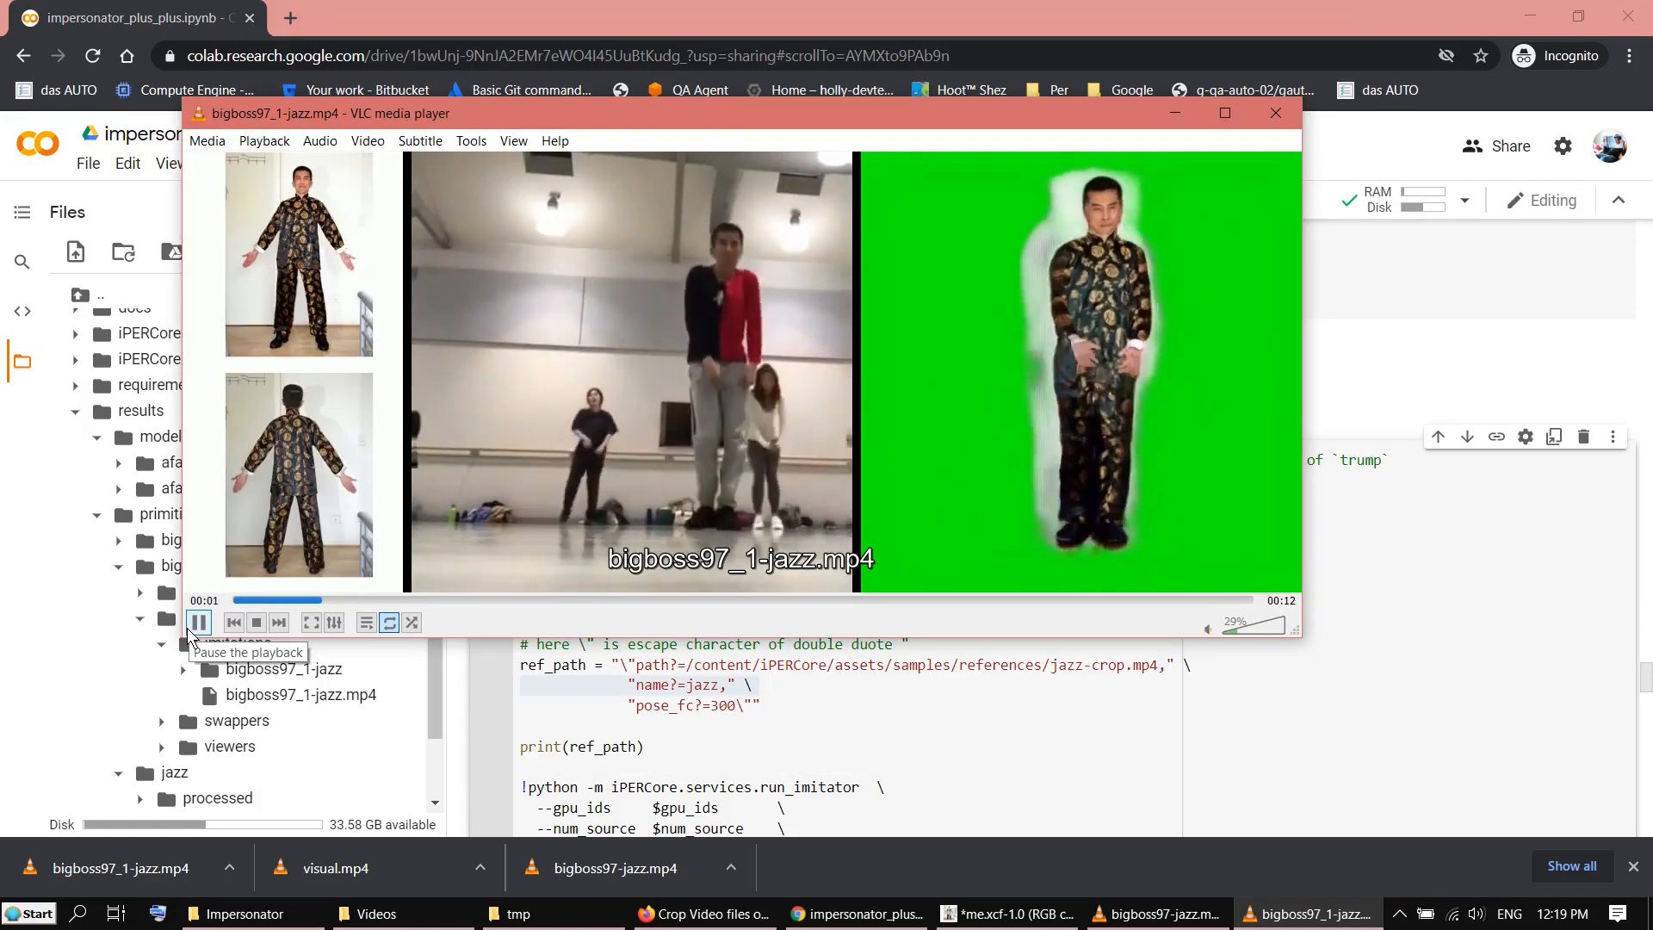